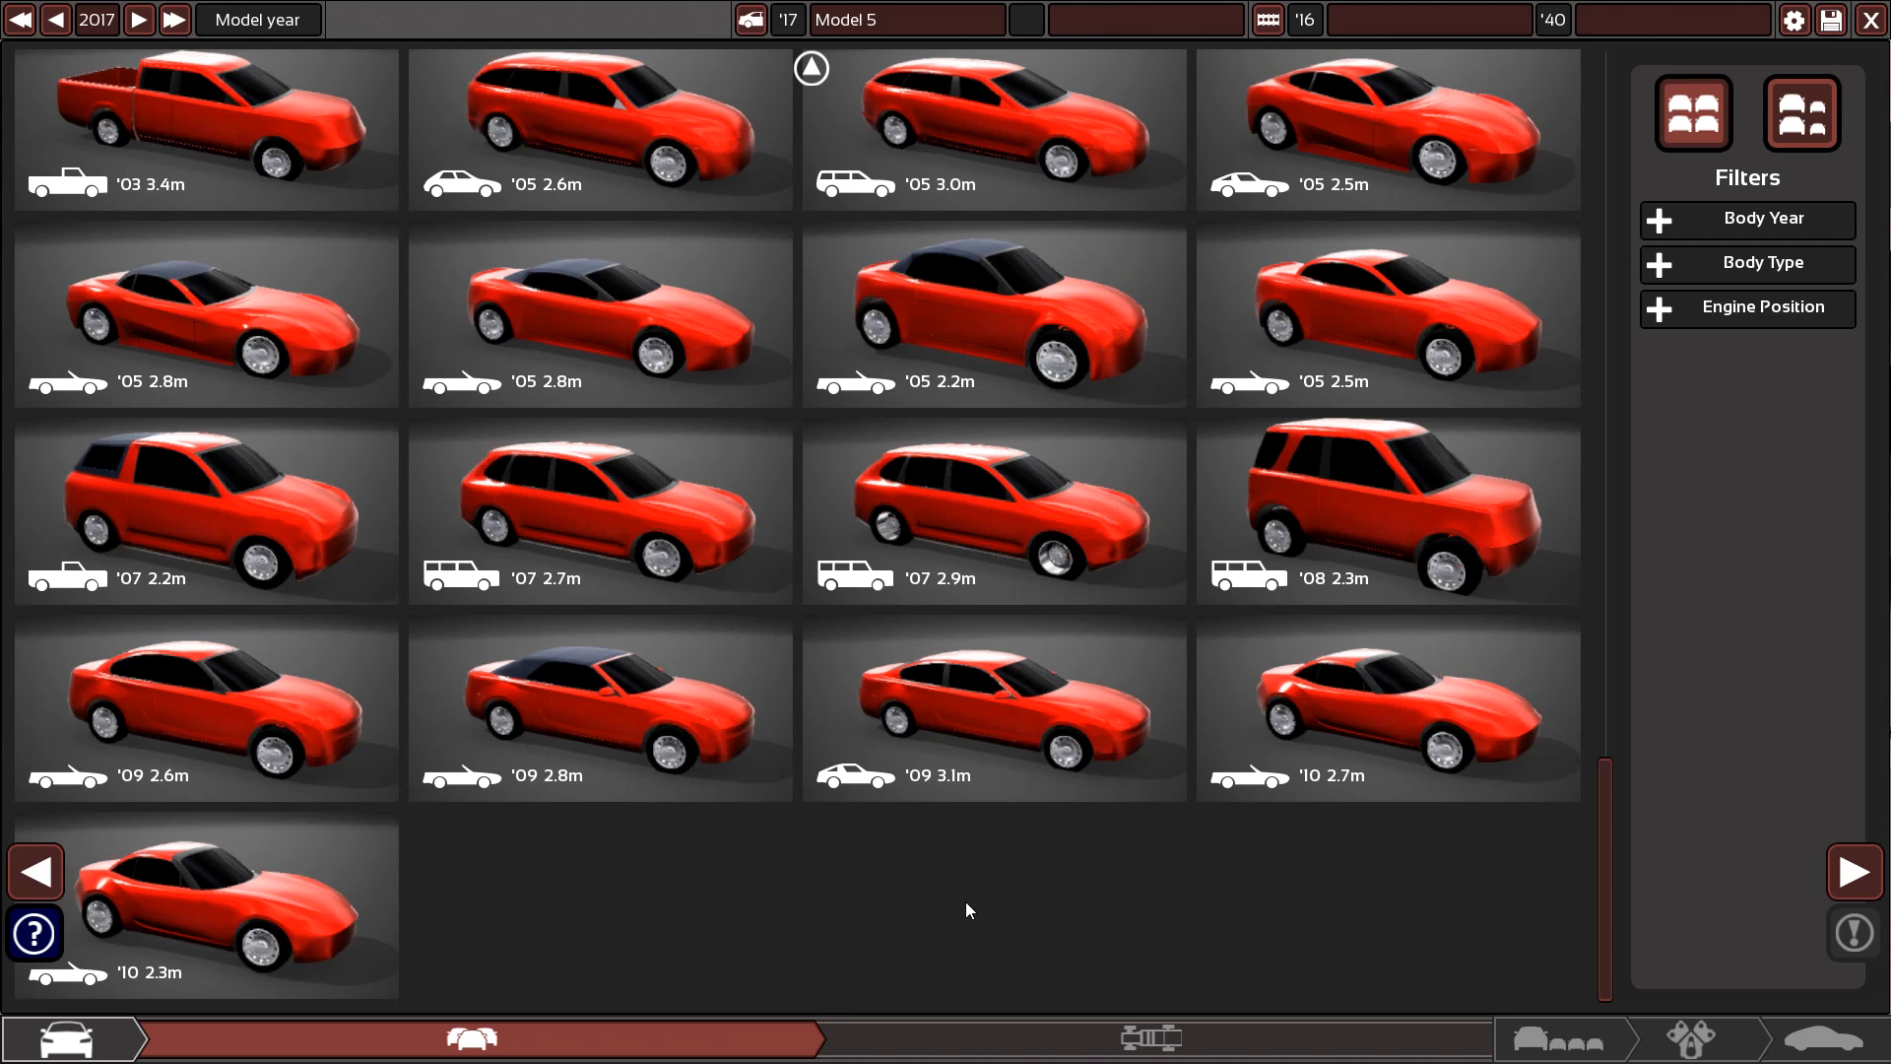
mouse_move(805, 899)
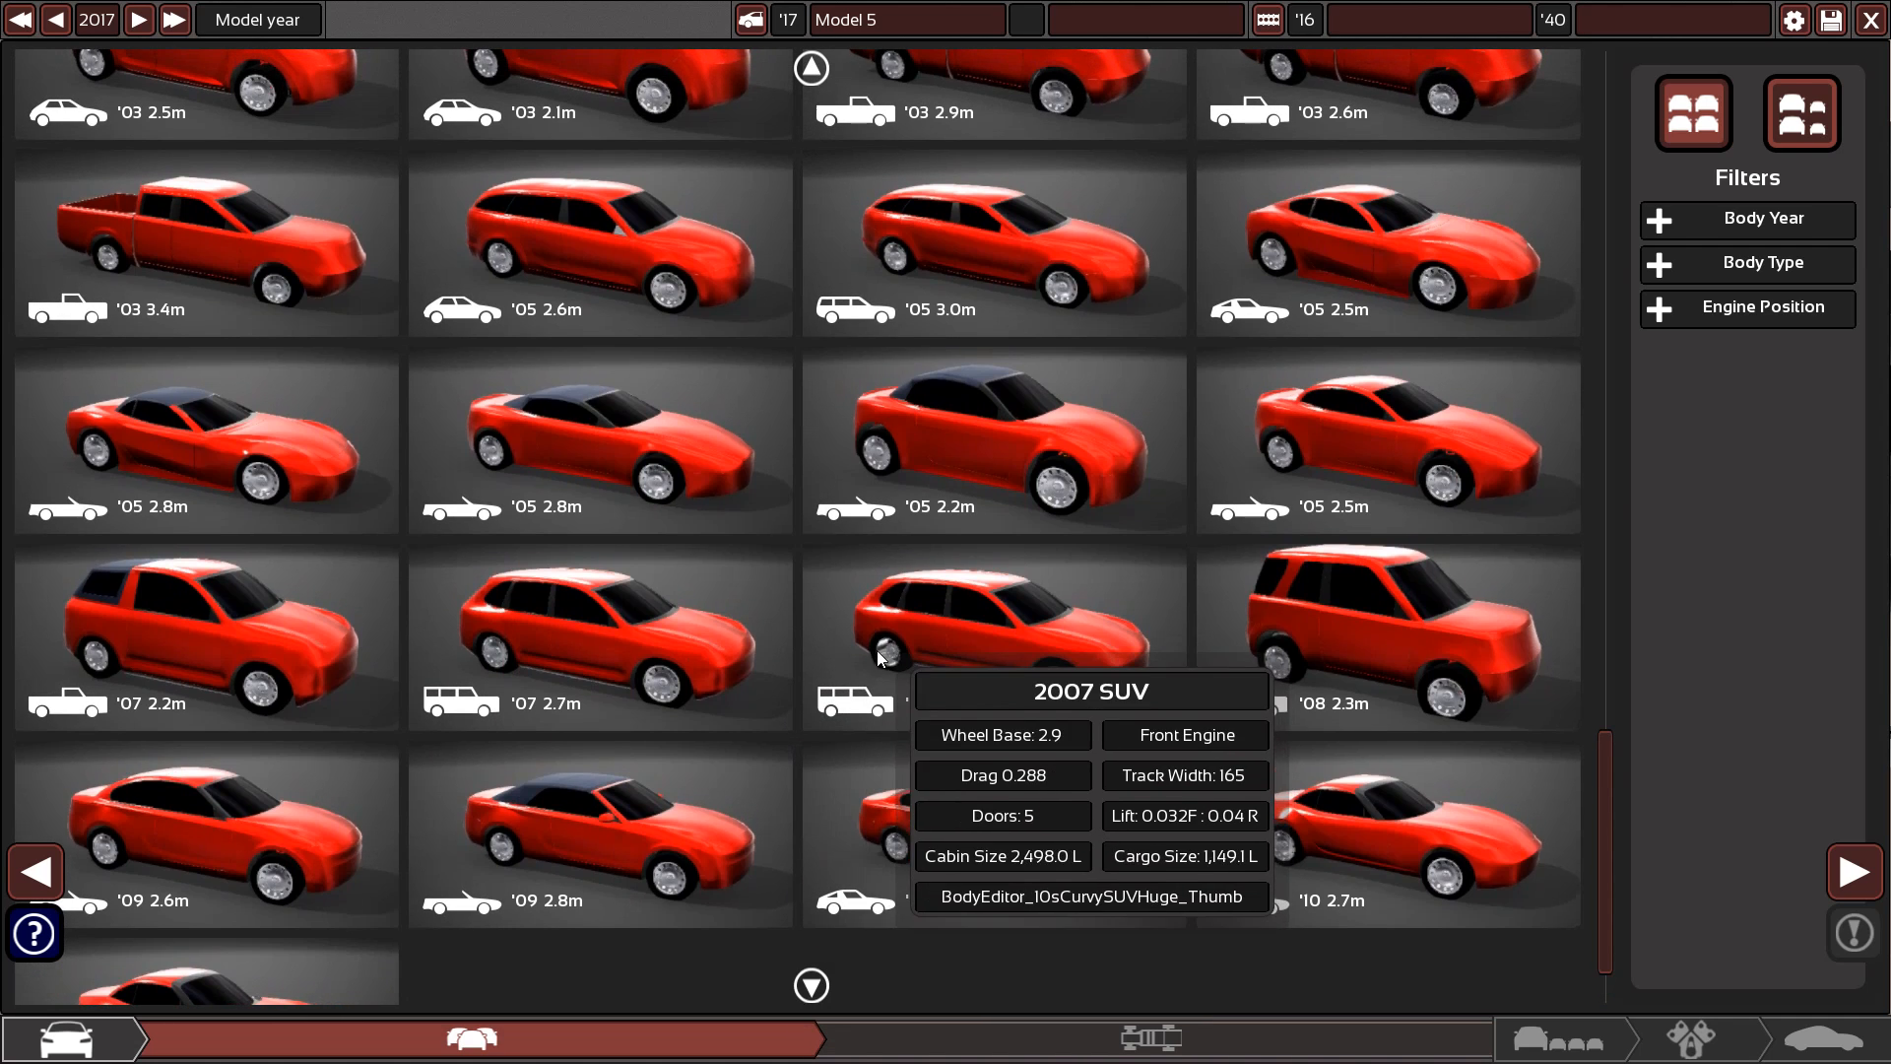
Scroll up and down the Model body grid to compare the available body styles
scroll("up", 3)
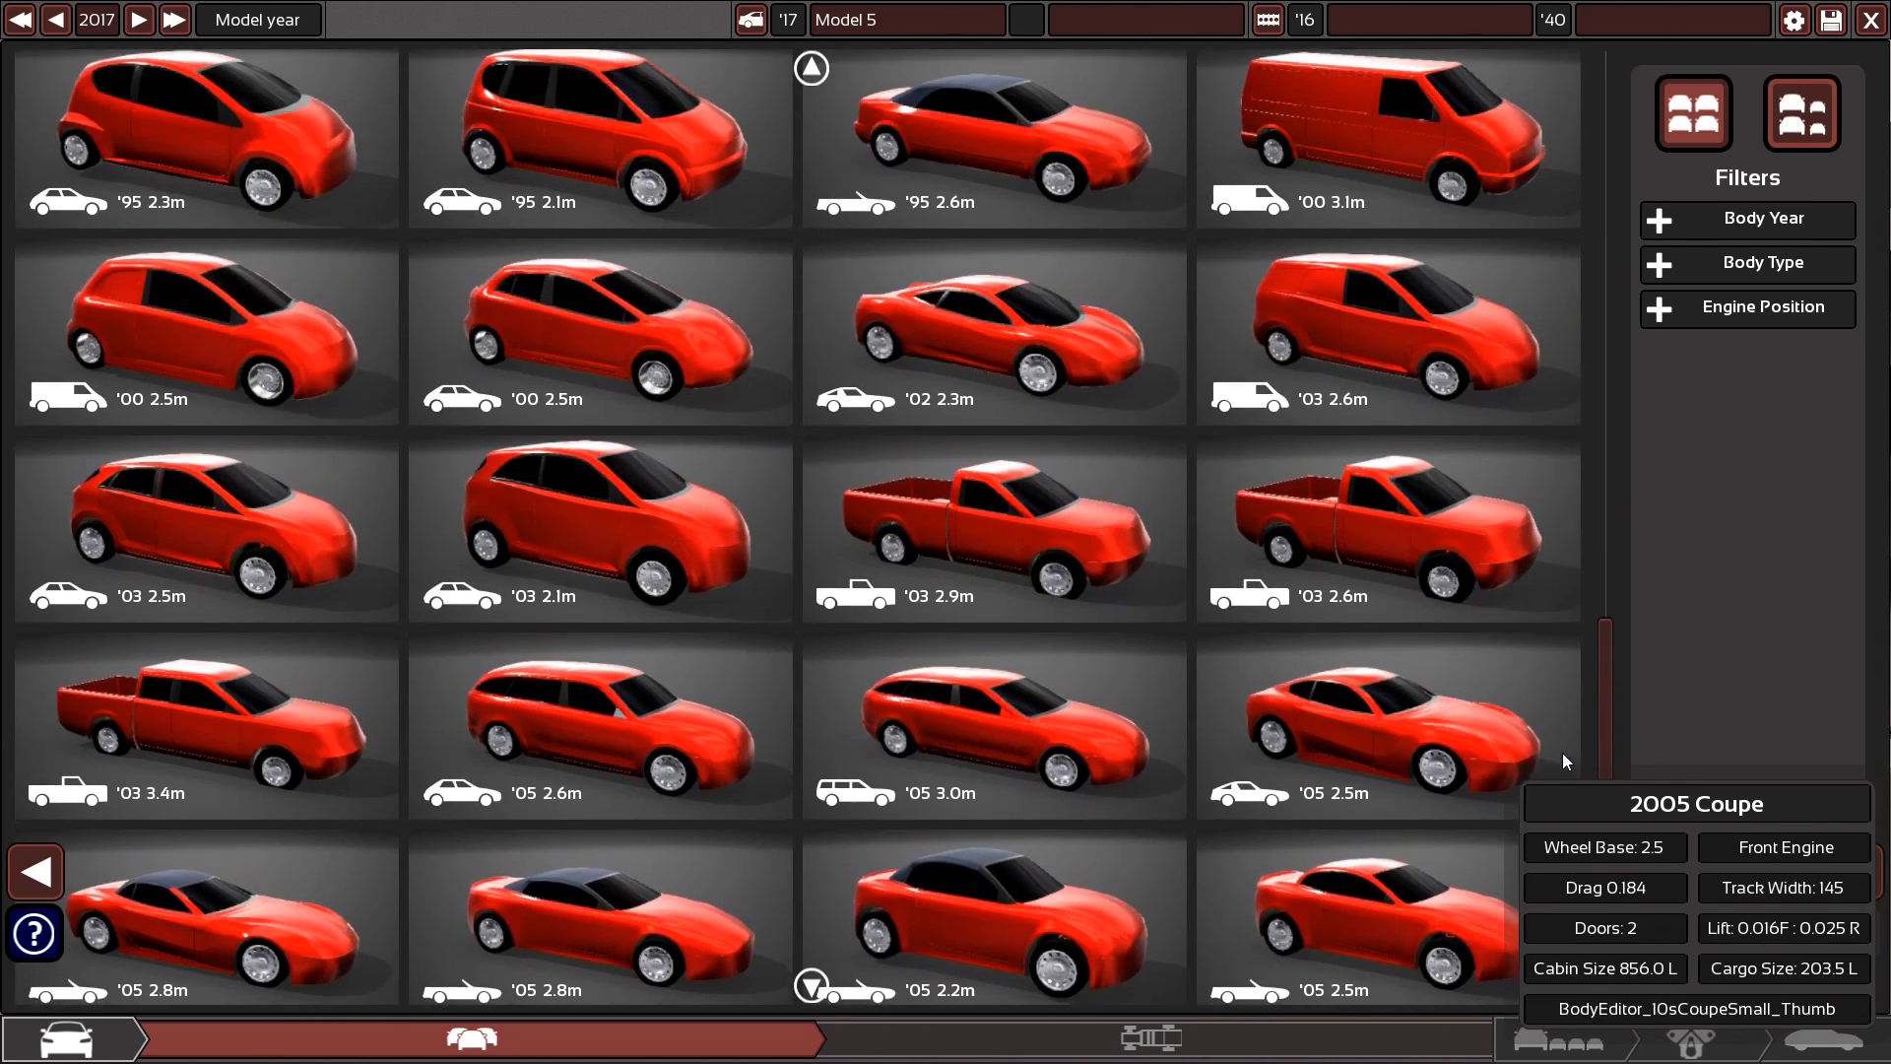
scroll("up", 3)
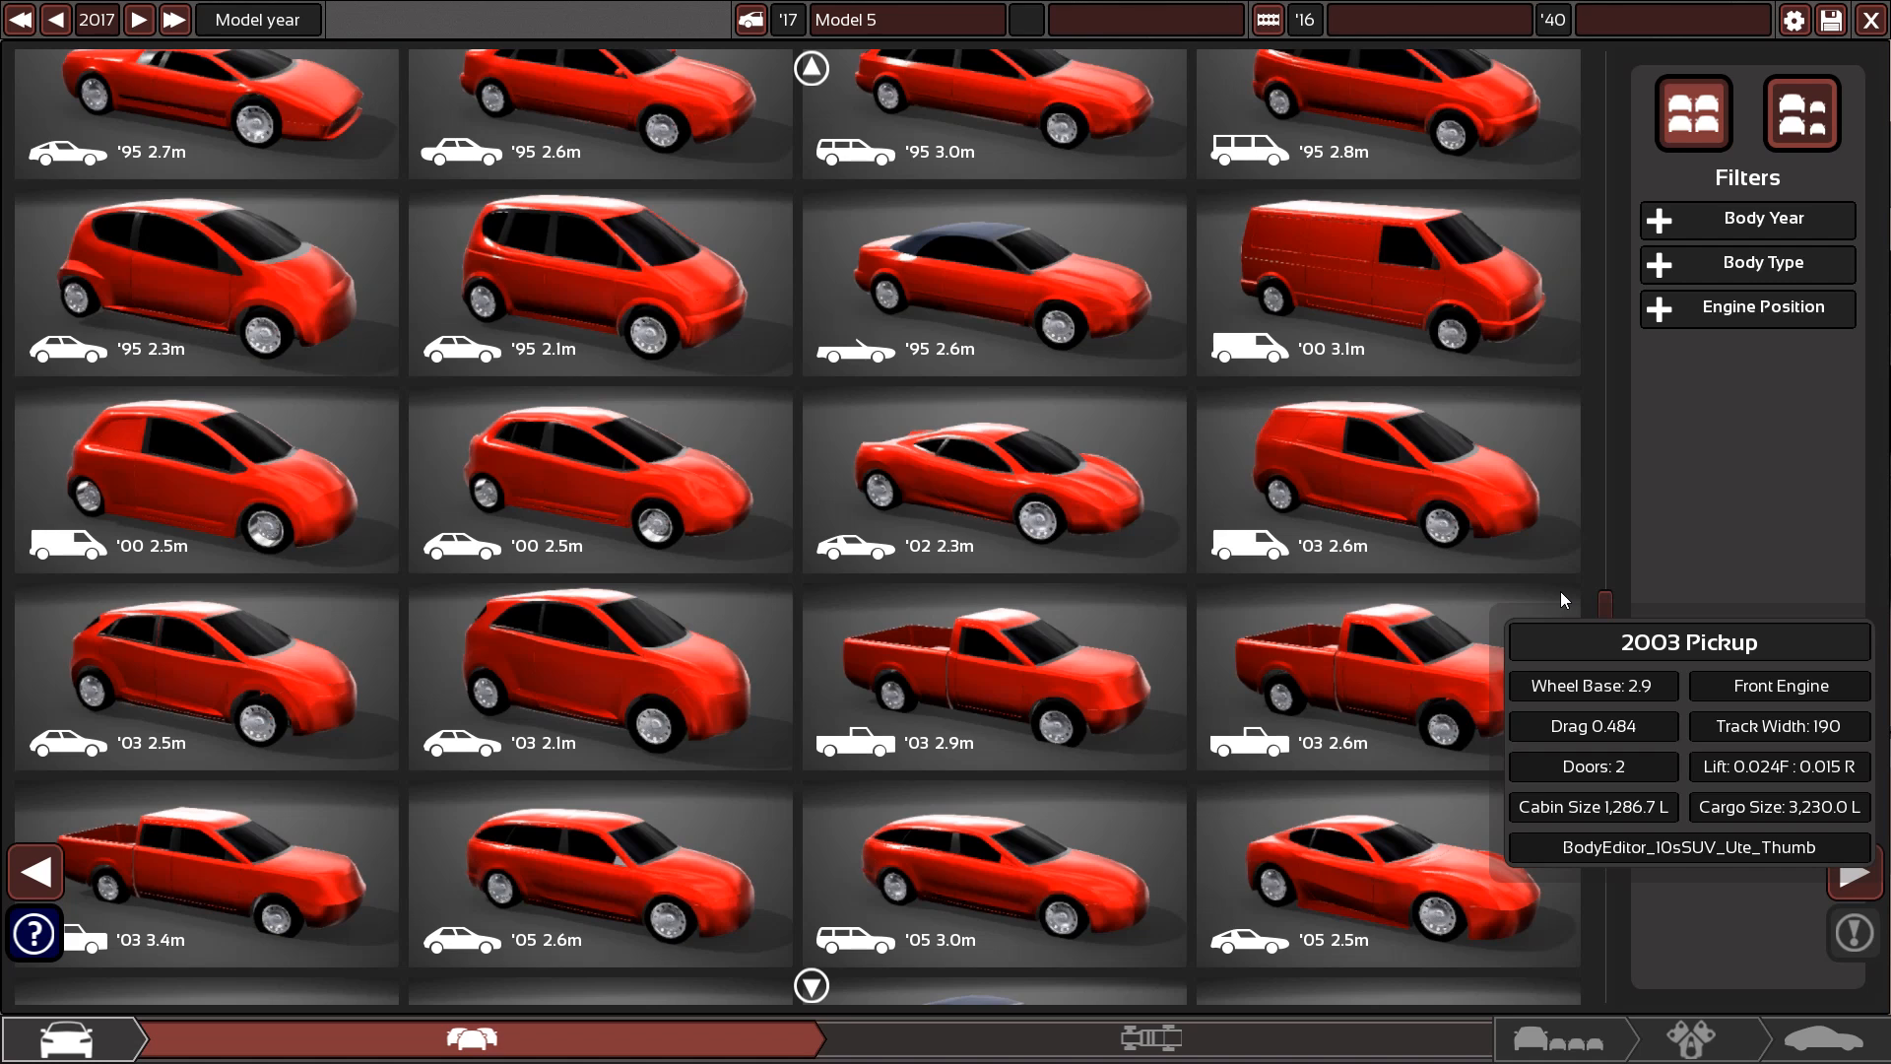
scroll("up", 3)
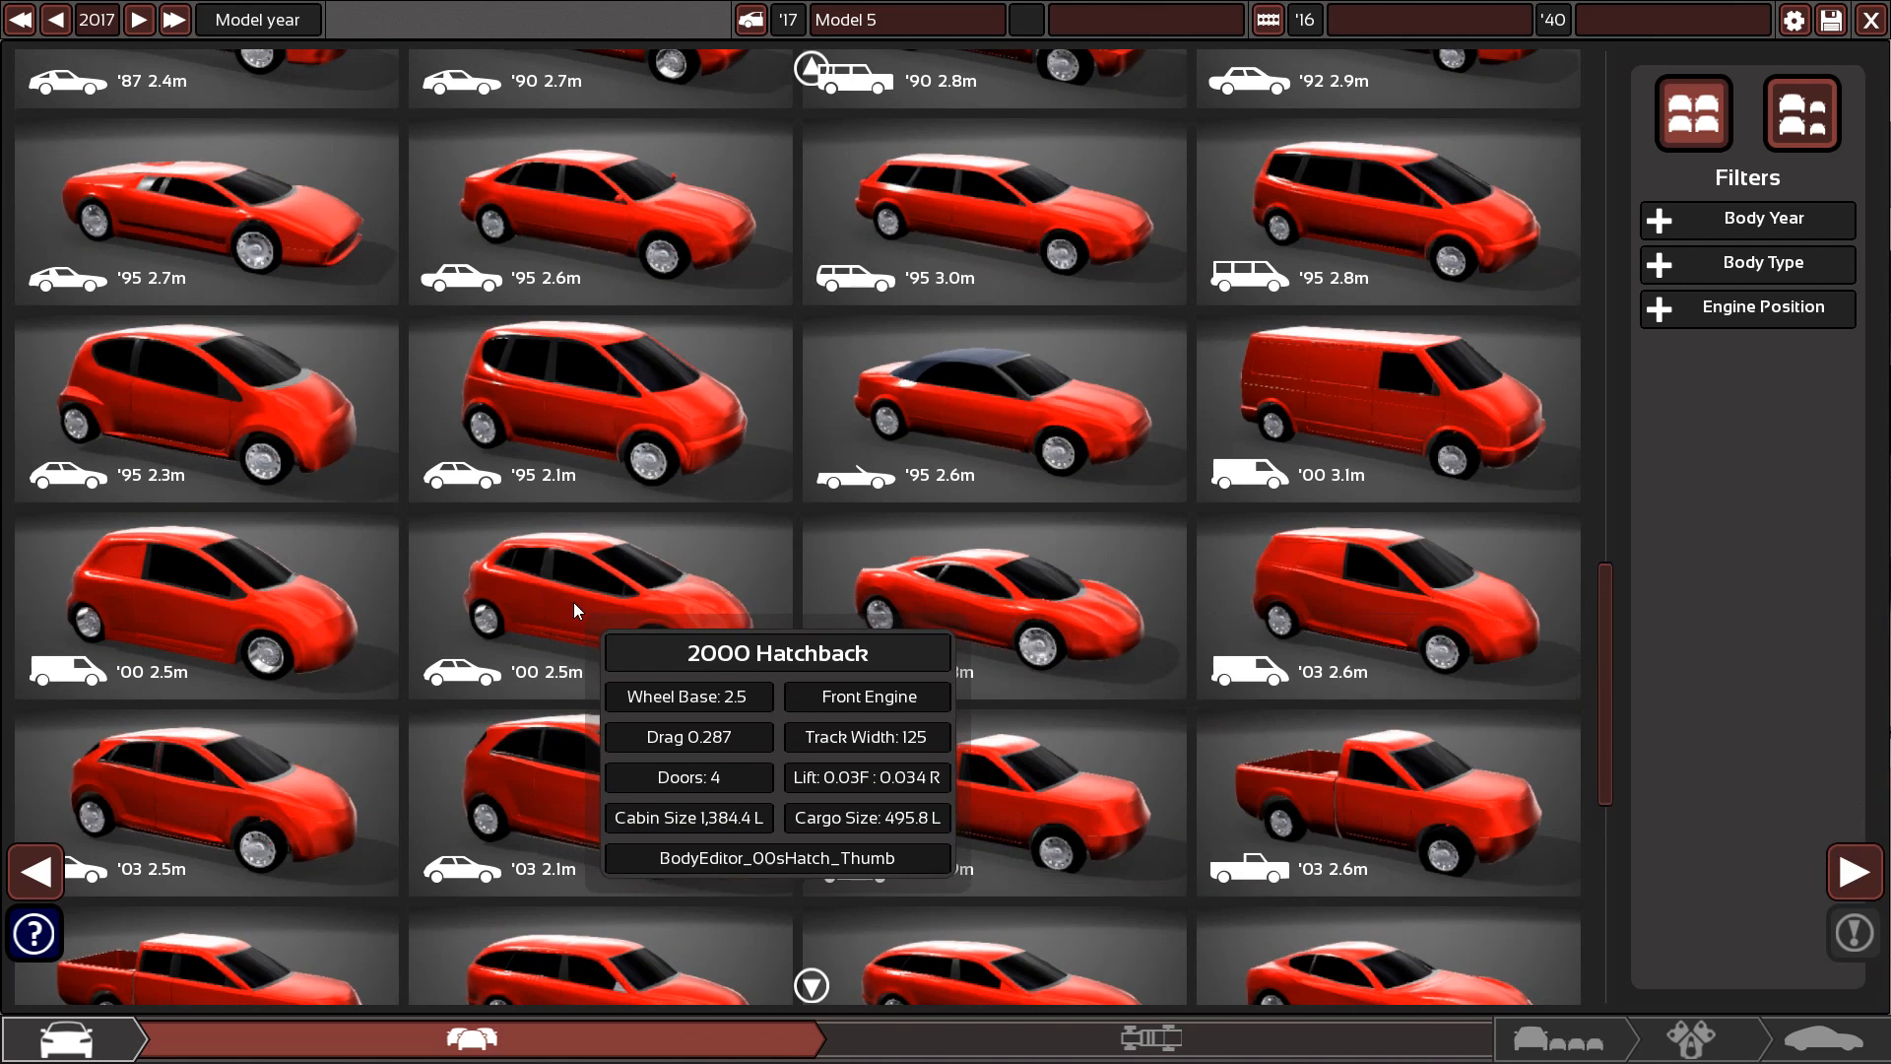
mouse_move(692, 661)
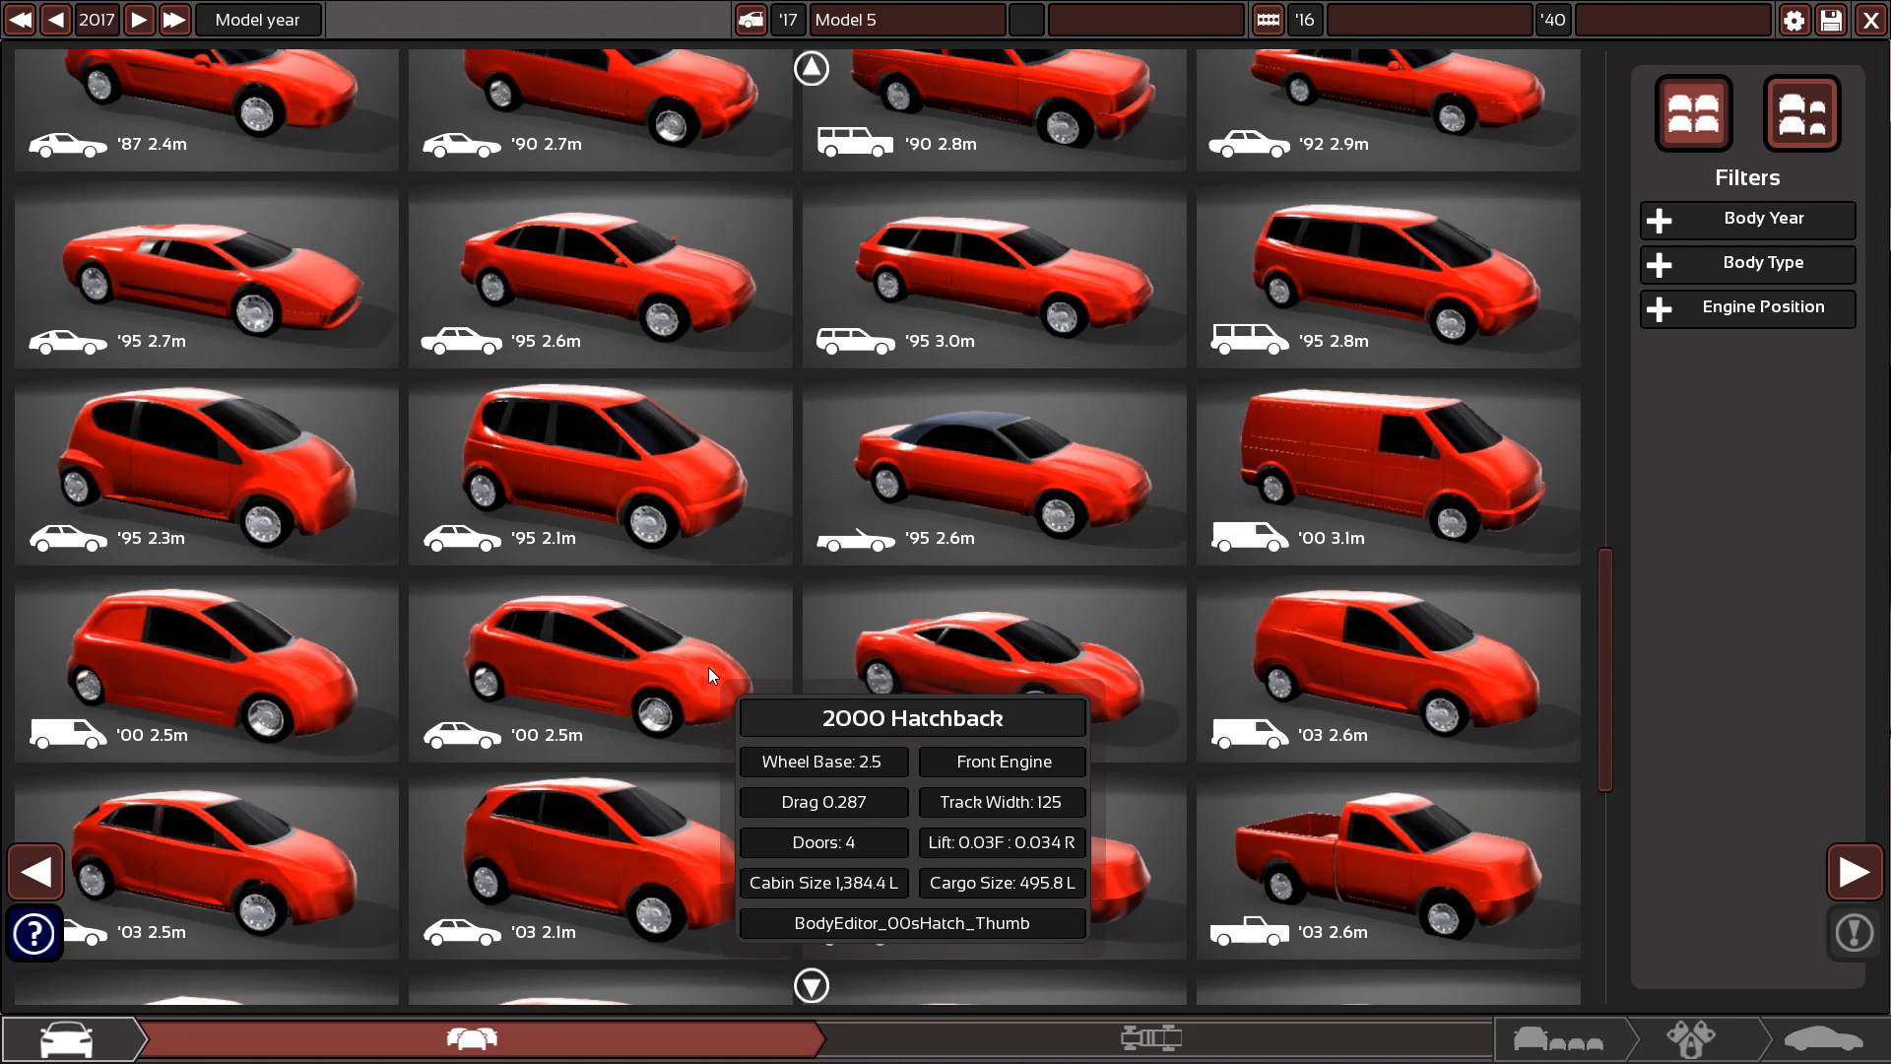
mouse_move(727, 711)
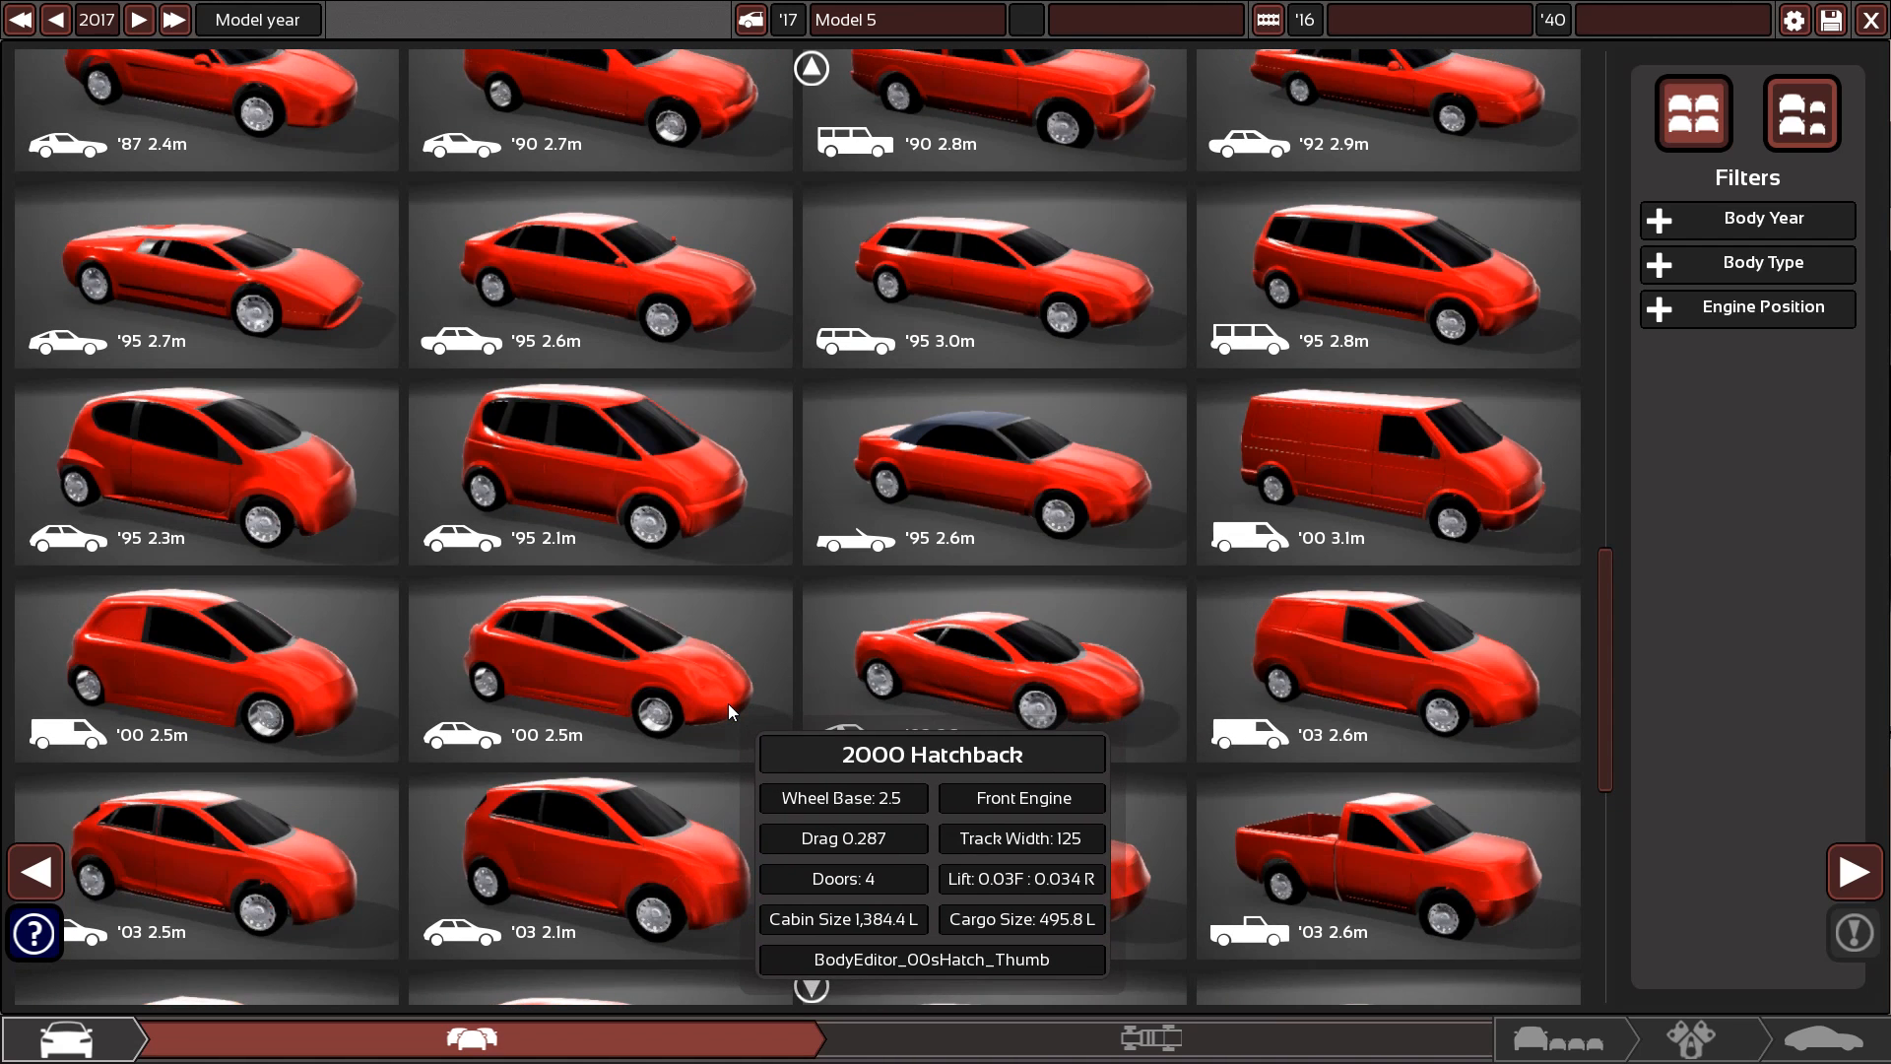
scroll("down", 3)
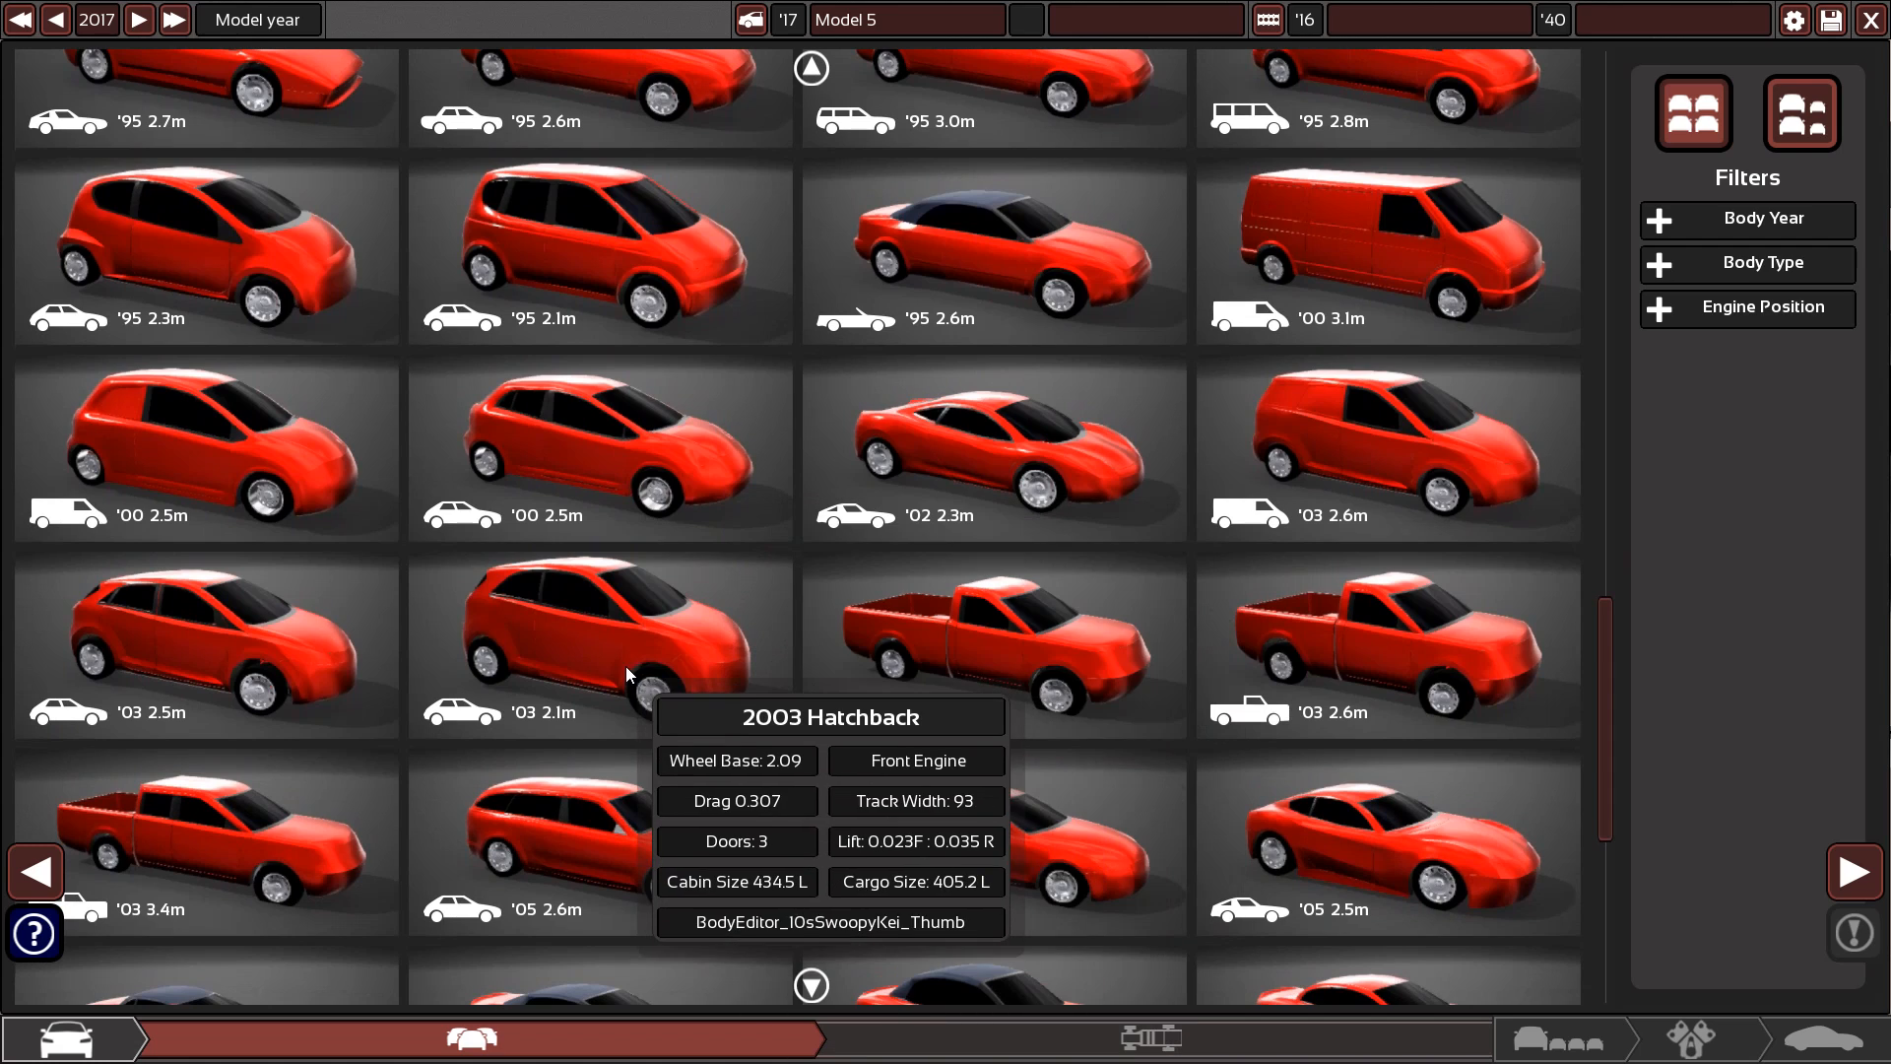
mouse_move(816, 785)
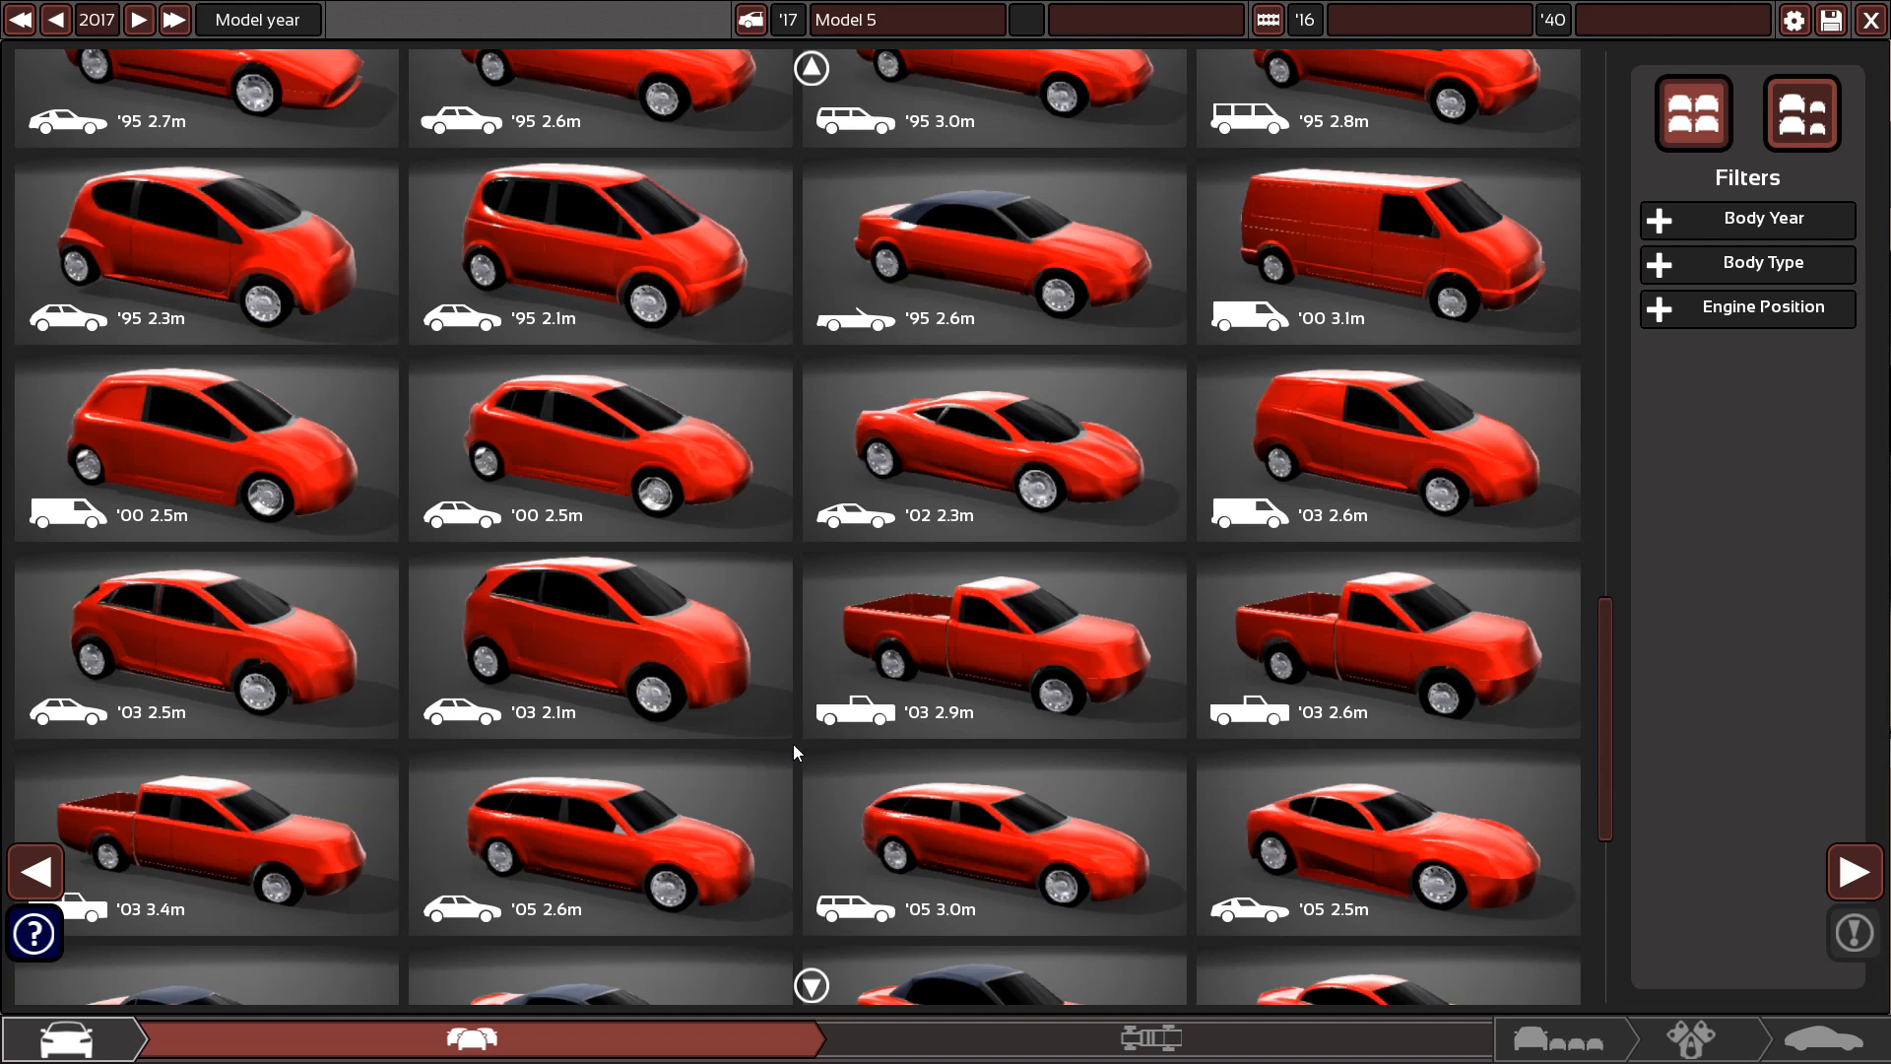
scroll("down", 3)
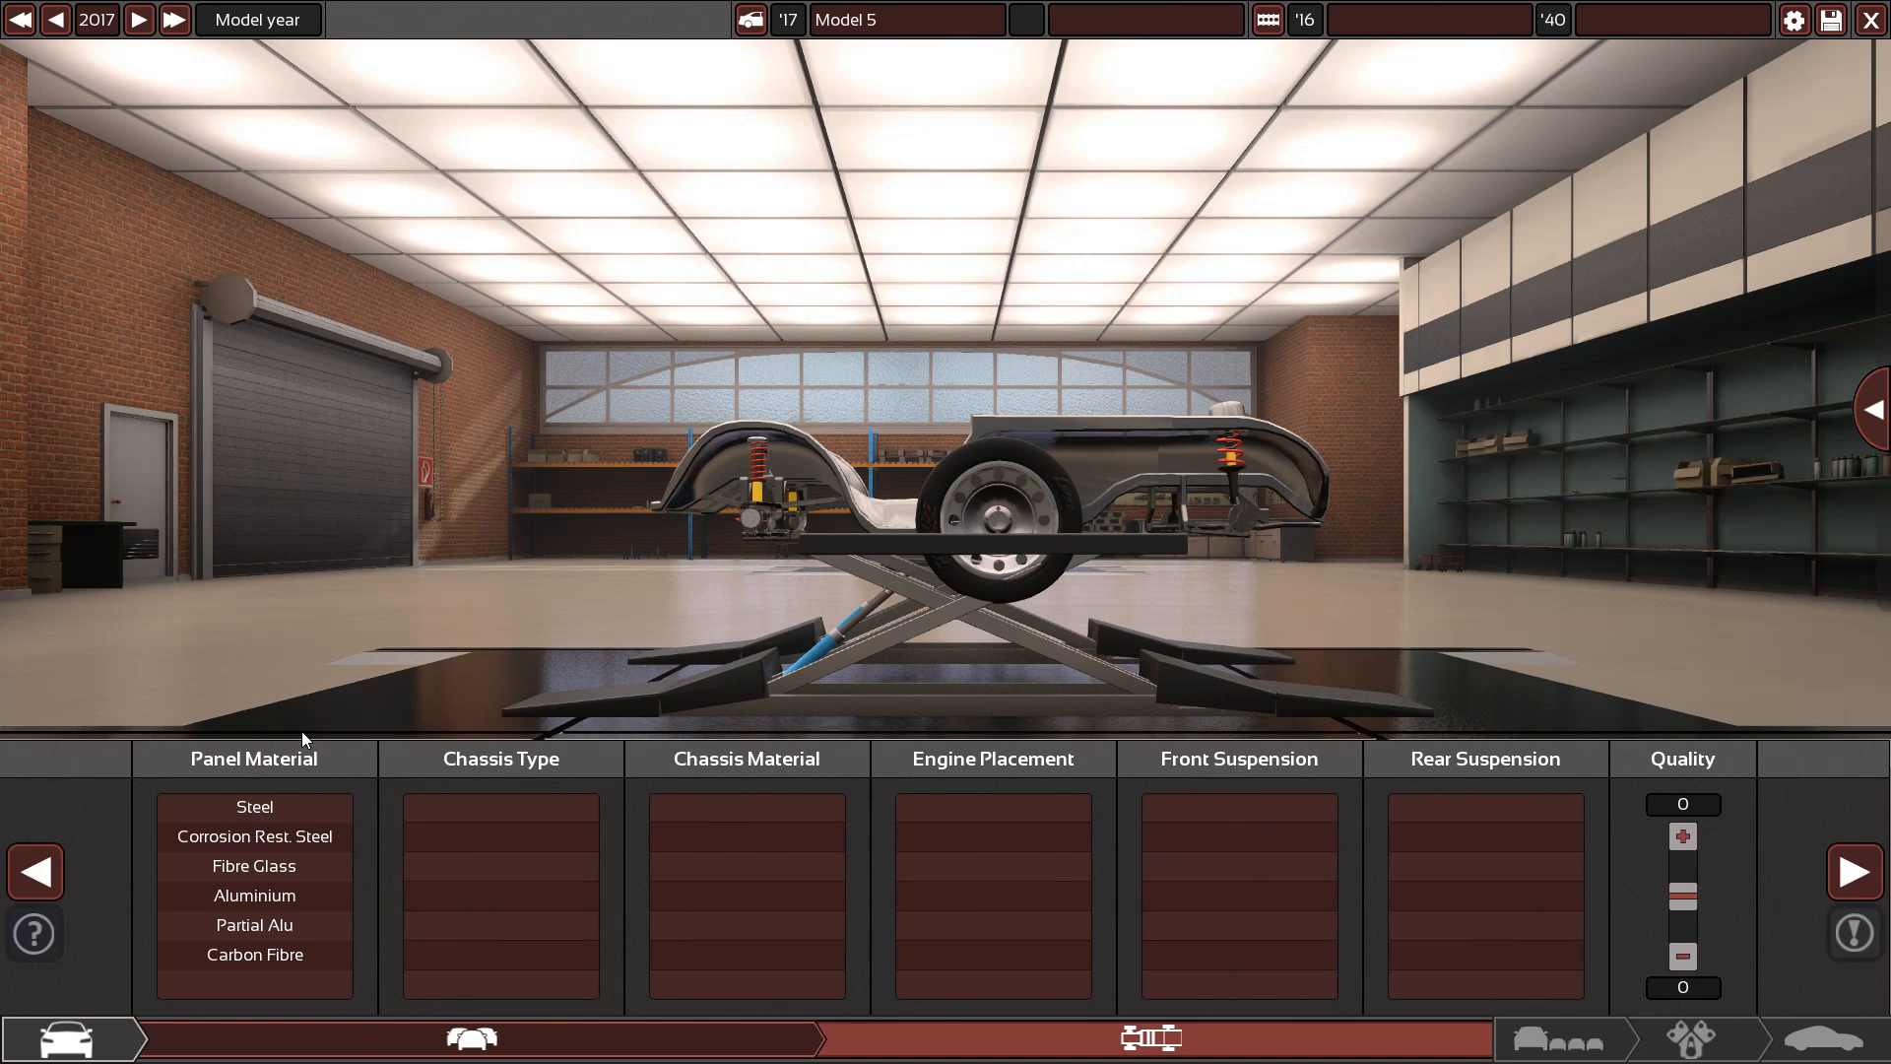
mouse_move(460, 607)
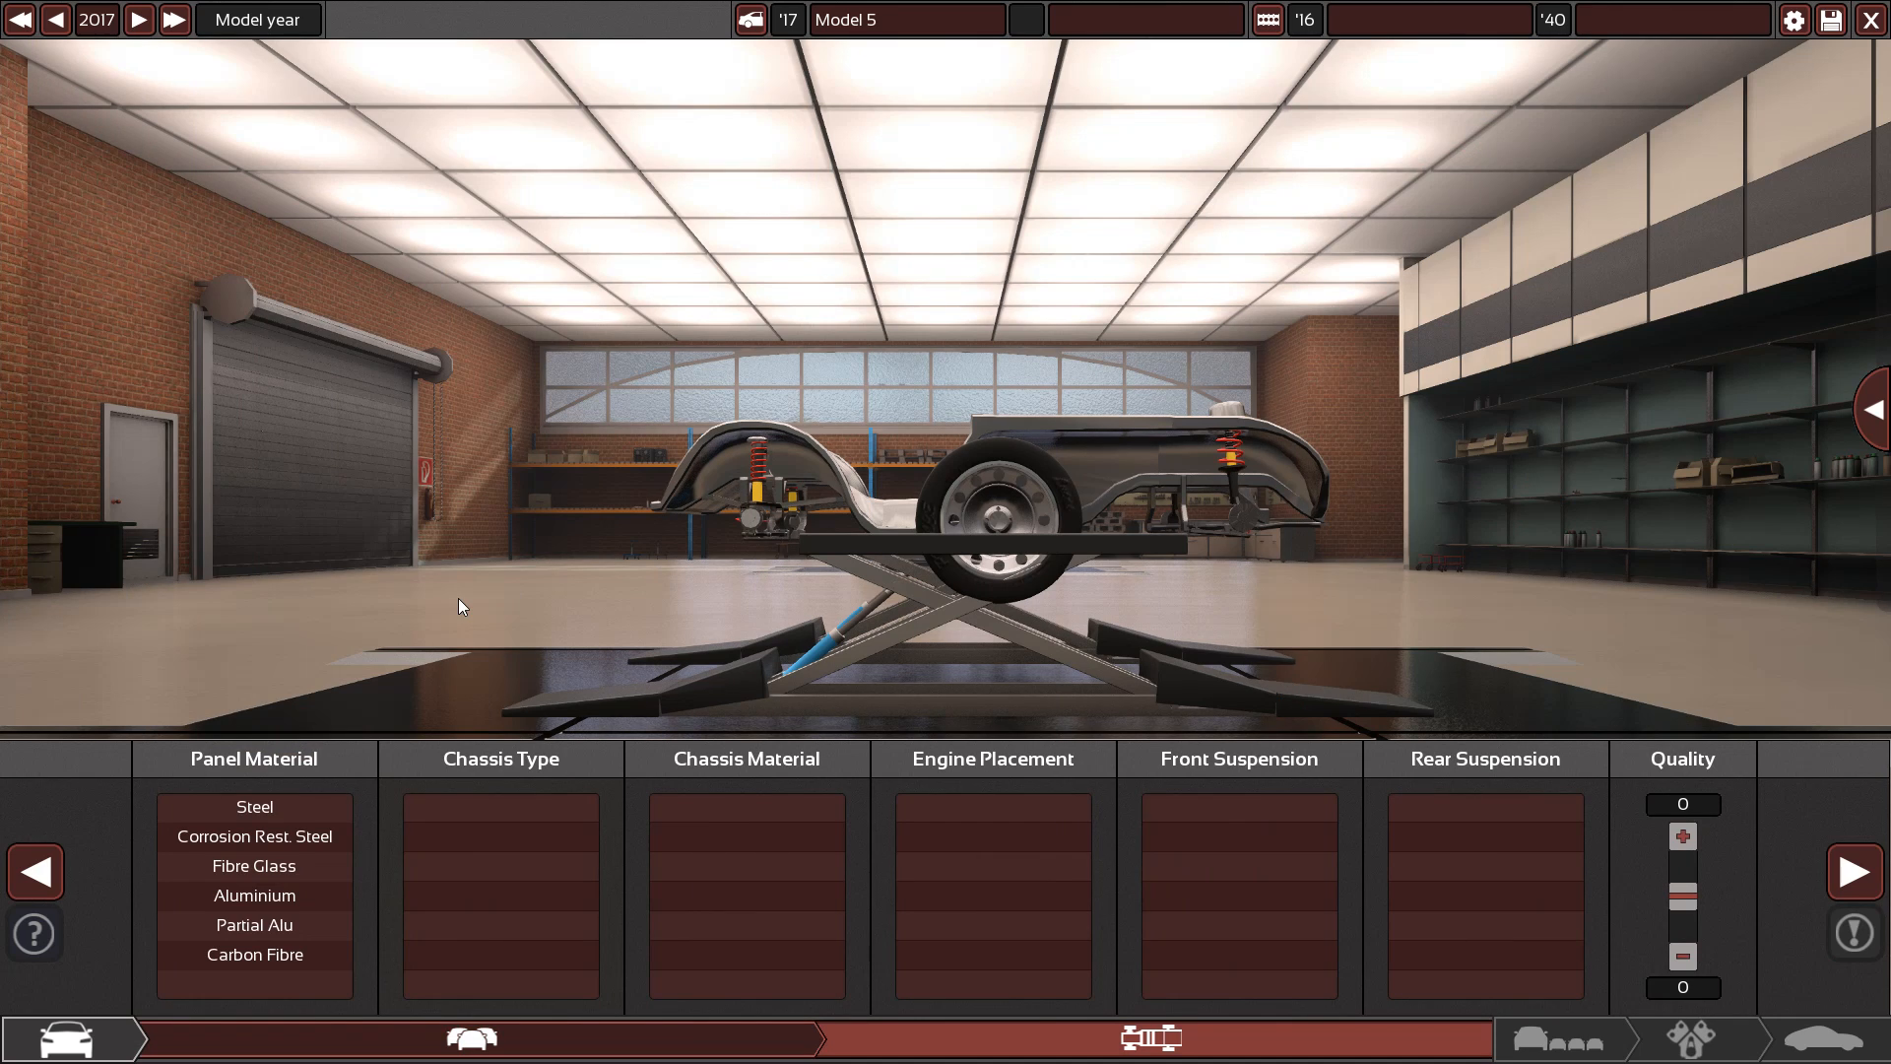
mouse_move(435, 673)
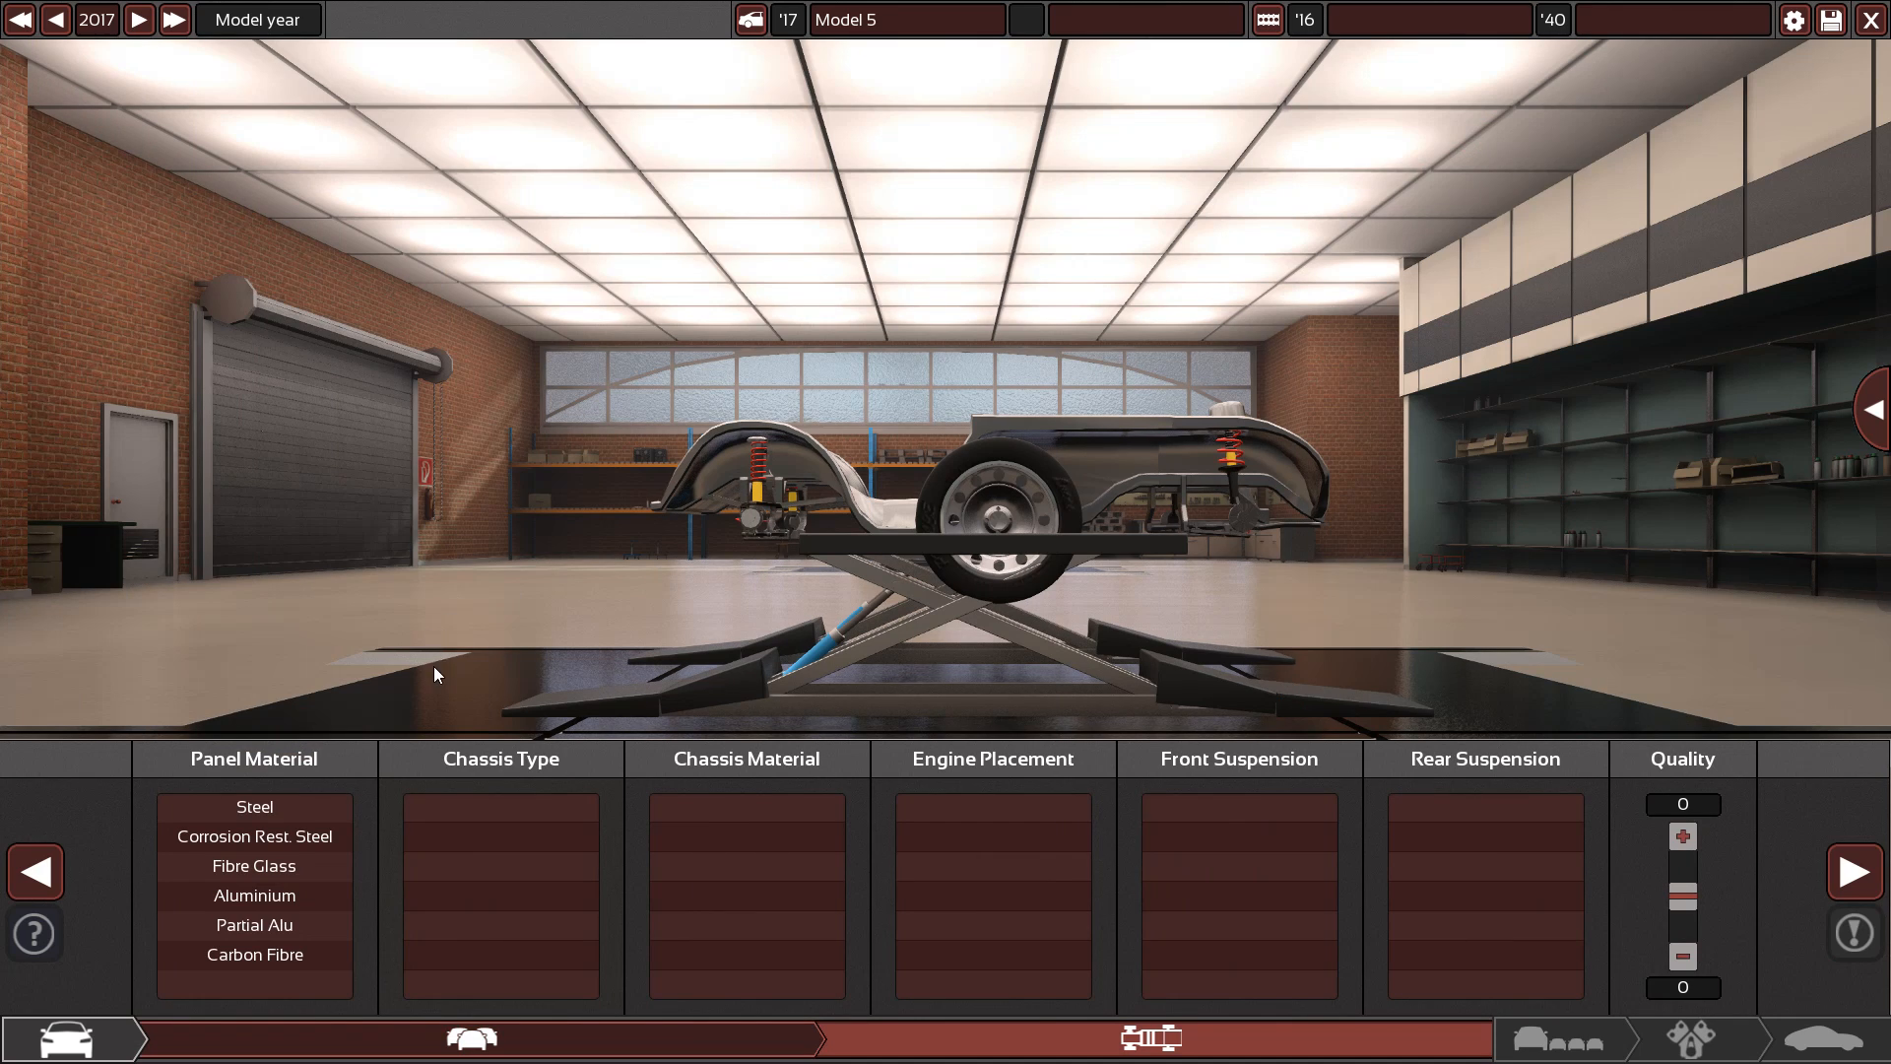
mouse_move(253, 925)
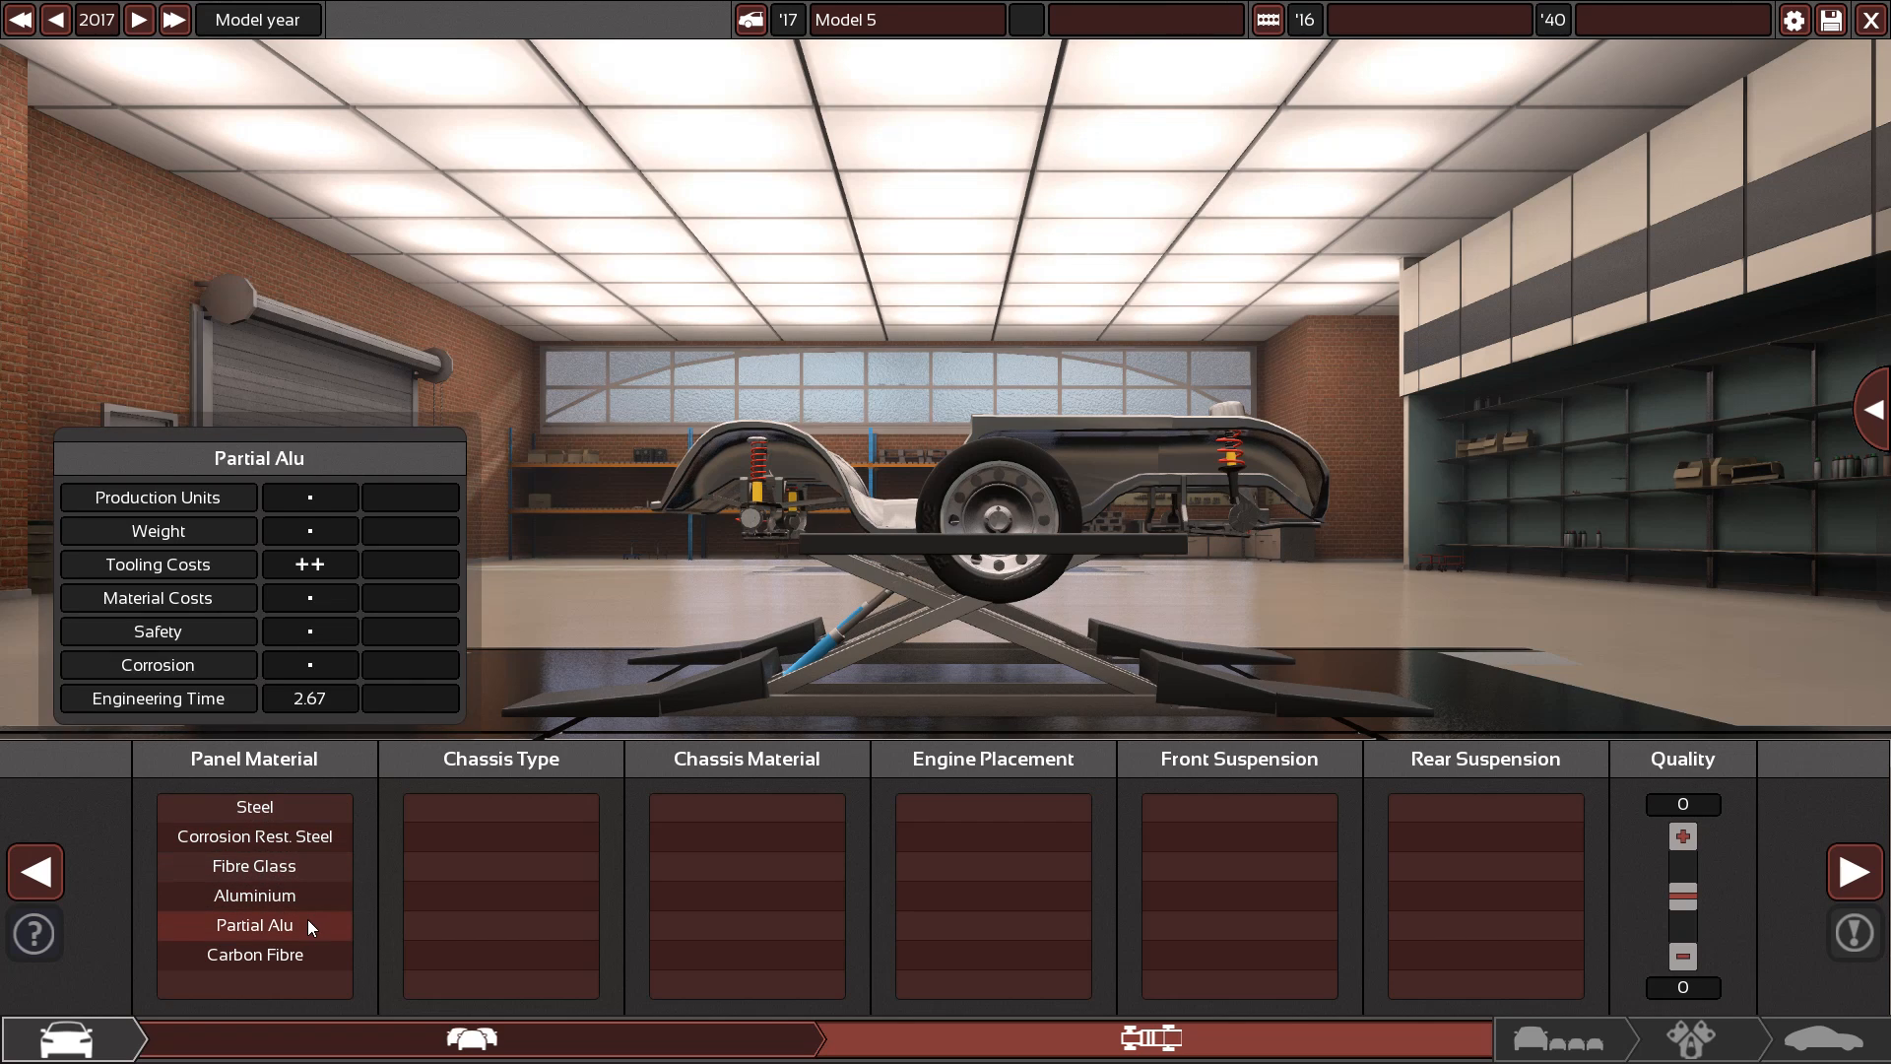
mouse_move(276, 935)
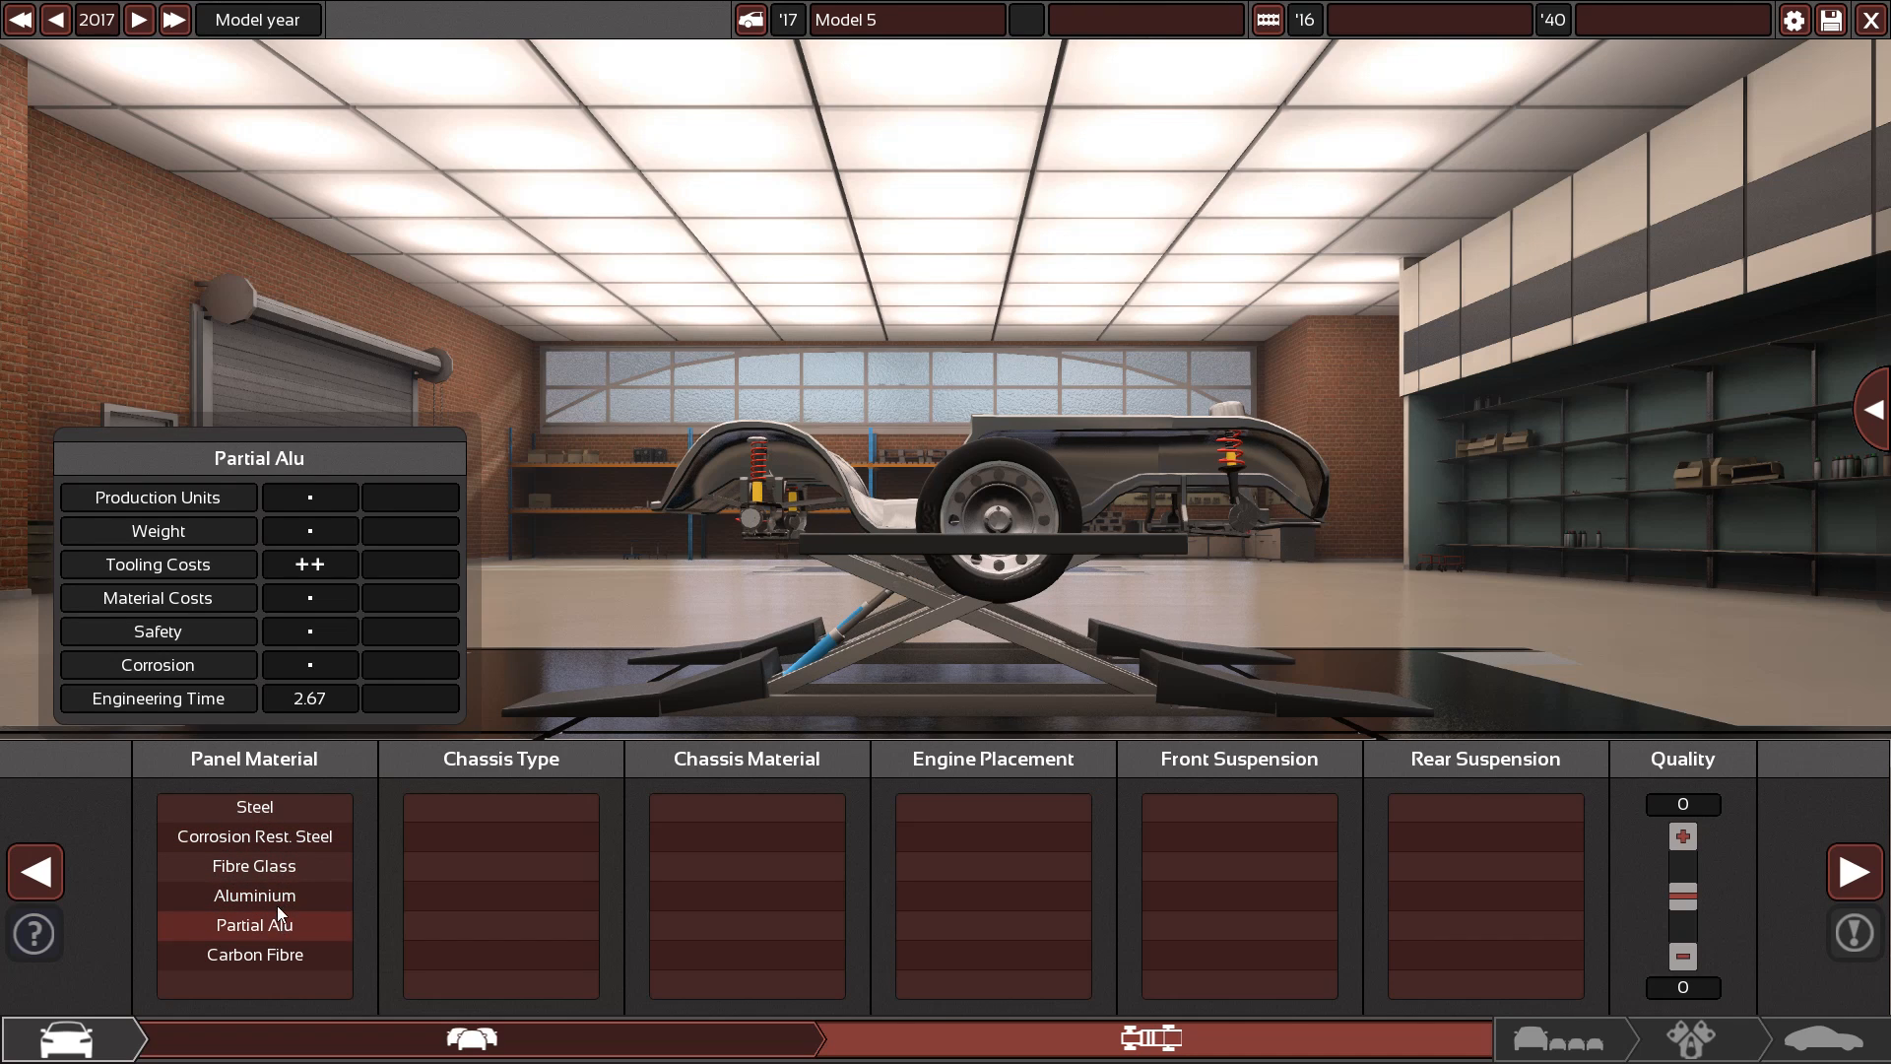
Choose Partial Alu panels, a Monocoque chassis and Double Wishbone suspension front and rear
left_click(253, 896)
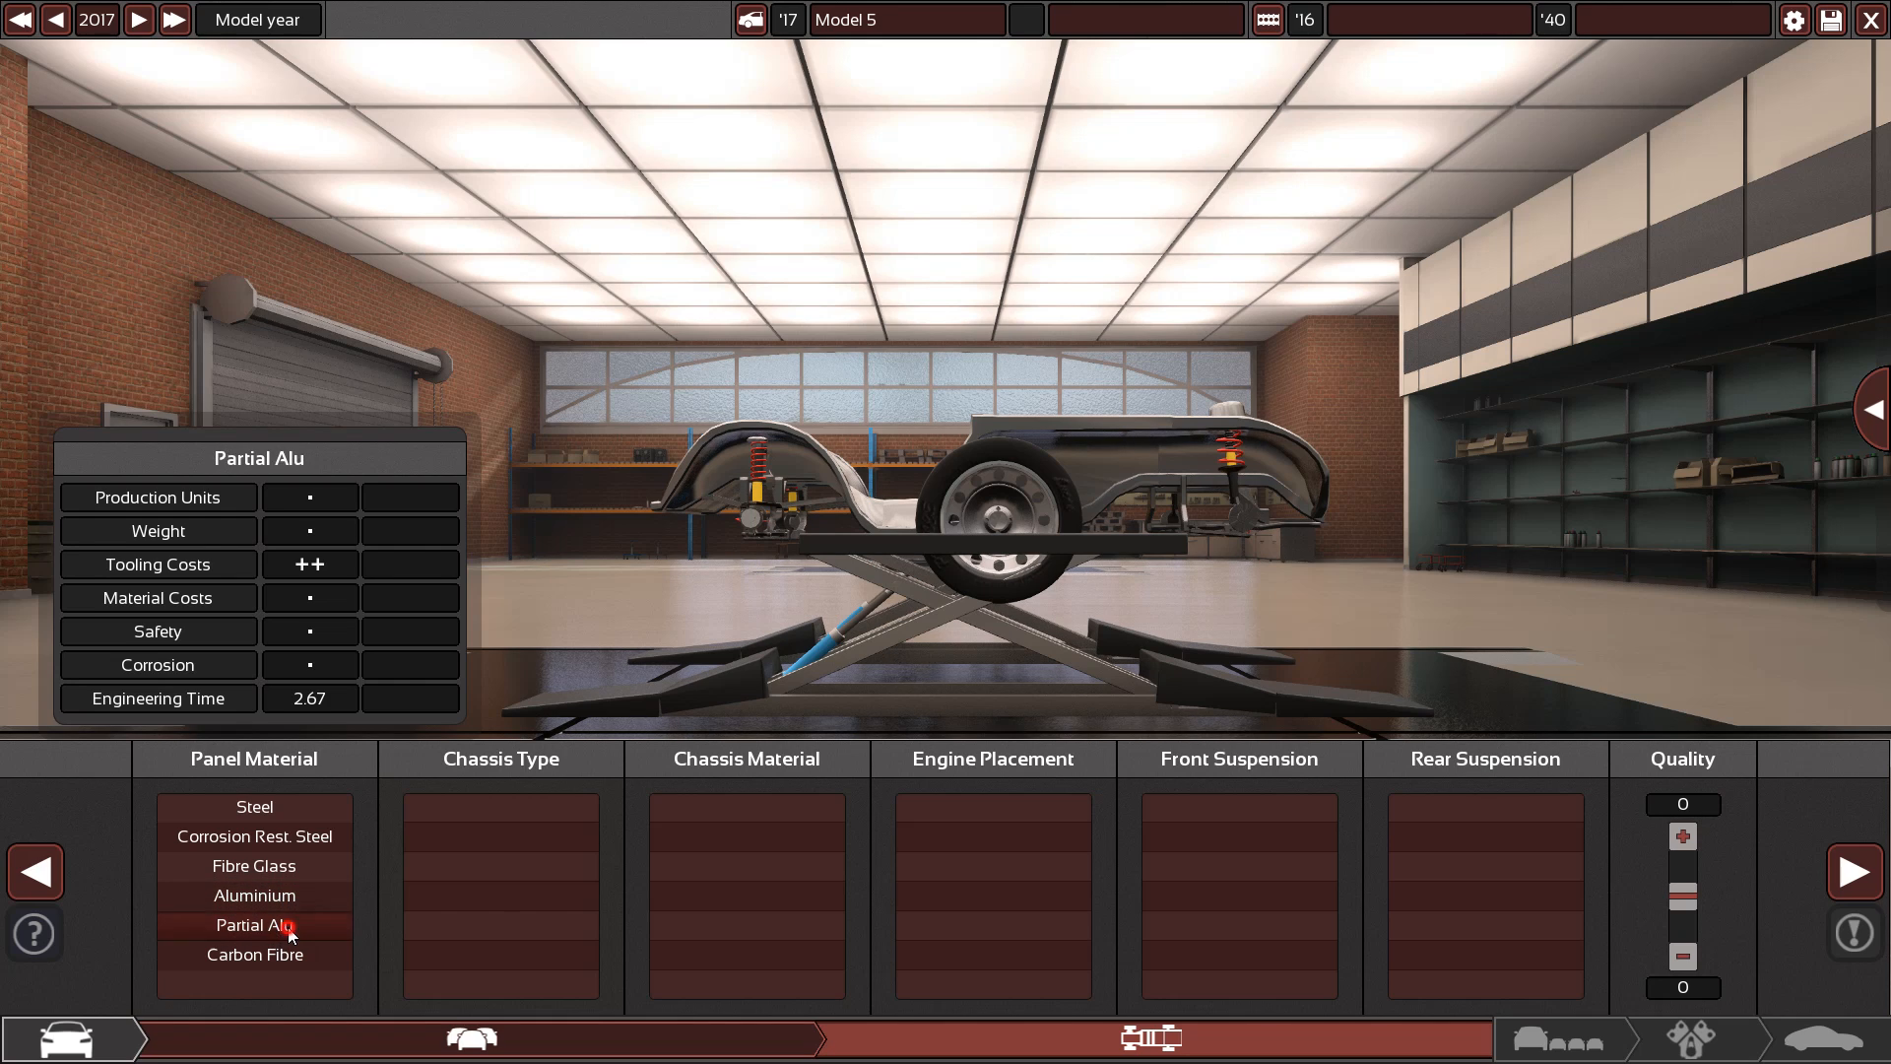
left_click(253, 925)
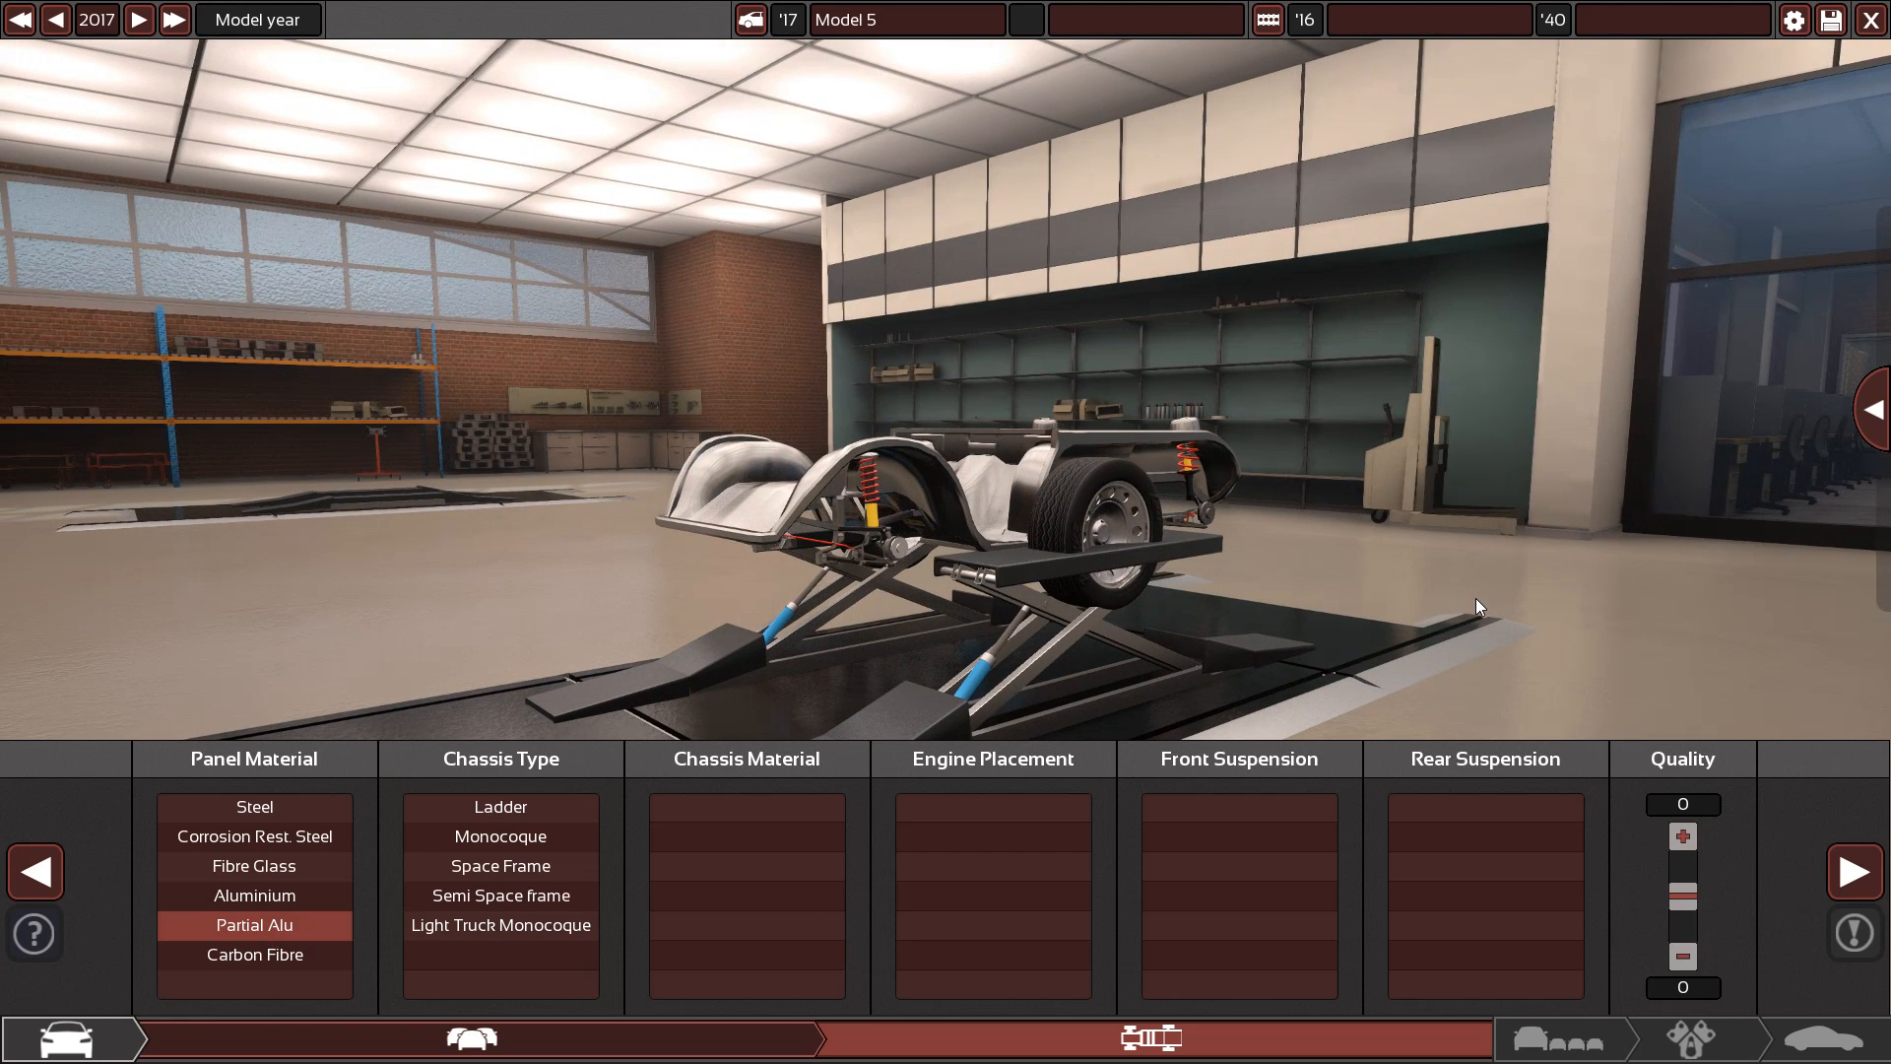
mouse_move(499, 836)
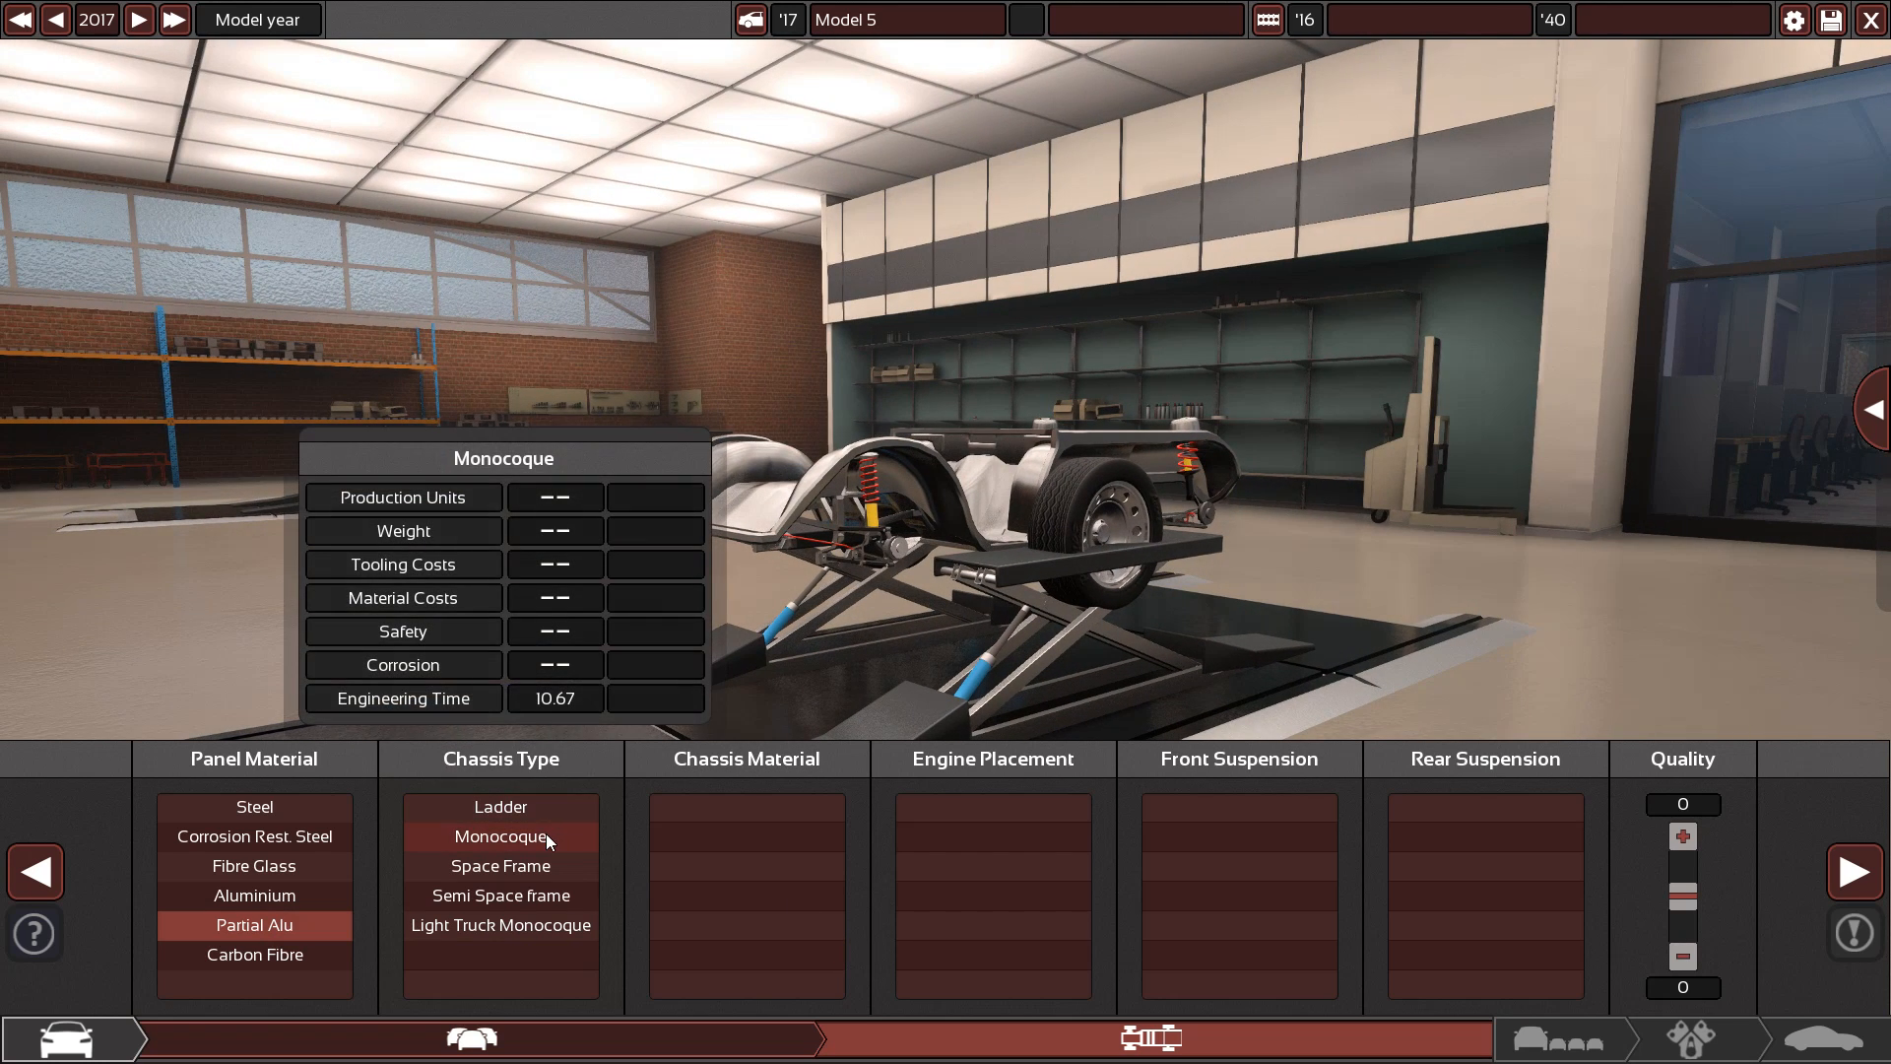
left_click(500, 837)
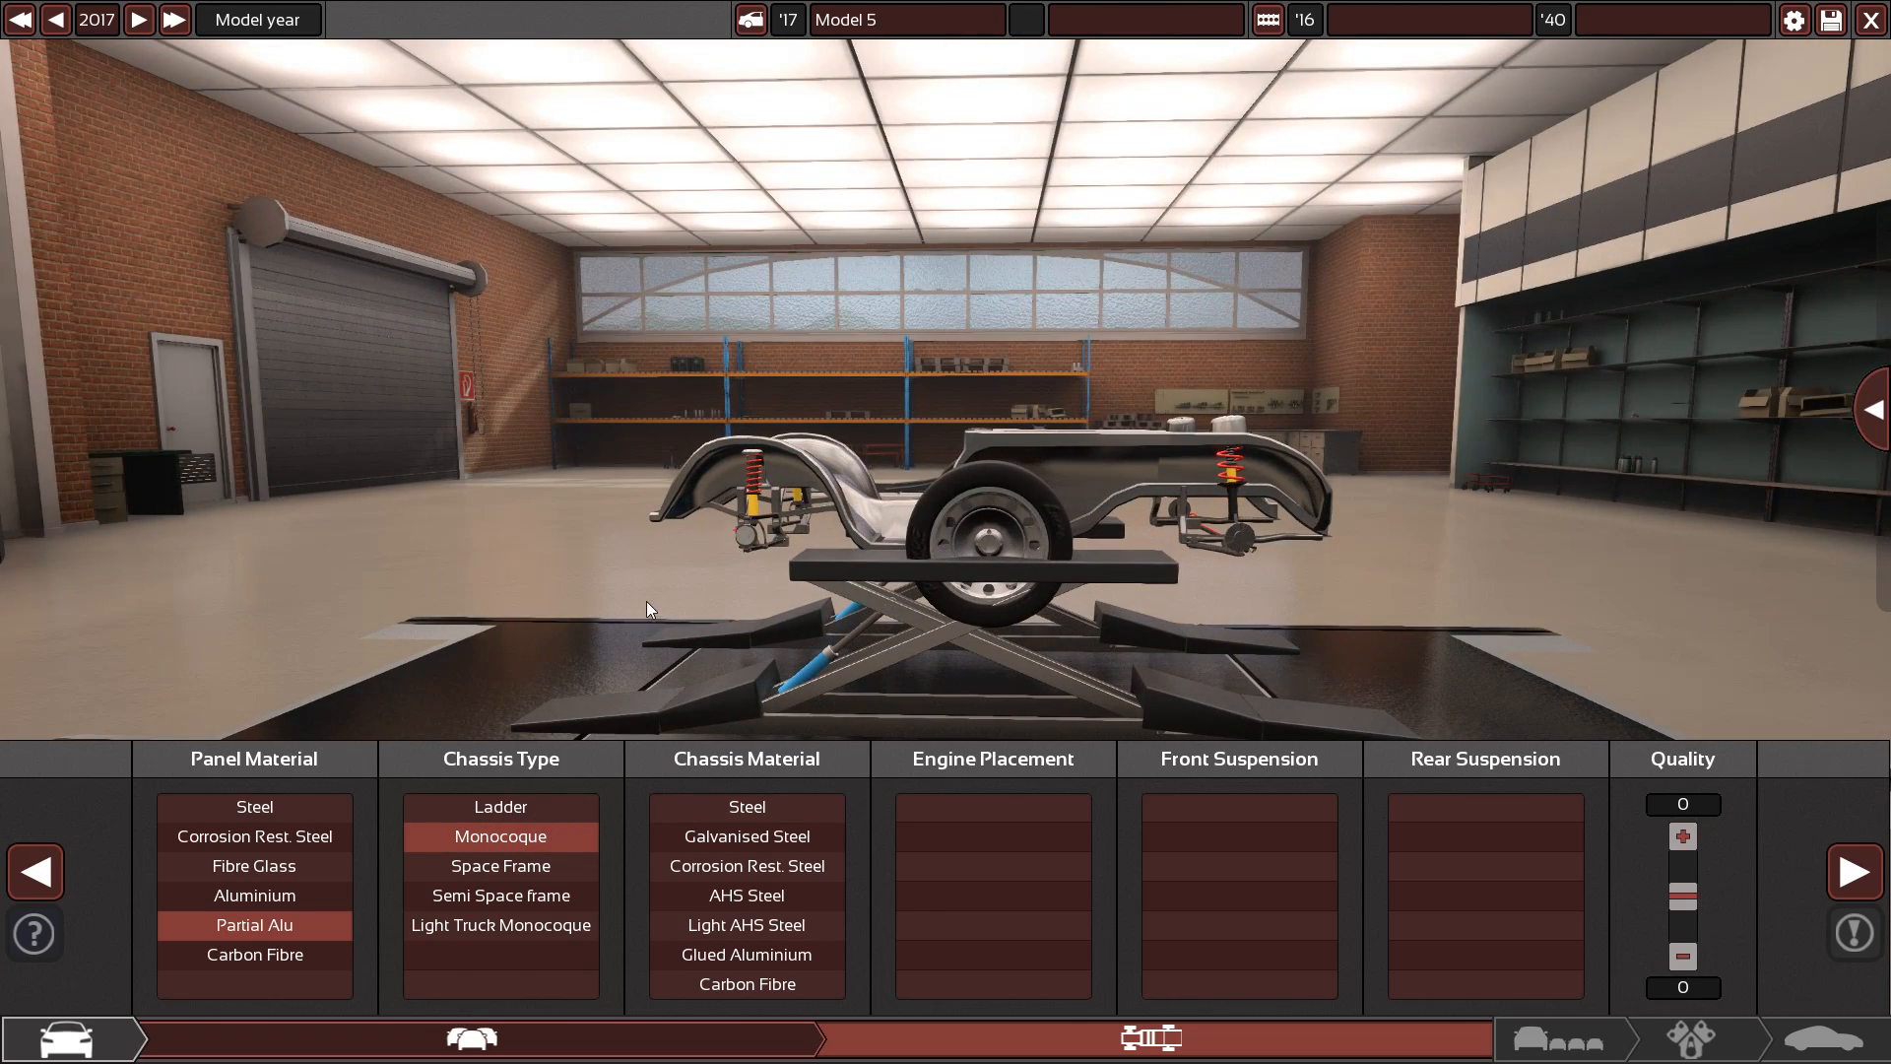
mouse_move(746, 925)
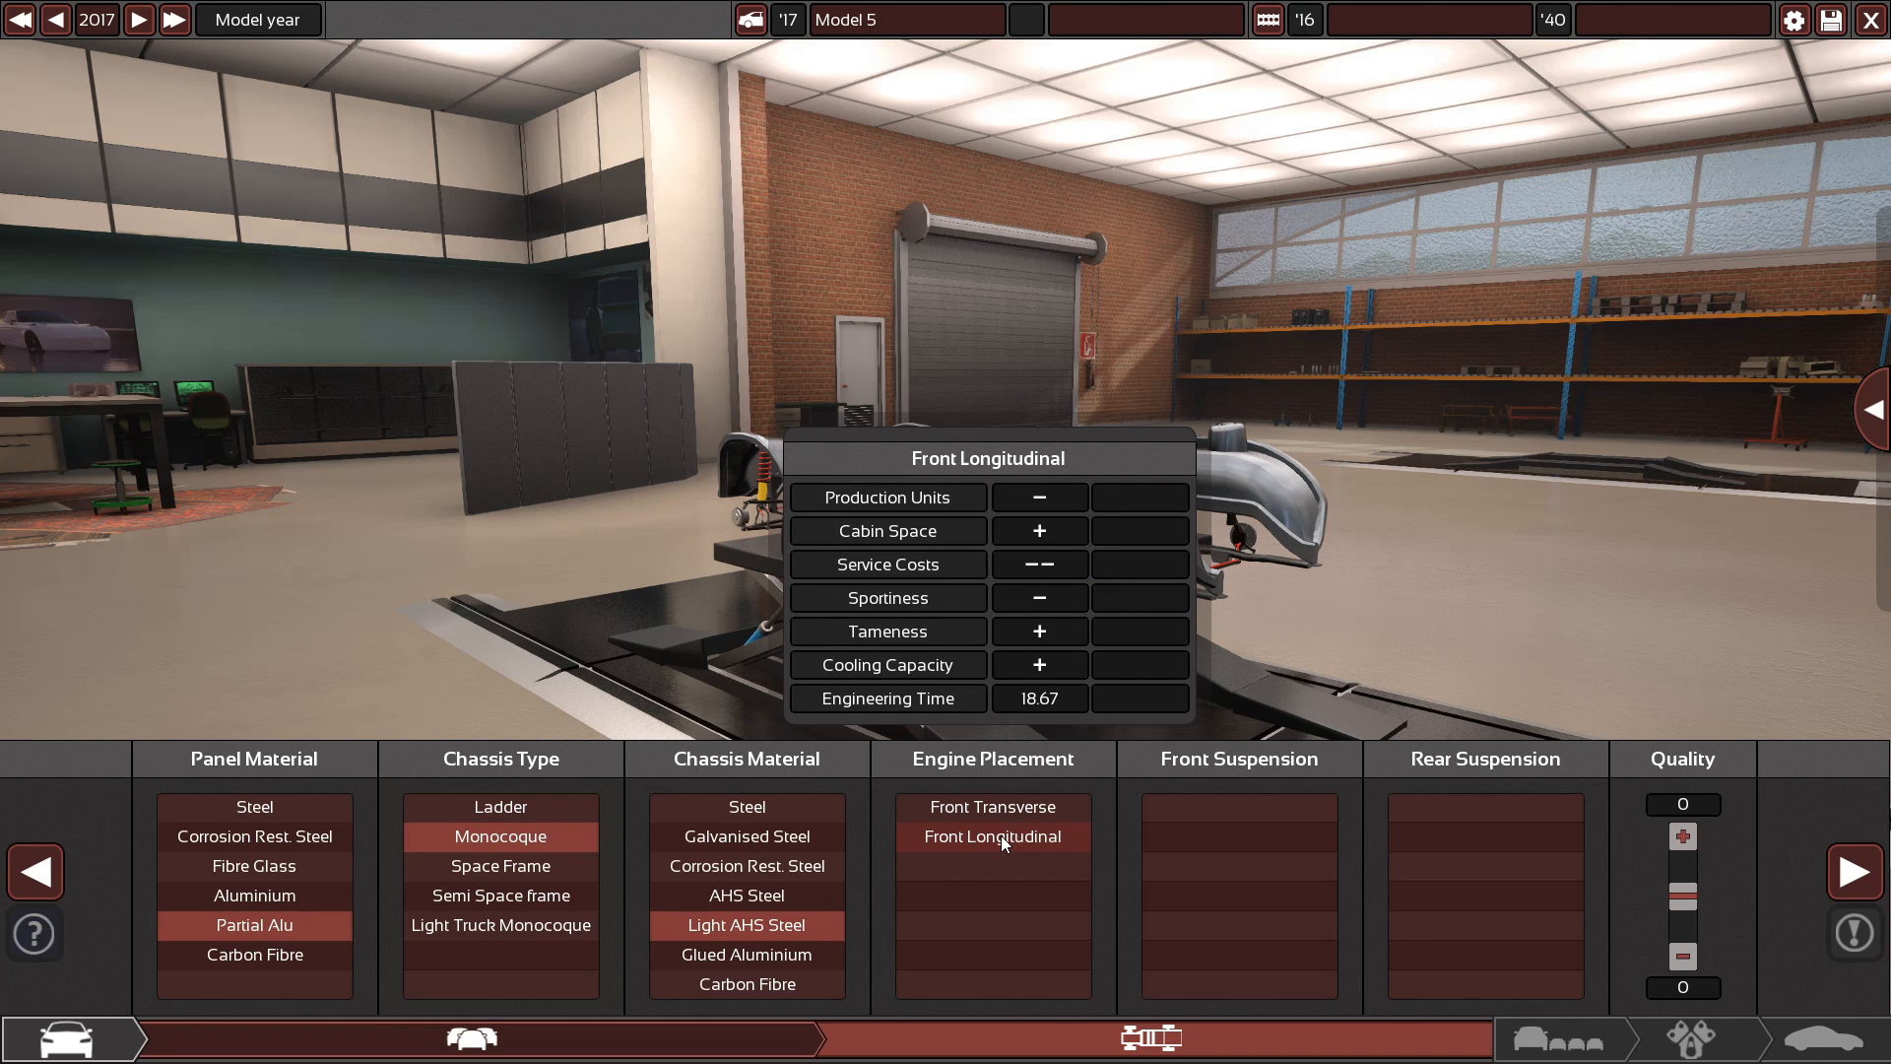
mouse_move(1017, 851)
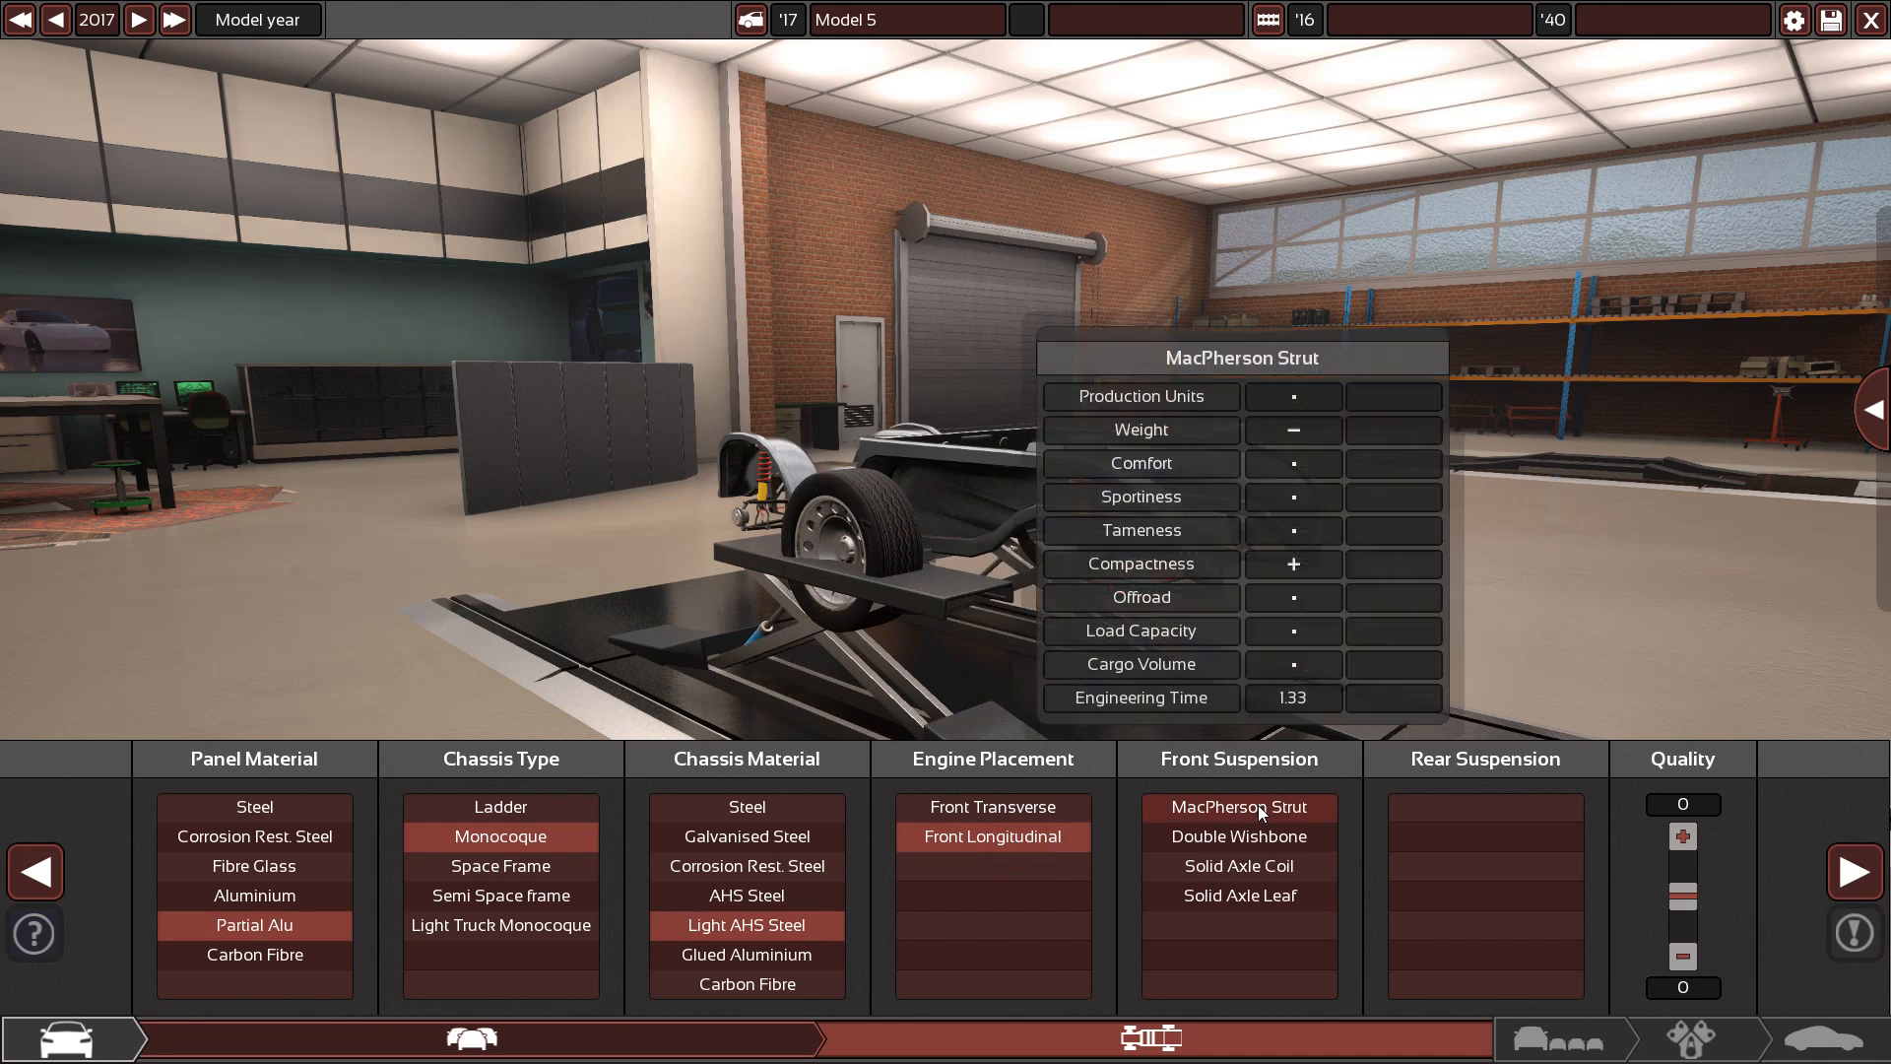
left_click(1237, 836)
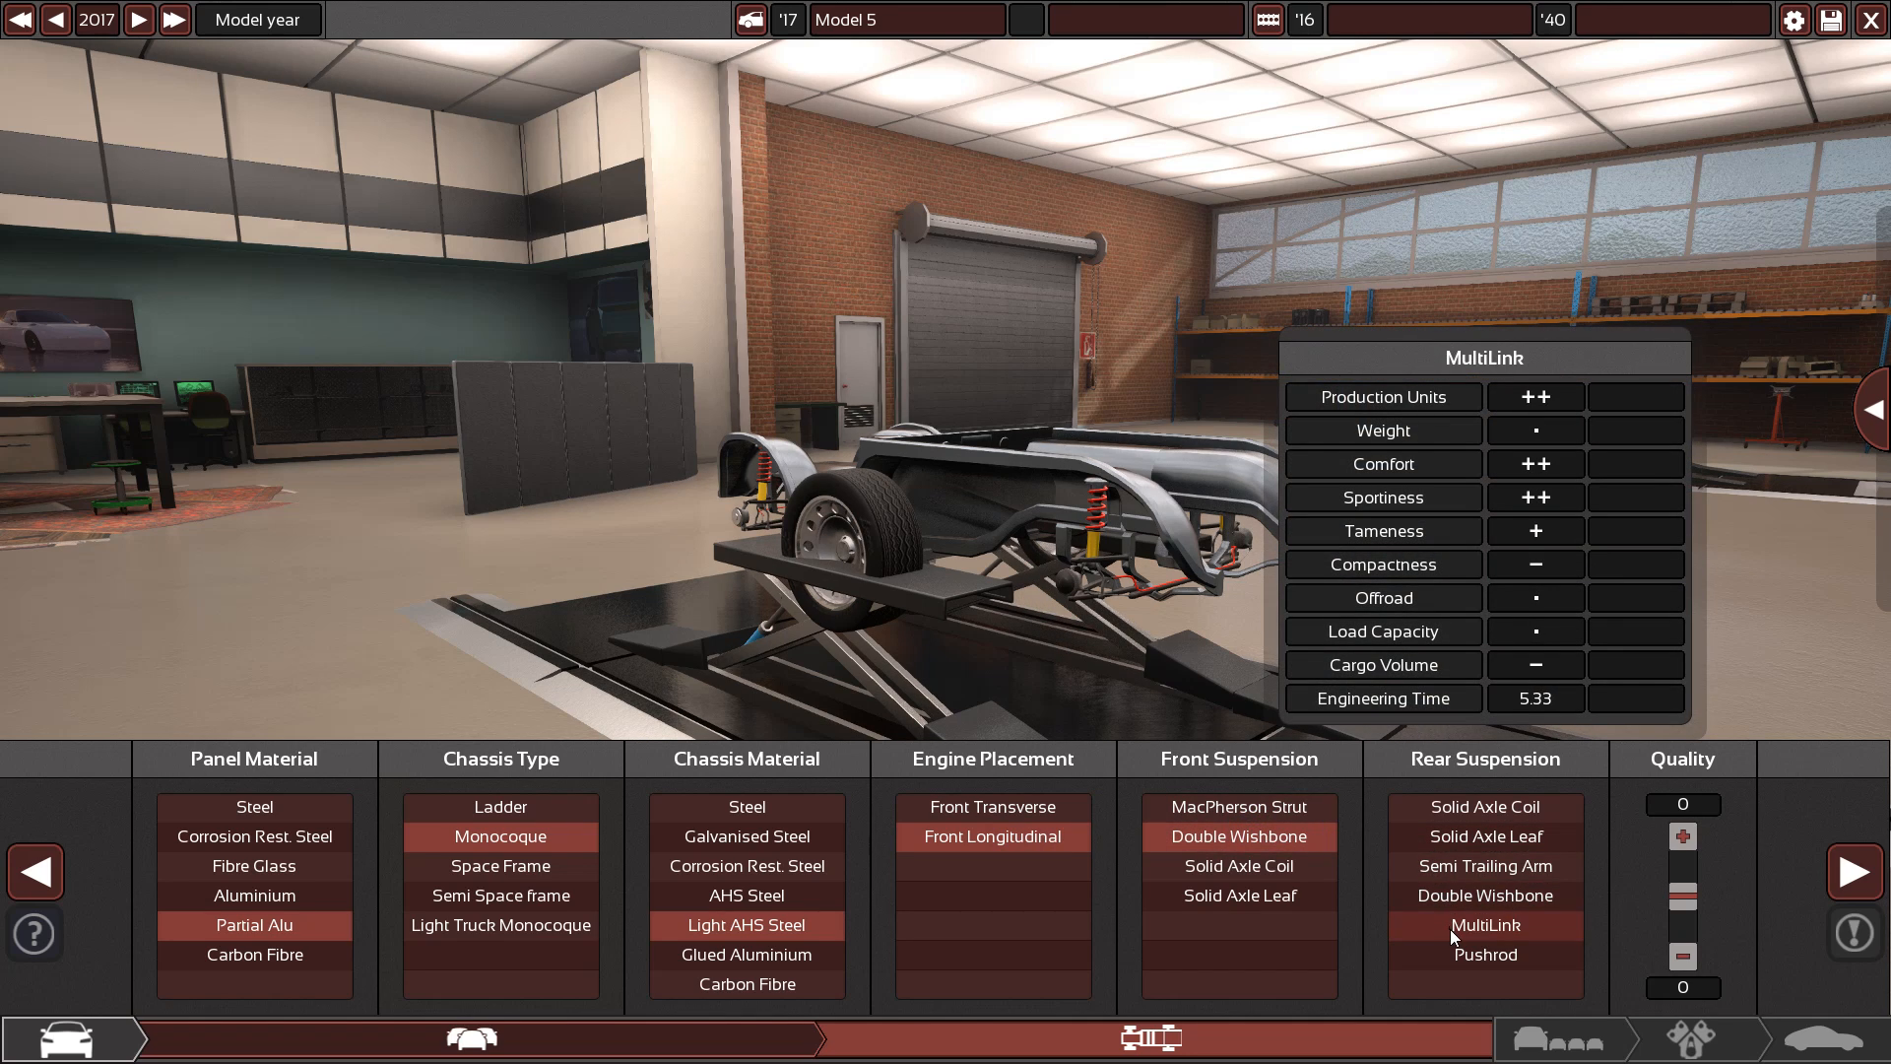
mouse_move(1484, 954)
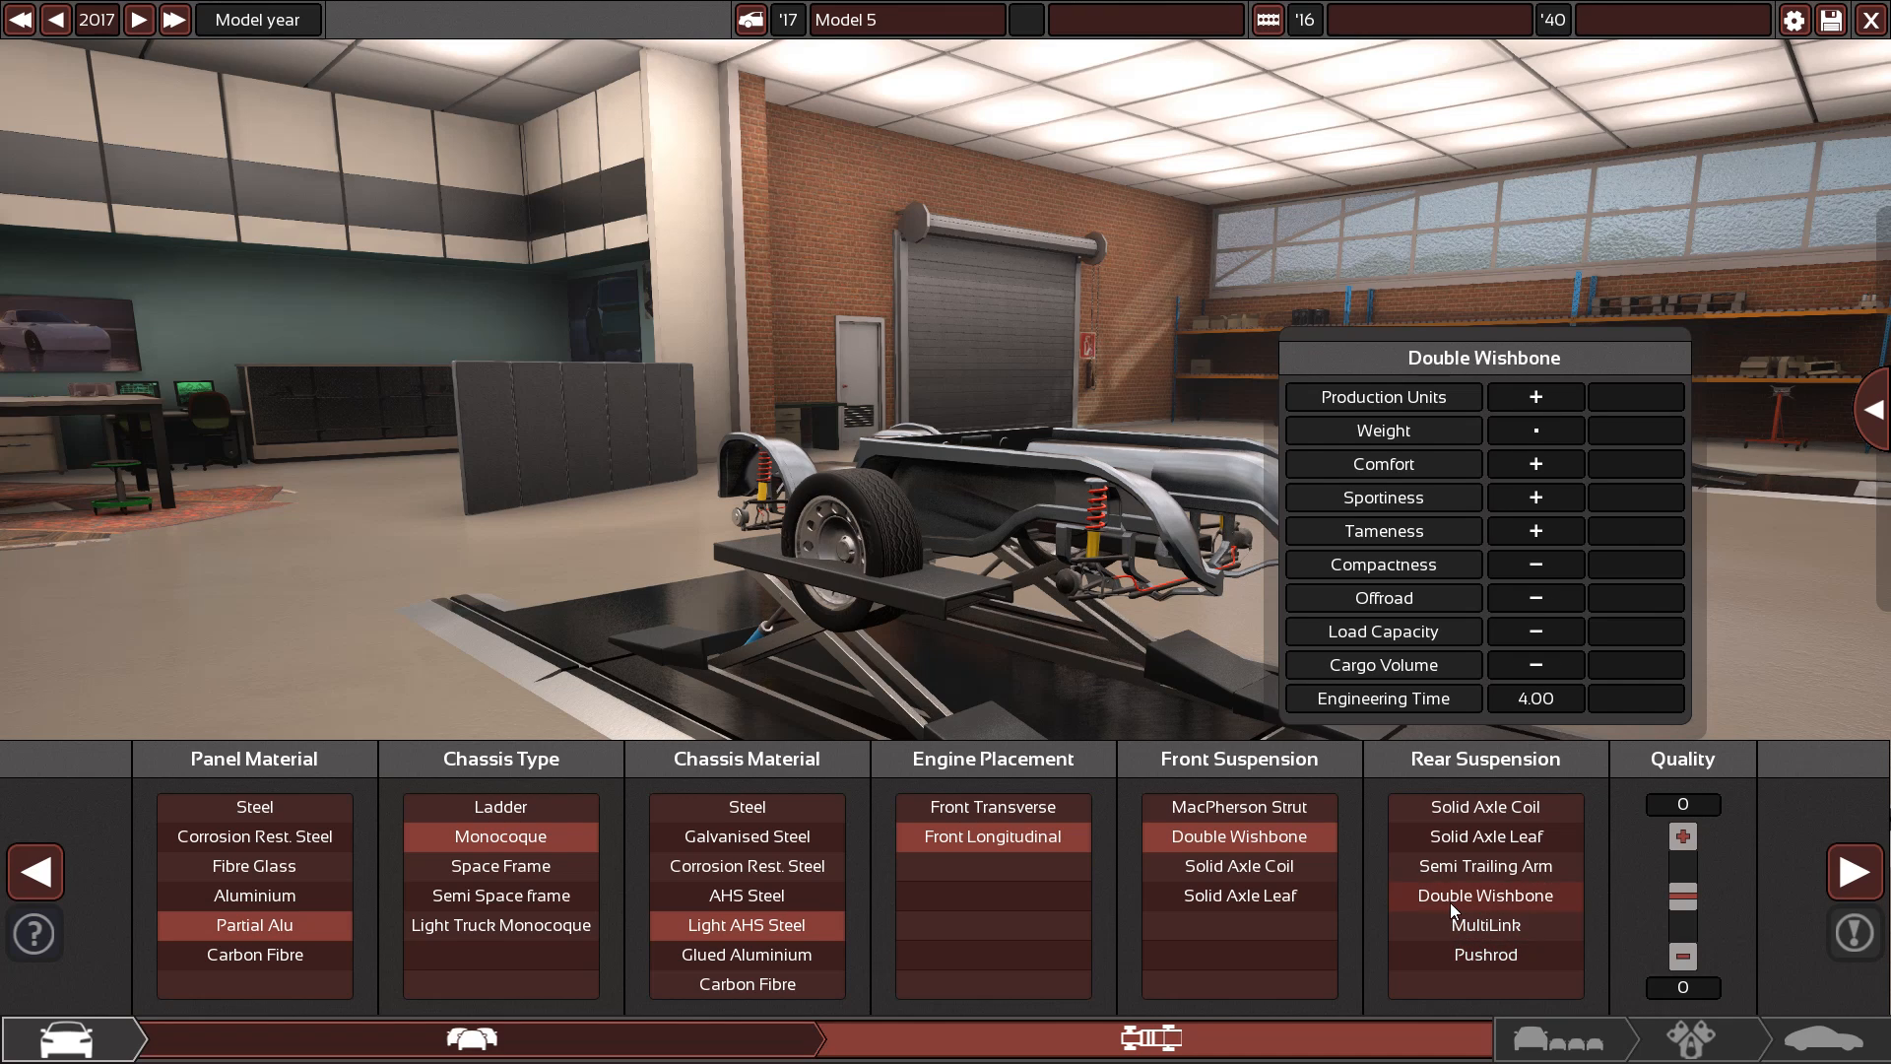
left_click(1485, 925)
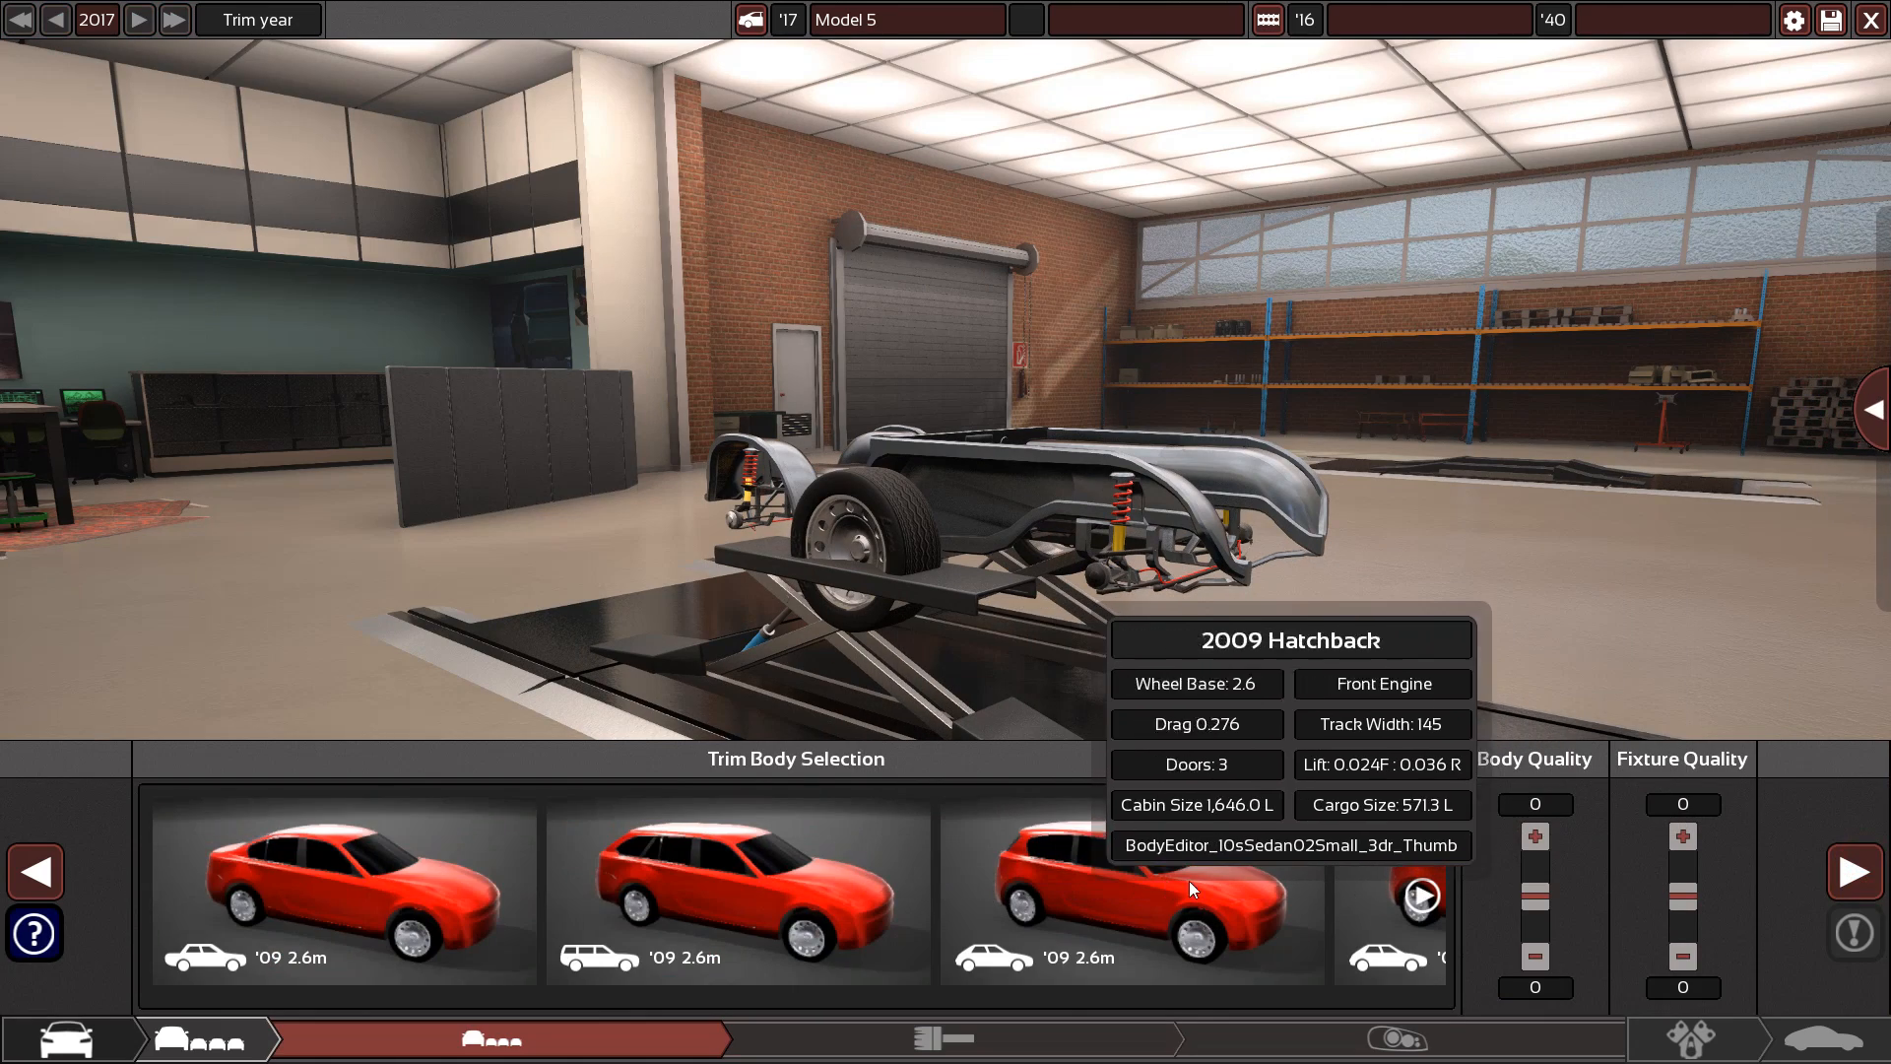
Try the 2009 sedan and convertible bodies, then settle on the 2009 hatchback
left_click(1132, 893)
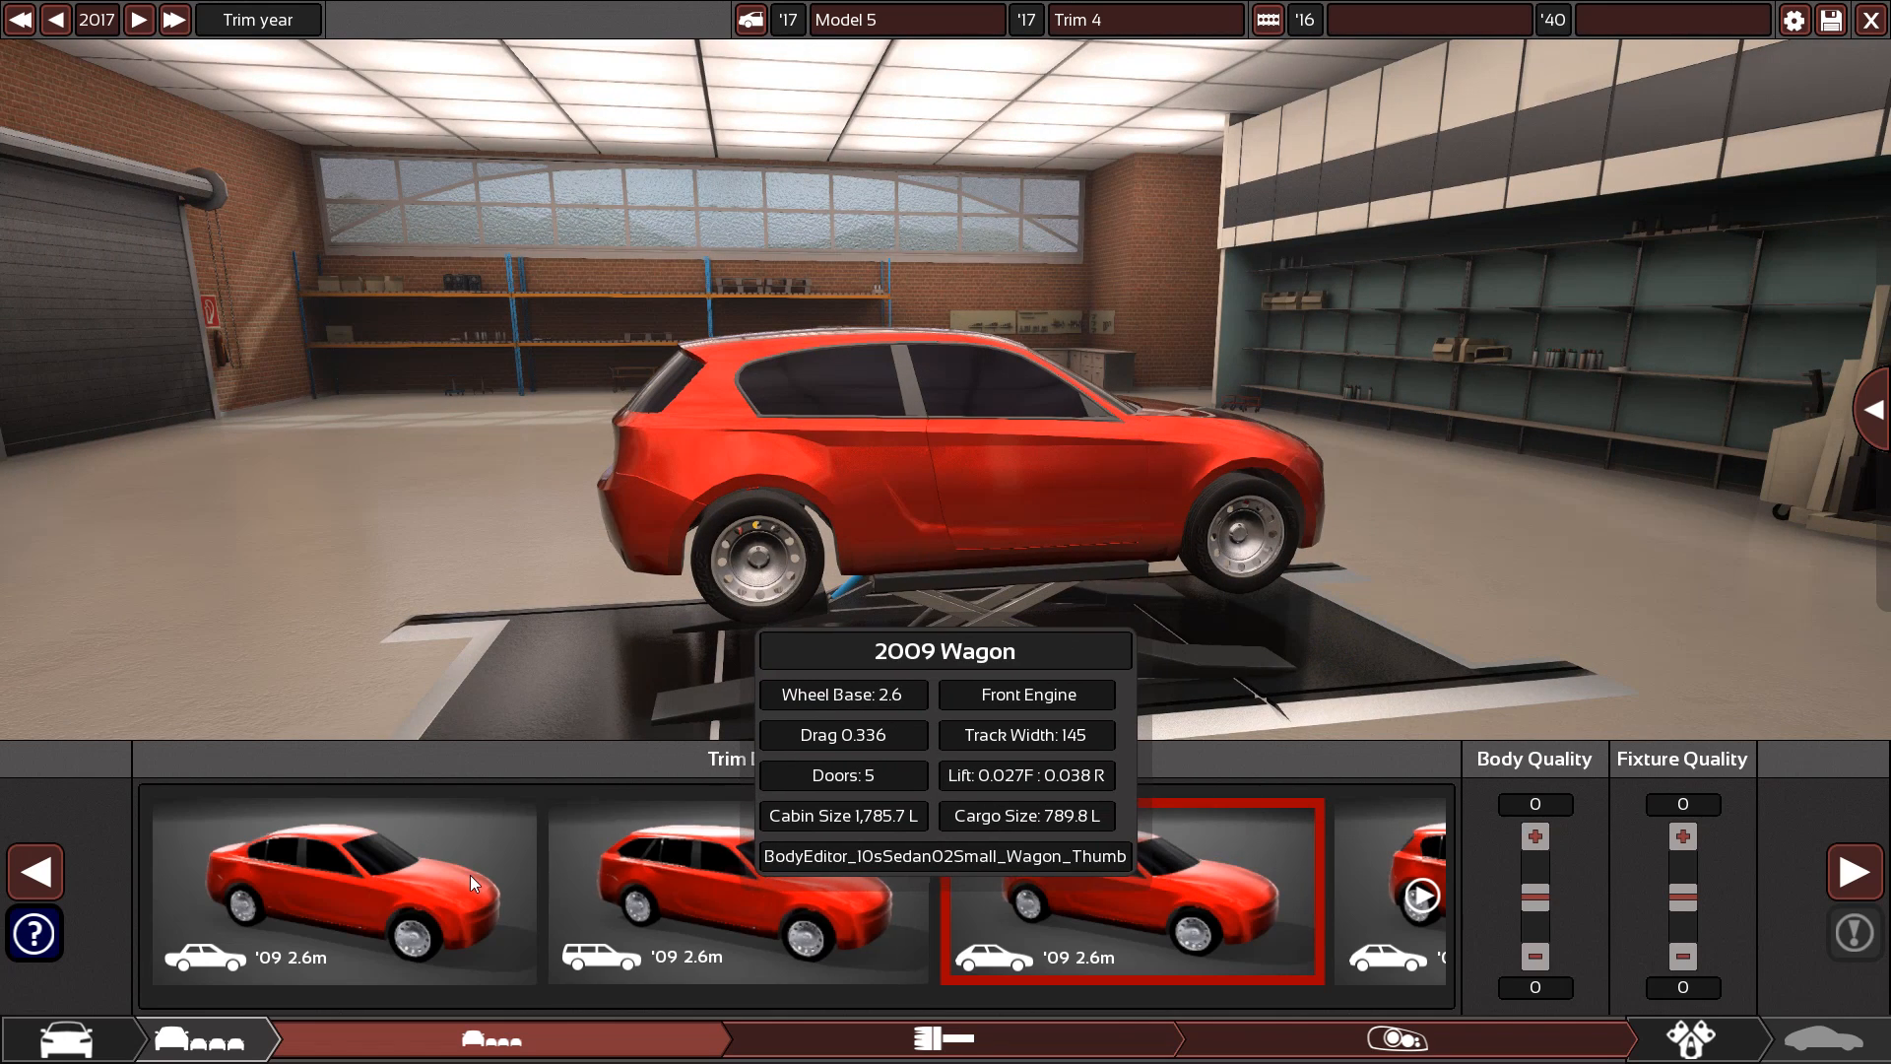
left_click(342, 896)
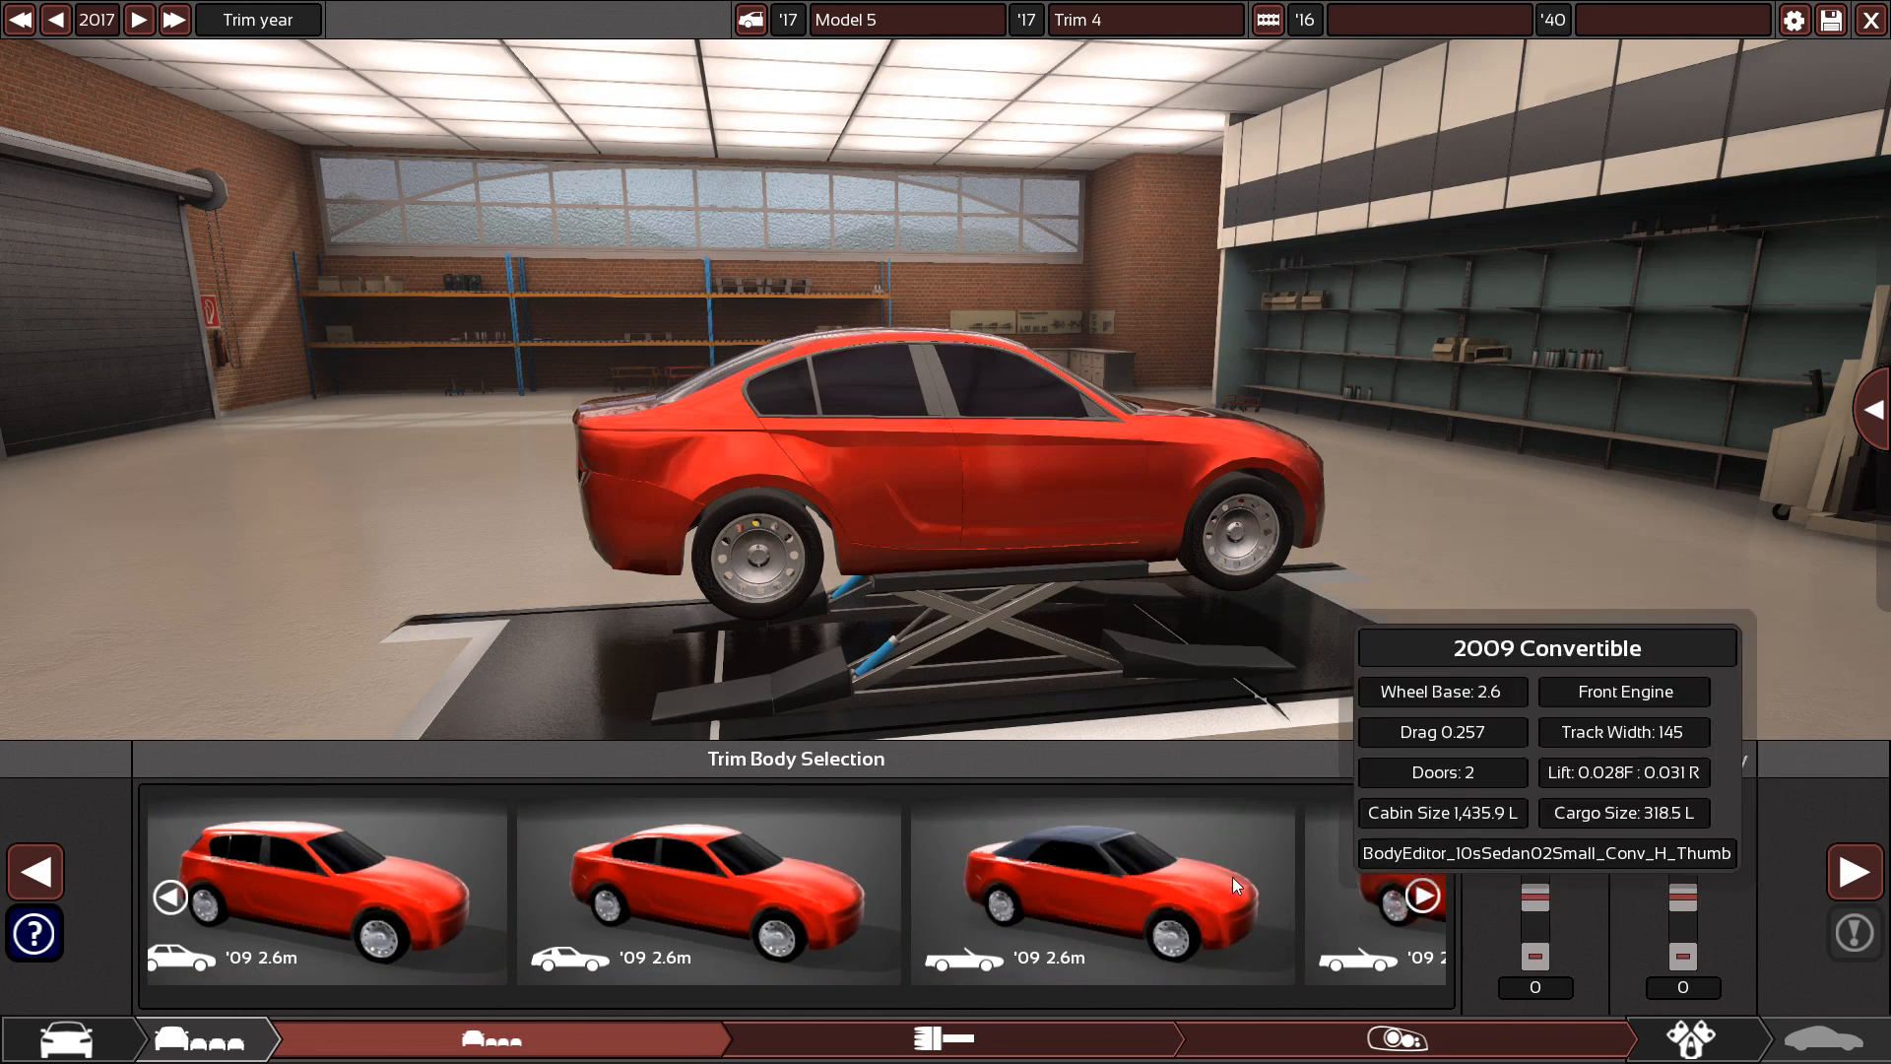
left_click(1101, 890)
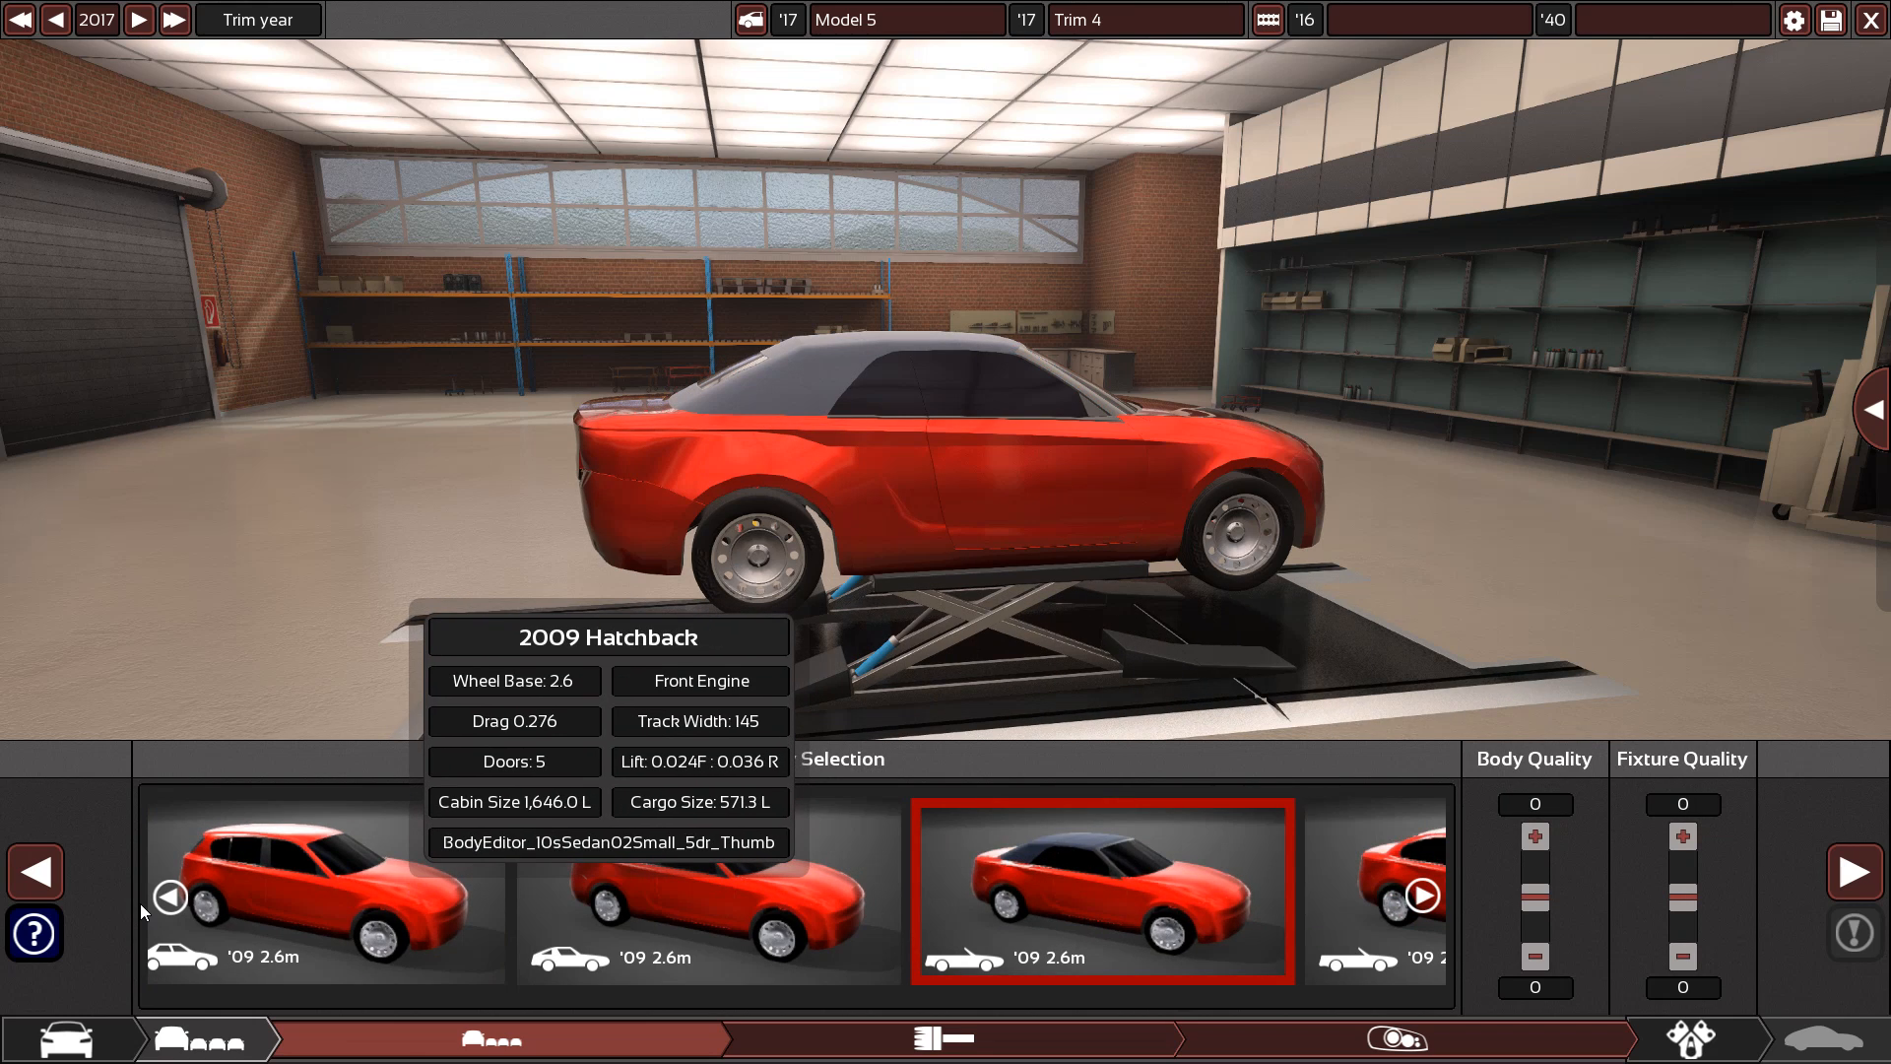
left_click(714, 892)
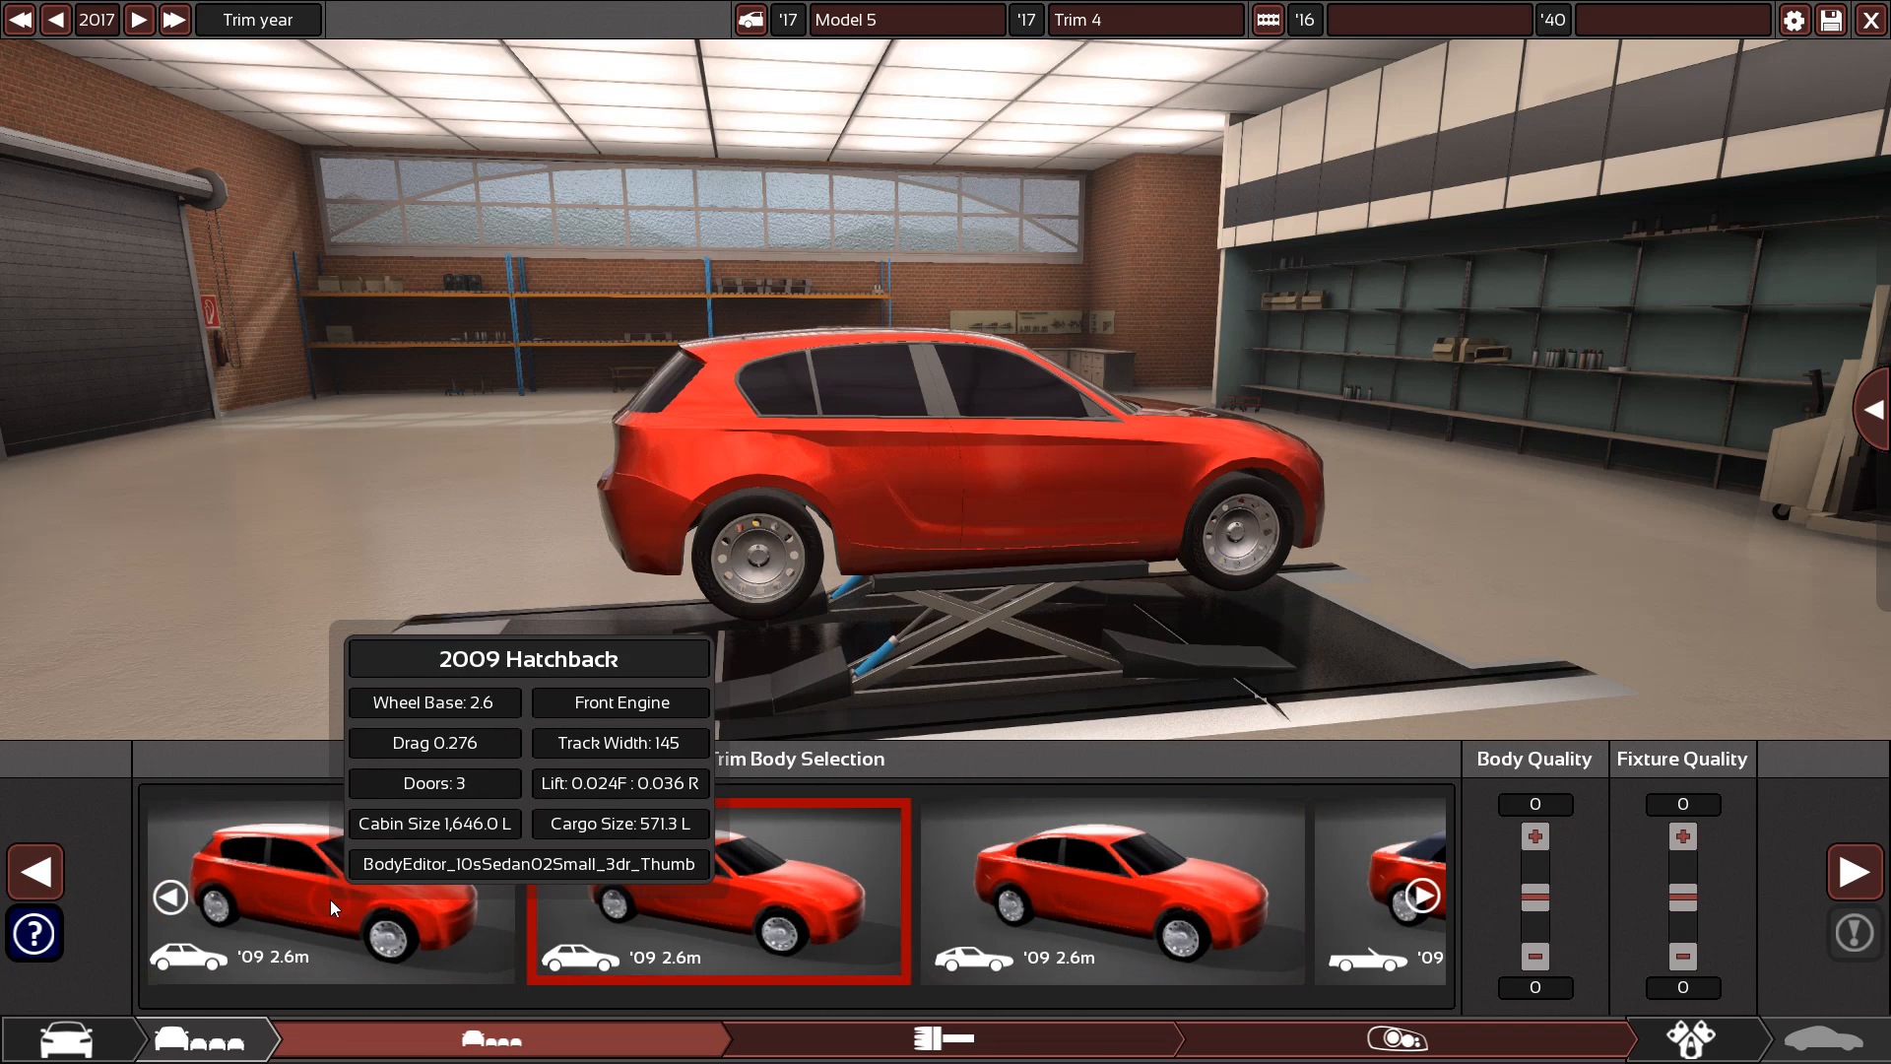
left_click(326, 893)
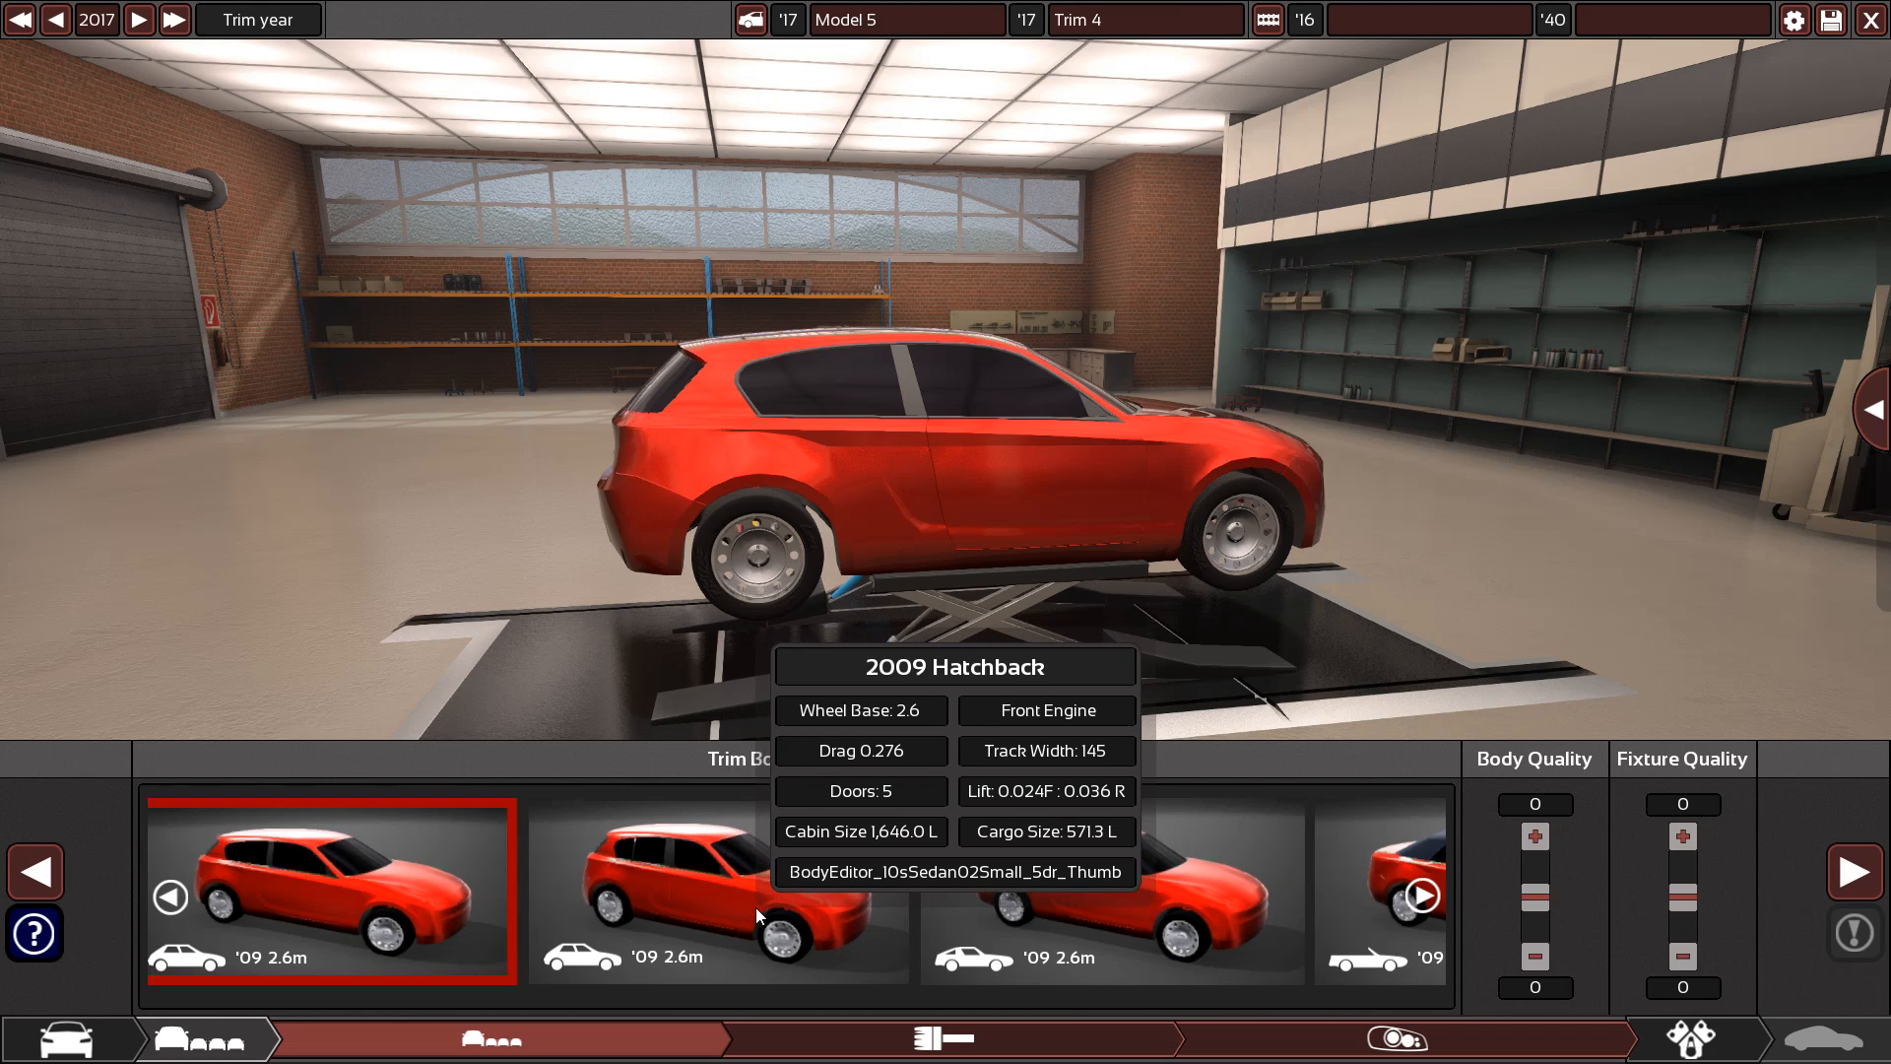
left_click(718, 892)
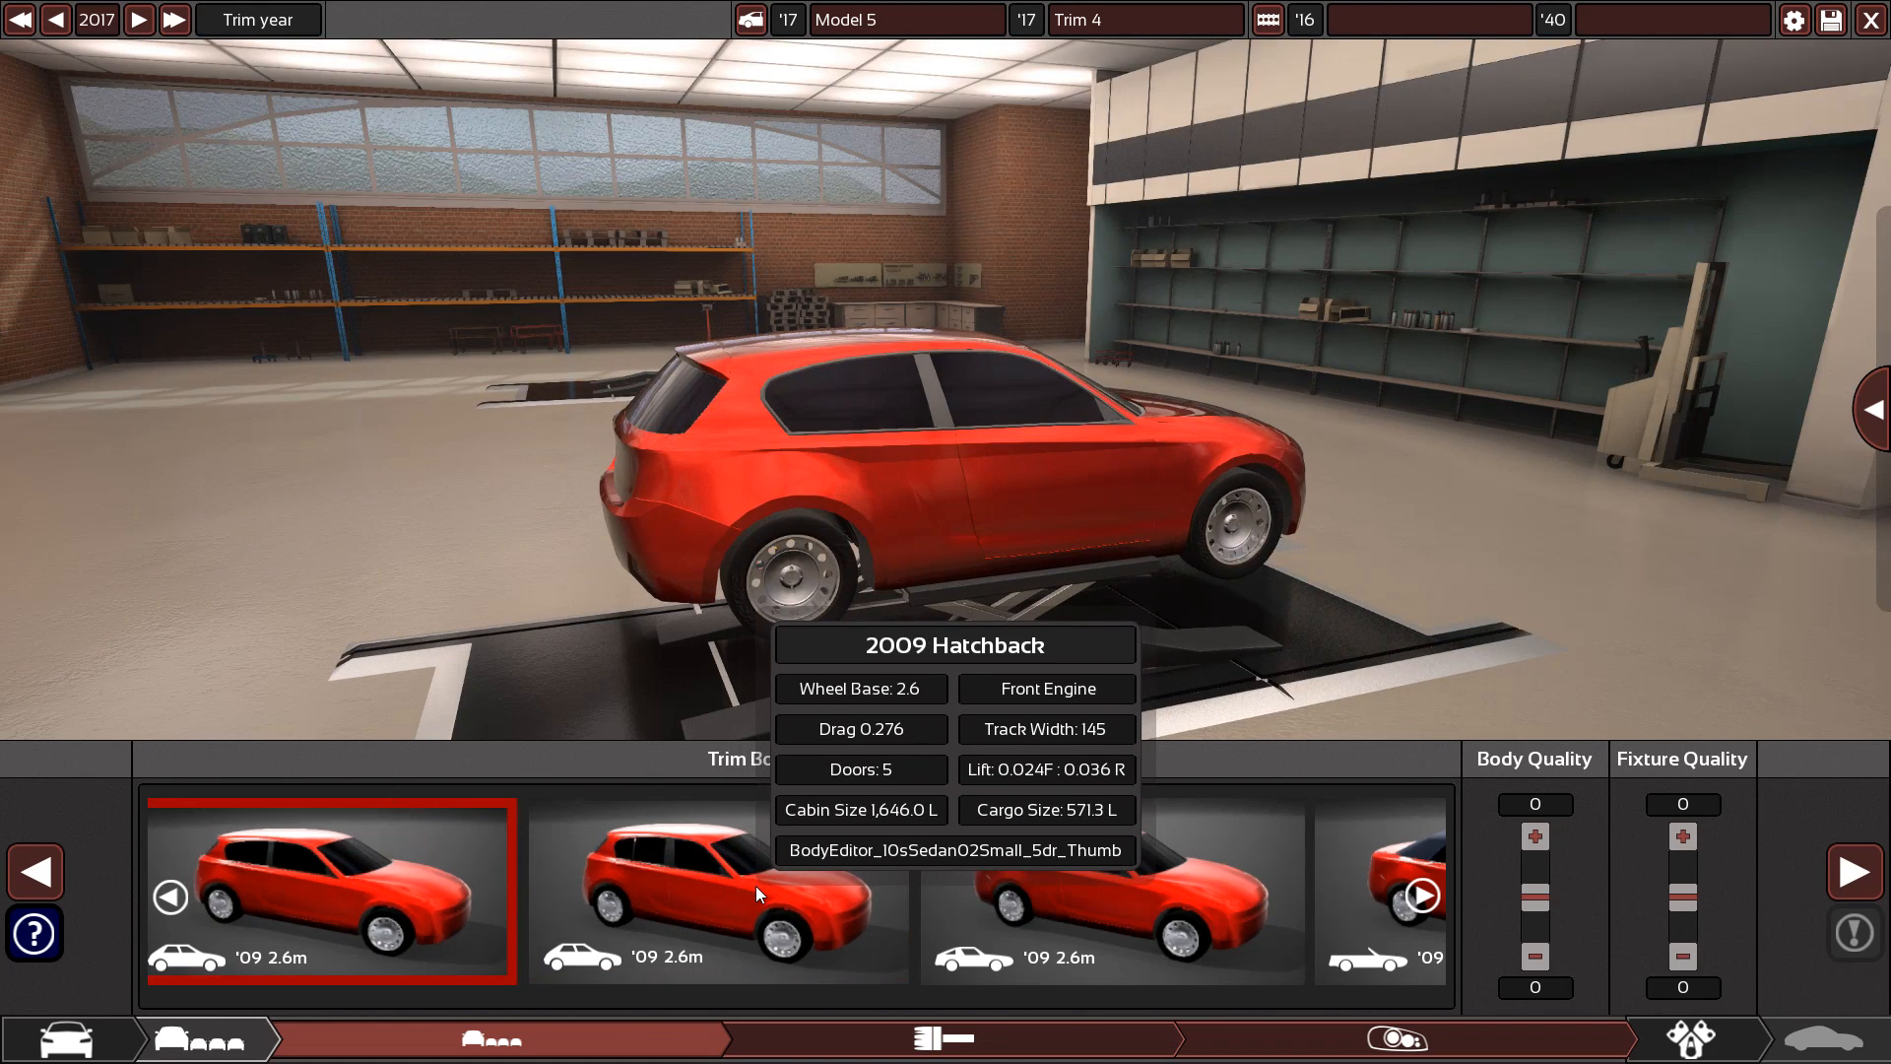
left_click(718, 893)
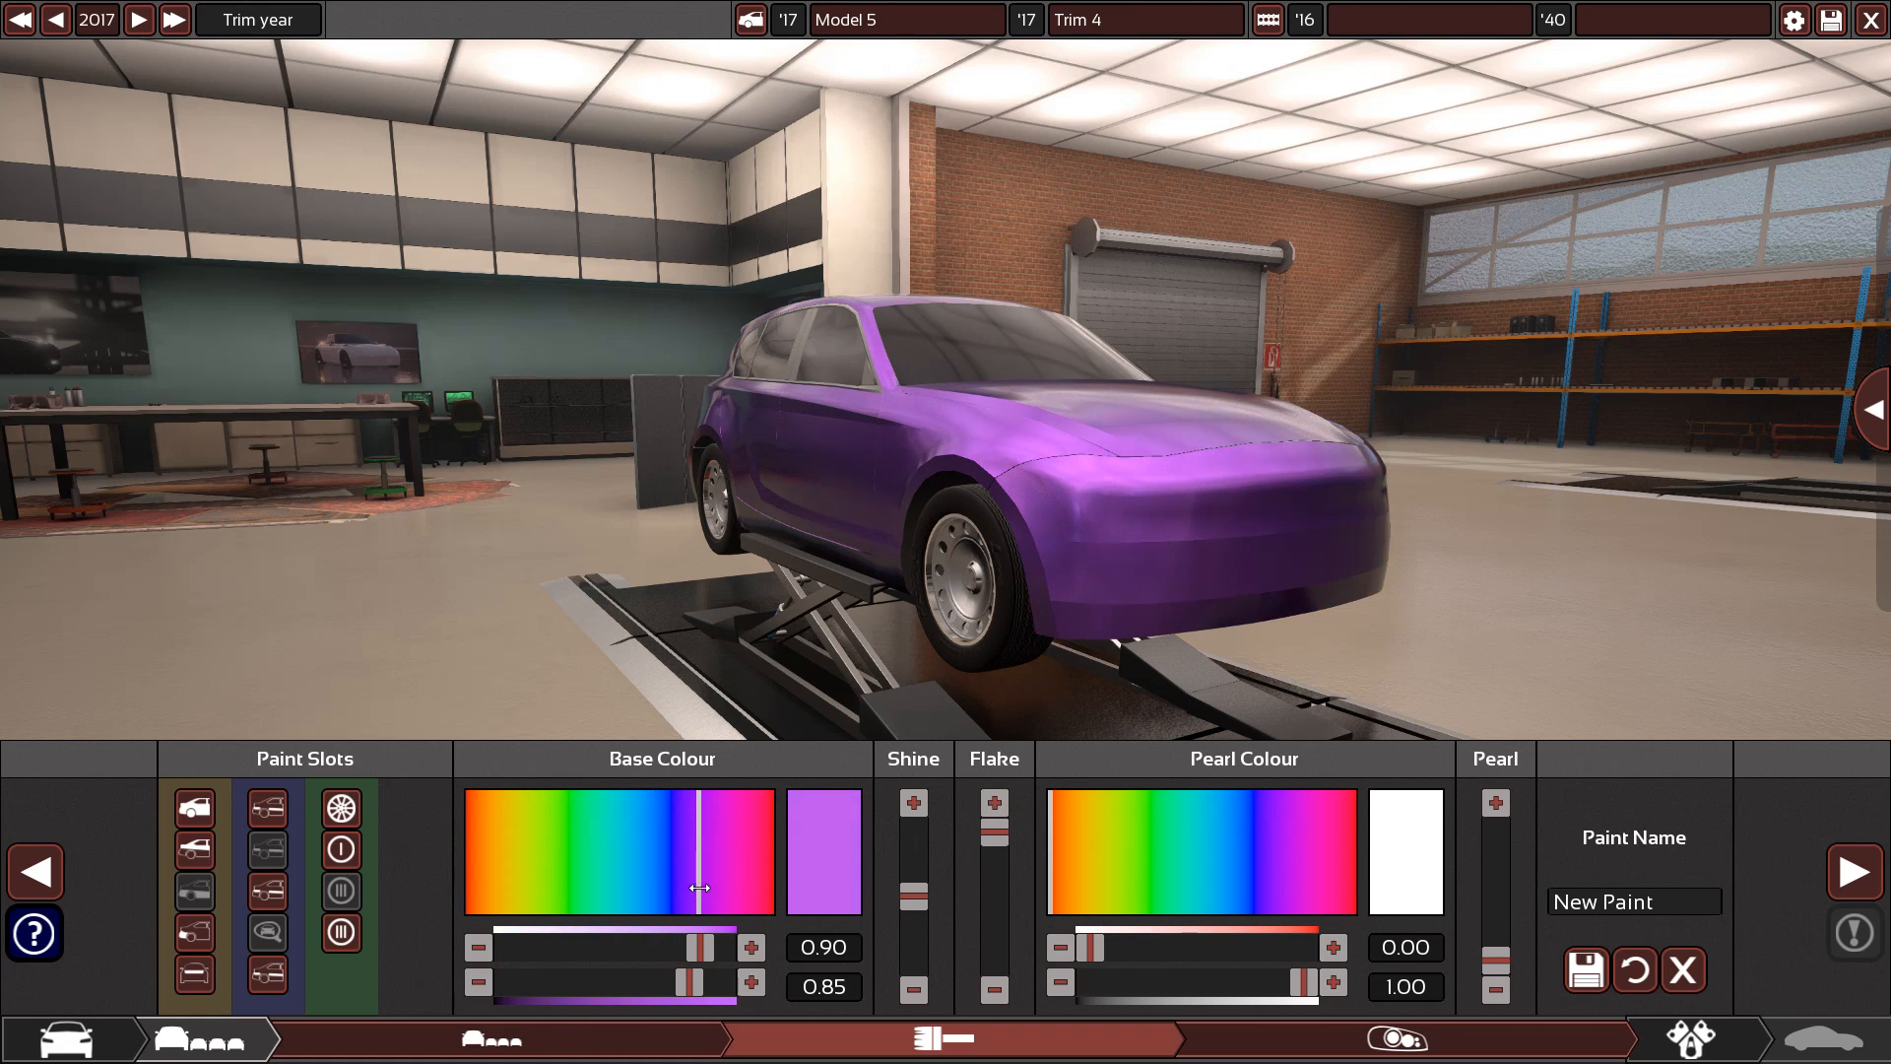
Shift the base paint hue from purple to a dark red
left_click_drag(697, 853, 753, 853)
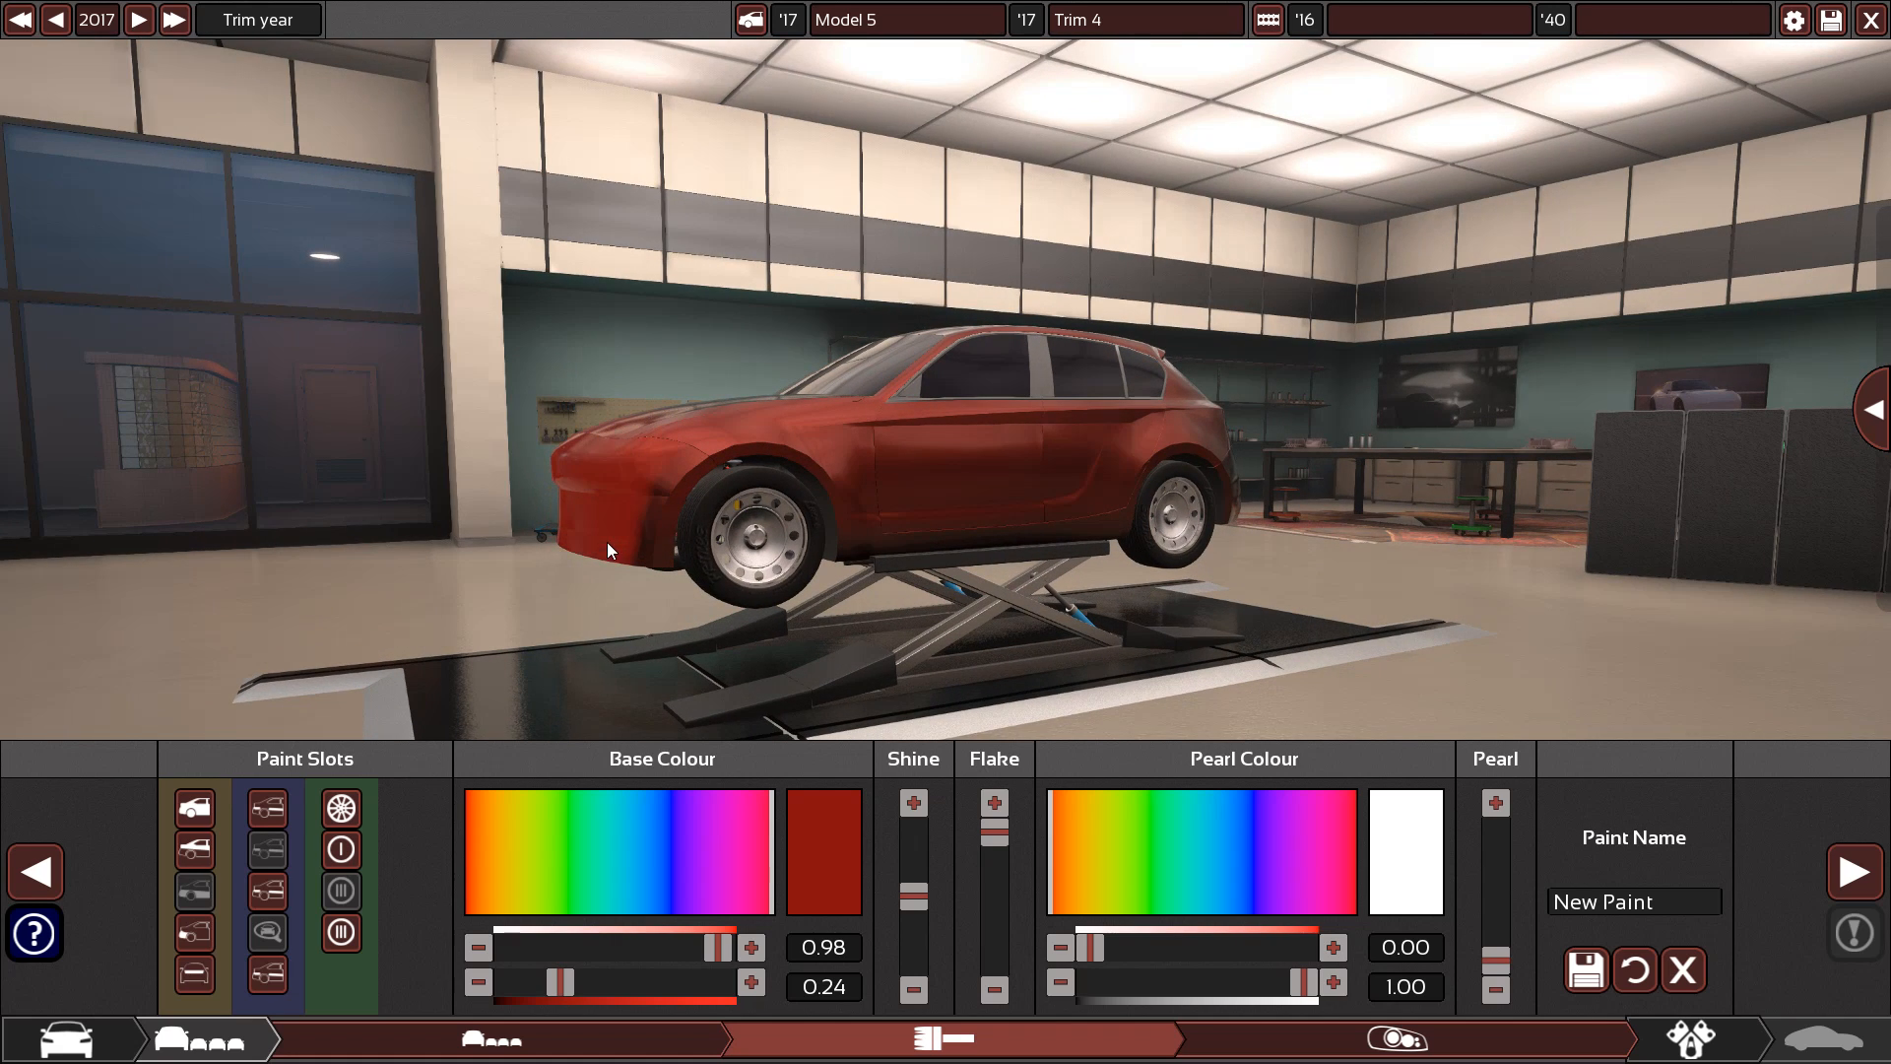
mouse_move(577, 502)
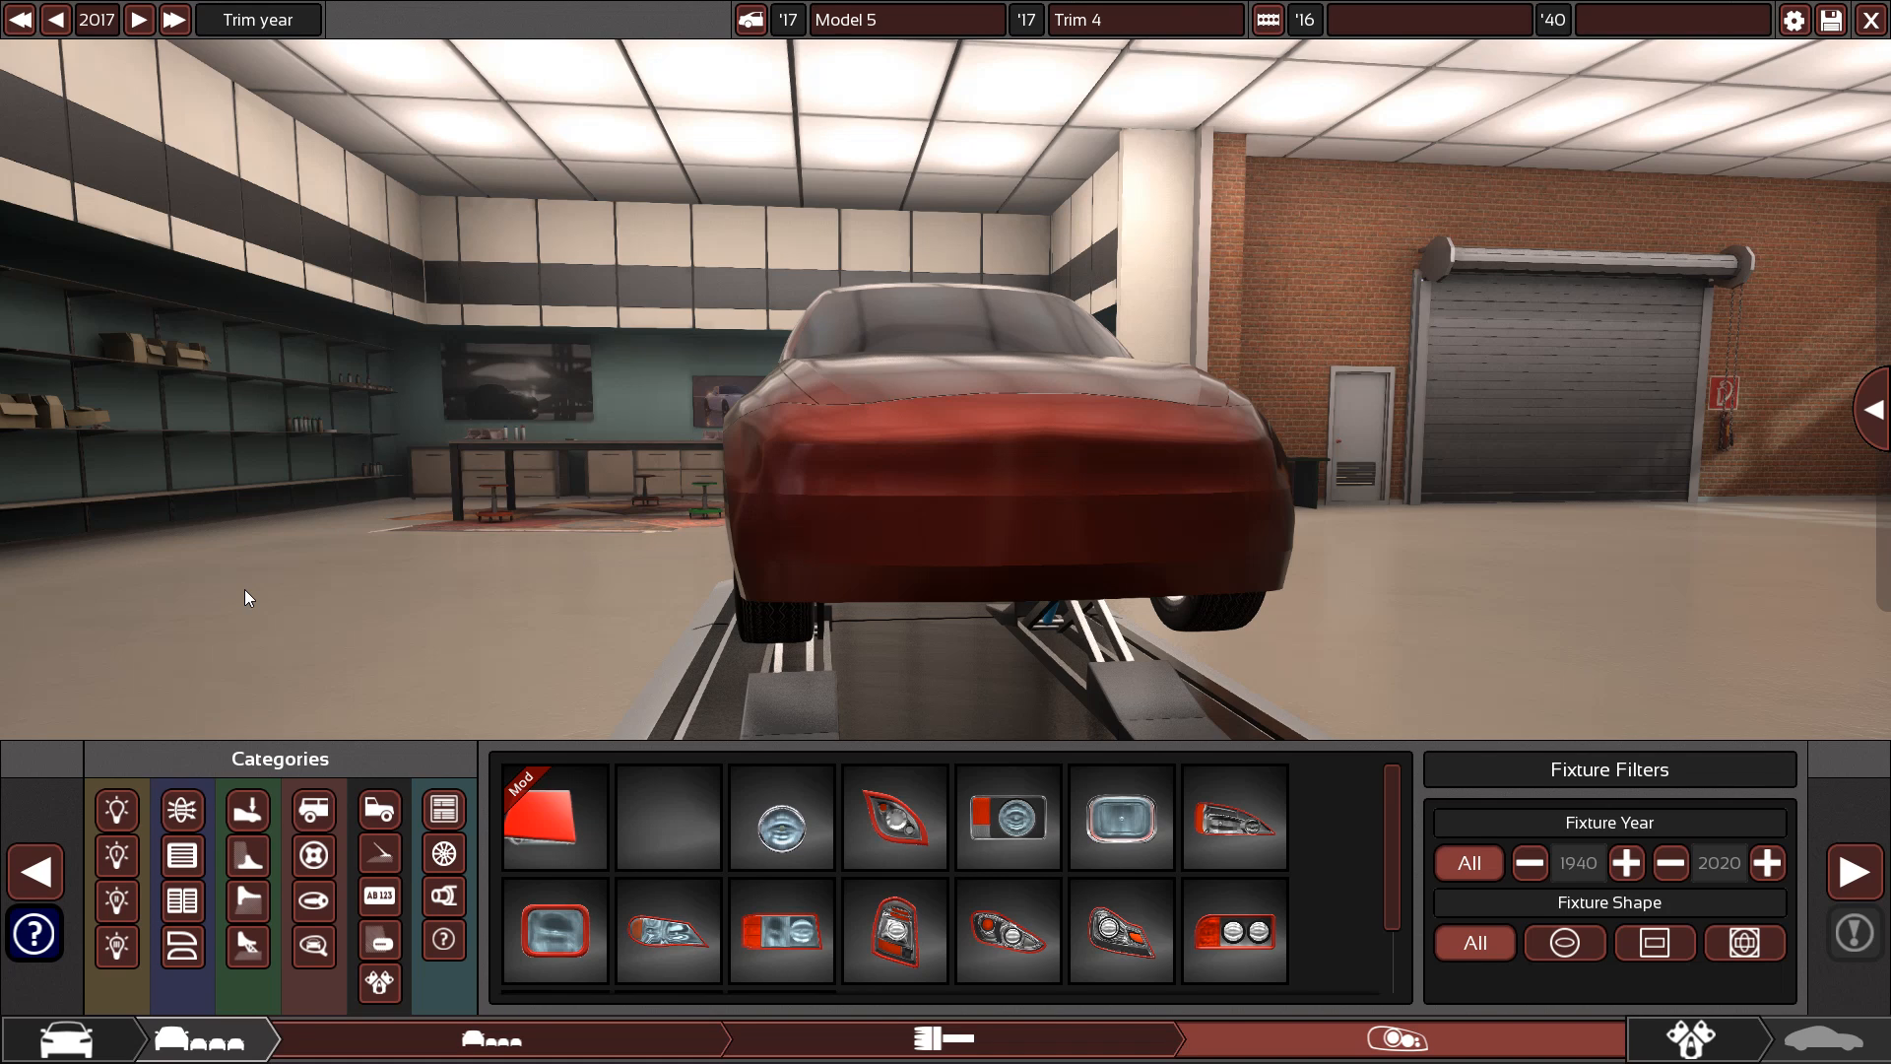
mouse_move(226, 753)
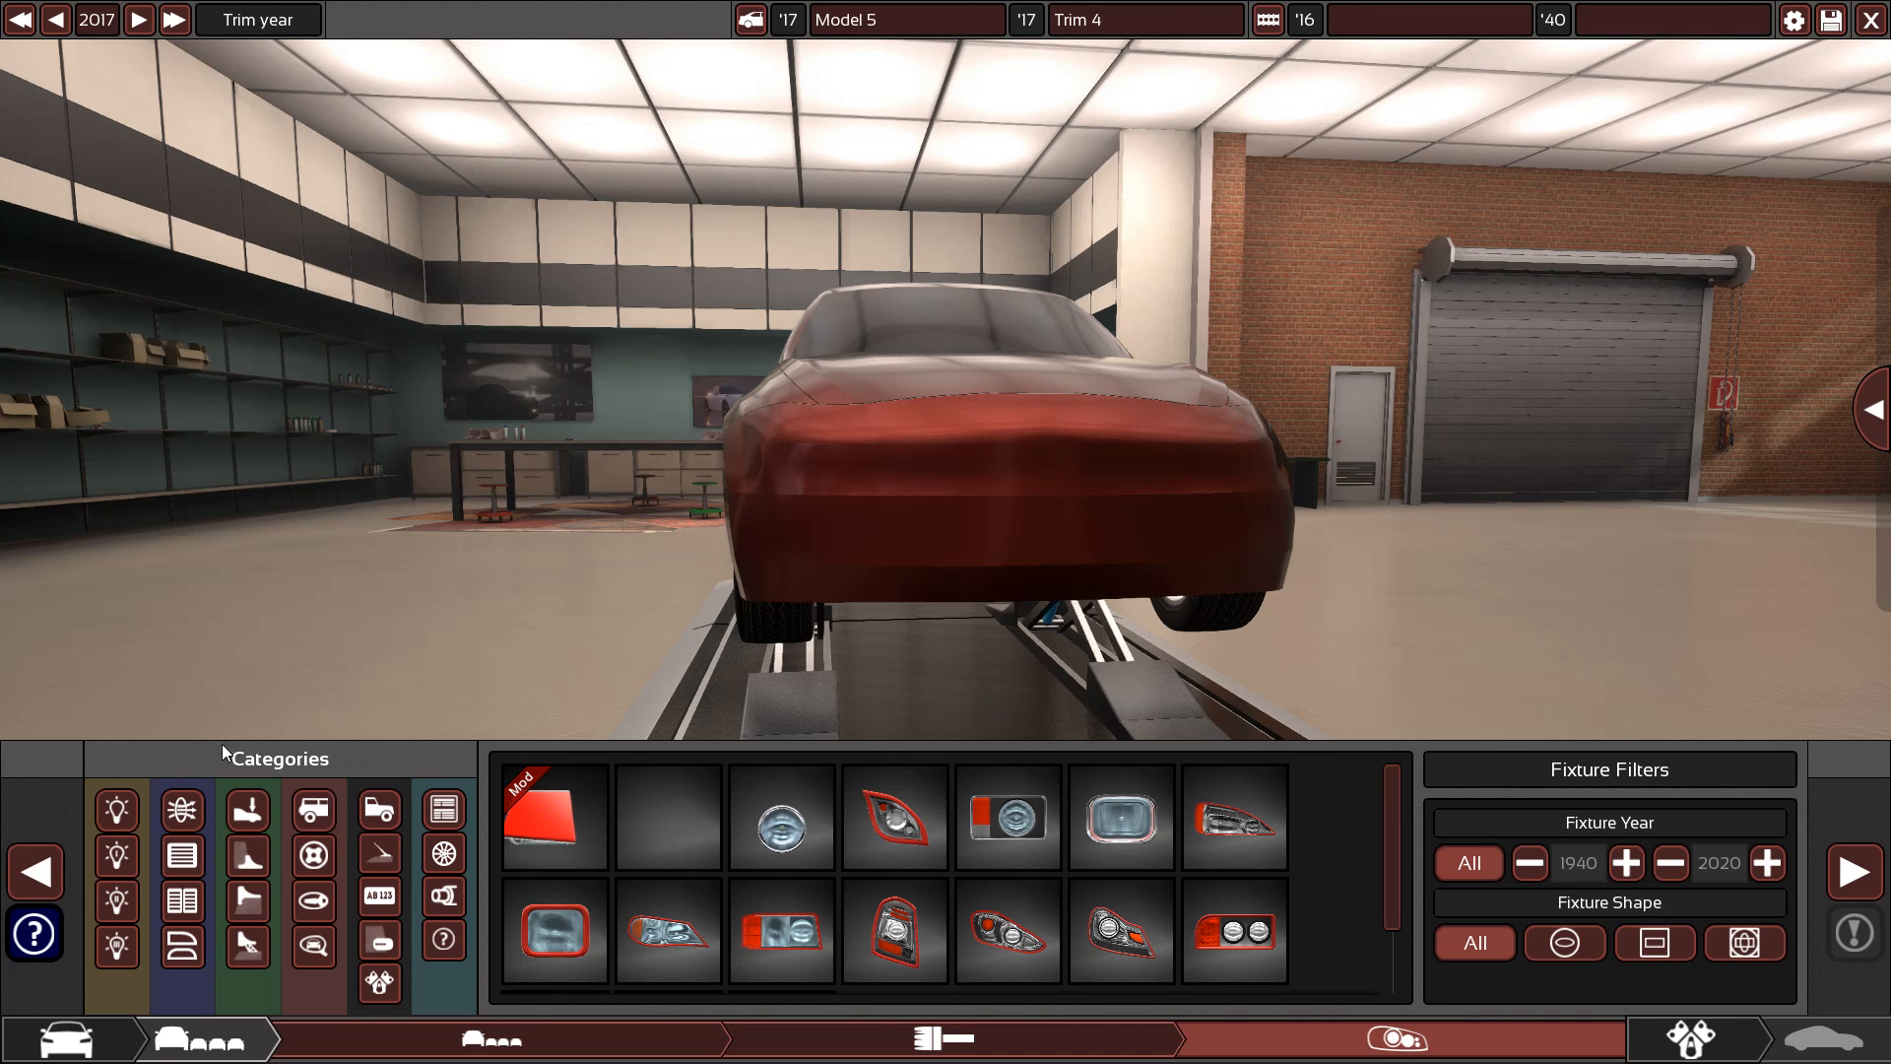
Fit the dark mesh shield grille to the centre of the nose
left_click(181, 856)
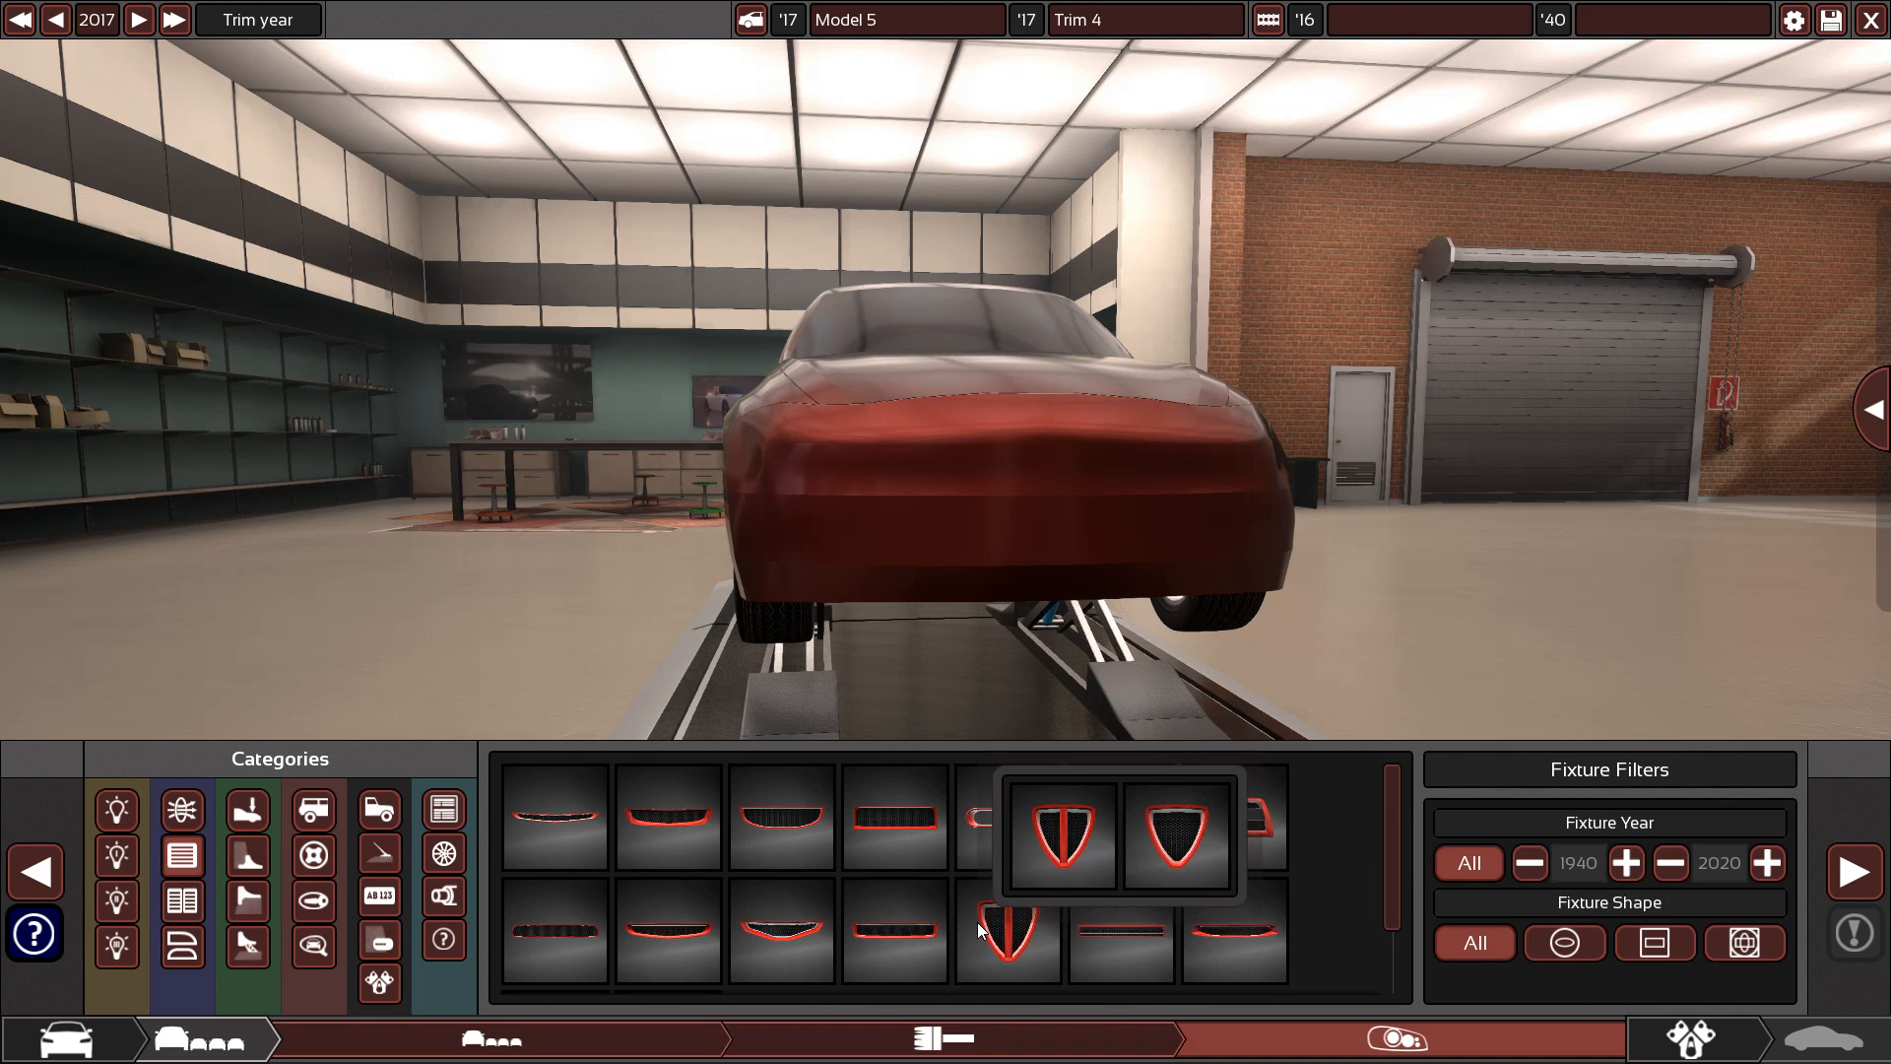
left_click(1053, 836)
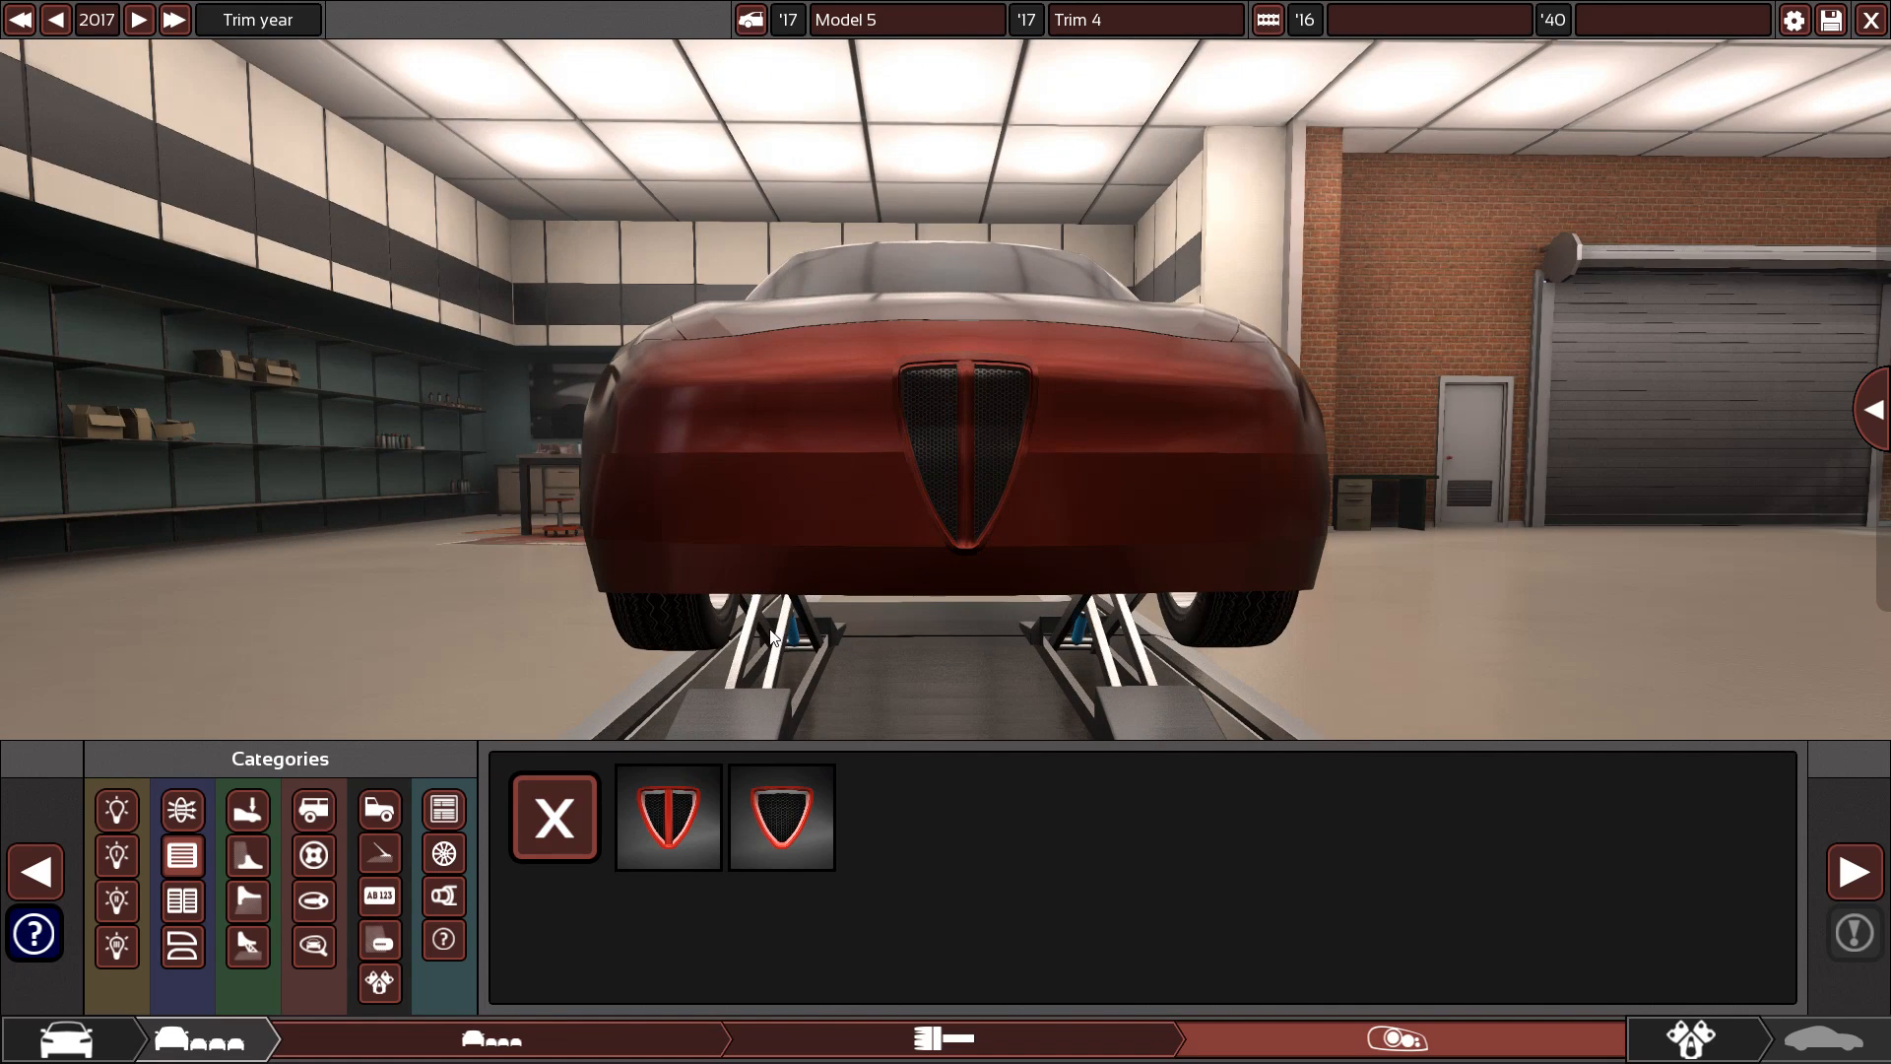
mouse_move(590, 736)
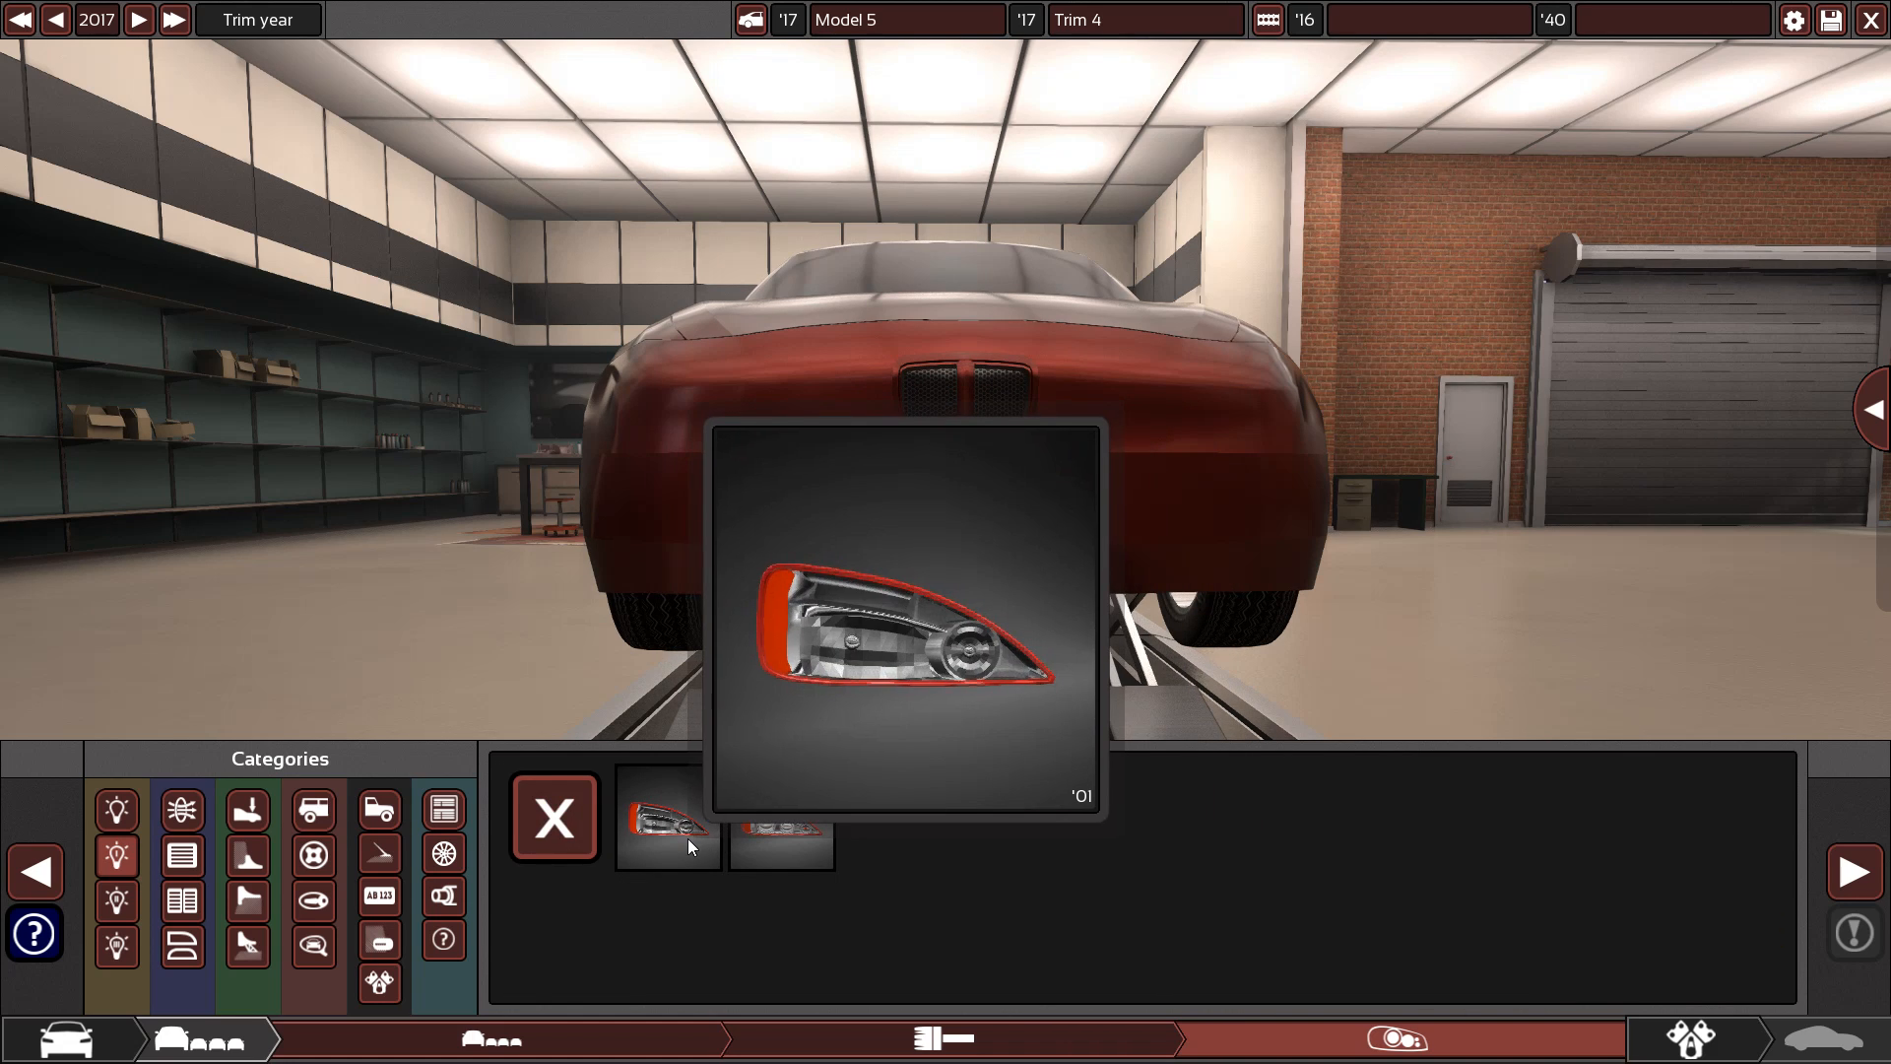
Pick a swept headlight variant and place it on both sides of the grille
left_click(780, 818)
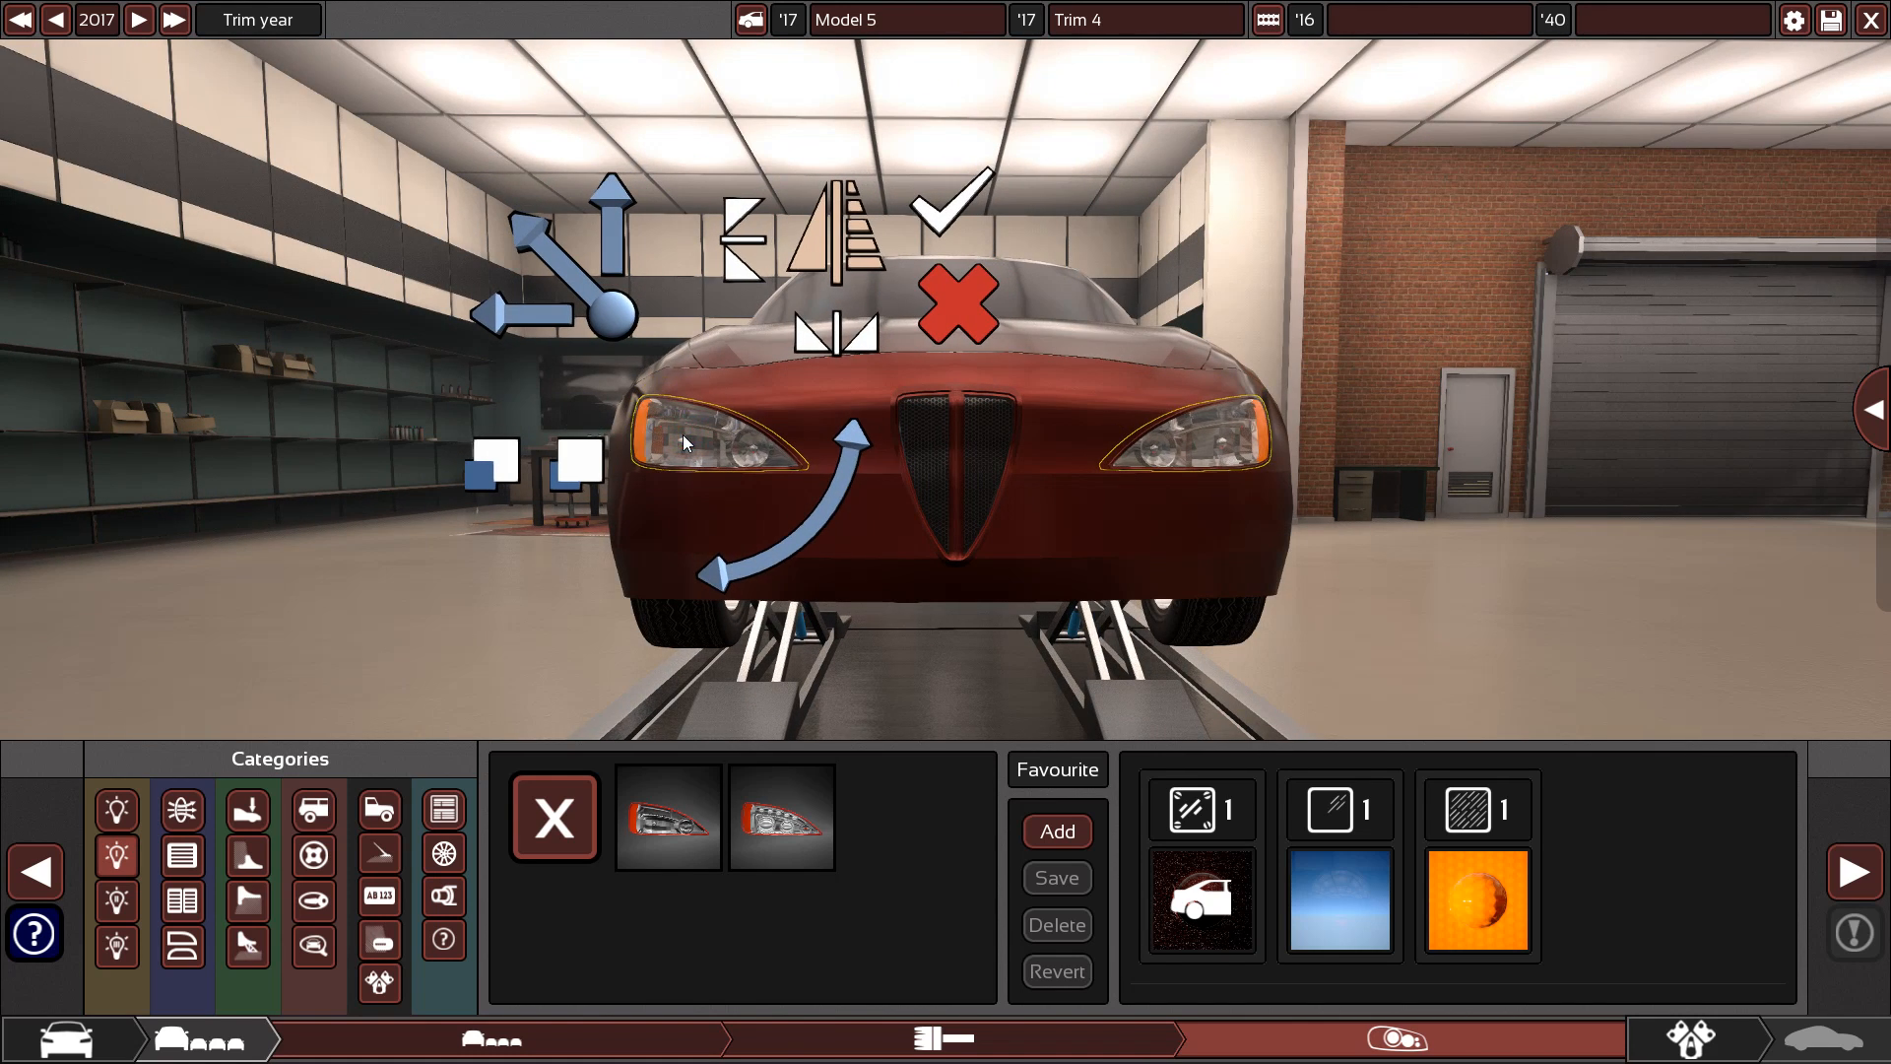
left_click(553, 817)
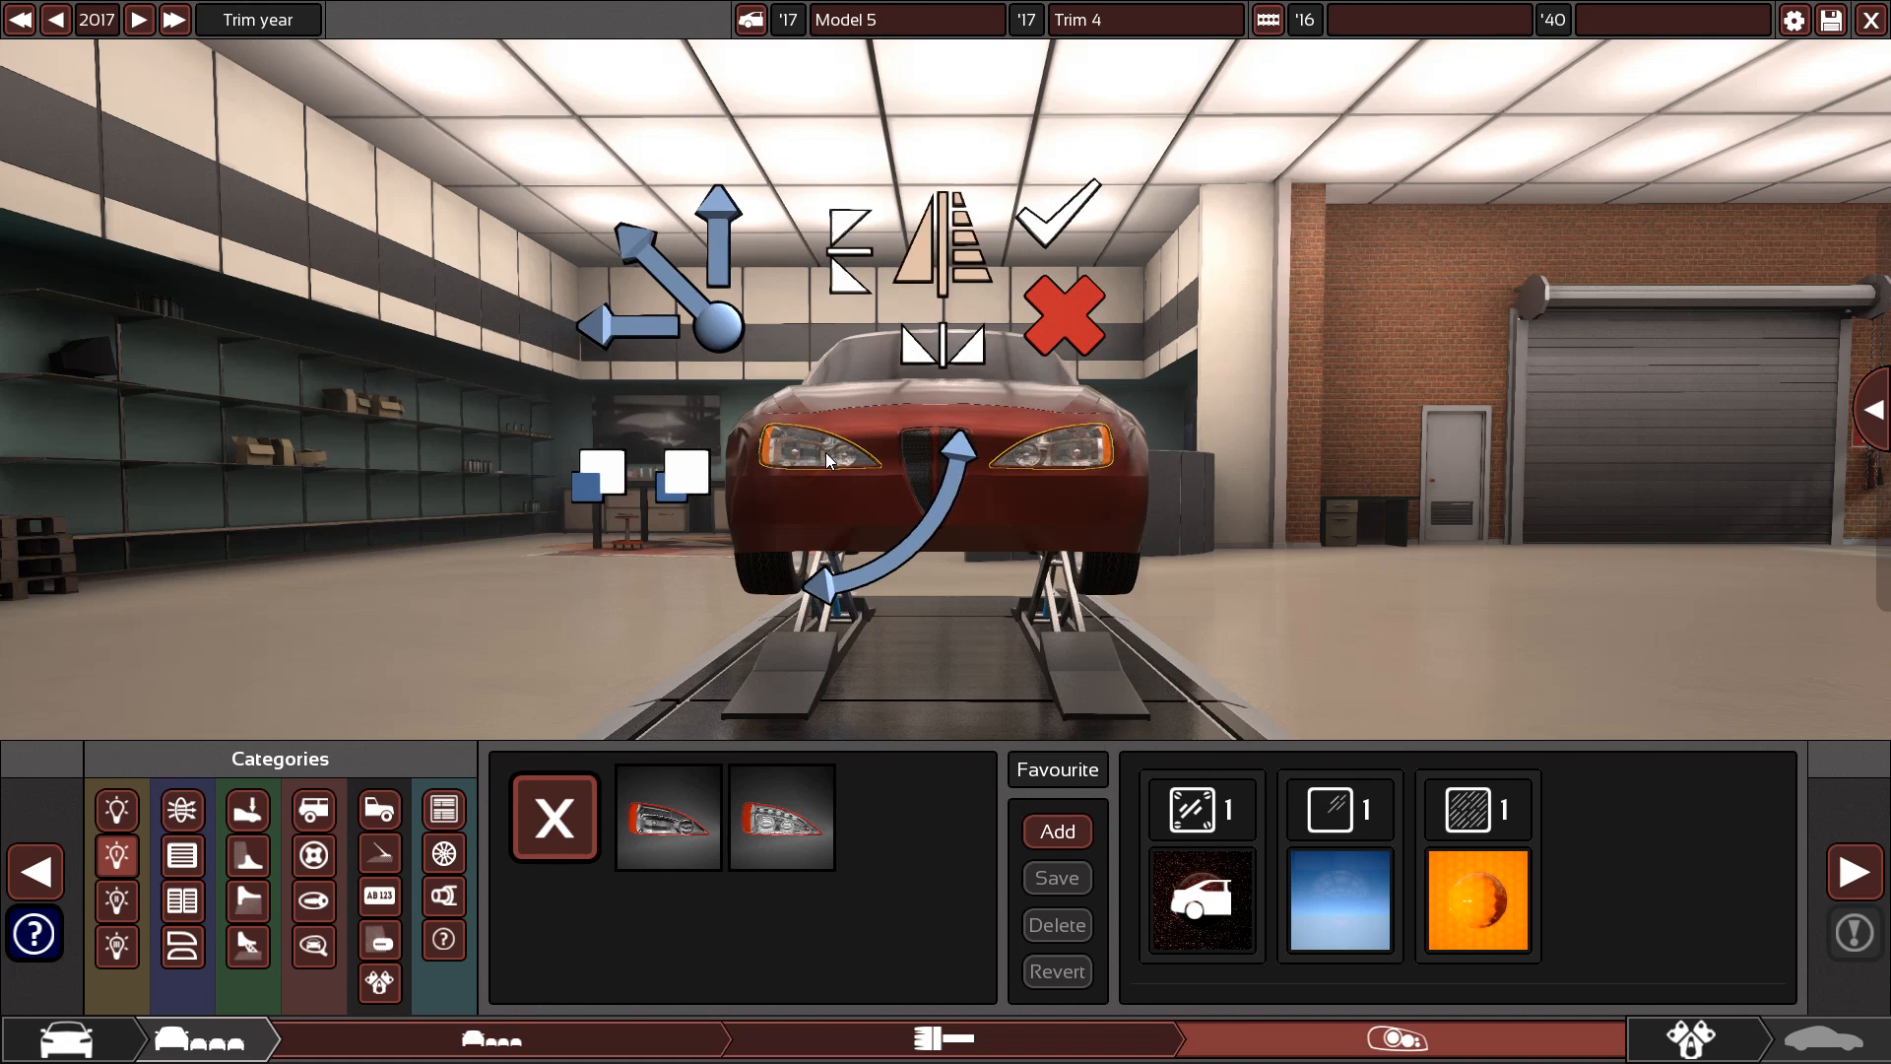
mouse_move(778, 404)
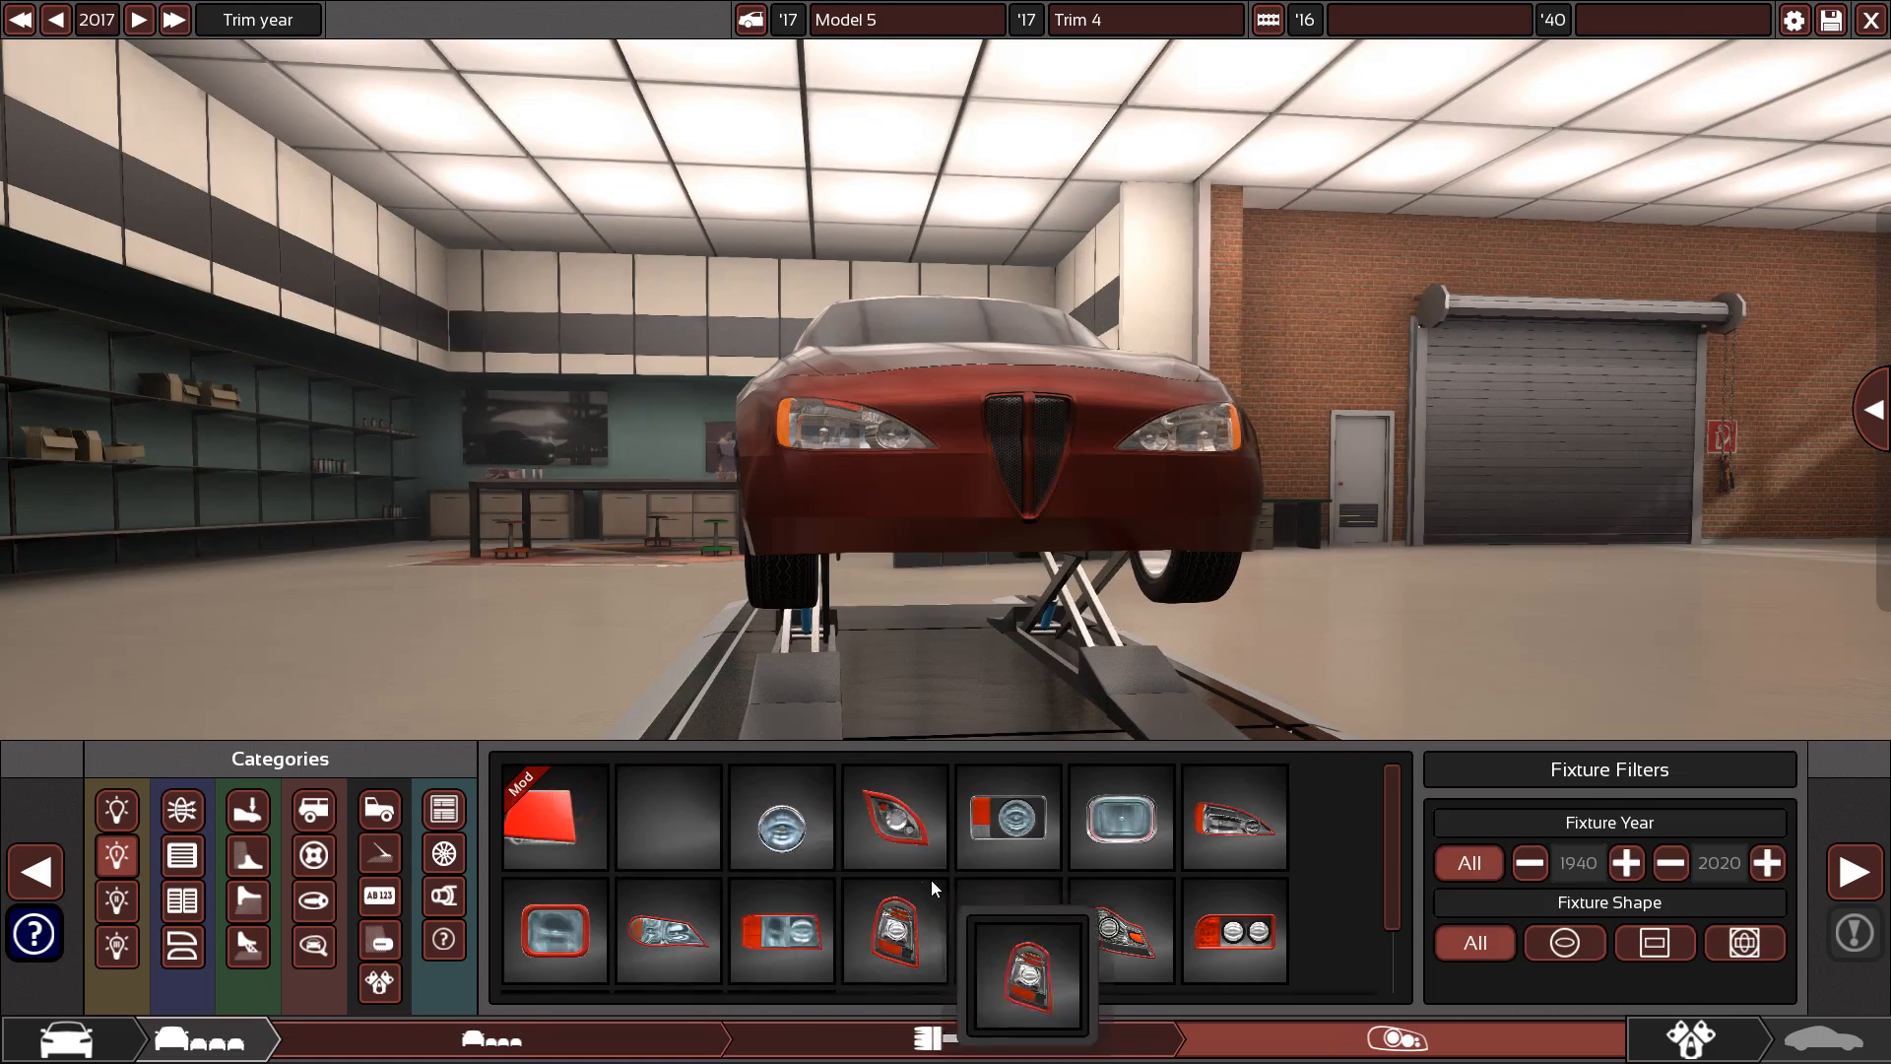
Place slim dark vents along the lower front bumper and confirm them
left_click(180, 902)
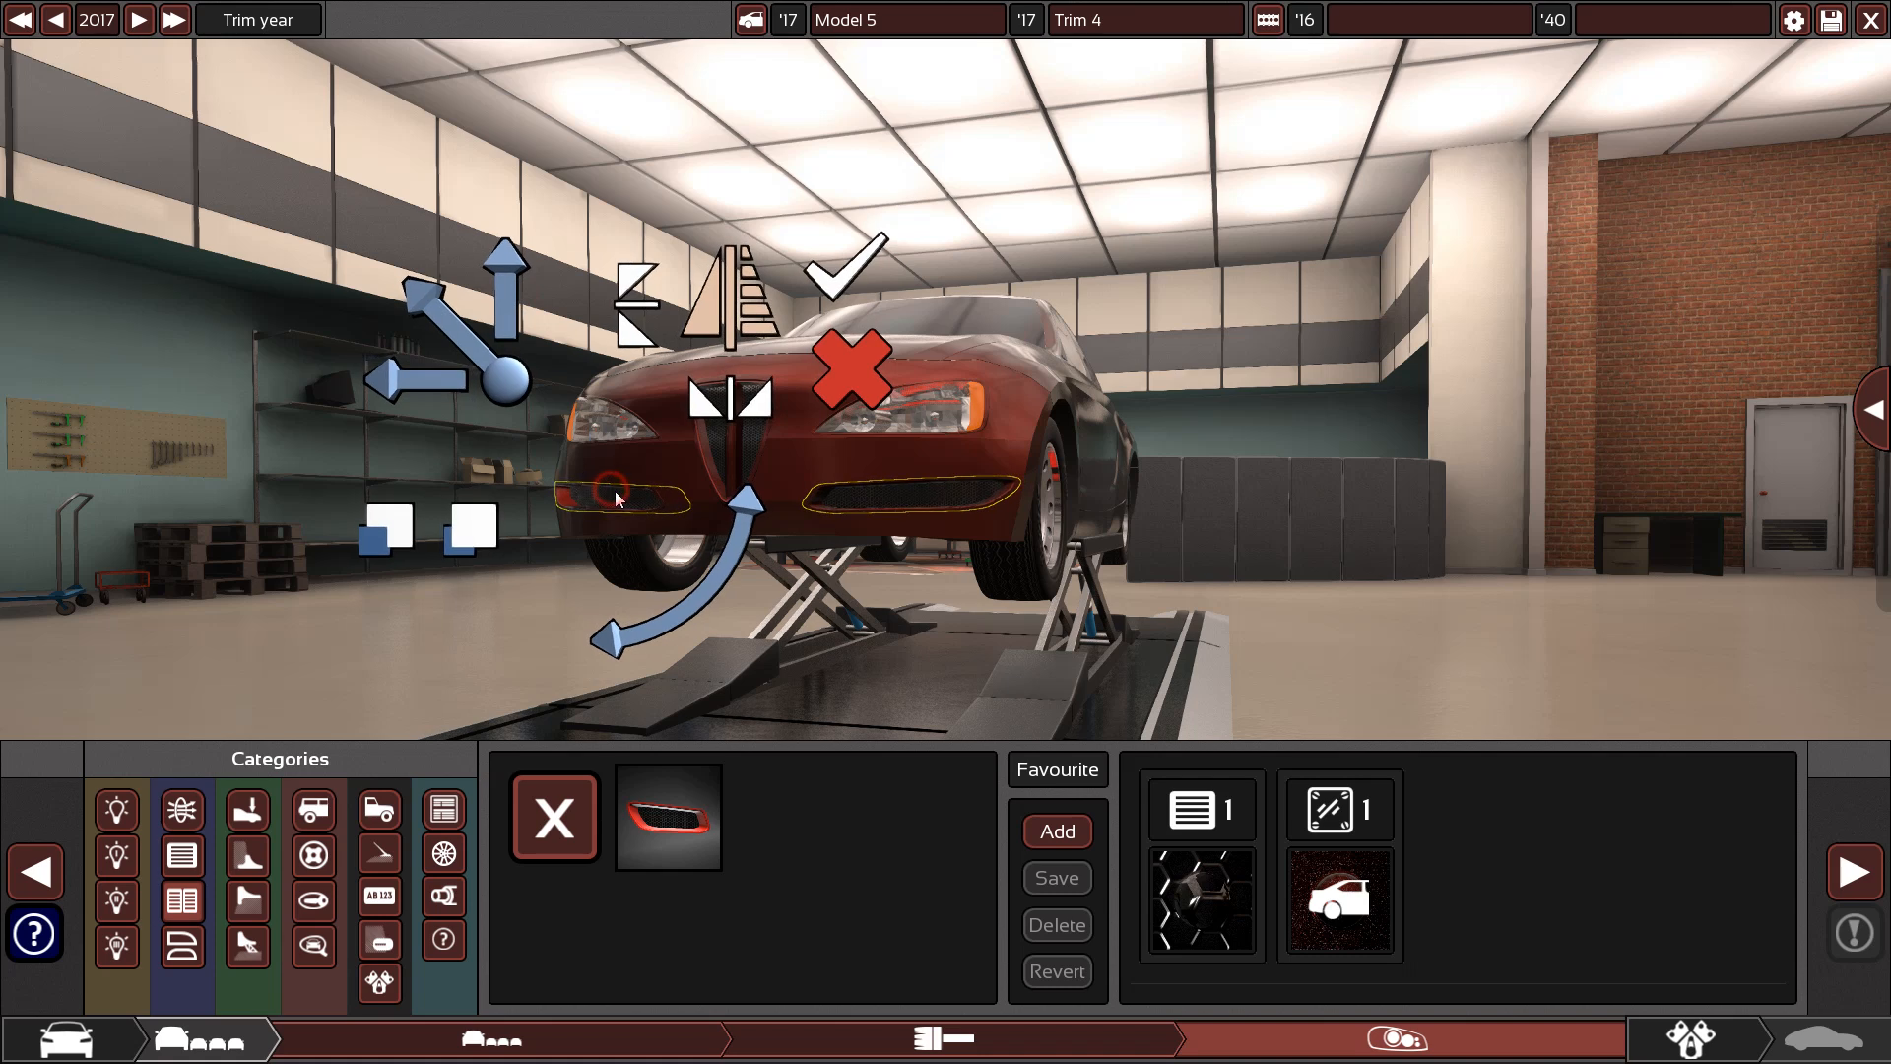
left_click(553, 817)
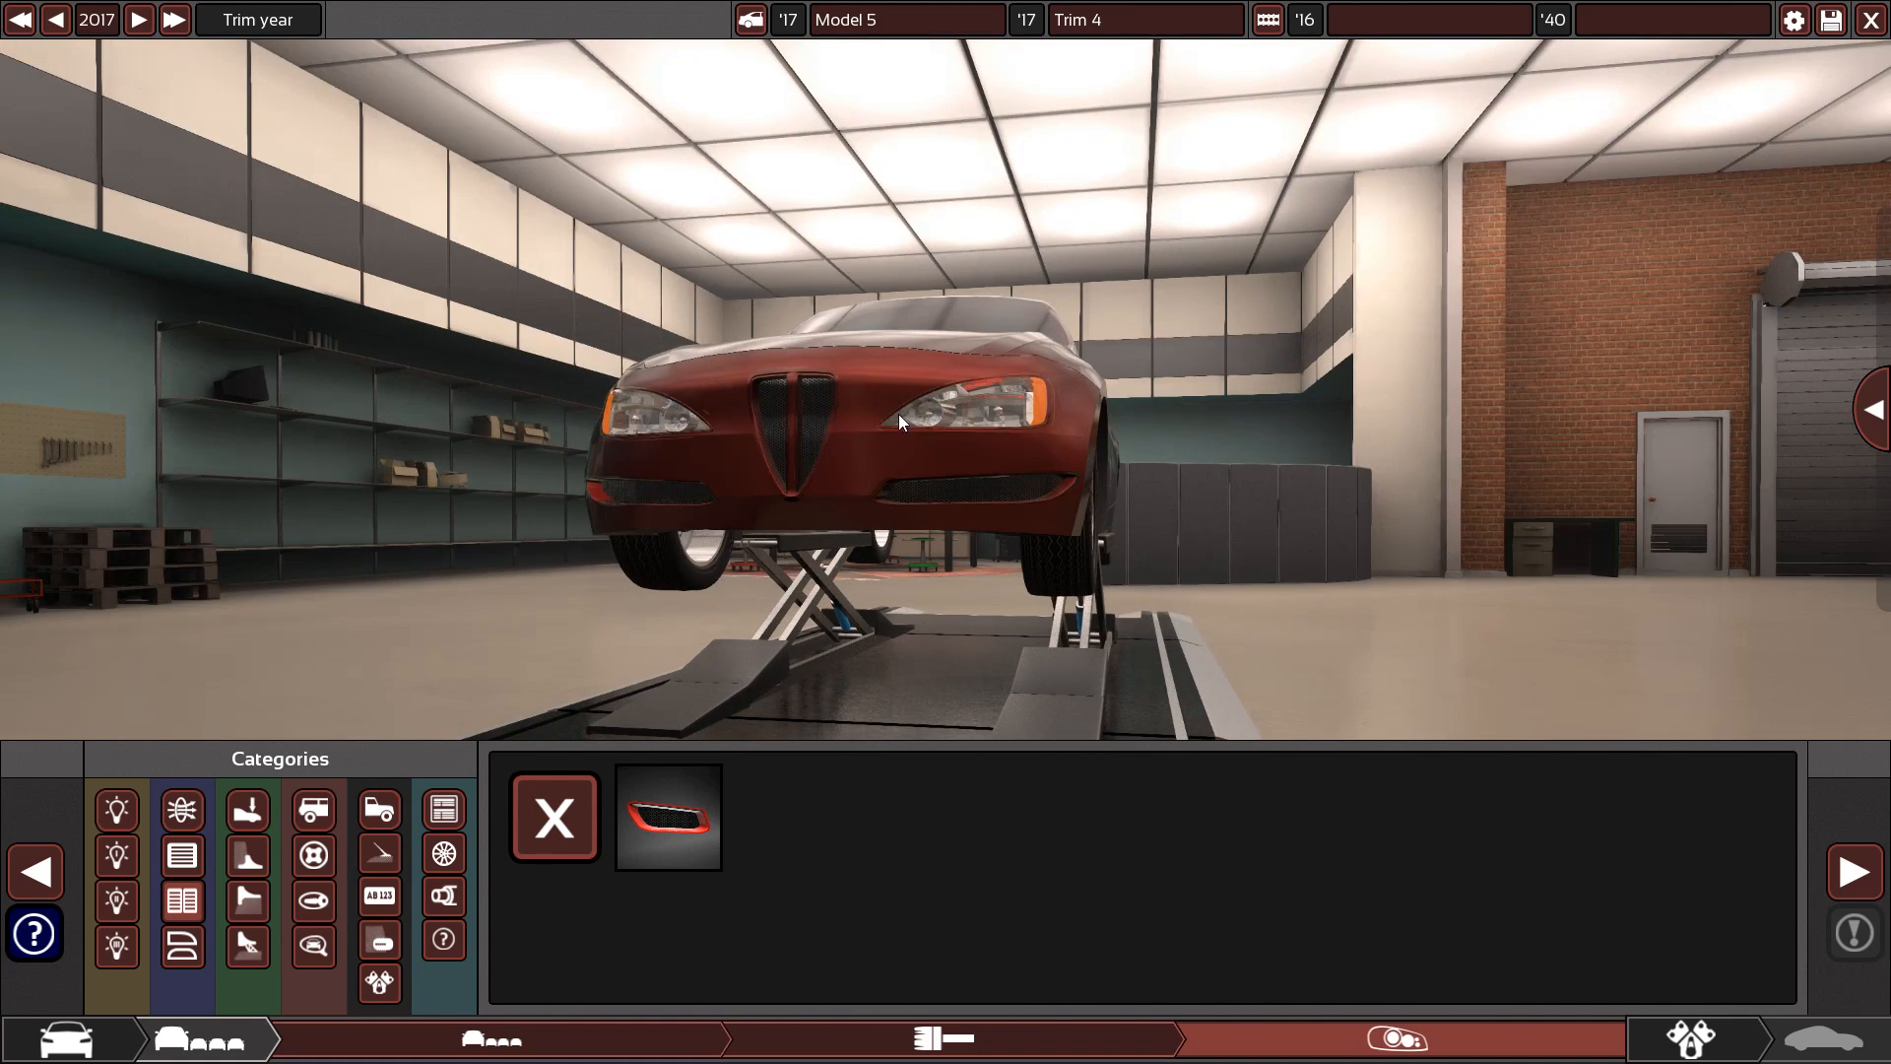
left_click(667, 817)
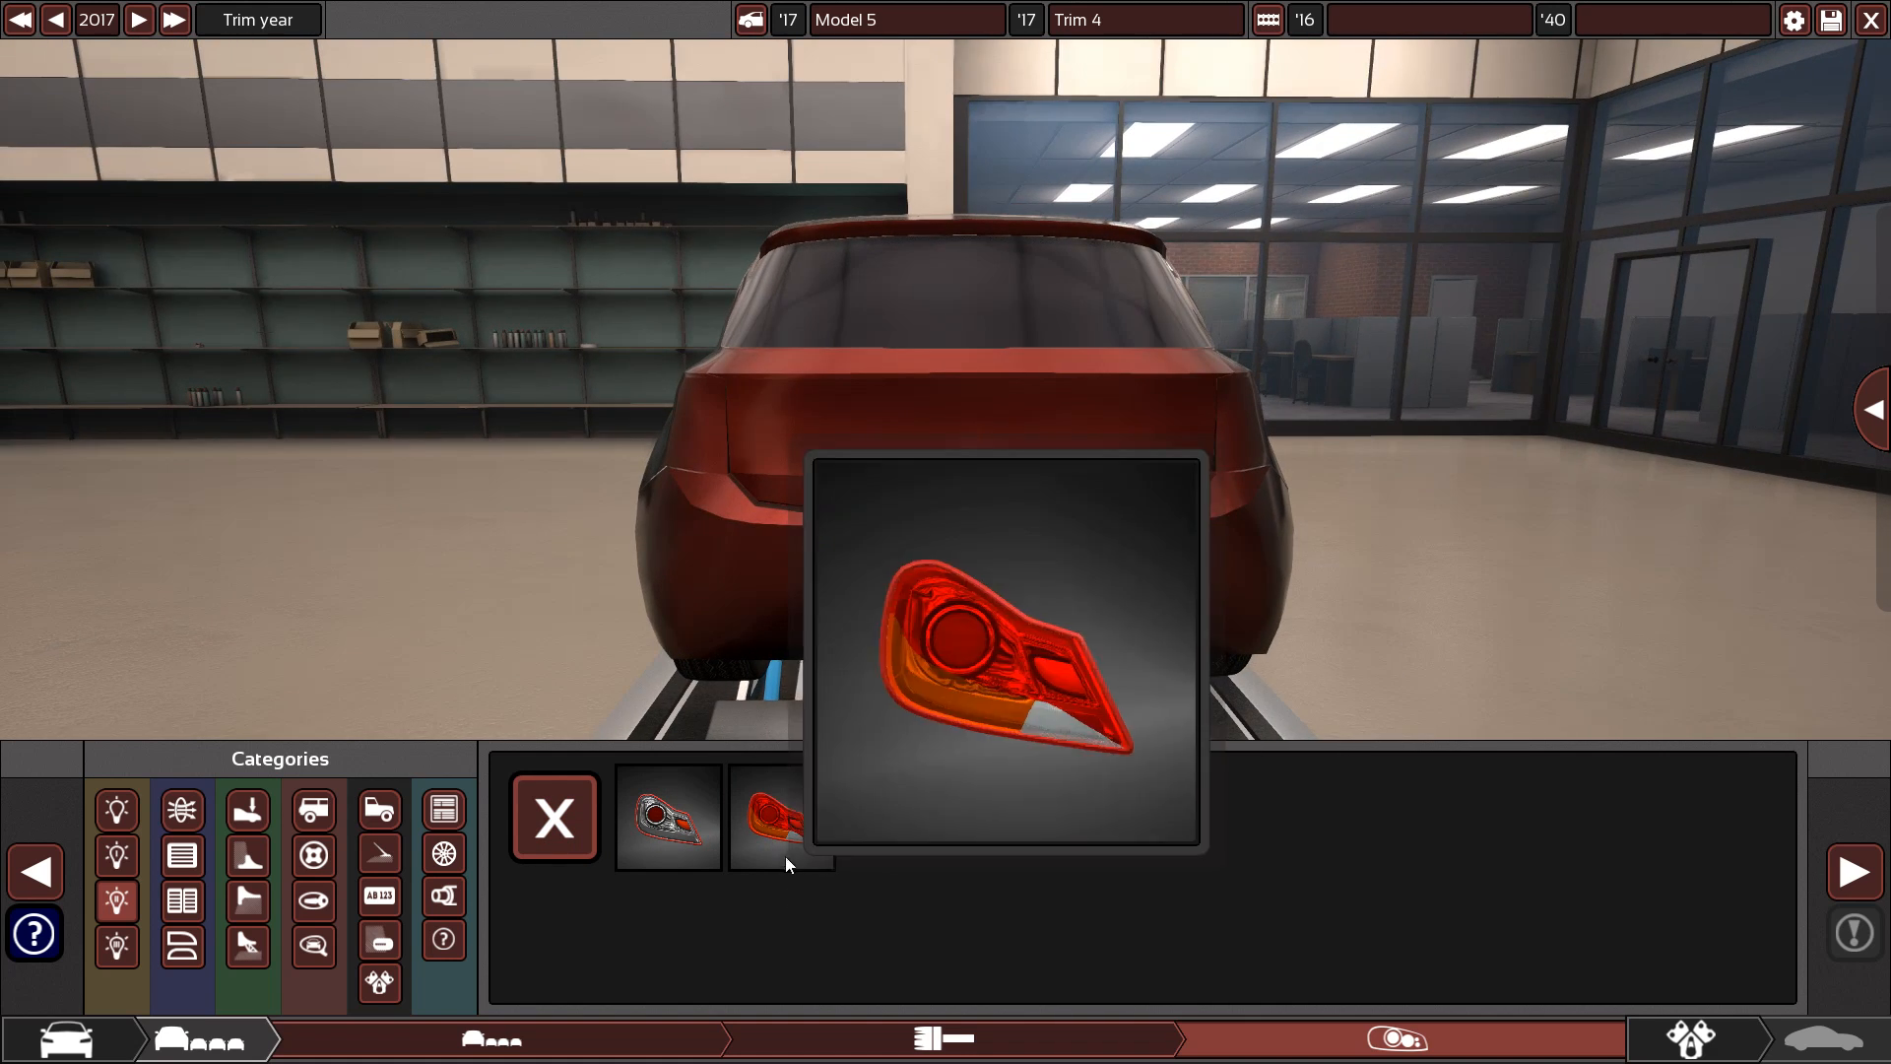
Fit the red-and-amber tail light variant to both rear corners
left_click(780, 817)
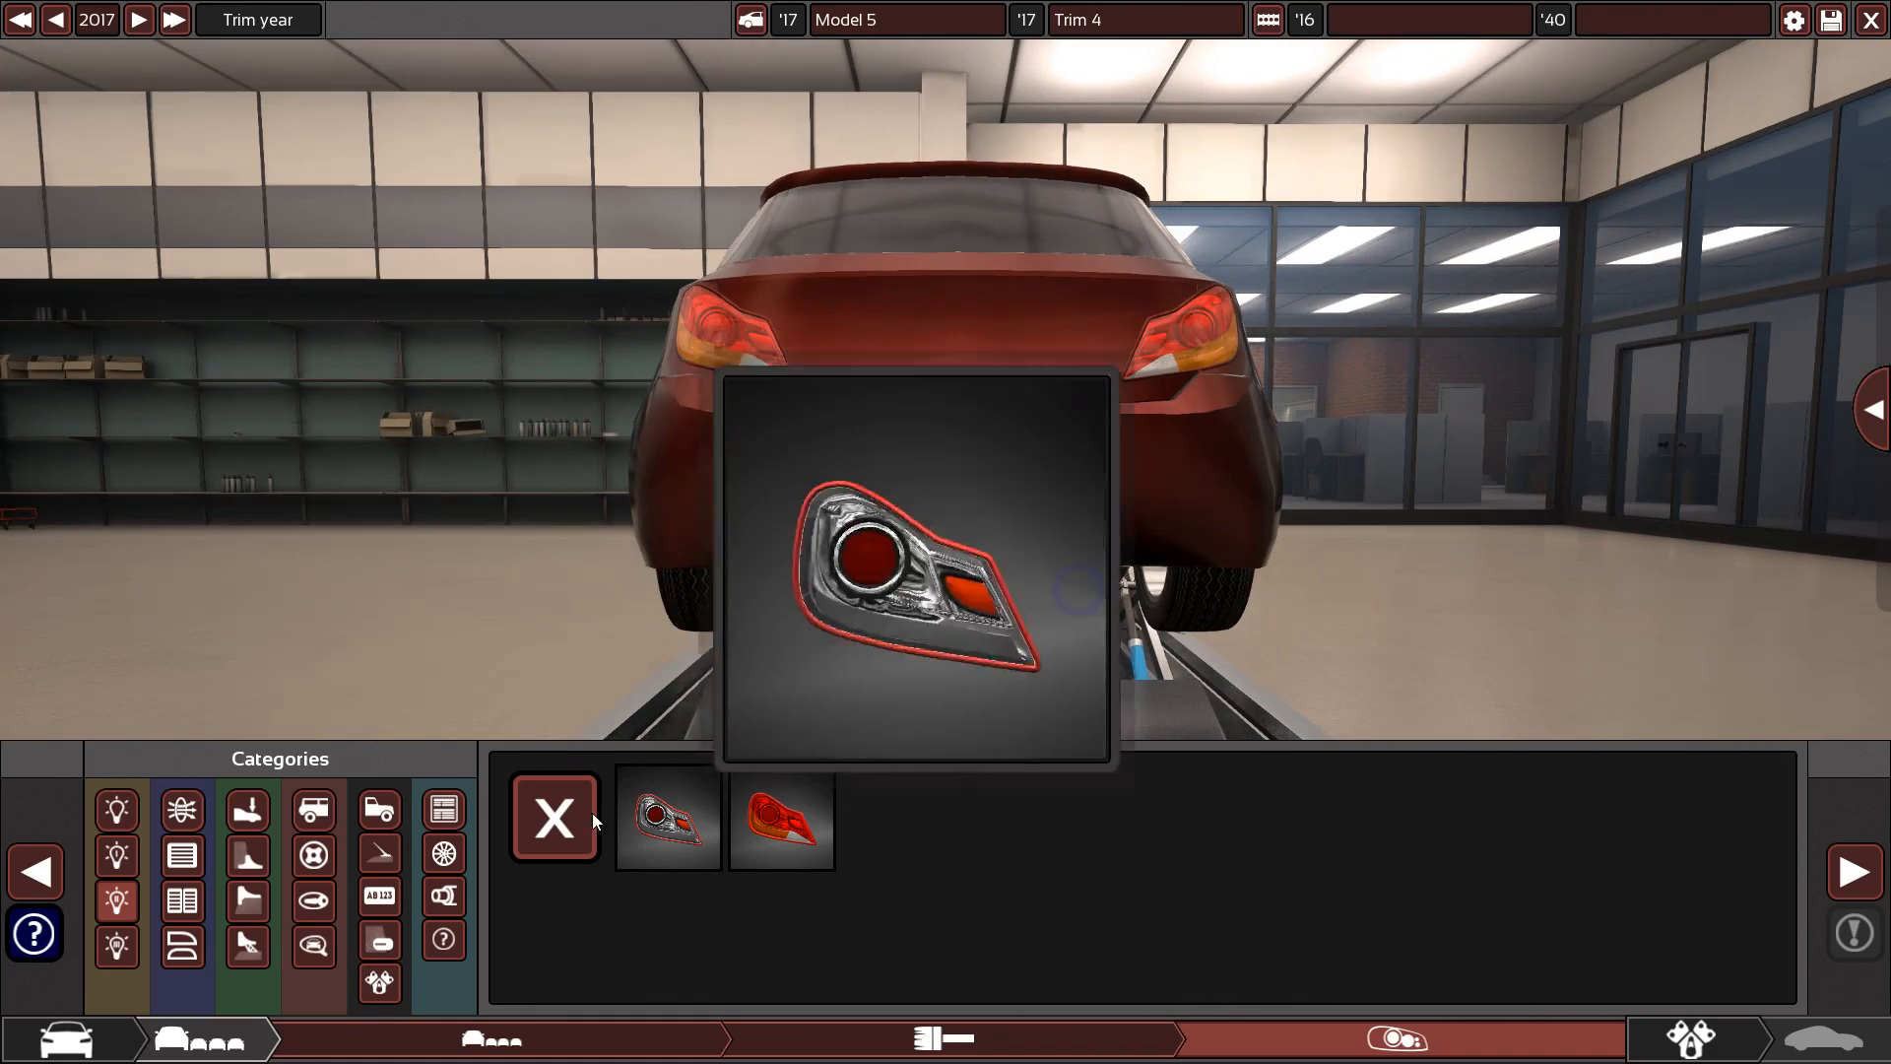
left_click(554, 817)
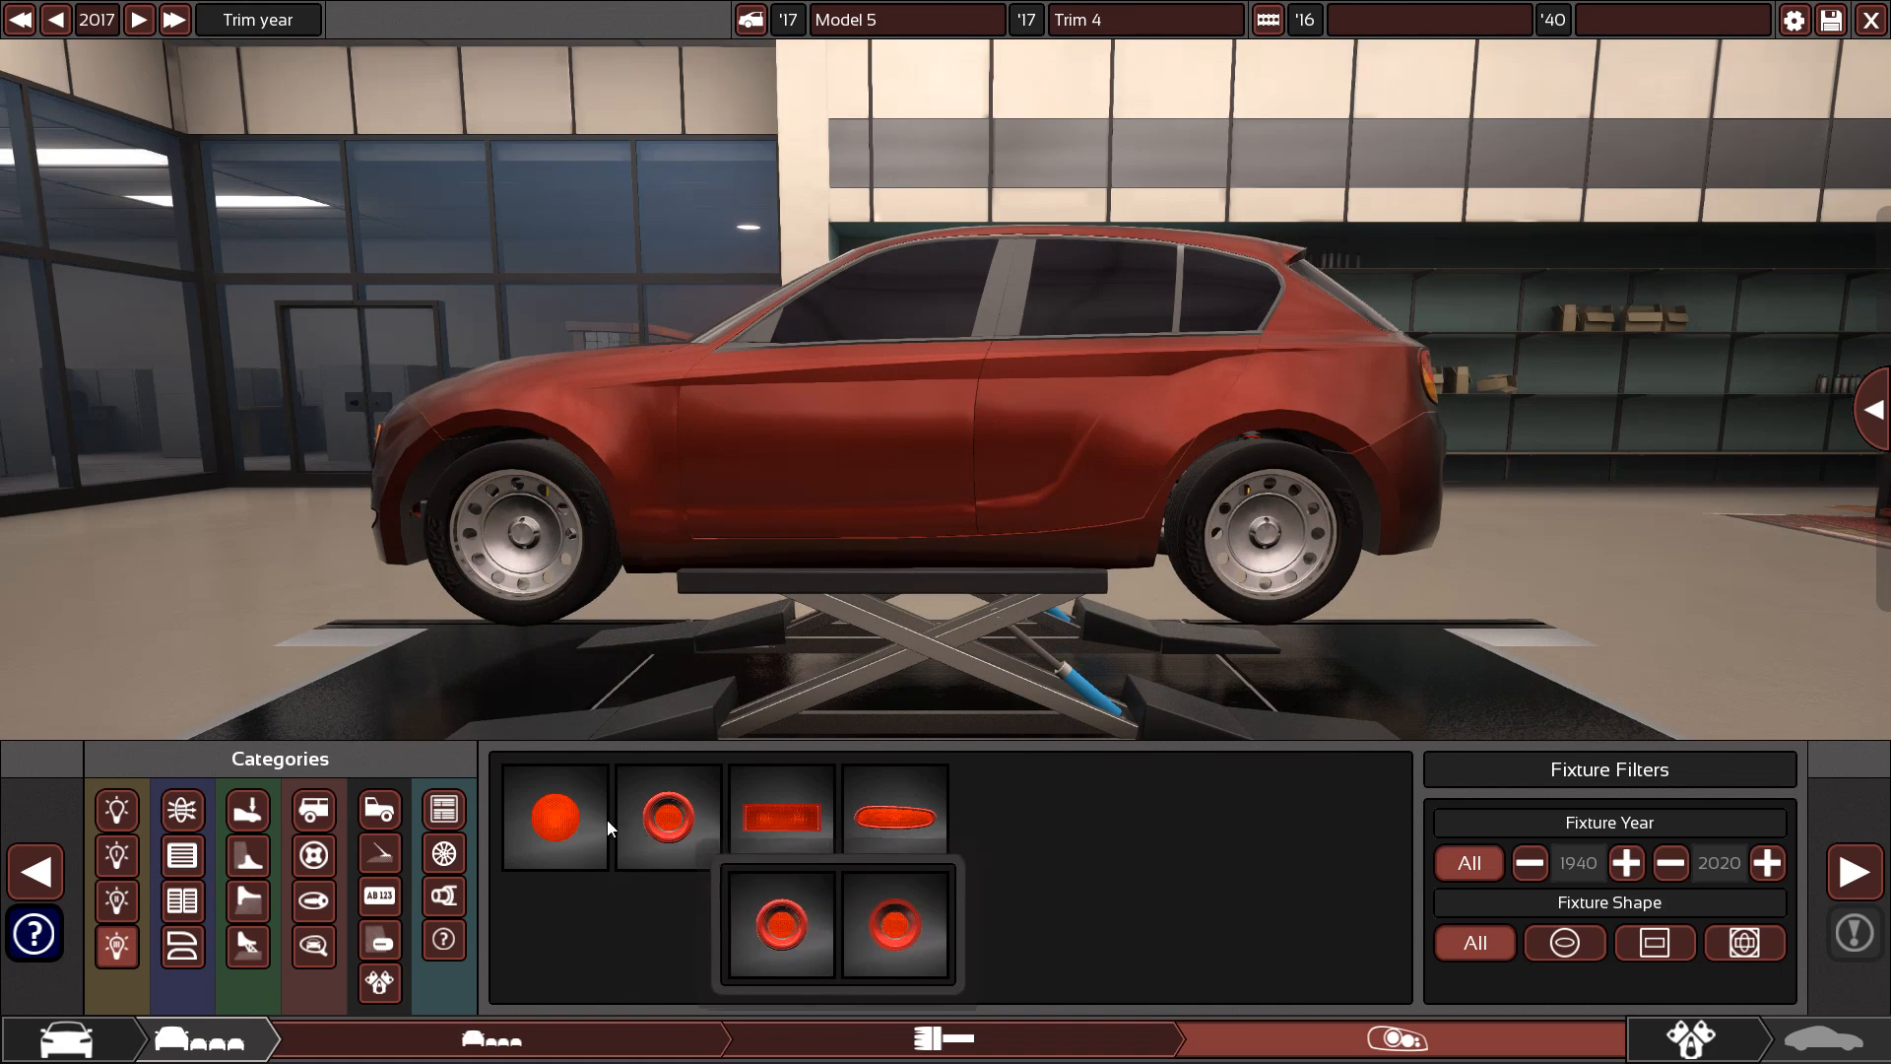
Select a round red marker light fixture
left_click(552, 818)
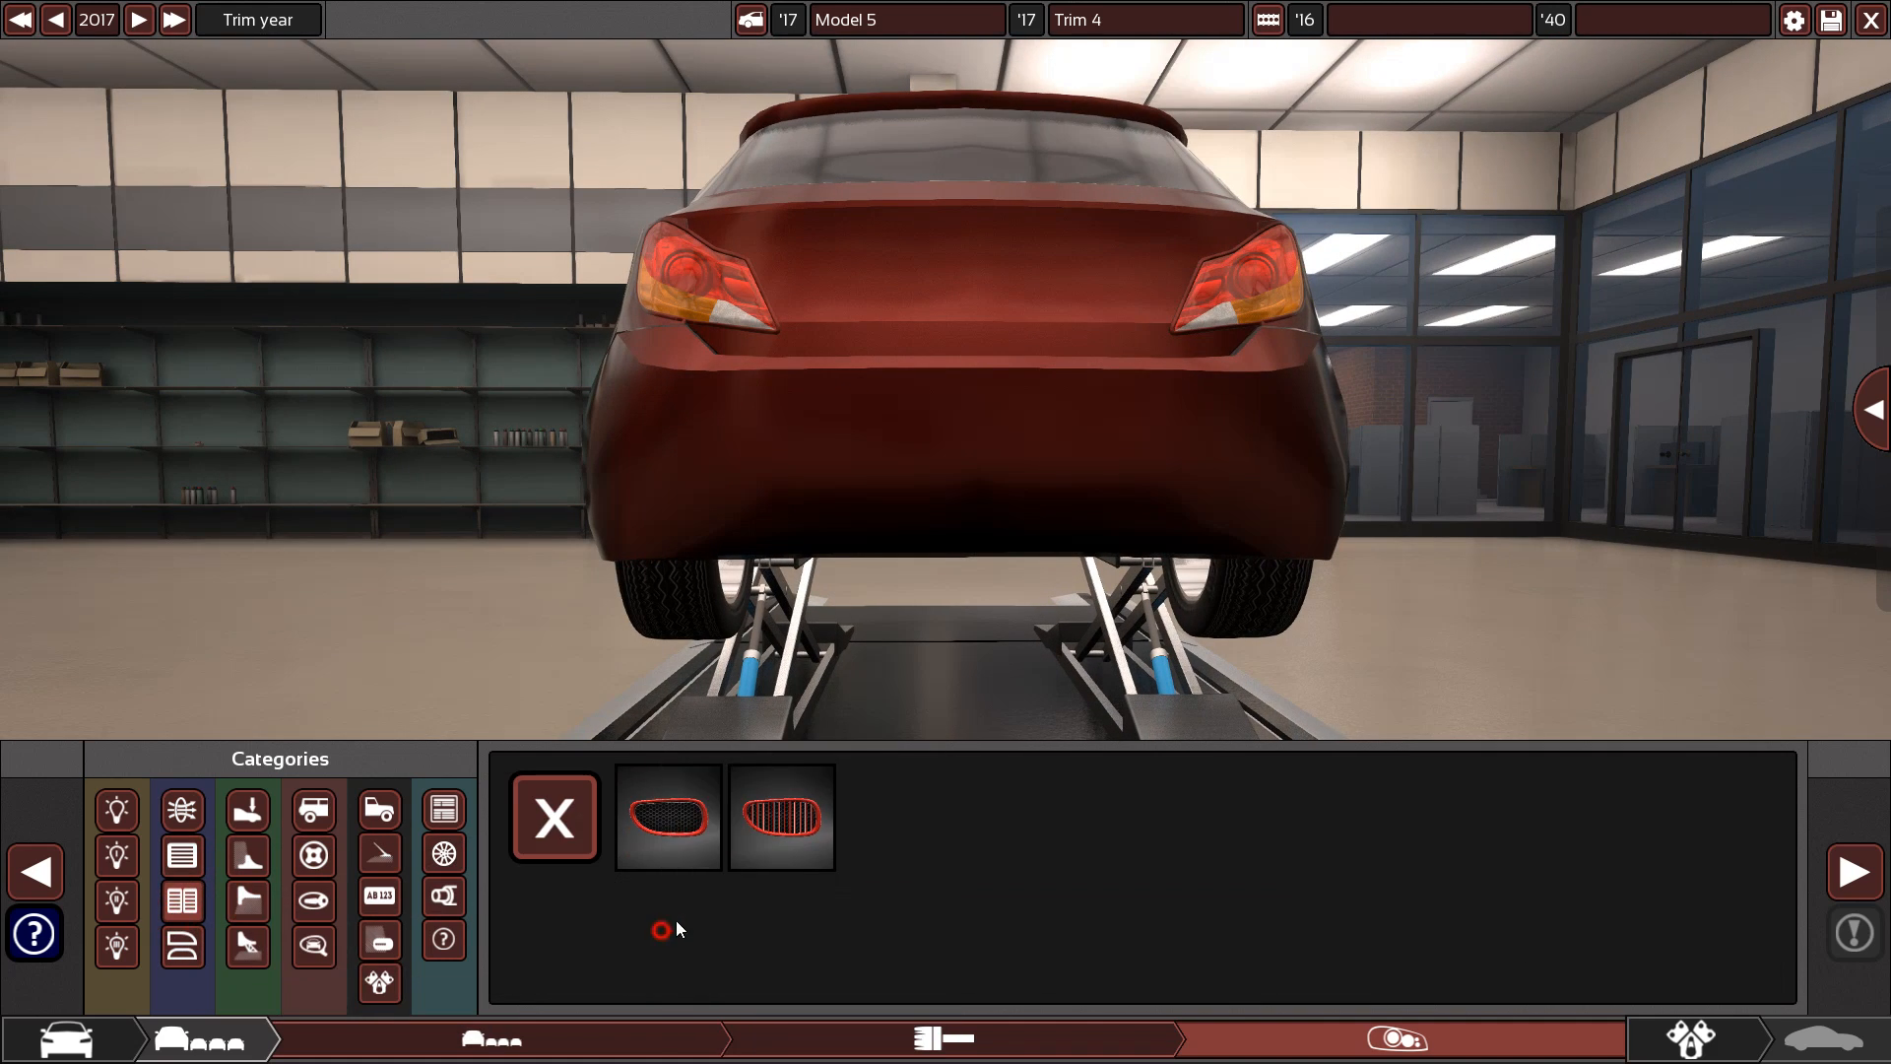
Add oval mesh vents to the rear bumper corners plus a slotted grille panel
left_click(667, 818)
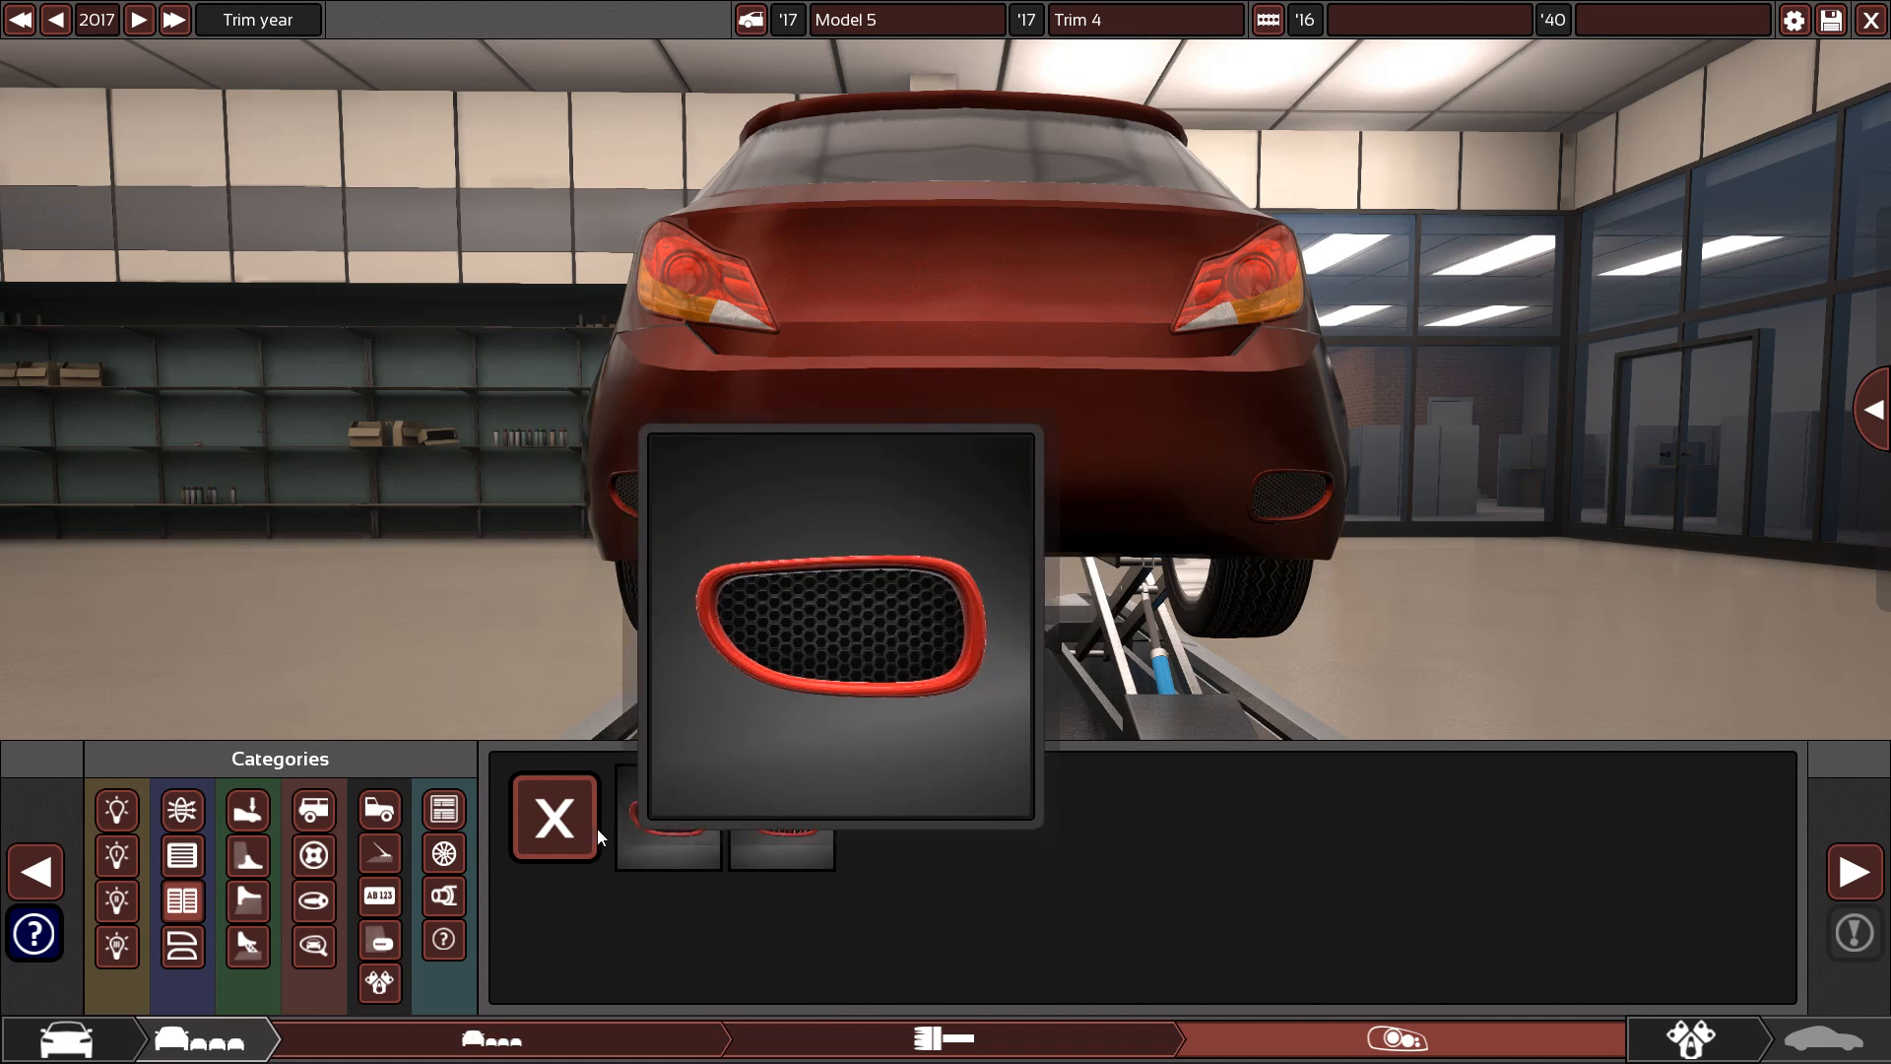
left_click(553, 818)
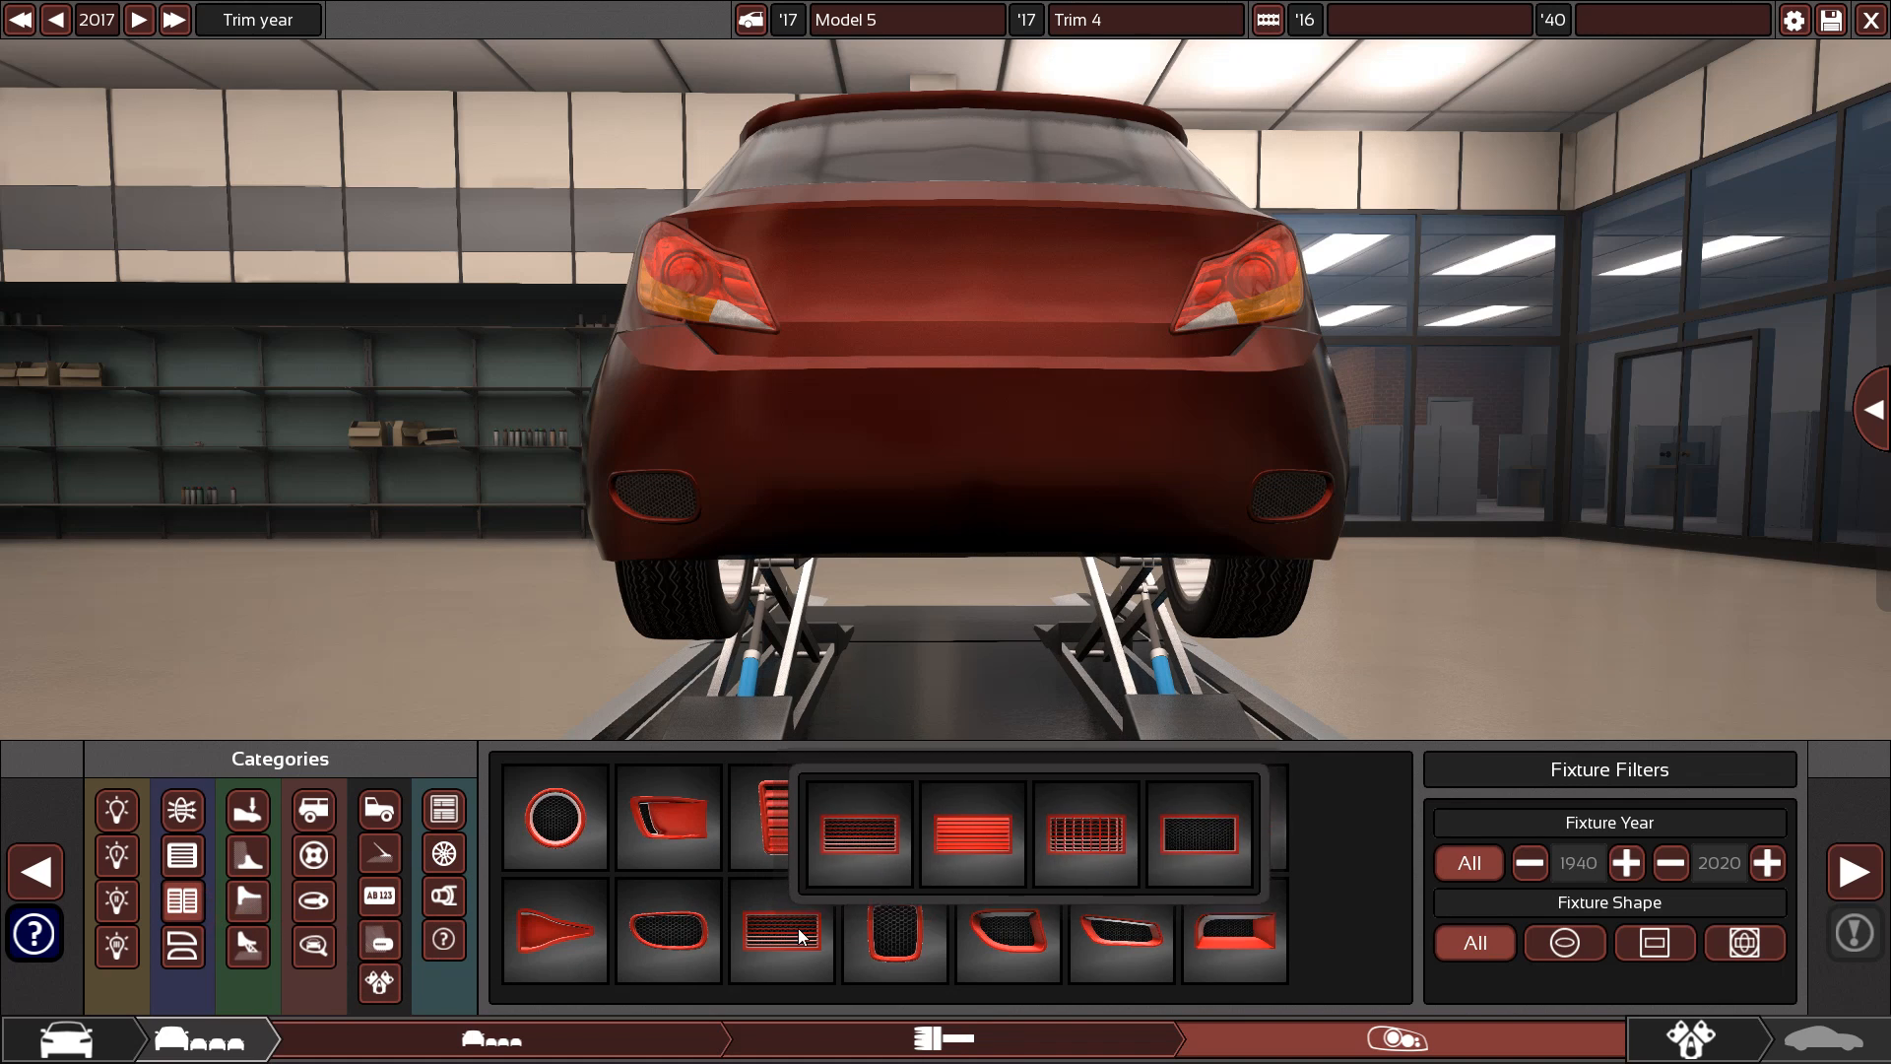
scroll("down", 3)
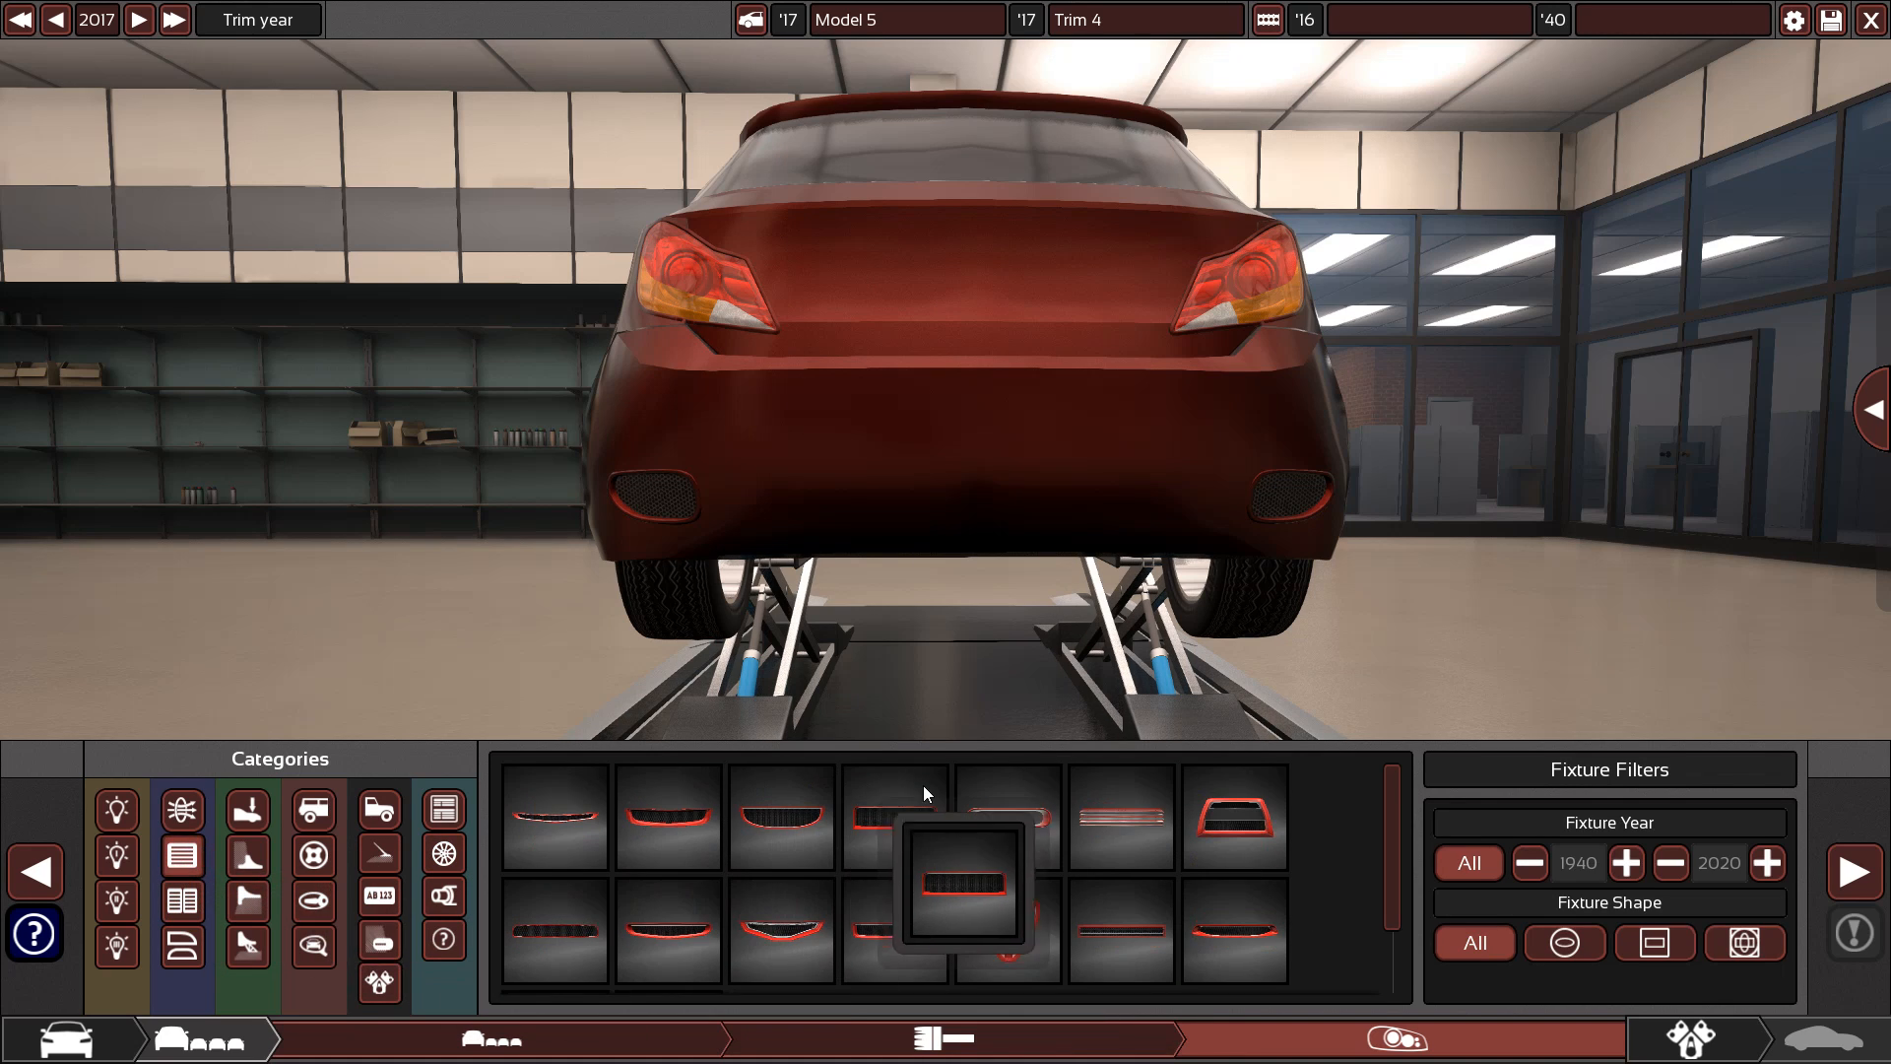
left_click(965, 877)
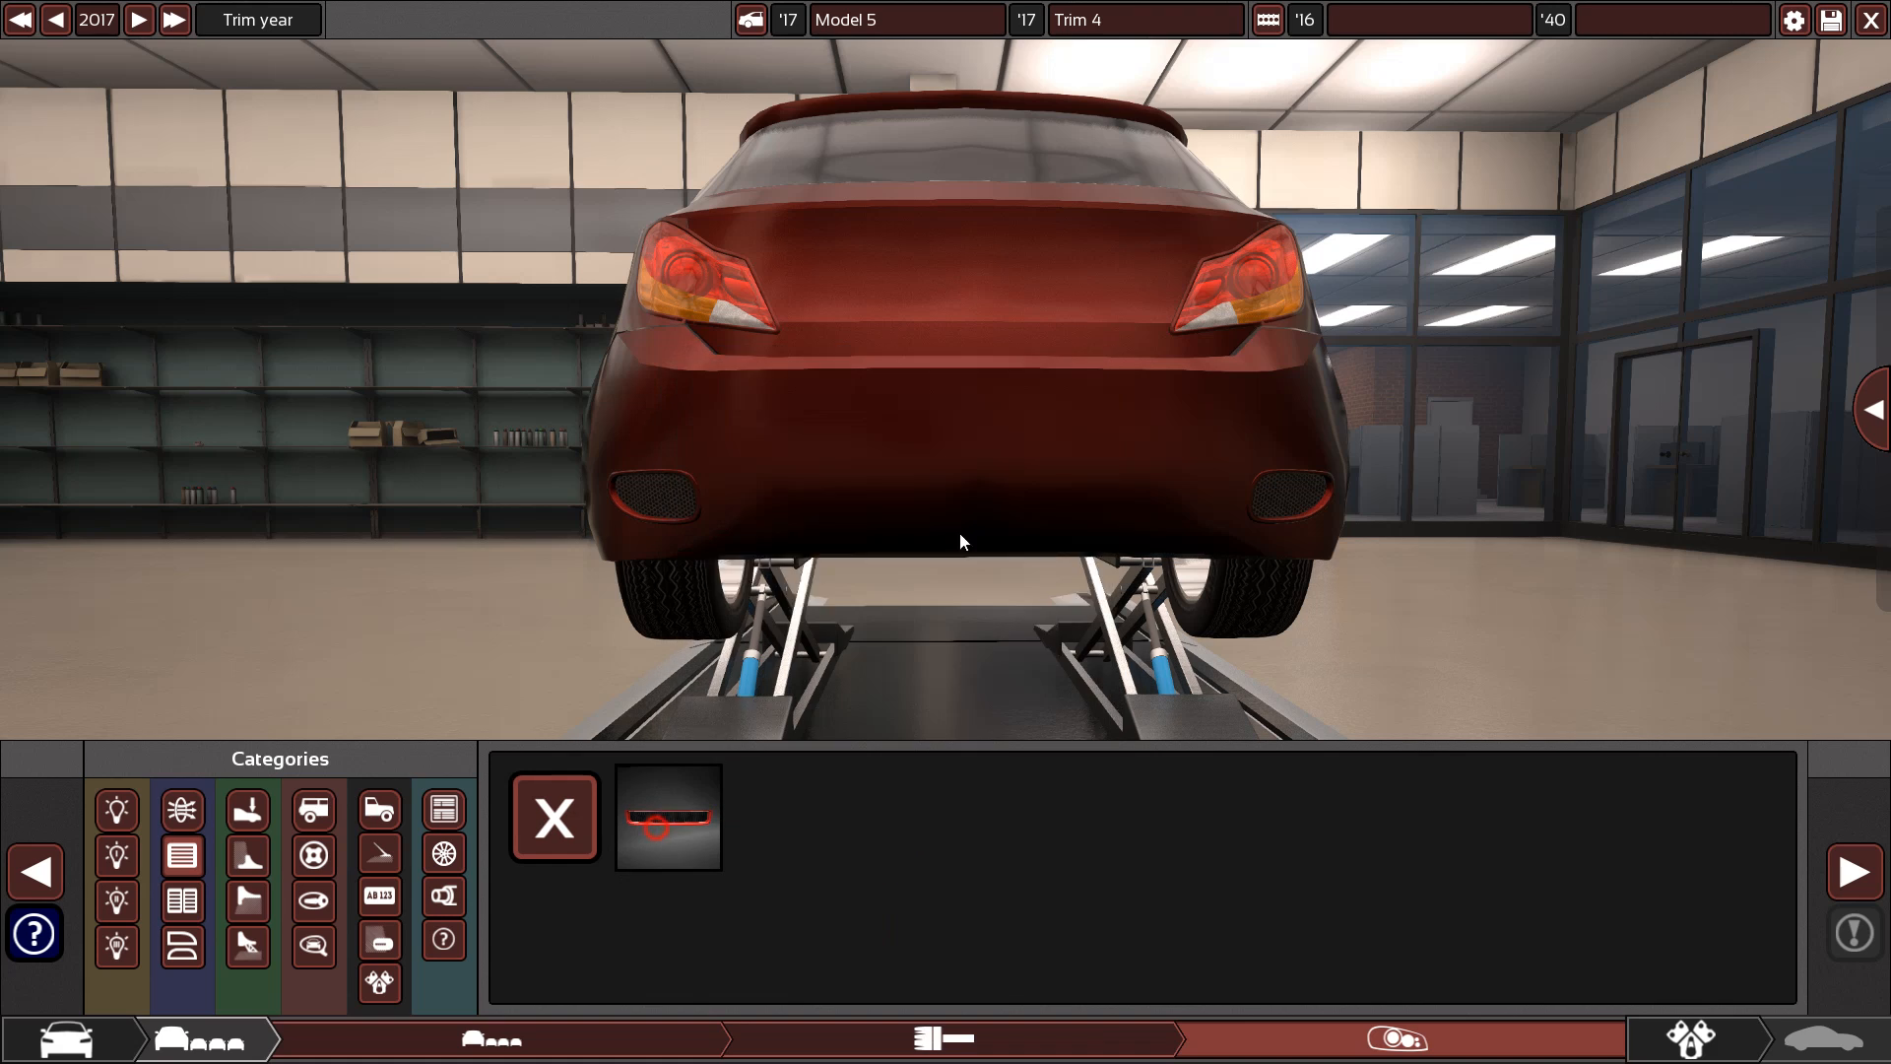
left_click(667, 817)
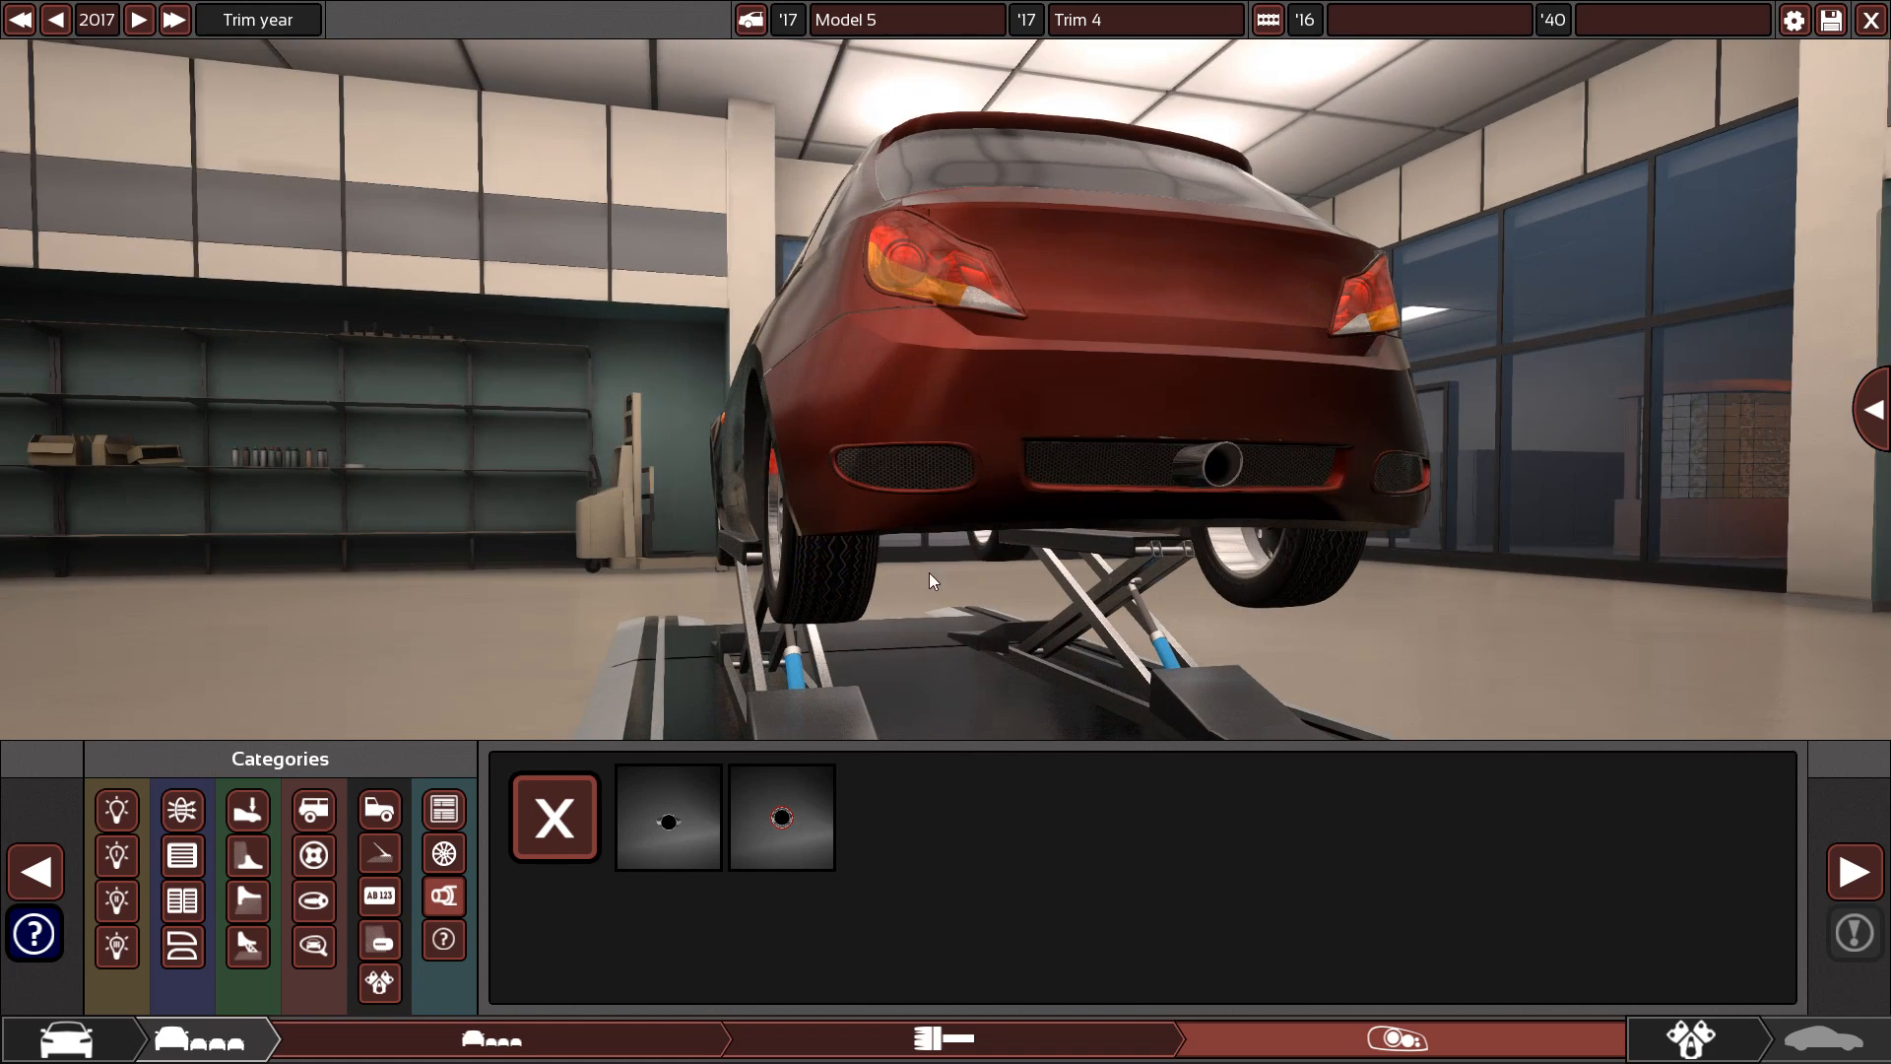
Place the single round exhaust tip under the middle of the rear bumper
left_click(781, 817)
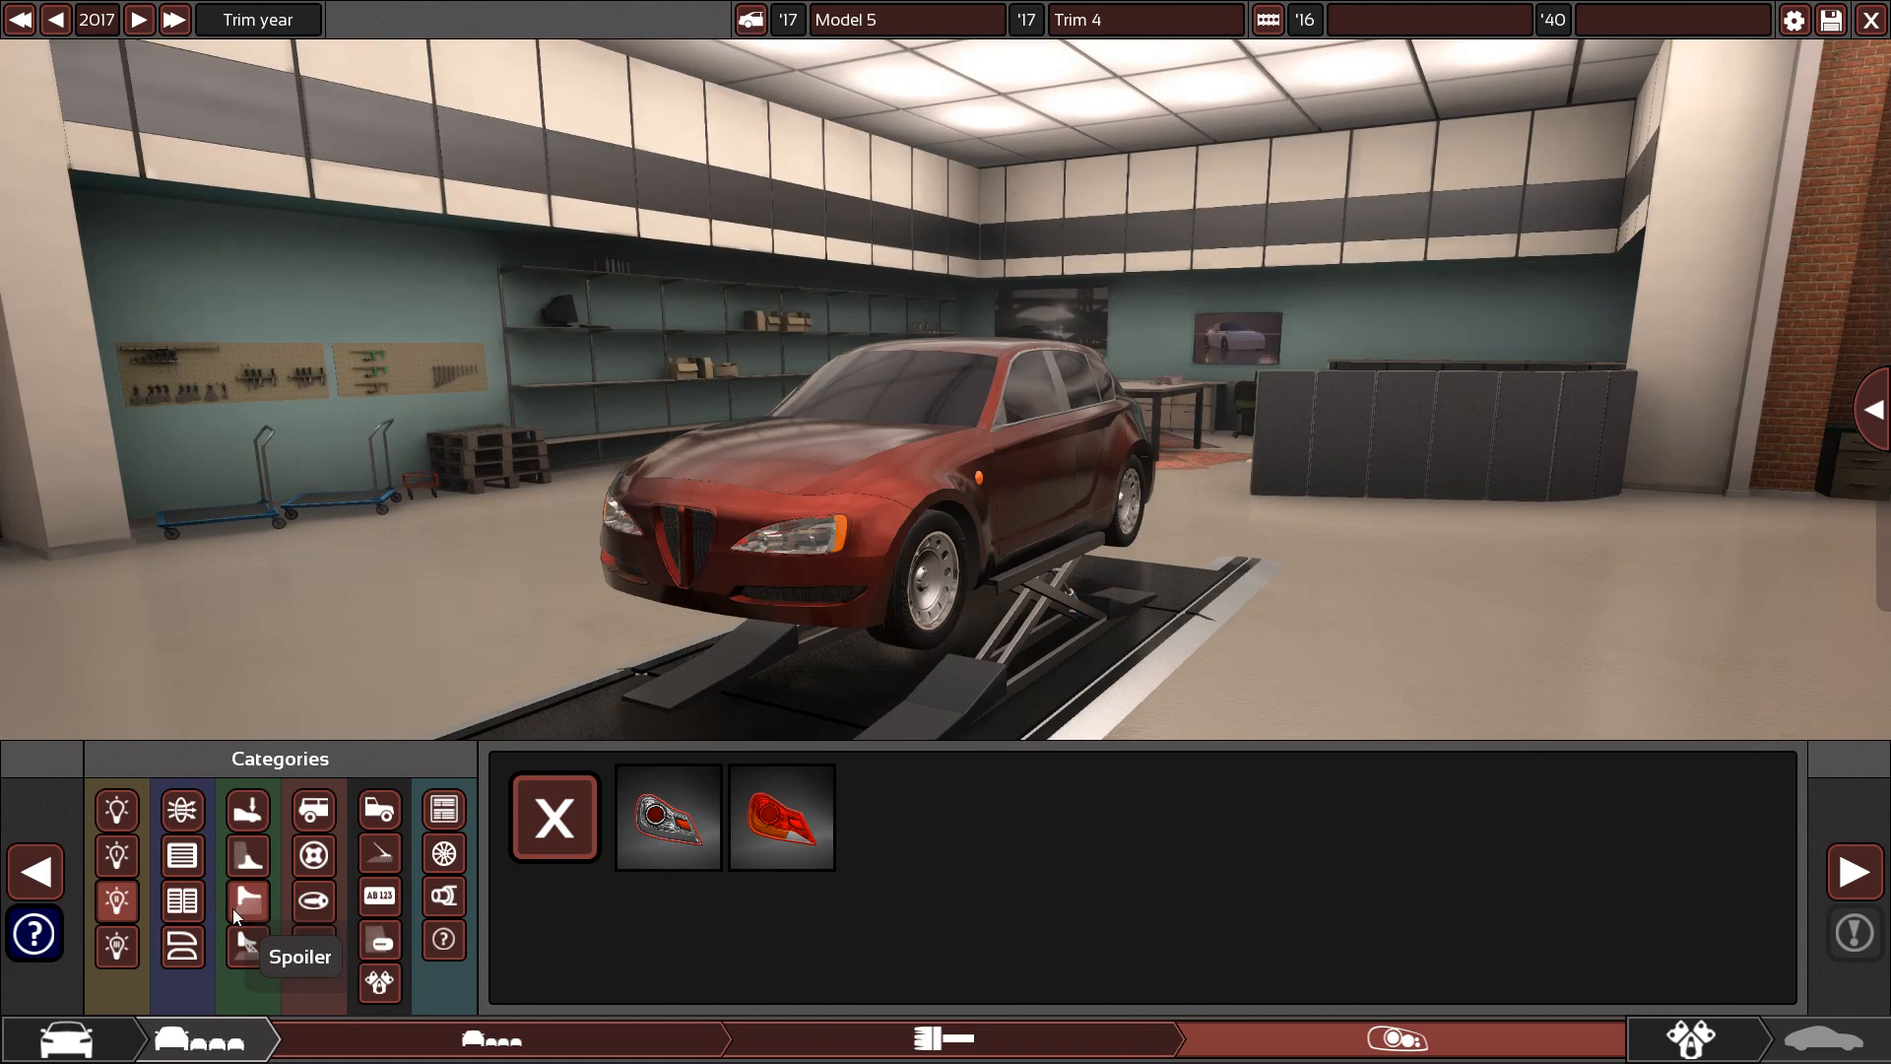
Fit the Mod spoiler fixture to the rear of the dark red hatchback
left_click(247, 843)
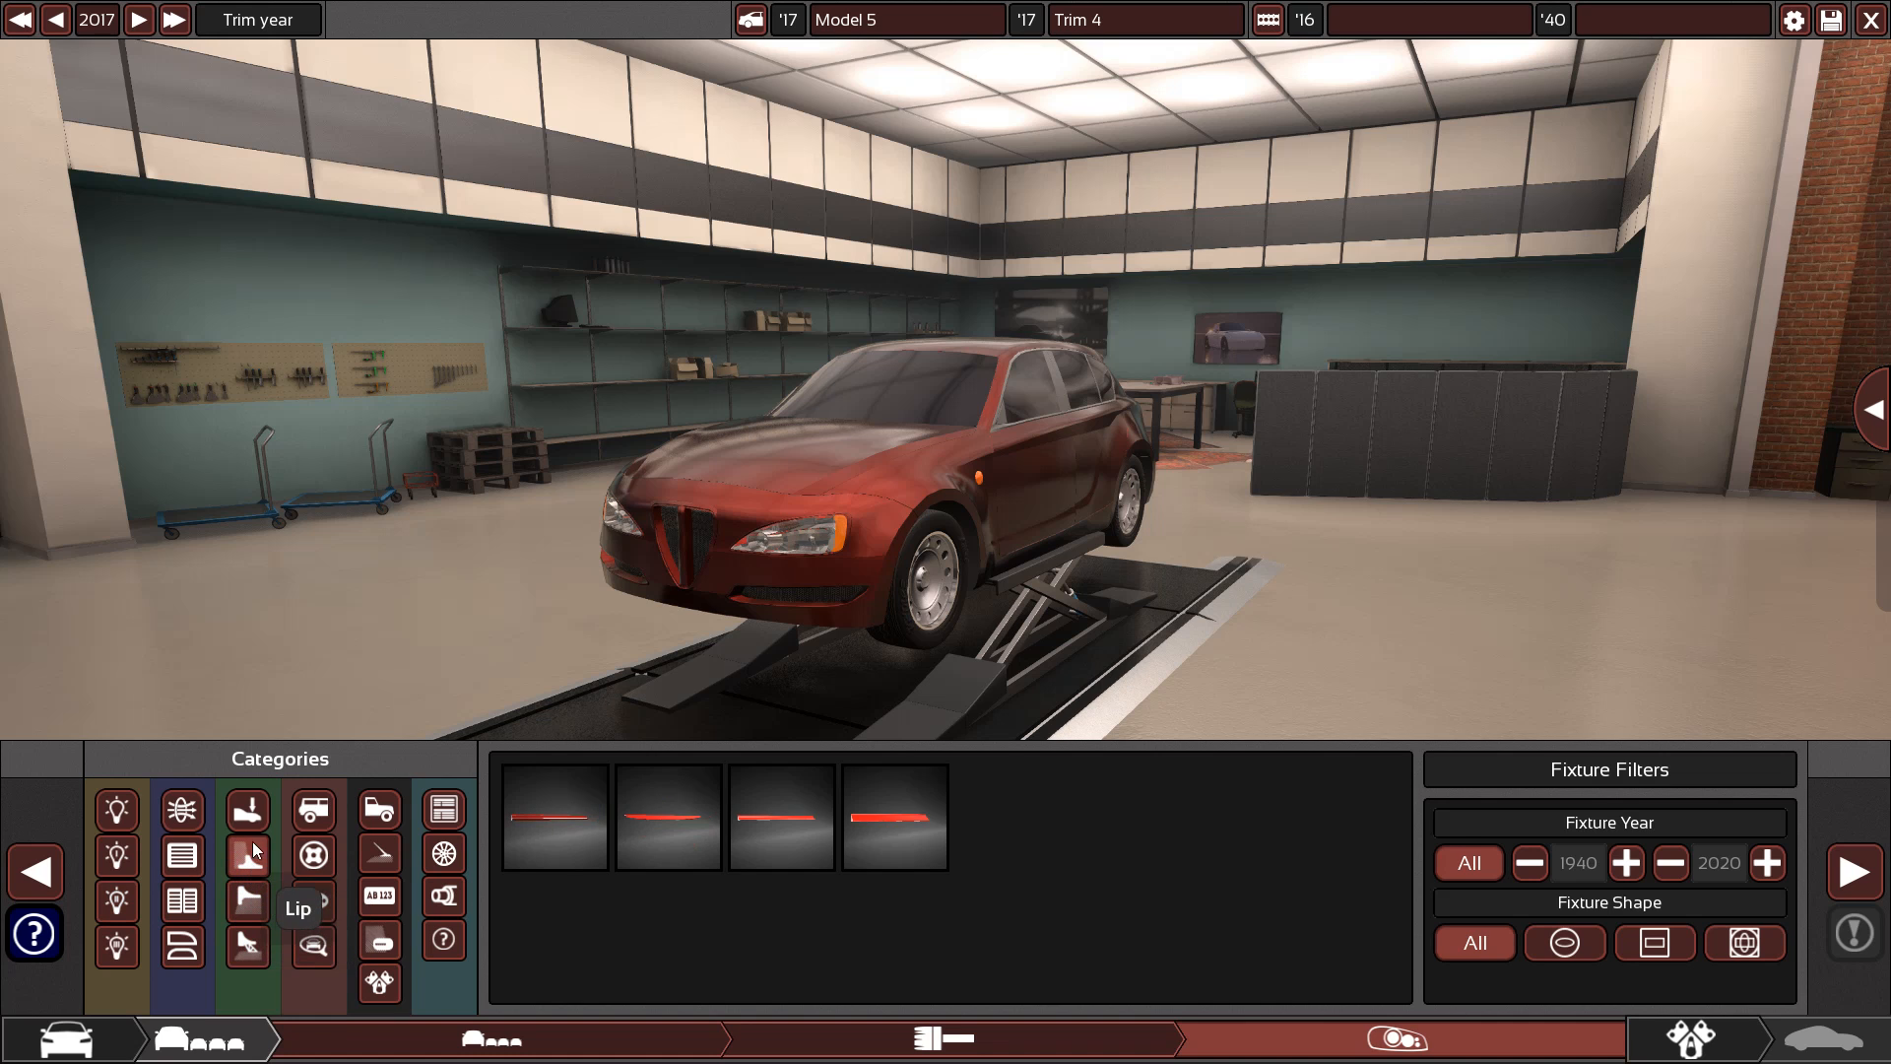
left_click(182, 952)
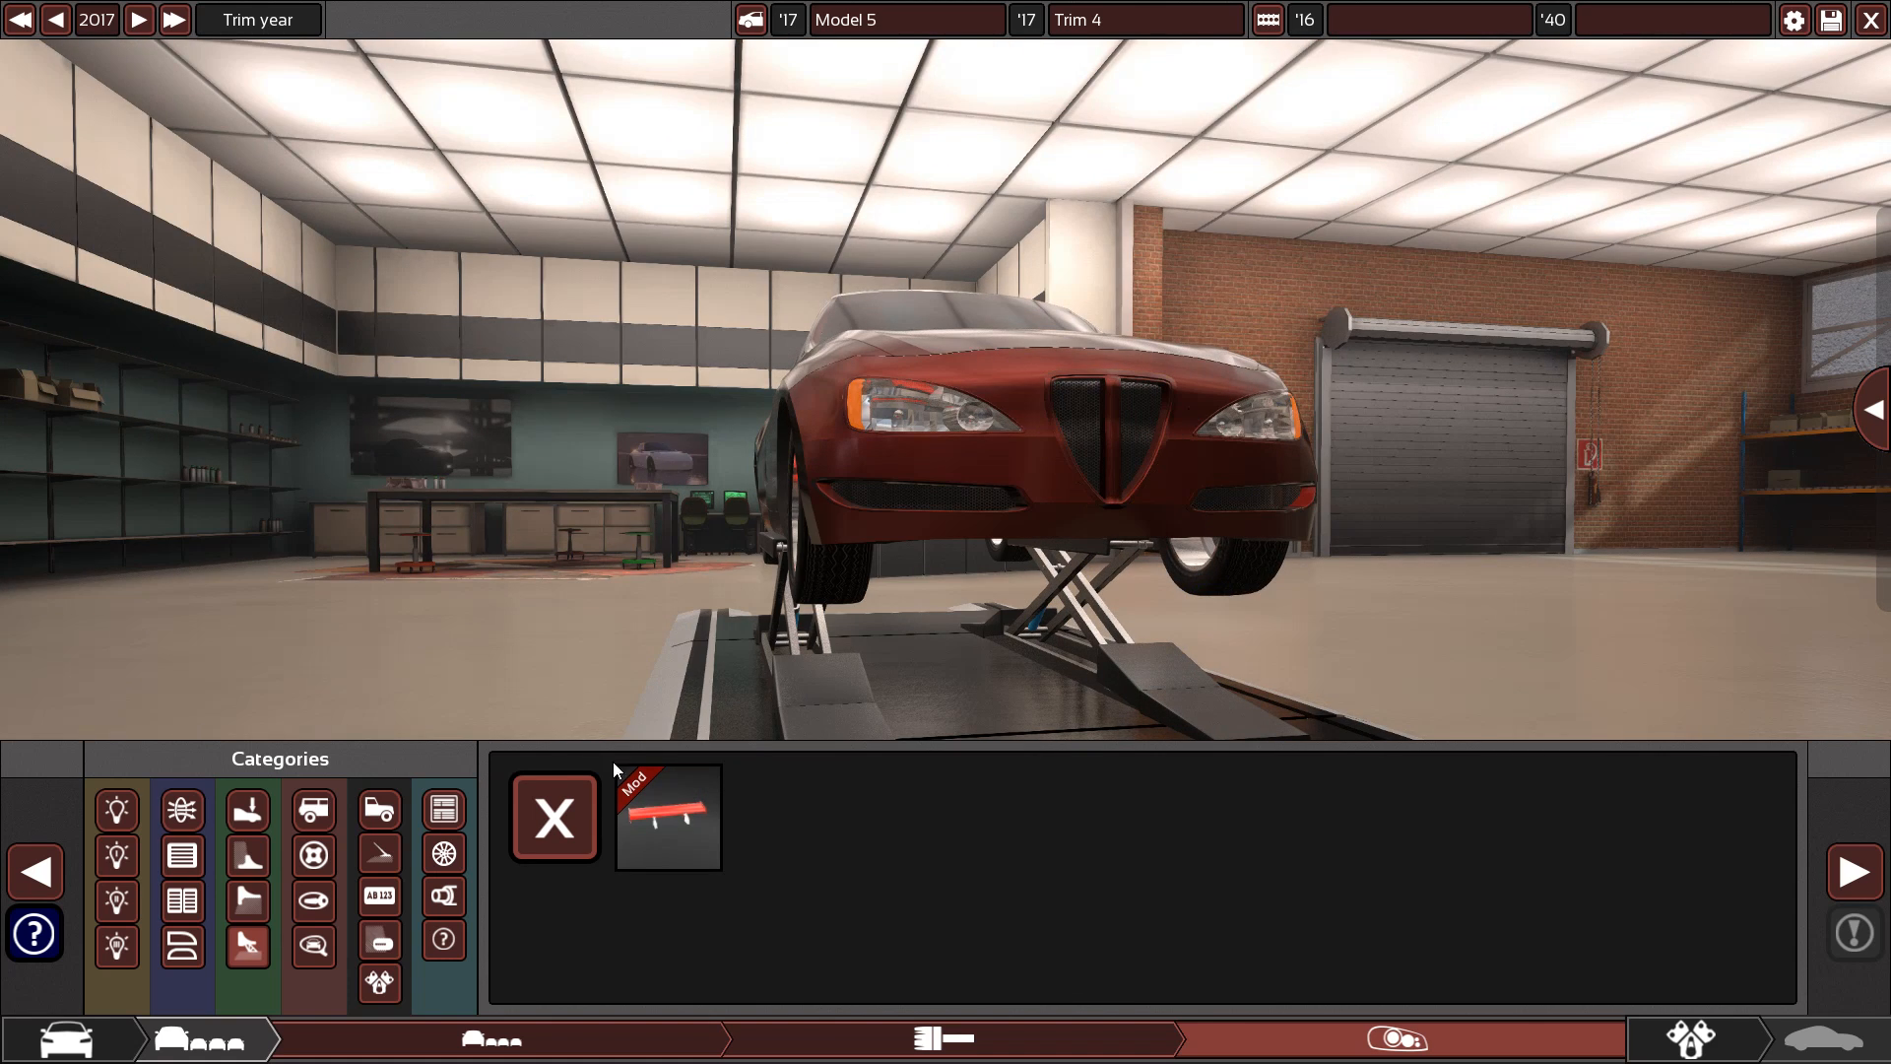
left_click(667, 818)
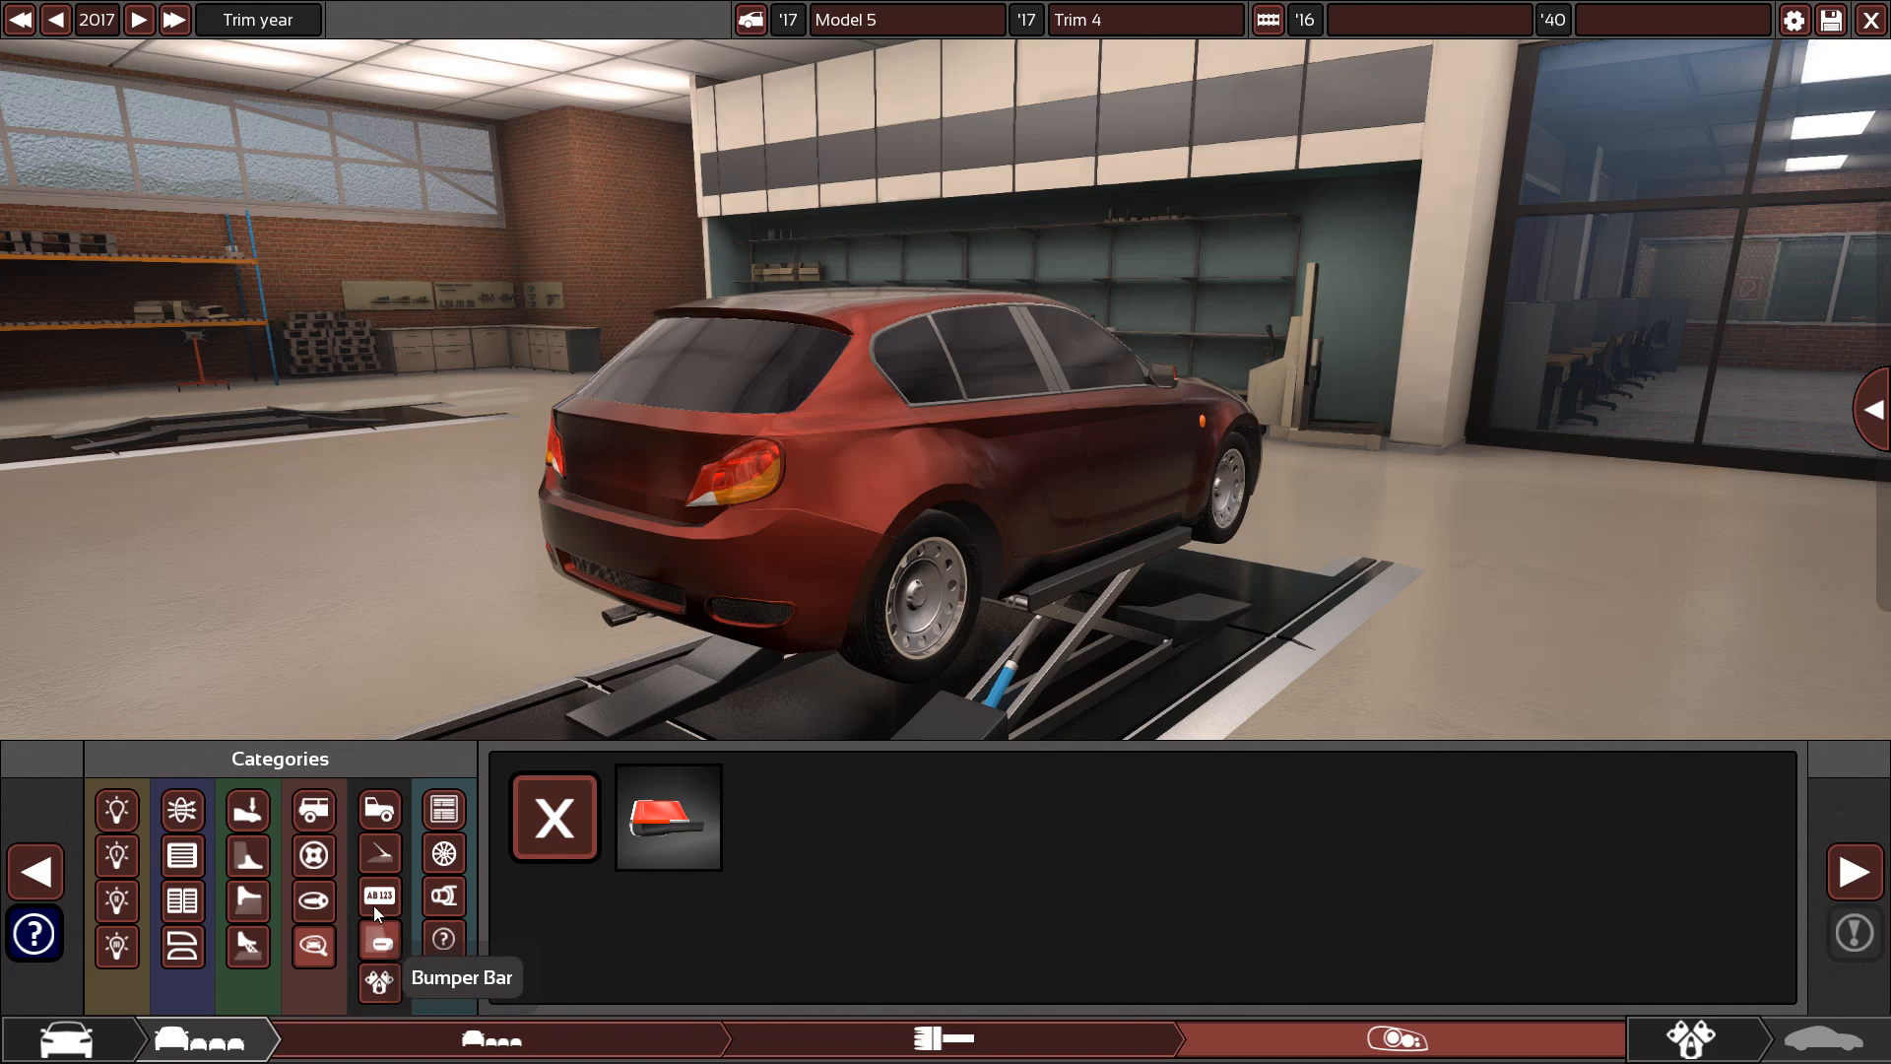
Place a white ECO number plate on the rear bumper, then another on the front
left_click(377, 896)
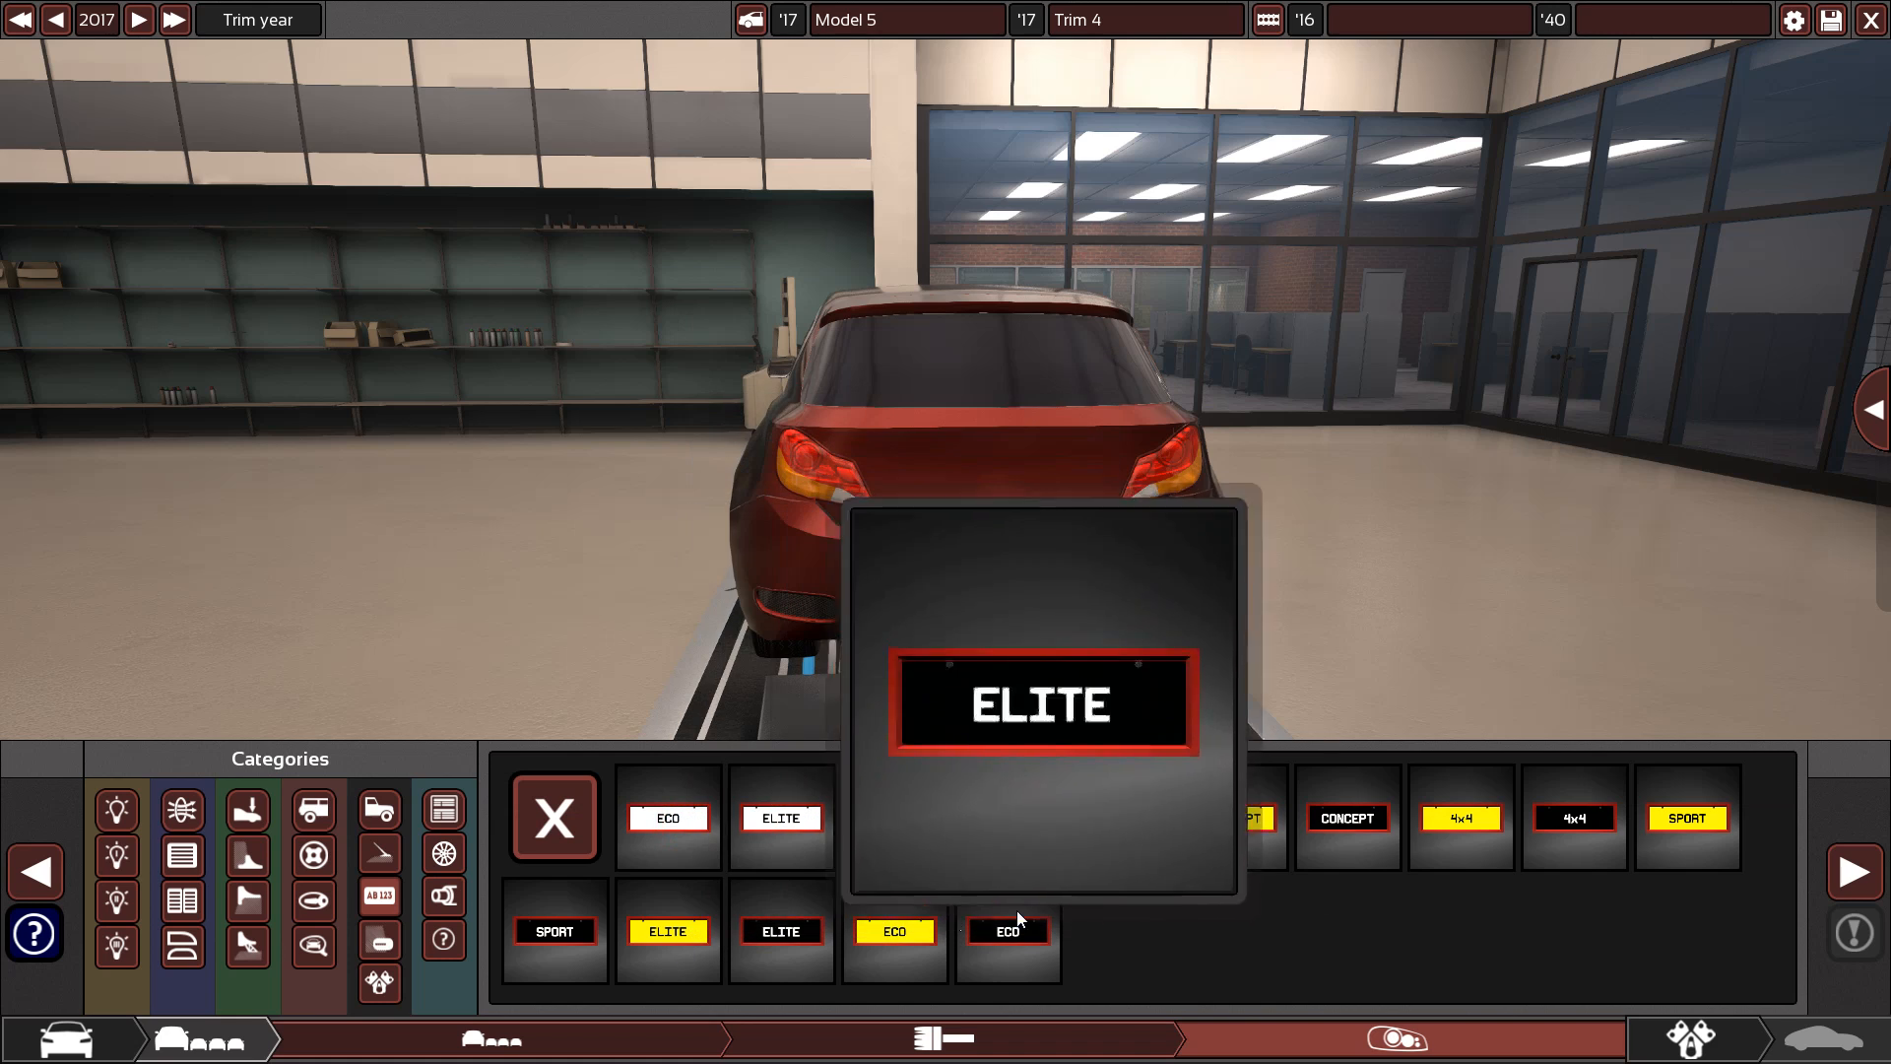
left_click(667, 816)
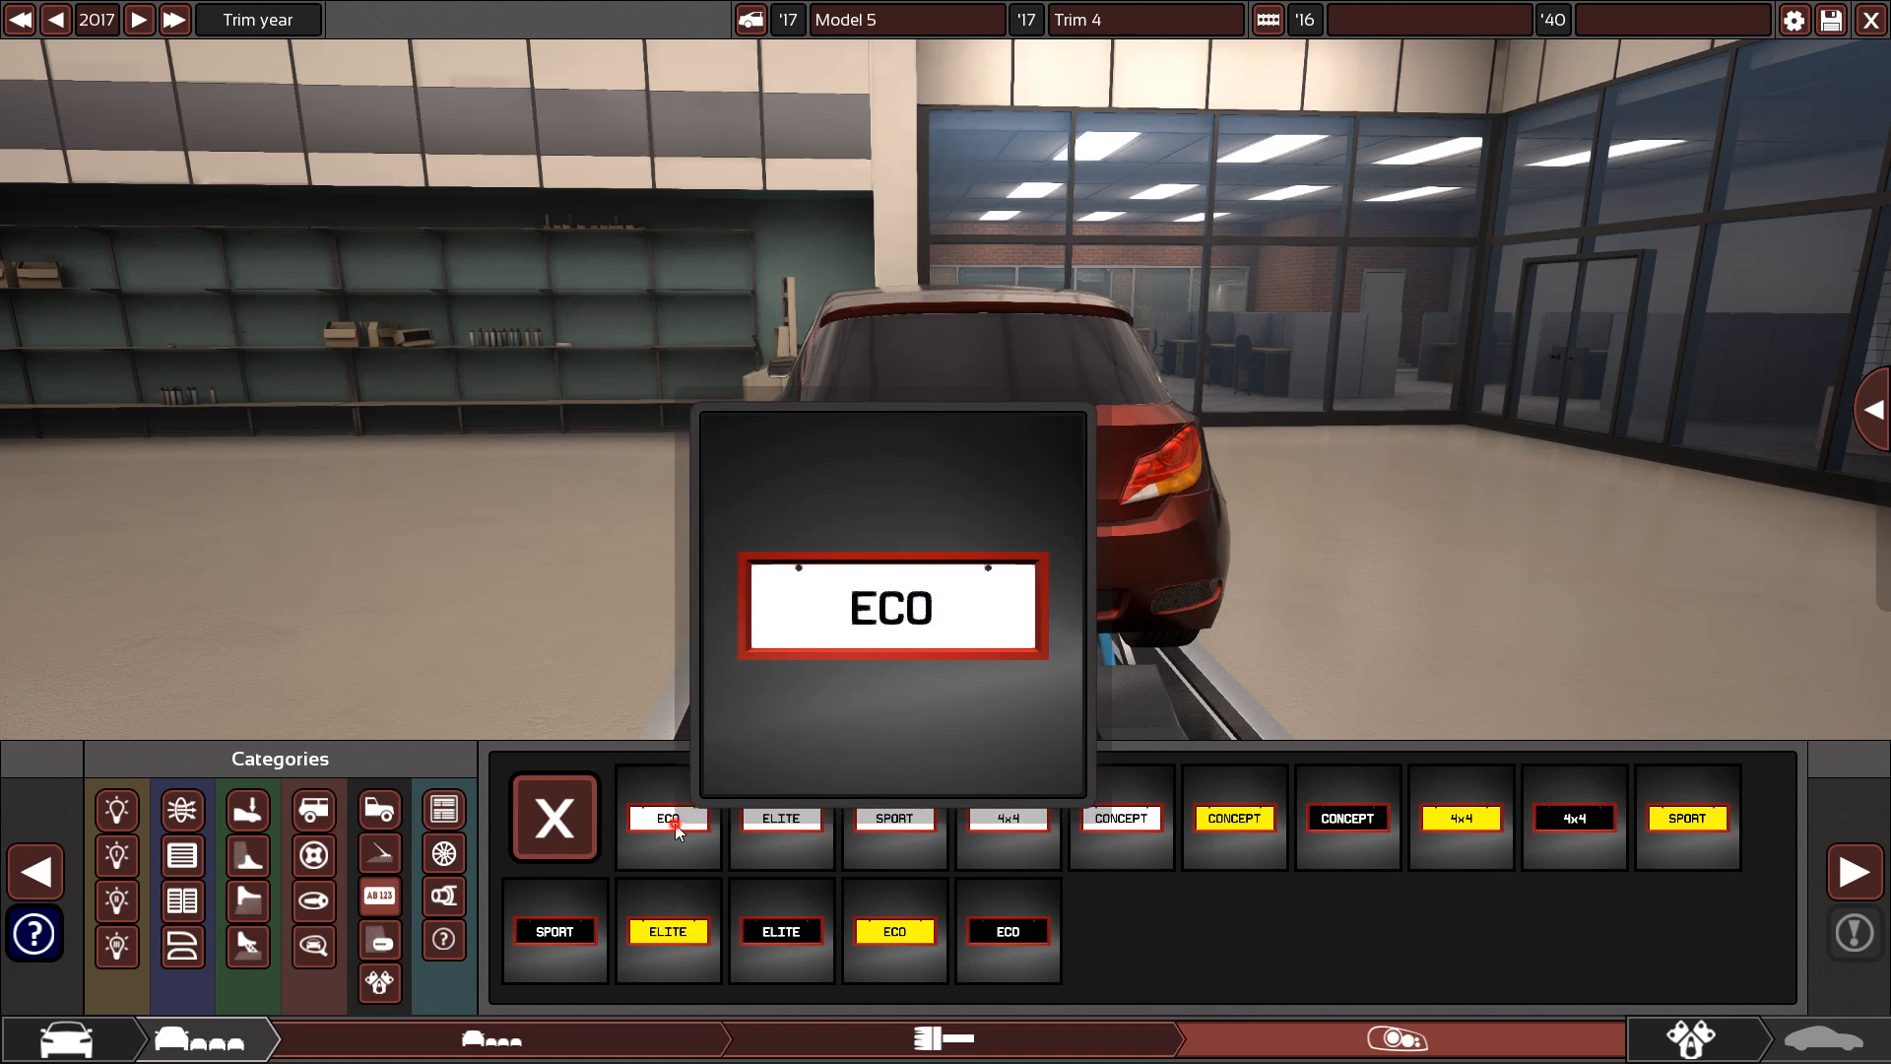
left_click(667, 818)
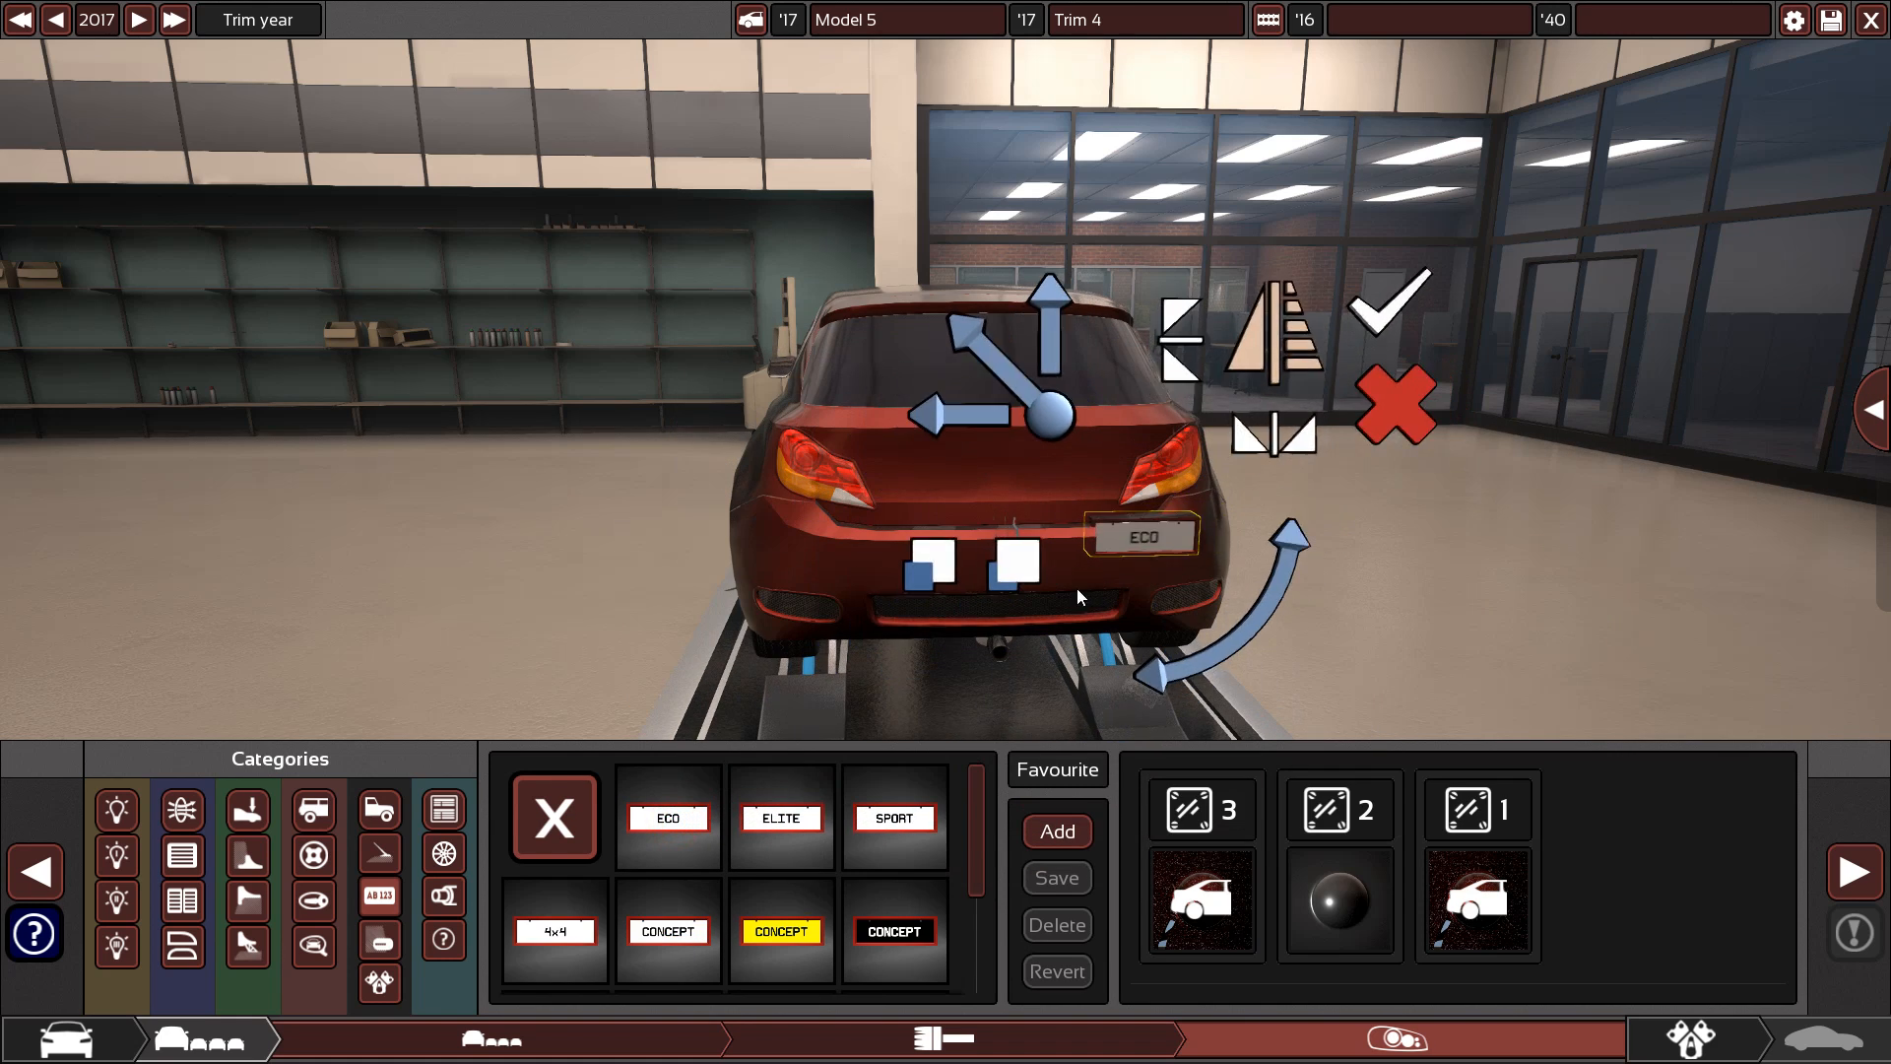
left_click(893, 931)
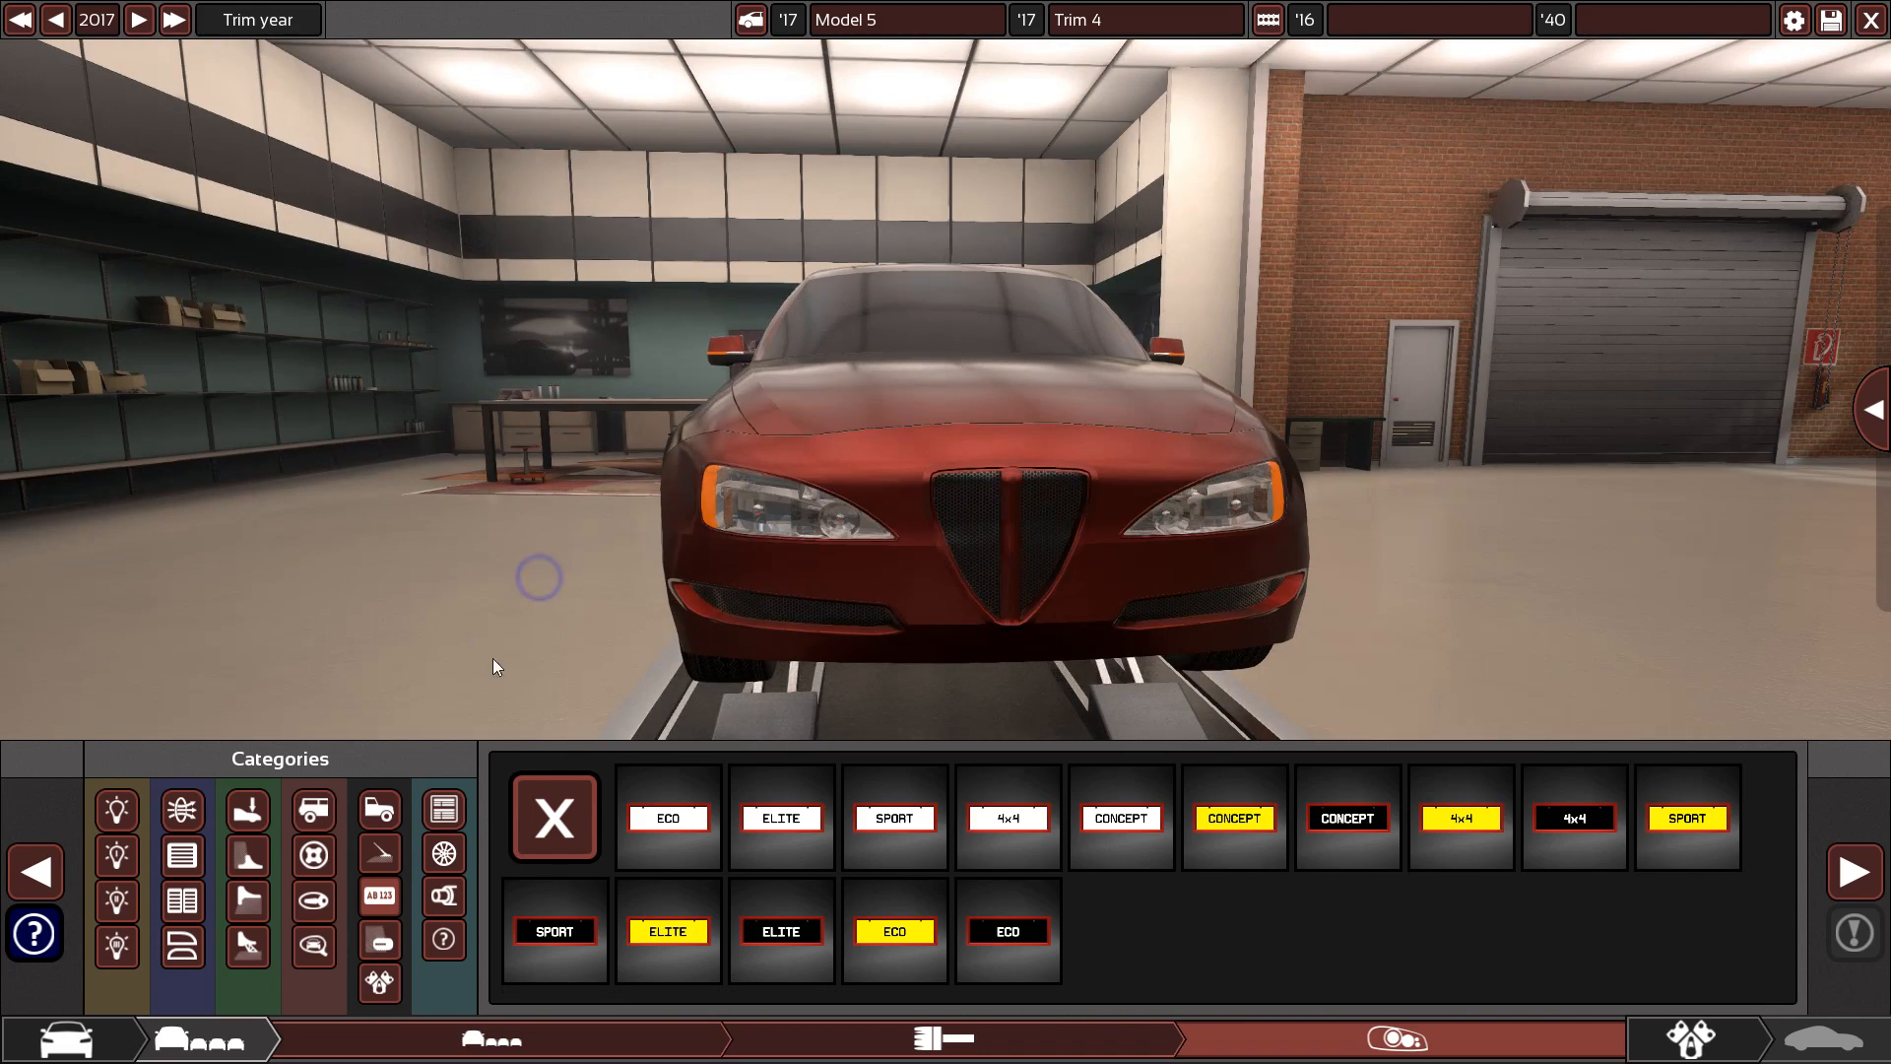
left_click(667, 817)
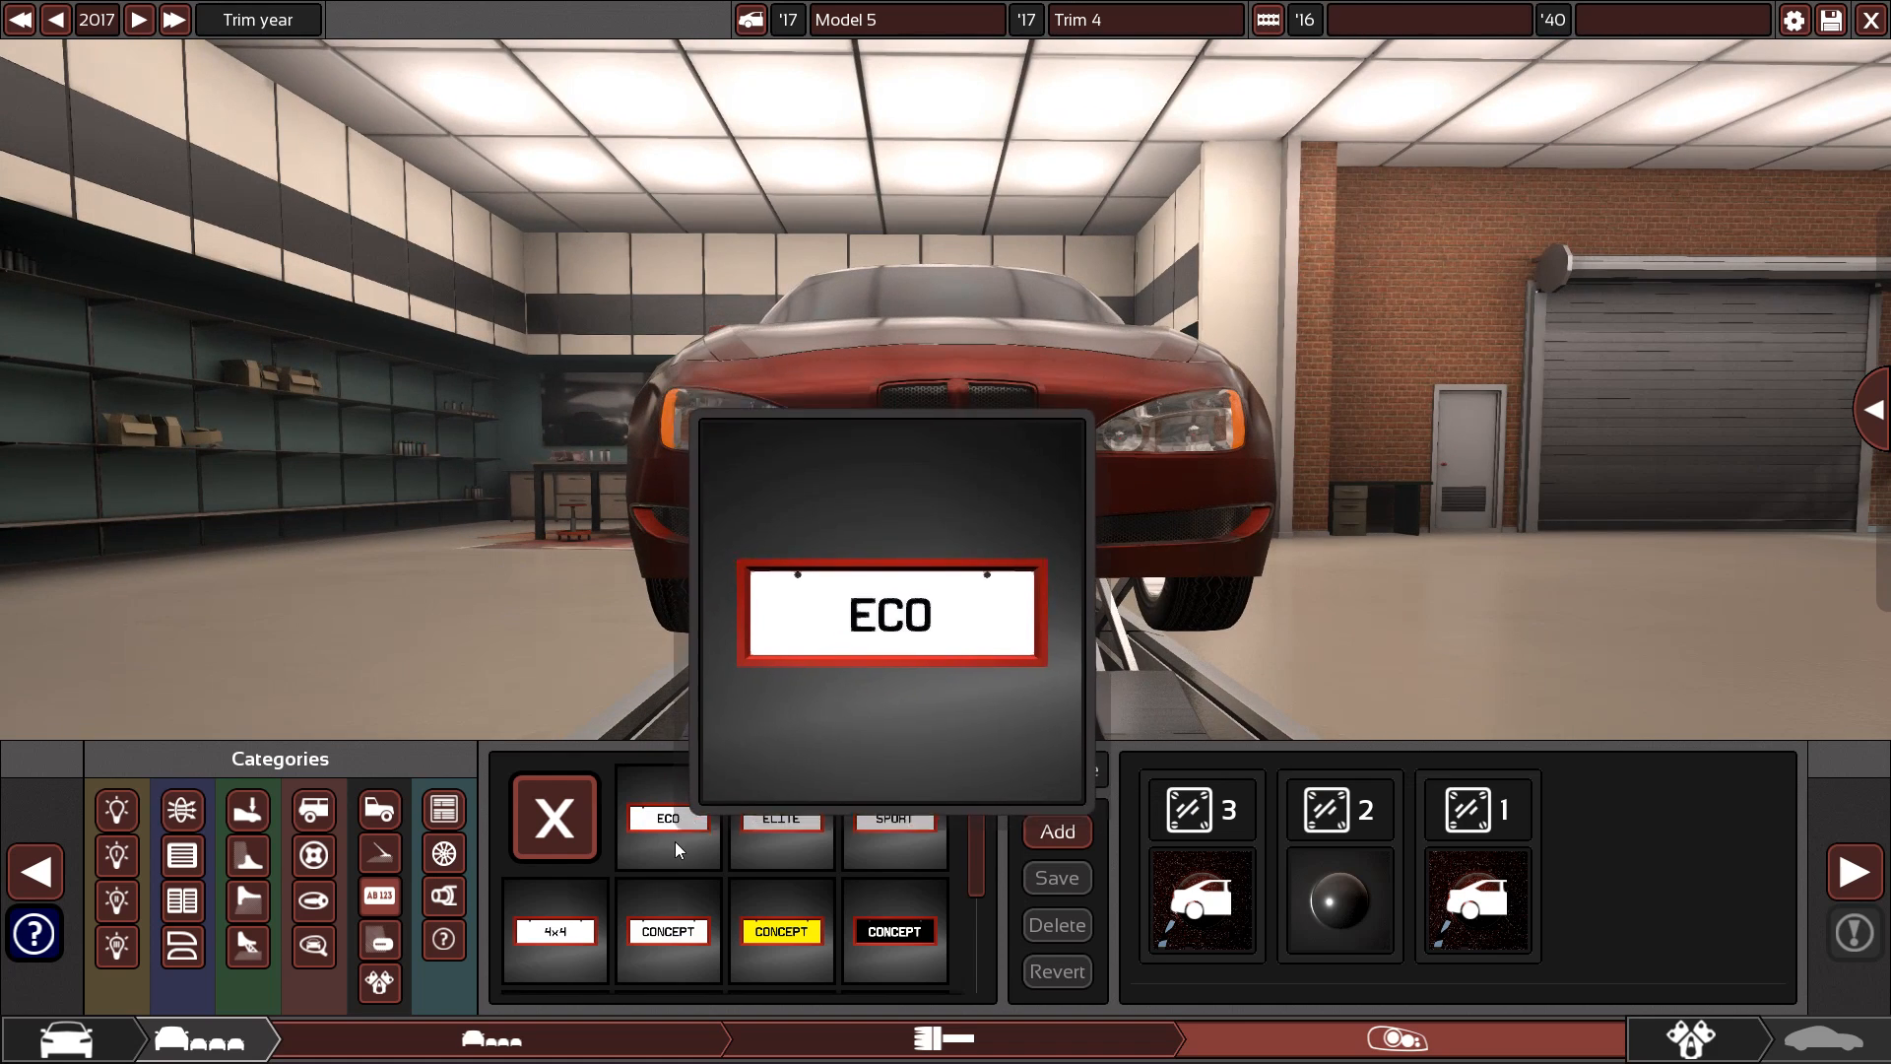
left_click(666, 818)
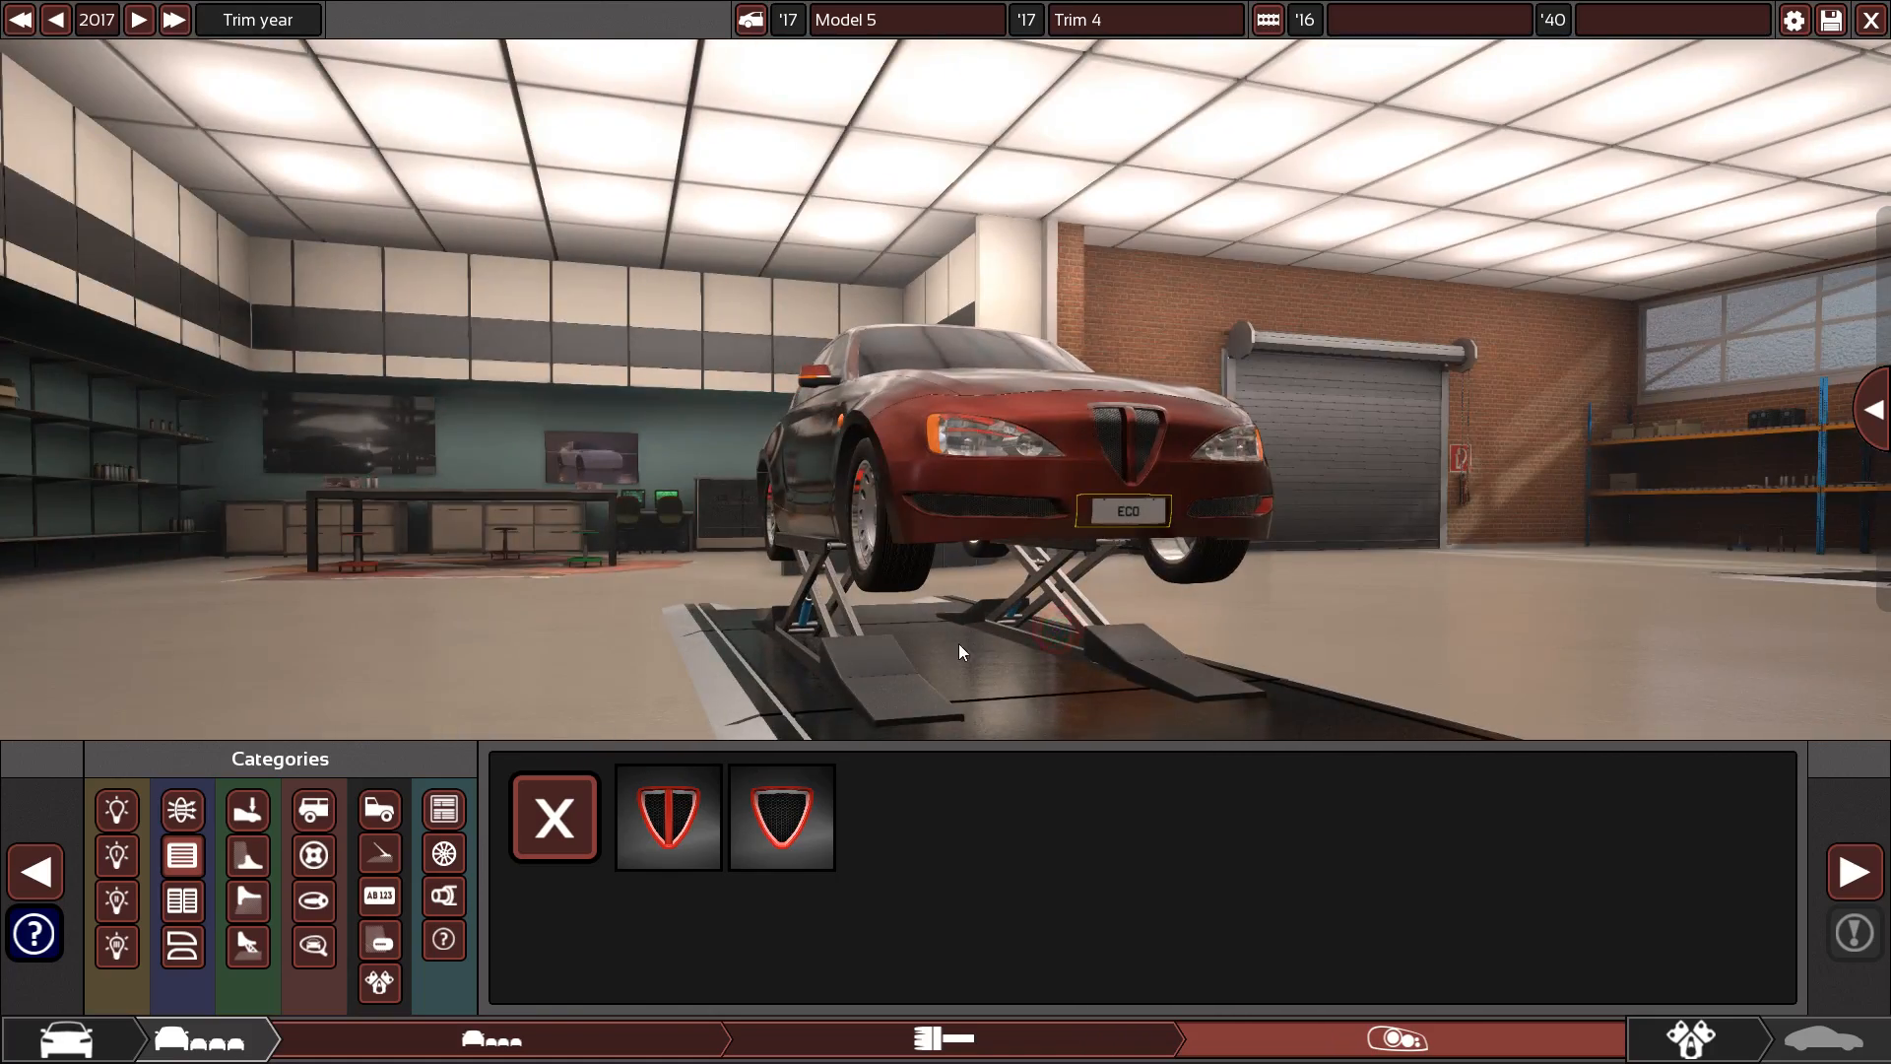
mouse_move(378, 984)
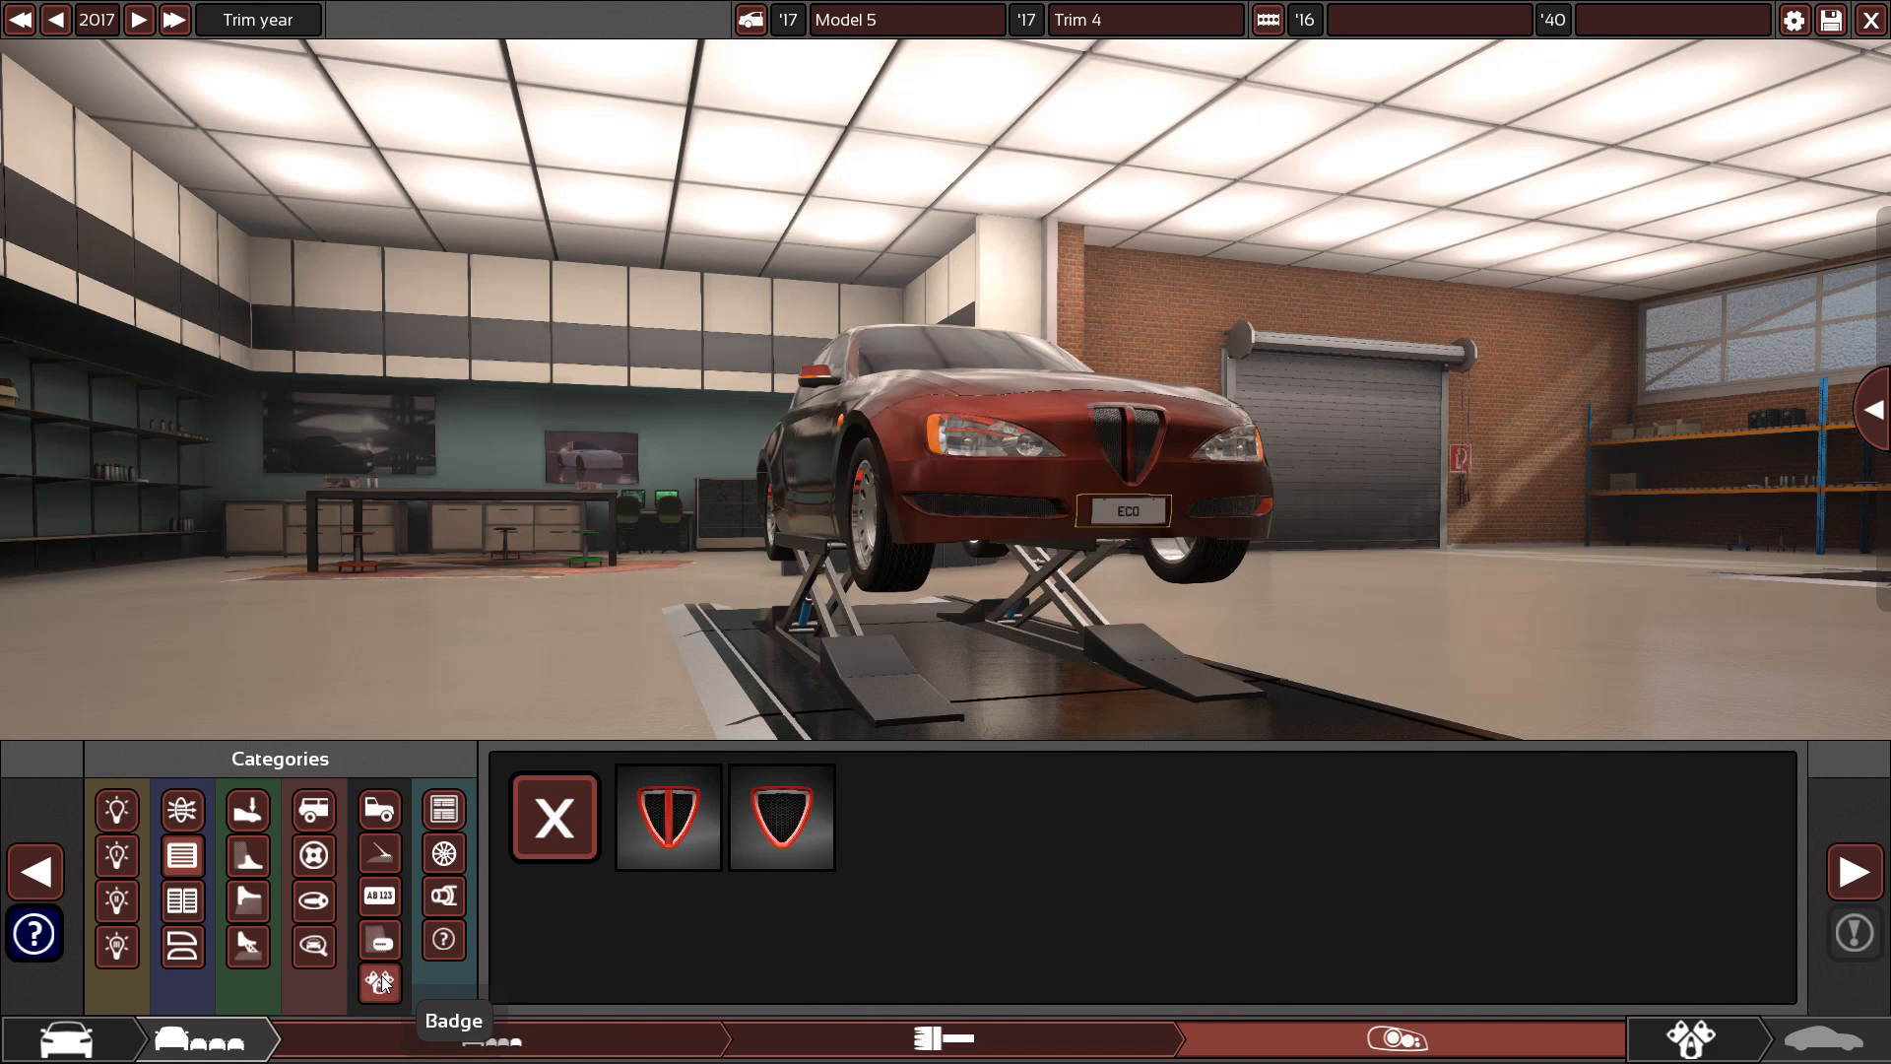
Show the animal-crest emblem options in the badge fixture category
left_click(379, 982)
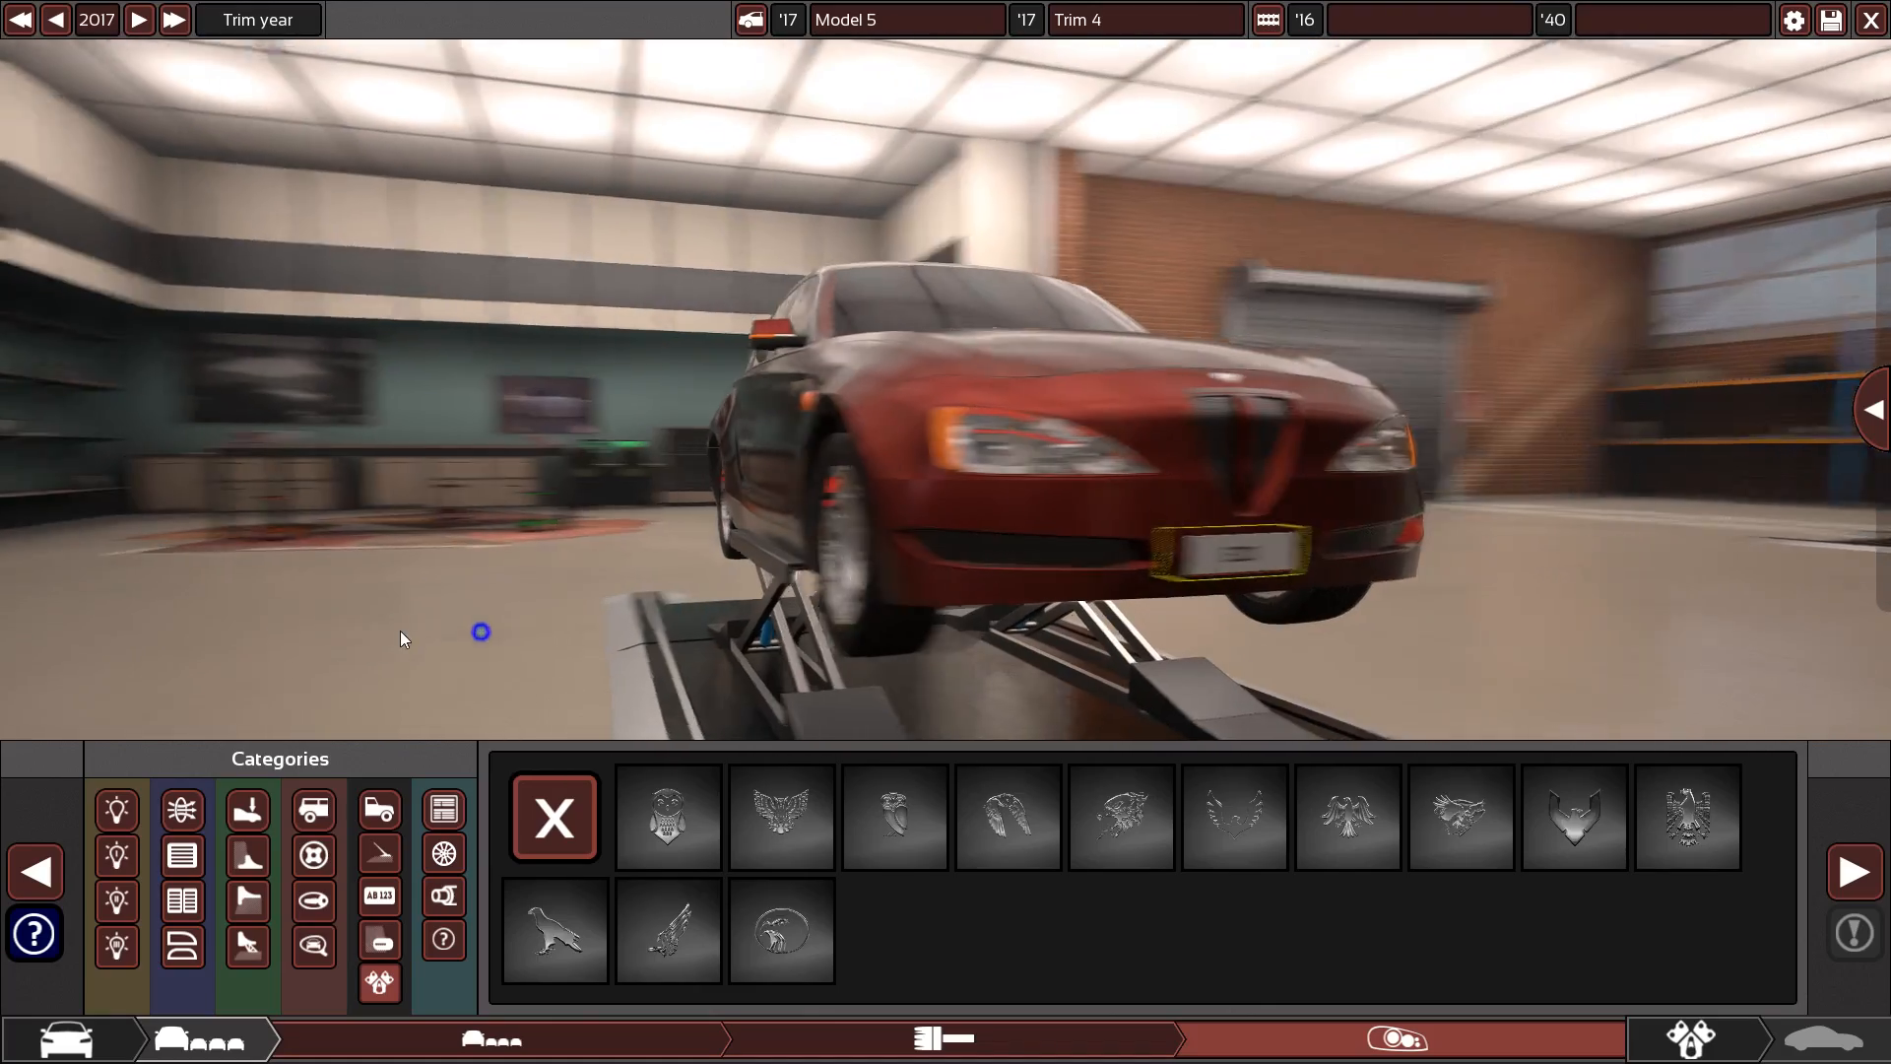
left_click(342, 1038)
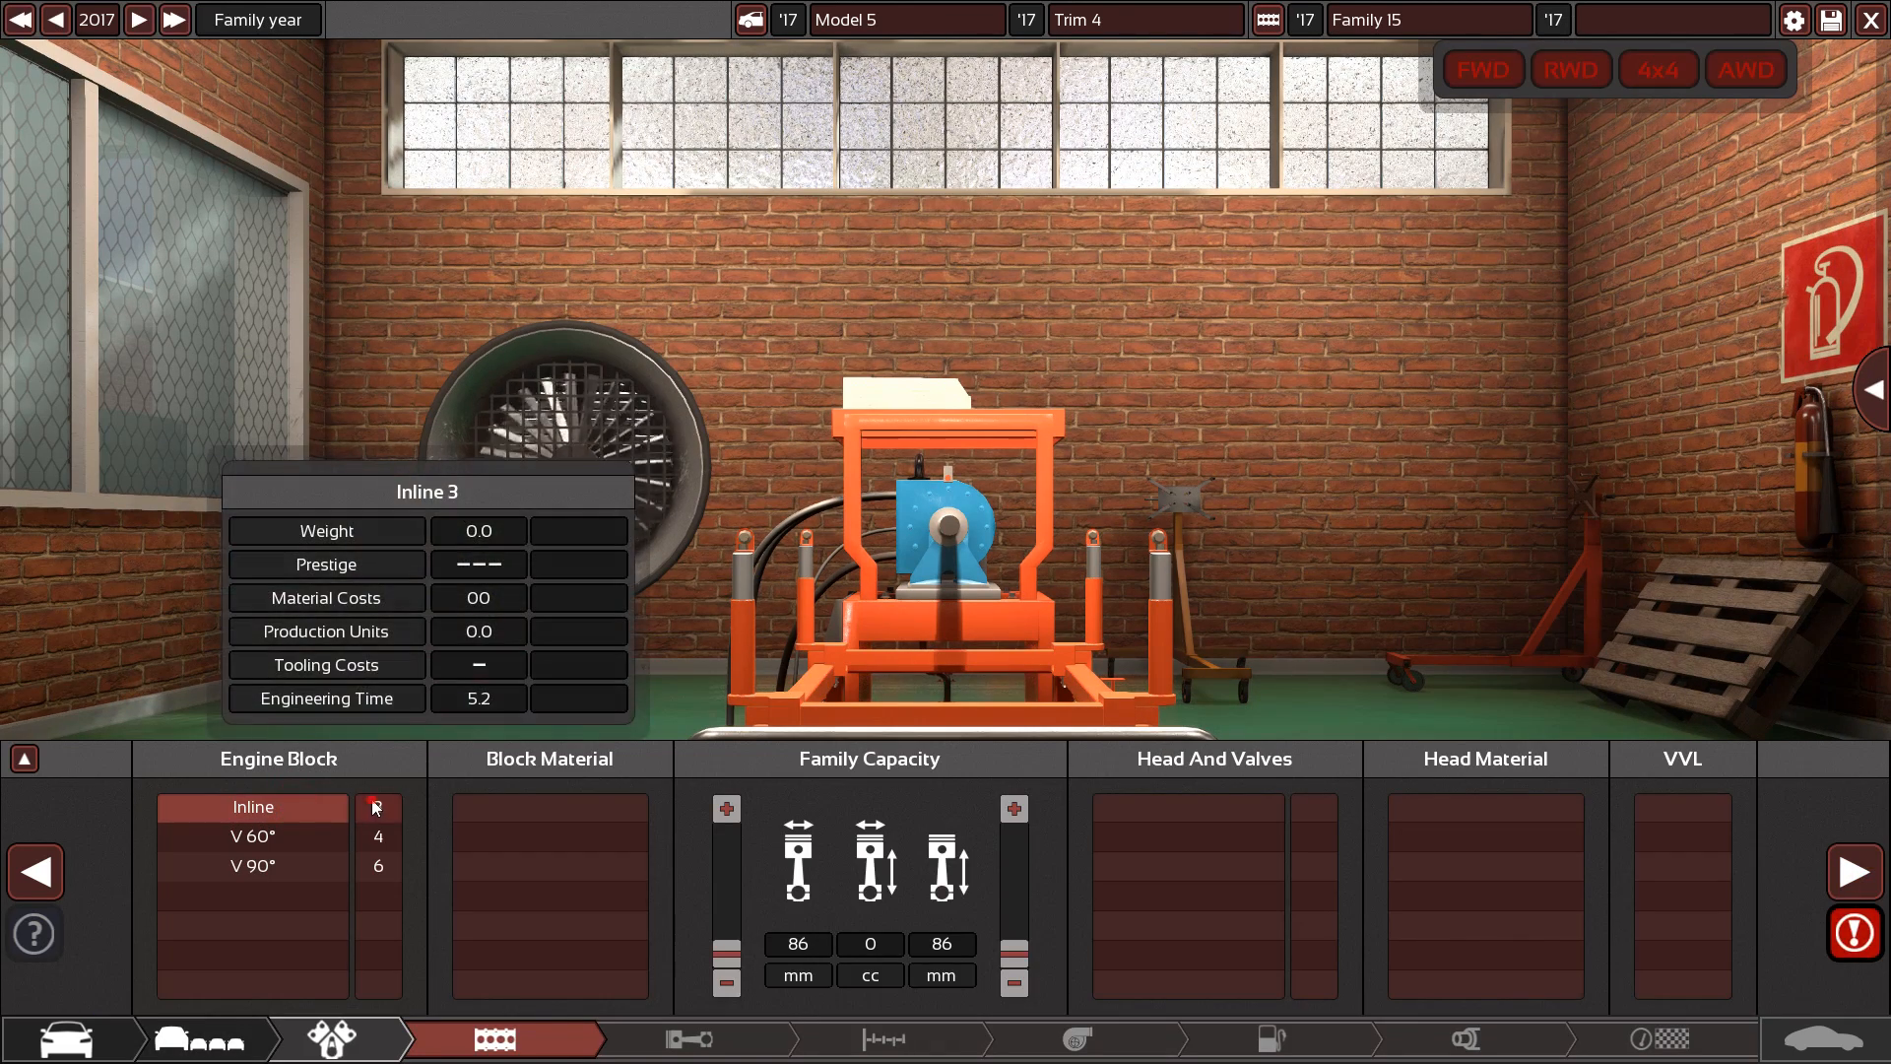
Make the engine an inline three with dual overhead cams and five valves per cylinder
left_click(548, 836)
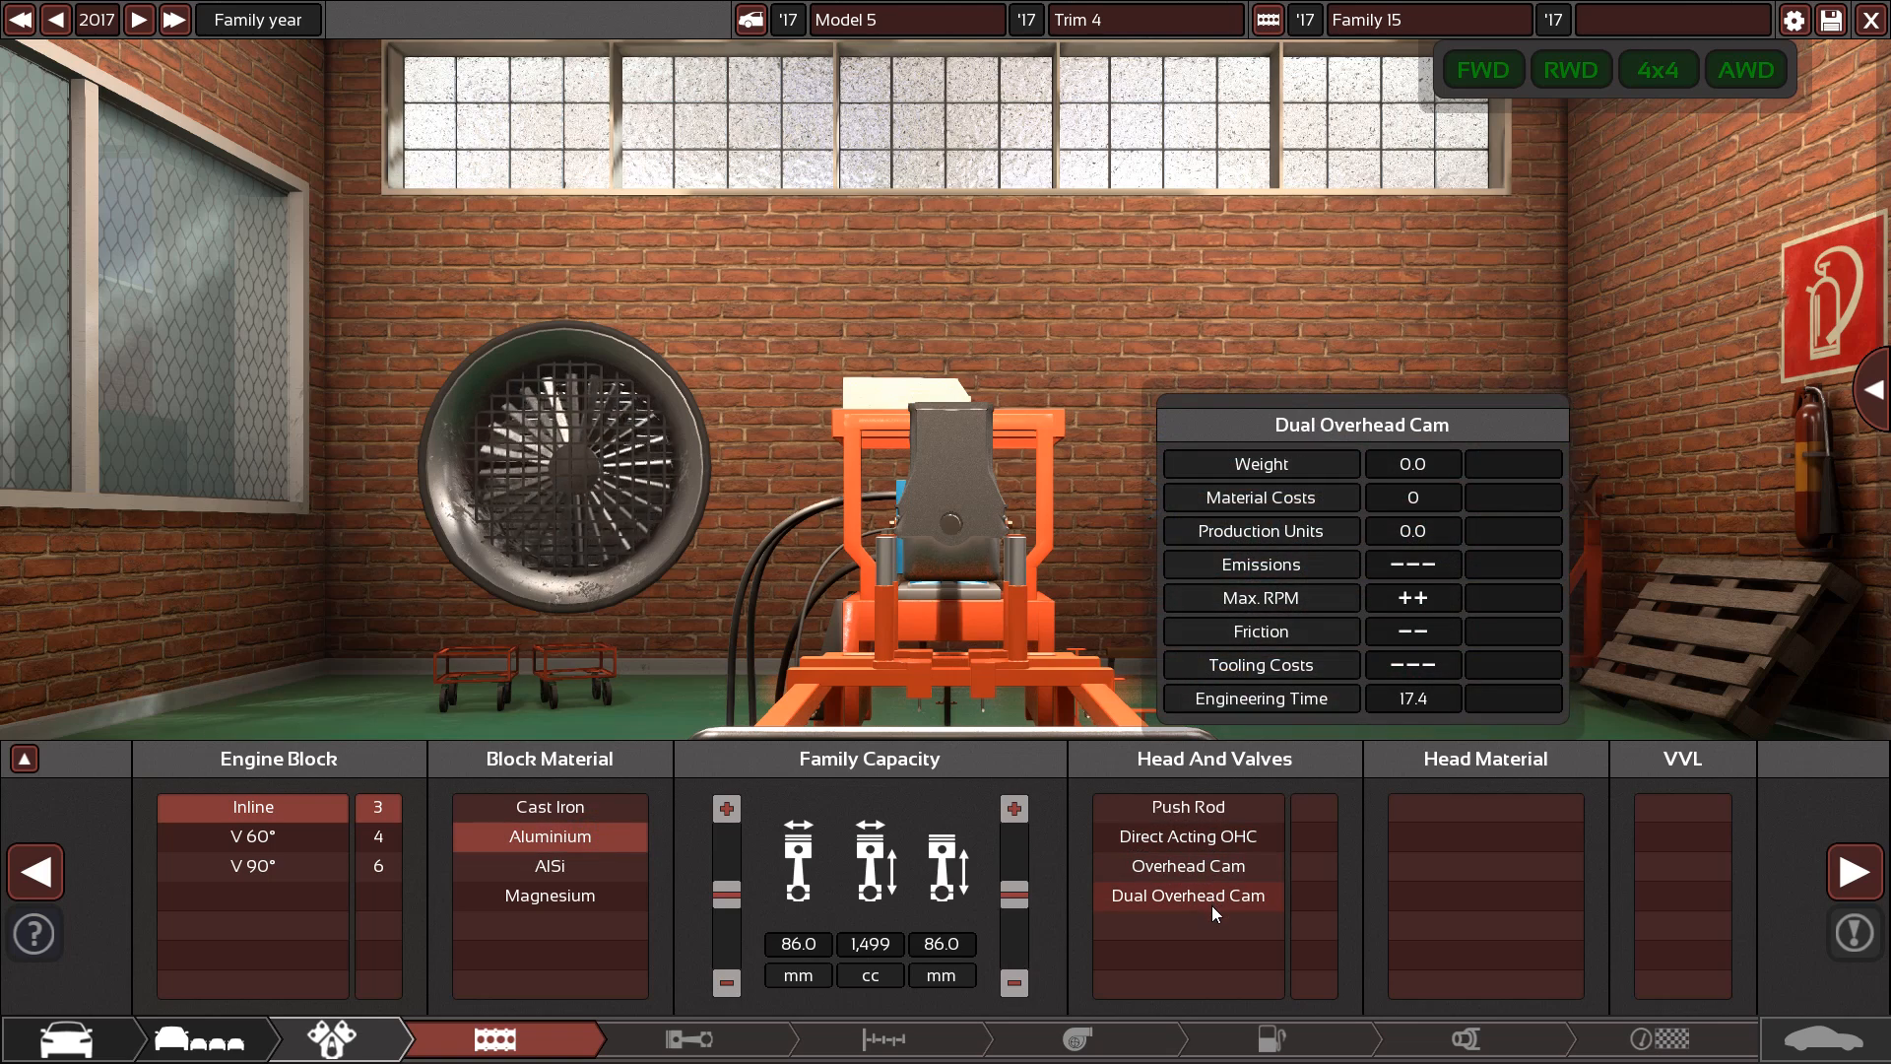
left_click(1187, 896)
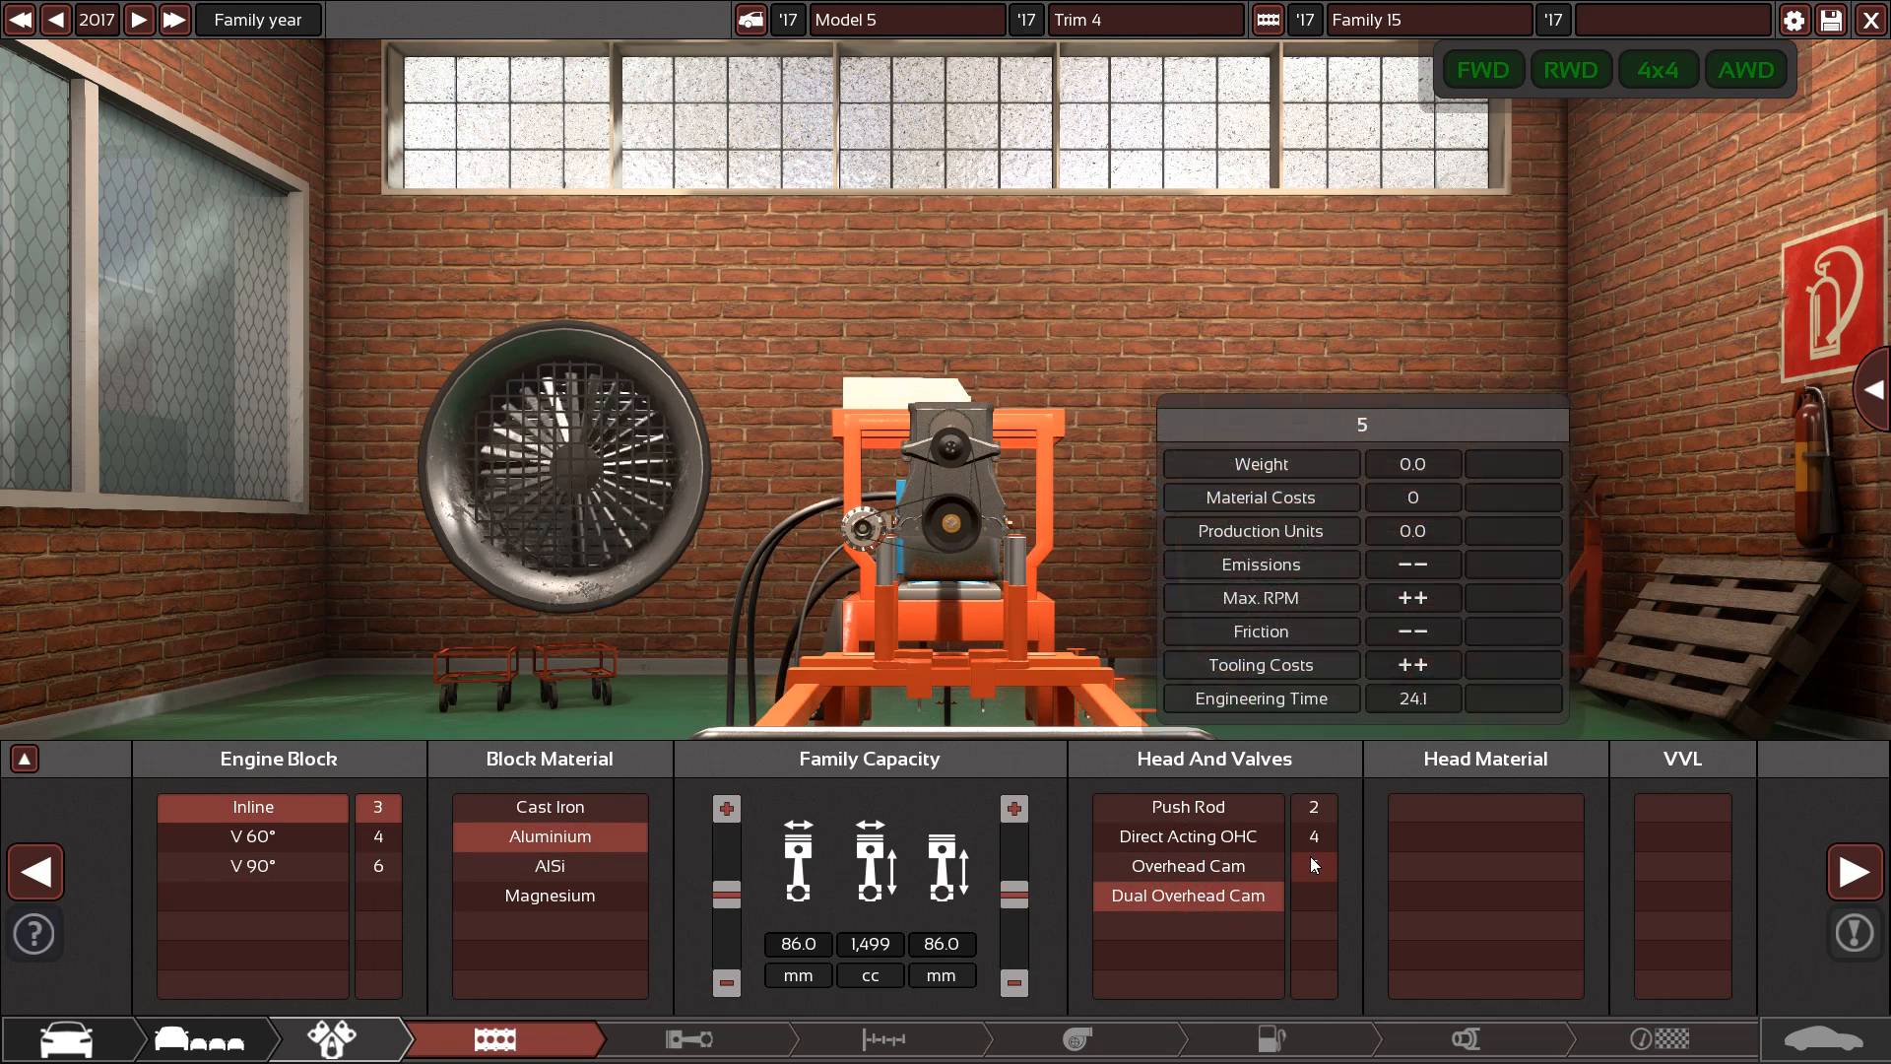
left_click(1186, 865)
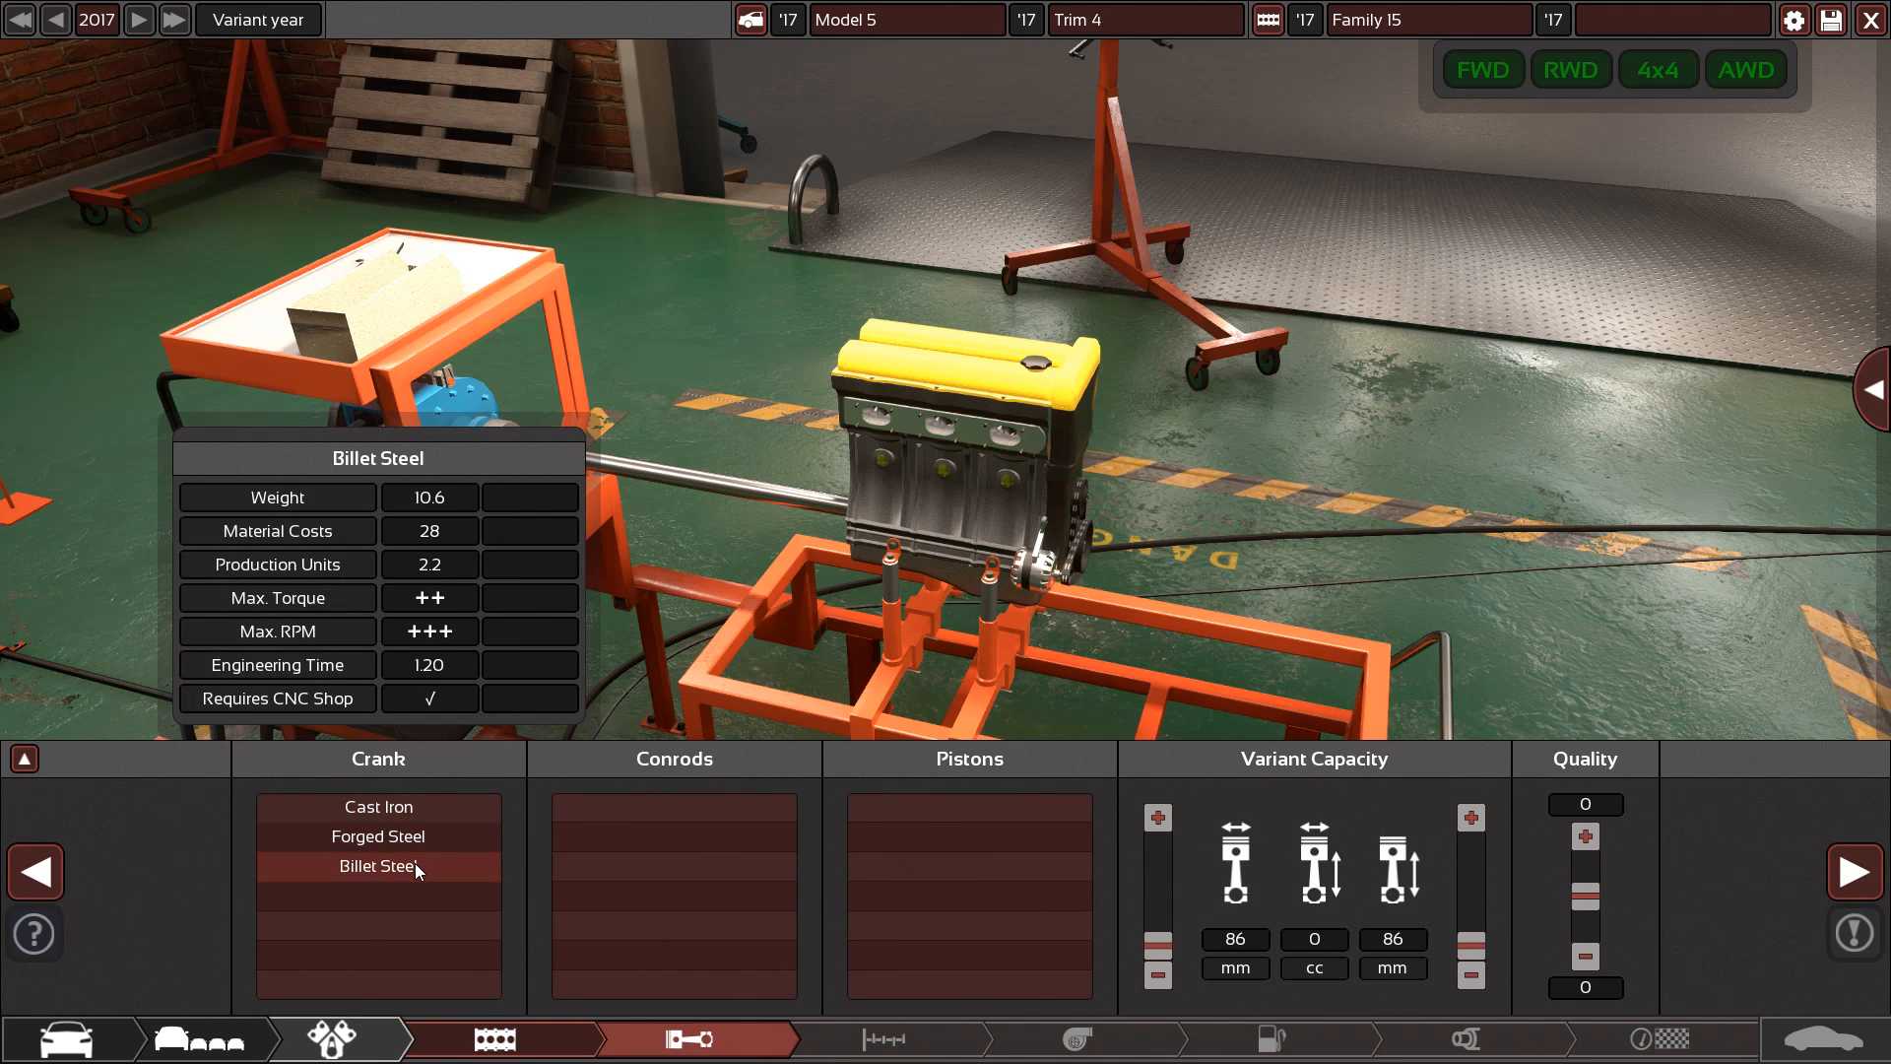
mouse_move(426, 853)
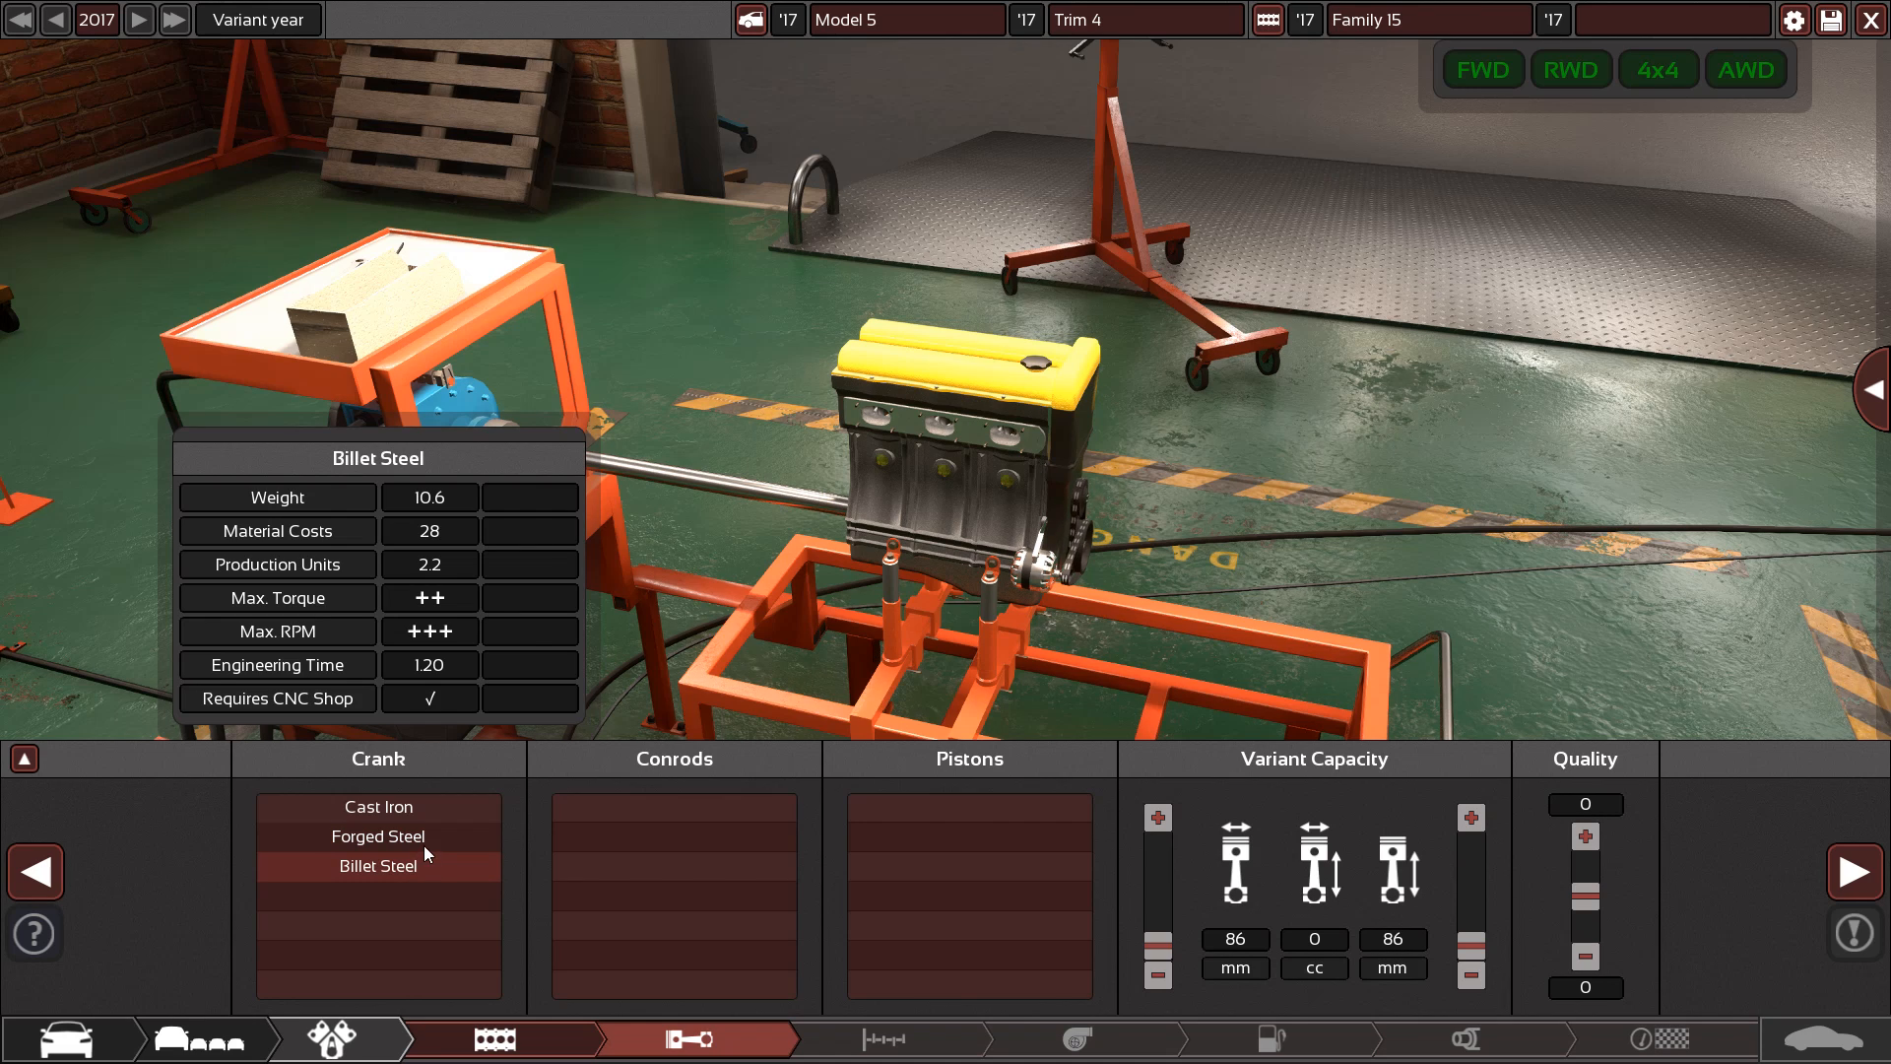
mouse_move(421, 874)
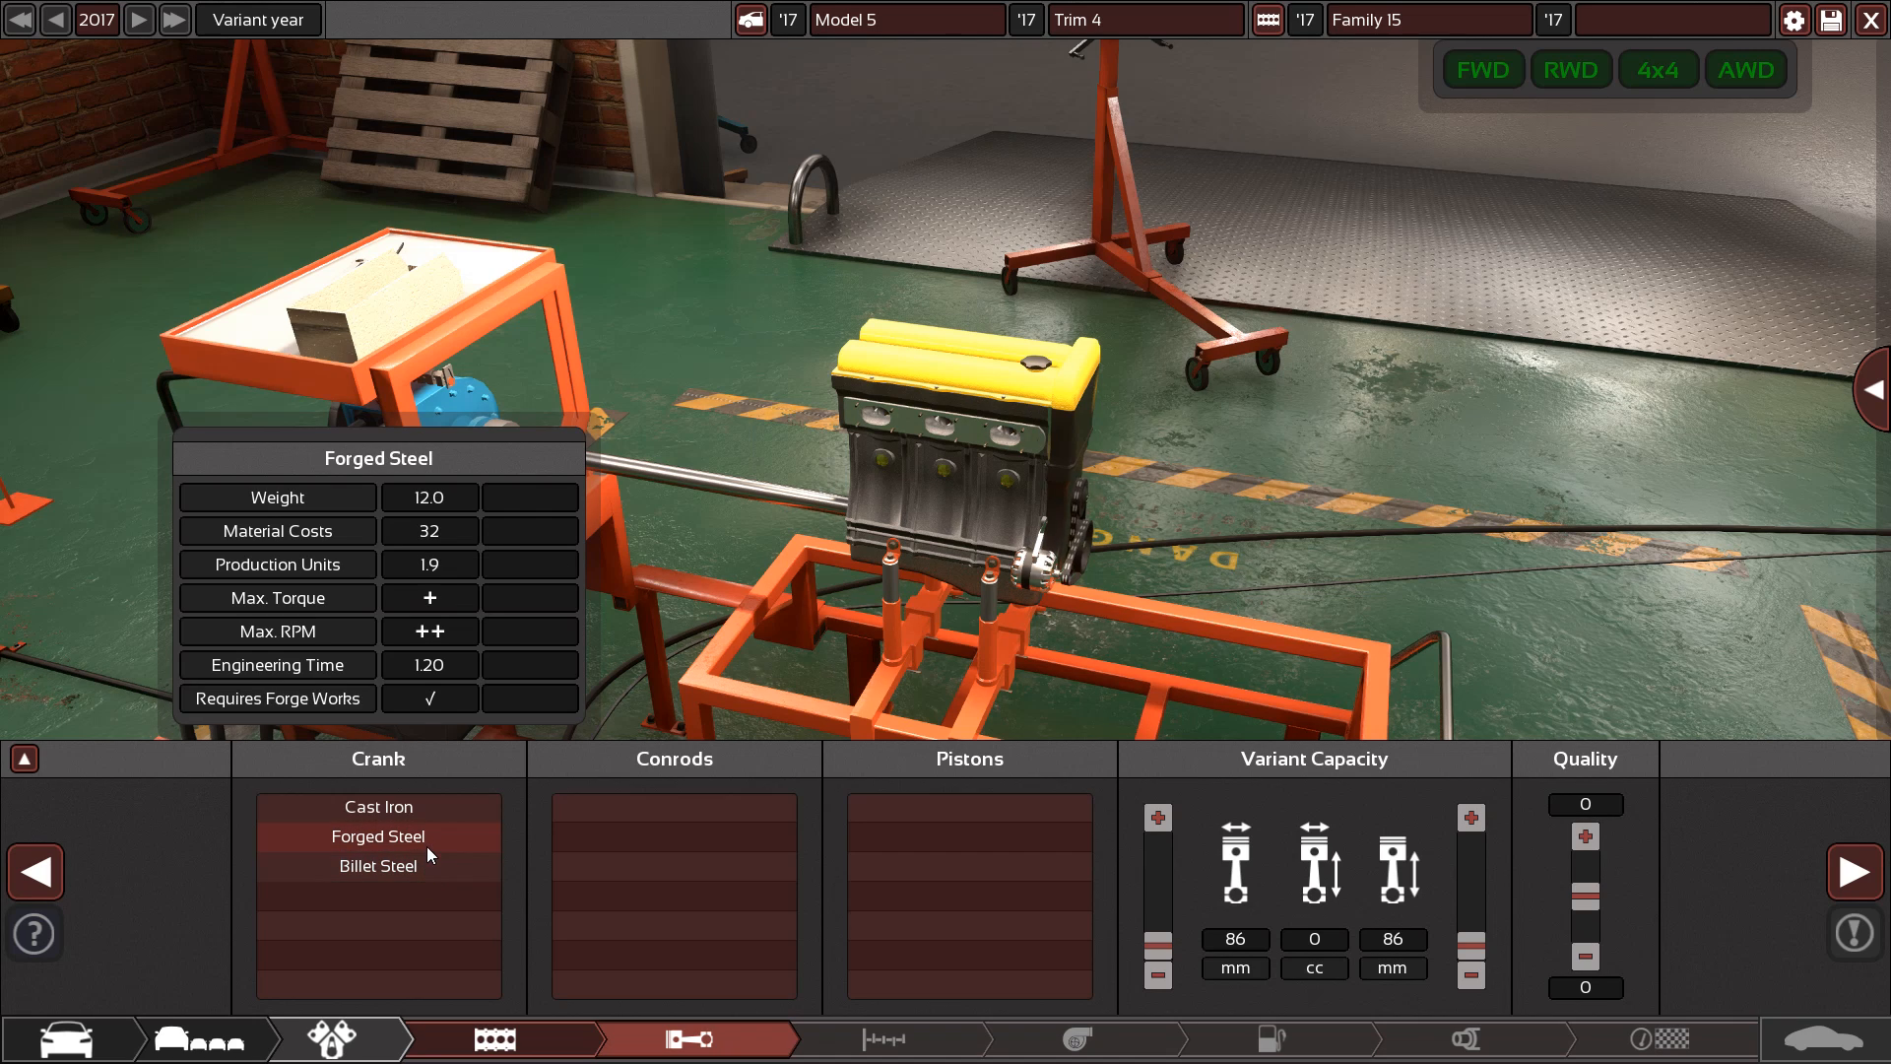
Choose a forged steel crankshaft and lightweight forged pistons for the inline-three
left_click(377, 837)
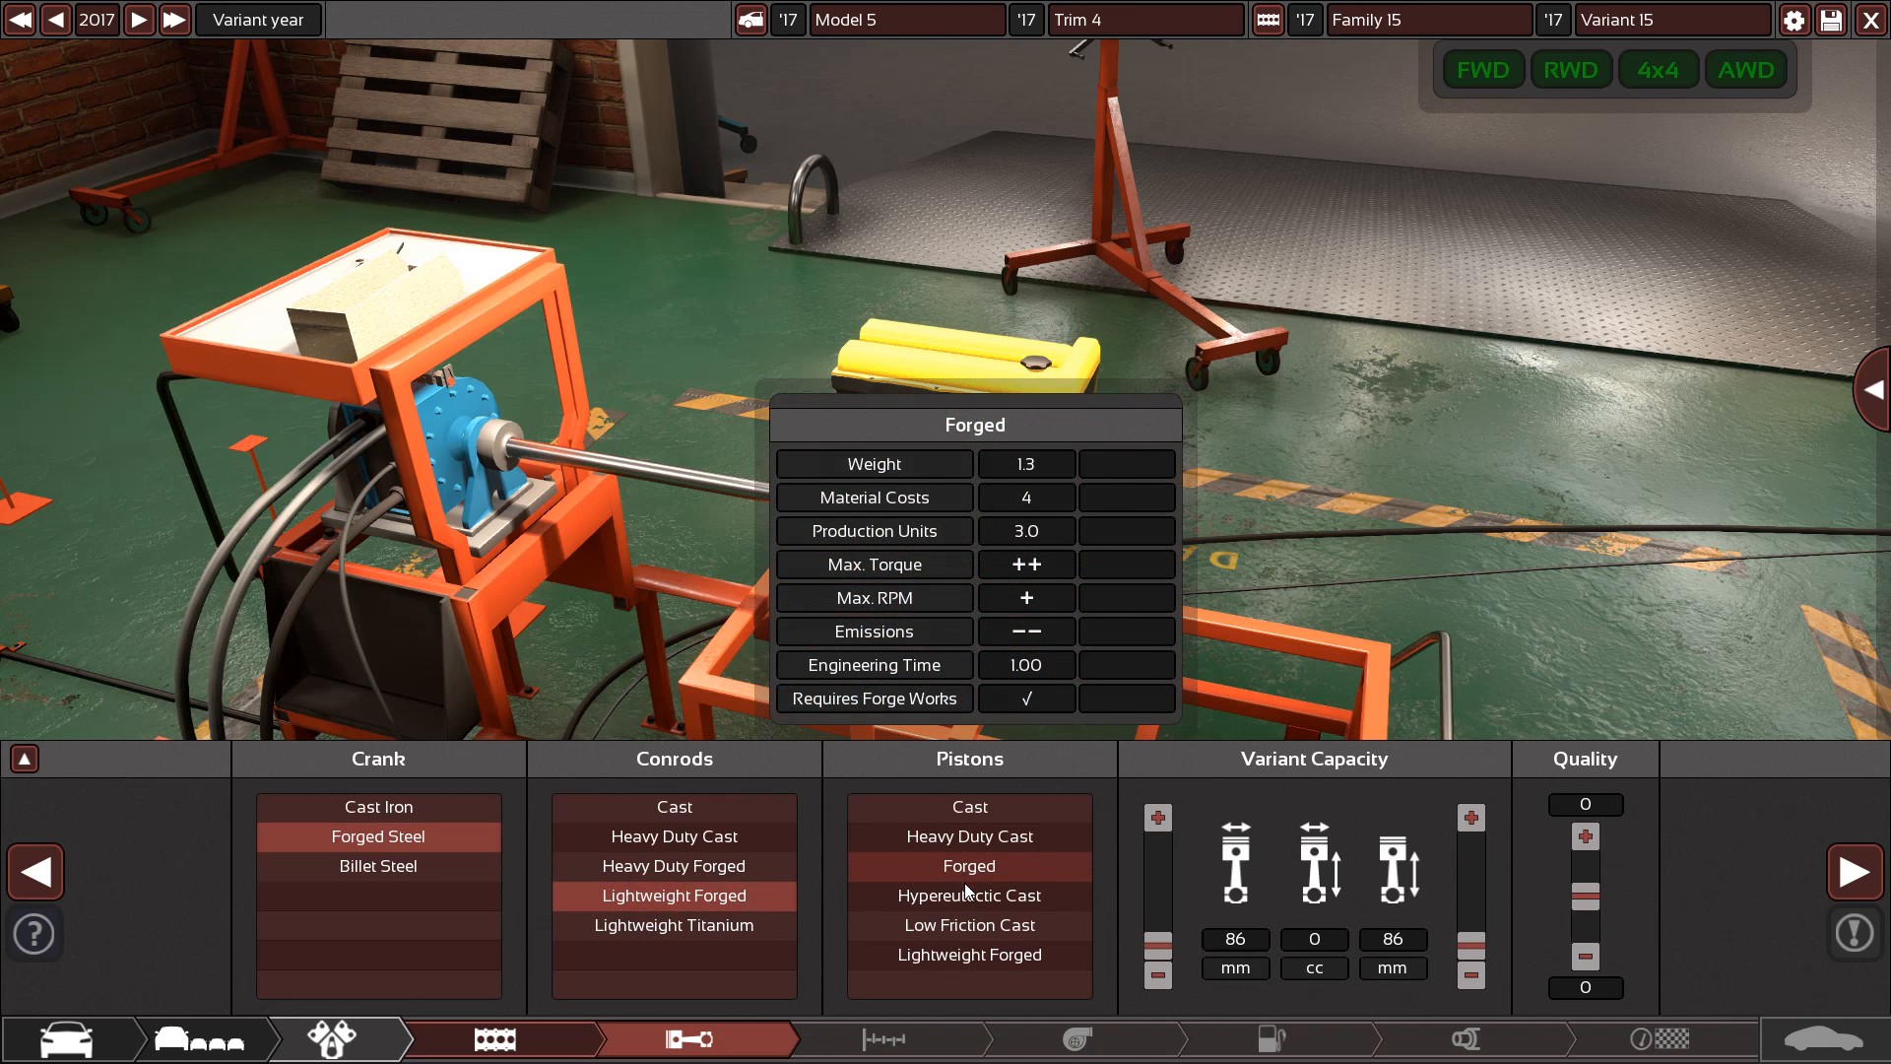
left_click(969, 954)
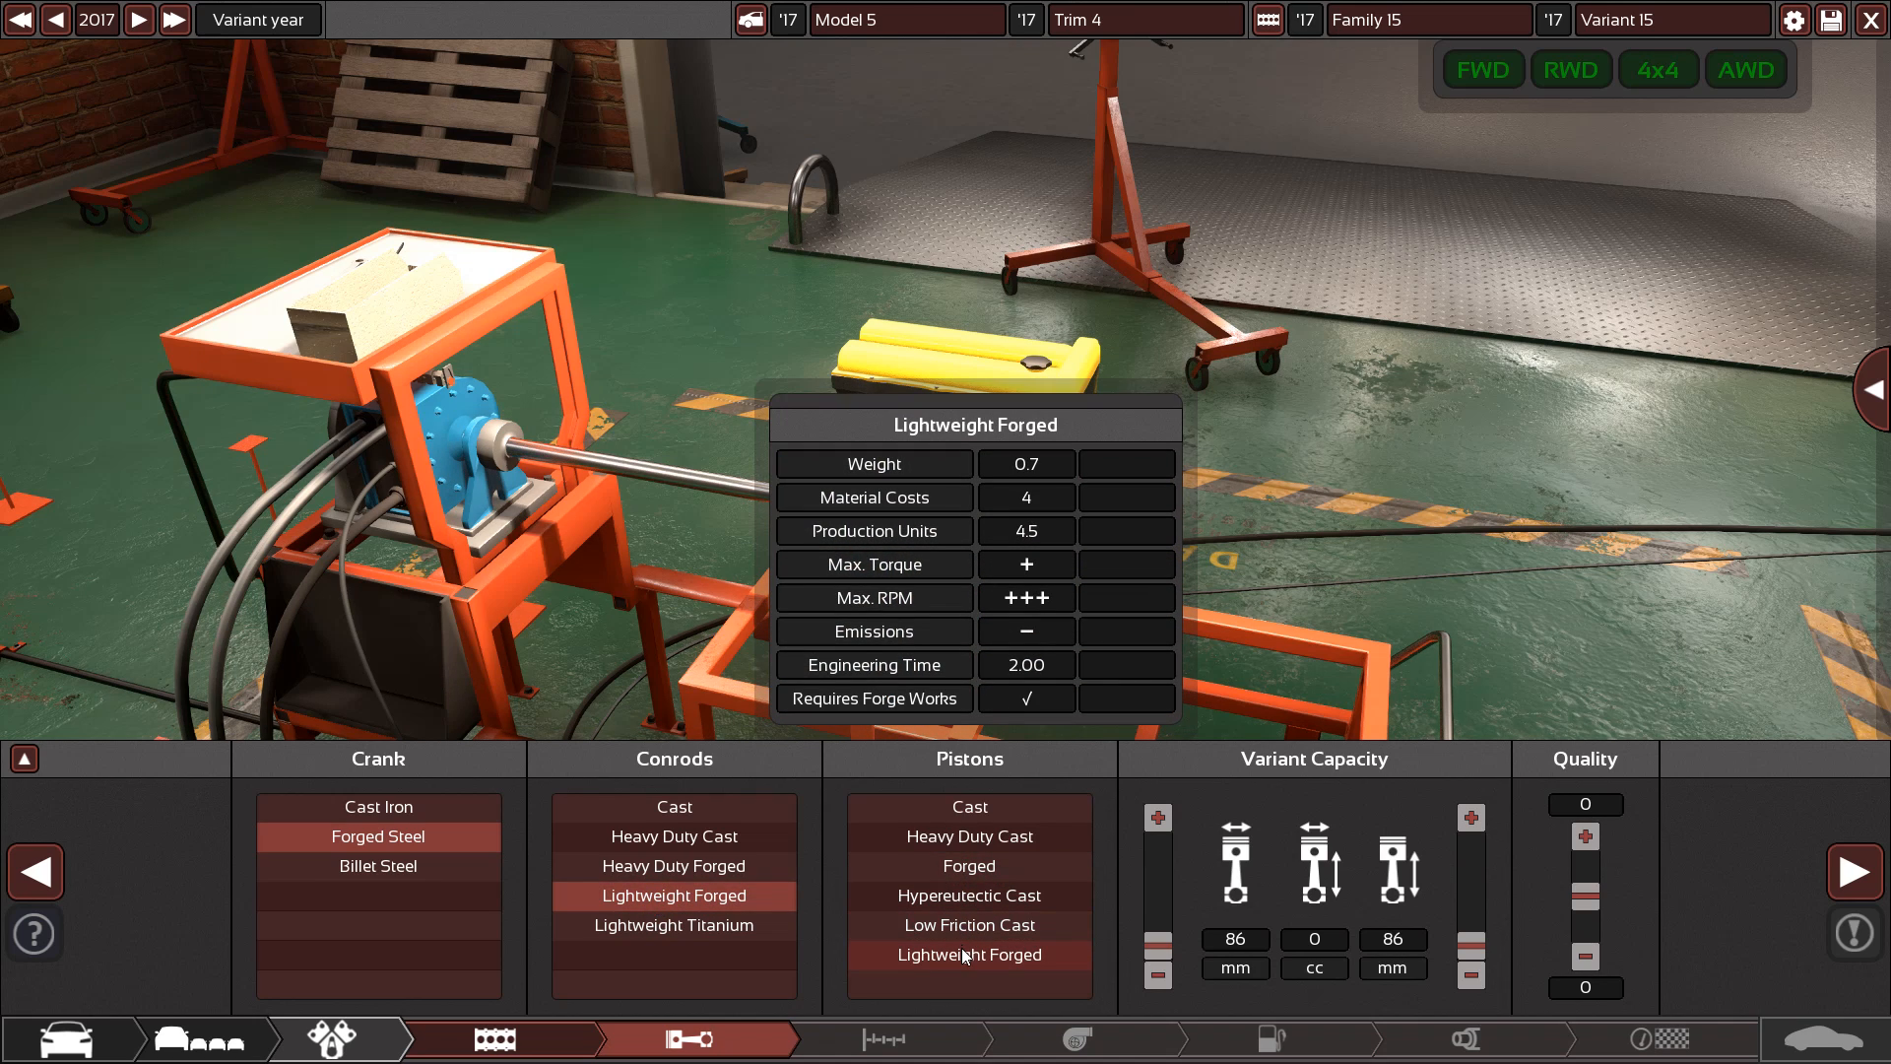
mouse_move(967, 959)
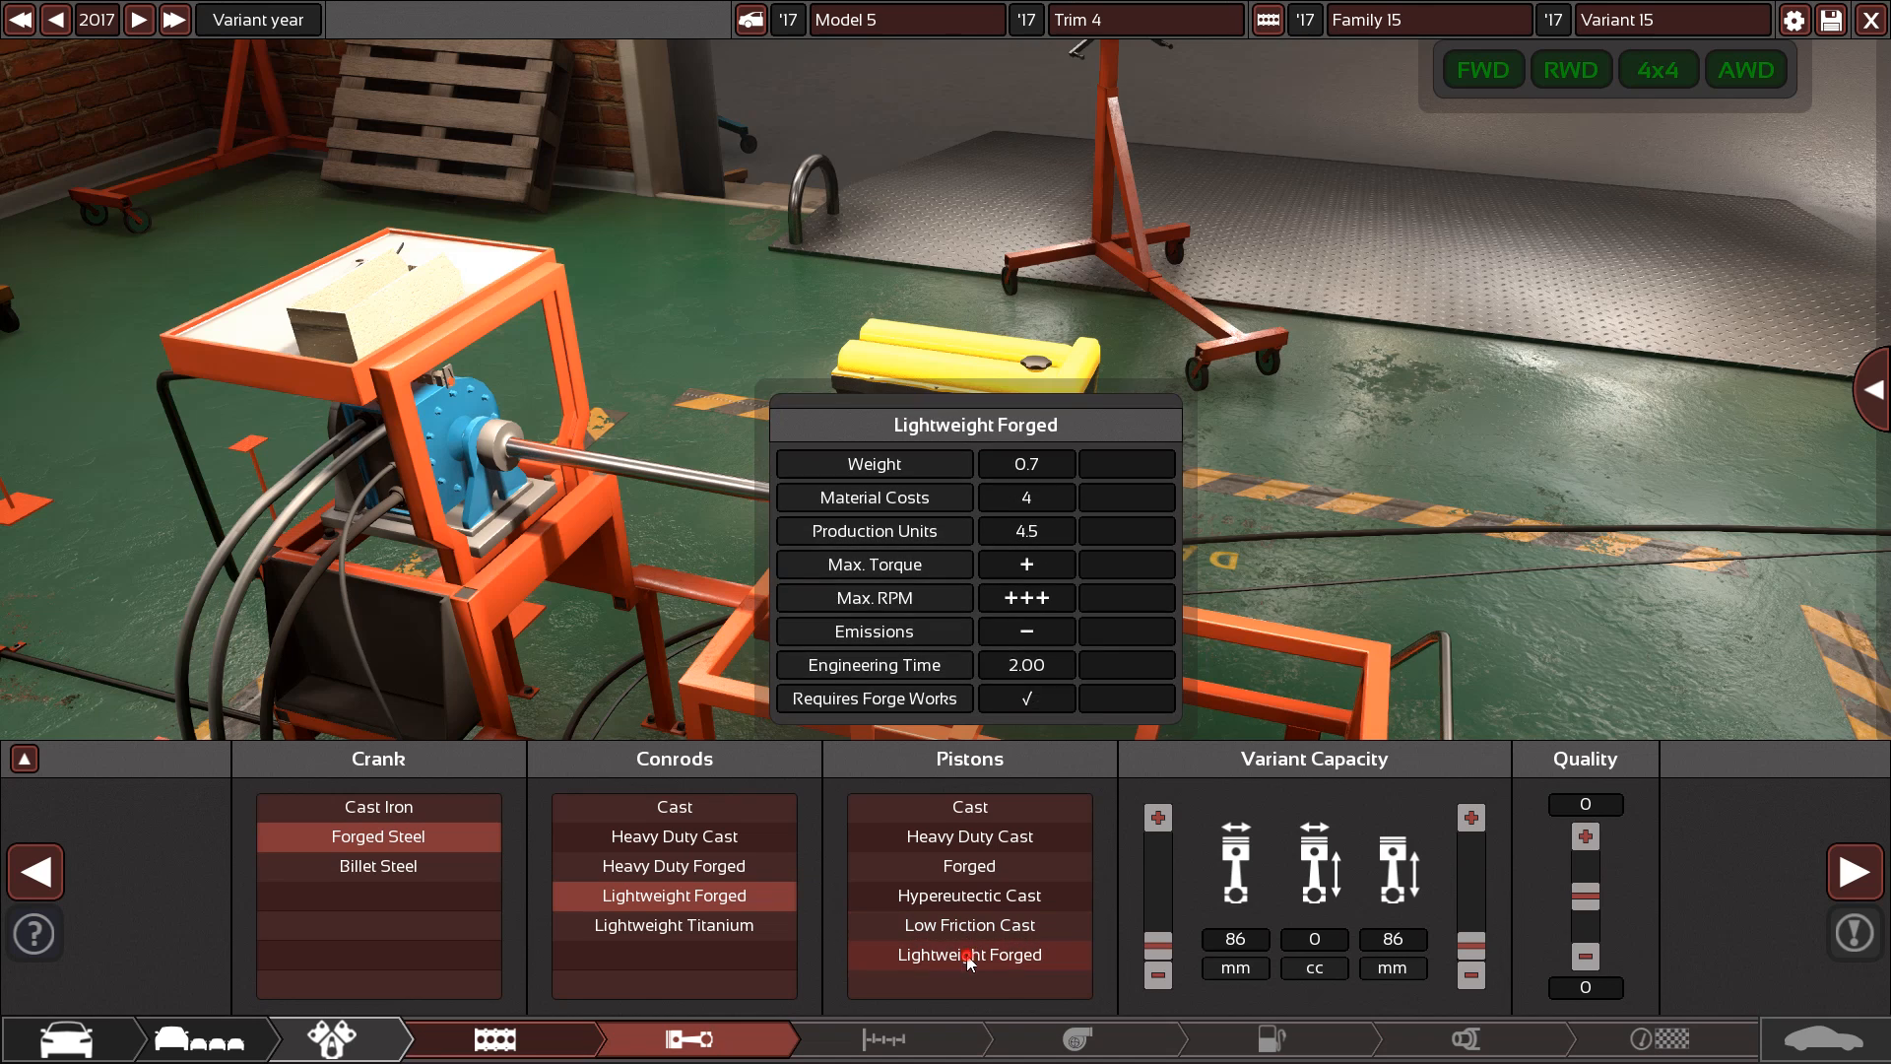
left_click(967, 955)
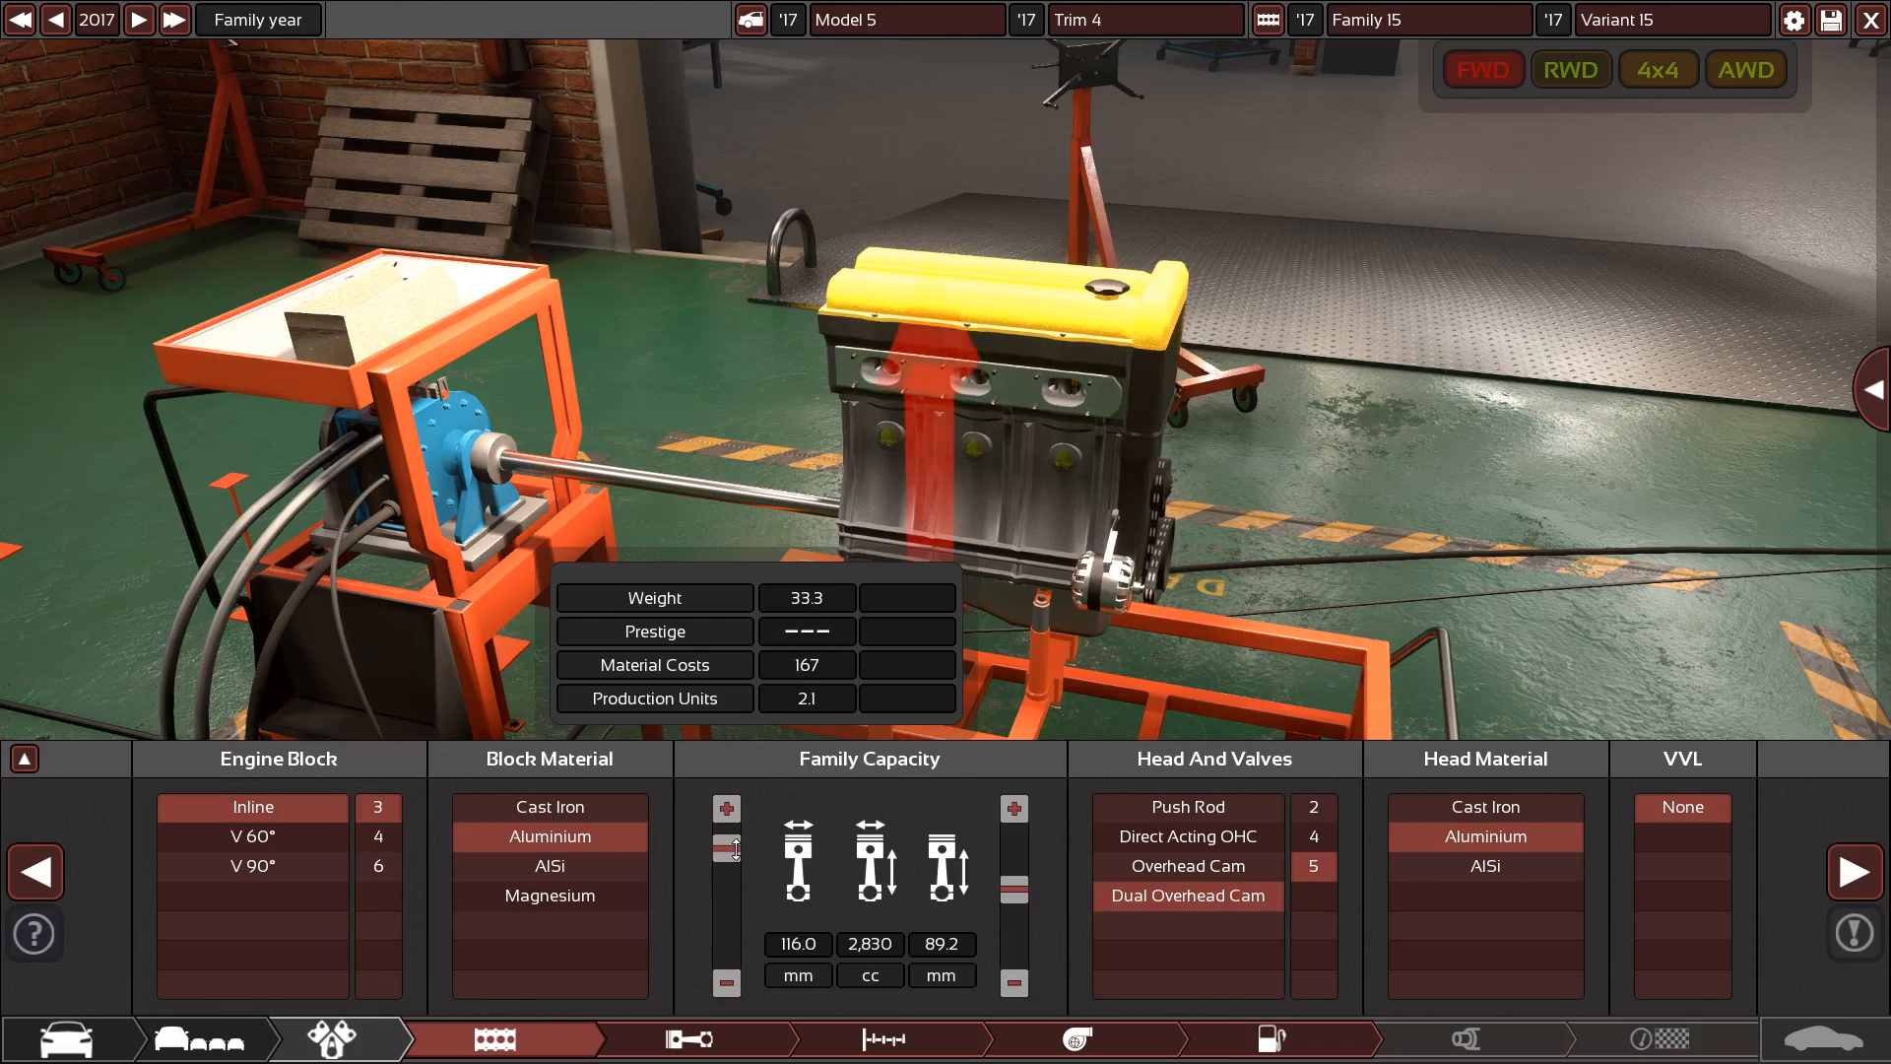
Shrink the bore to bring capacity to 2,549 cc and add VVT on all cams
left_click(727, 850)
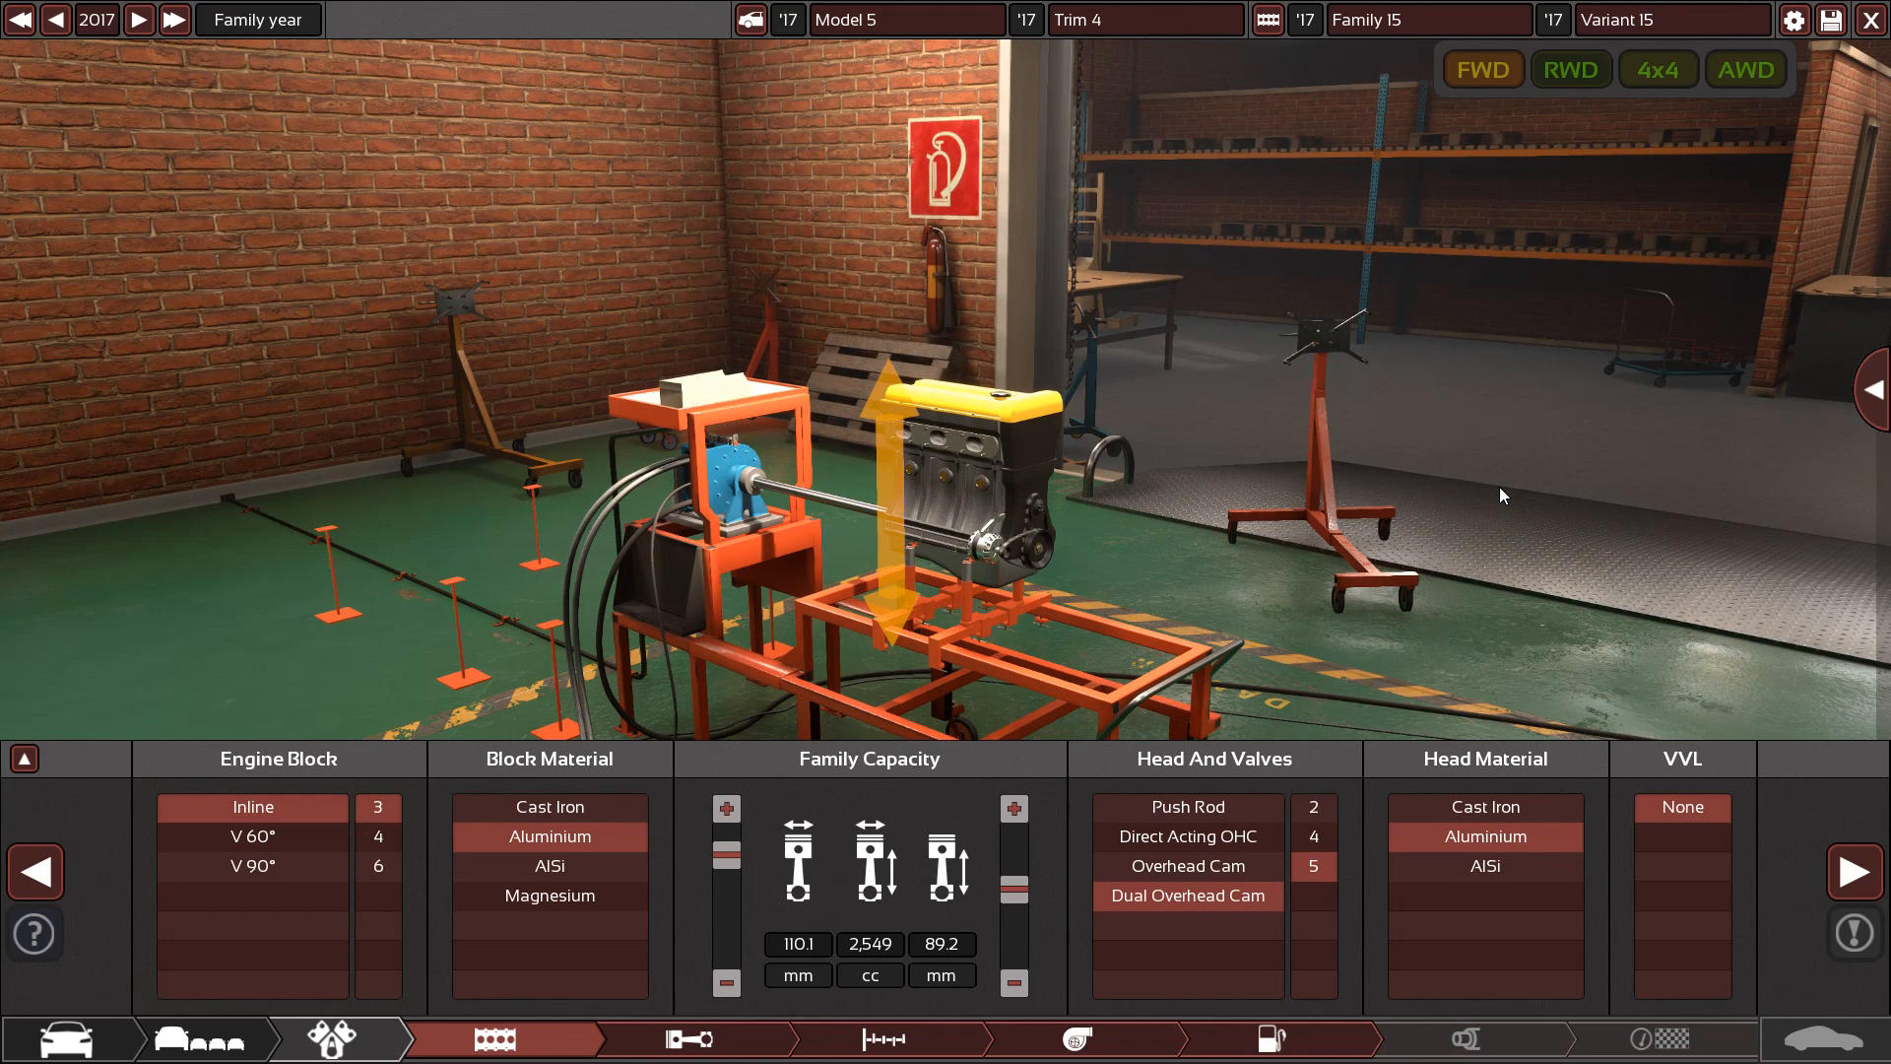
mouse_move(1855, 872)
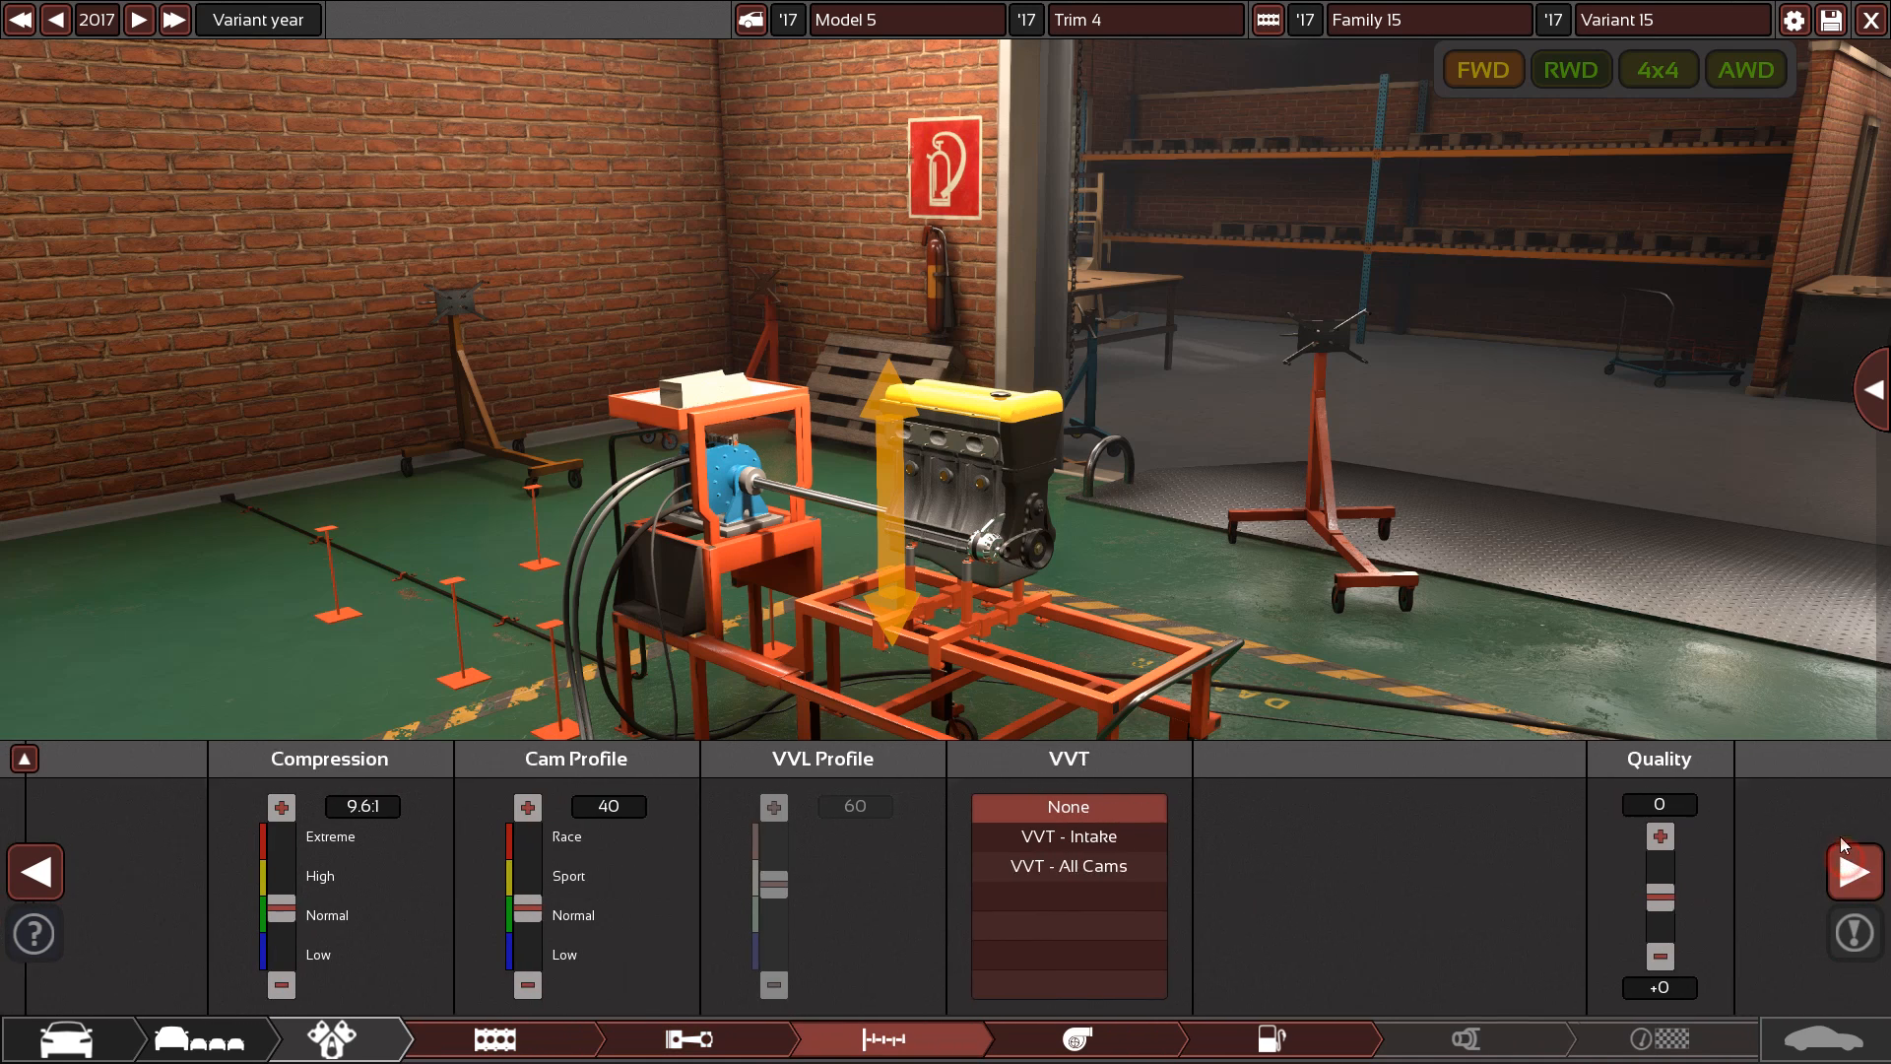
mouse_move(1047, 866)
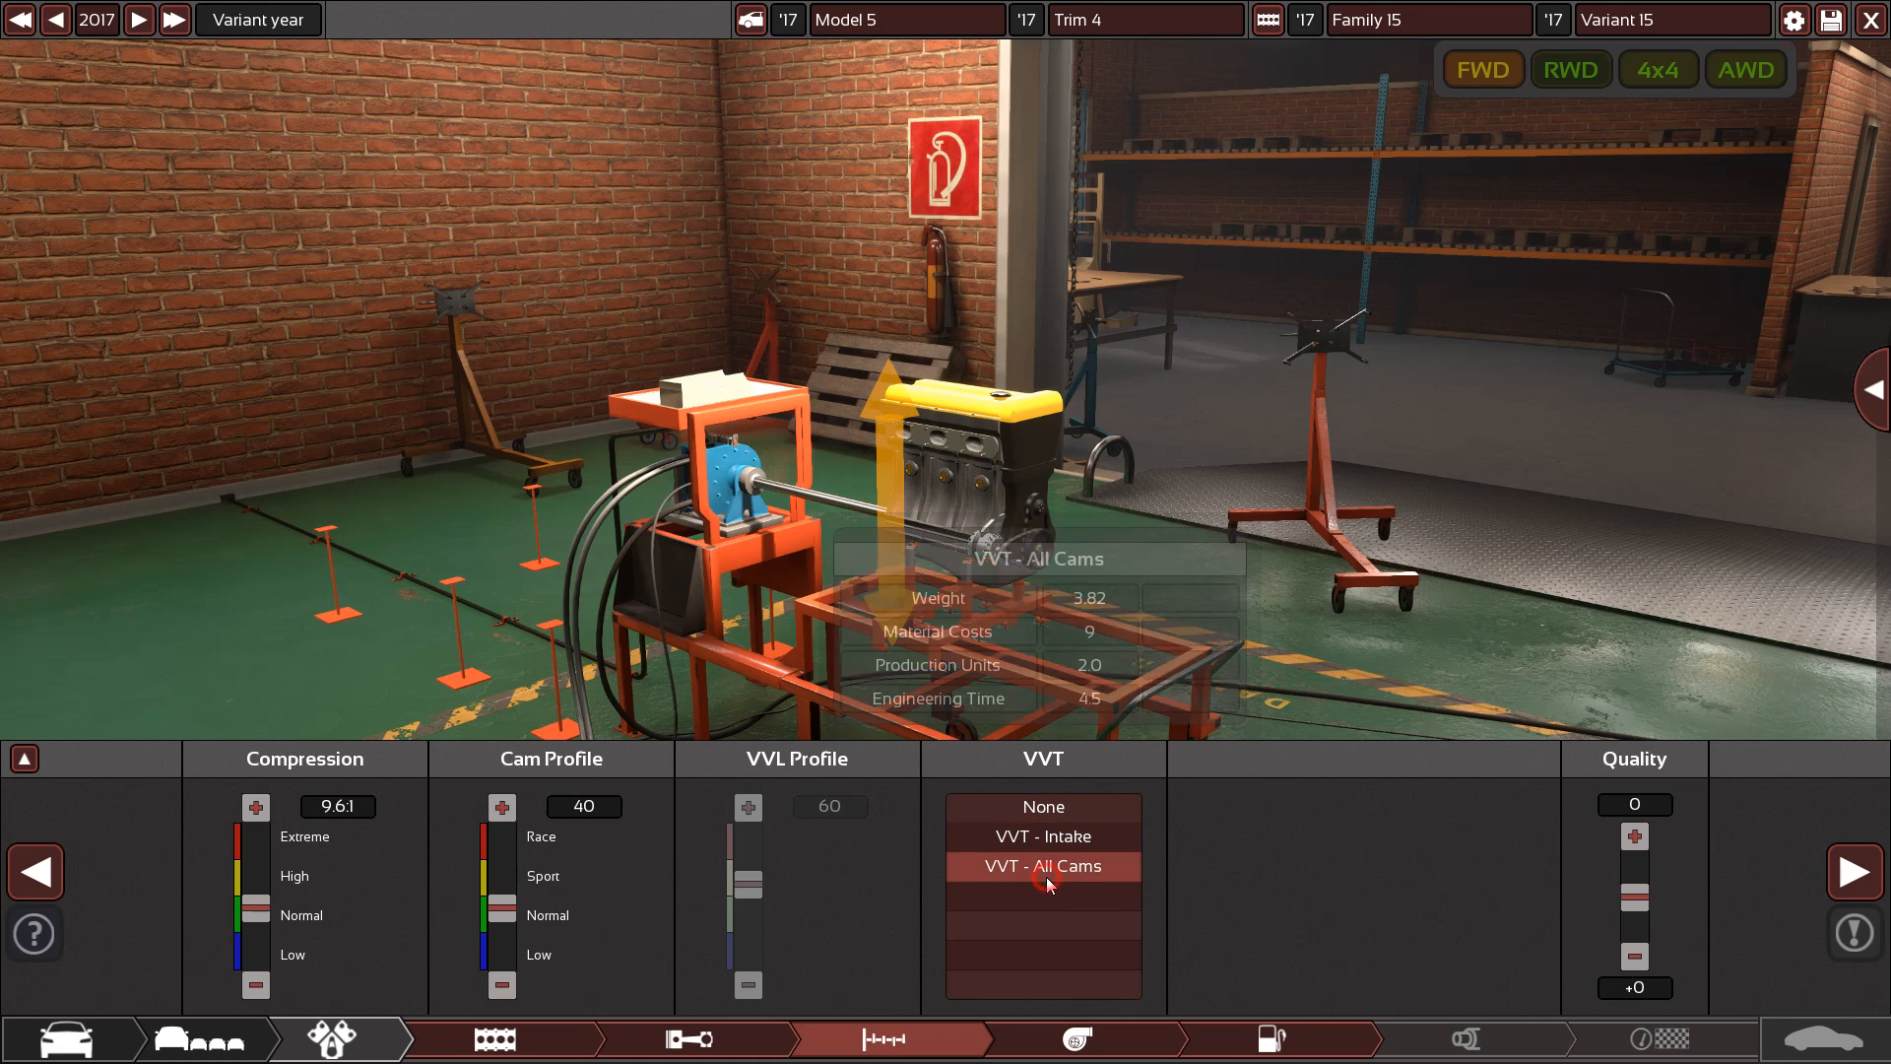
left_click(1043, 866)
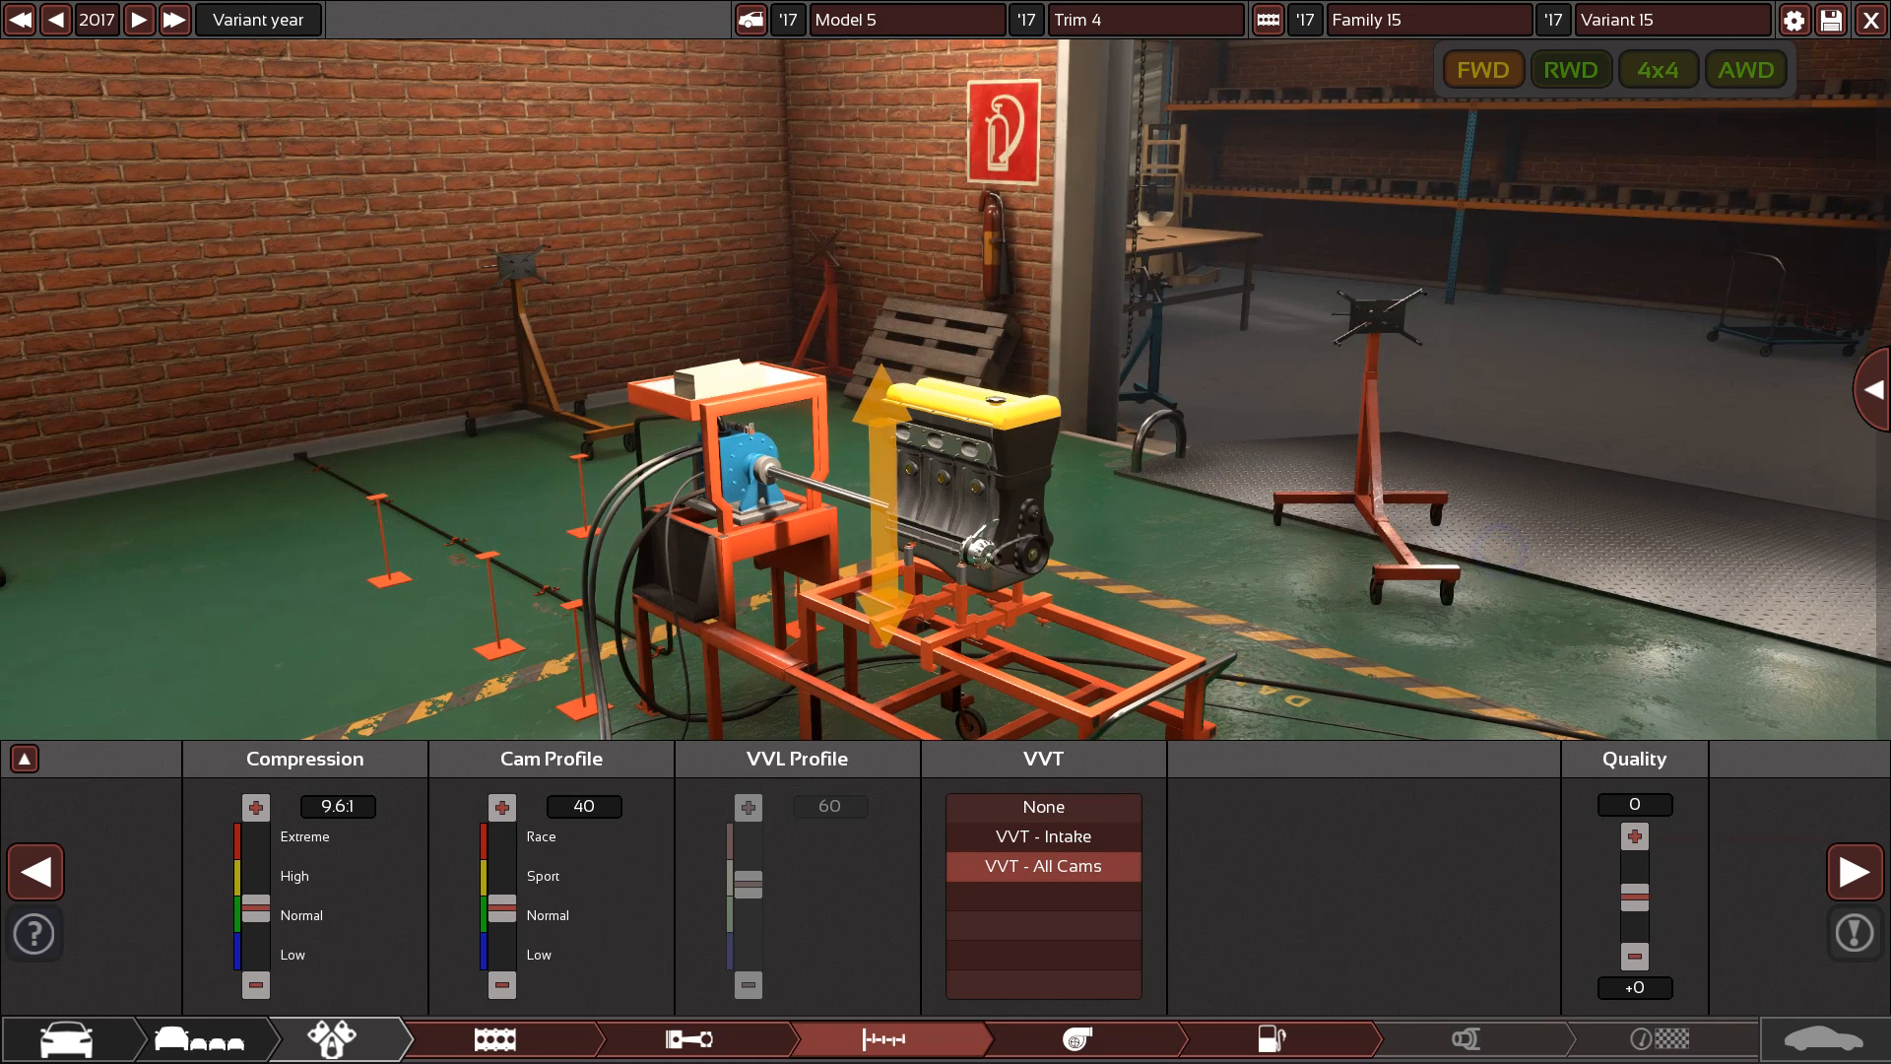
left_click(1077, 1038)
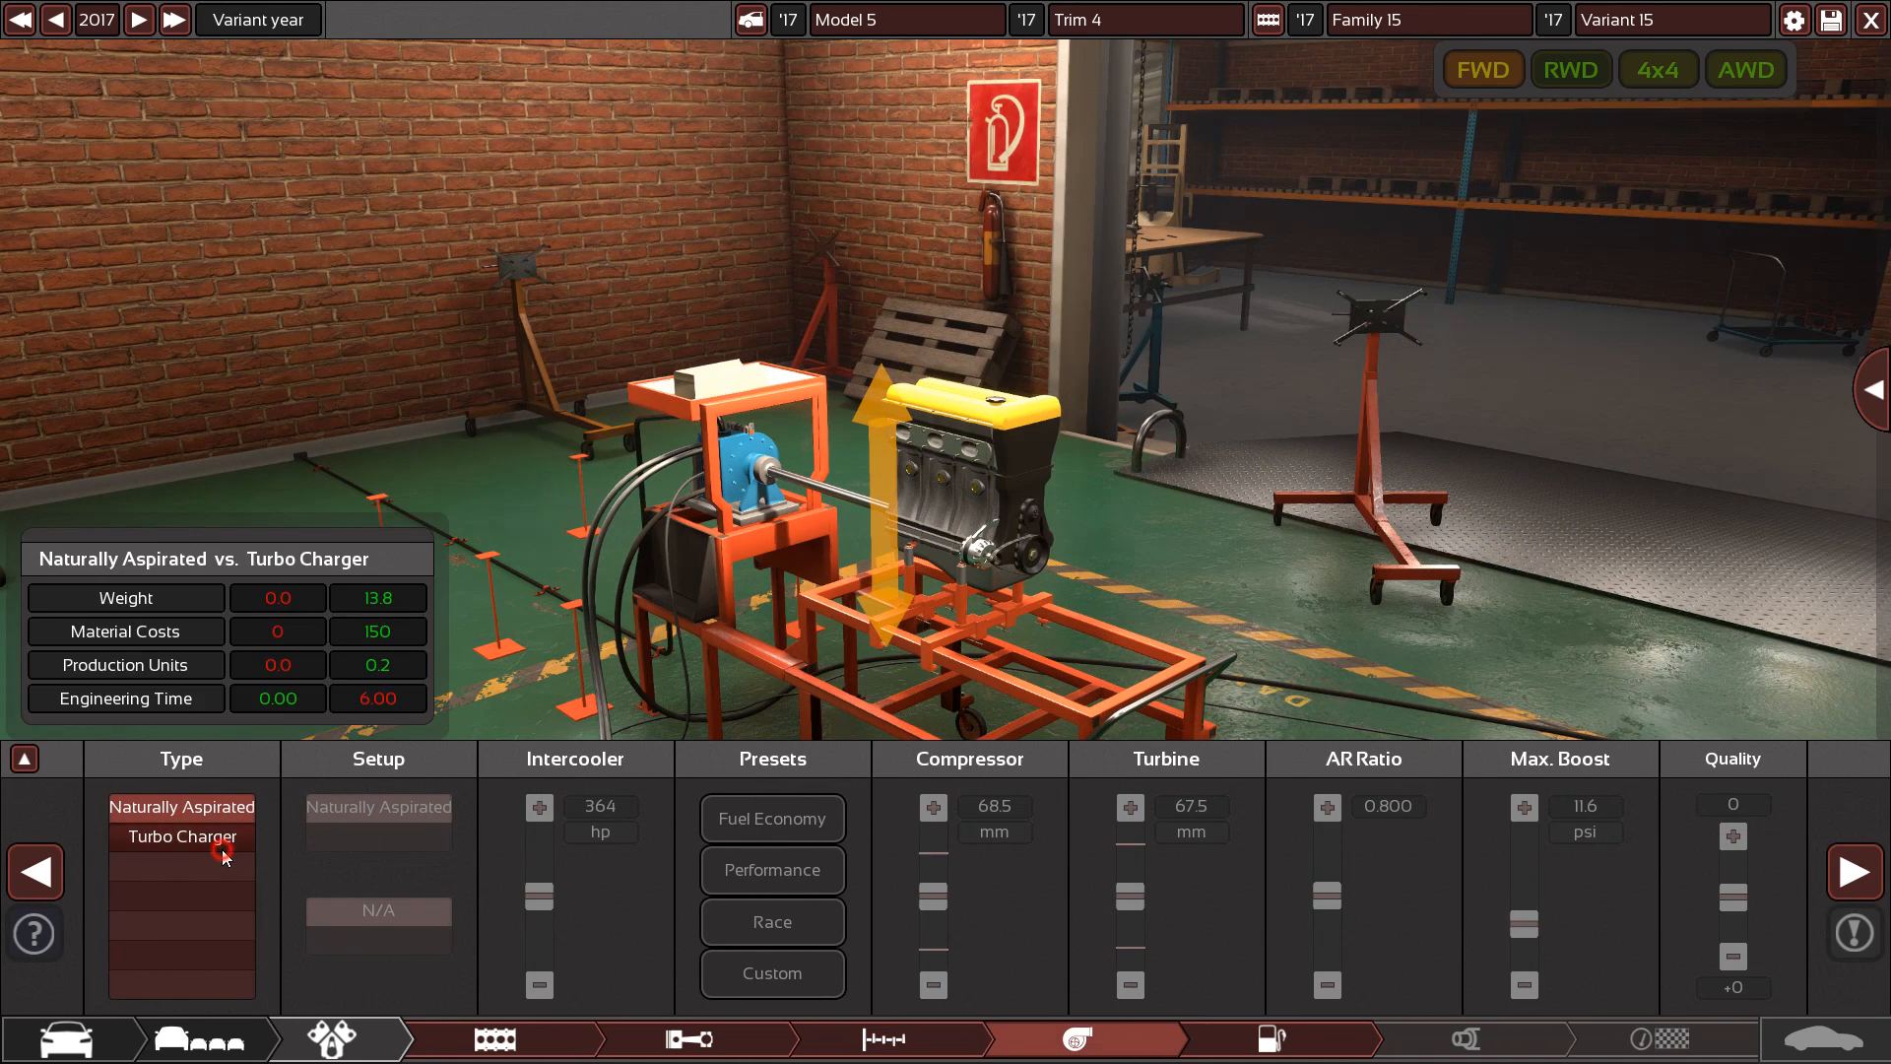
Add a Race-preset turbocharger with per-cylinder direct injection
left_click(181, 836)
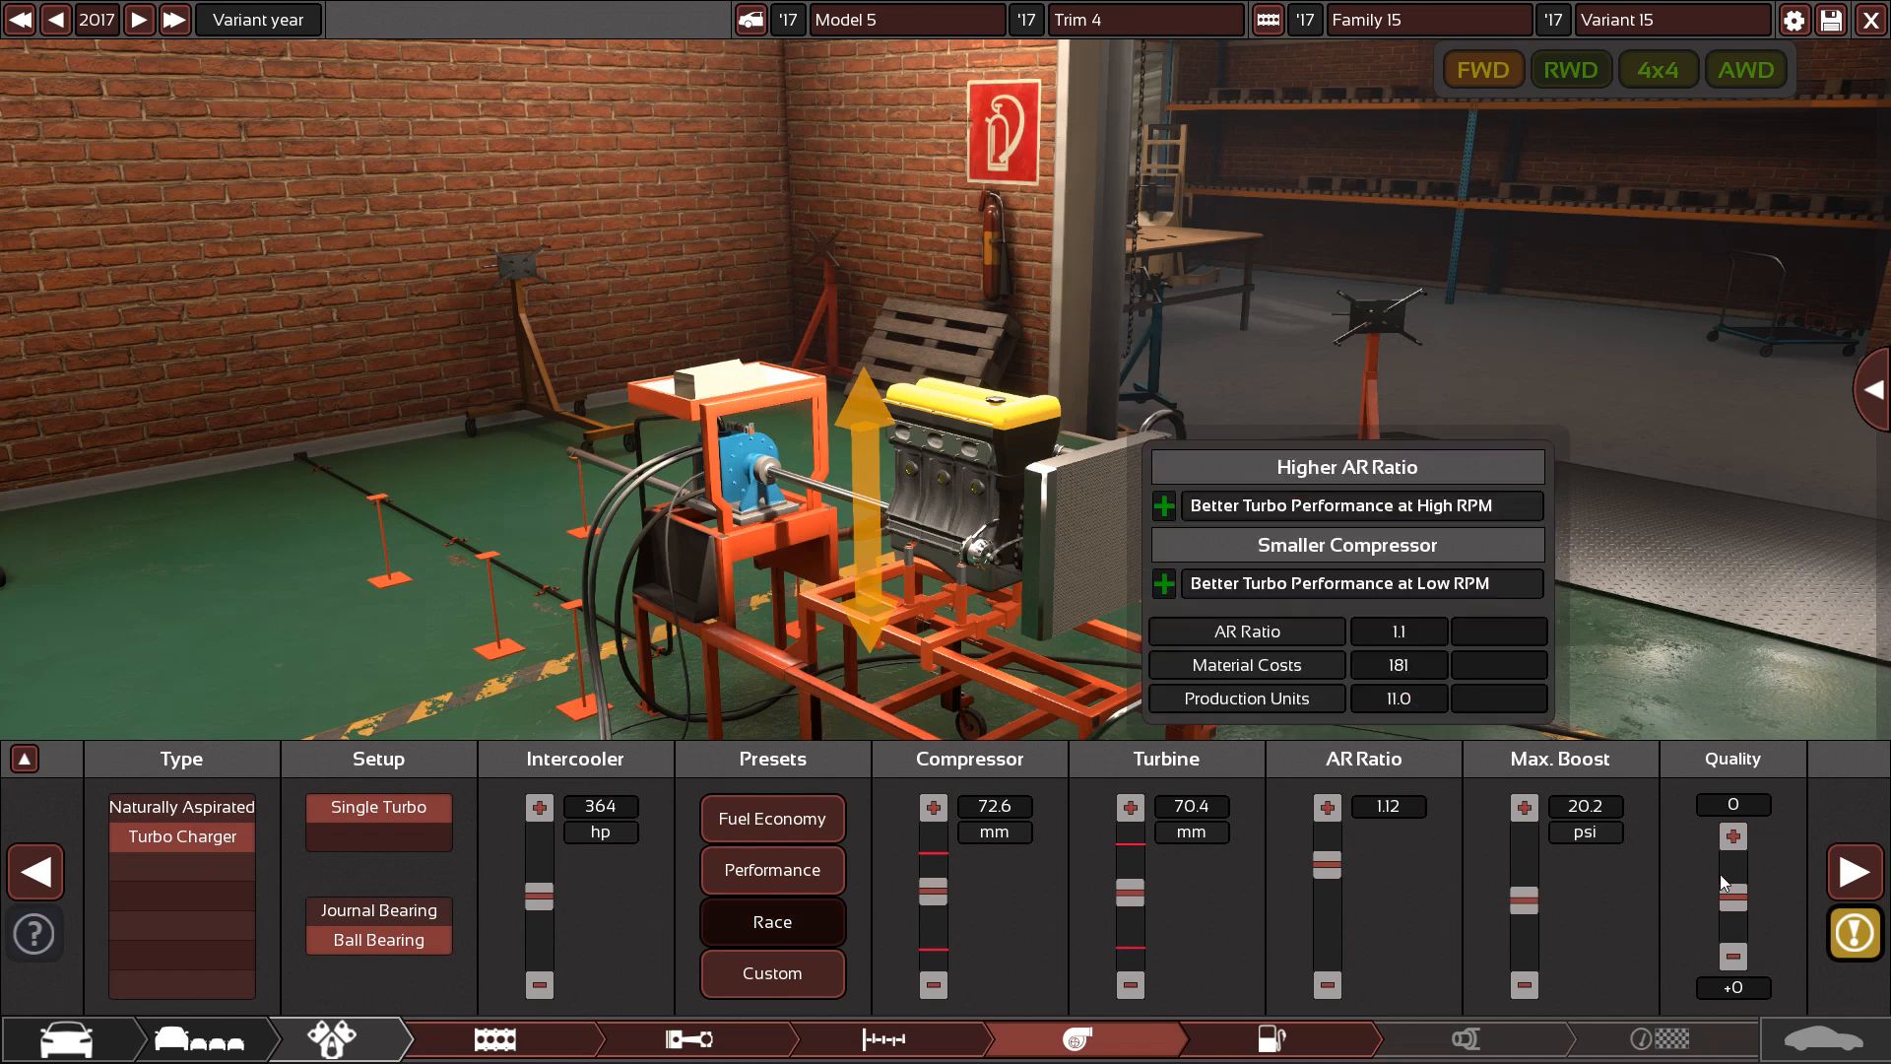
left_click(1852, 871)
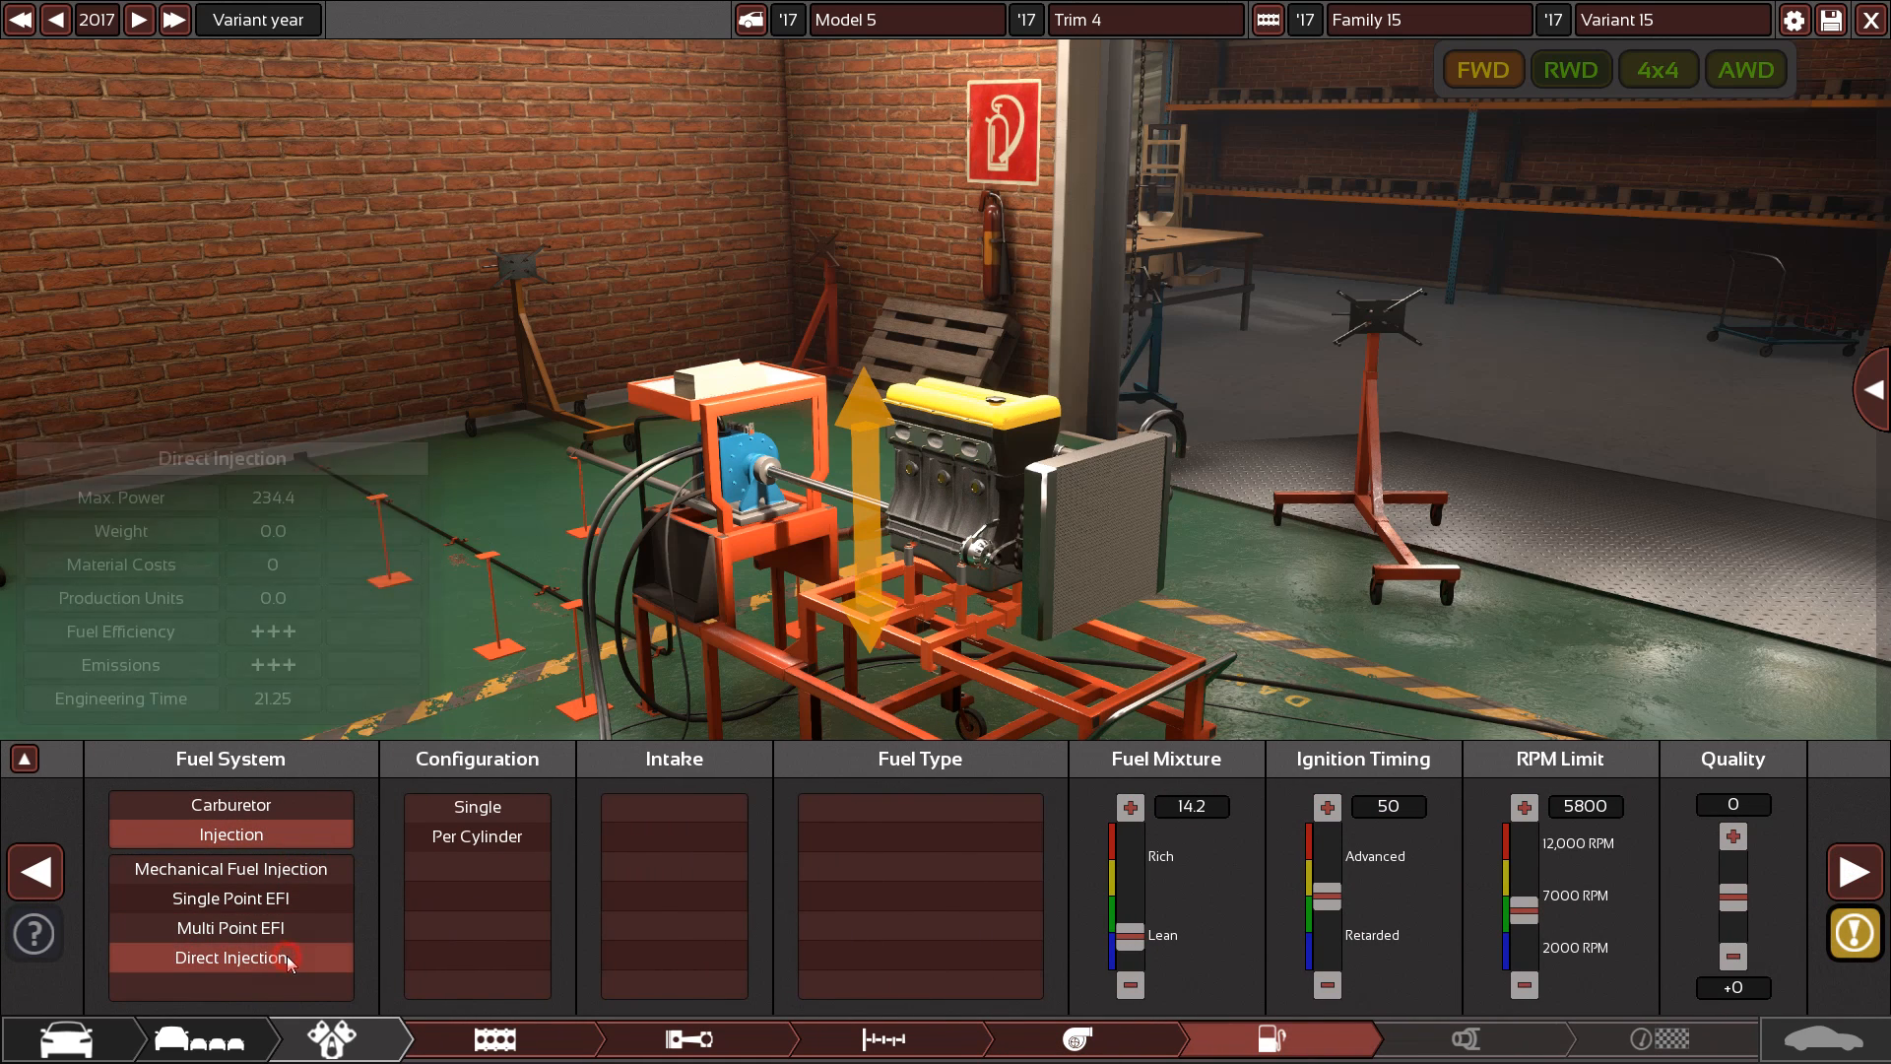
mouse_move(476, 836)
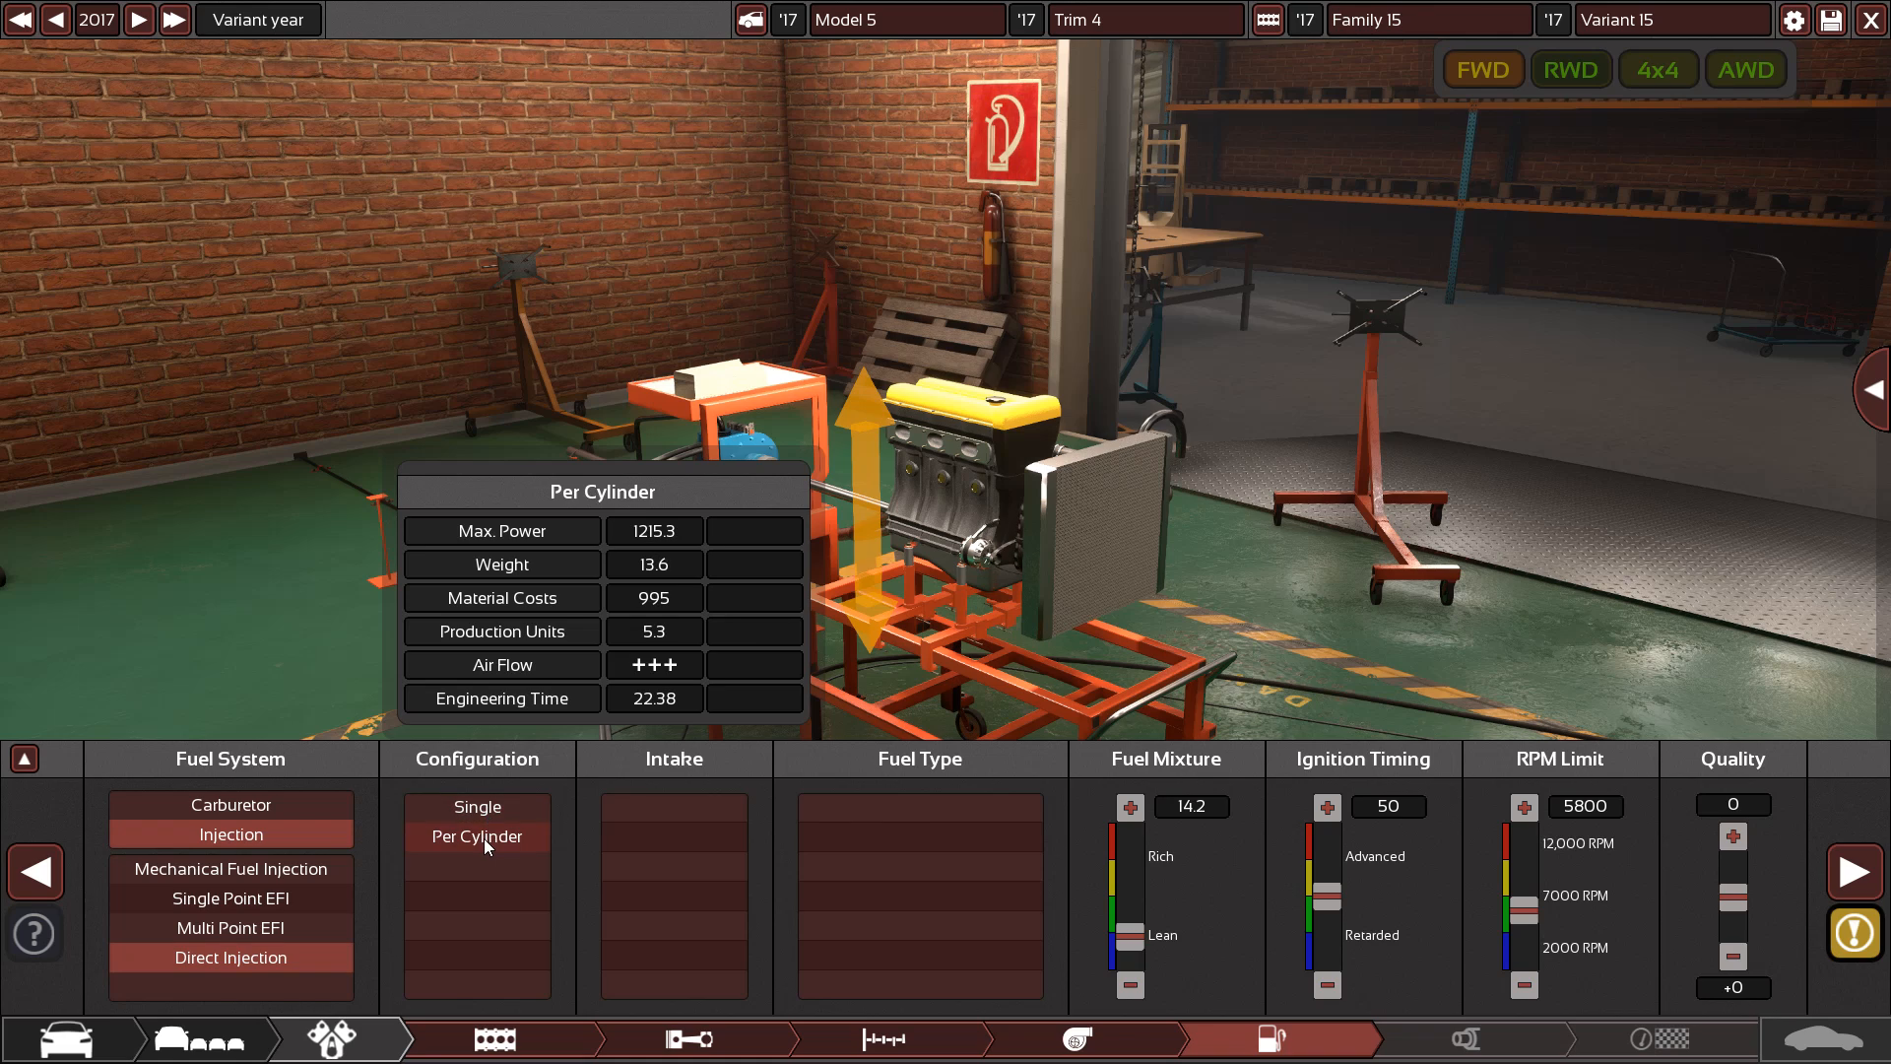
left_click(475, 836)
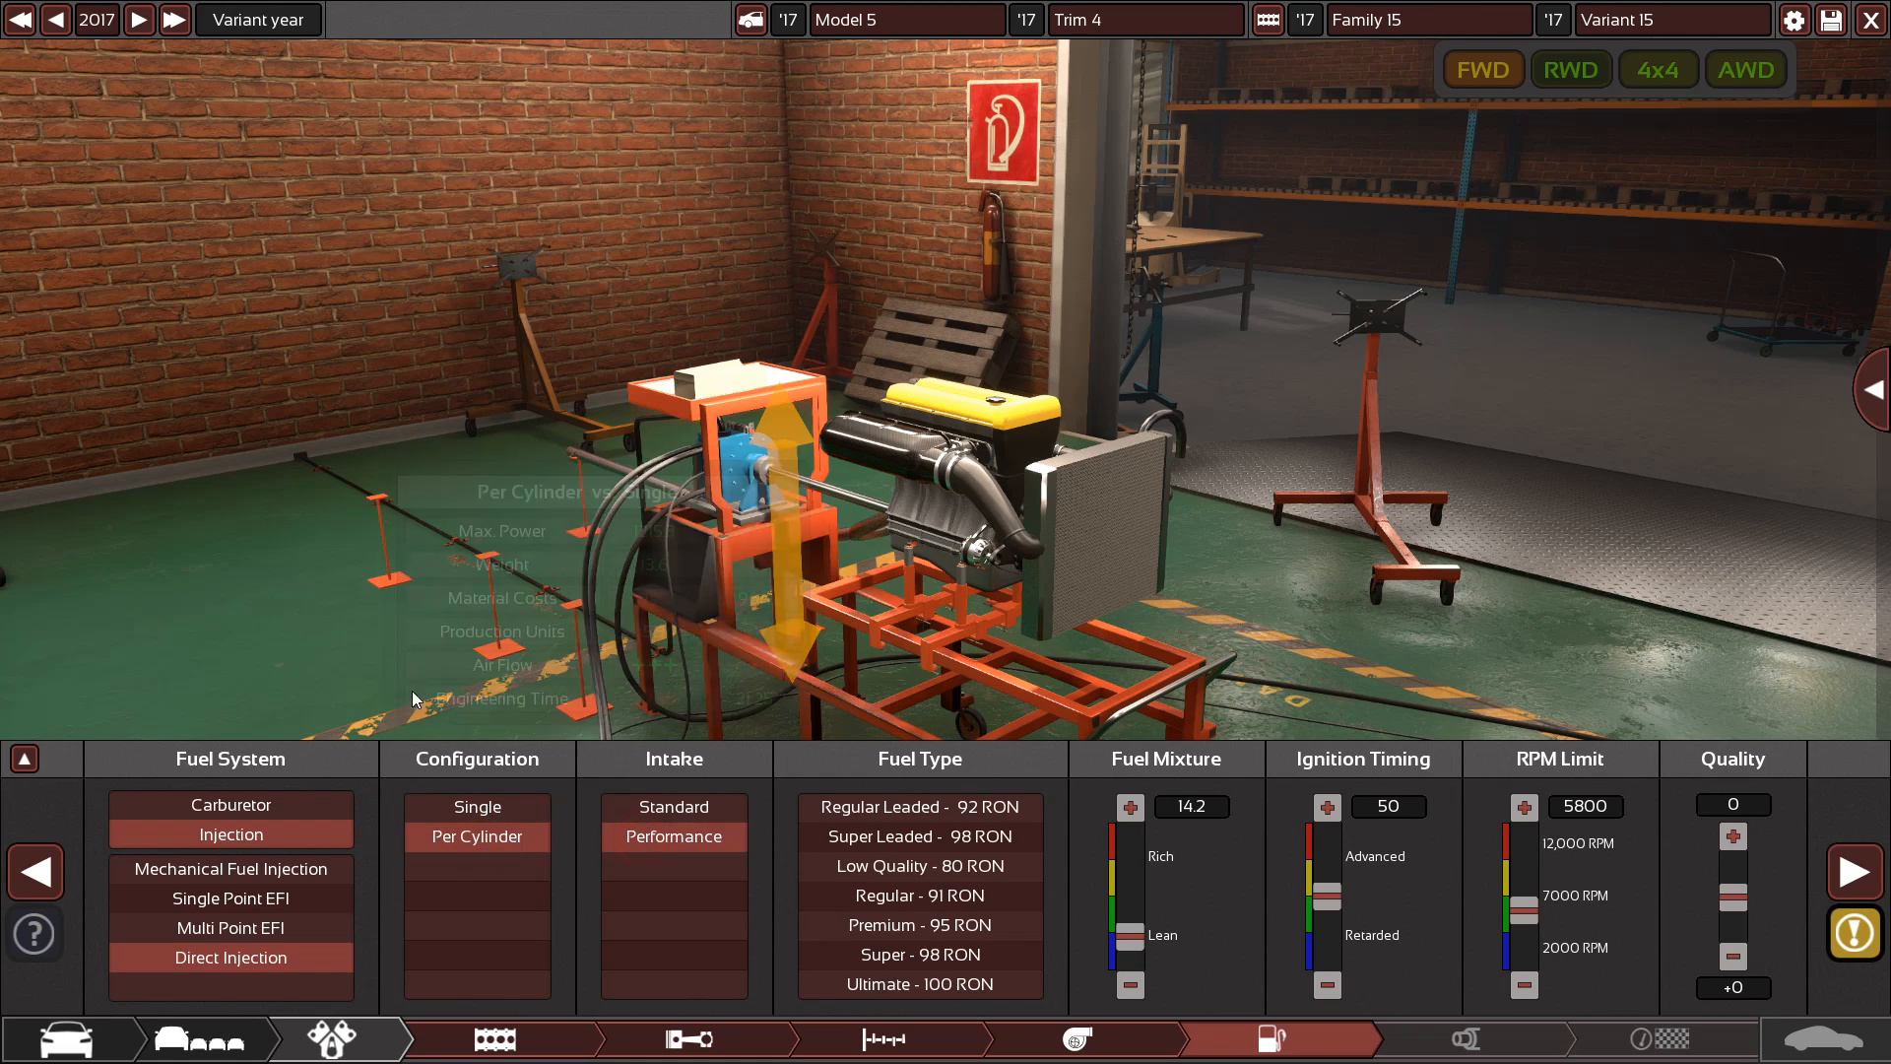
mouse_move(231, 928)
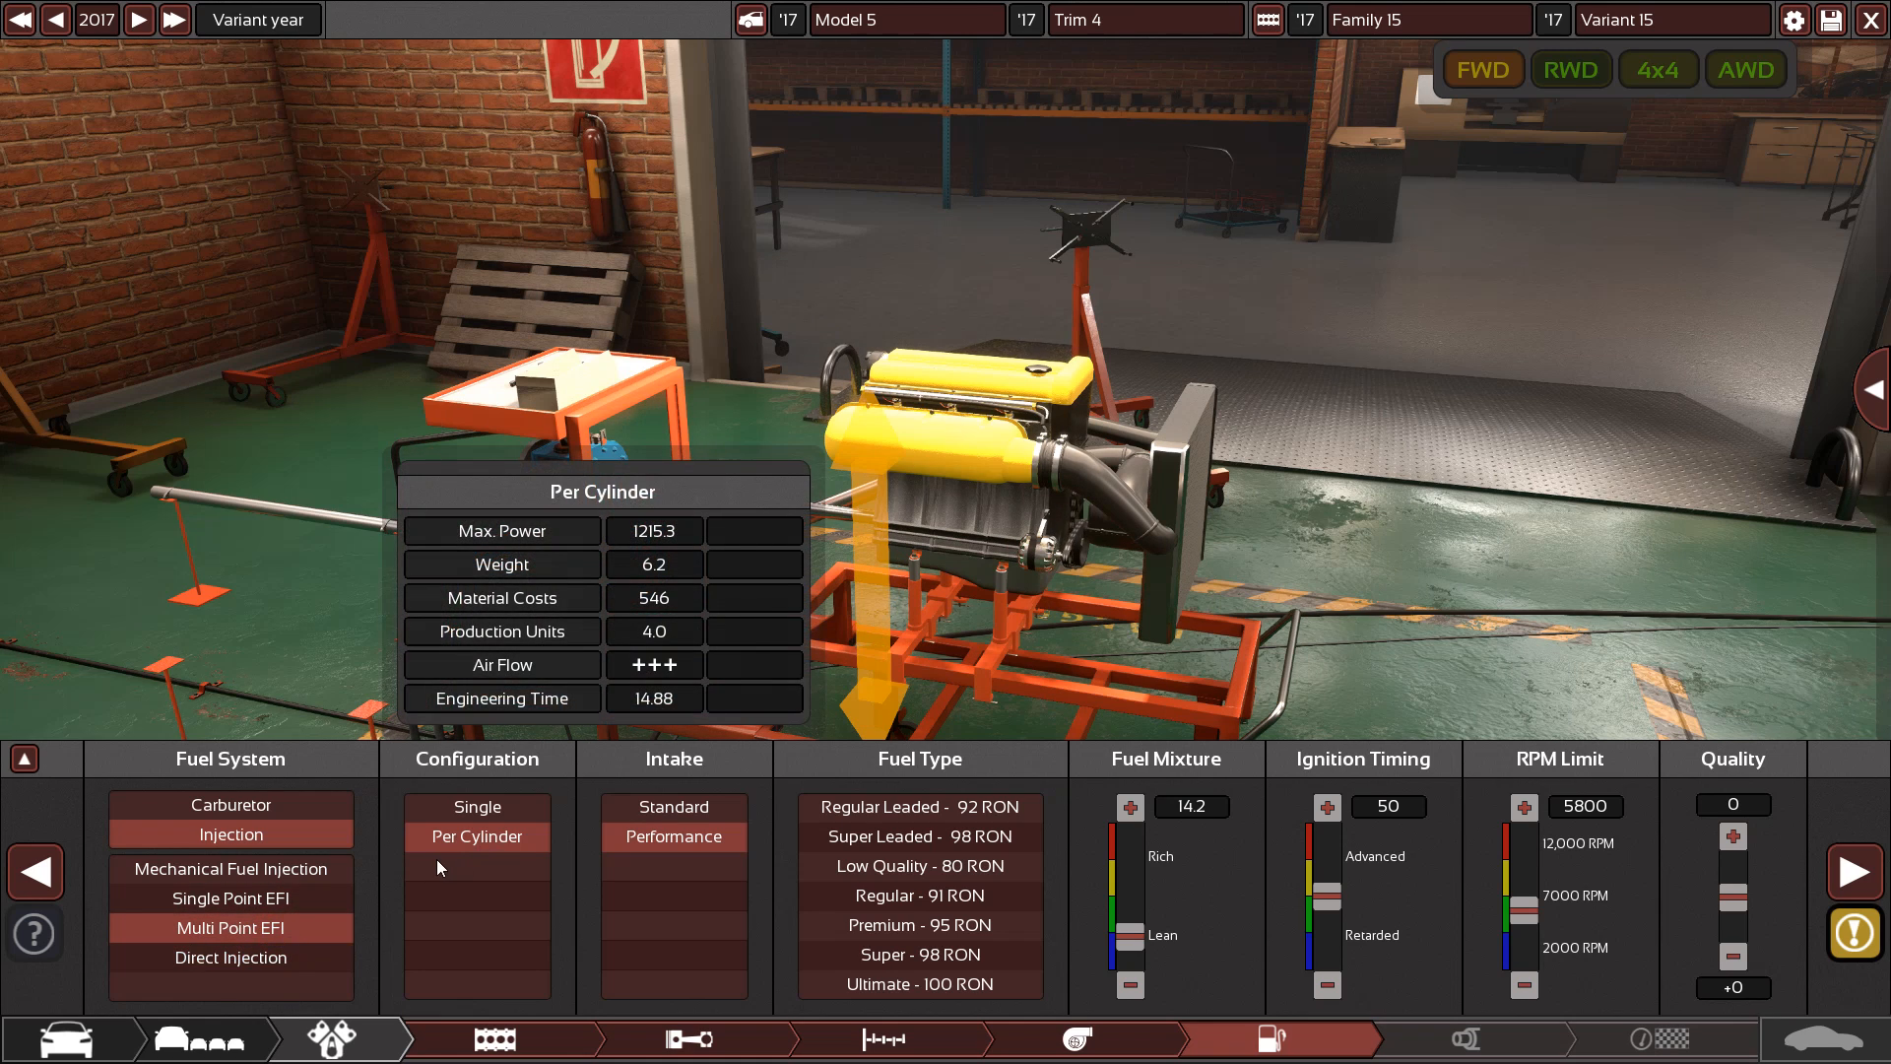
mouse_move(229, 898)
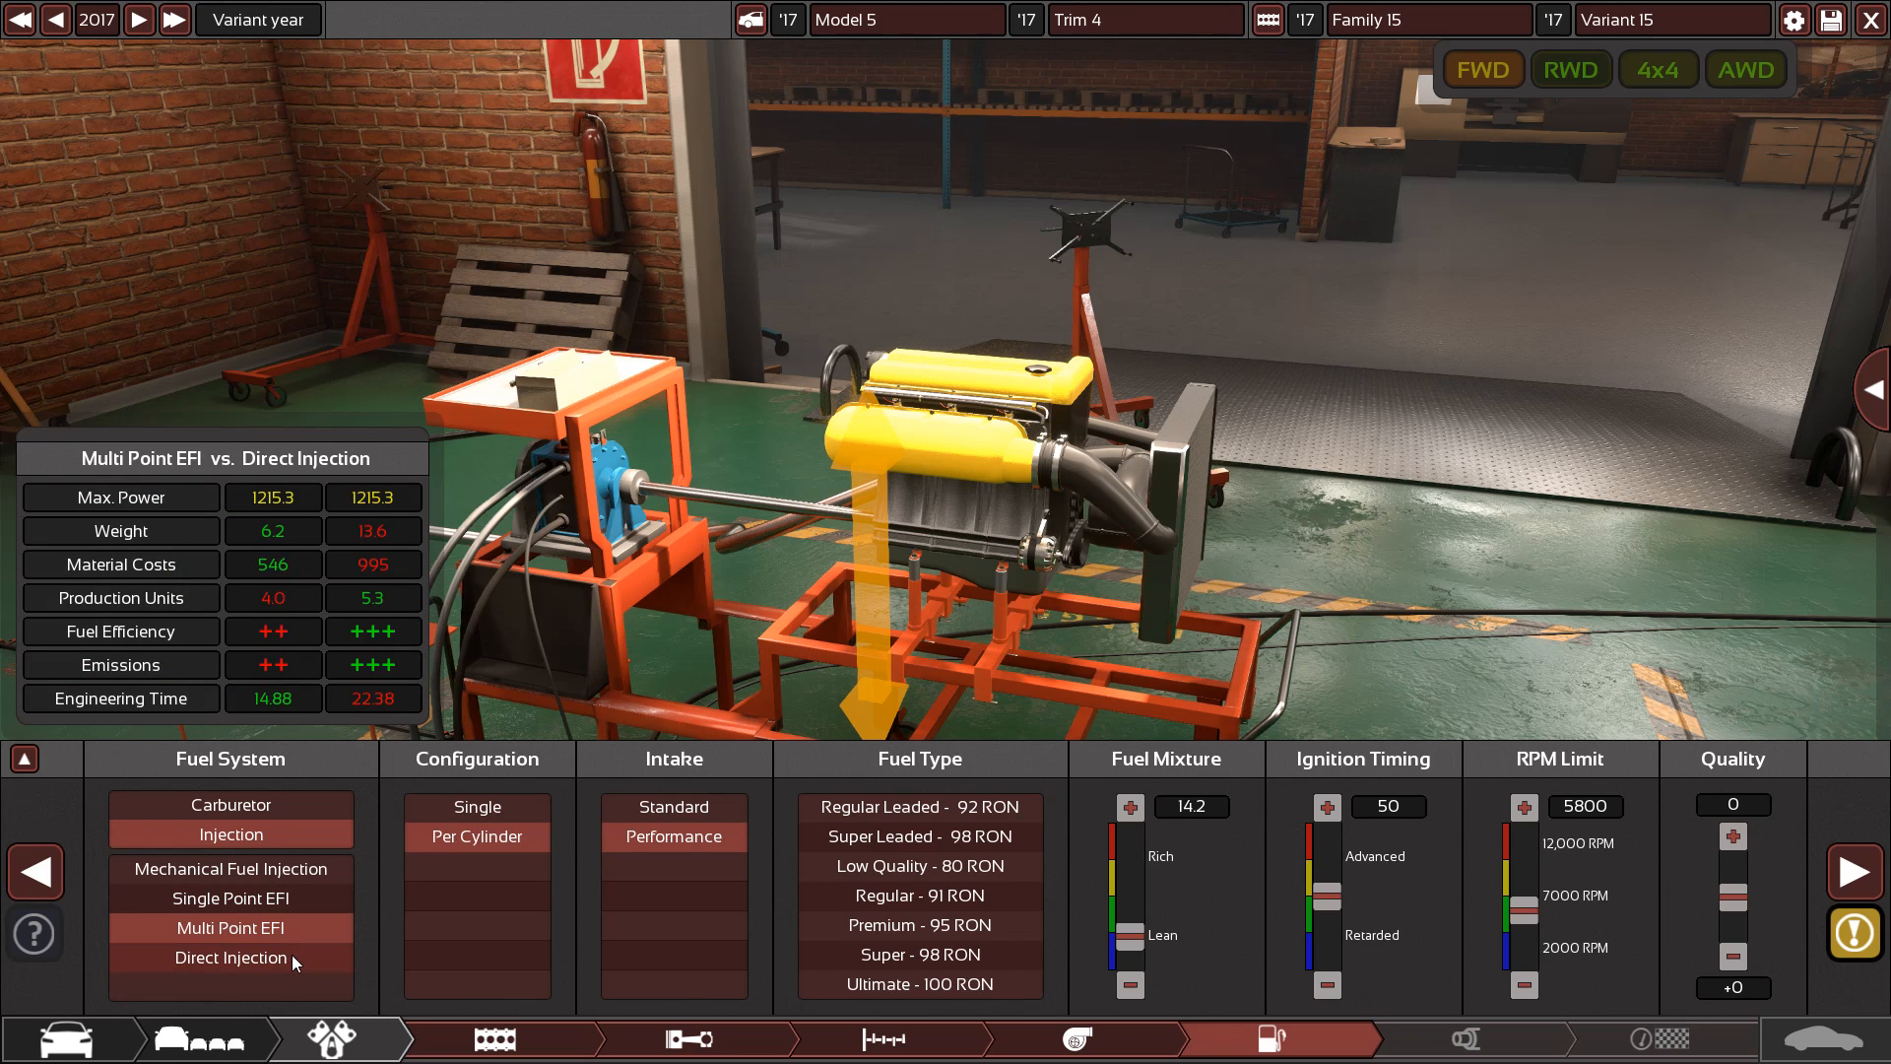
left_click(230, 956)
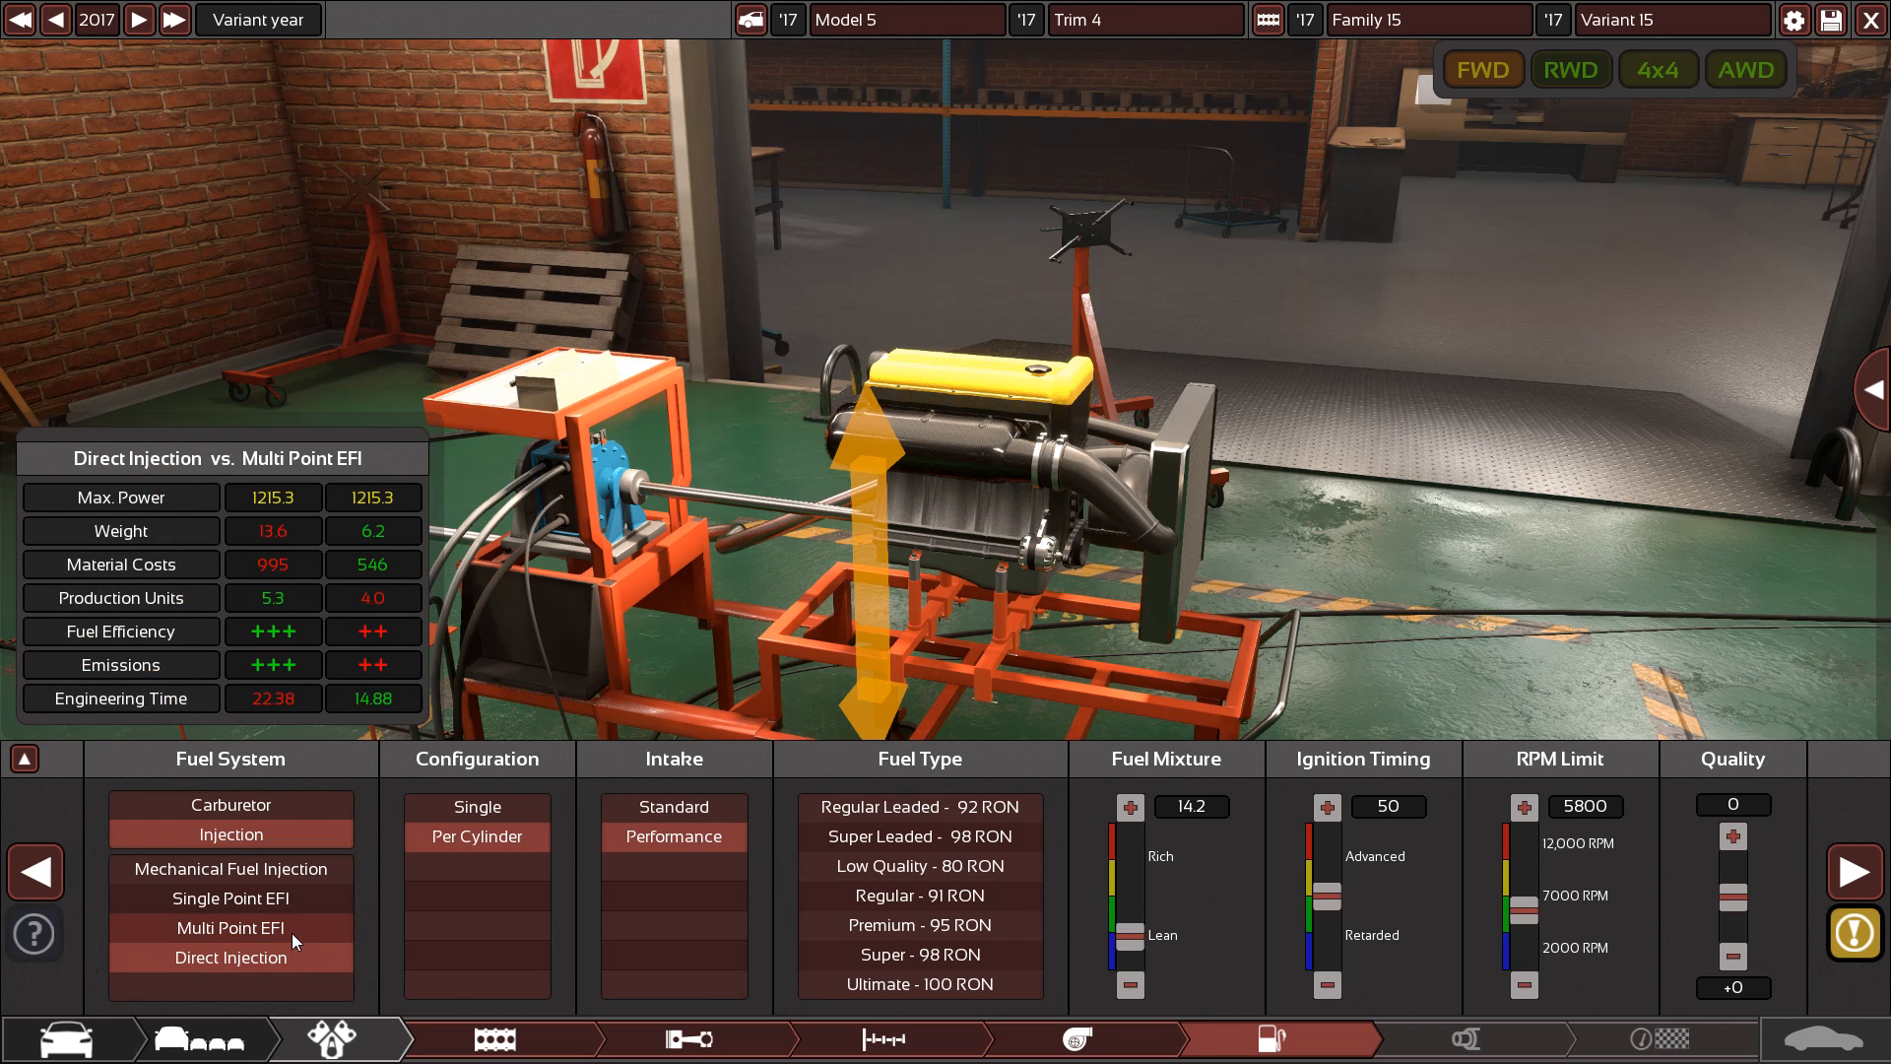
left_click(230, 957)
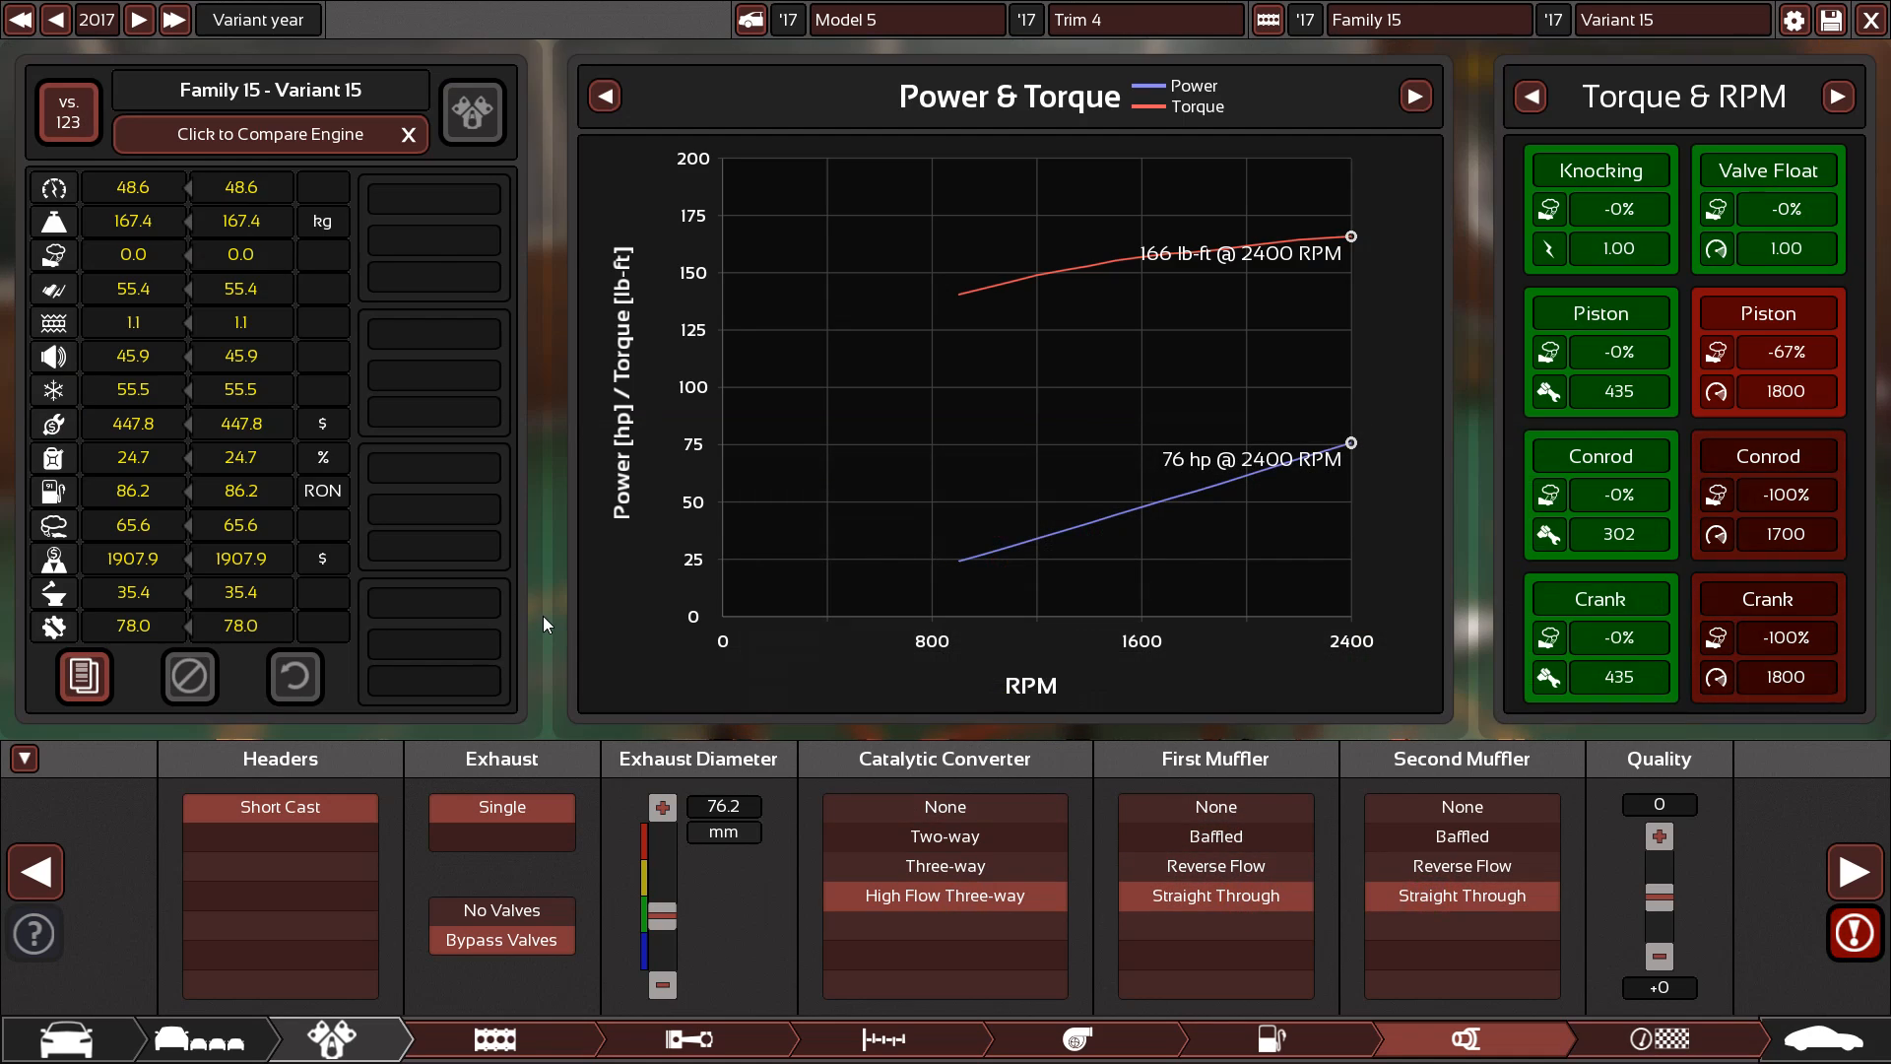
mouse_move(1785, 676)
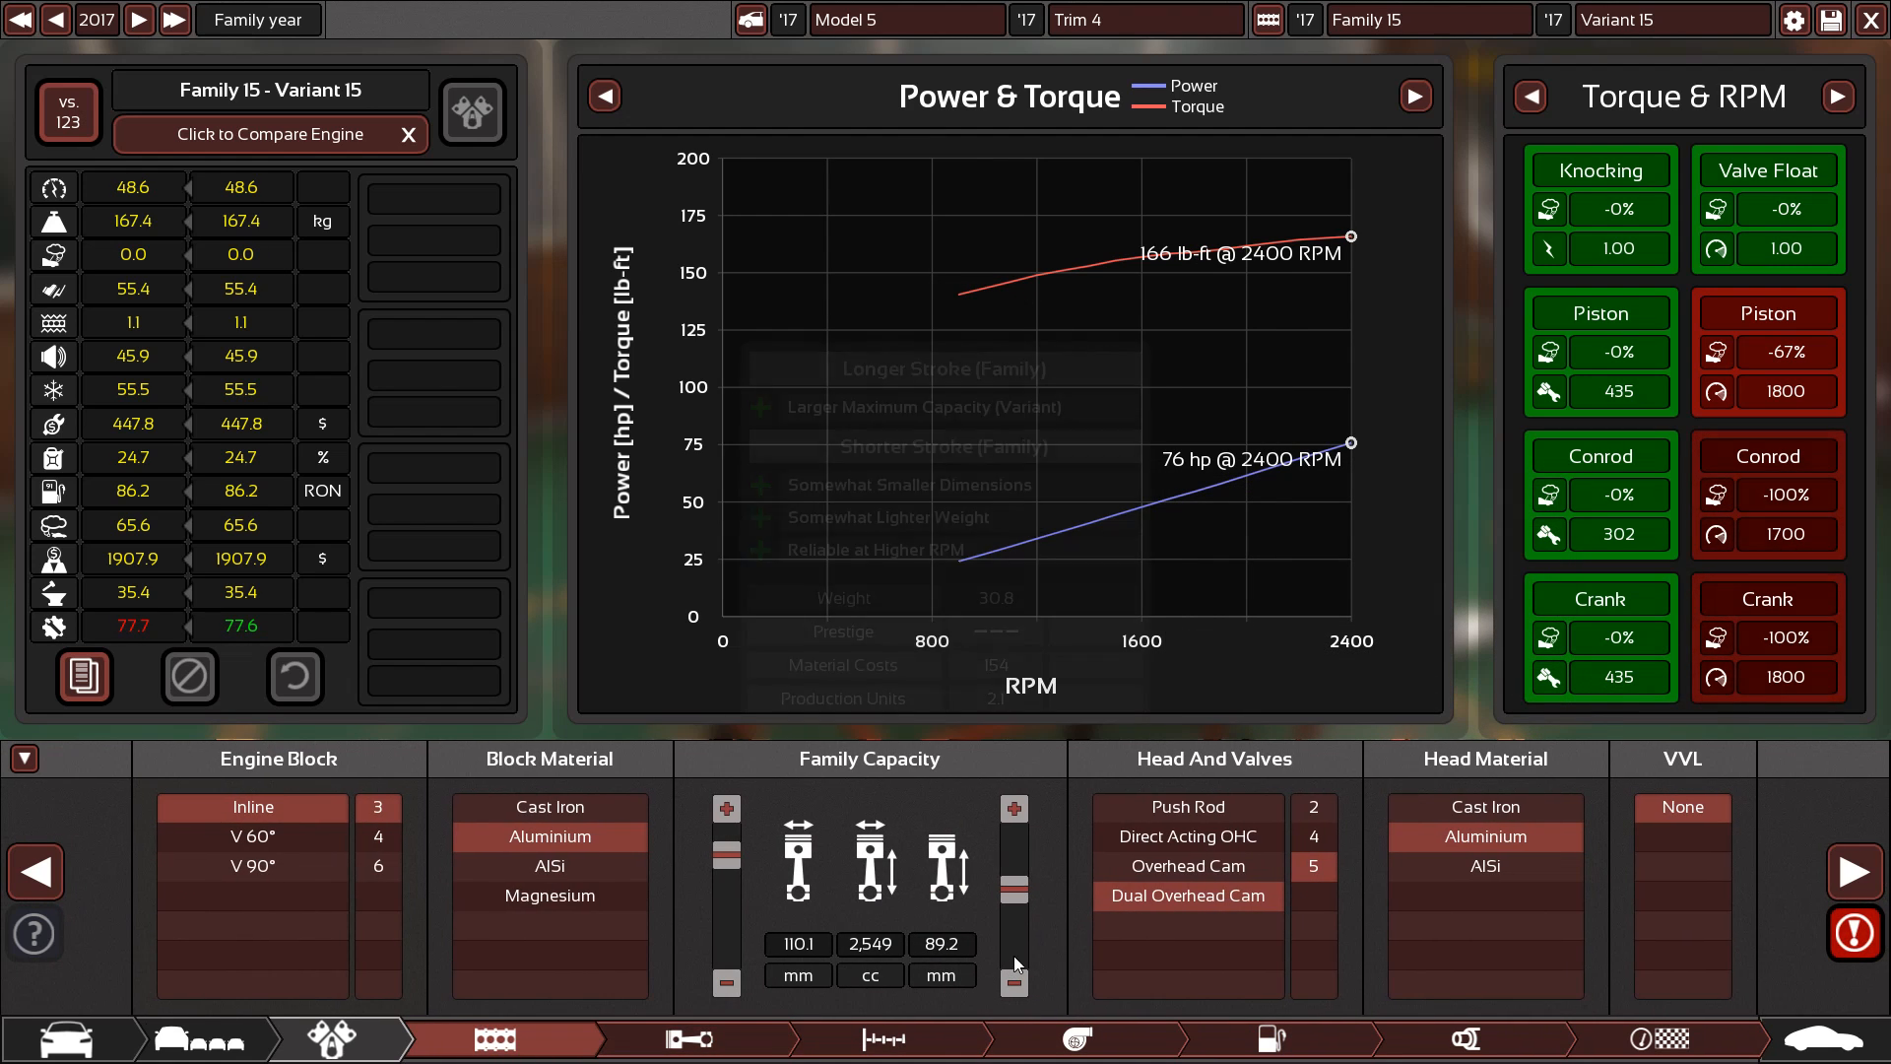
Adjust bore and stroke to 100.5 mm and 75.4 mm for 1,796 cc
left_click(1015, 897)
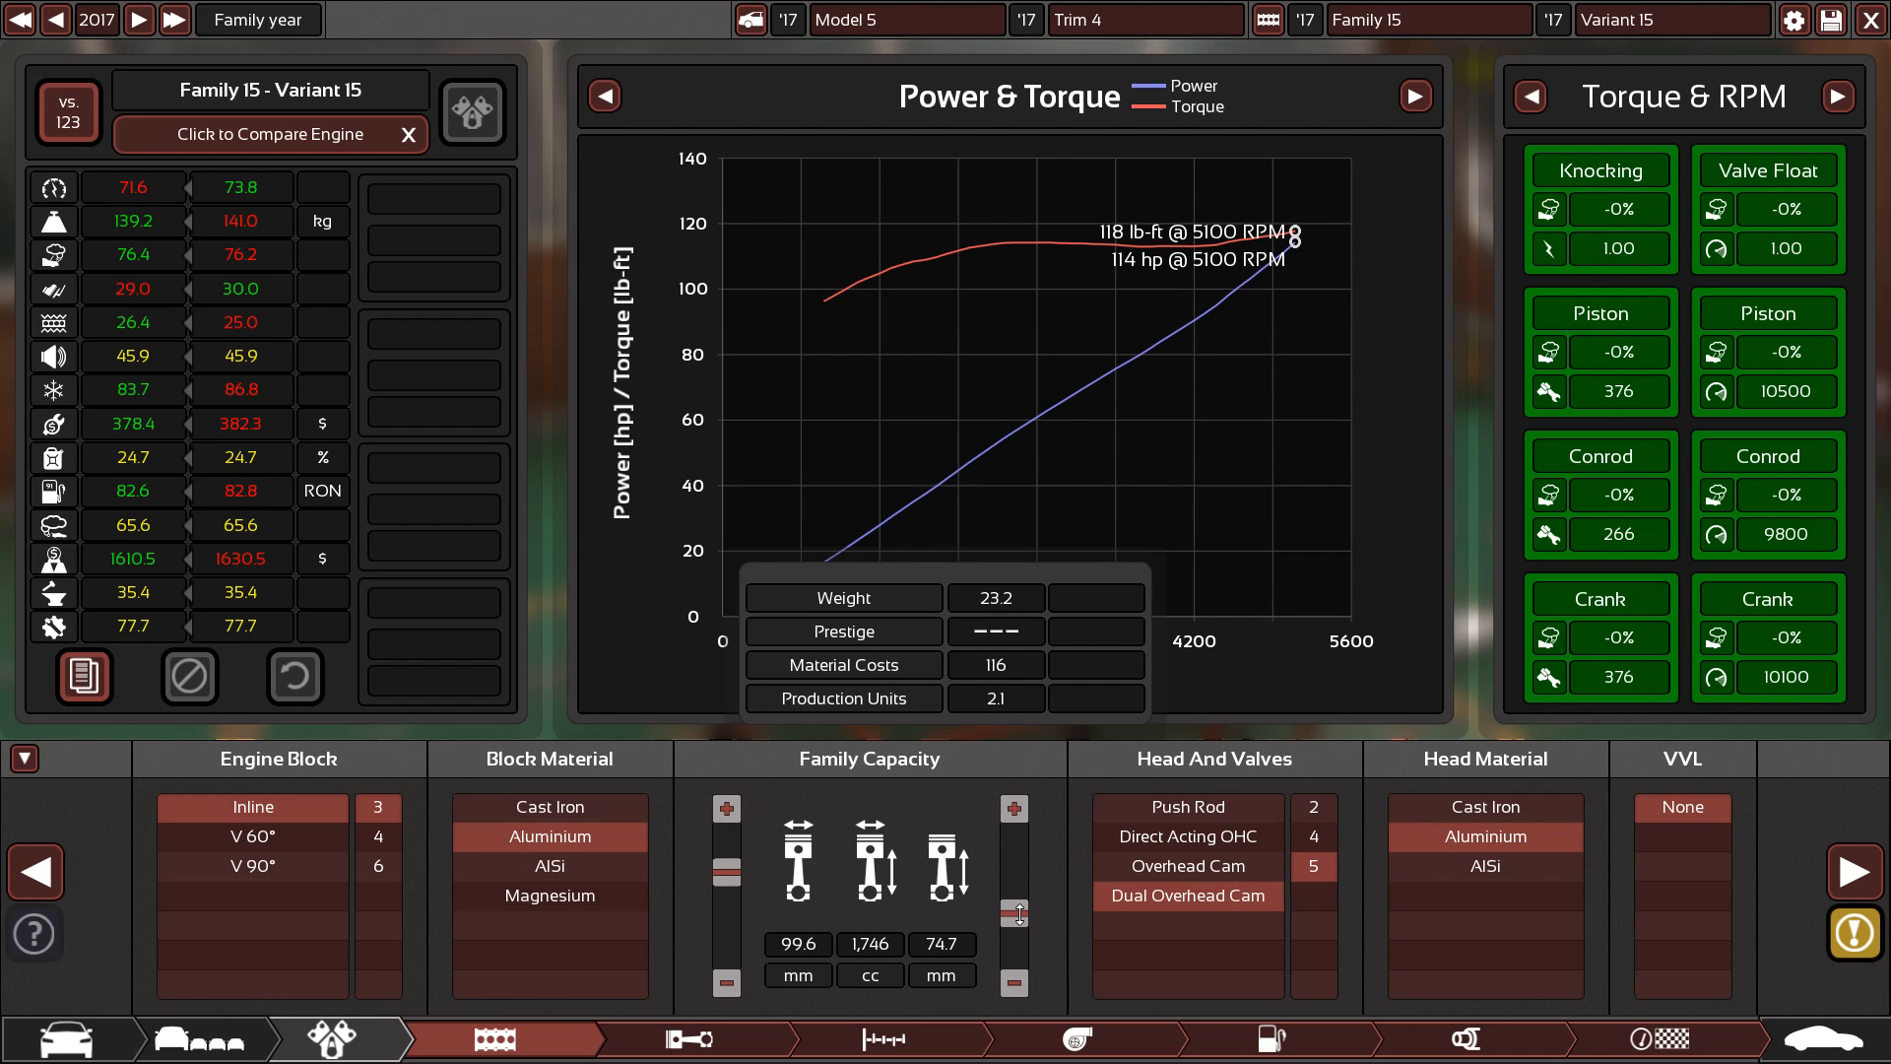
left_click(725, 807)
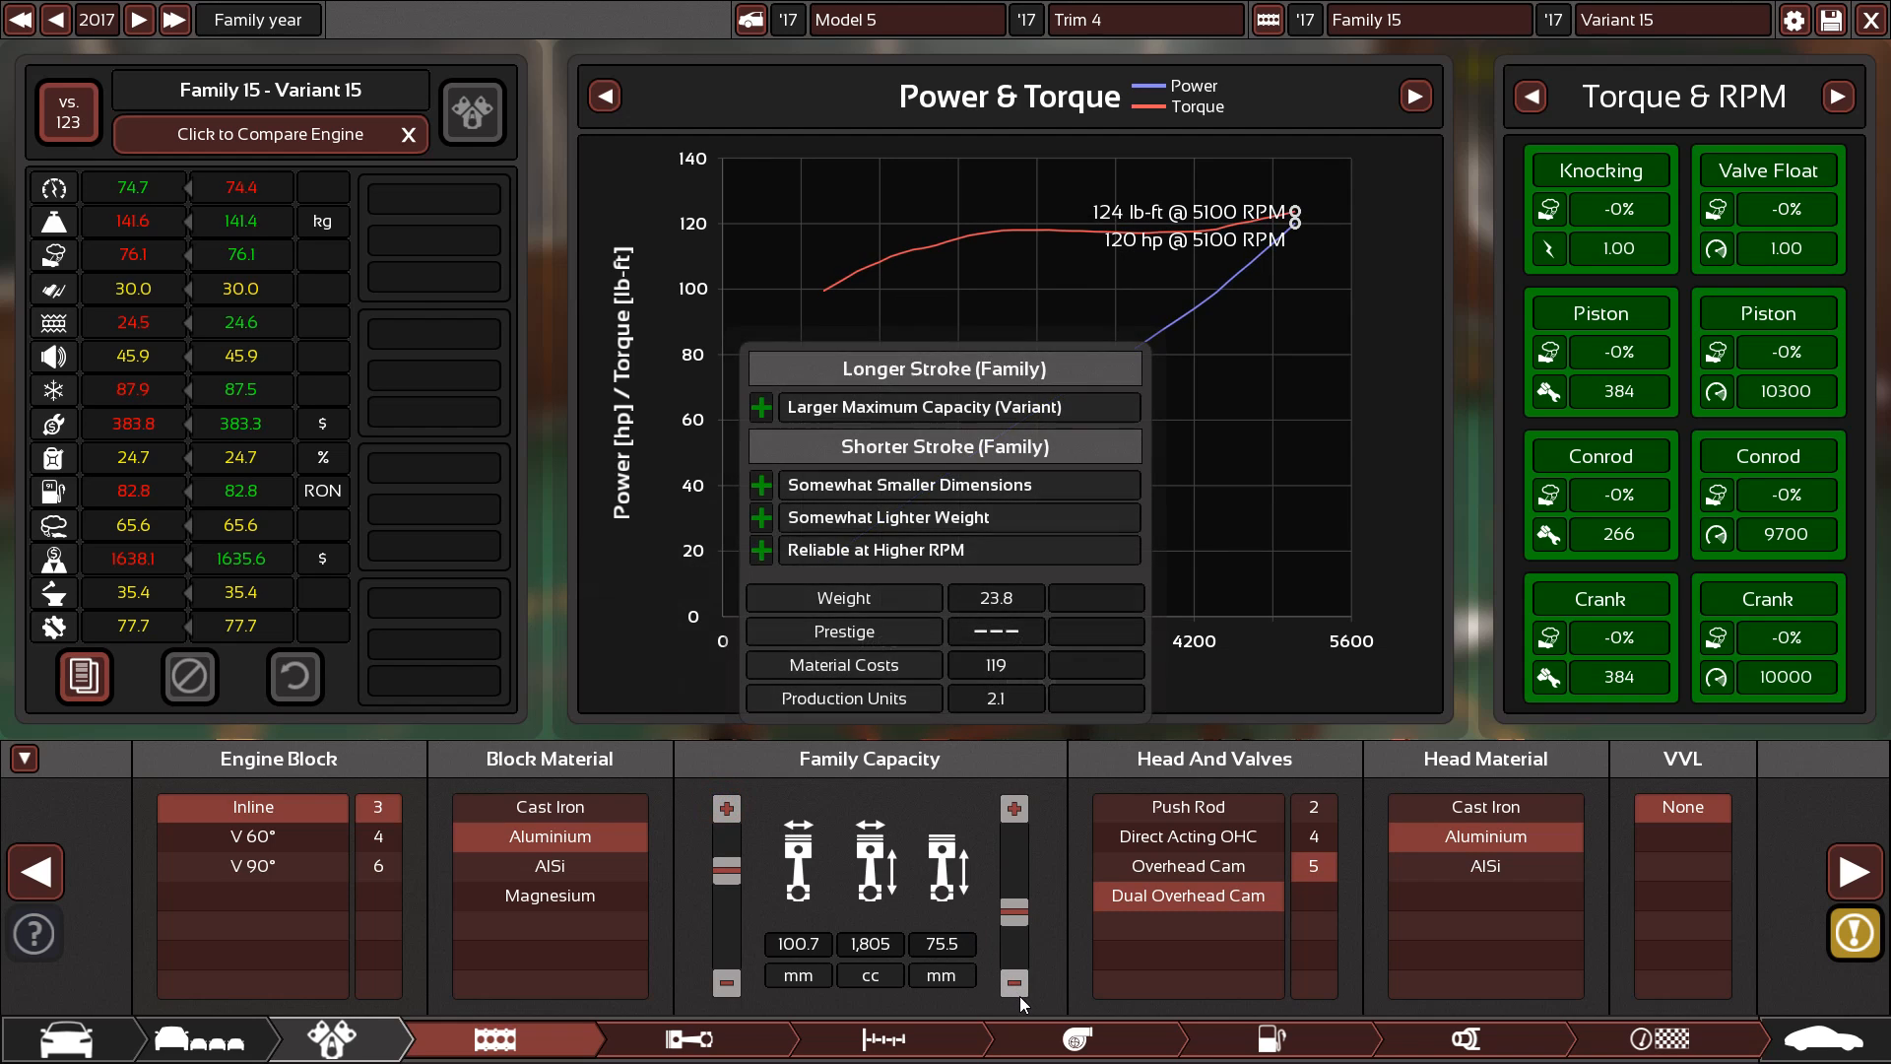
left_click(1014, 982)
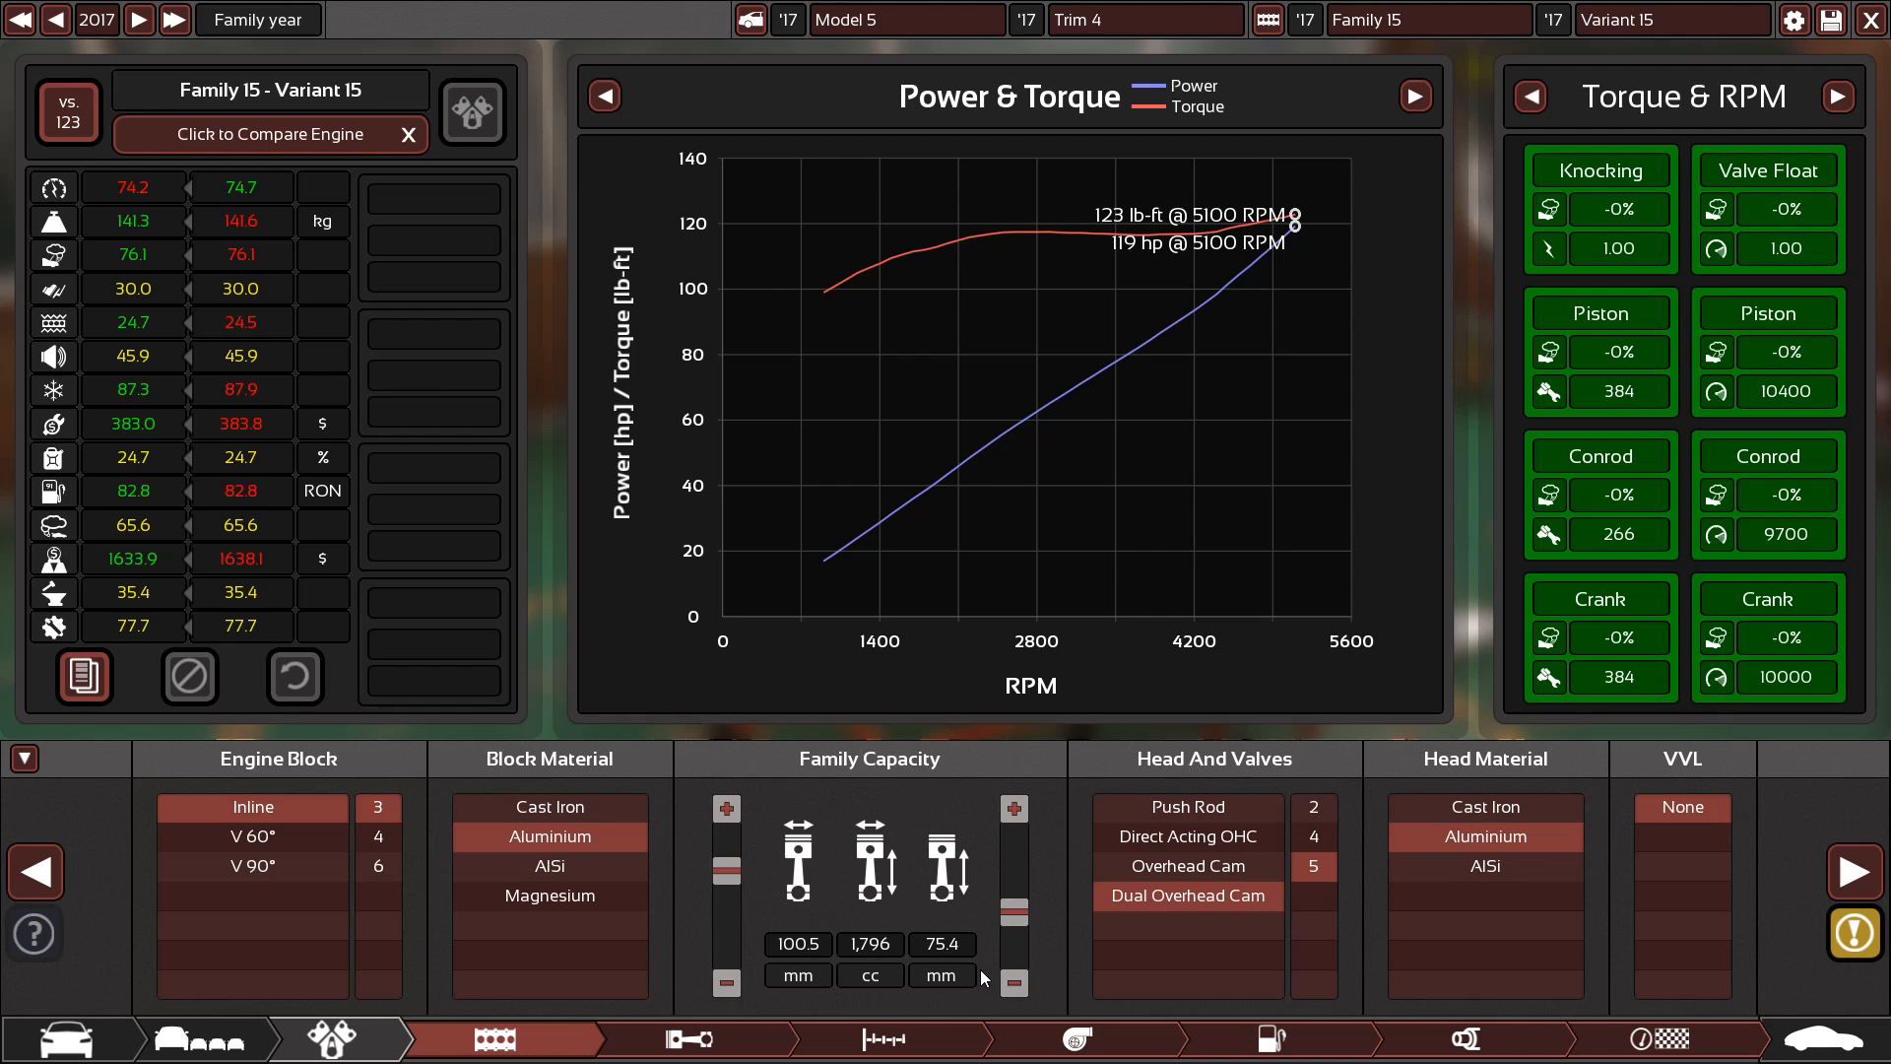
mouse_move(973, 957)
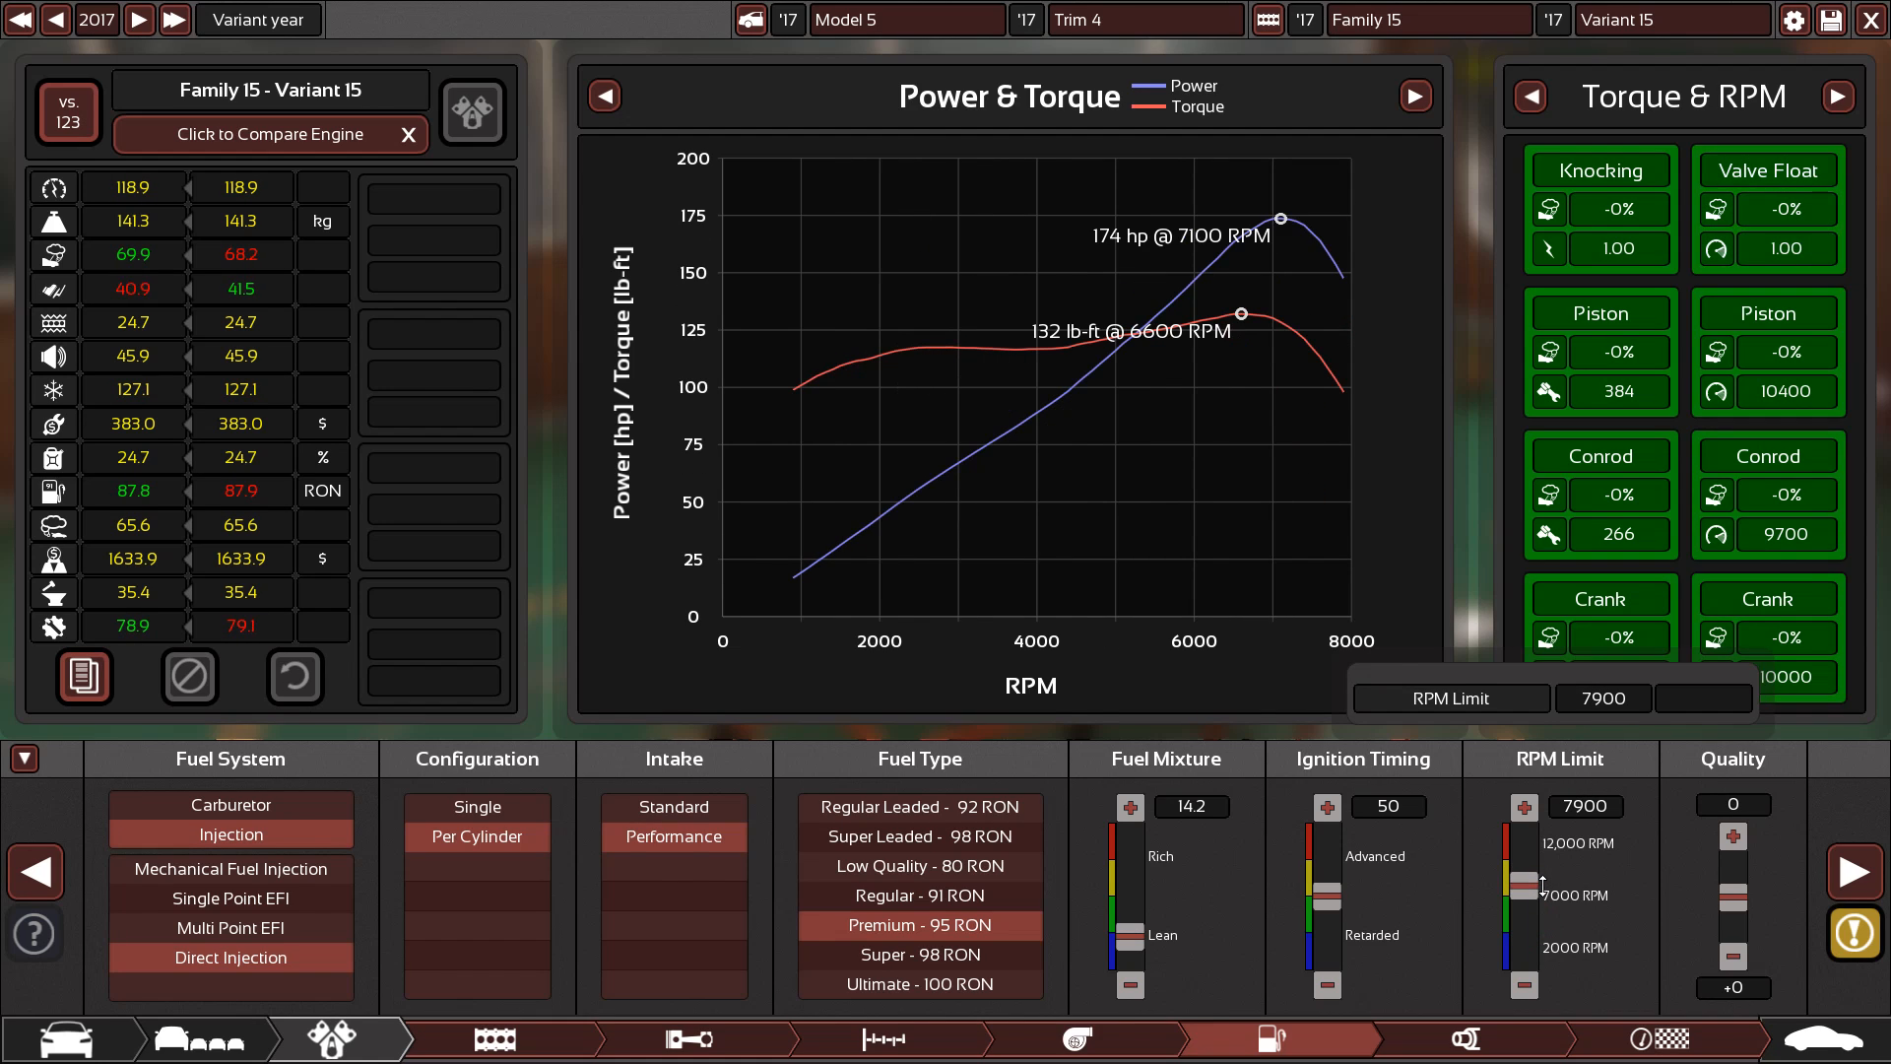
Run the engine on Premium 95 RON fuel with a 7,900 RPM limit
left_click(1522, 805)
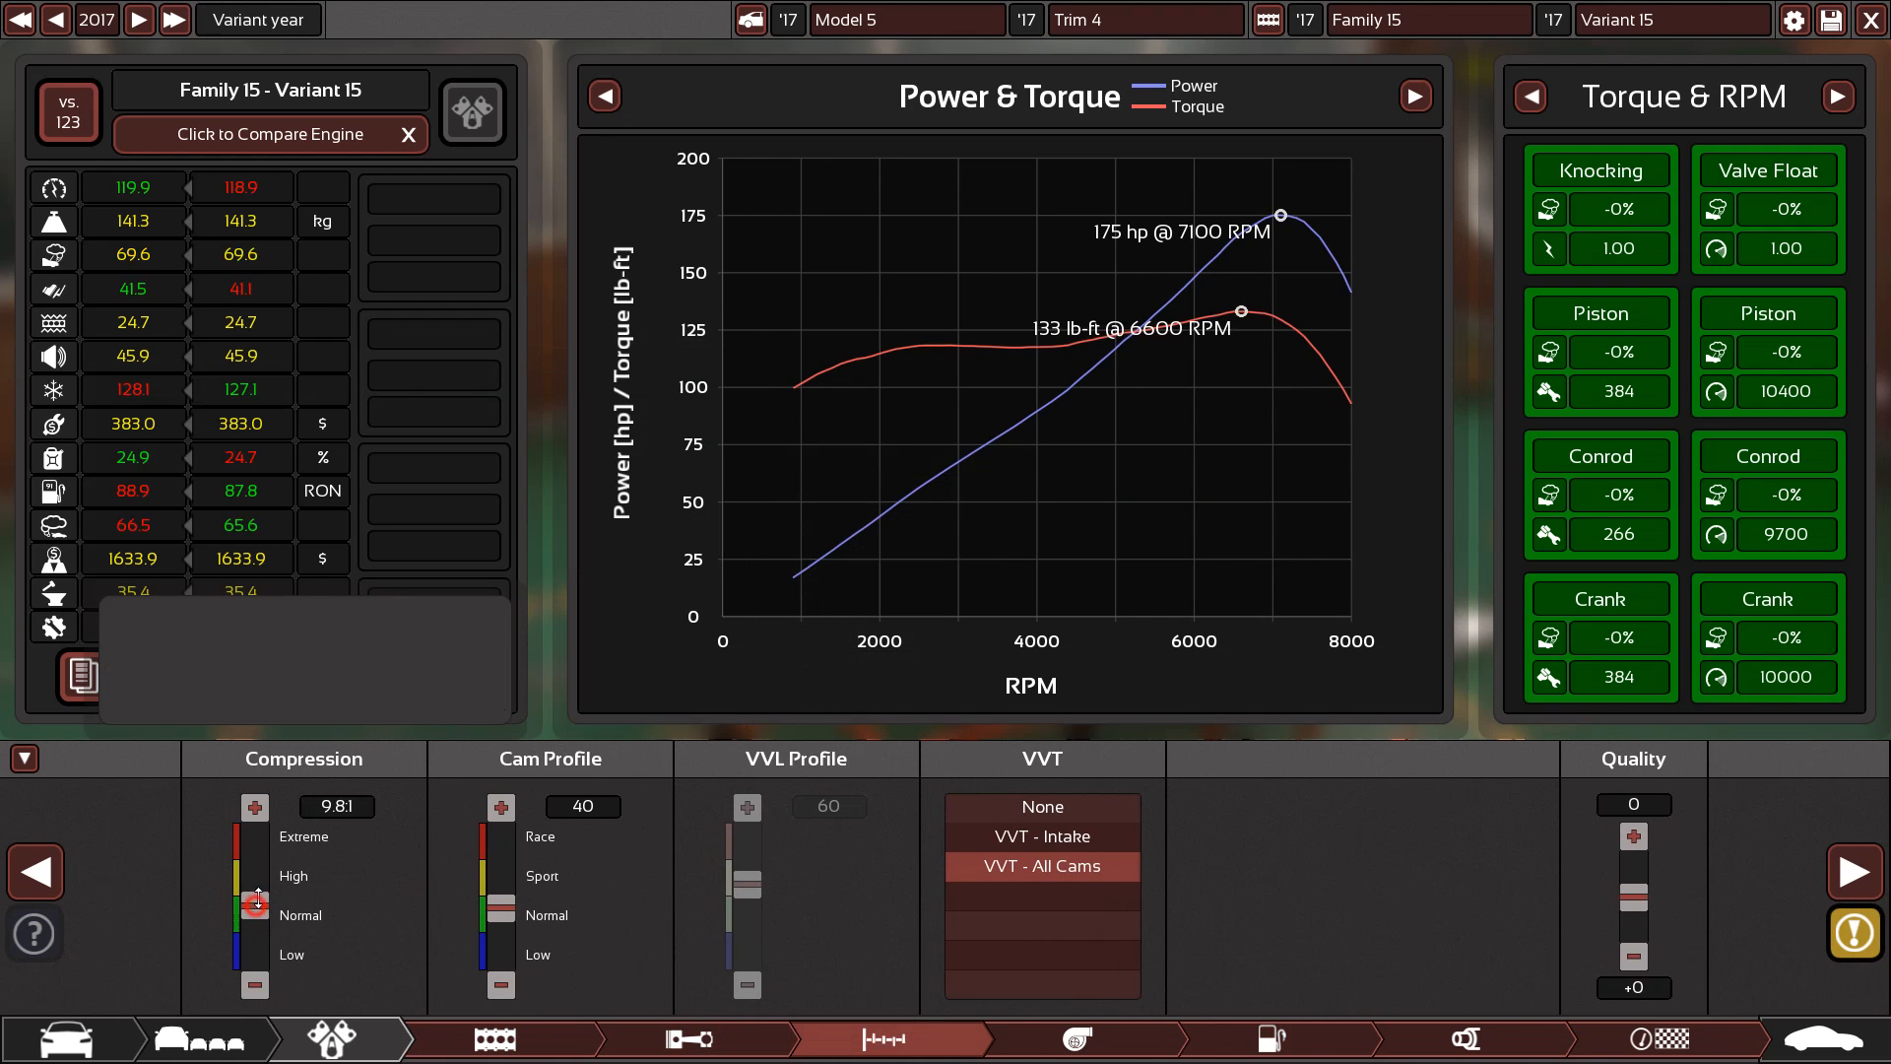
Settle compression at 10.3:1 and raise the cam profile from 70 to 78
left_click(254, 806)
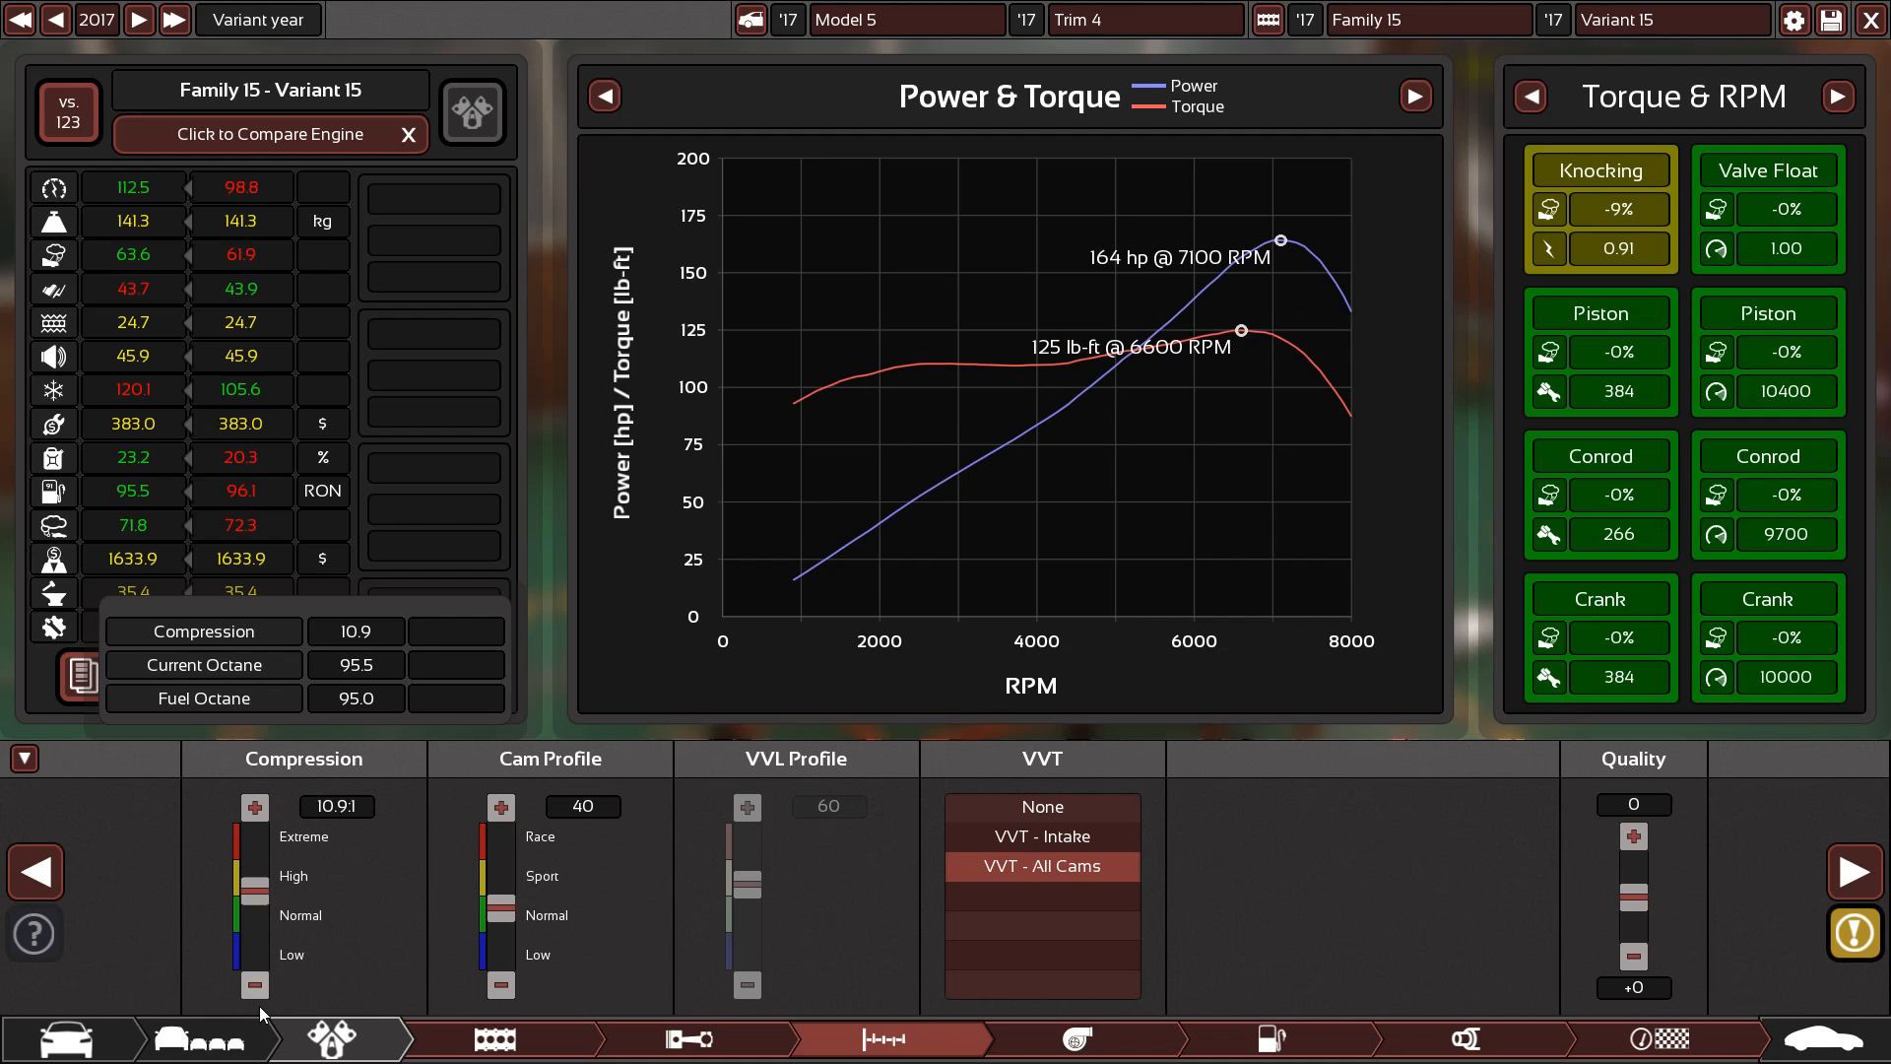
left_click(253, 985)
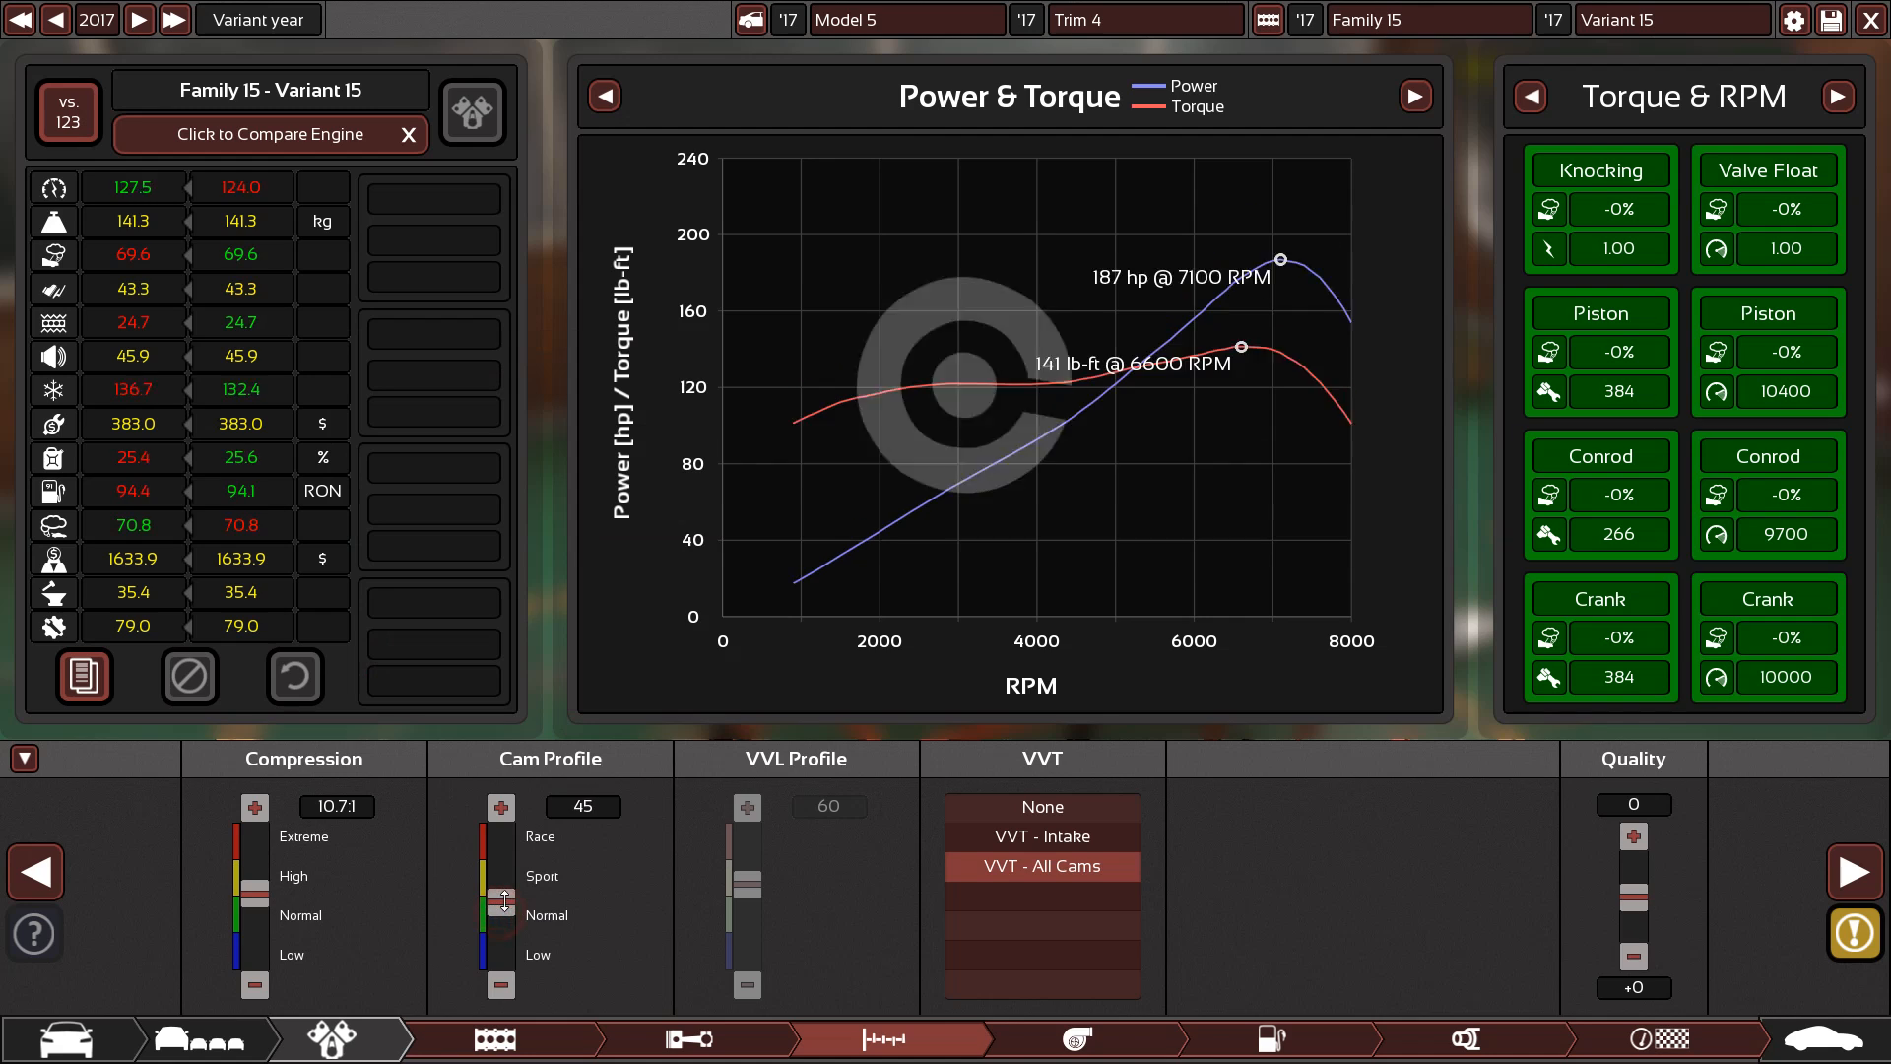
left_click(500, 985)
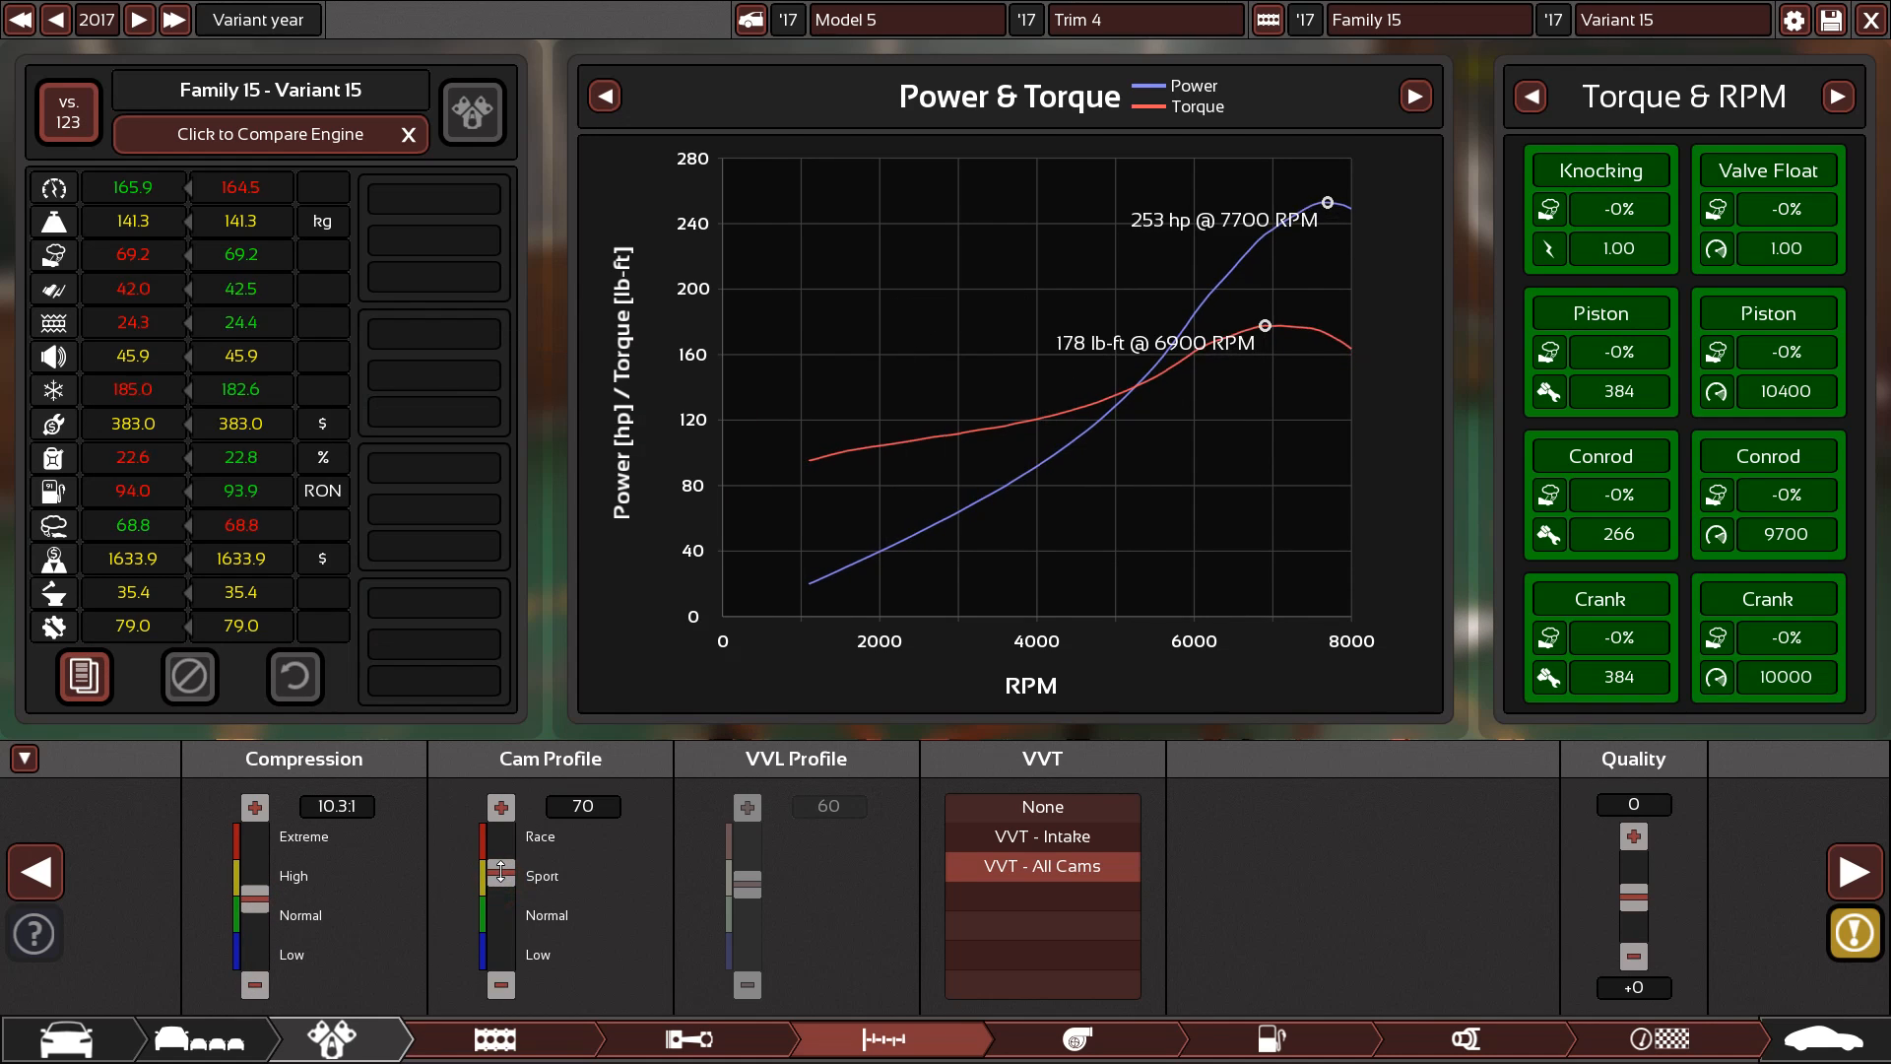
left_click(499, 806)
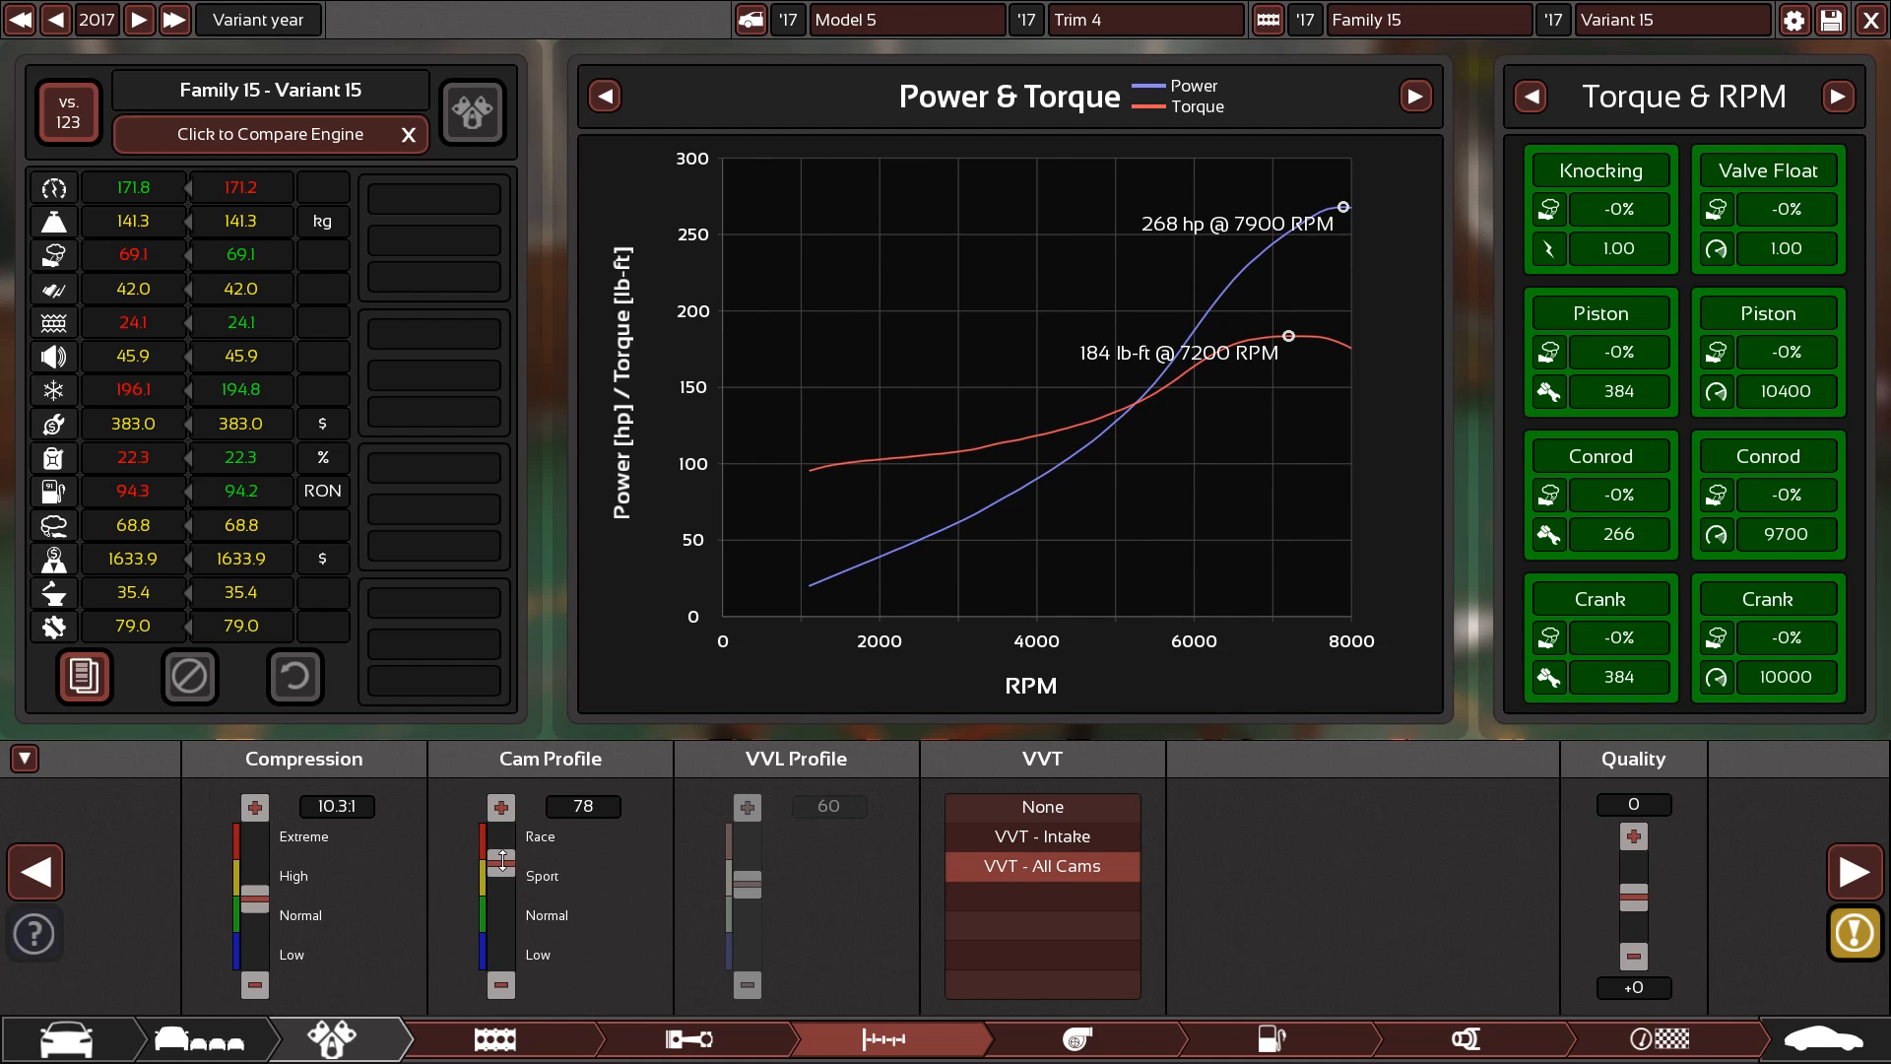
left_click(498, 806)
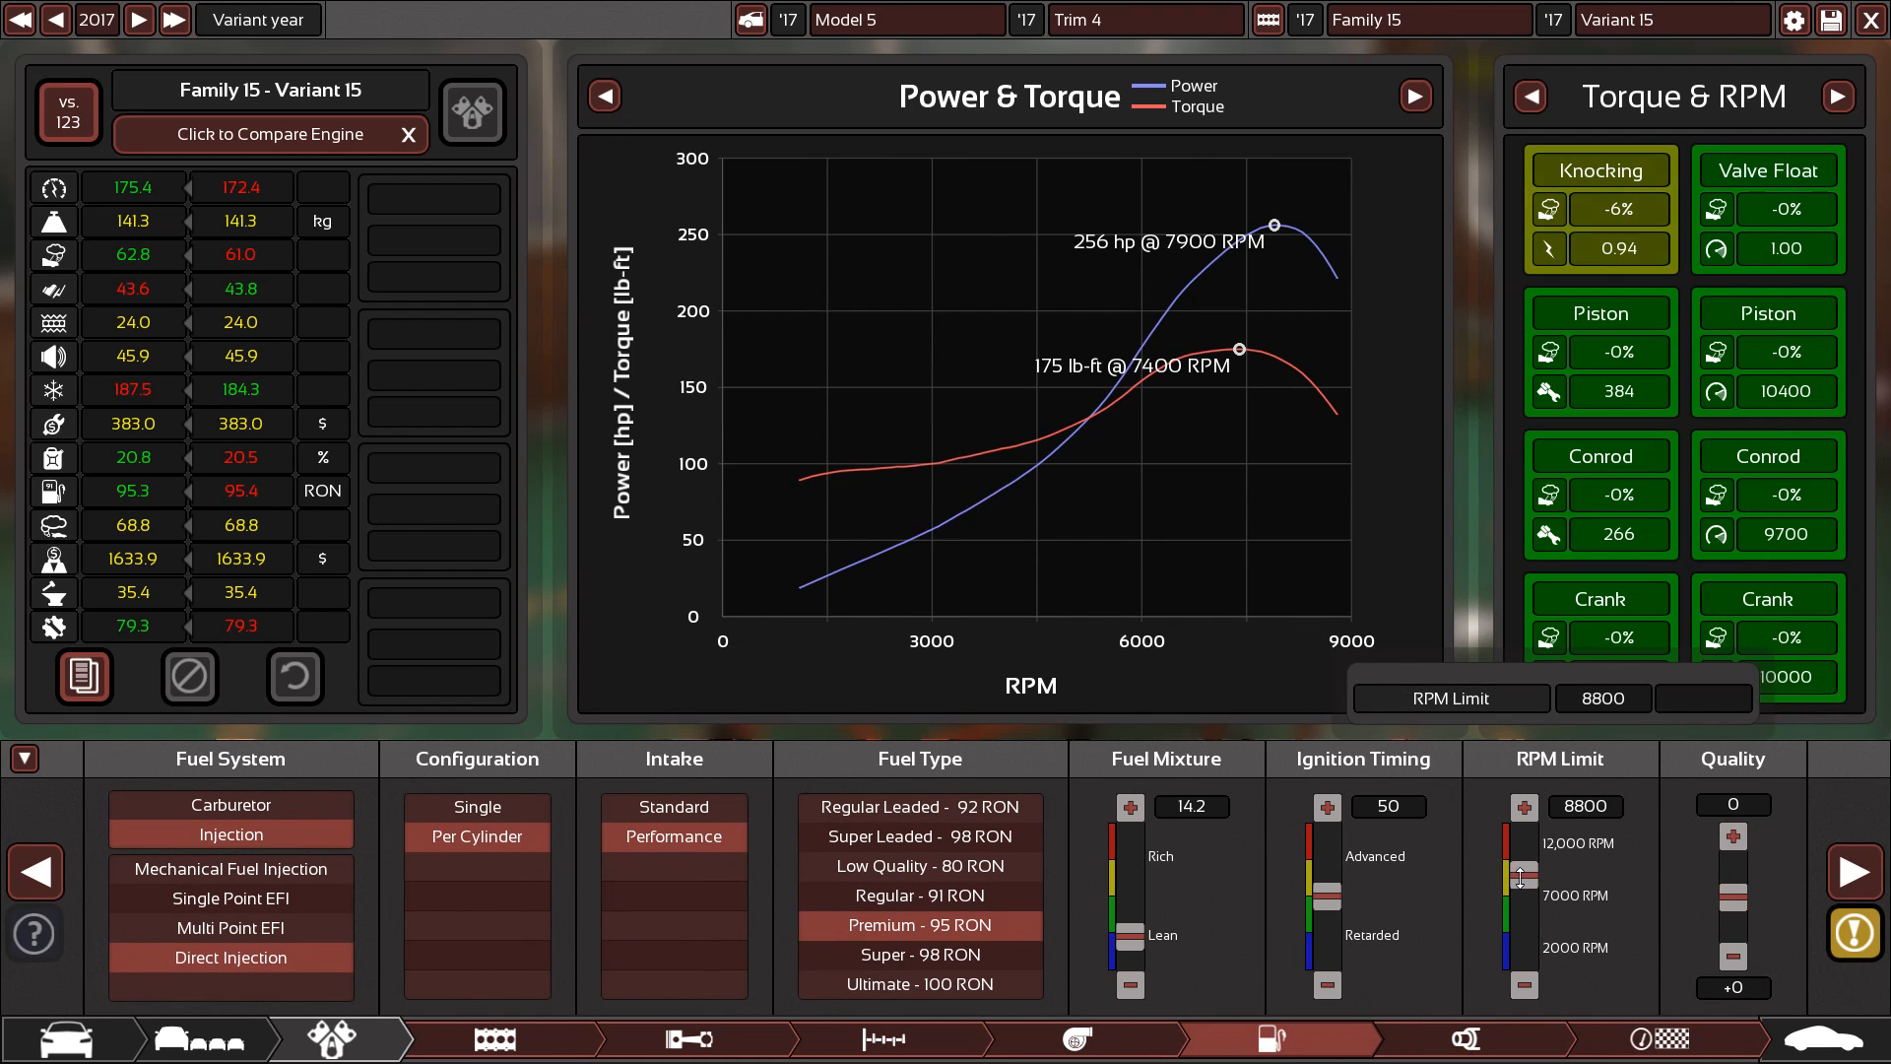
Try lowering the rev limit to 8500 RPM, then settle it at 9100 RPM
left_click(1523, 985)
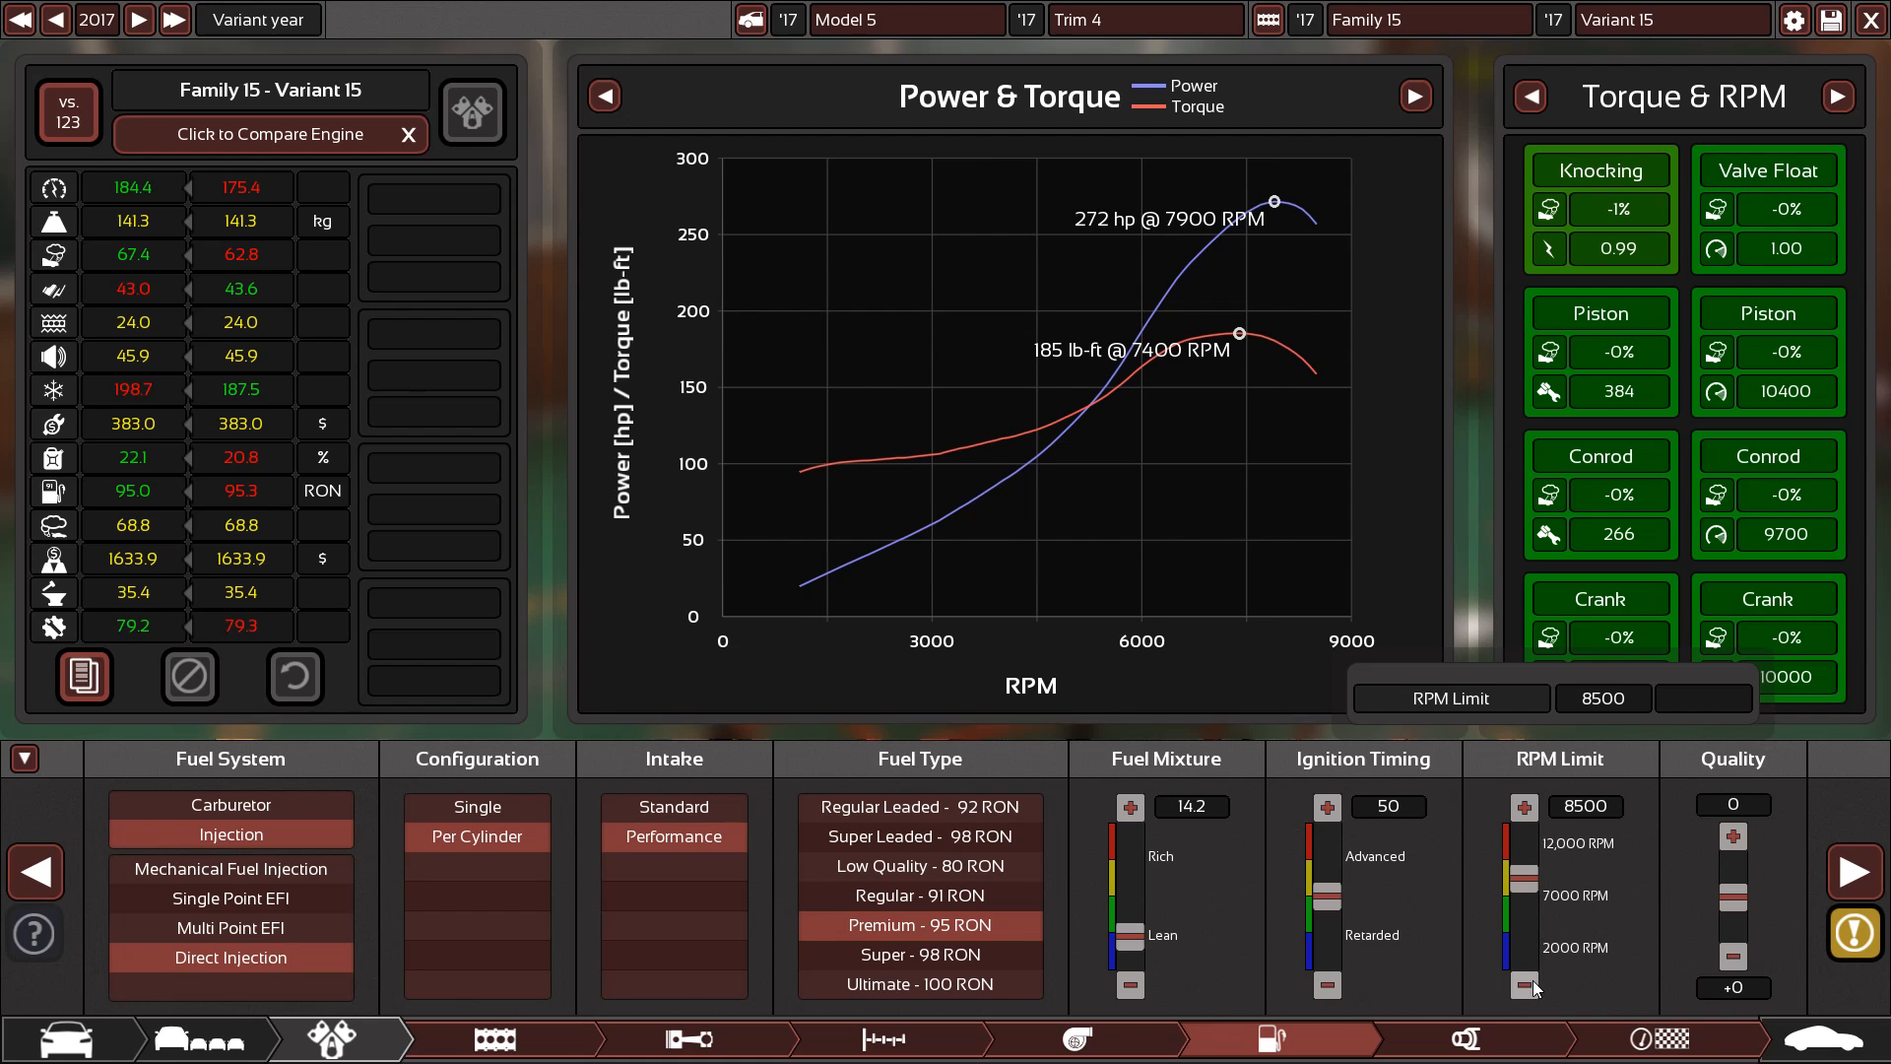
left_click(1522, 806)
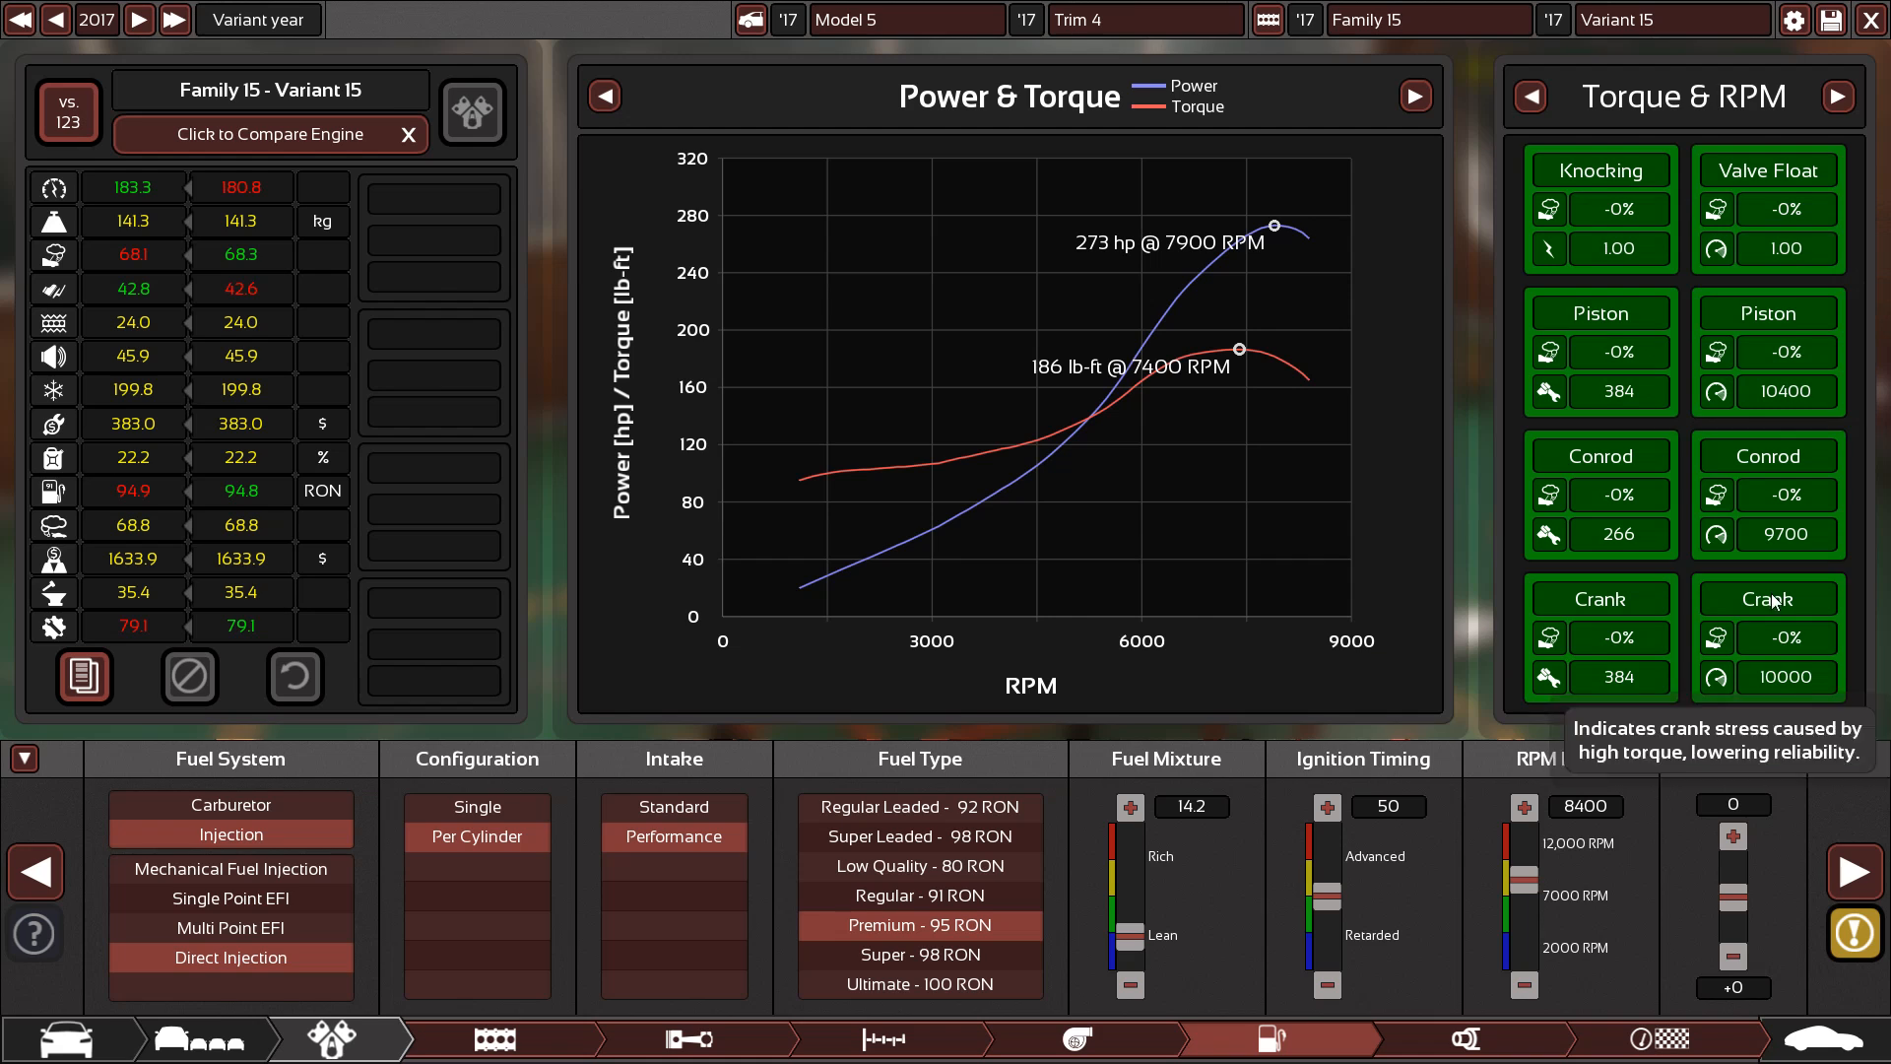
mouse_move(1738, 442)
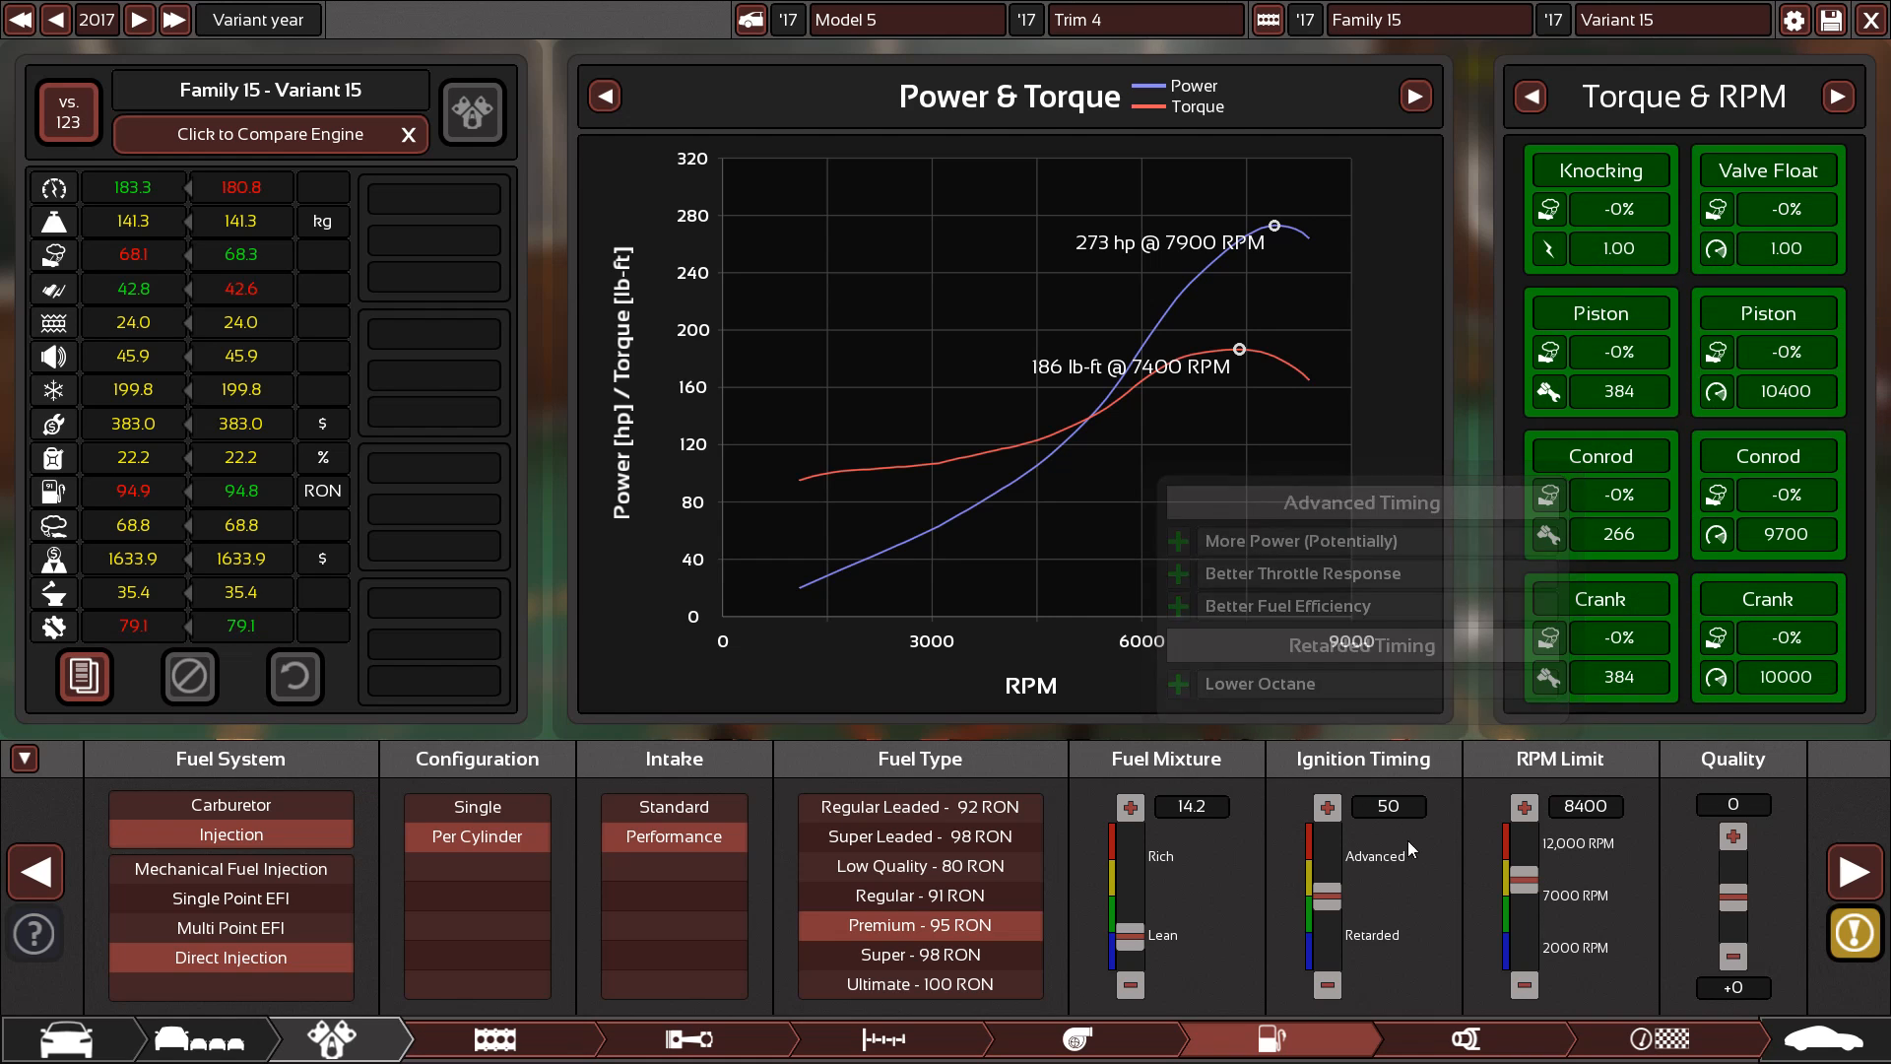
left_click(1522, 833)
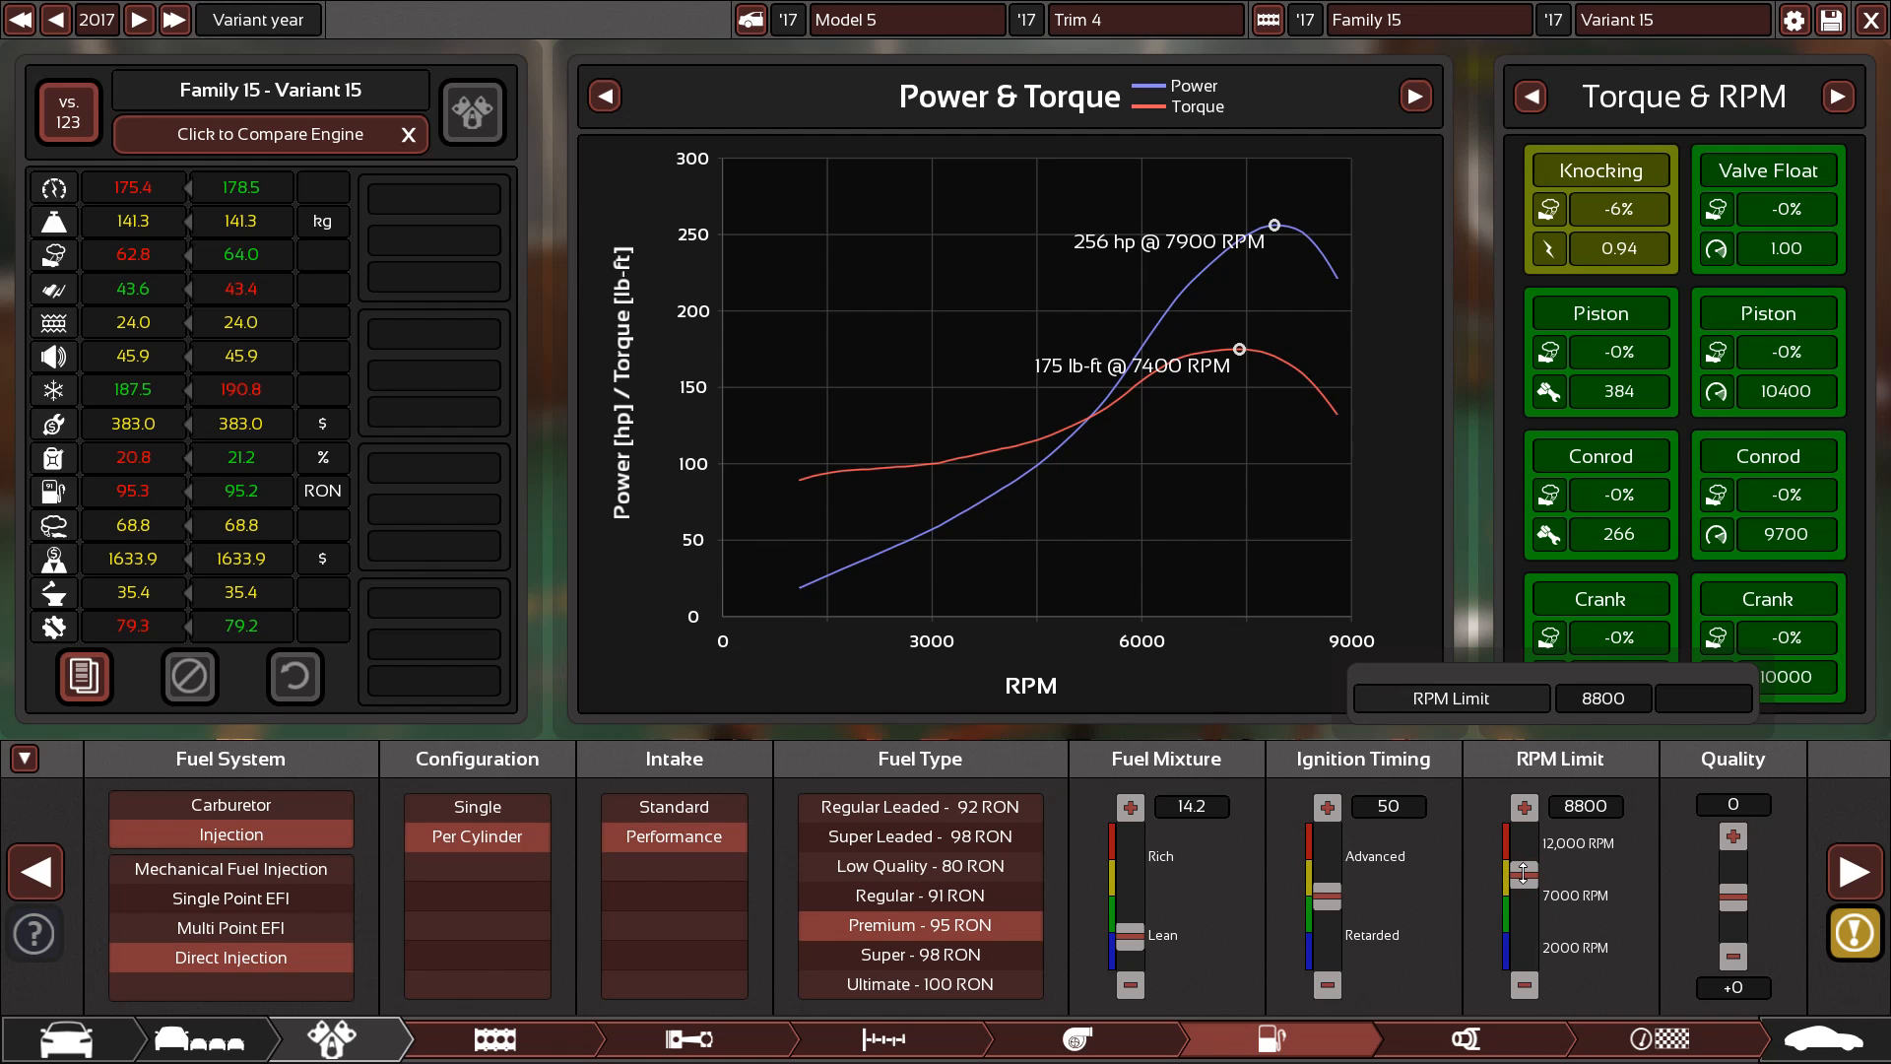
left_click(1524, 804)
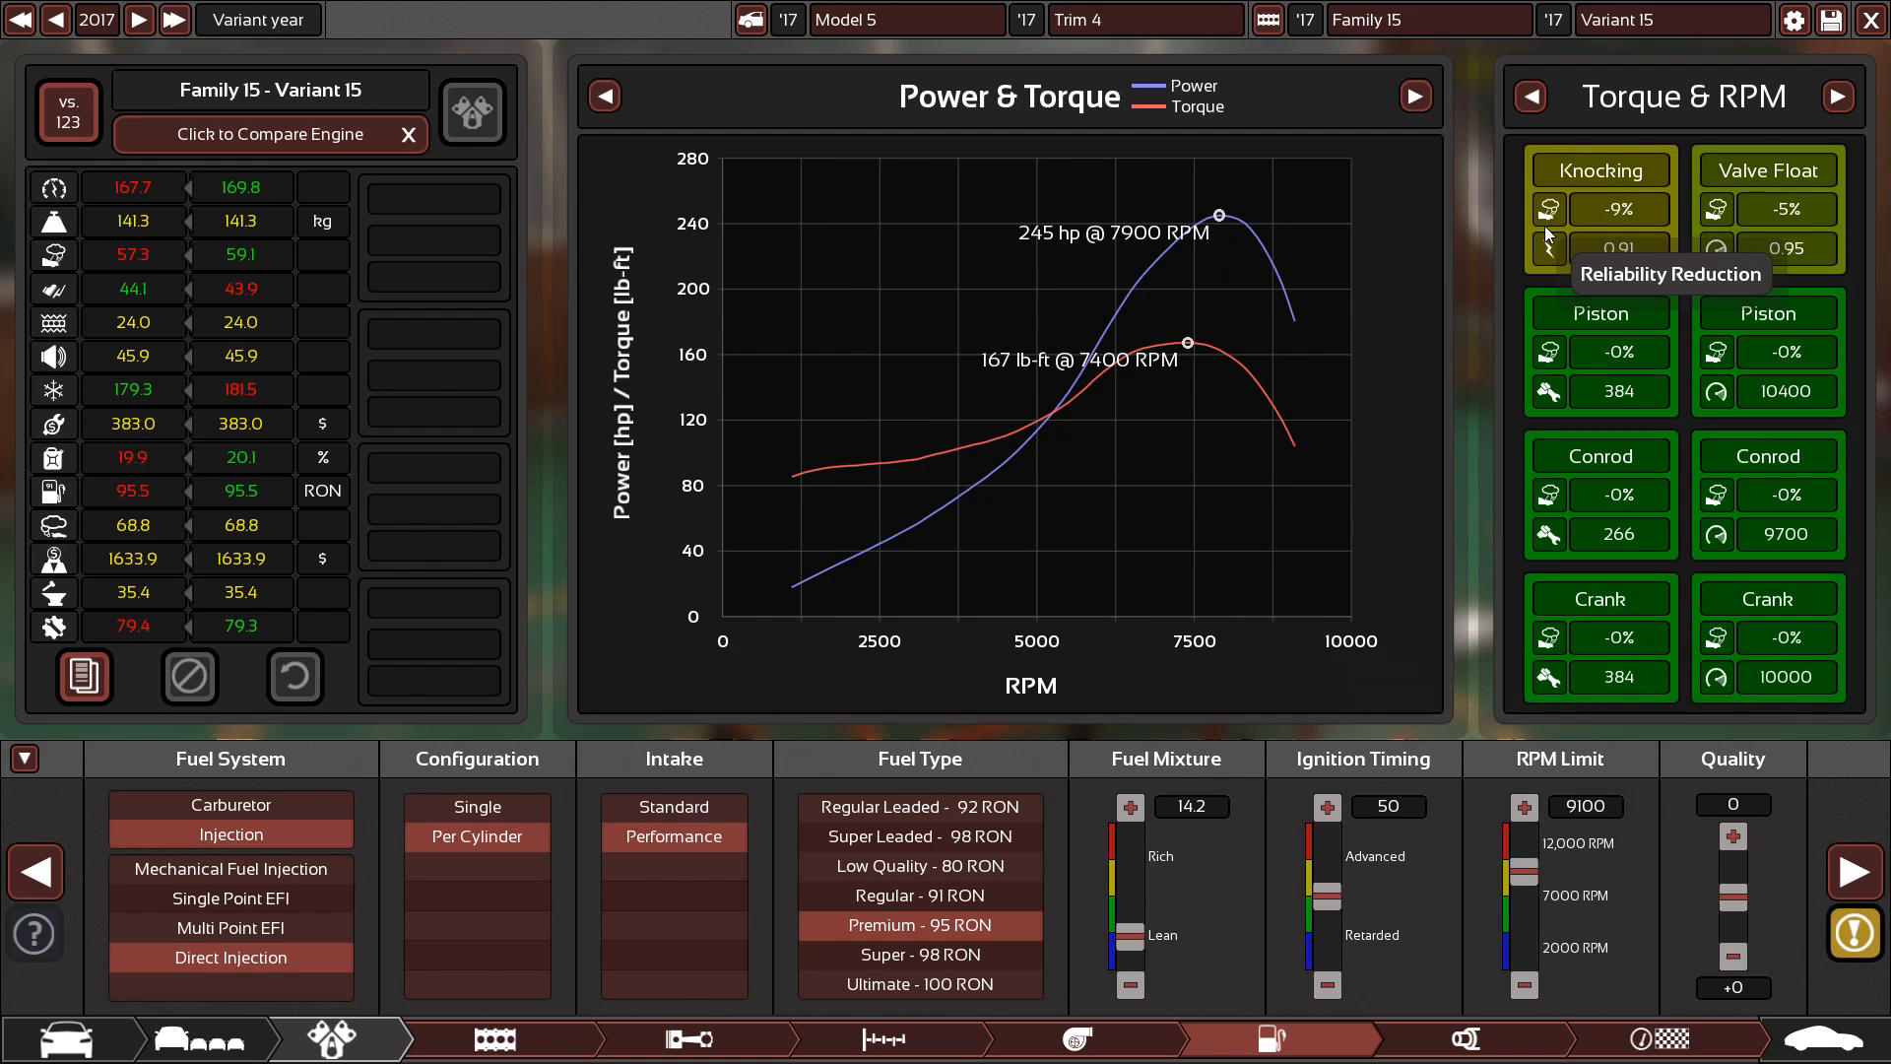
mouse_move(687, 1039)
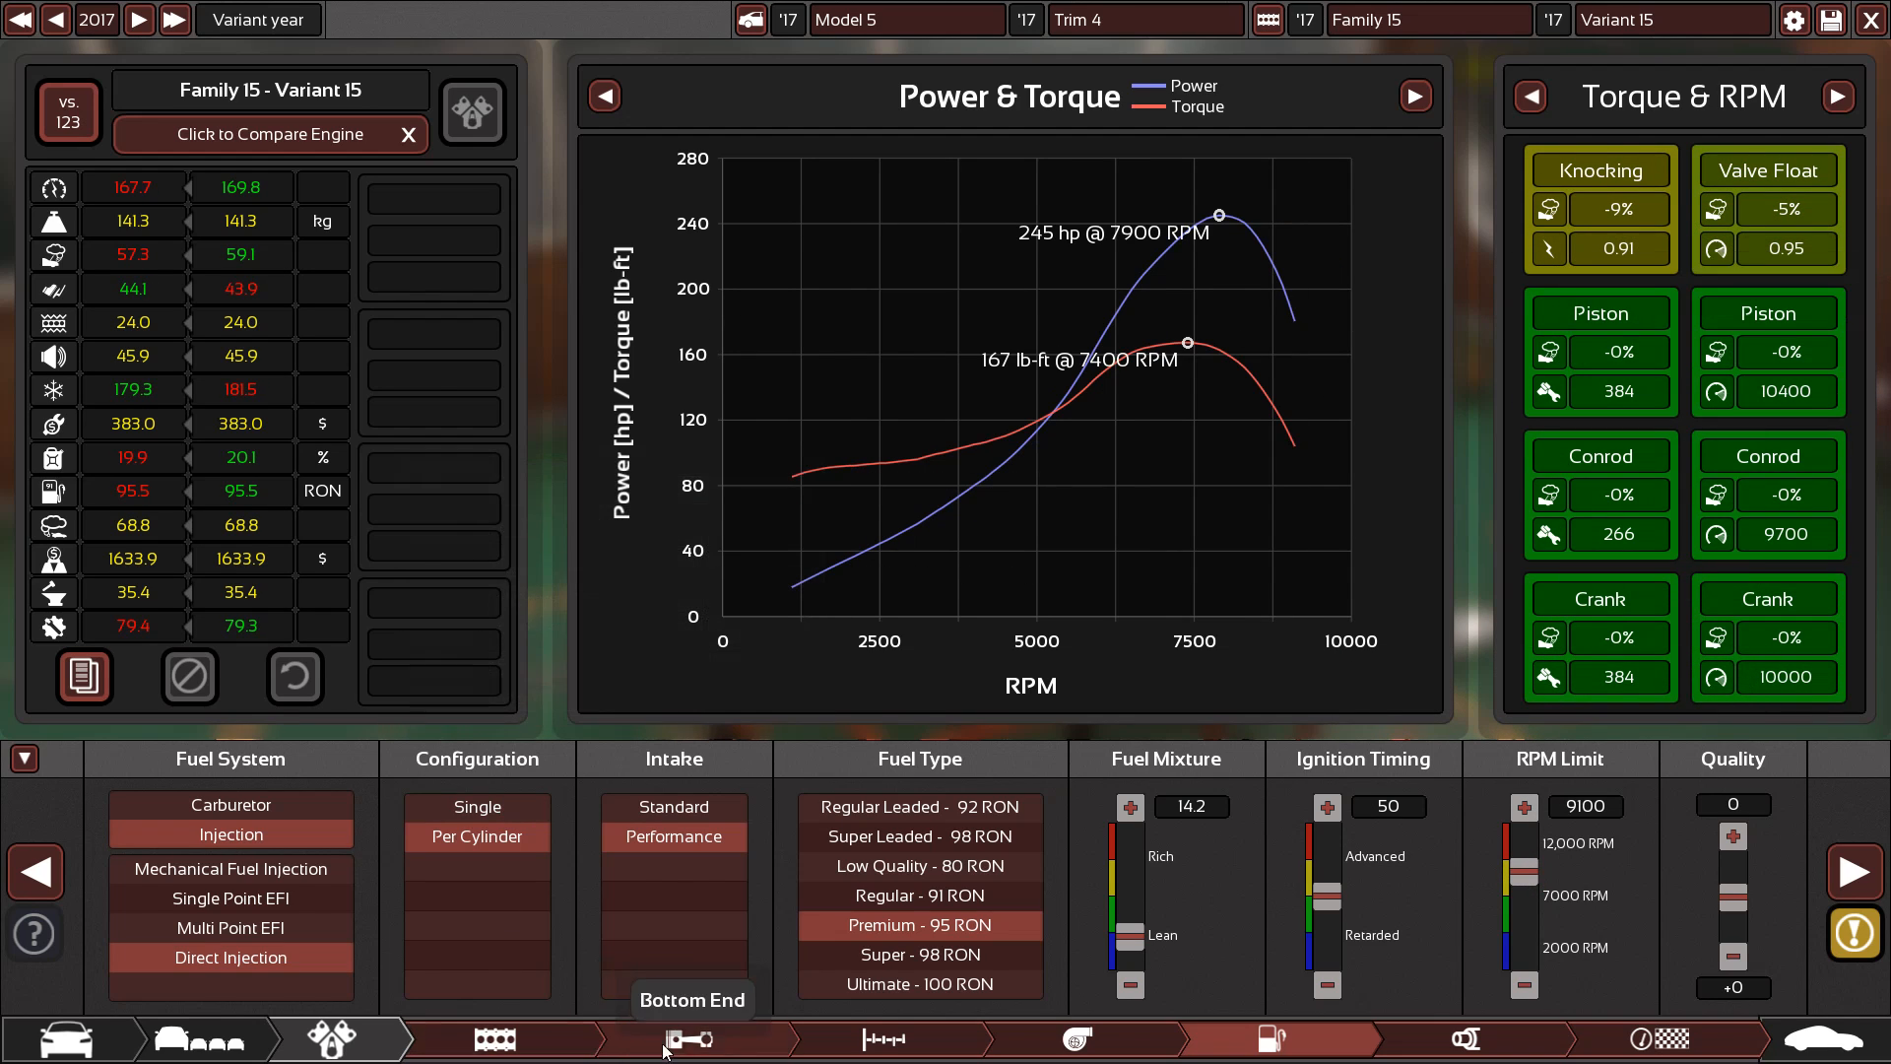
Set the cam profile to 99 and compression to 10.1:1 for 298 hp
left_click(885, 1038)
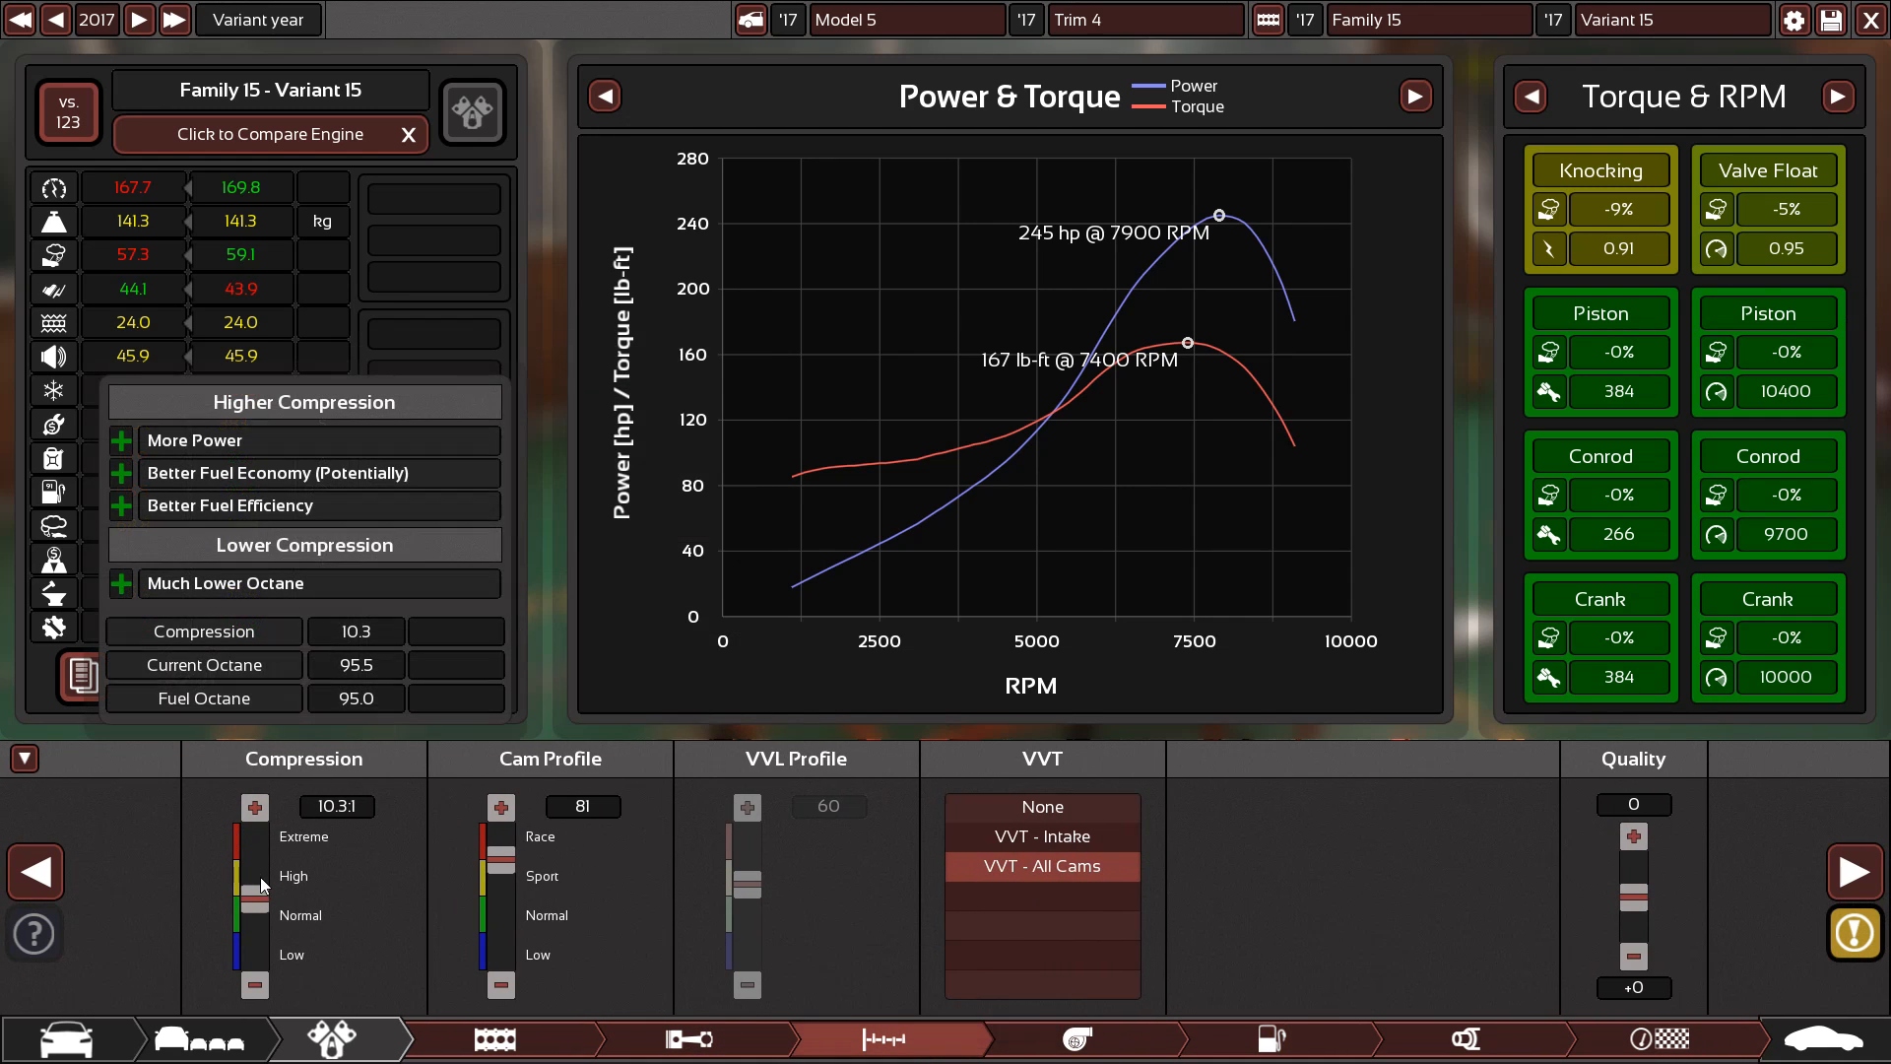
left_click(253, 985)
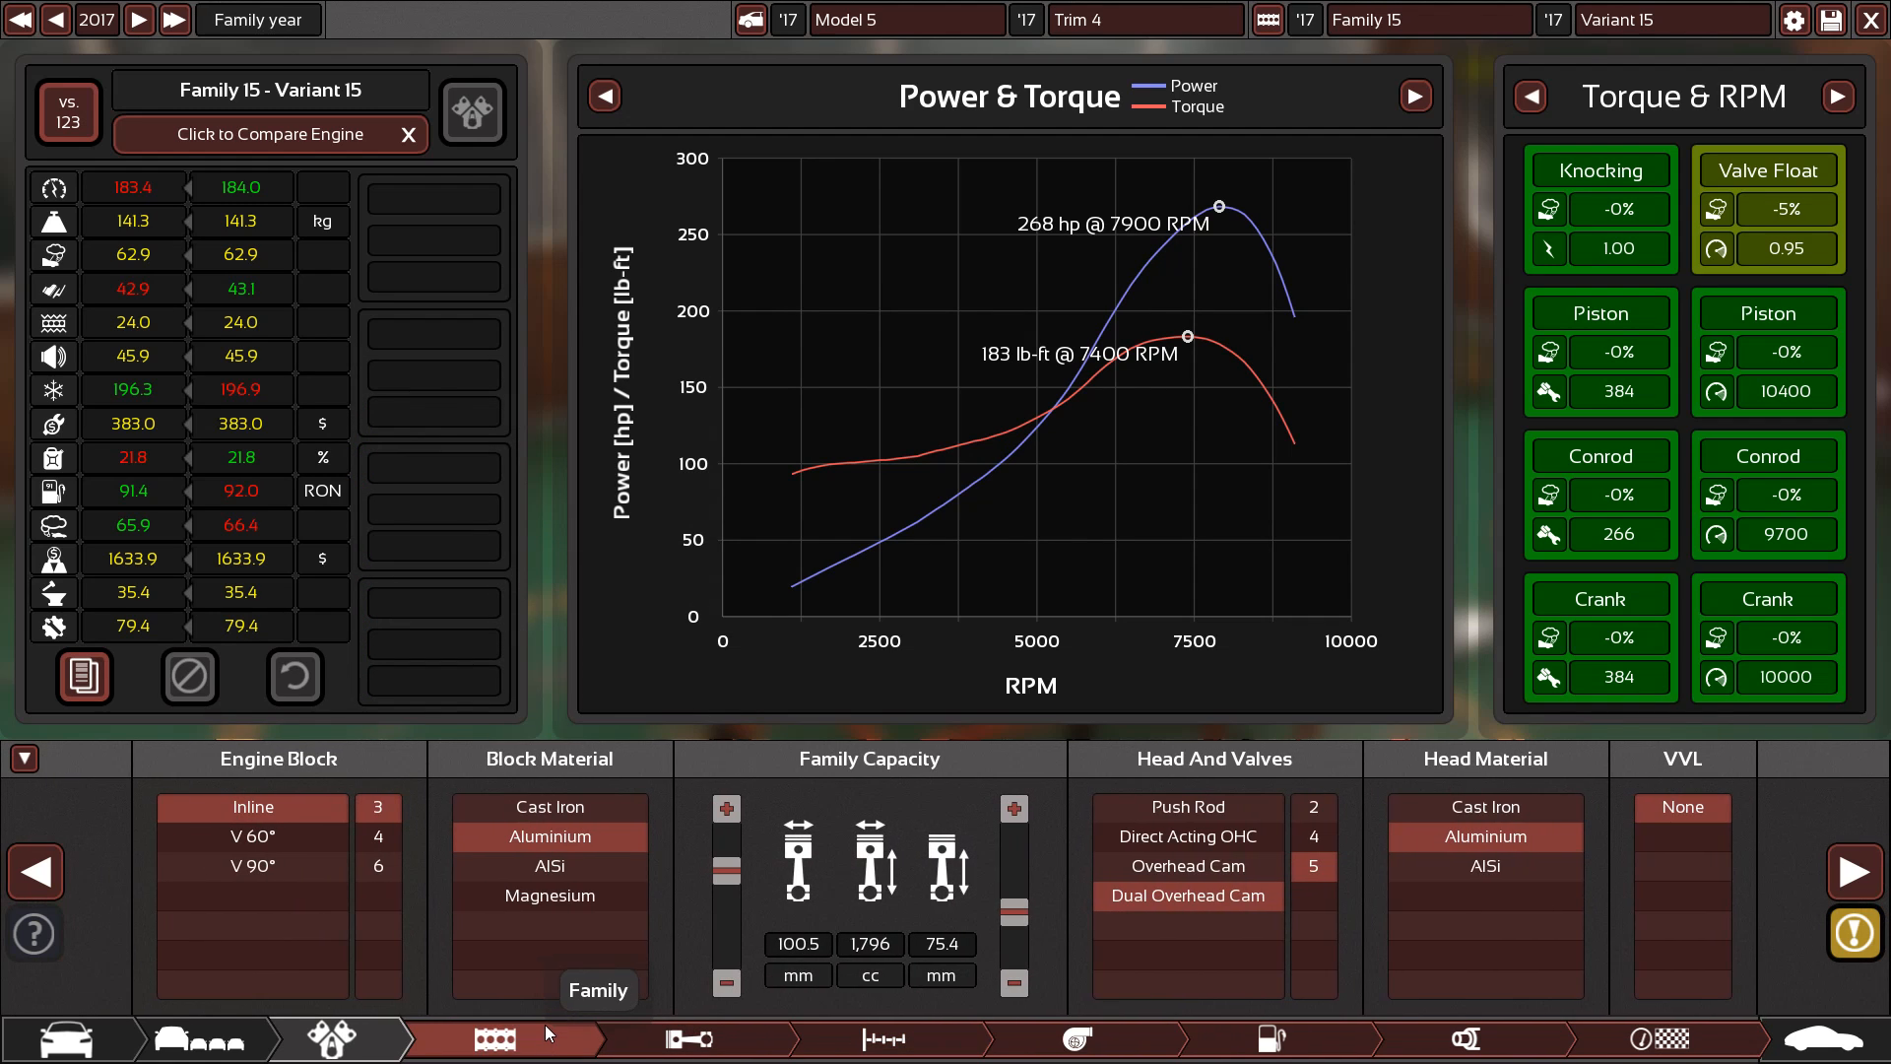
mouse_move(690, 1038)
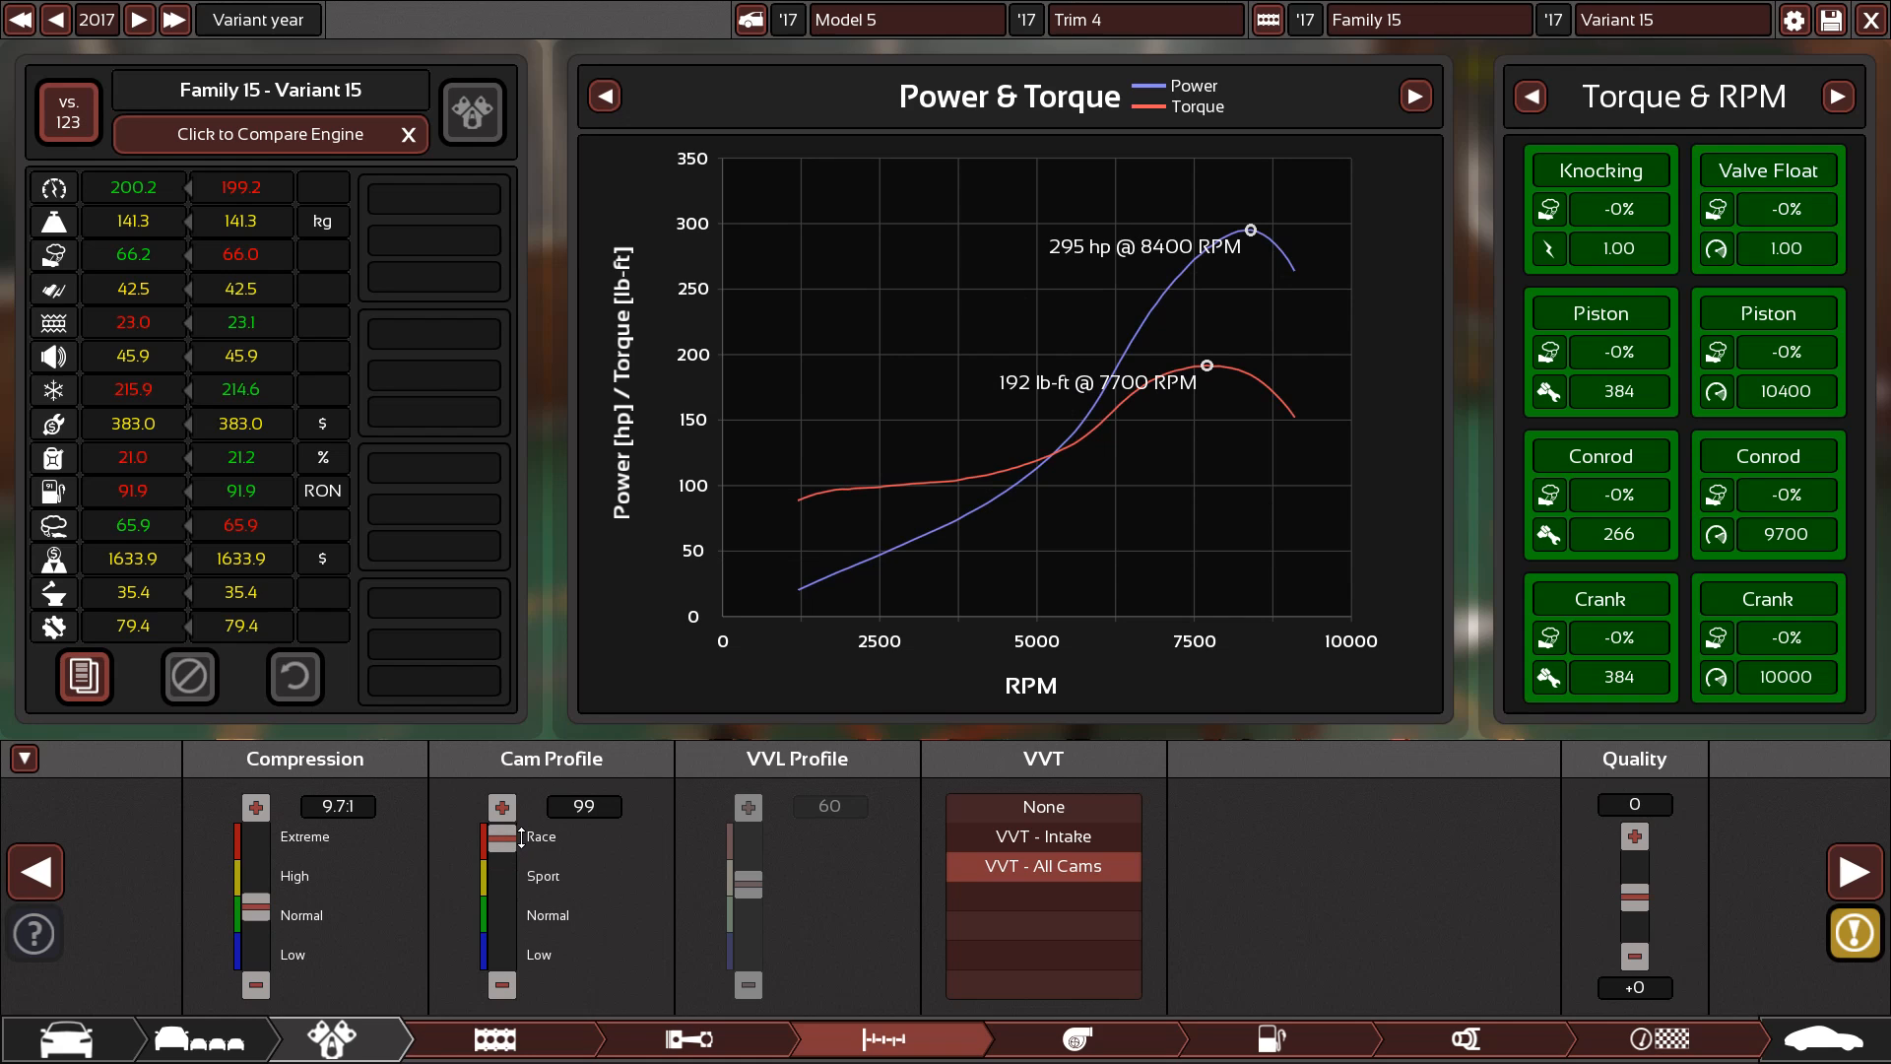
mouse_move(257, 840)
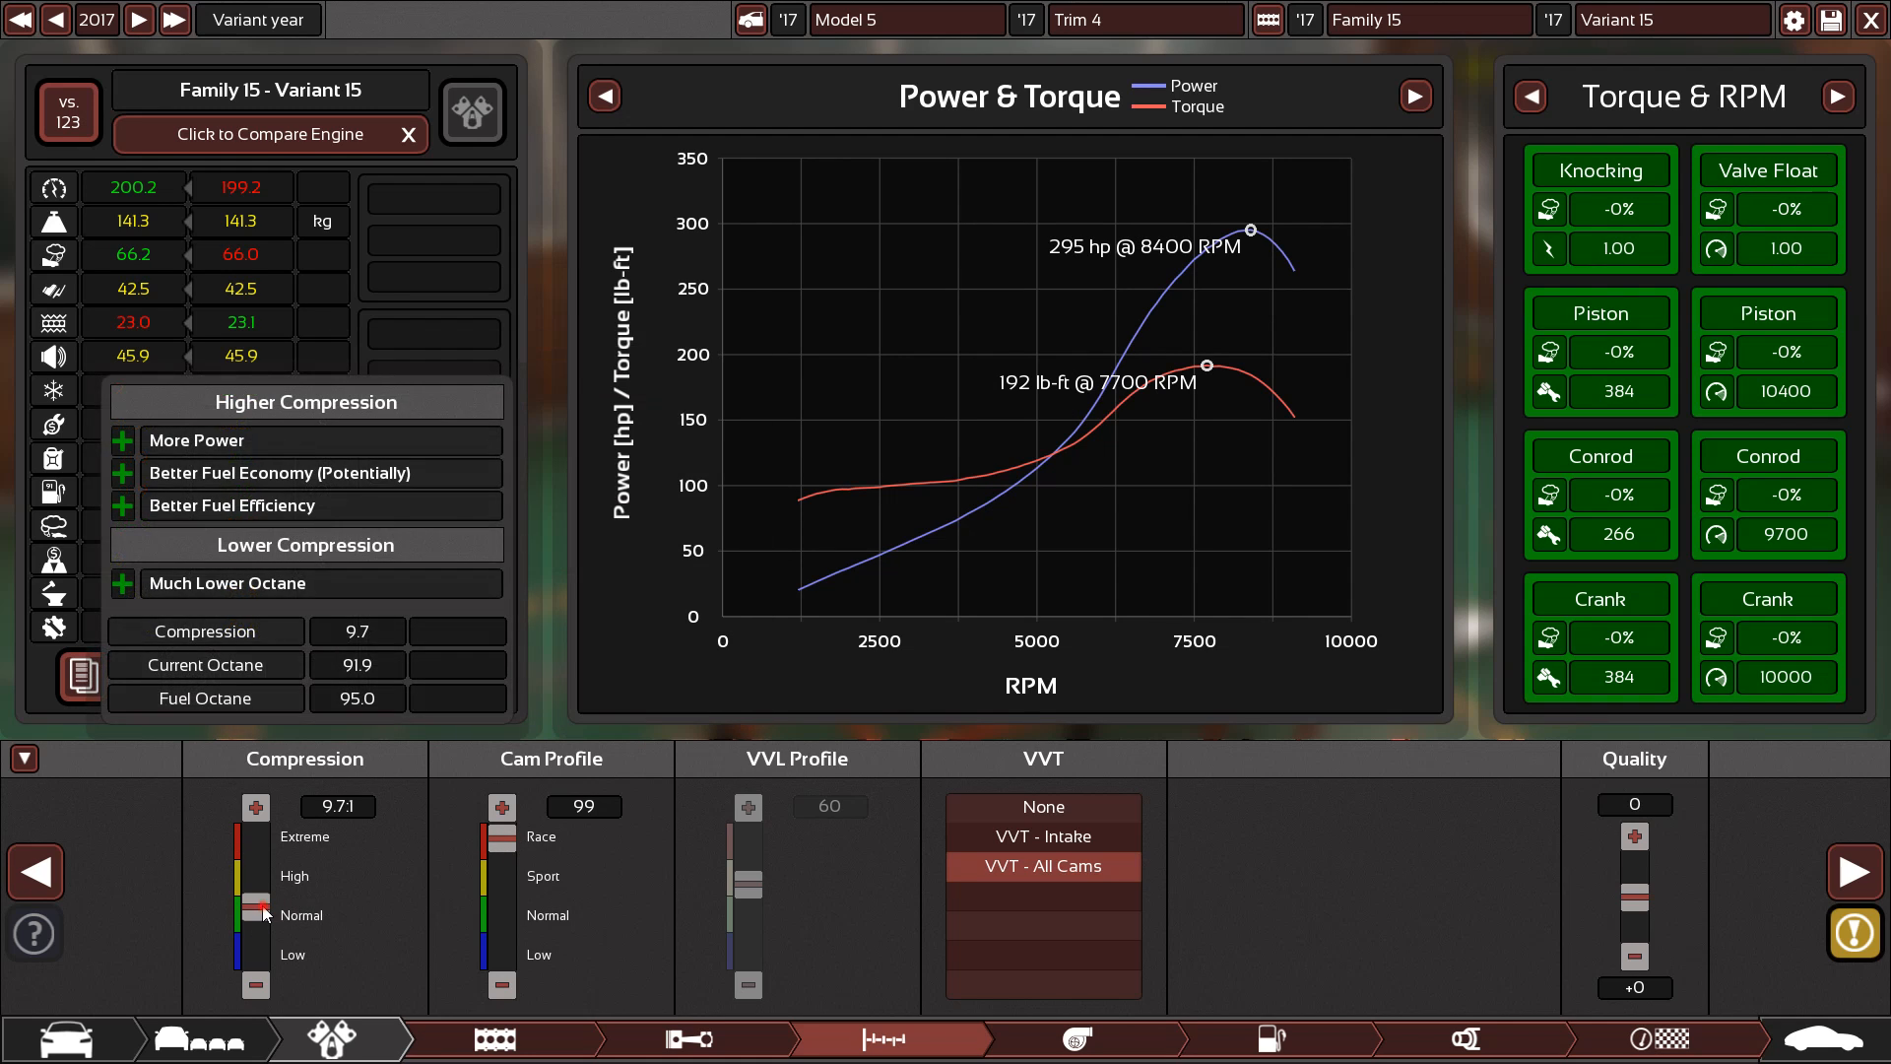
left_click(254, 806)
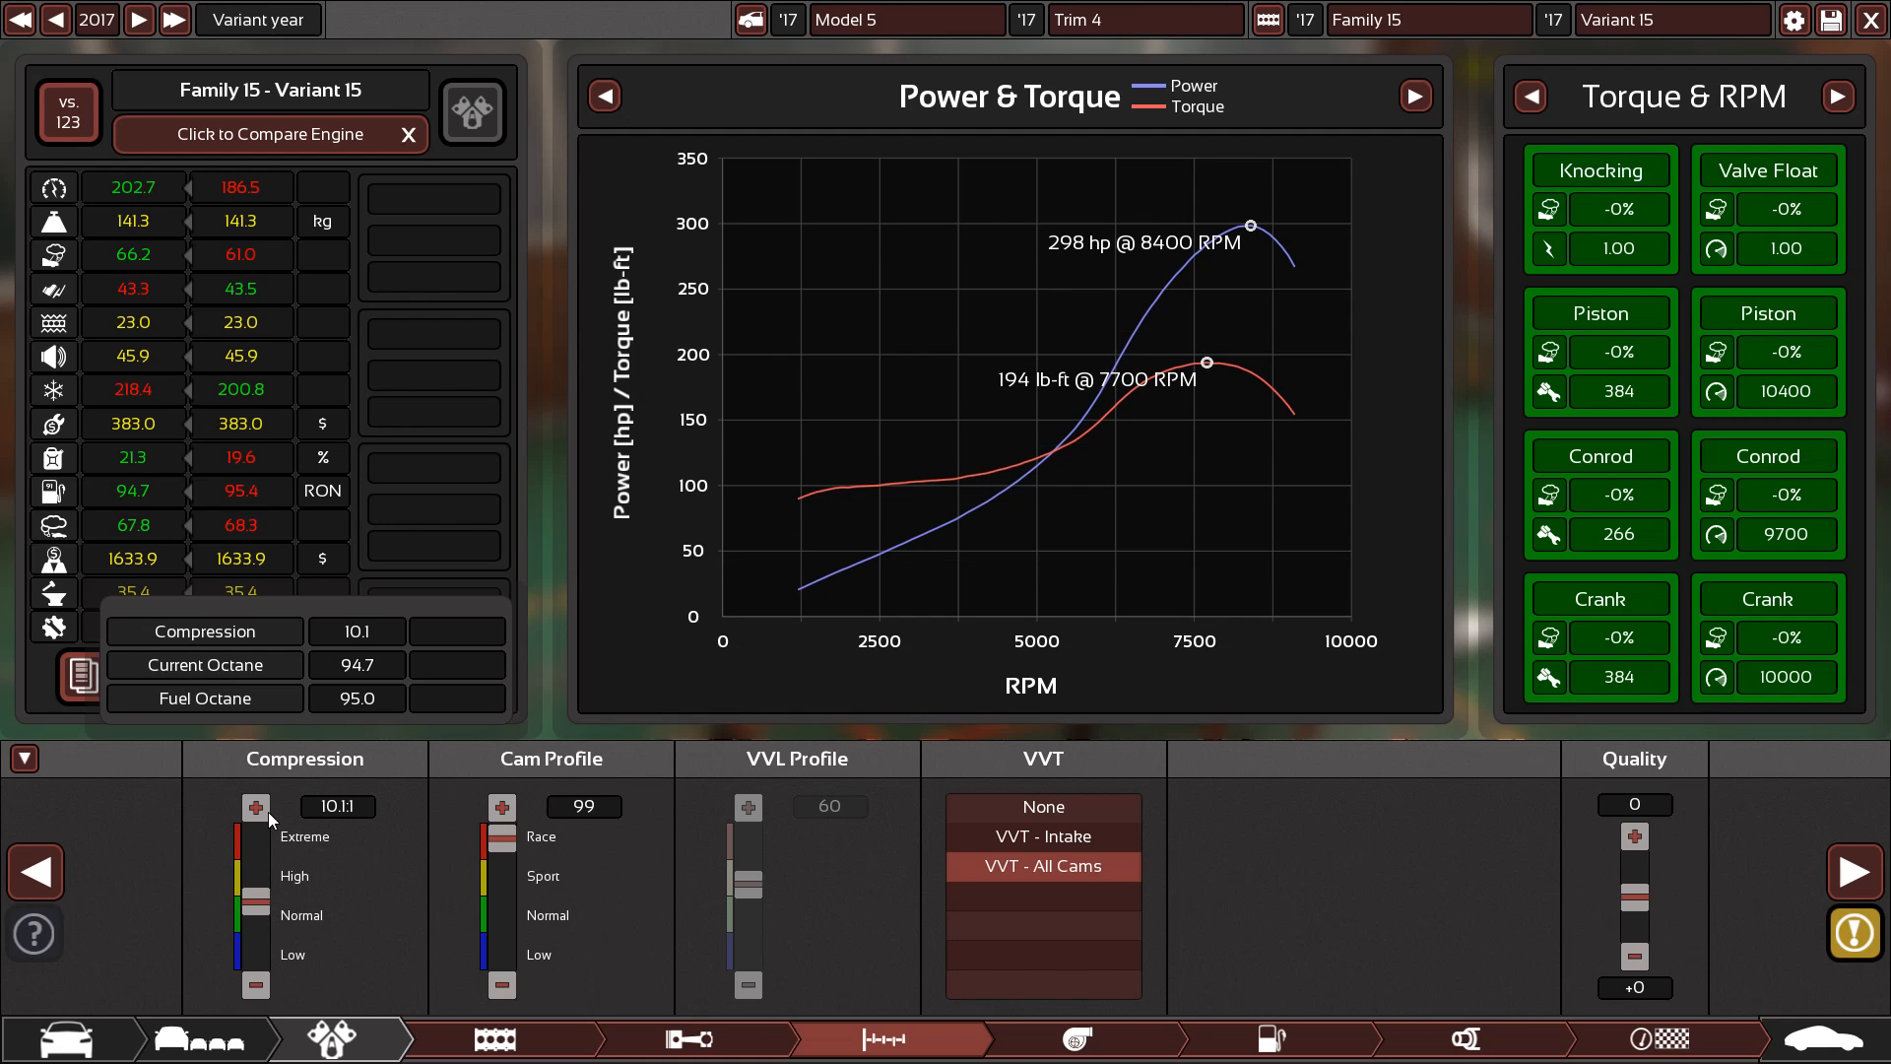
mouse_move(254, 987)
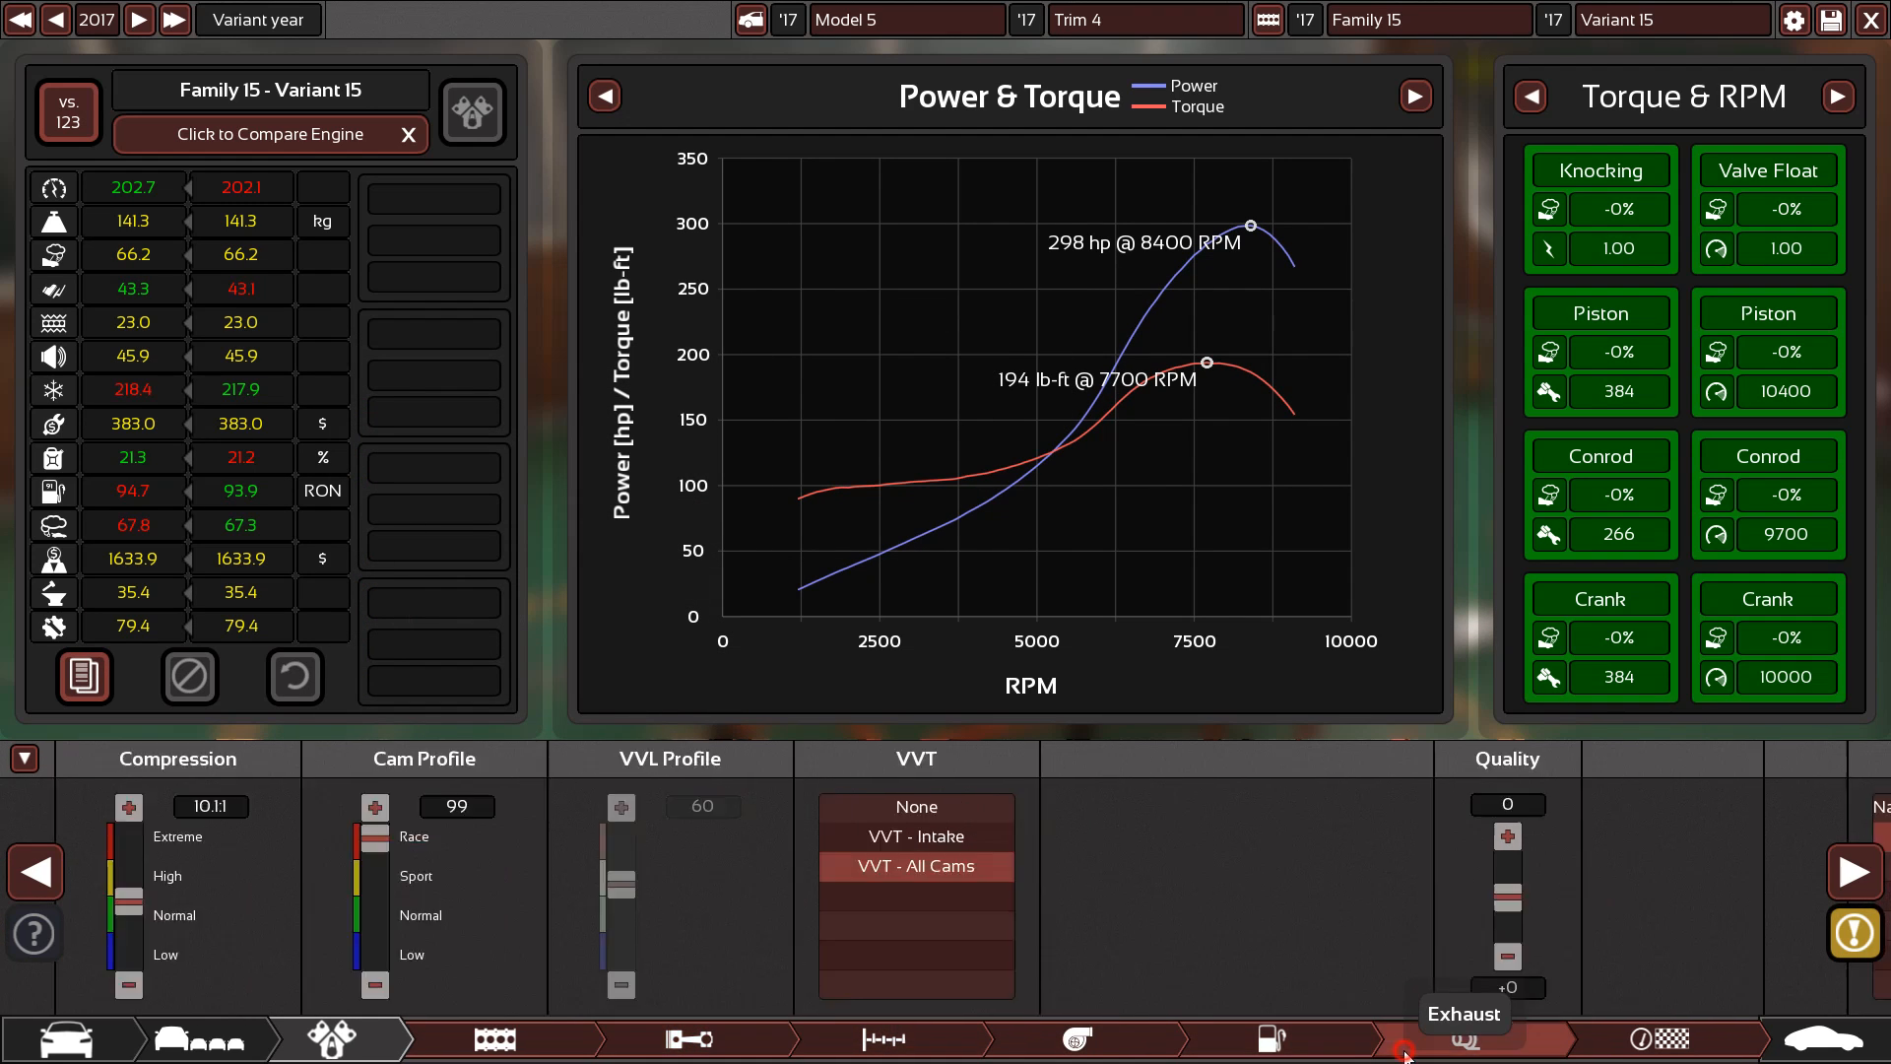
Try a 9400 RPM rev limit, return to 9100, and advance ignition timing to 52
left_click(1267, 1038)
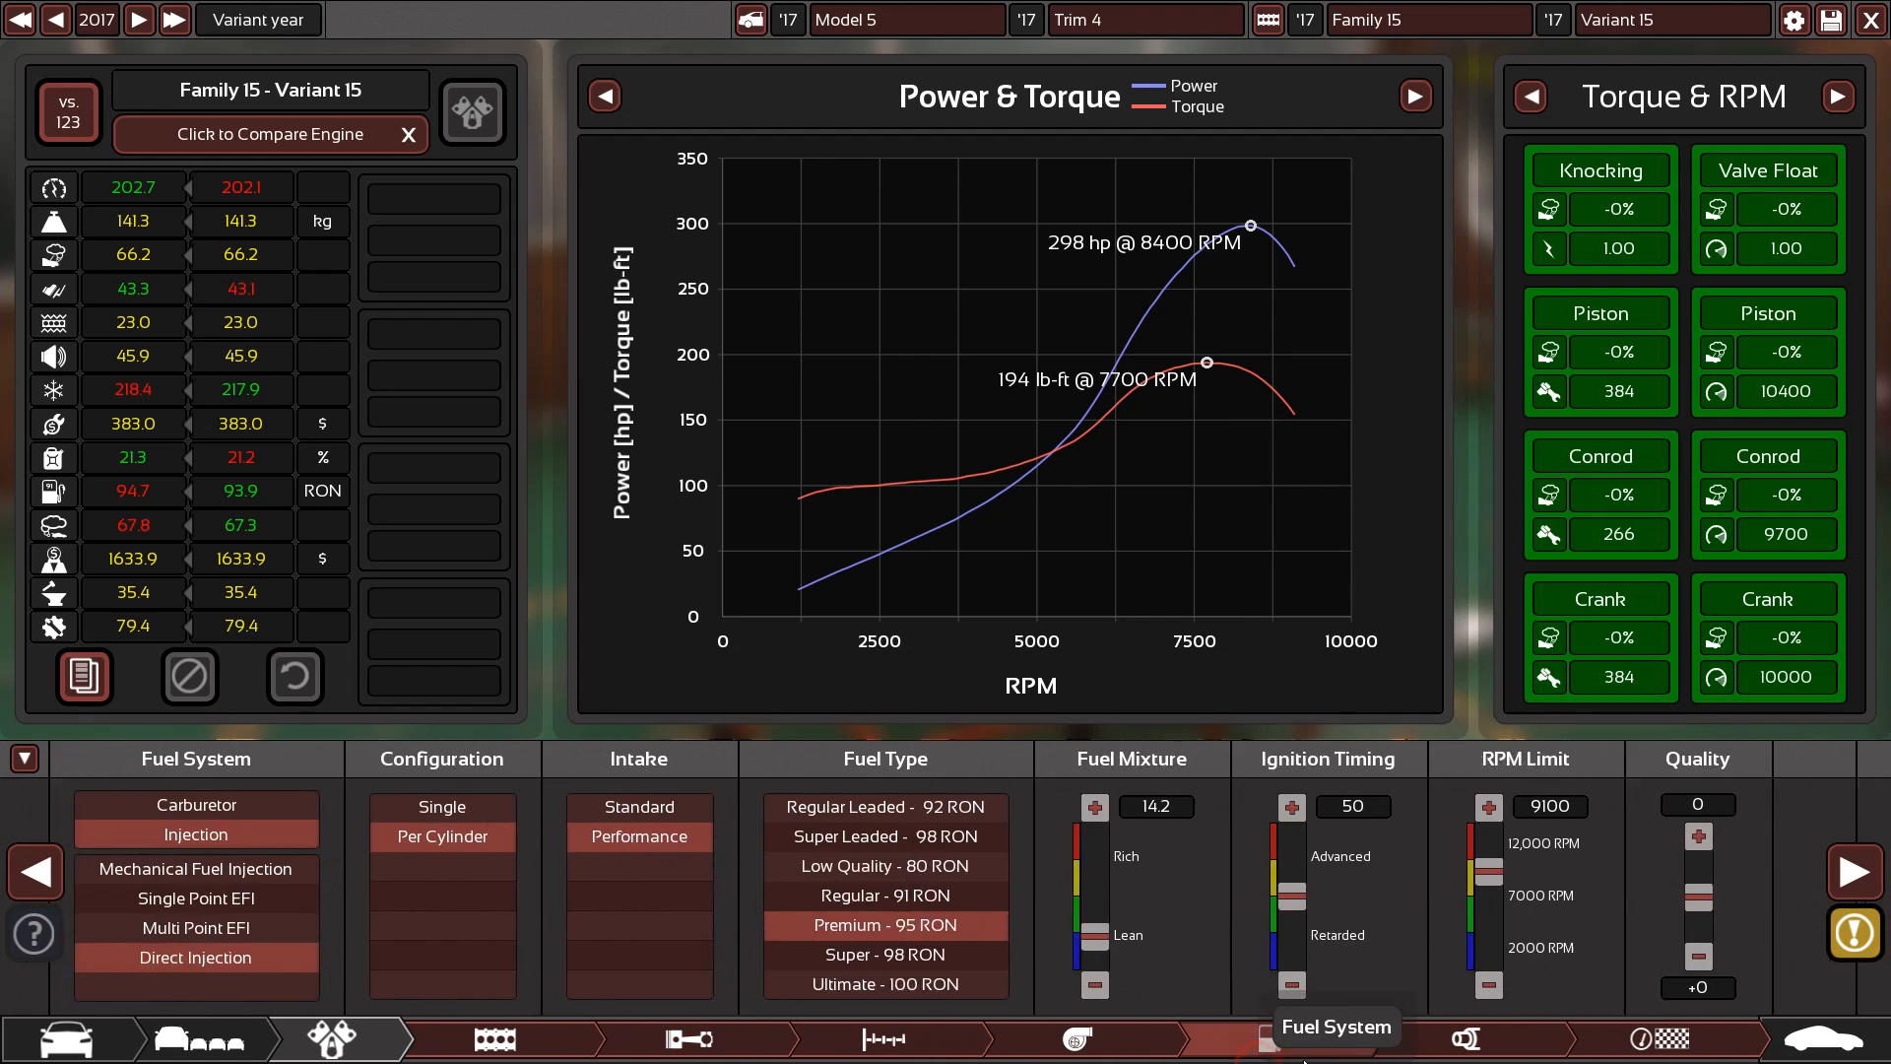
left_click(1522, 806)
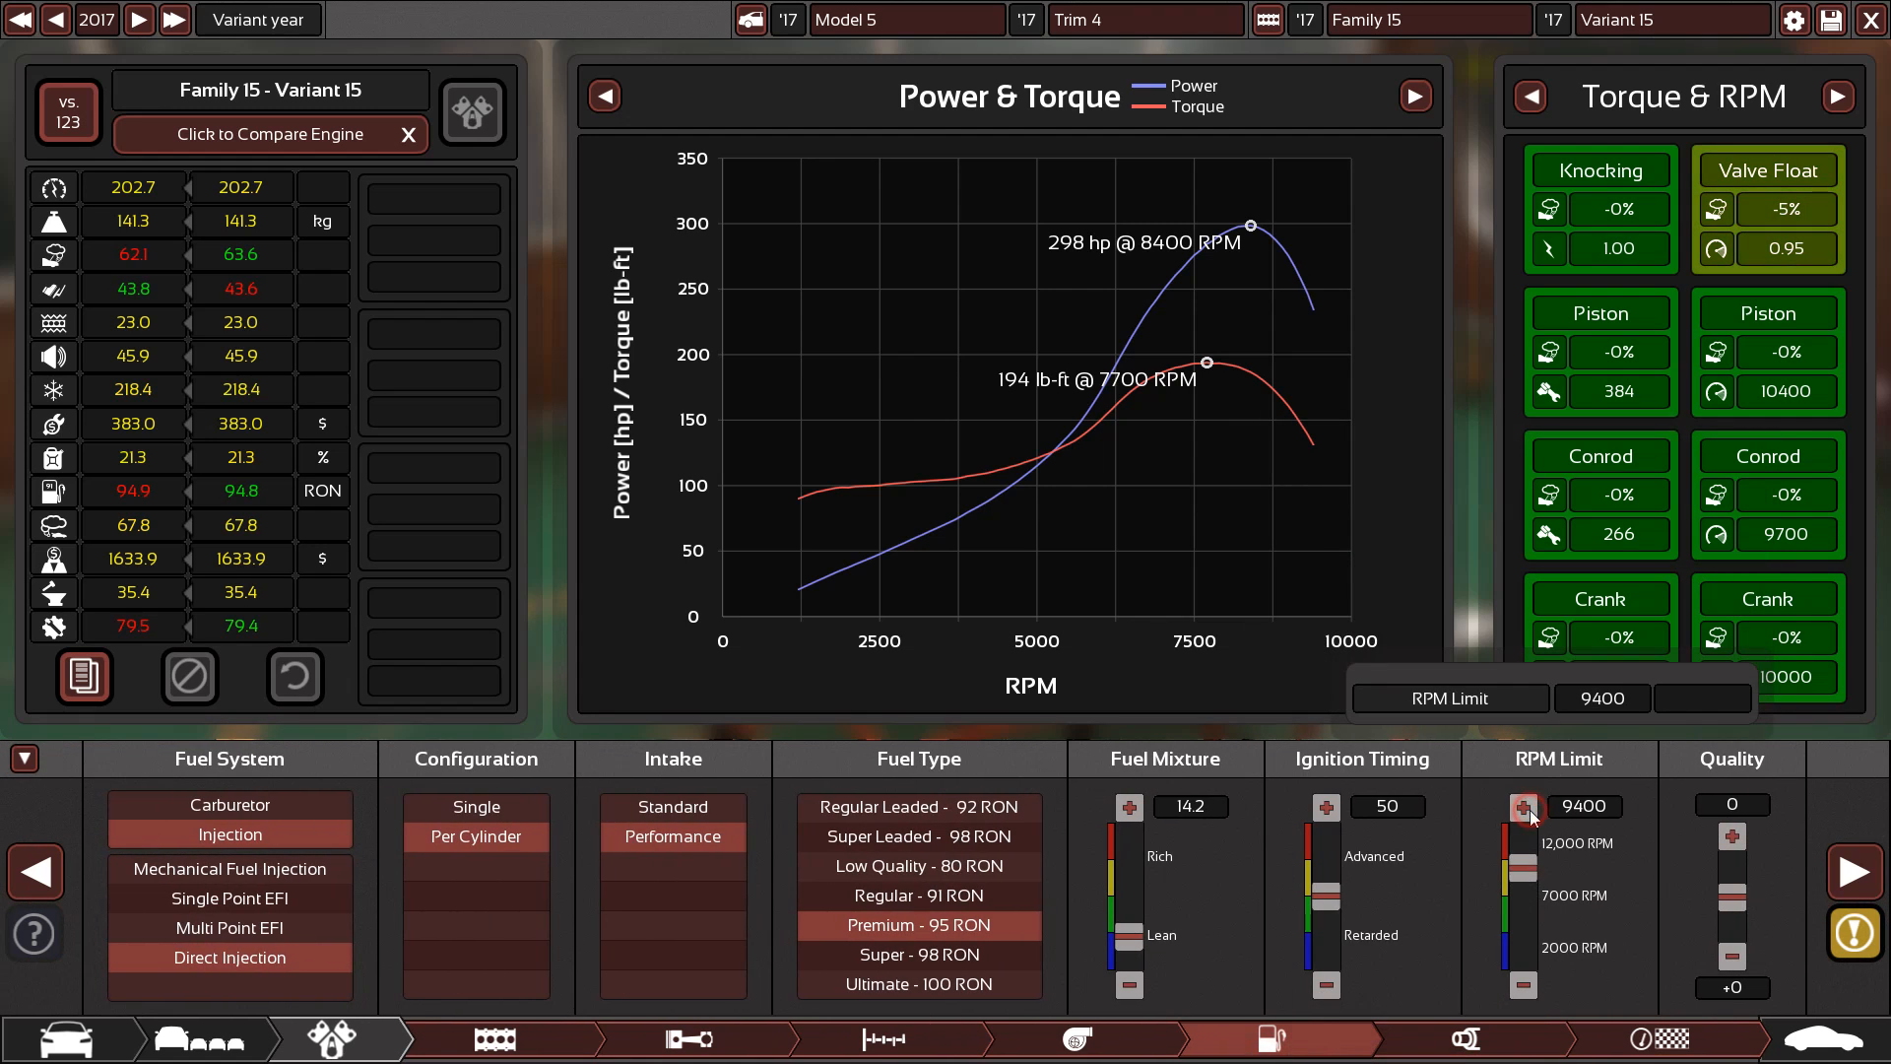
left_click(1521, 987)
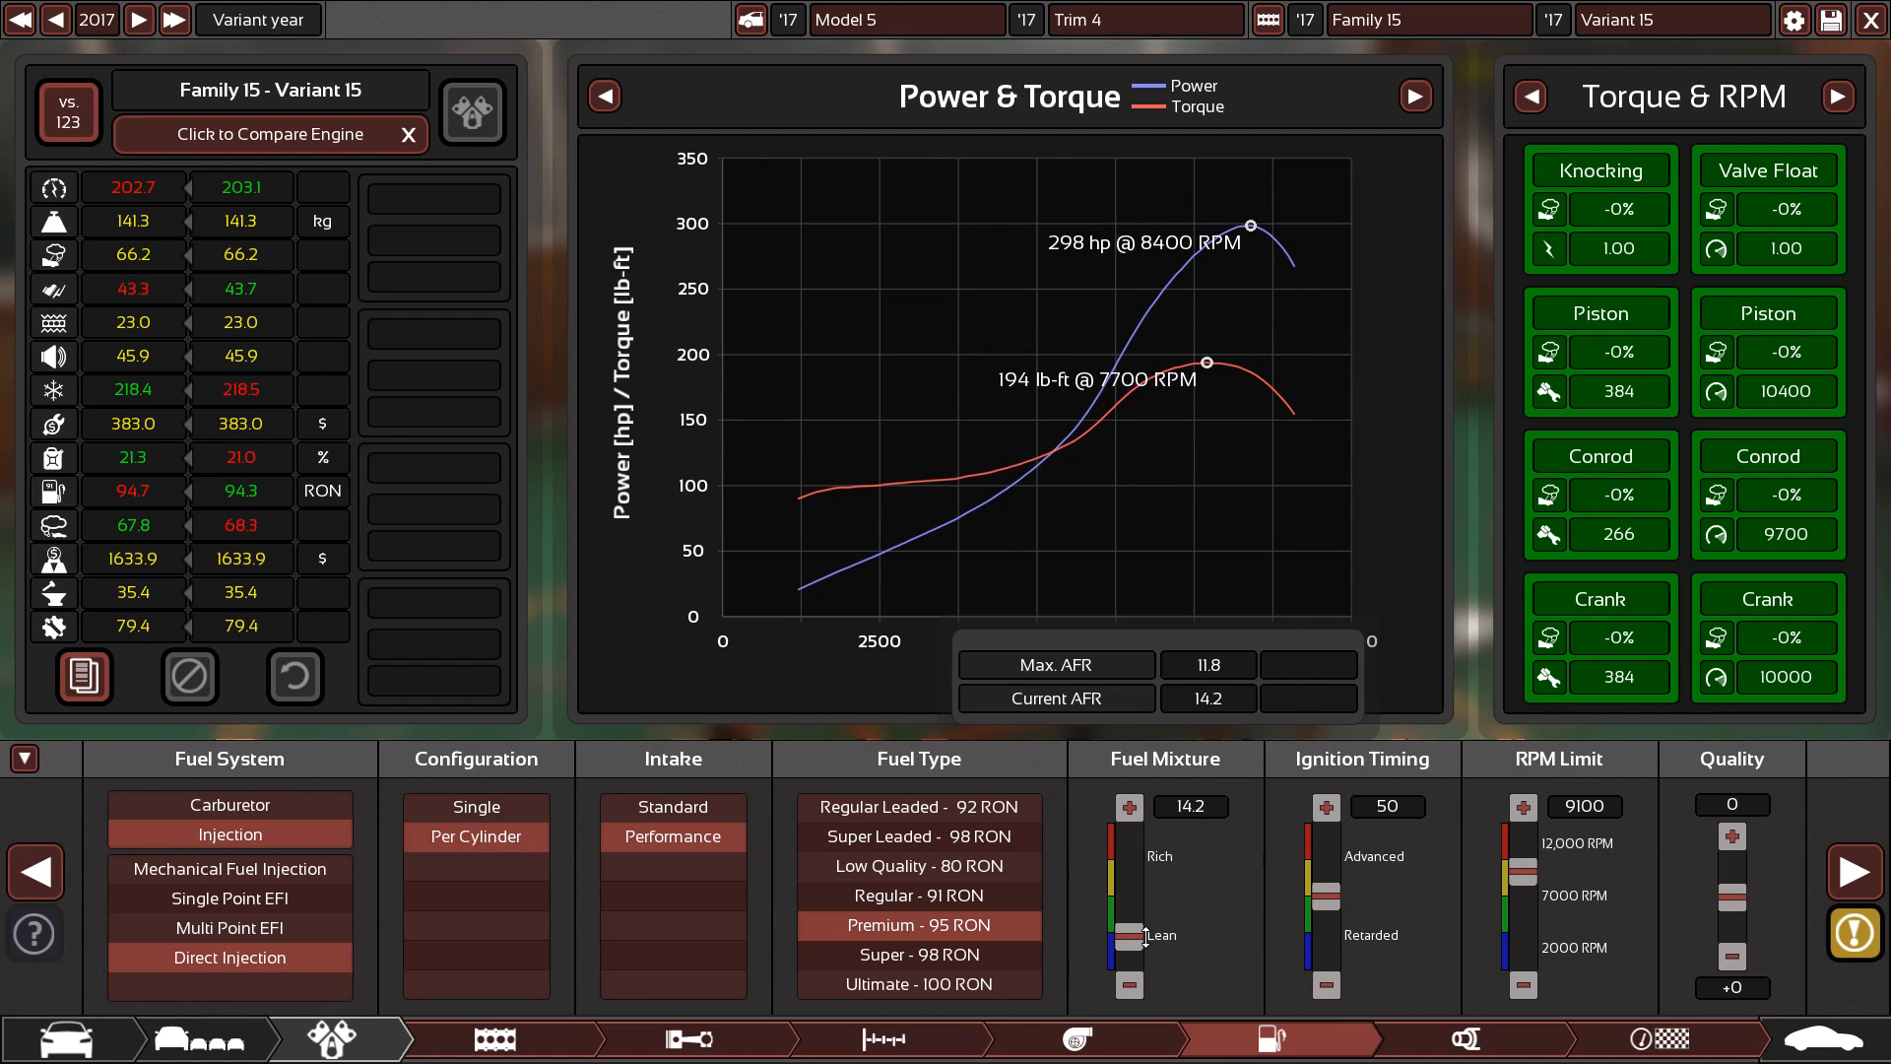
left_click(1130, 984)
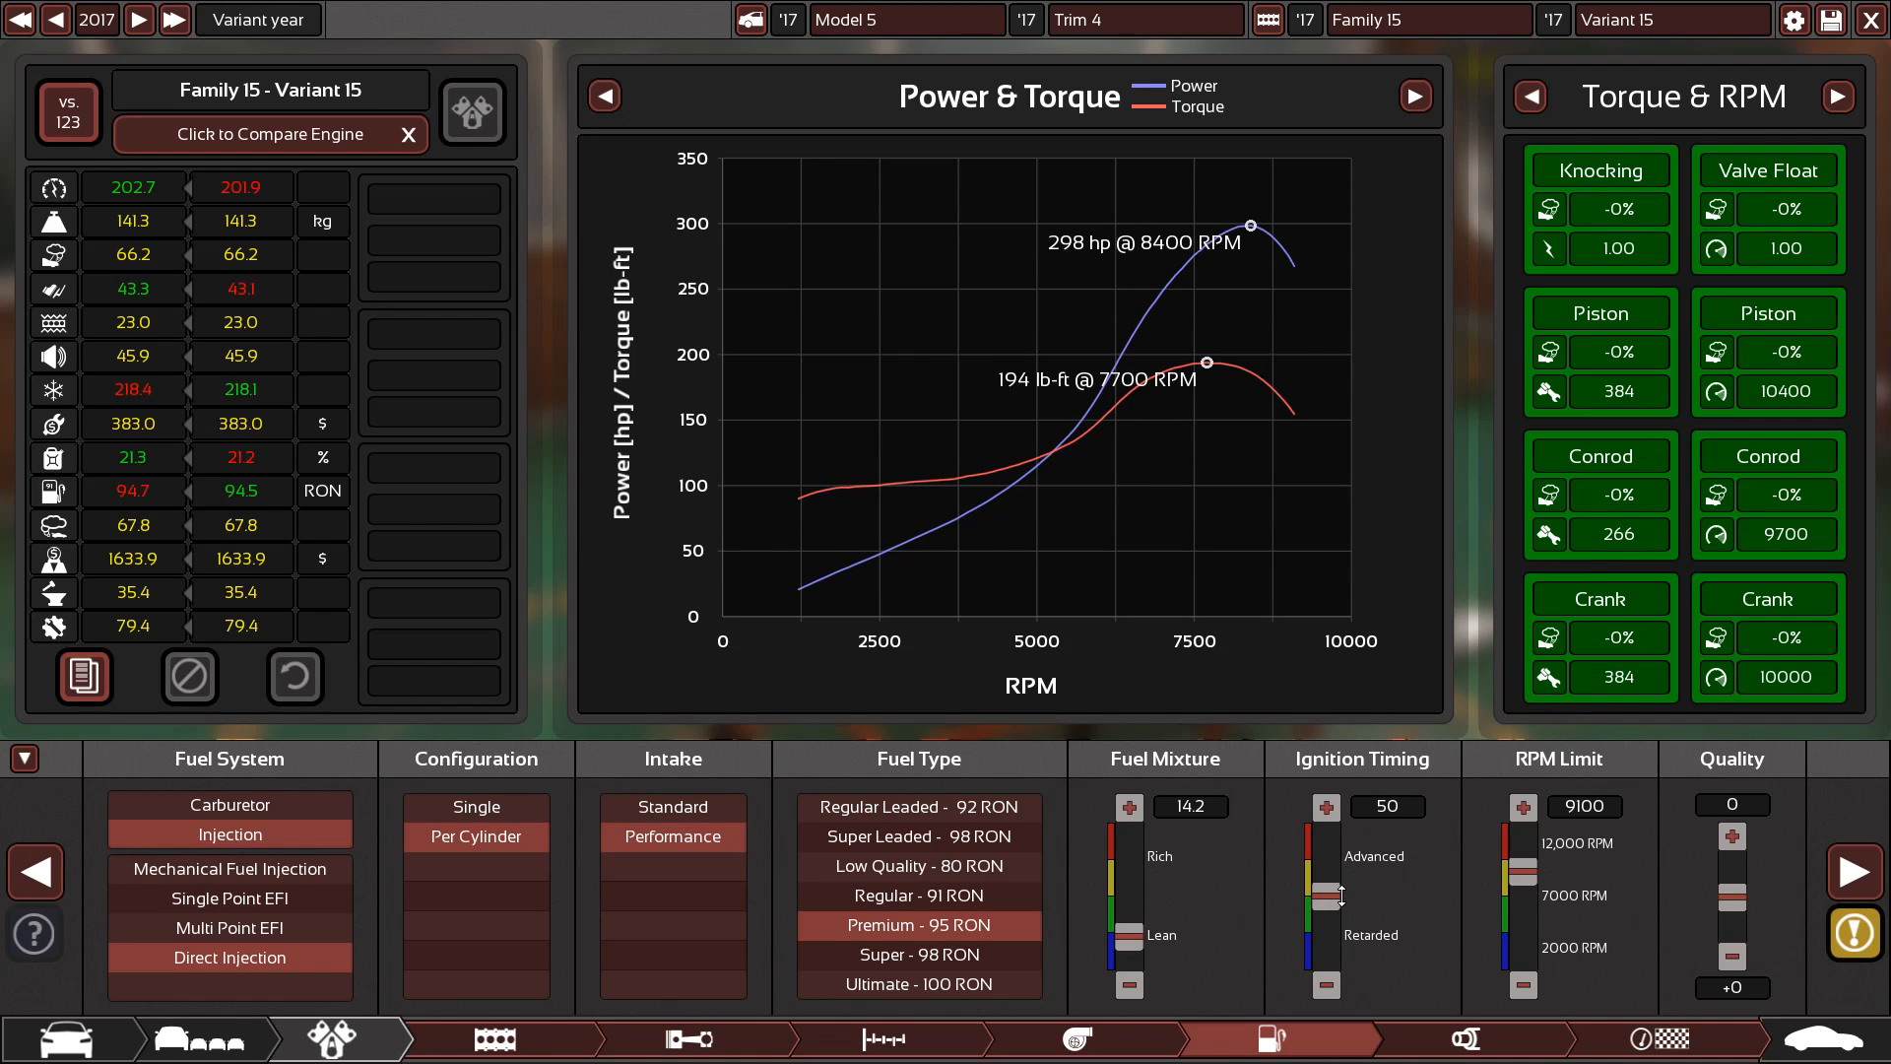
left_click(1323, 806)
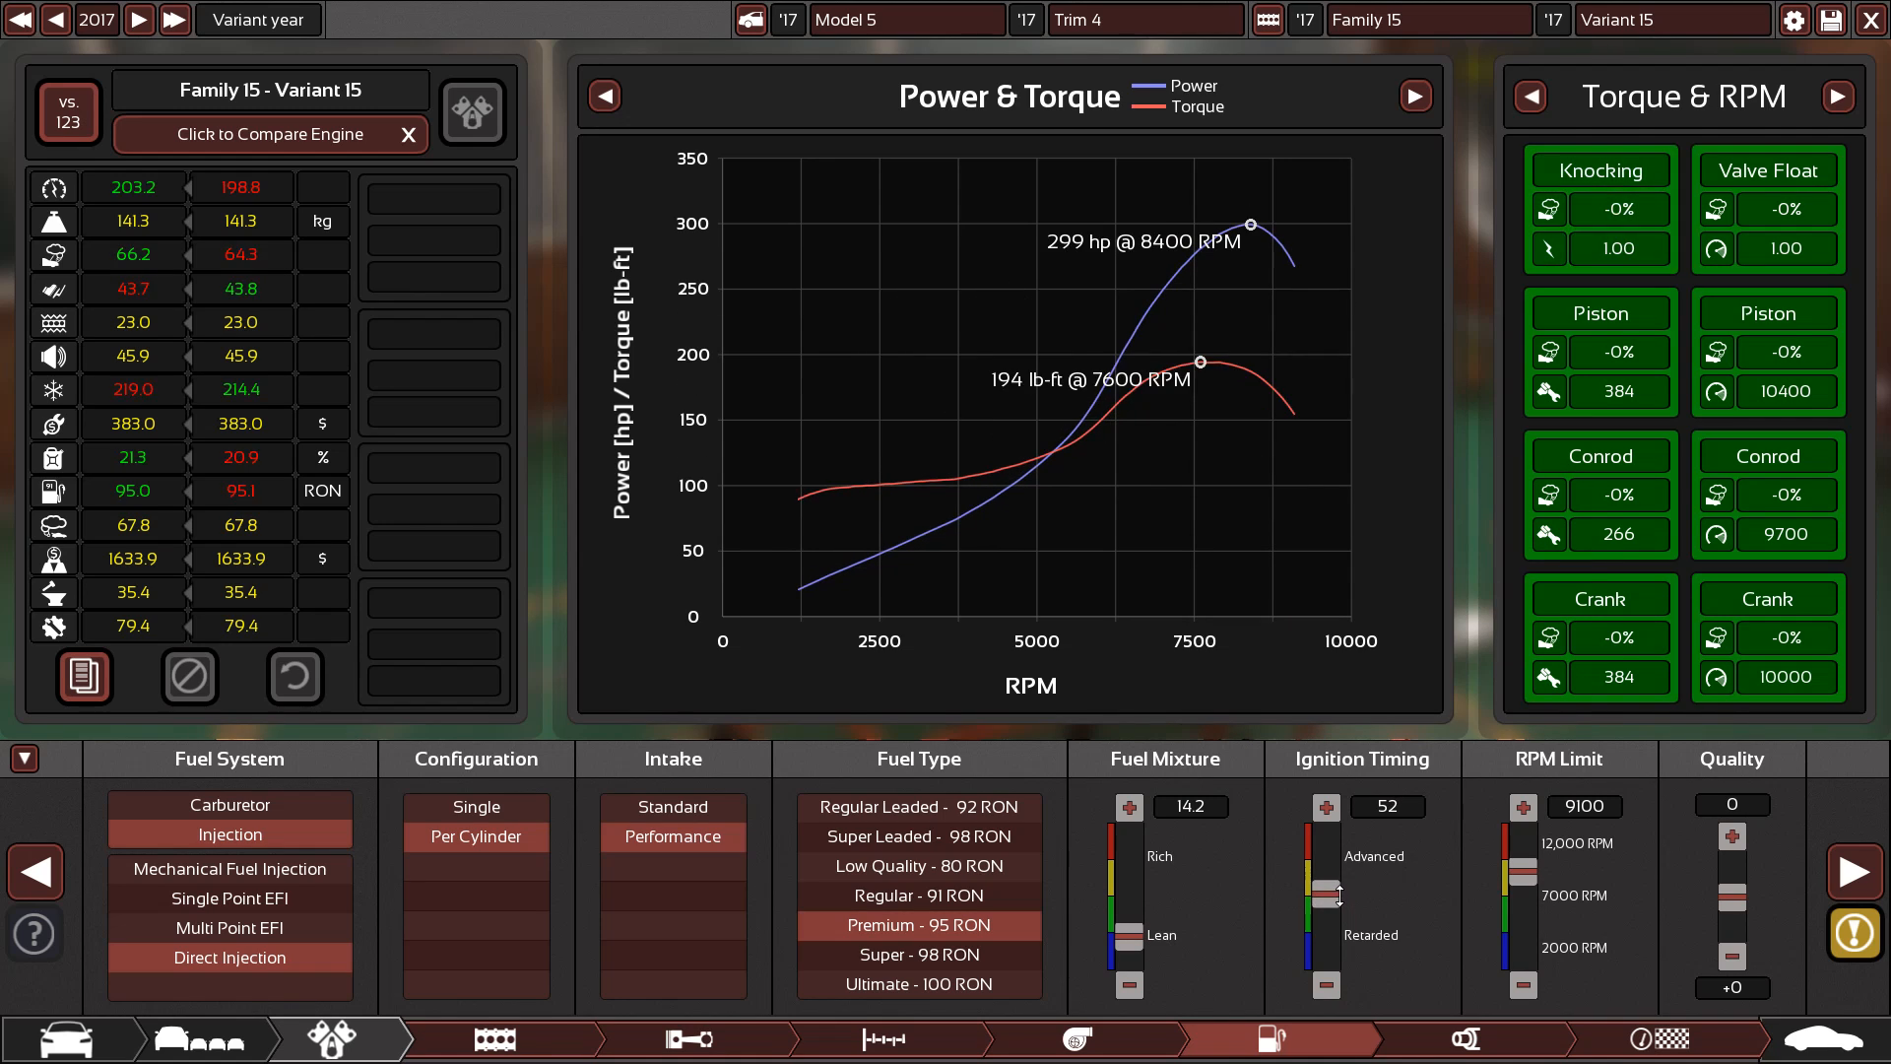
left_click(1466, 1039)
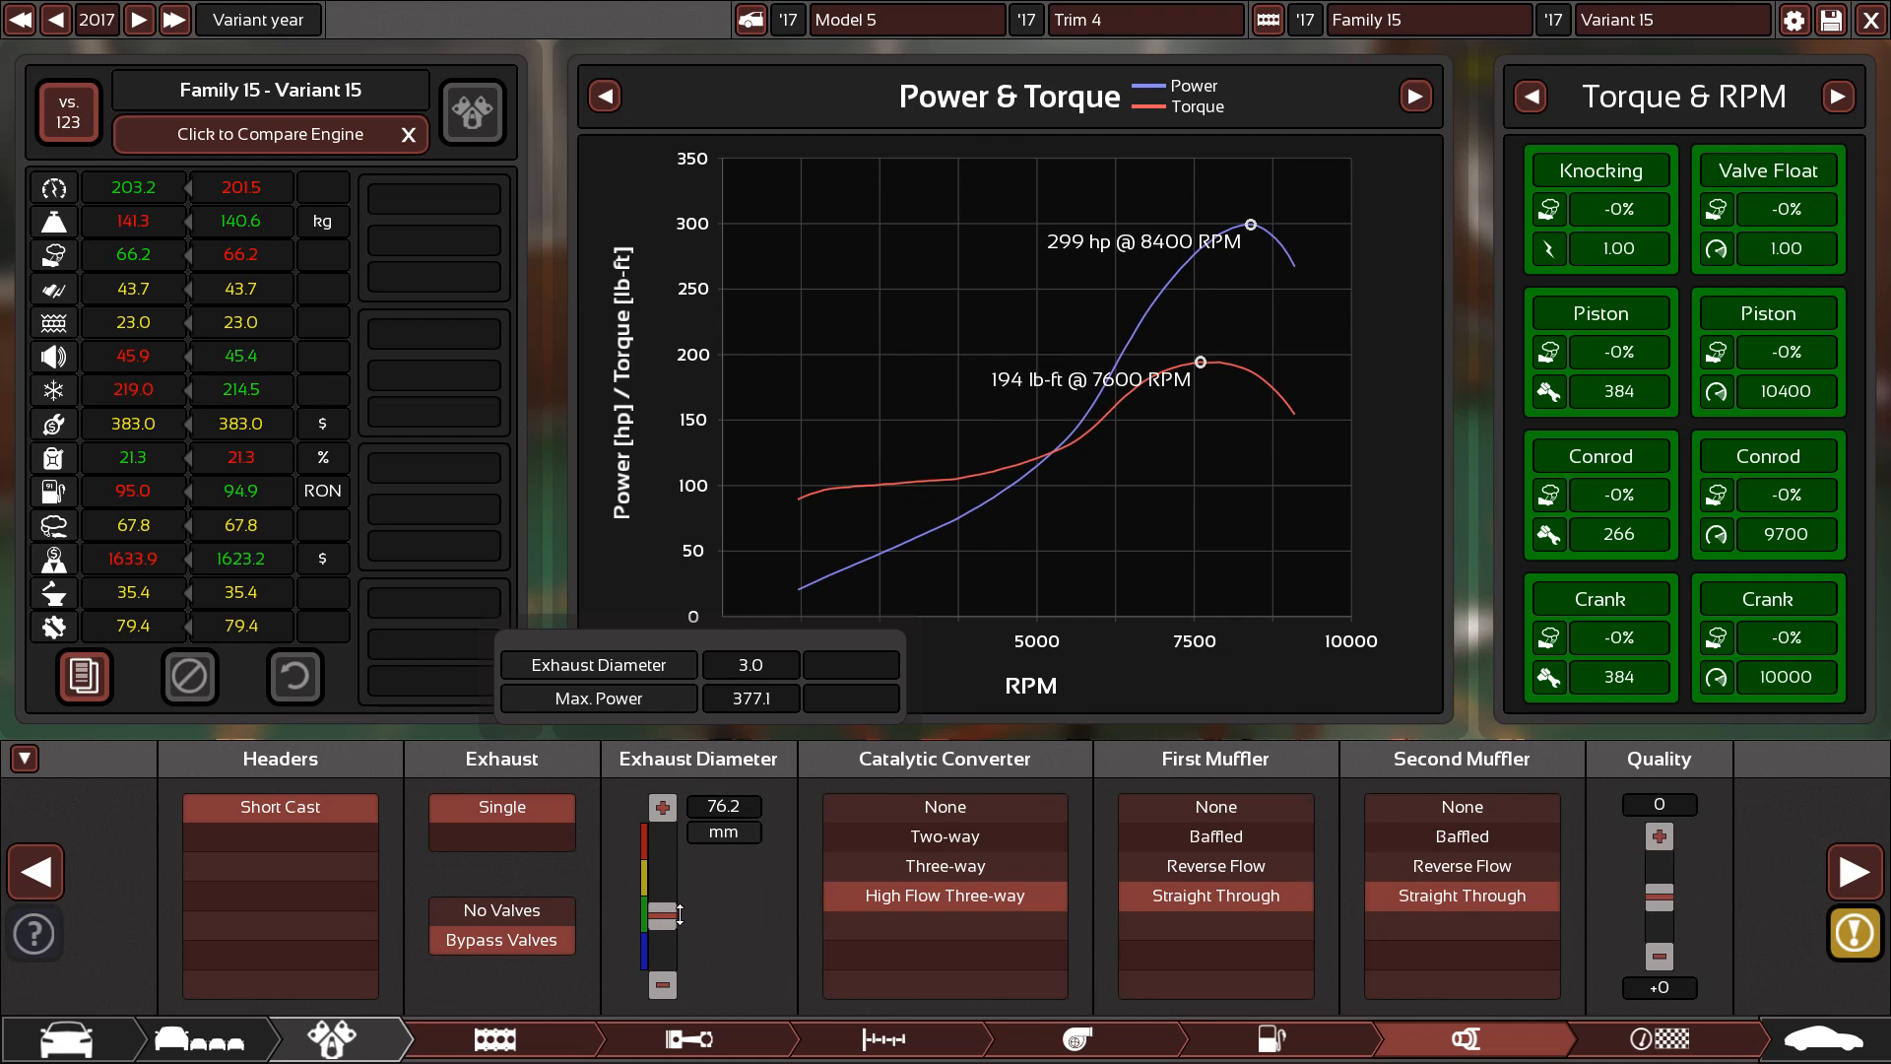
Enlarge the turbine to 70.0 mm and raise max boost to 25.9 psi
left_click(1078, 1038)
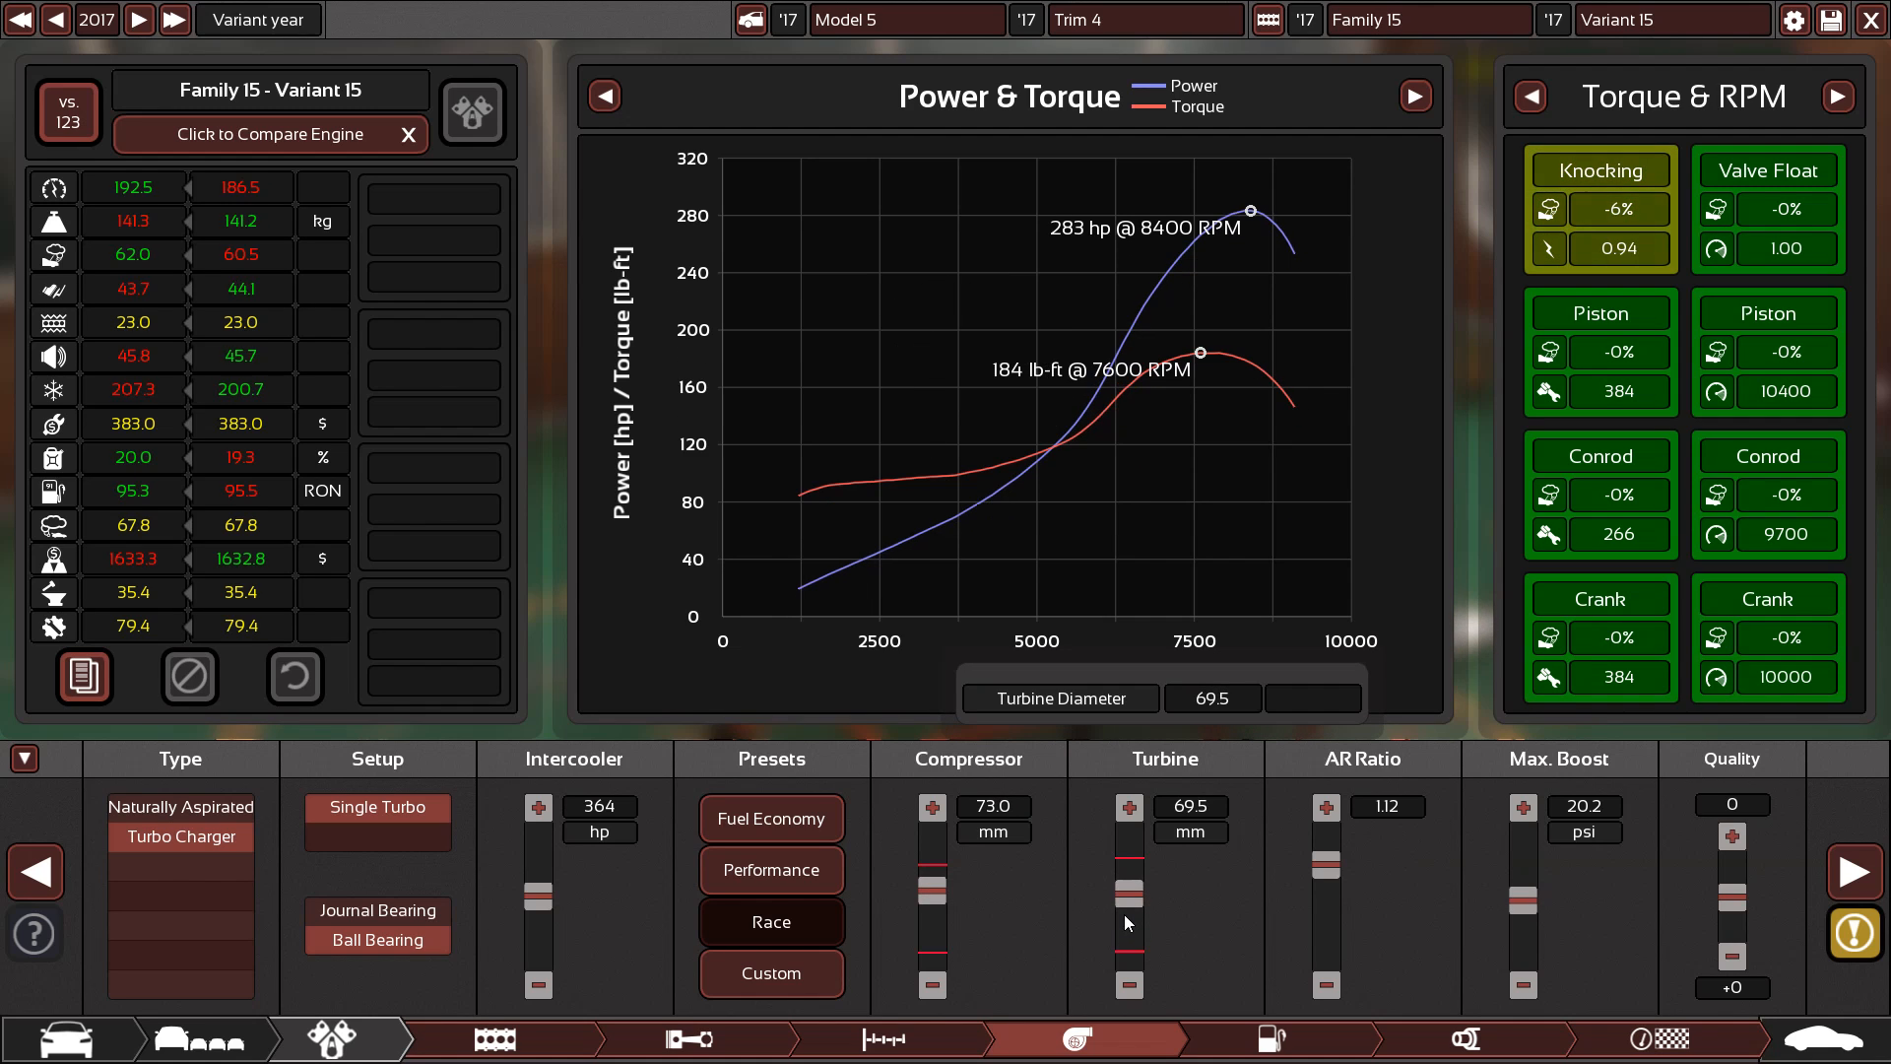
left_click(1128, 806)
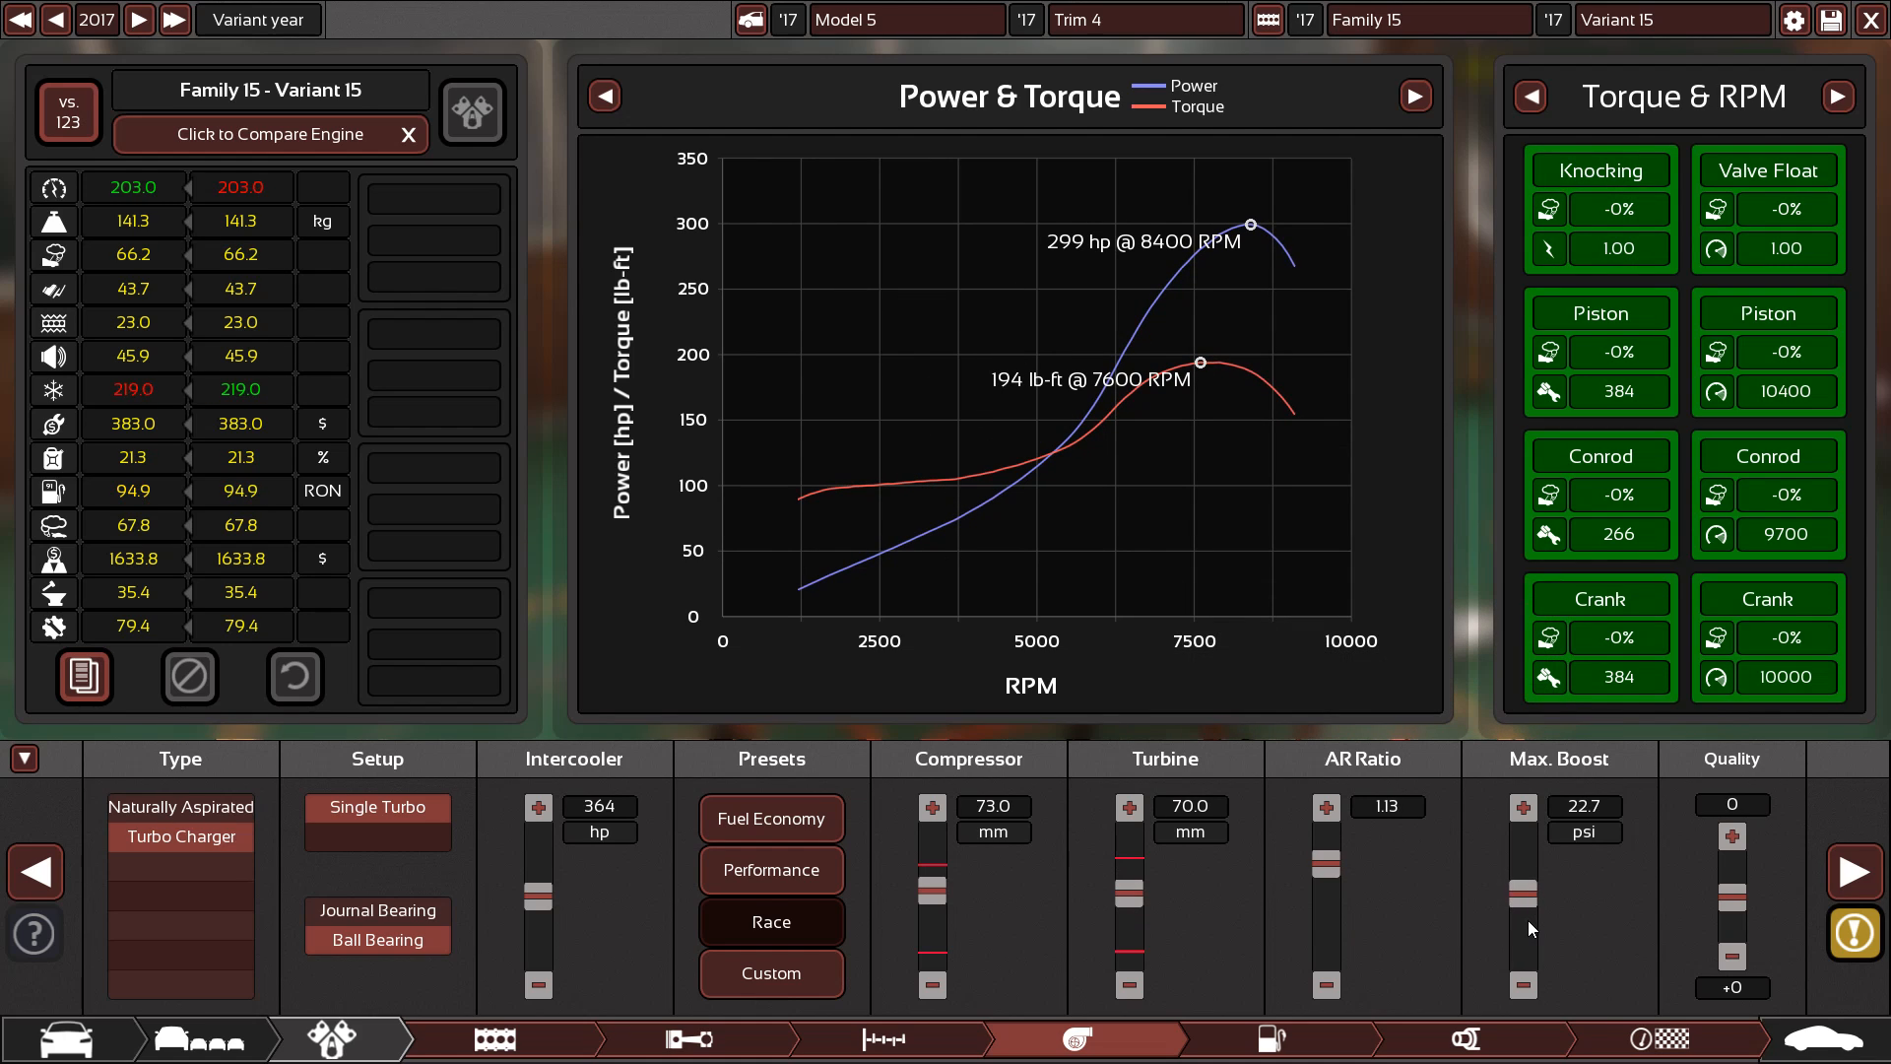
left_click(1522, 805)
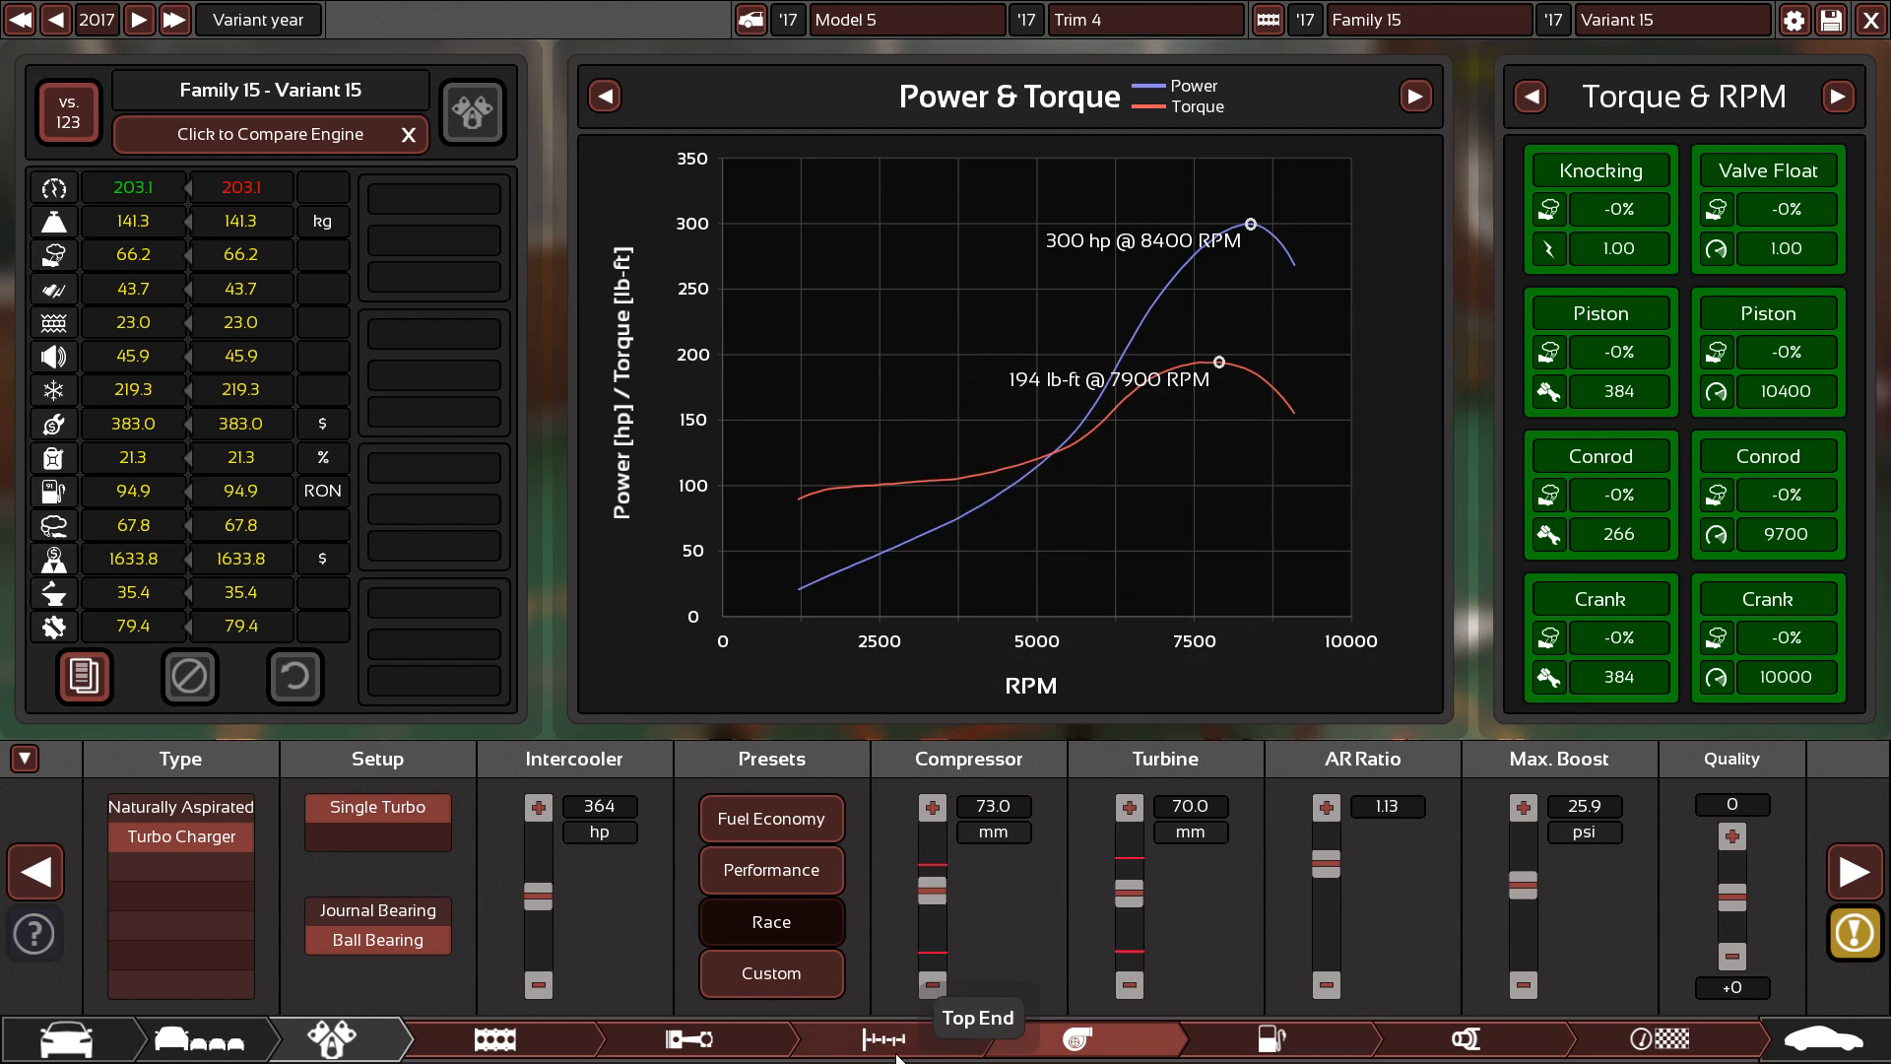
left_click(884, 1038)
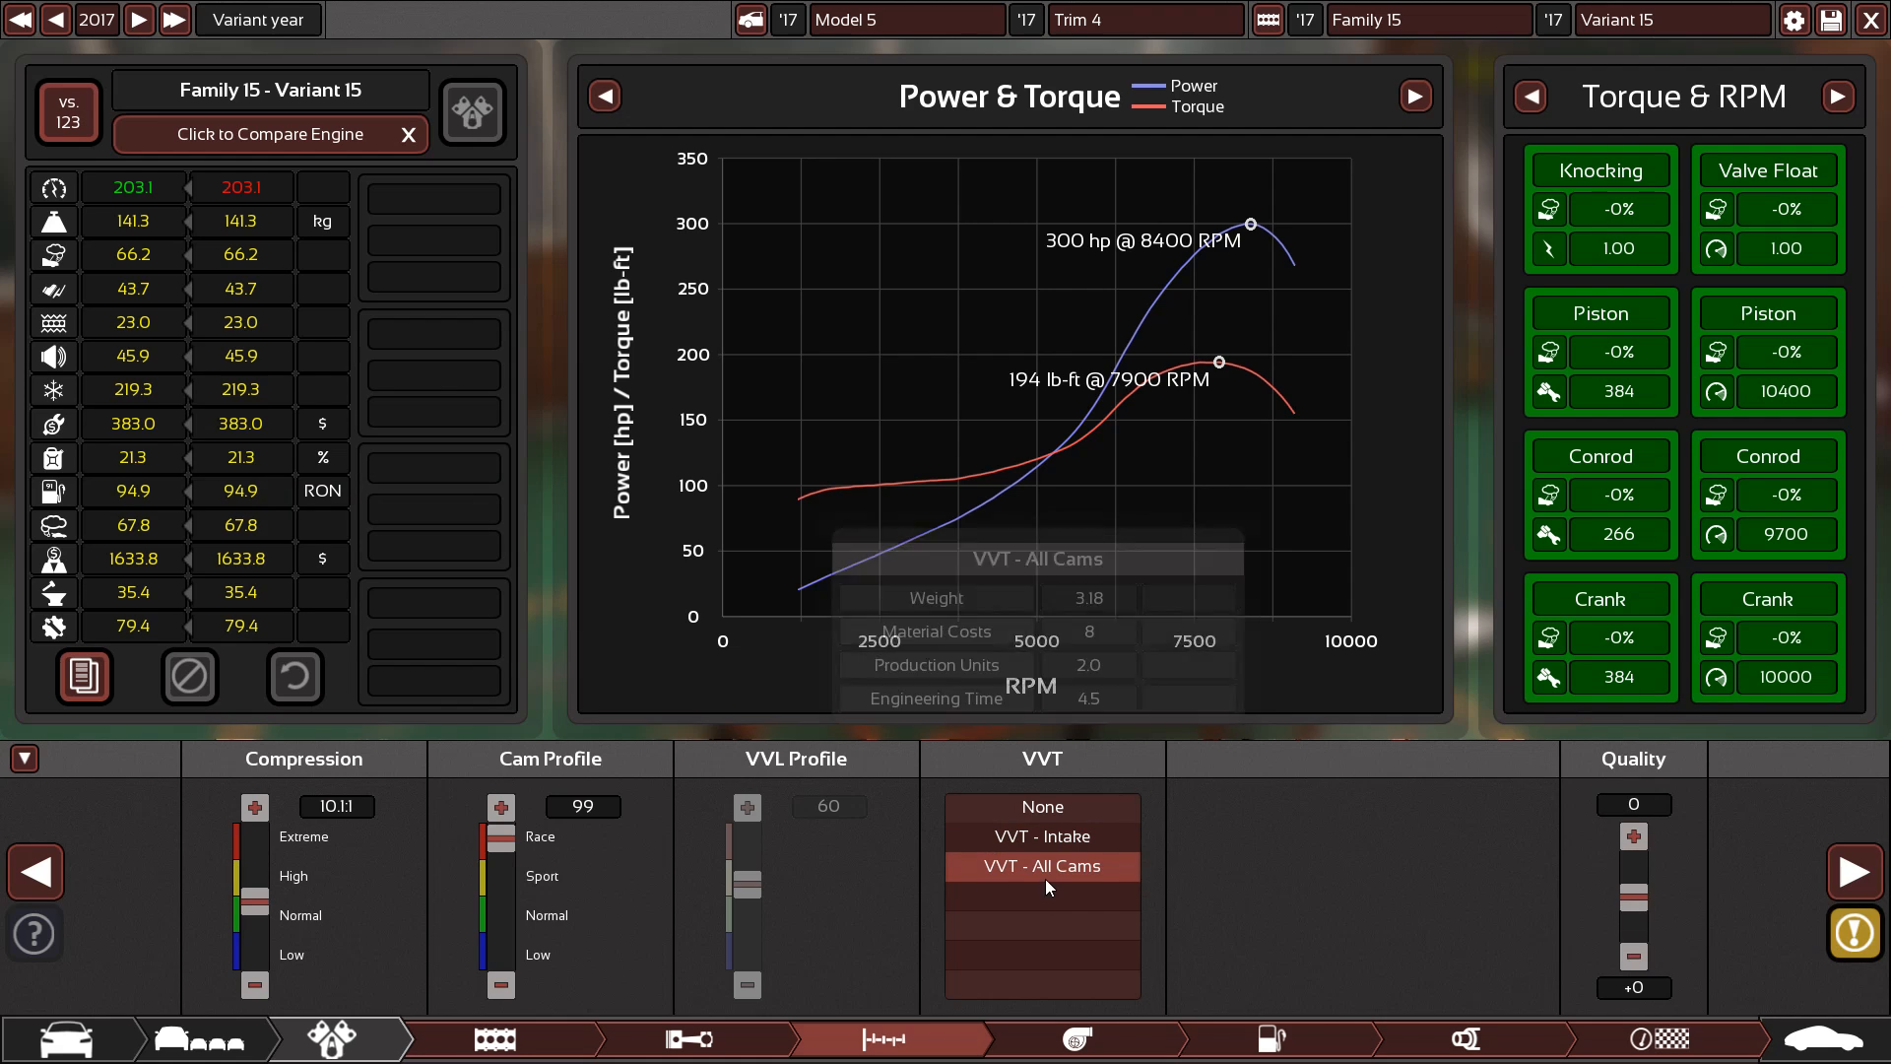
mouse_move(1071, 1039)
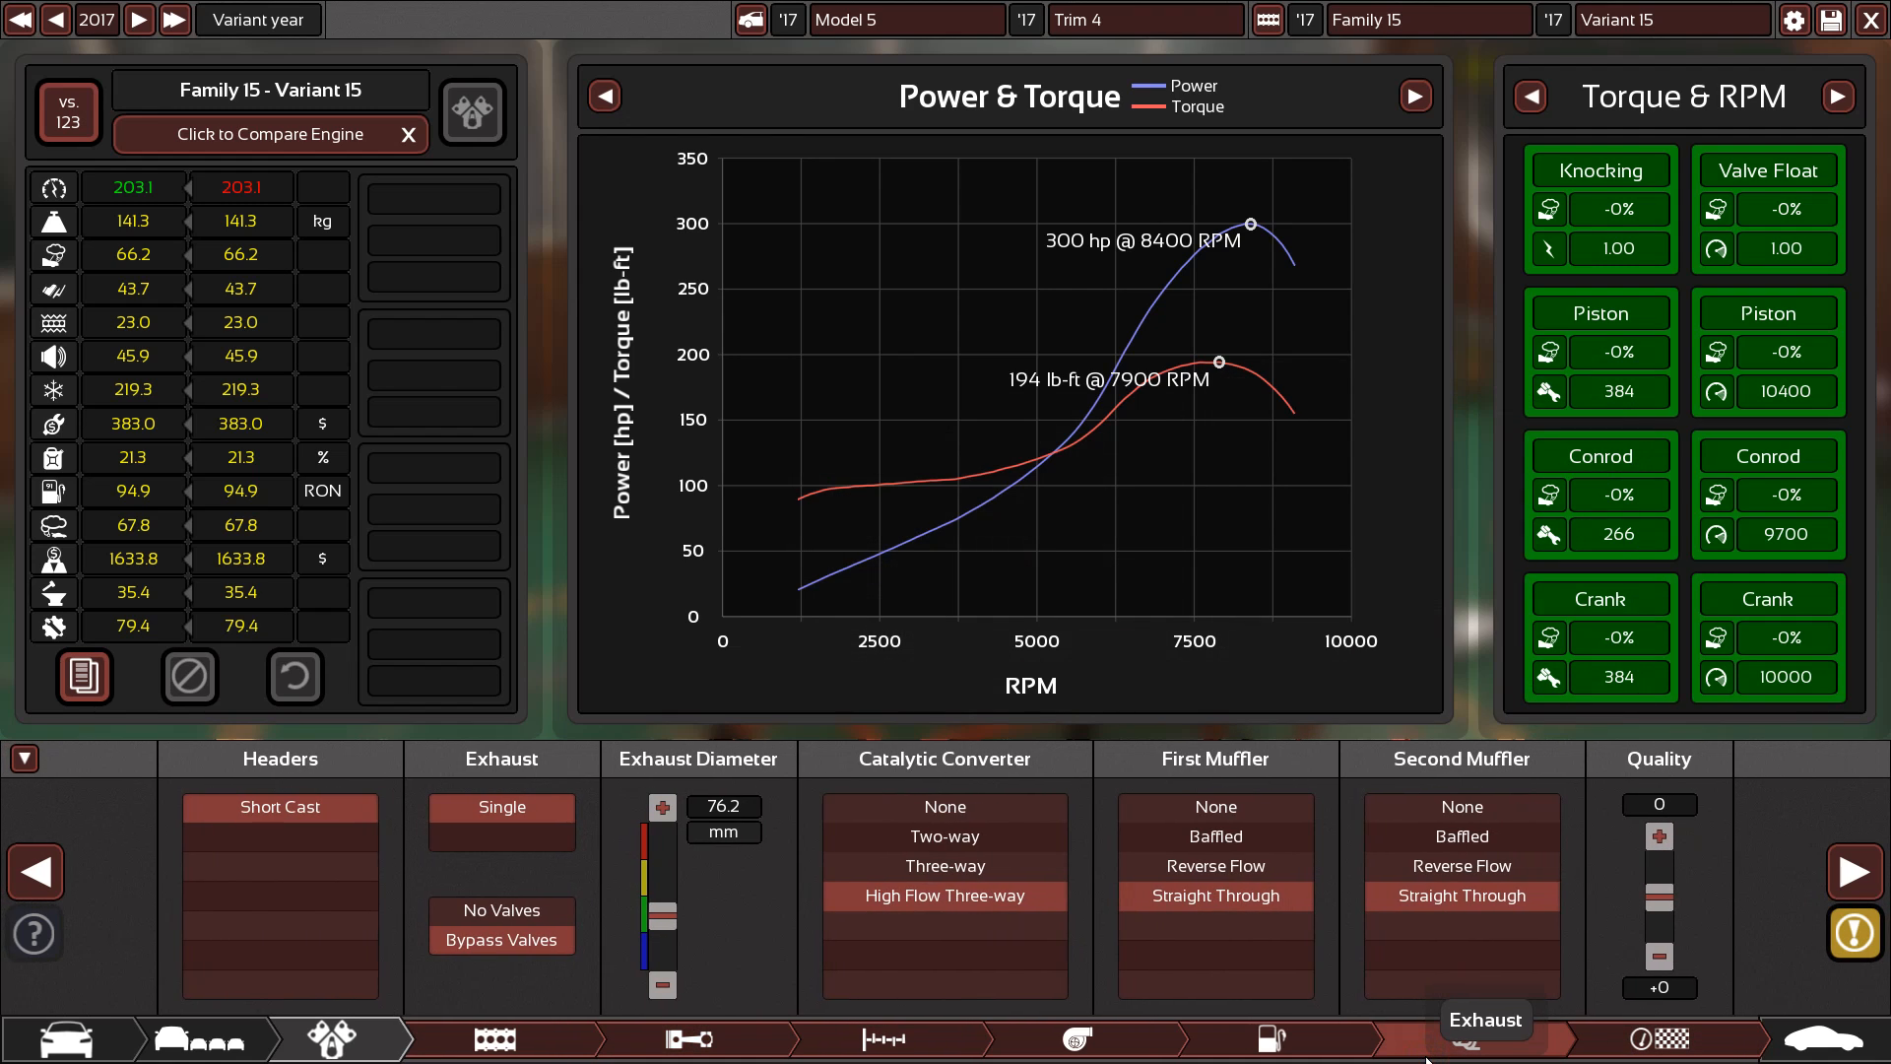
Run a manual dyno test of the inline-three, sweeping the throttle to check power and torque
left_click(1467, 1039)
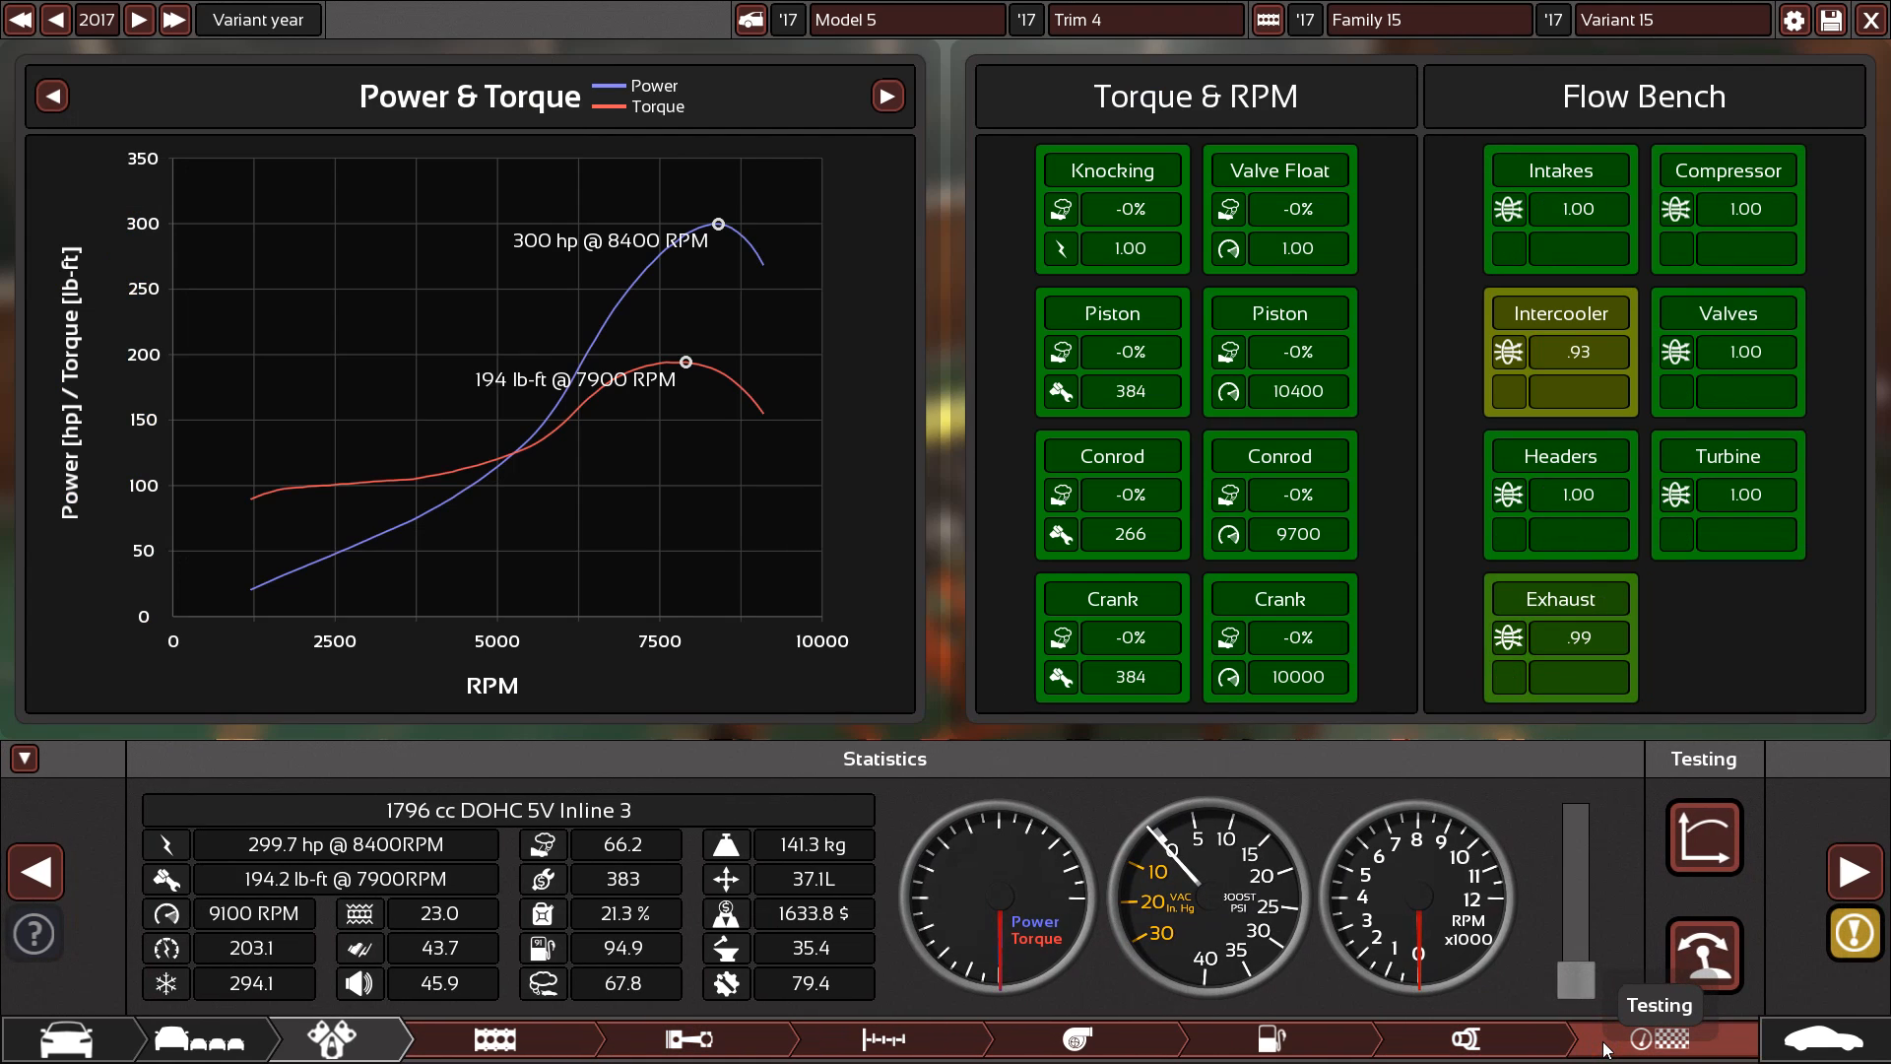
mouse_move(1702, 956)
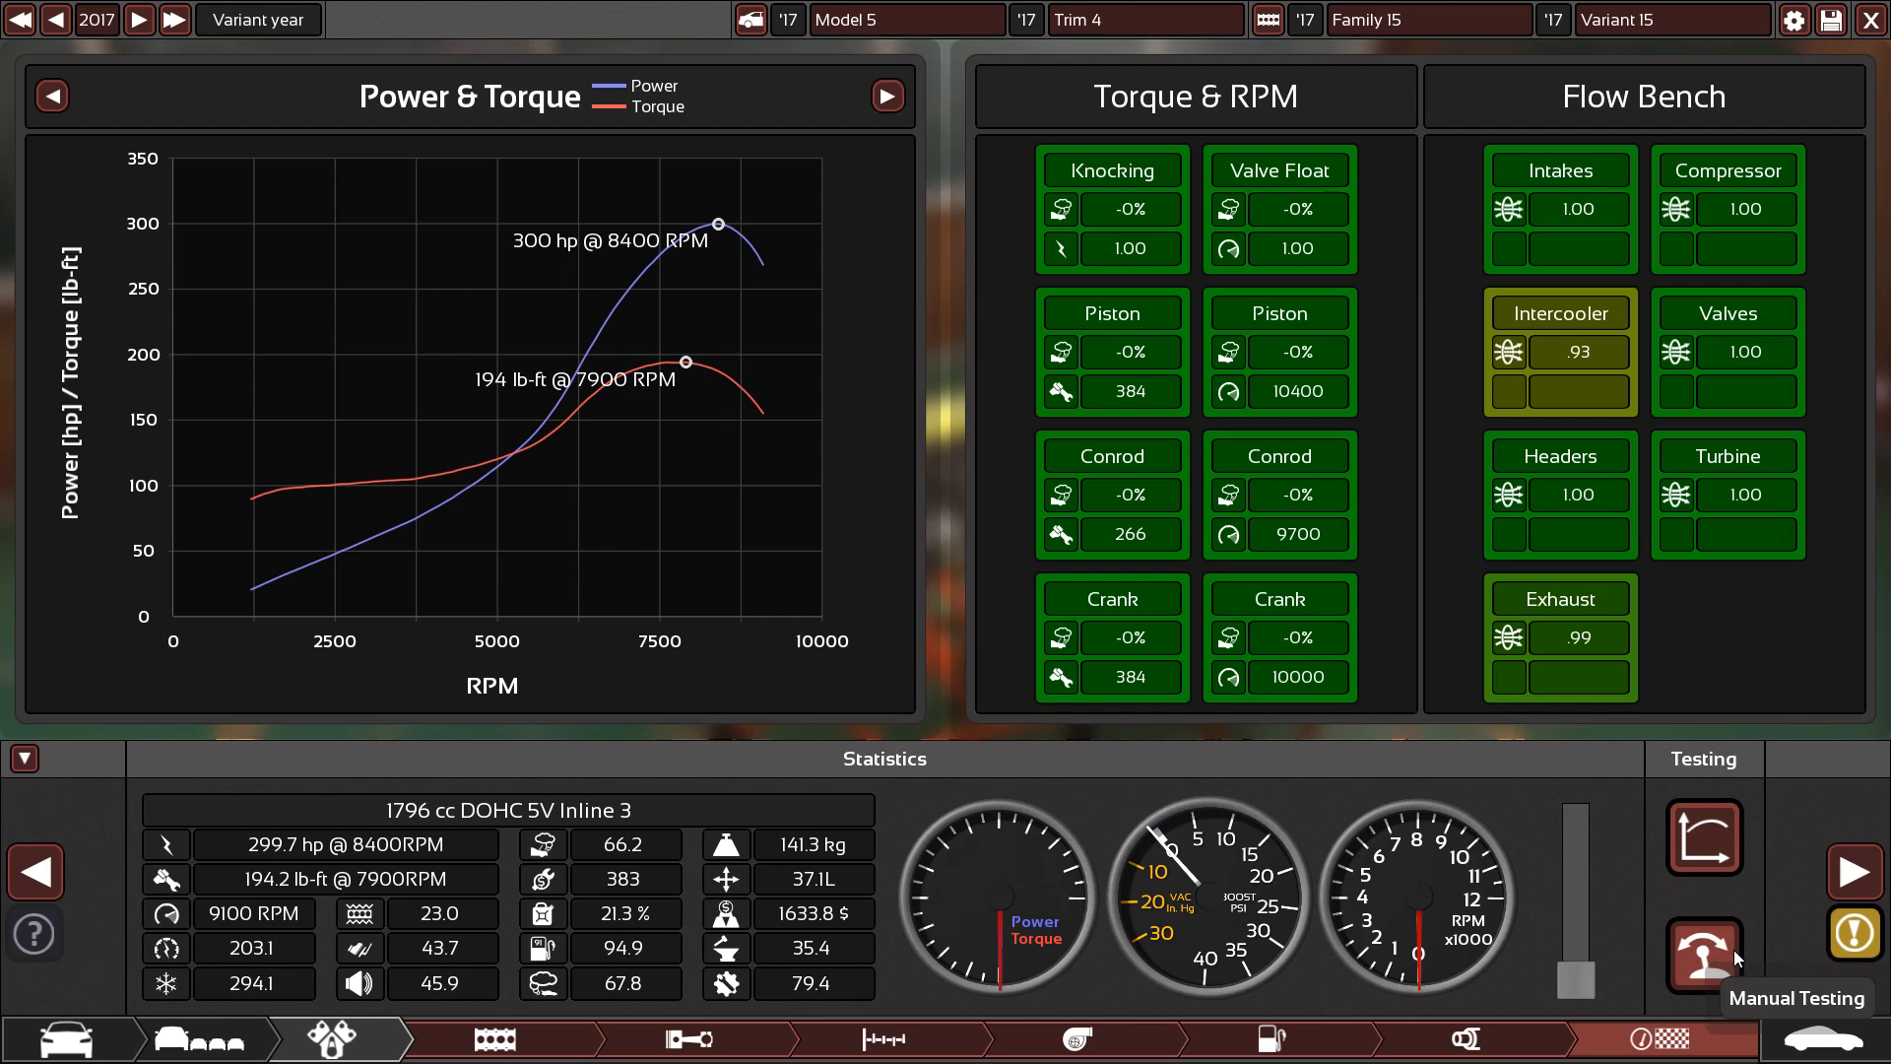
left_click(1702, 957)
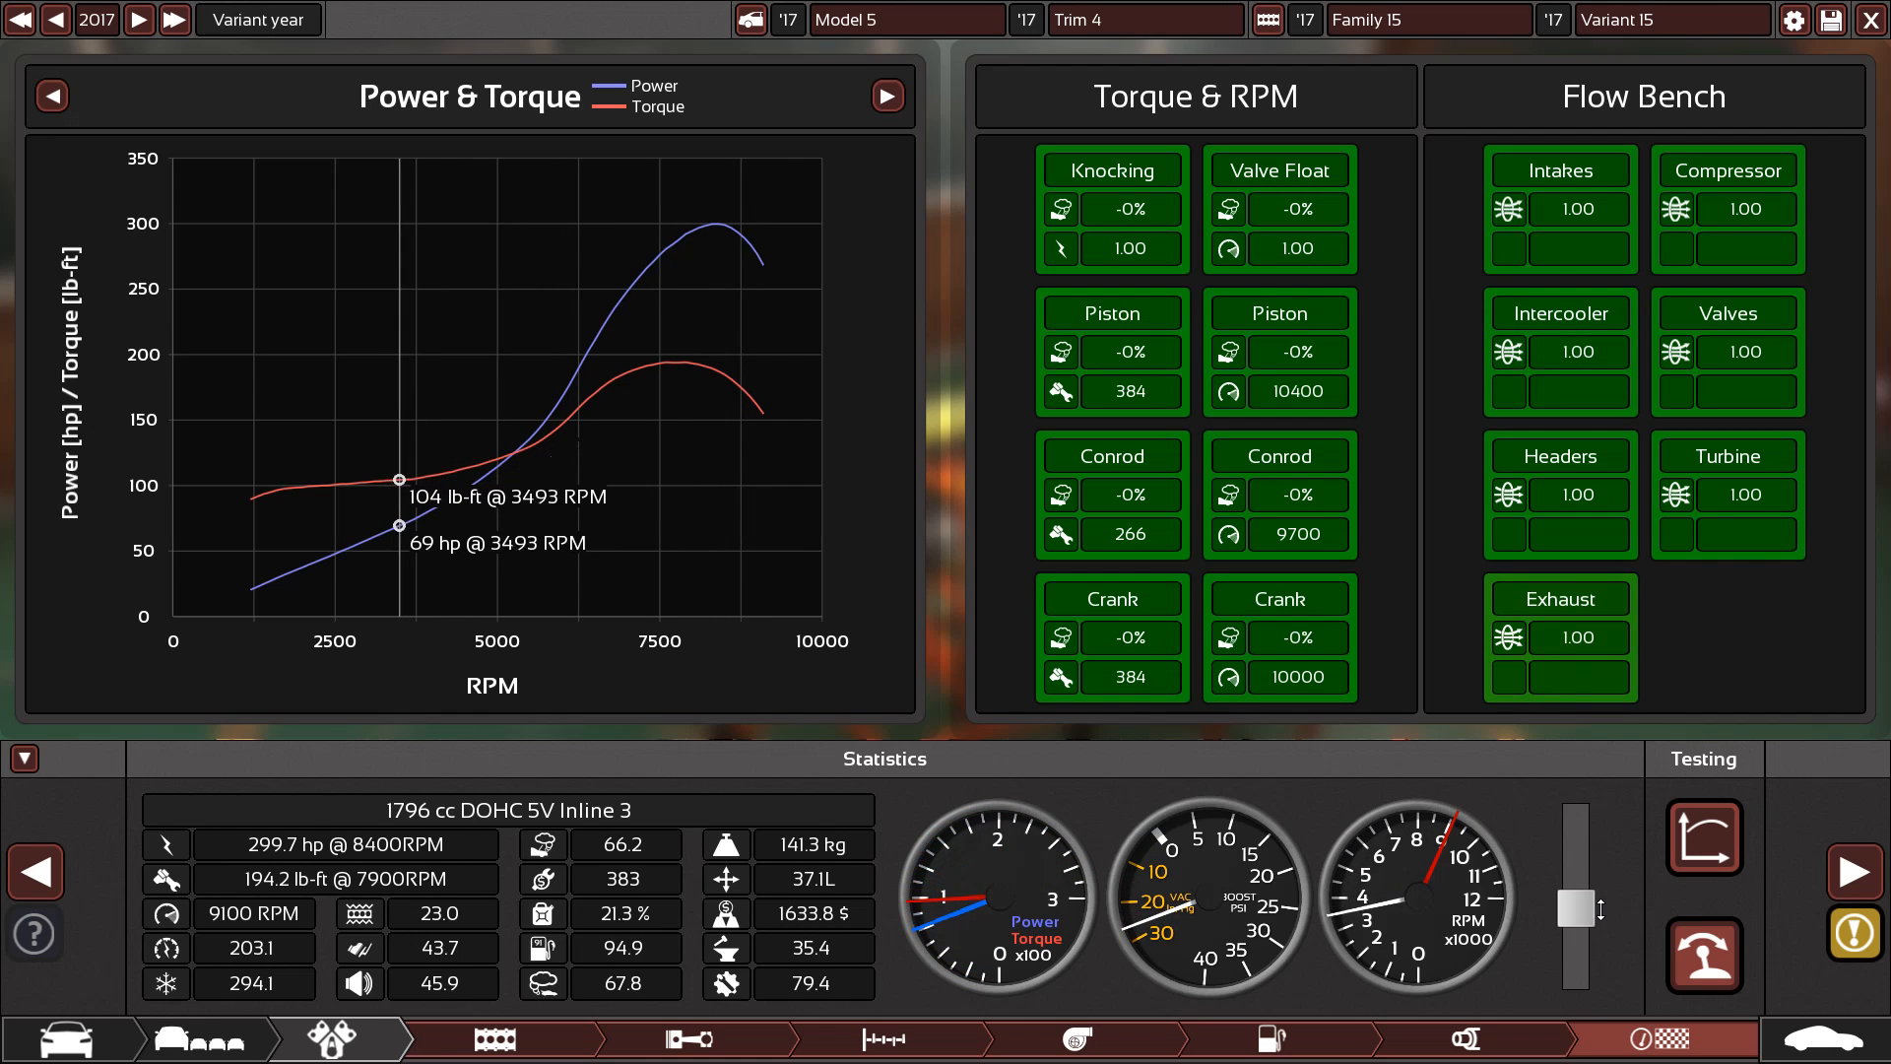
left_click(1585, 351)
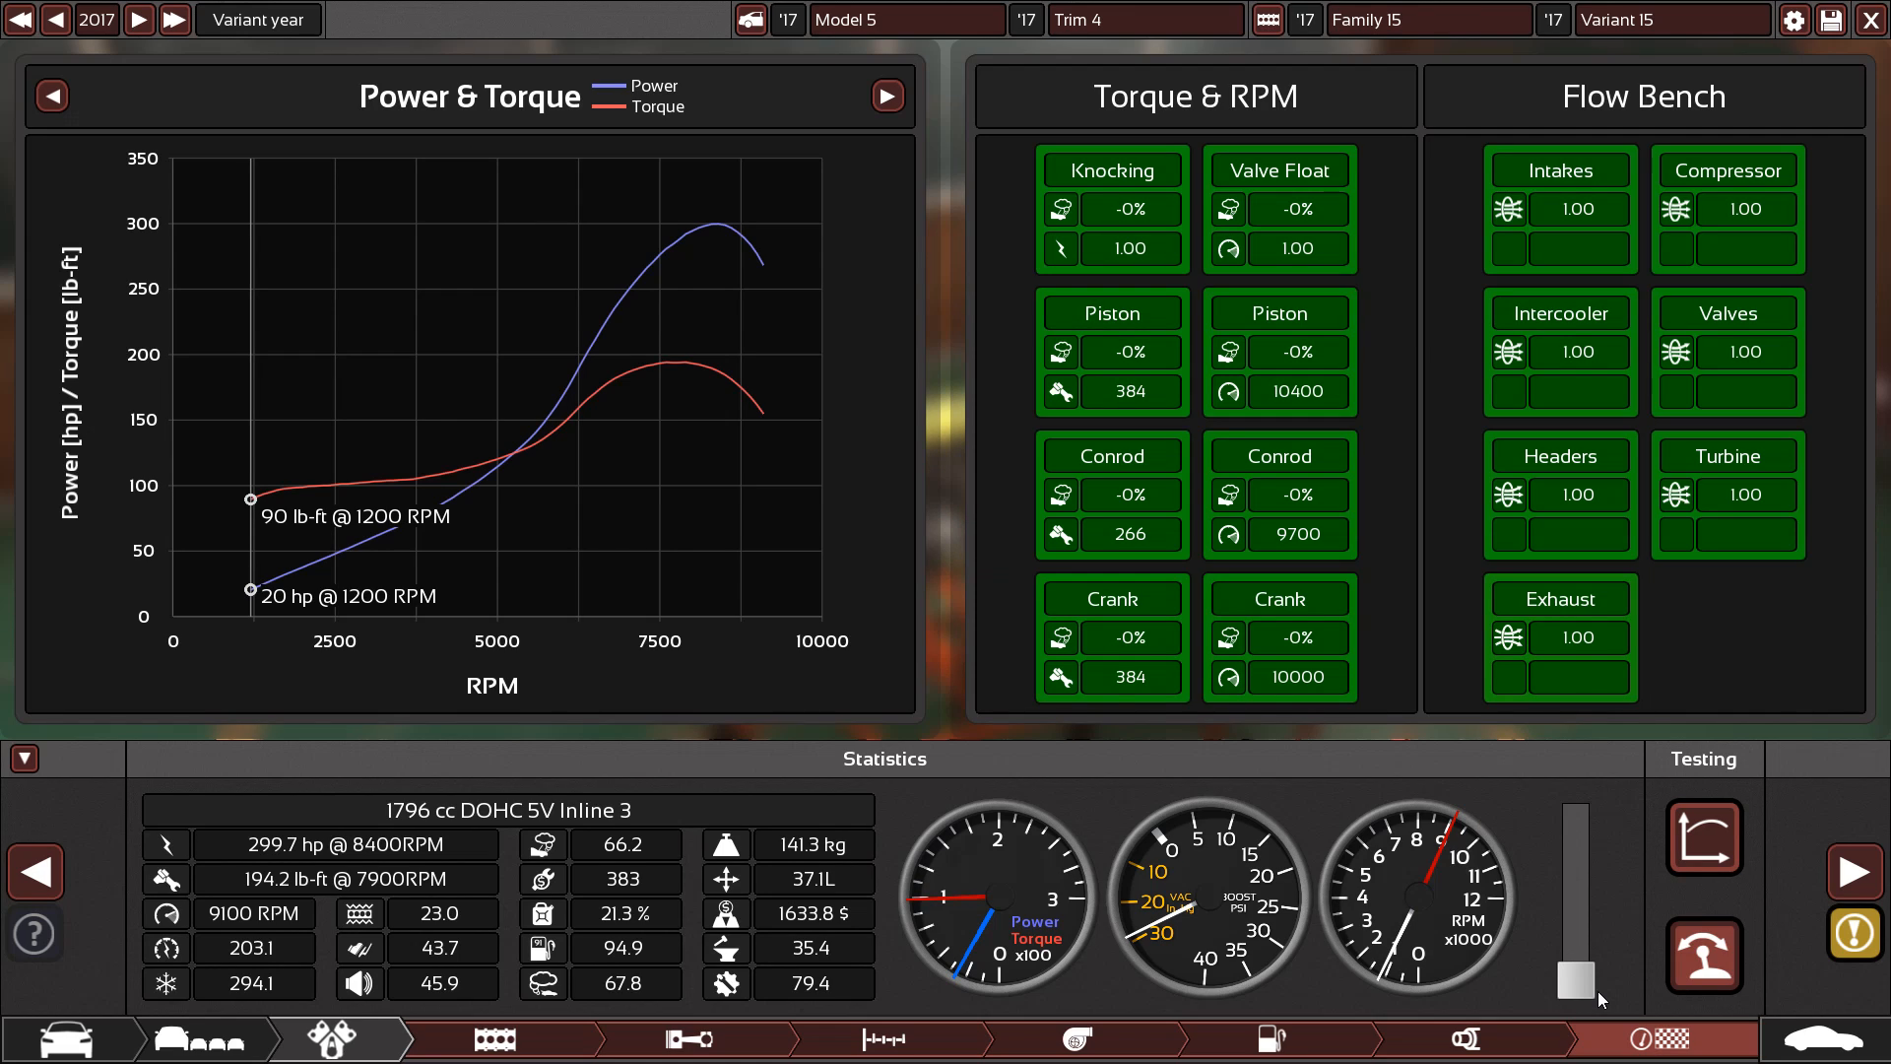
mouse_move(1477, 923)
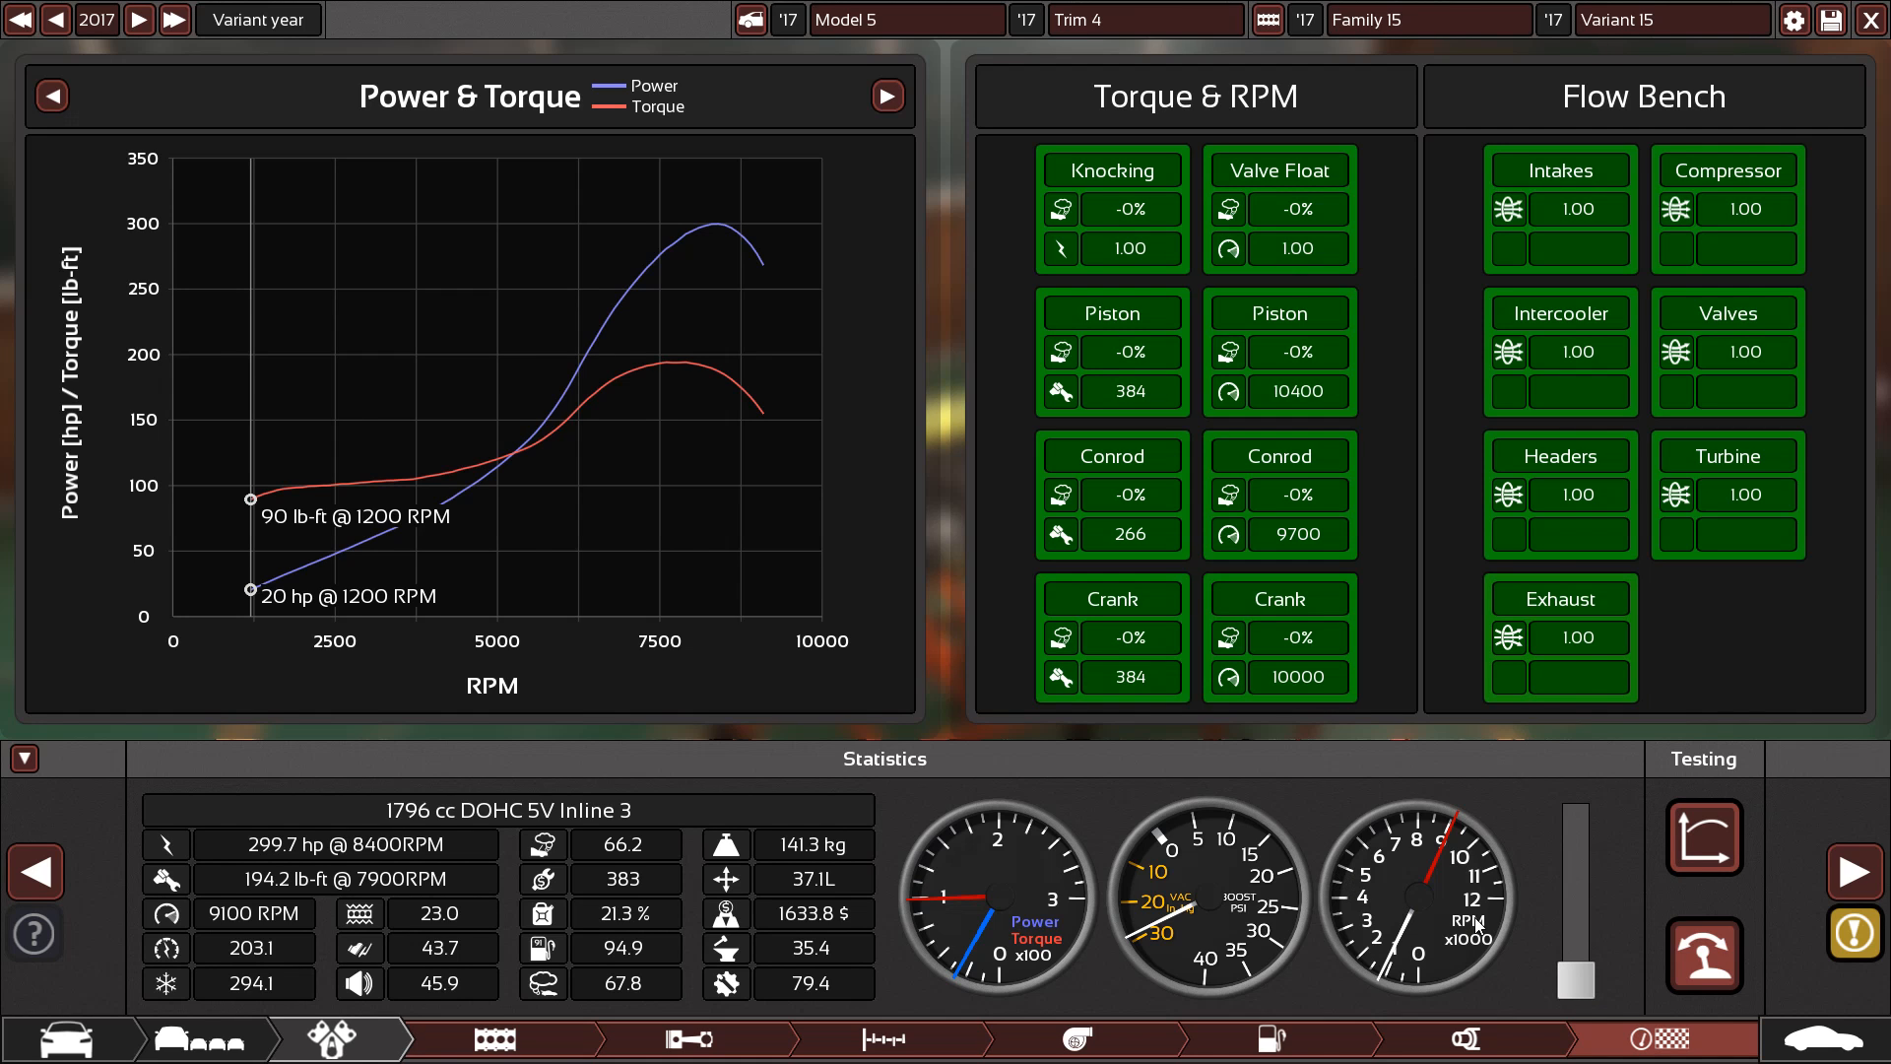
left_click(615, 1038)
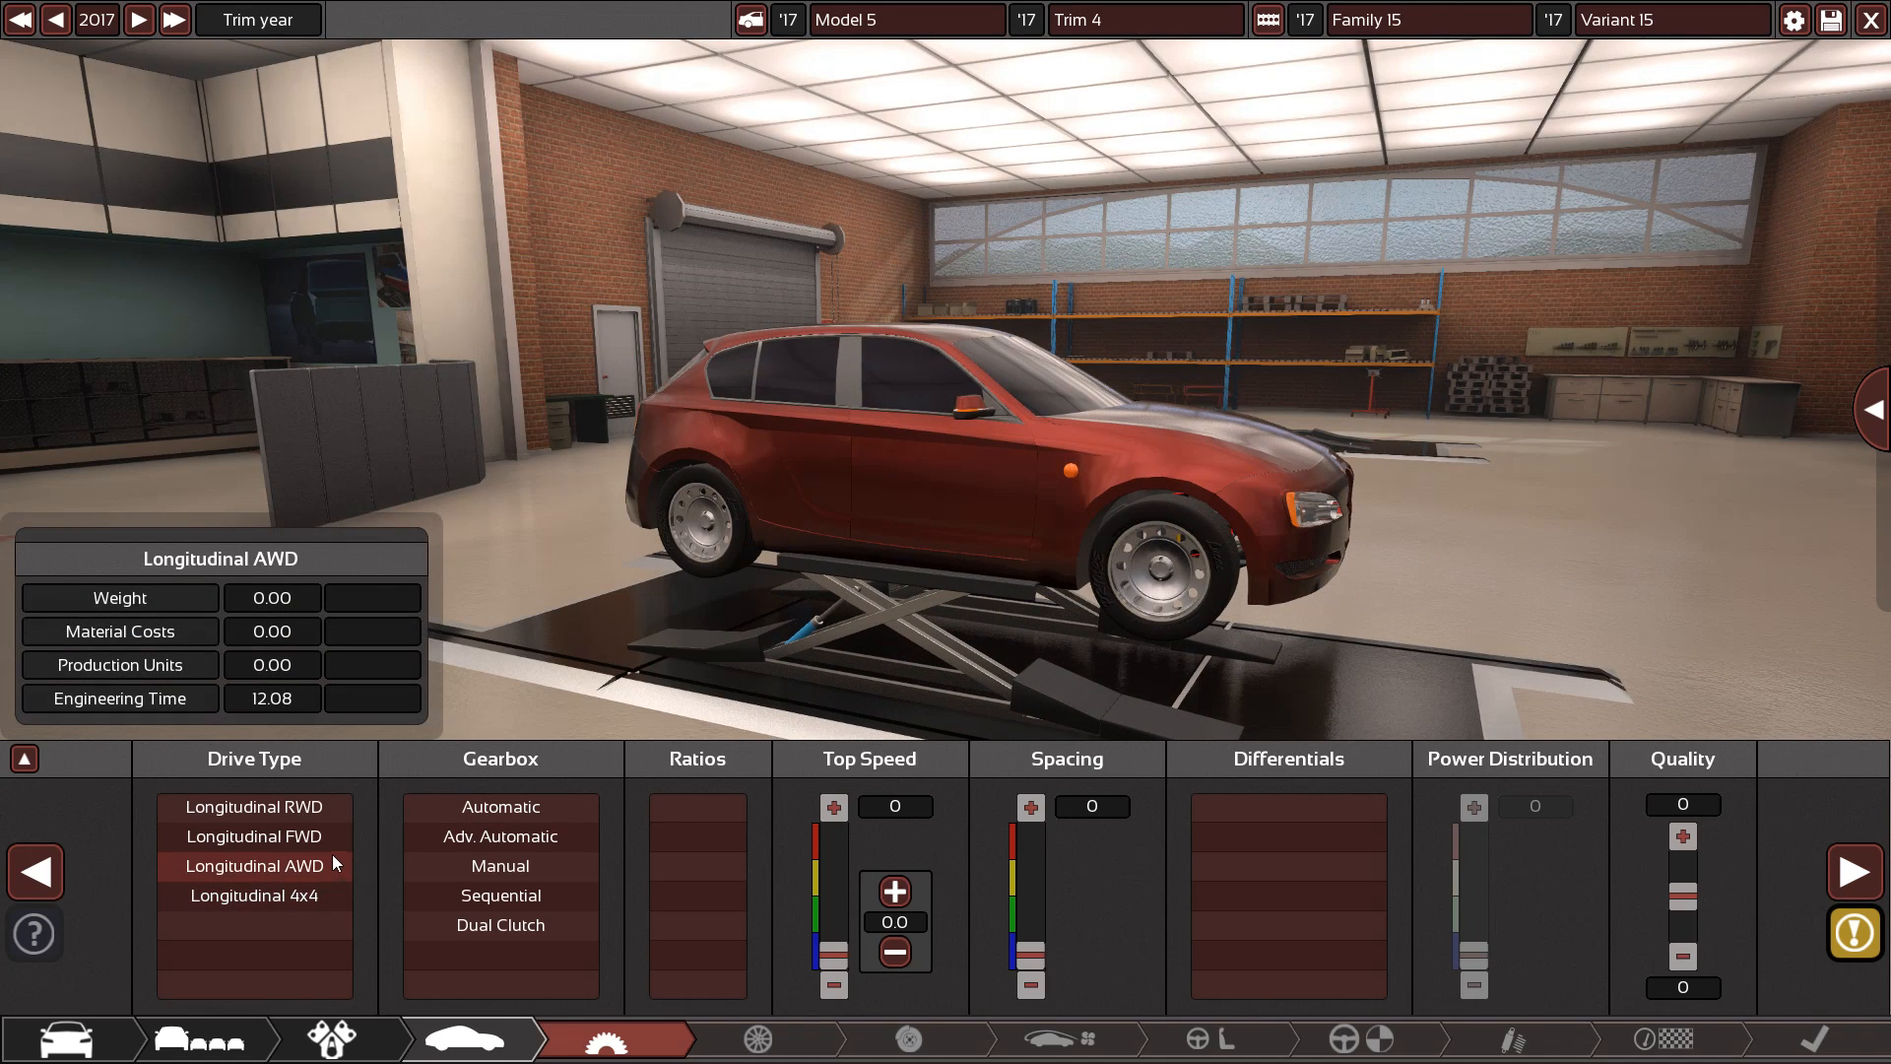
Choose longitudinal RWD, a 6-speed manual gearbox and a geared LSD differential
left_click(254, 806)
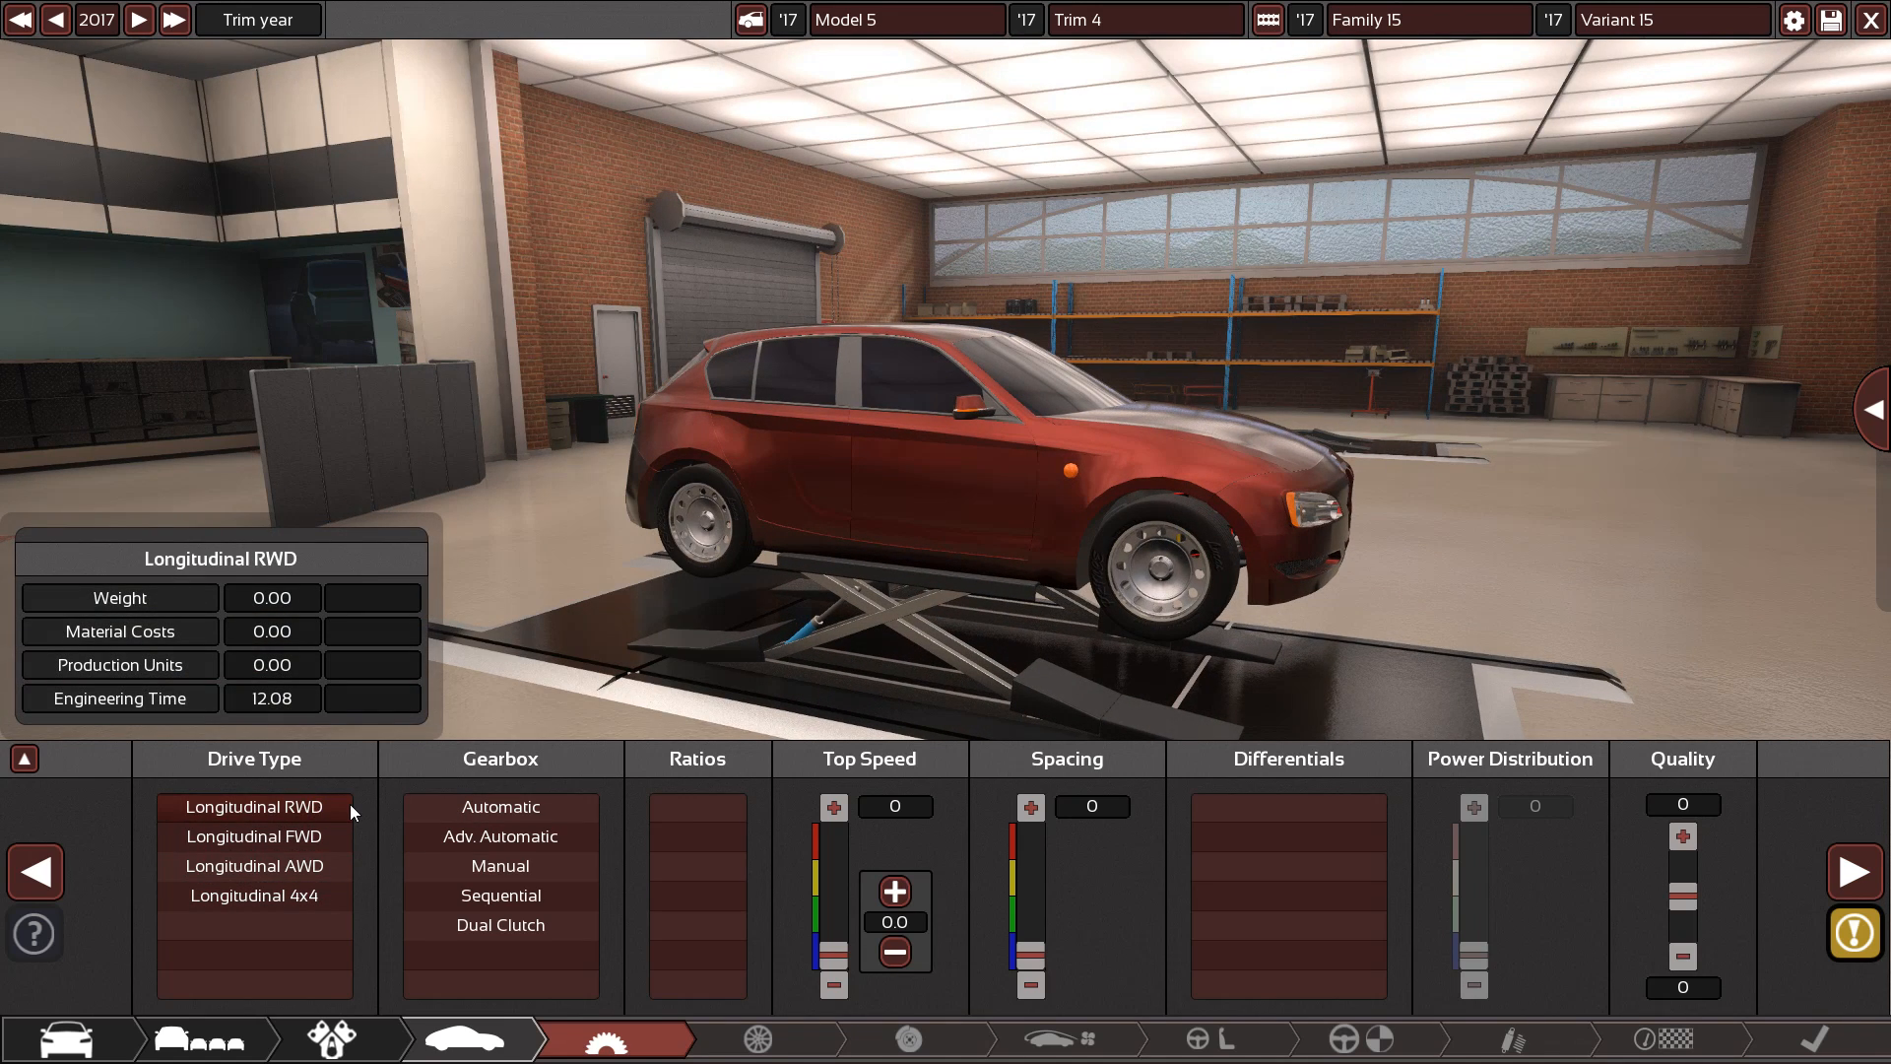
left_click(499, 865)
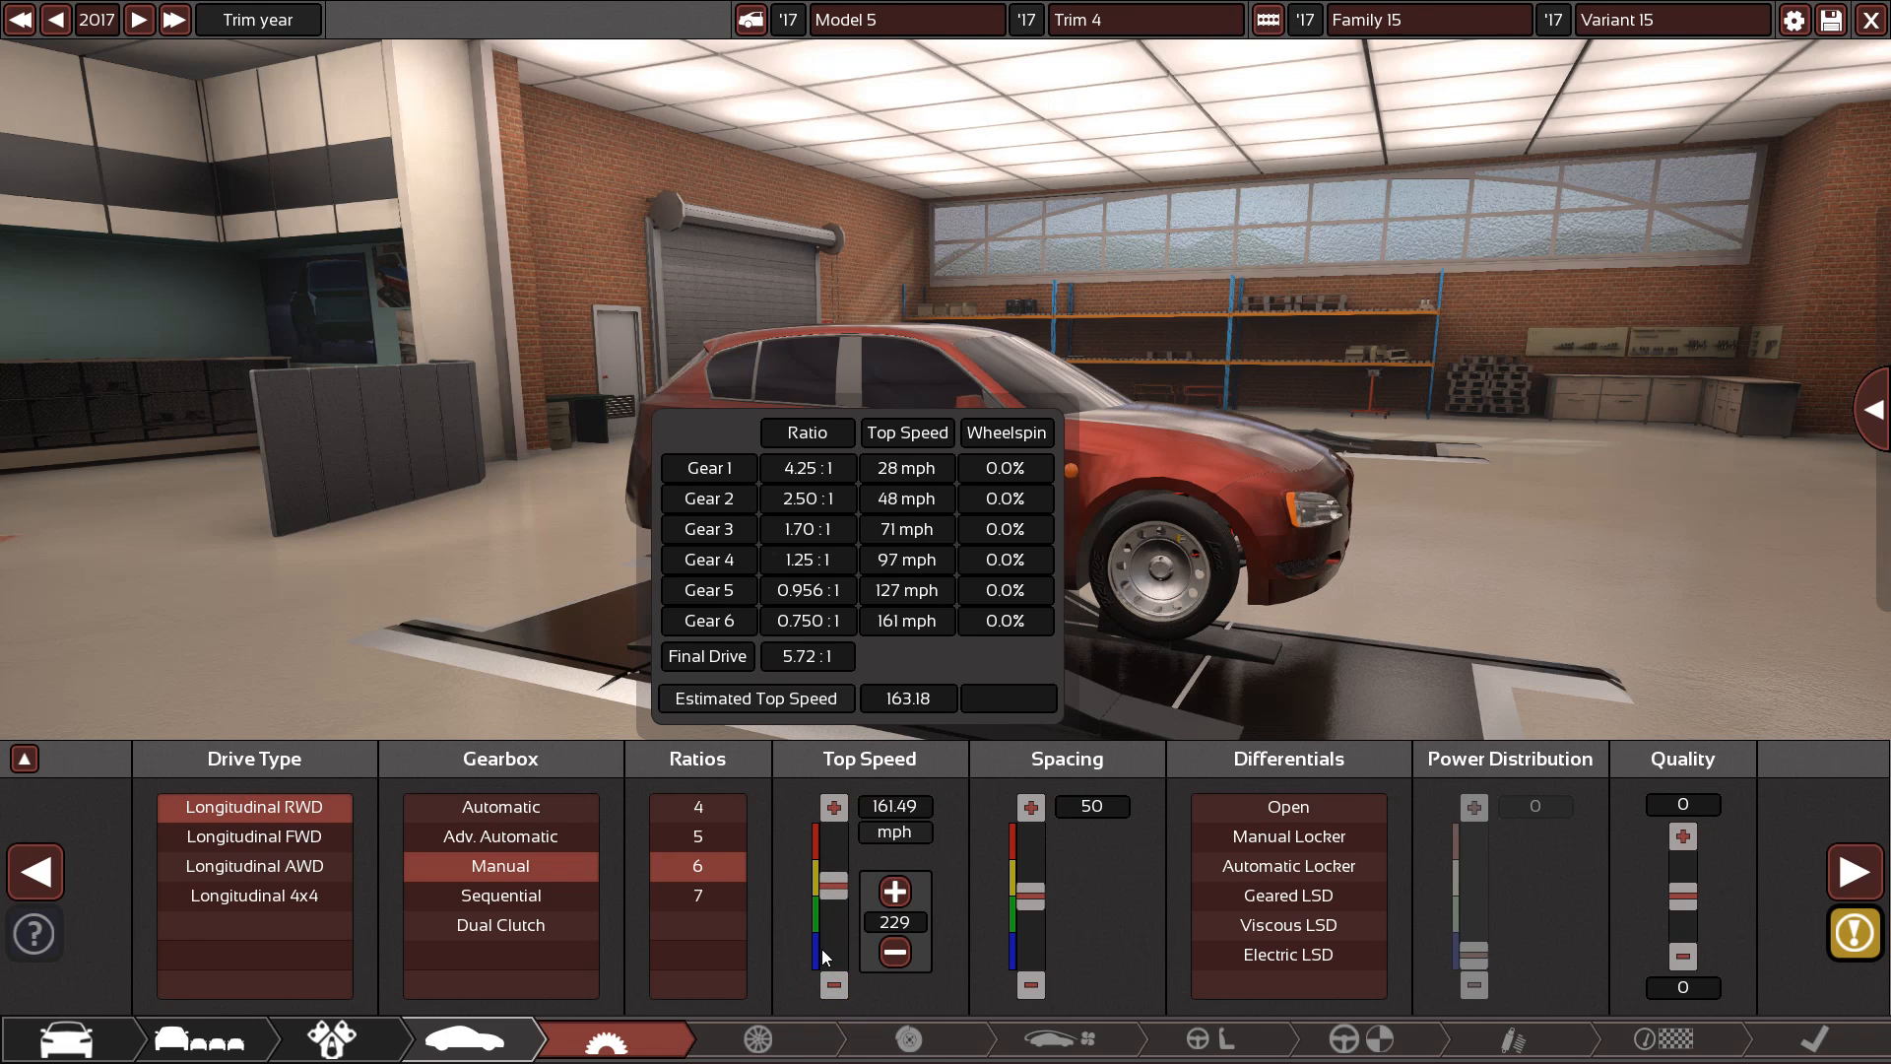
left_click(829, 806)
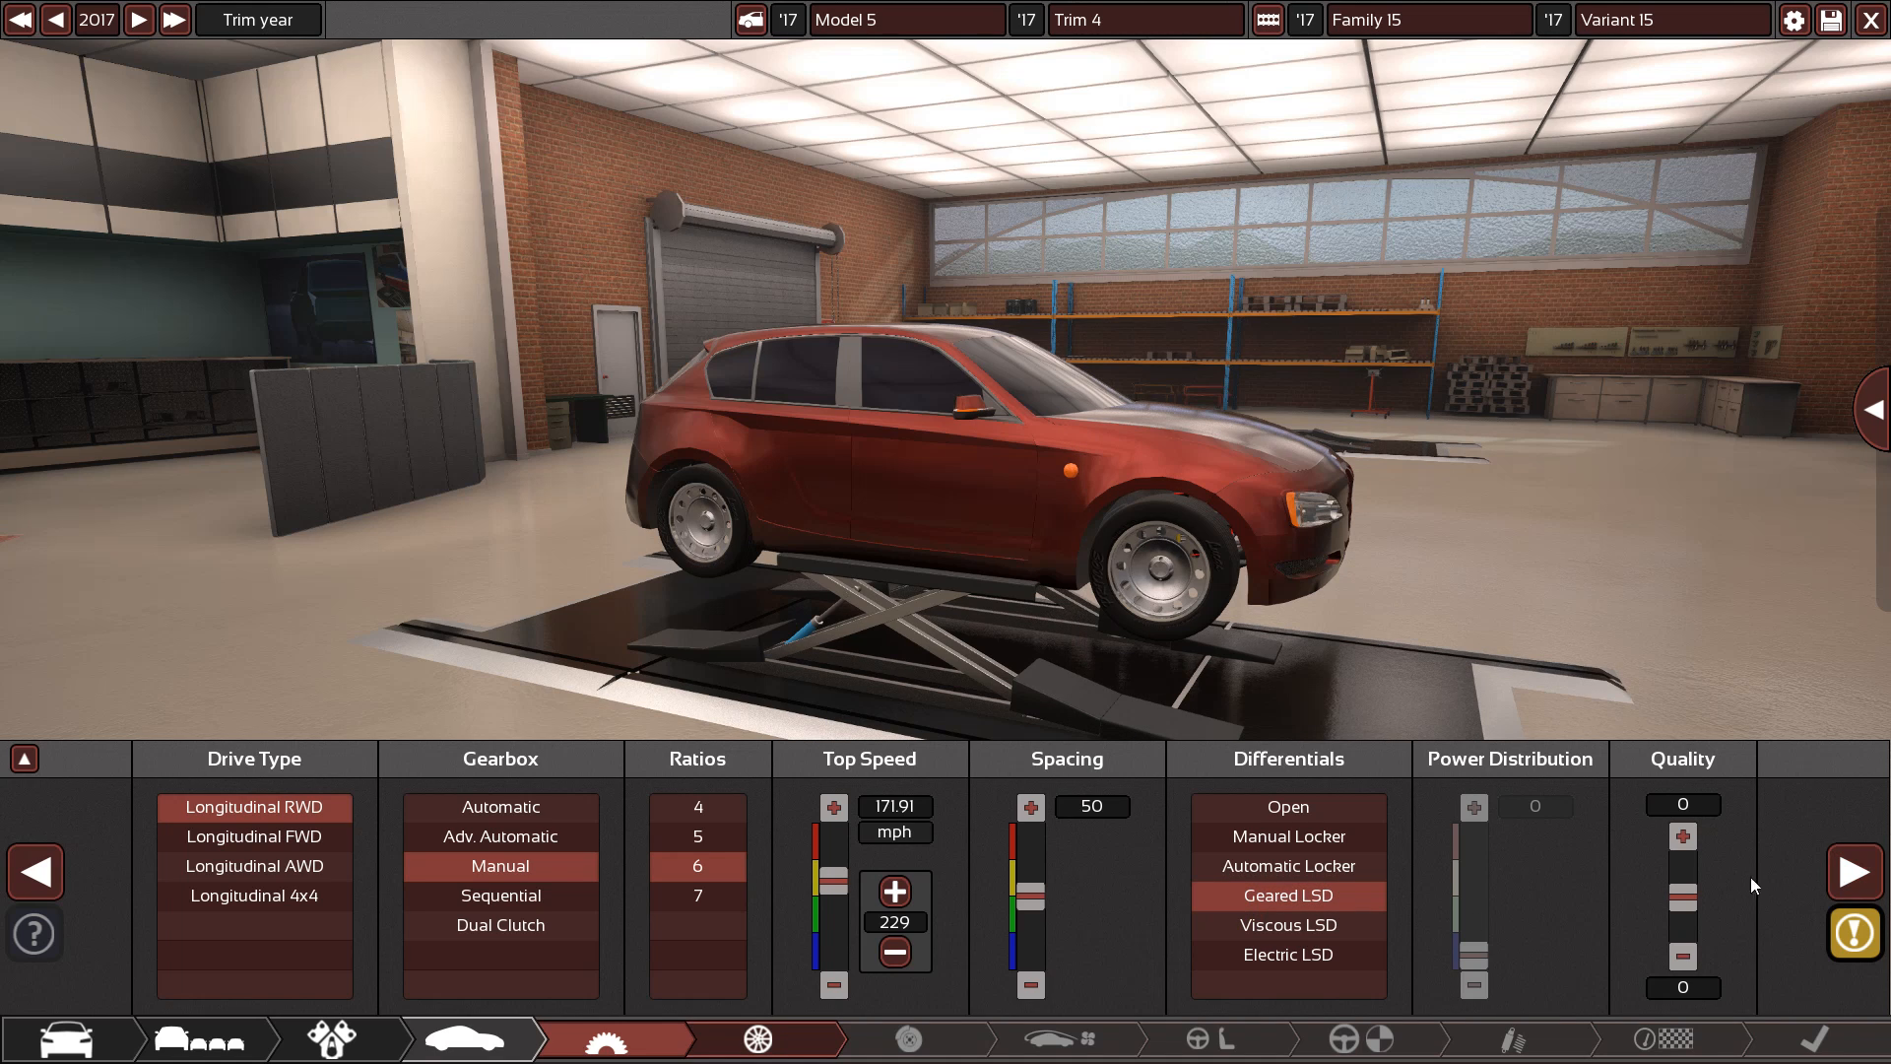
mouse_move(895, 924)
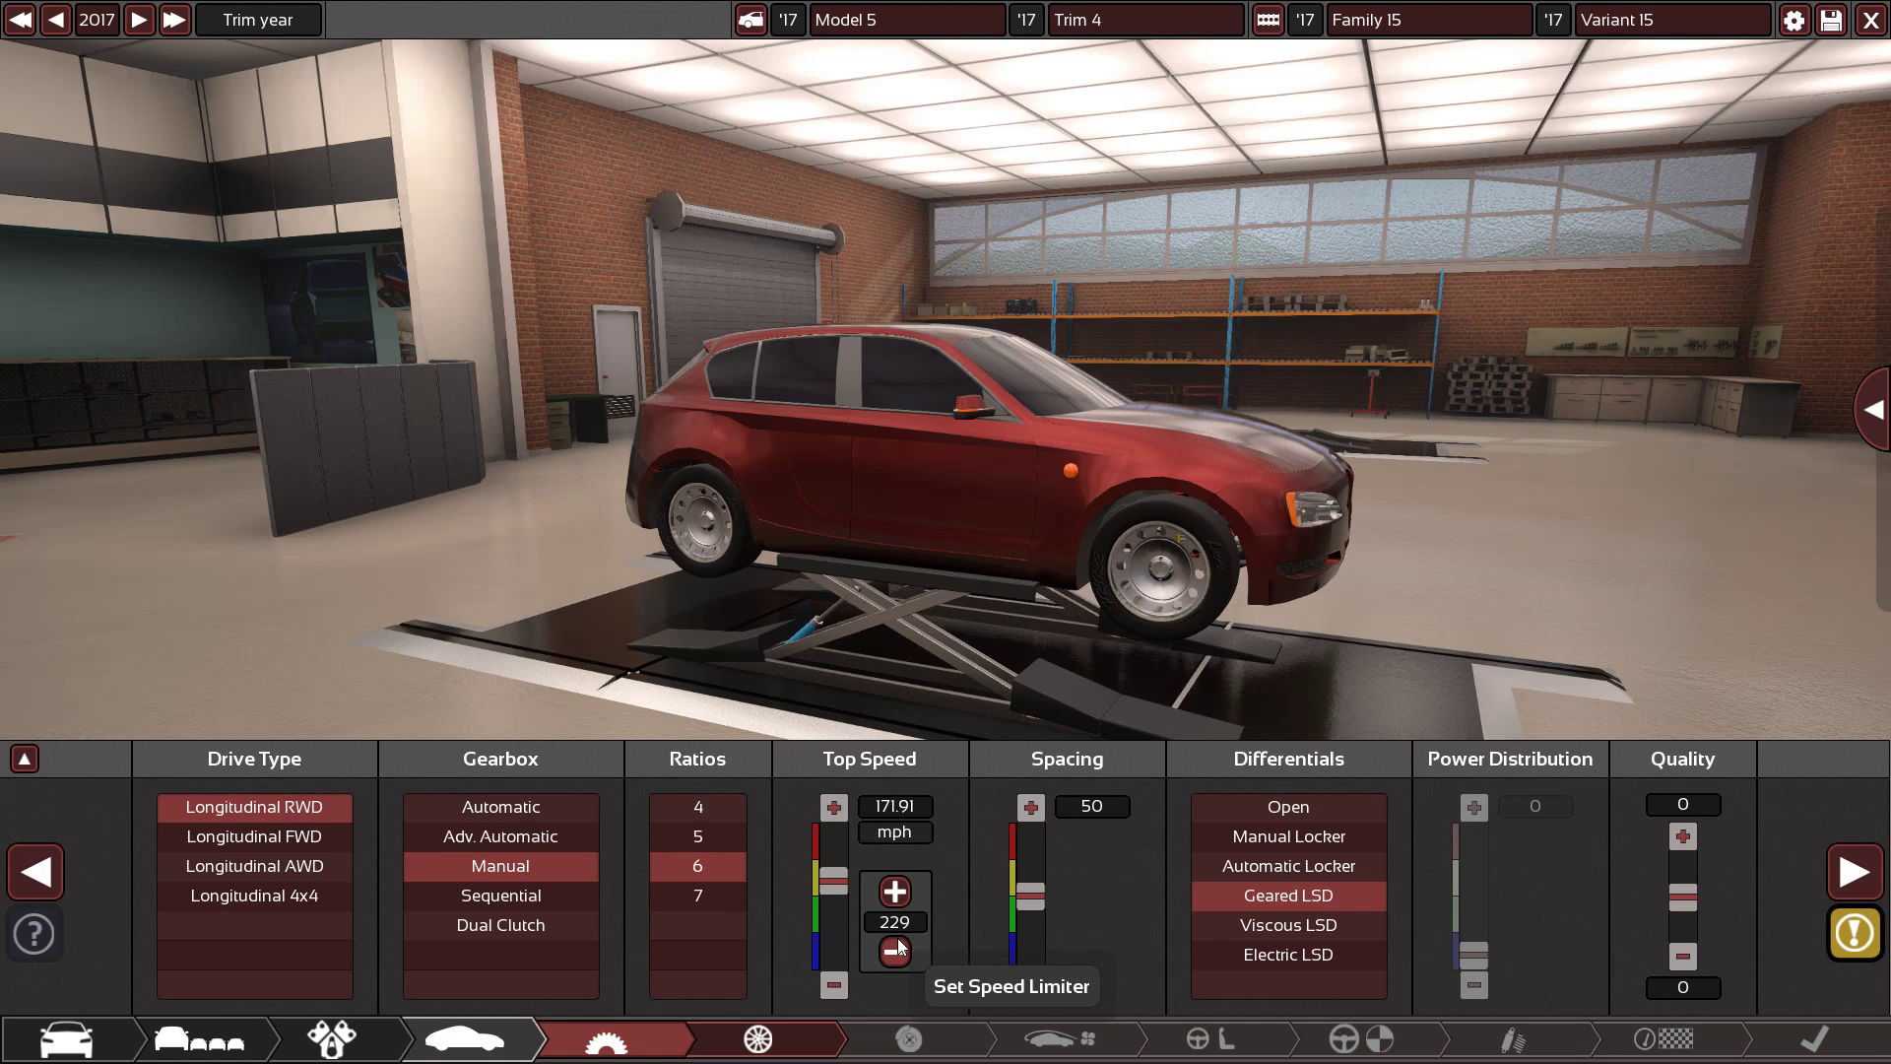
mouse_move(908, 947)
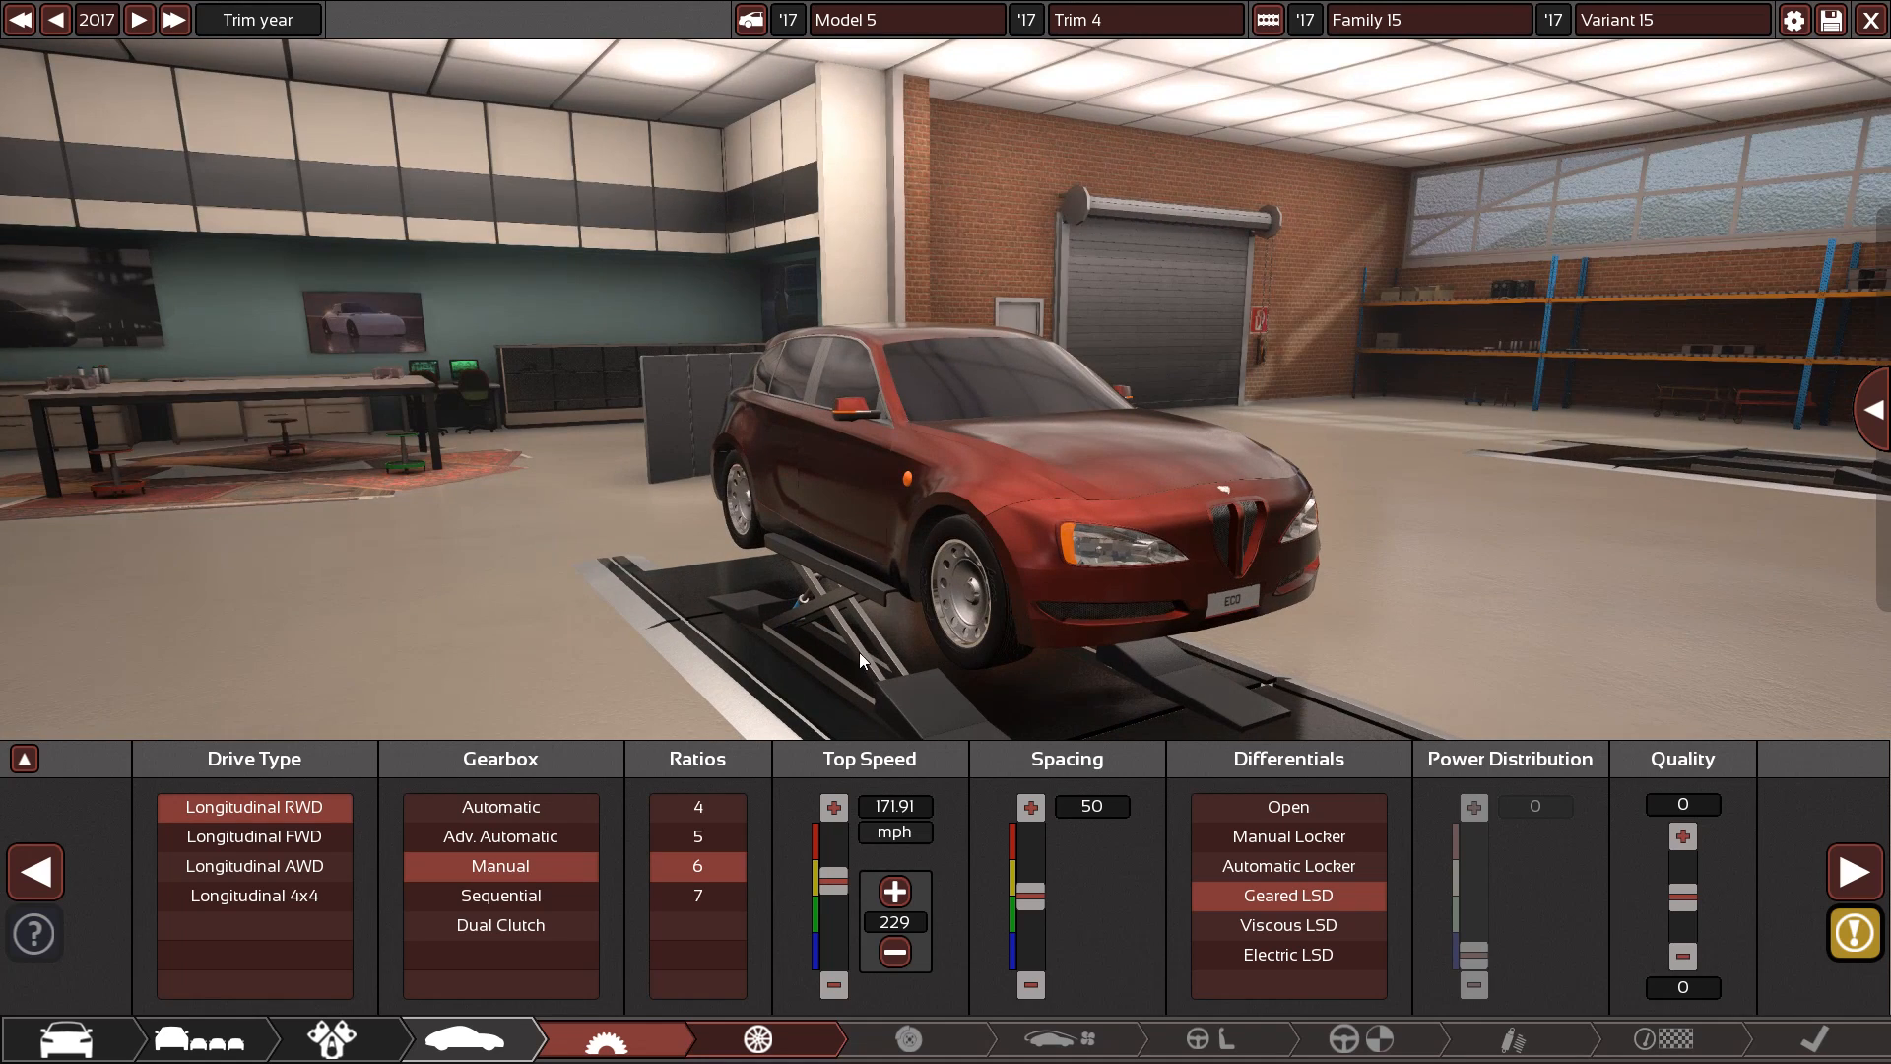
mouse_move(1855, 871)
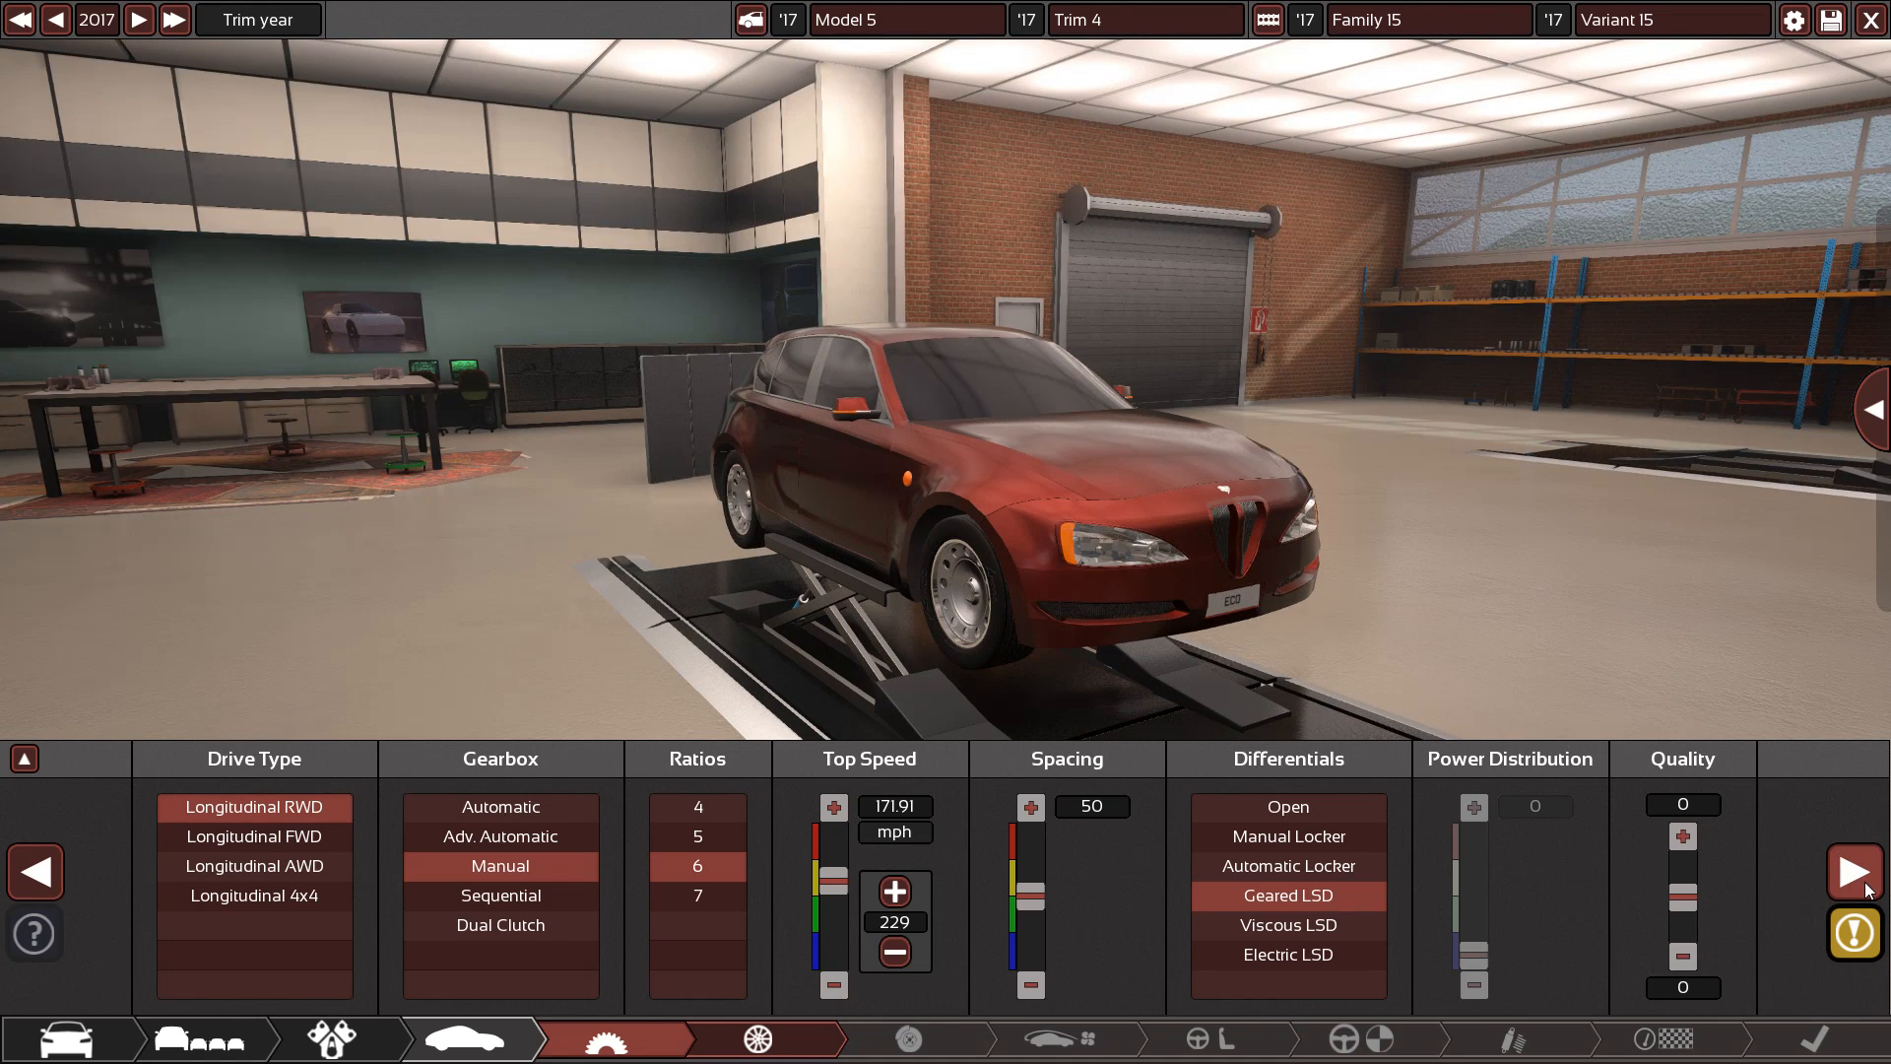
Fit radial medium-compound tyres, 240 front and 255 rear, 660 diameter on 17-inch alloys
left_click(1864, 871)
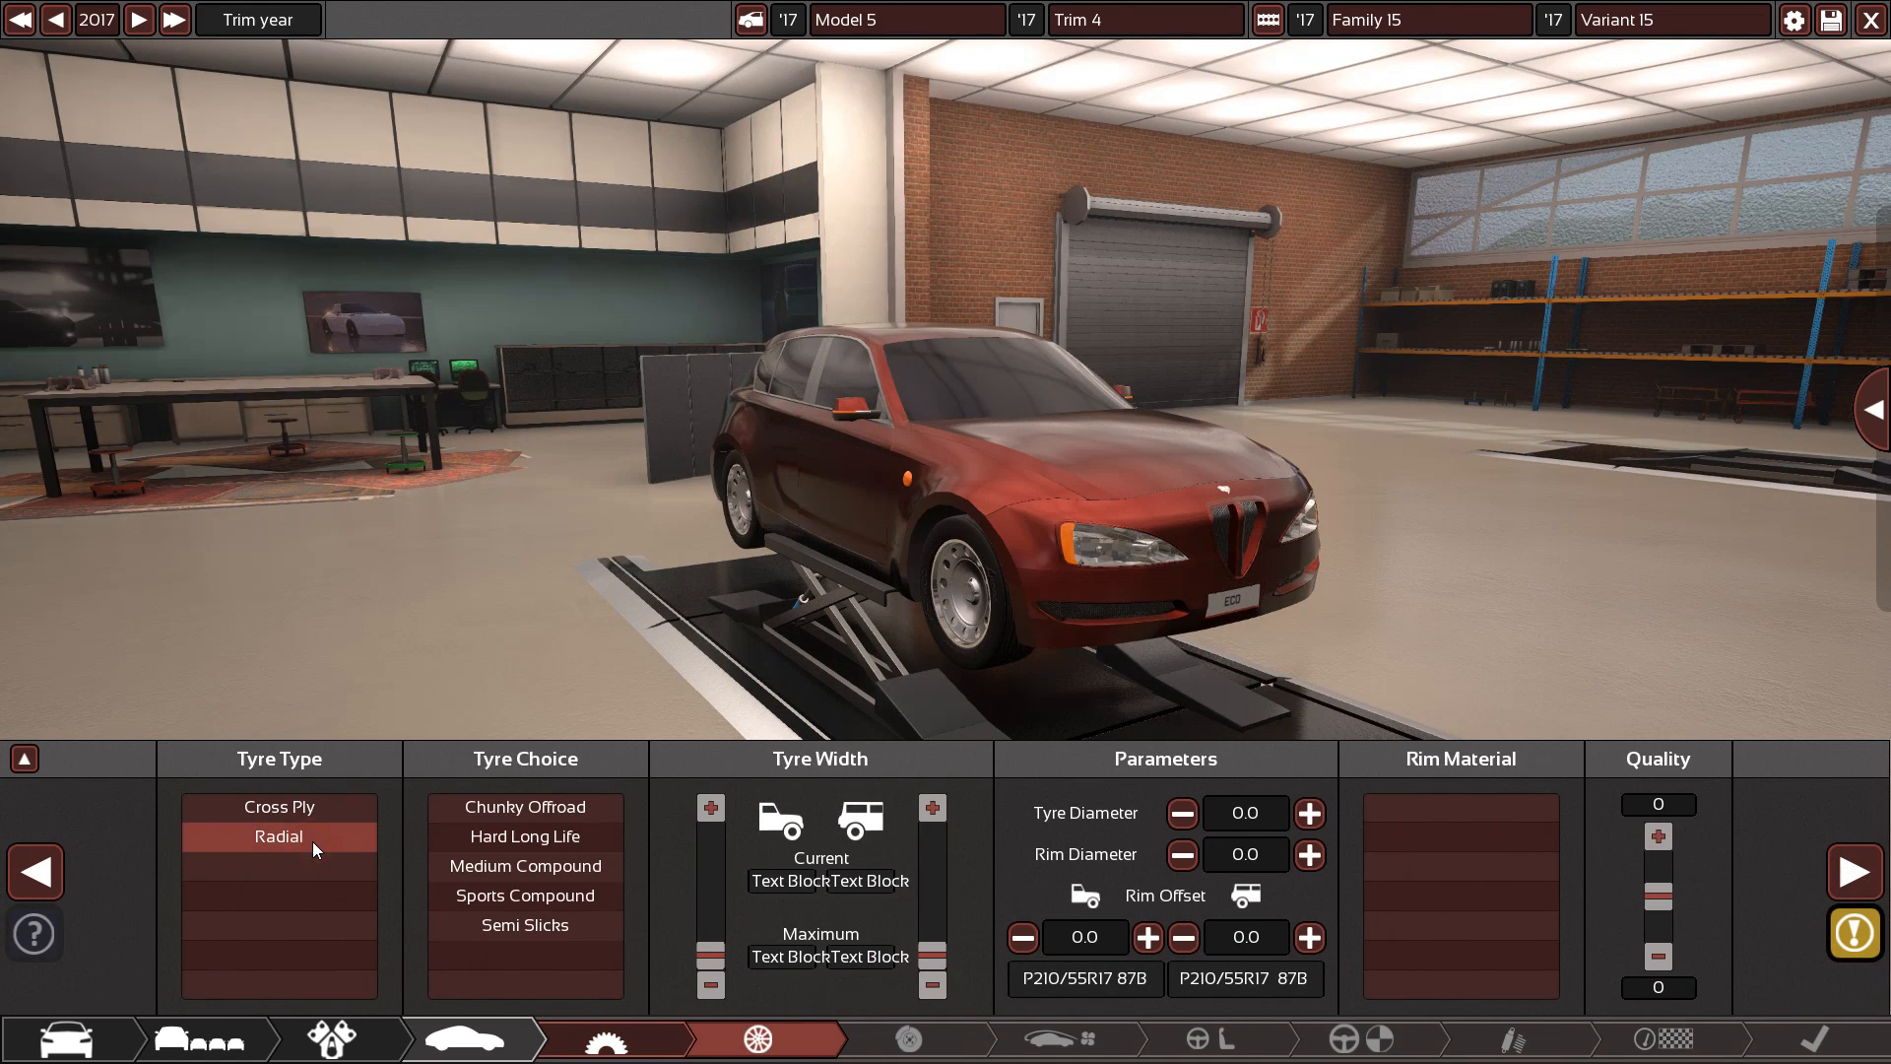
mouse_move(525, 865)
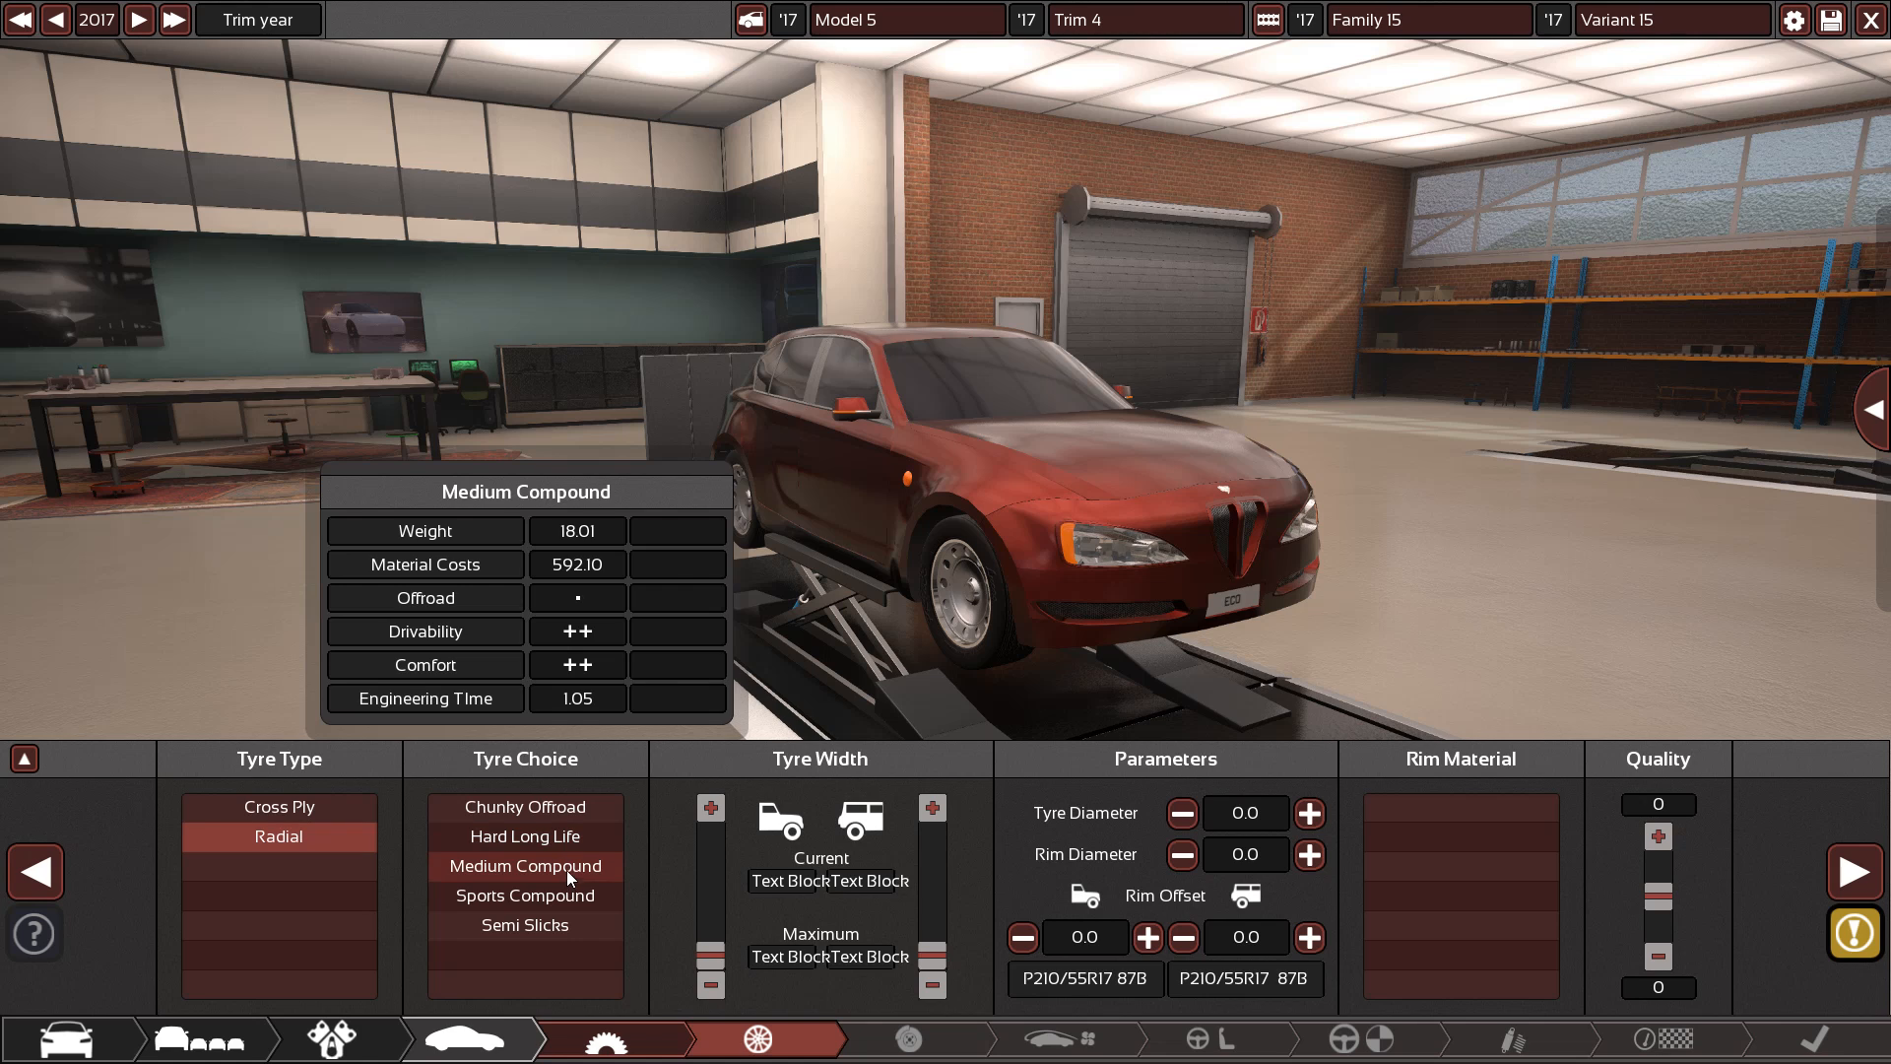
left_click(525, 866)
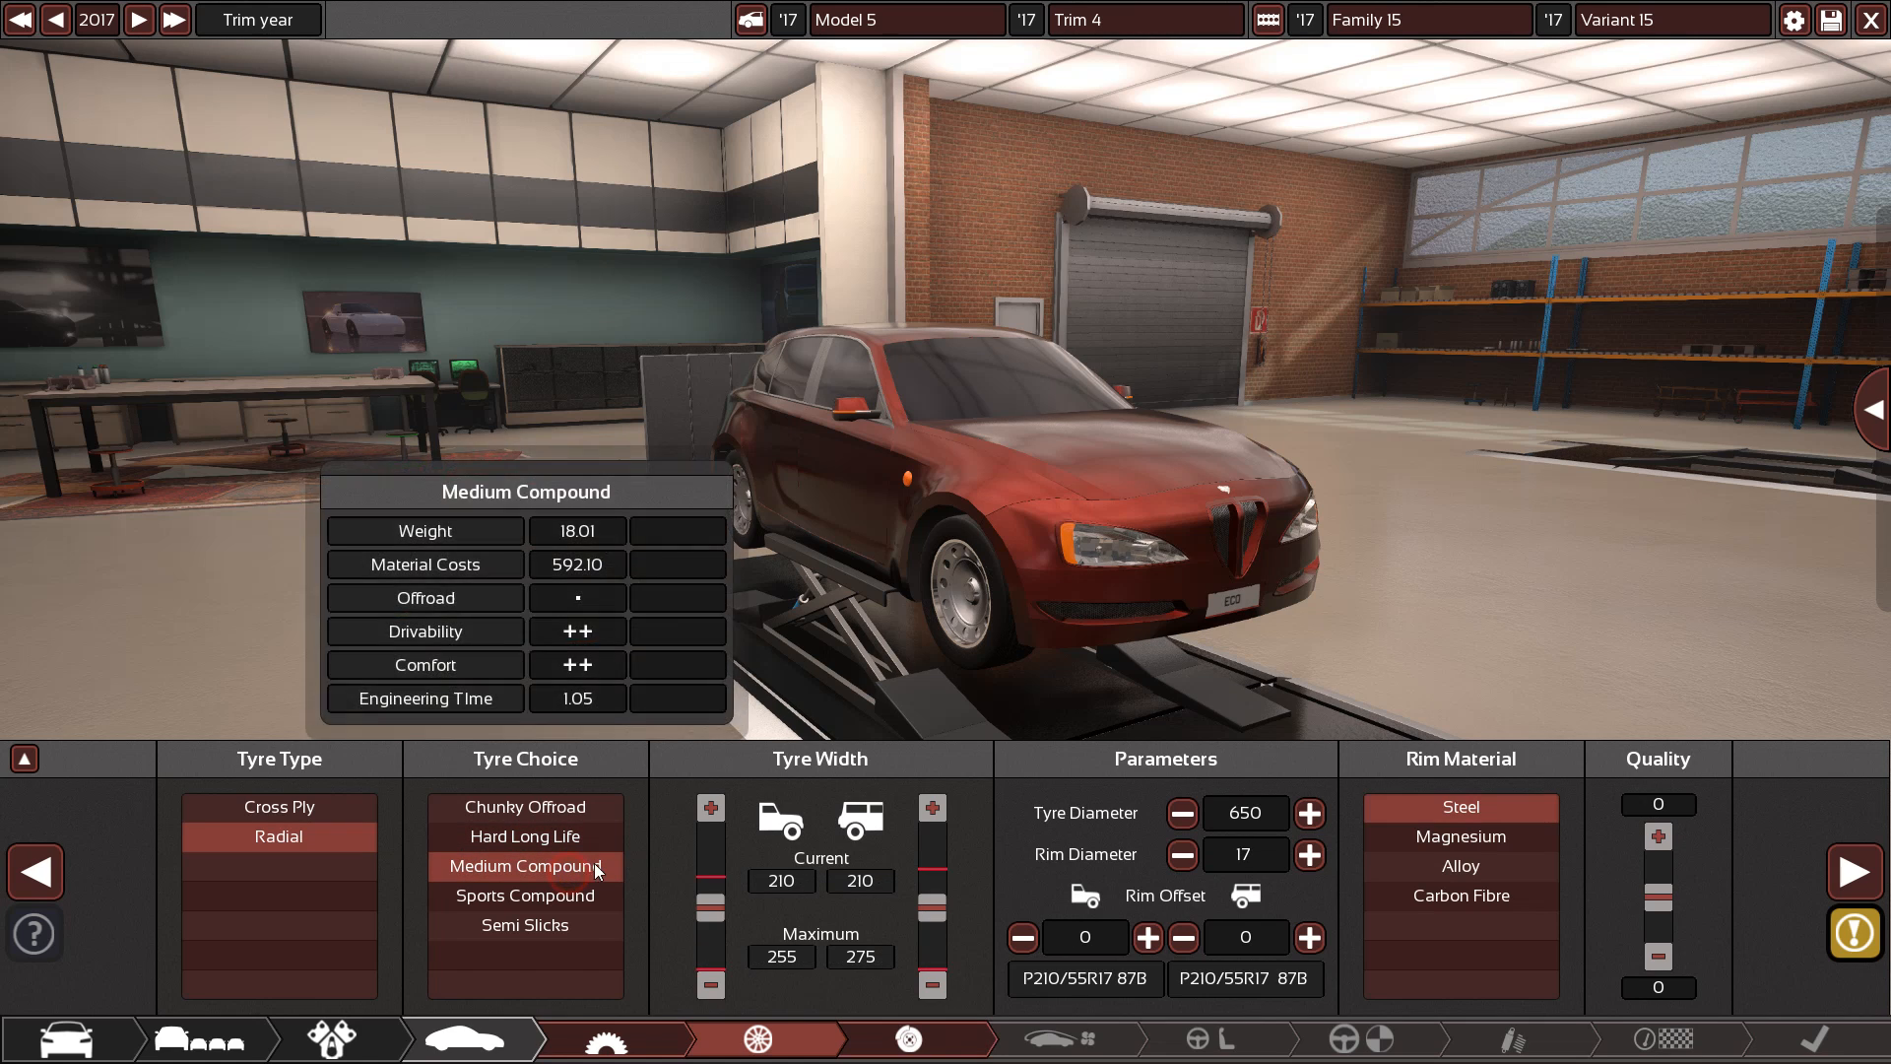
left_click(709, 807)
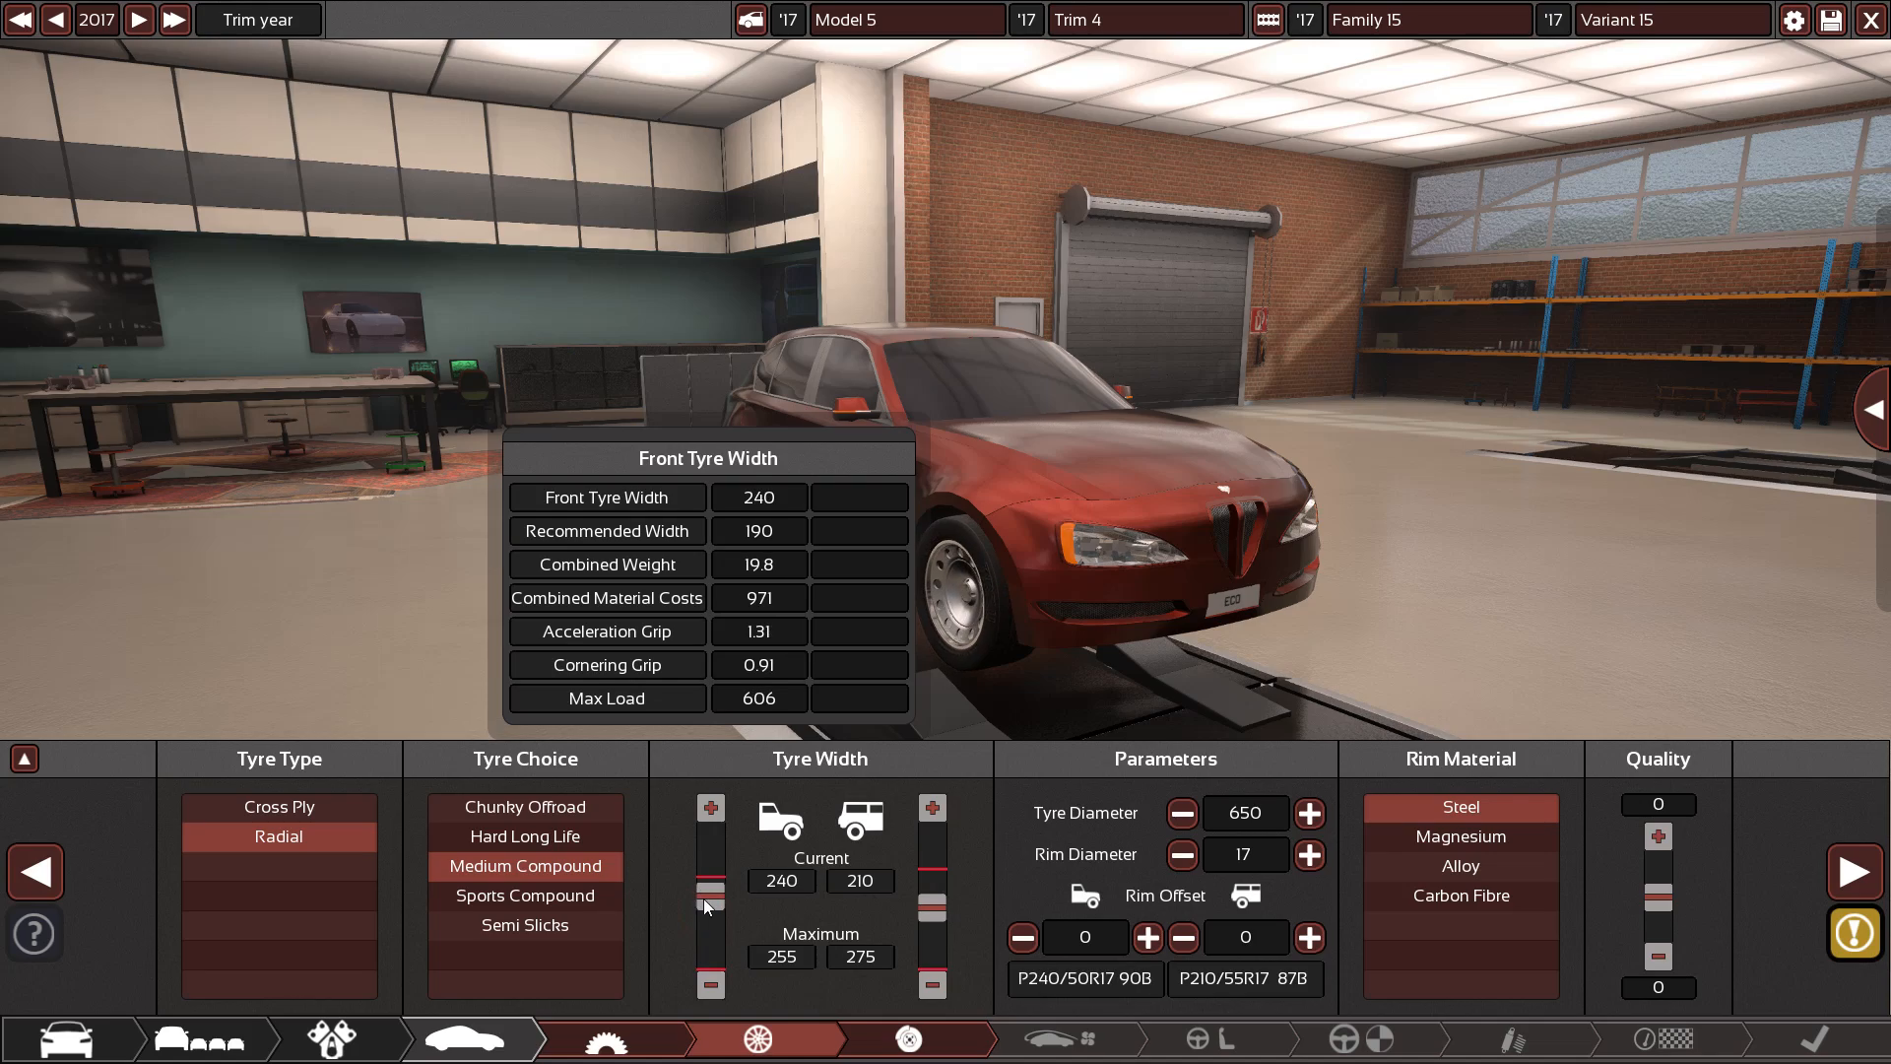
left_click(931, 805)
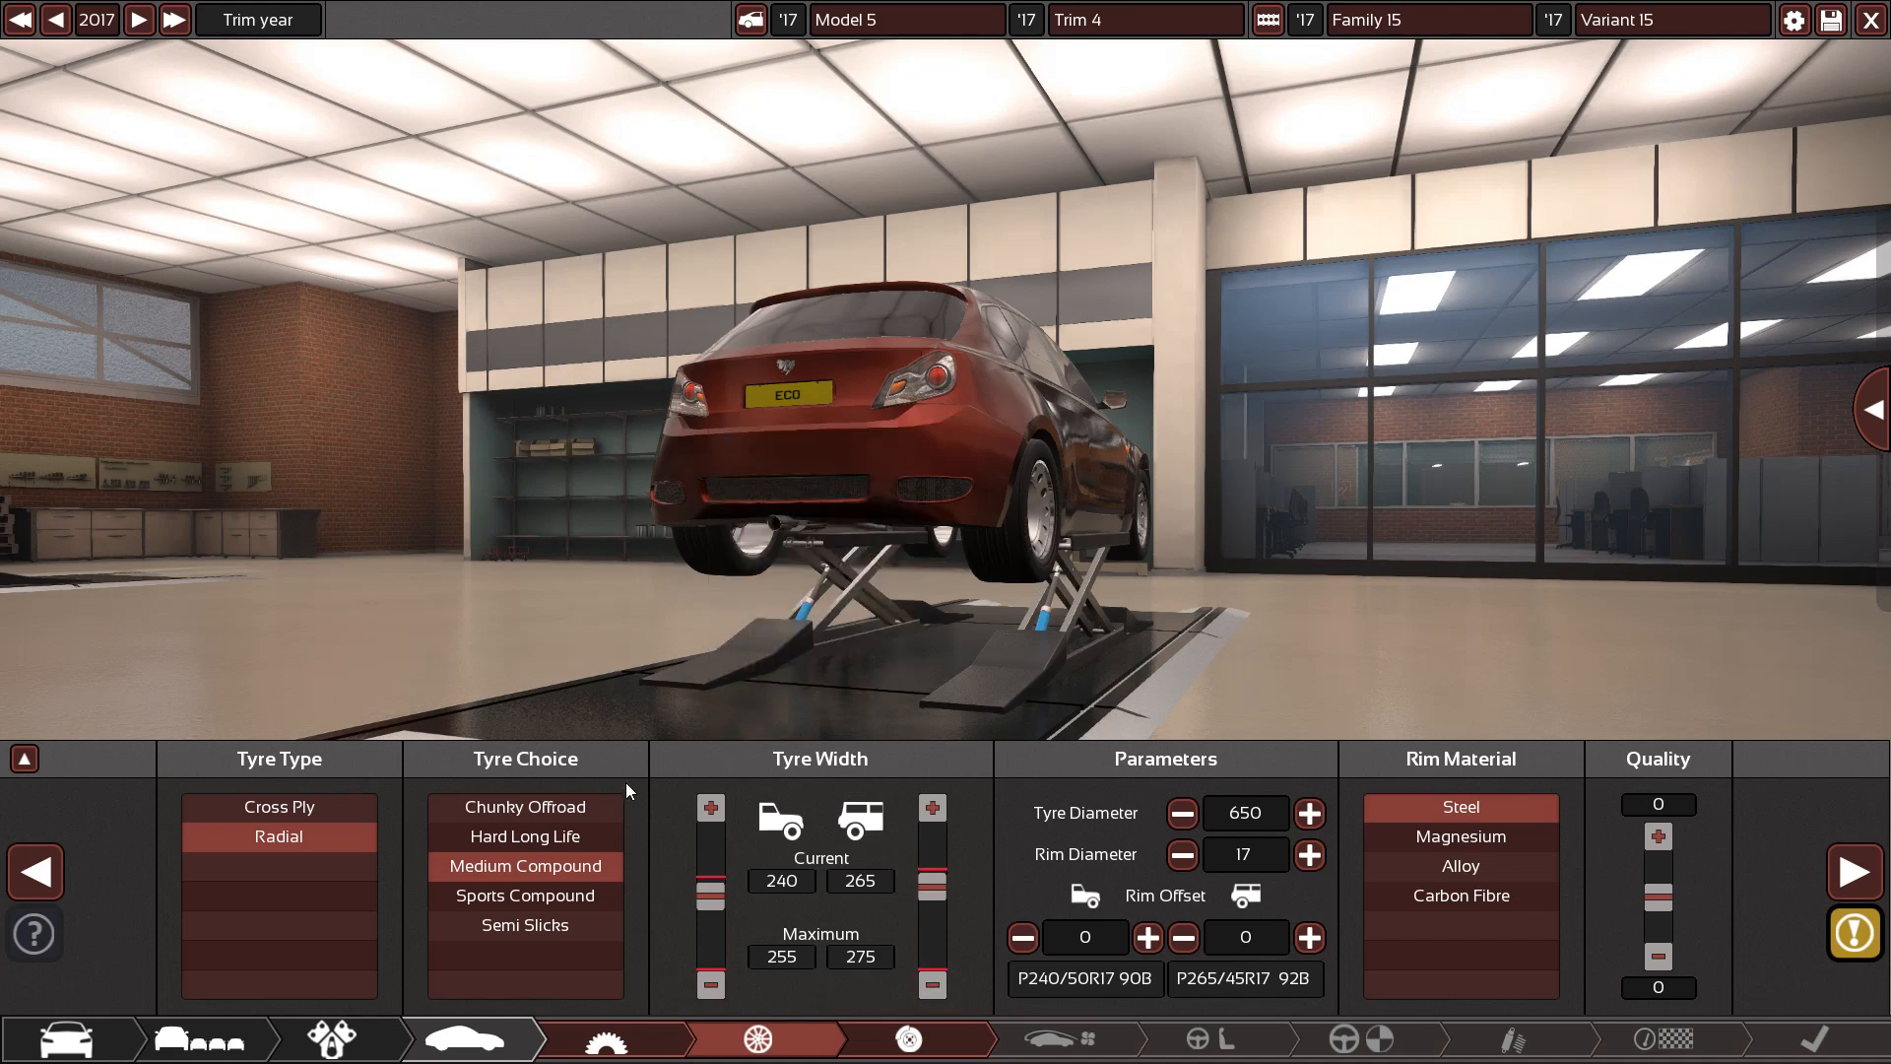
left_click(930, 985)
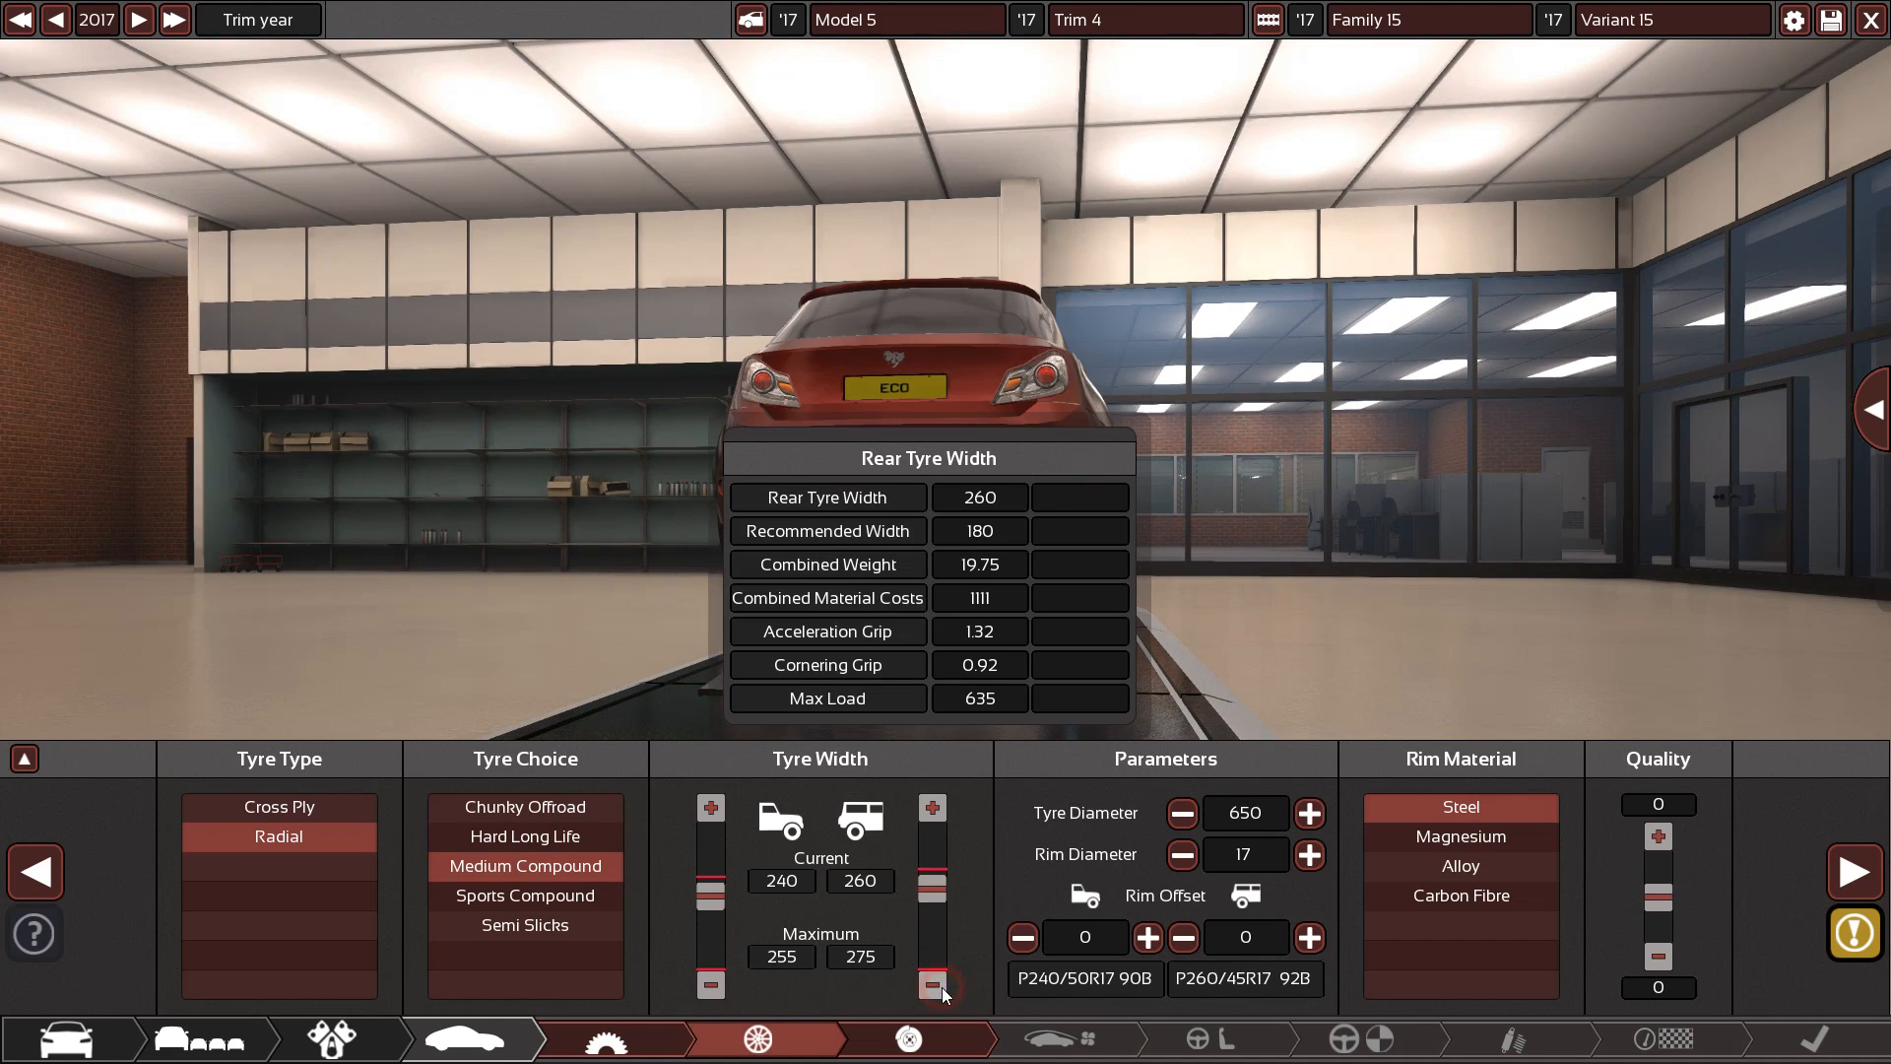
left_click(710, 985)
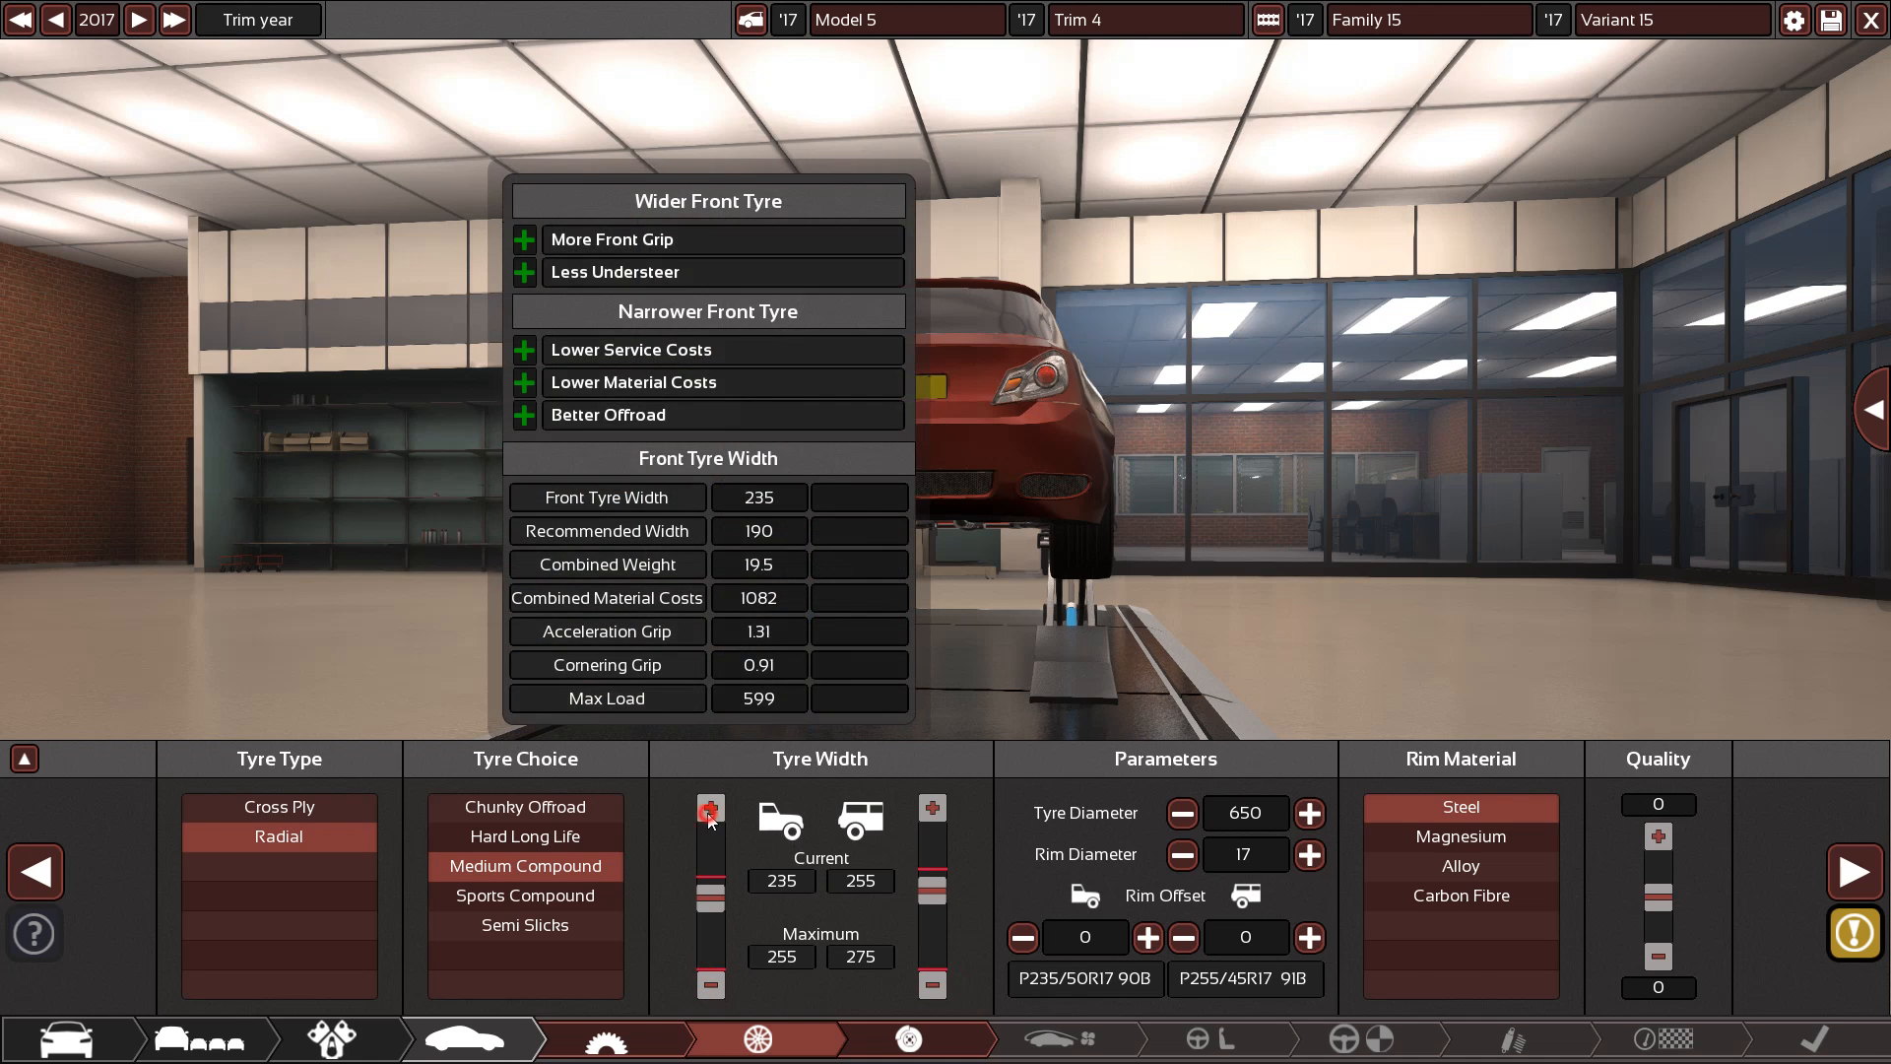
left_click(710, 811)
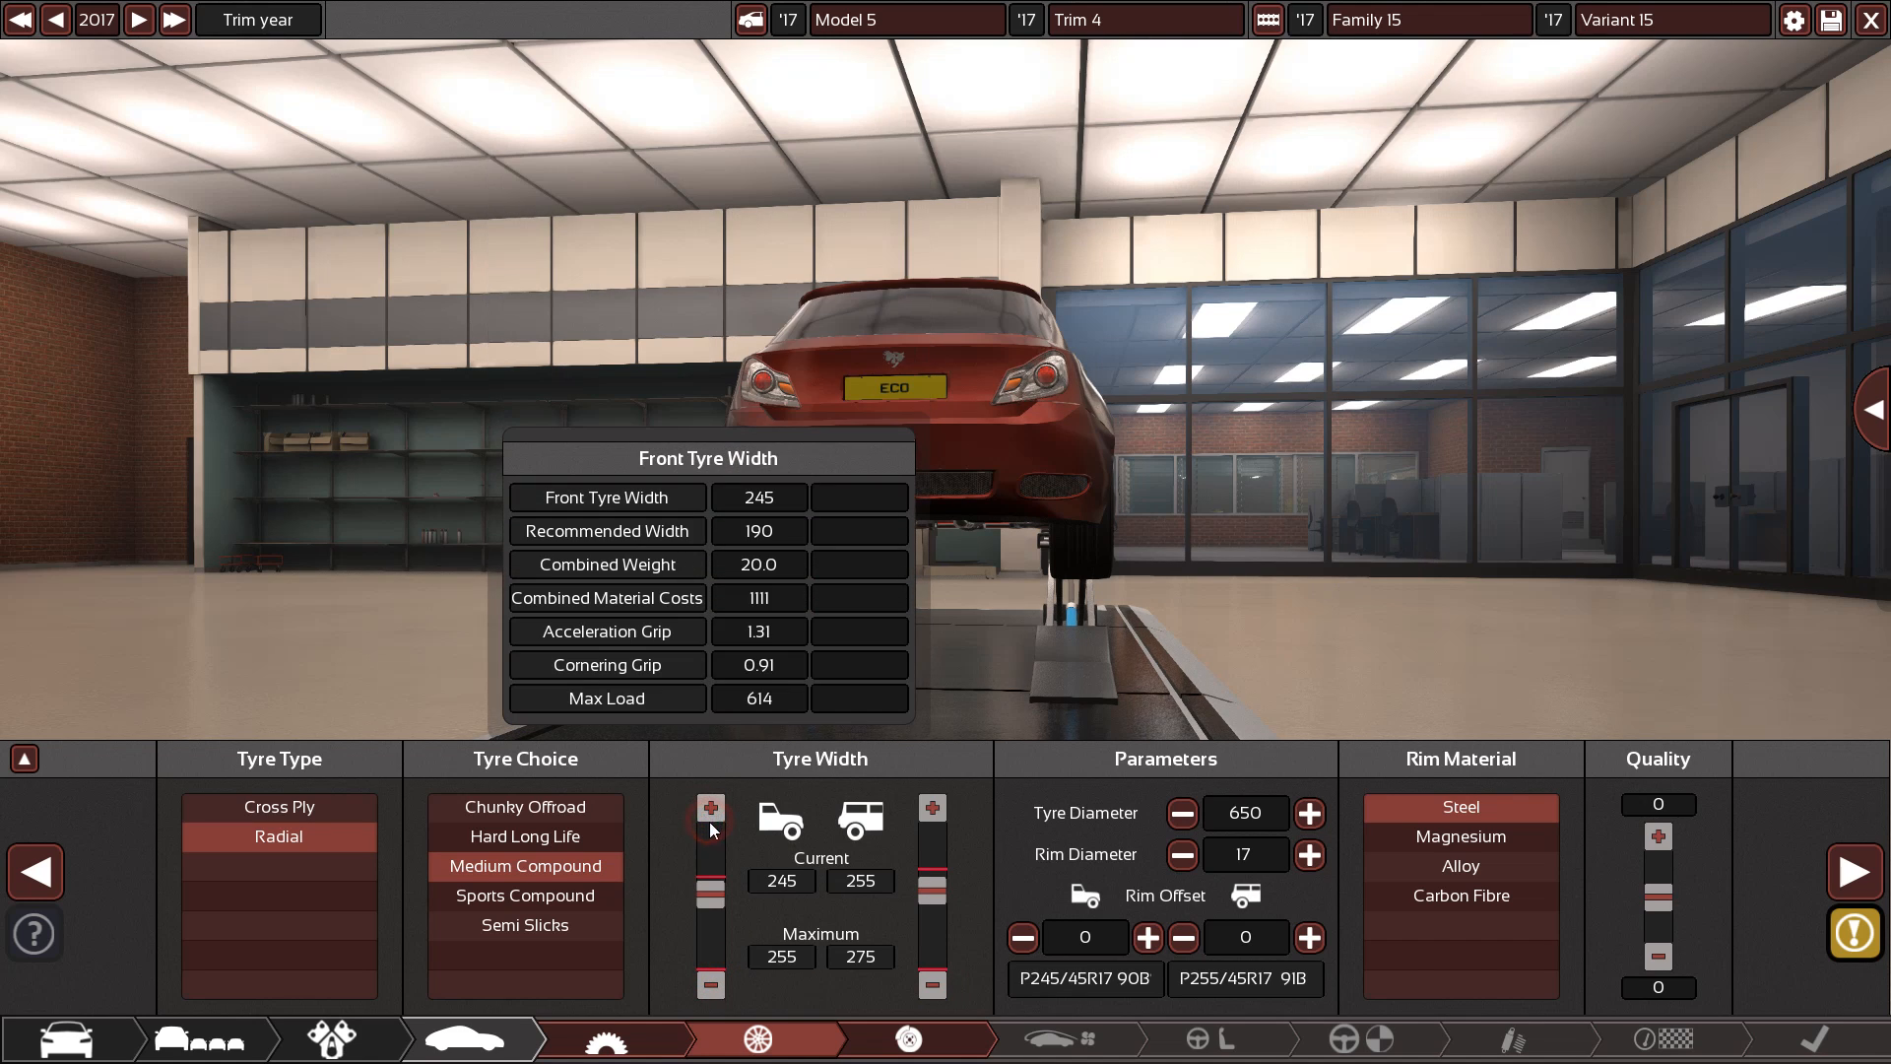
left_click(710, 805)
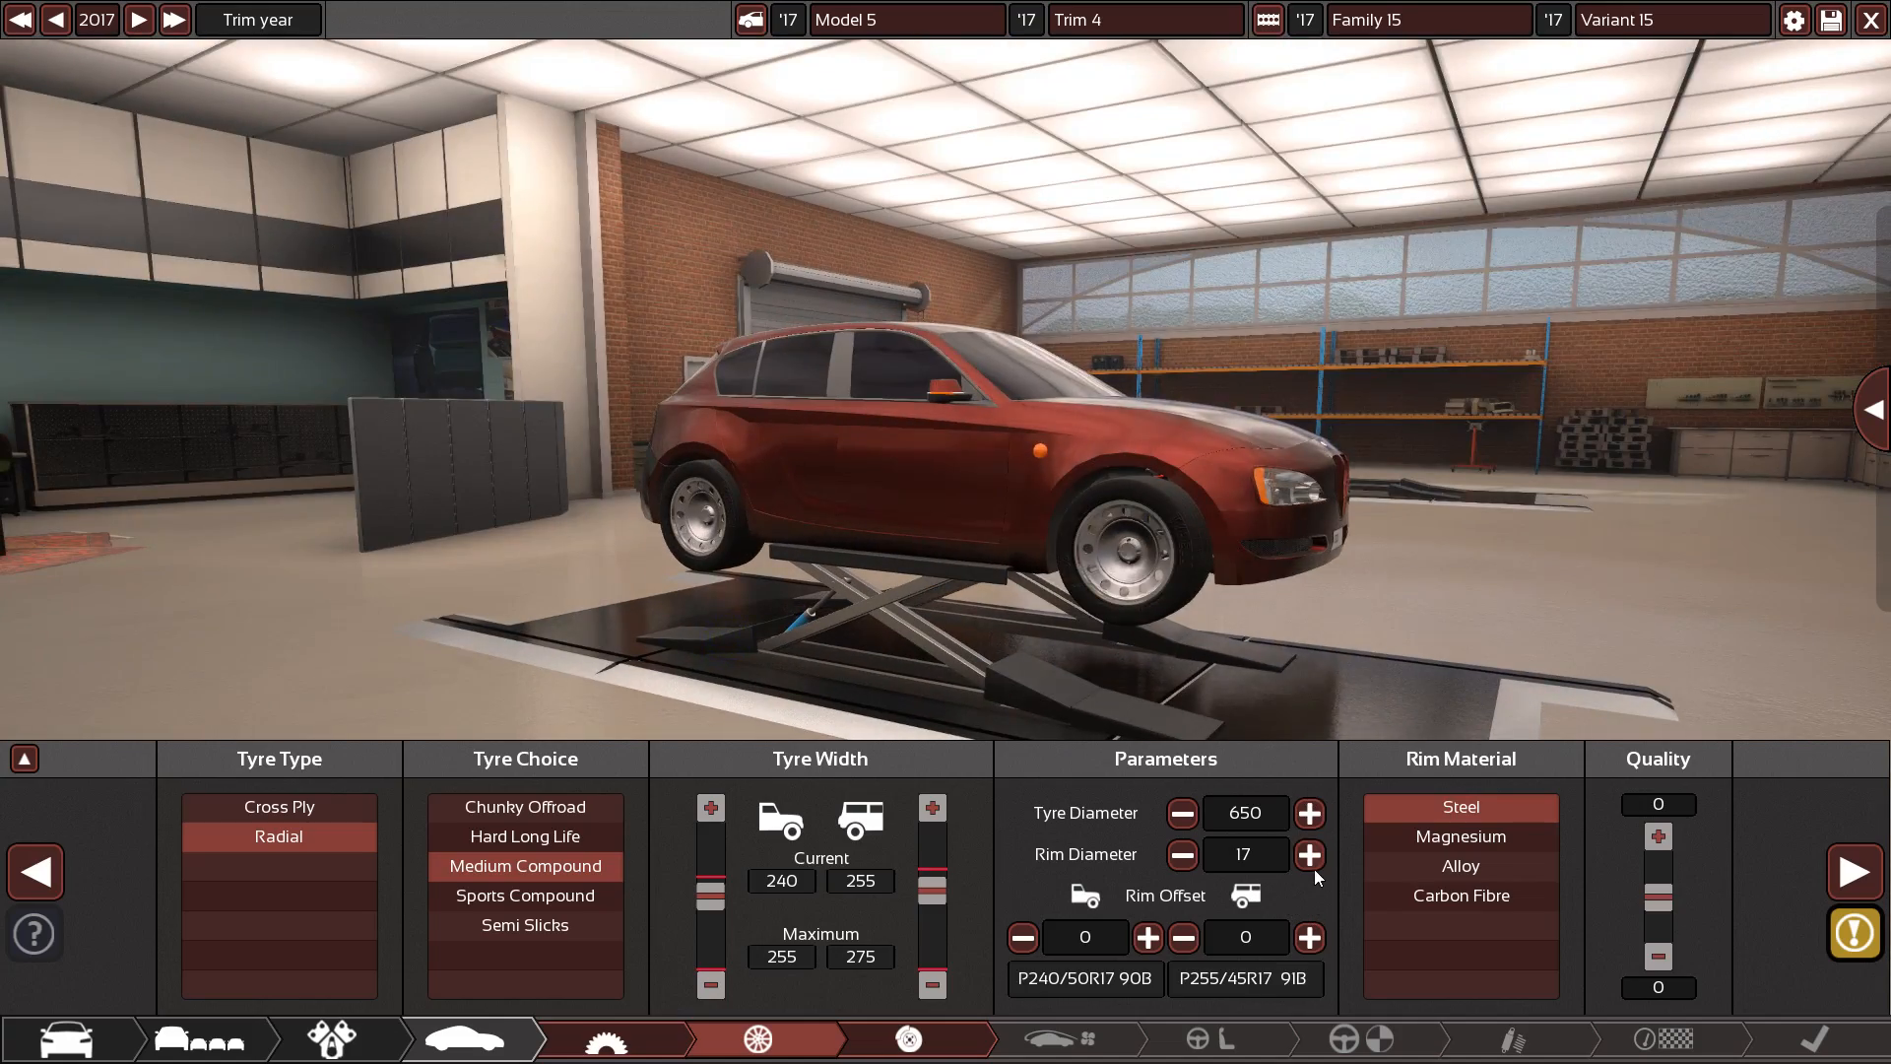
left_click(1309, 812)
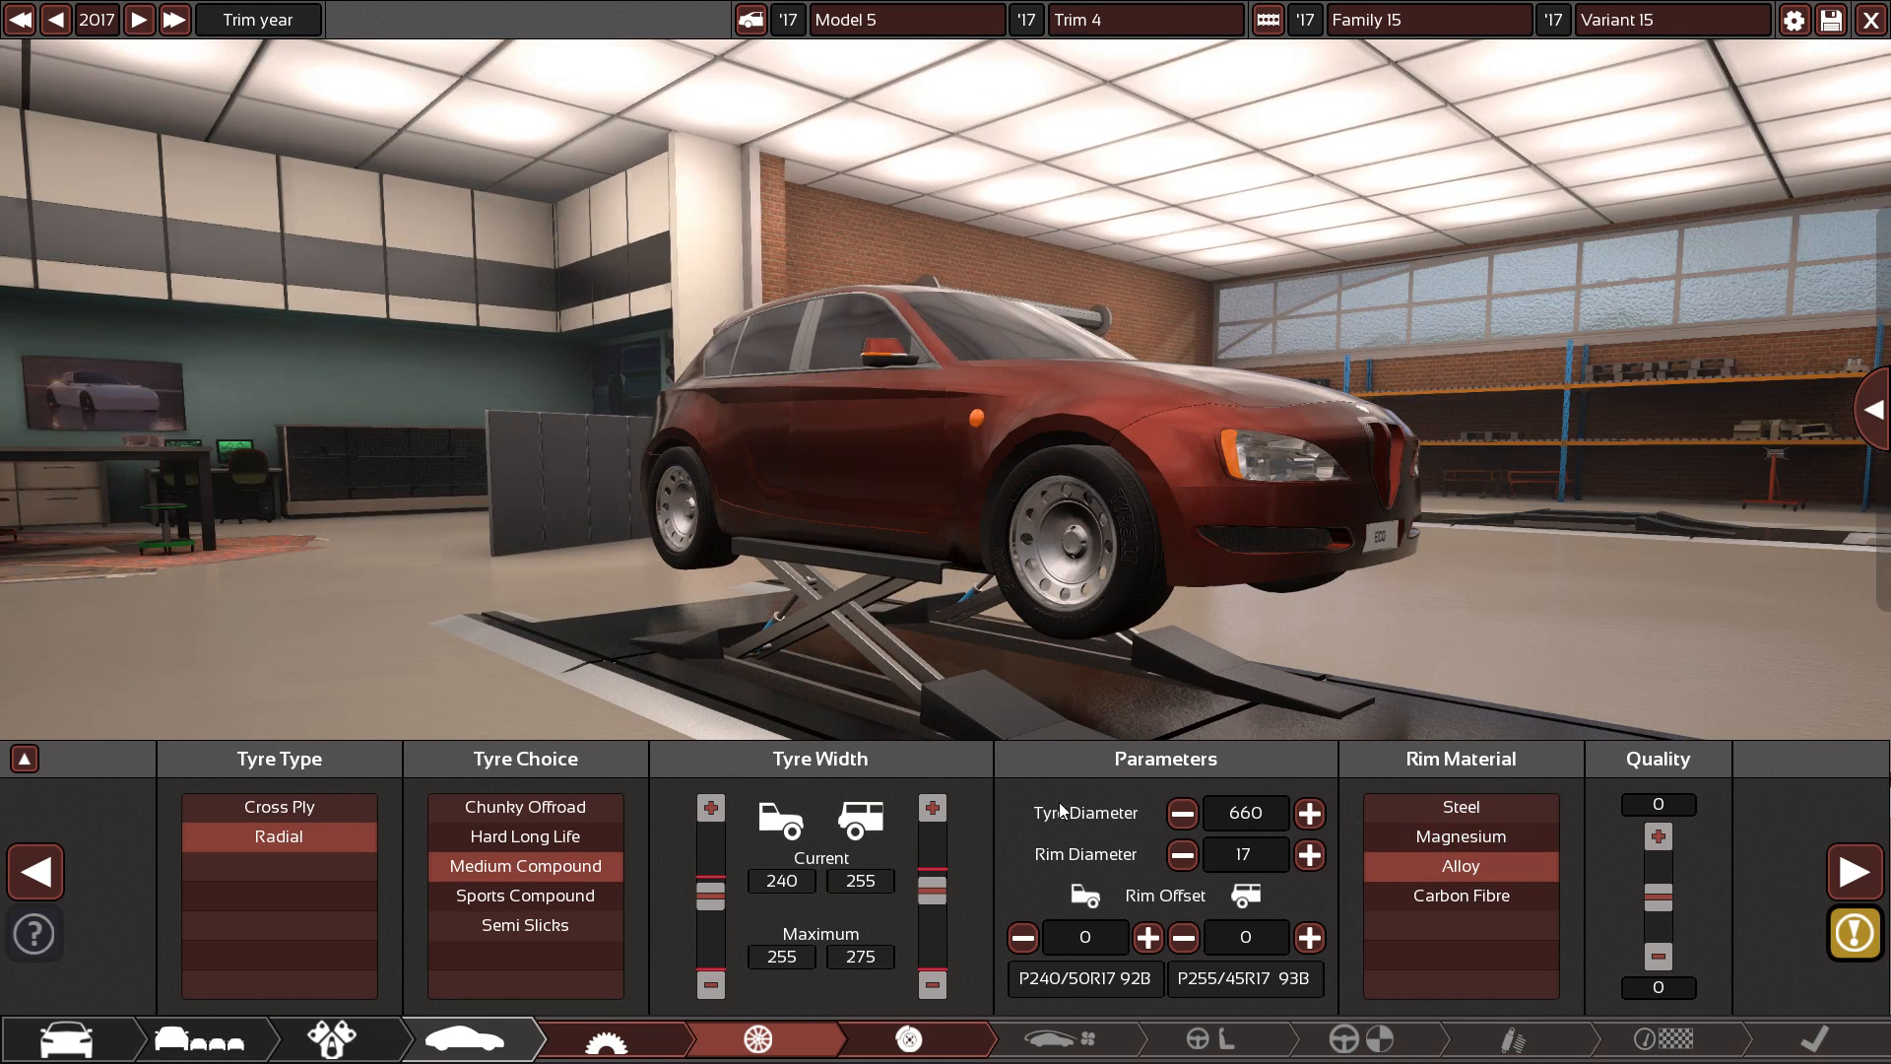
mouse_move(757, 1037)
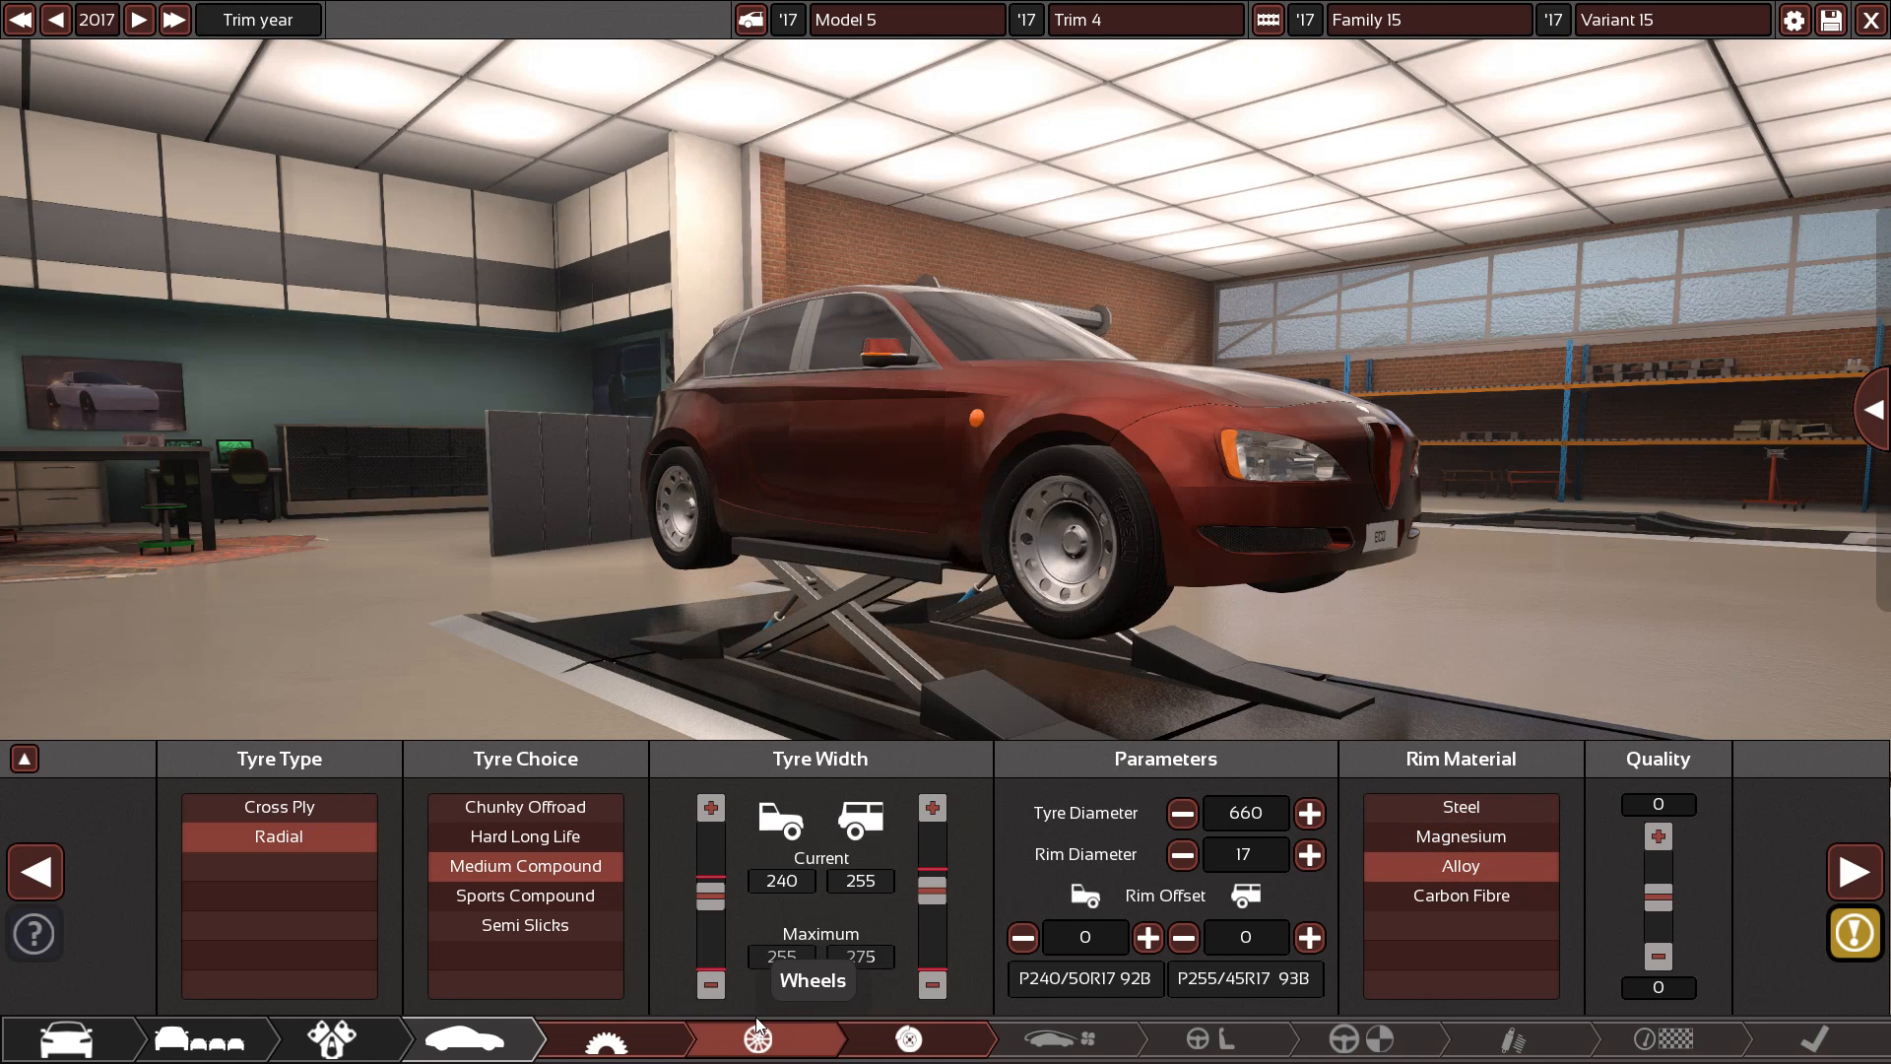
Give the hatchback multi-spoke alloy rims in the body fixtures editor
left_click(202, 1038)
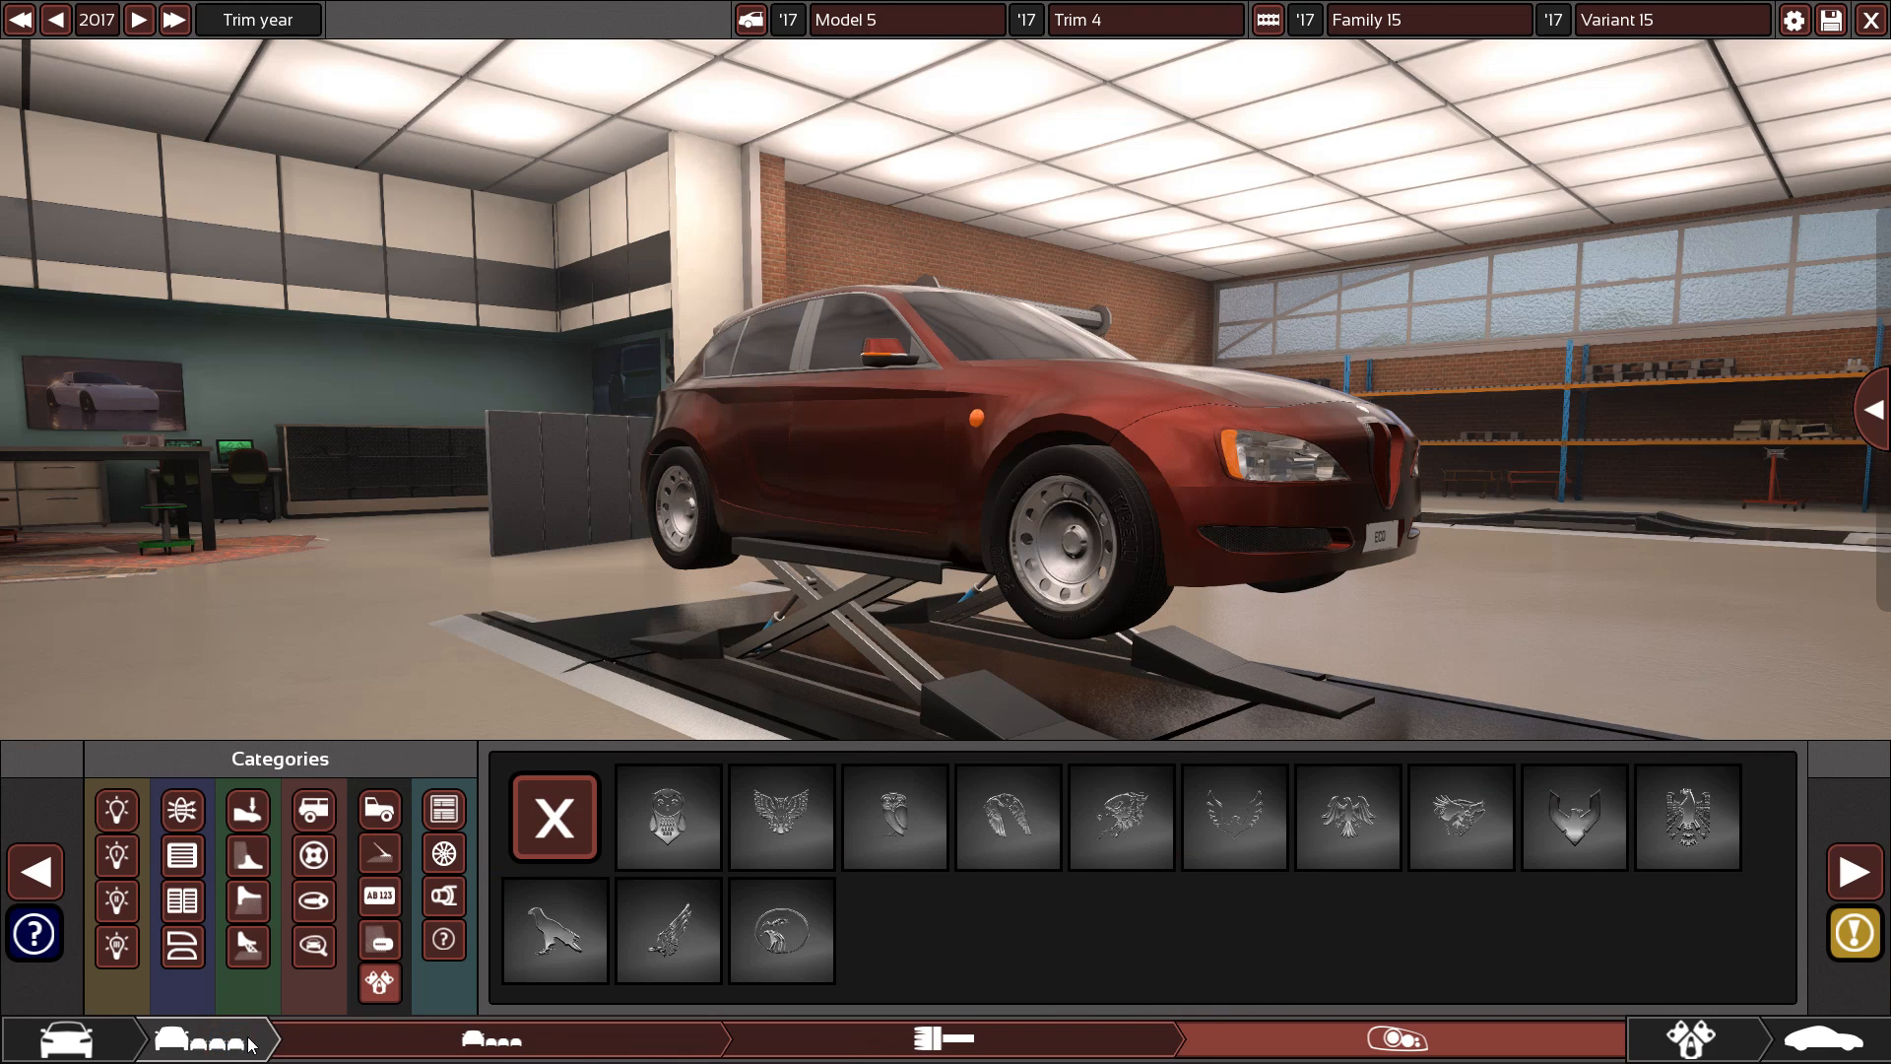
left_click(441, 808)
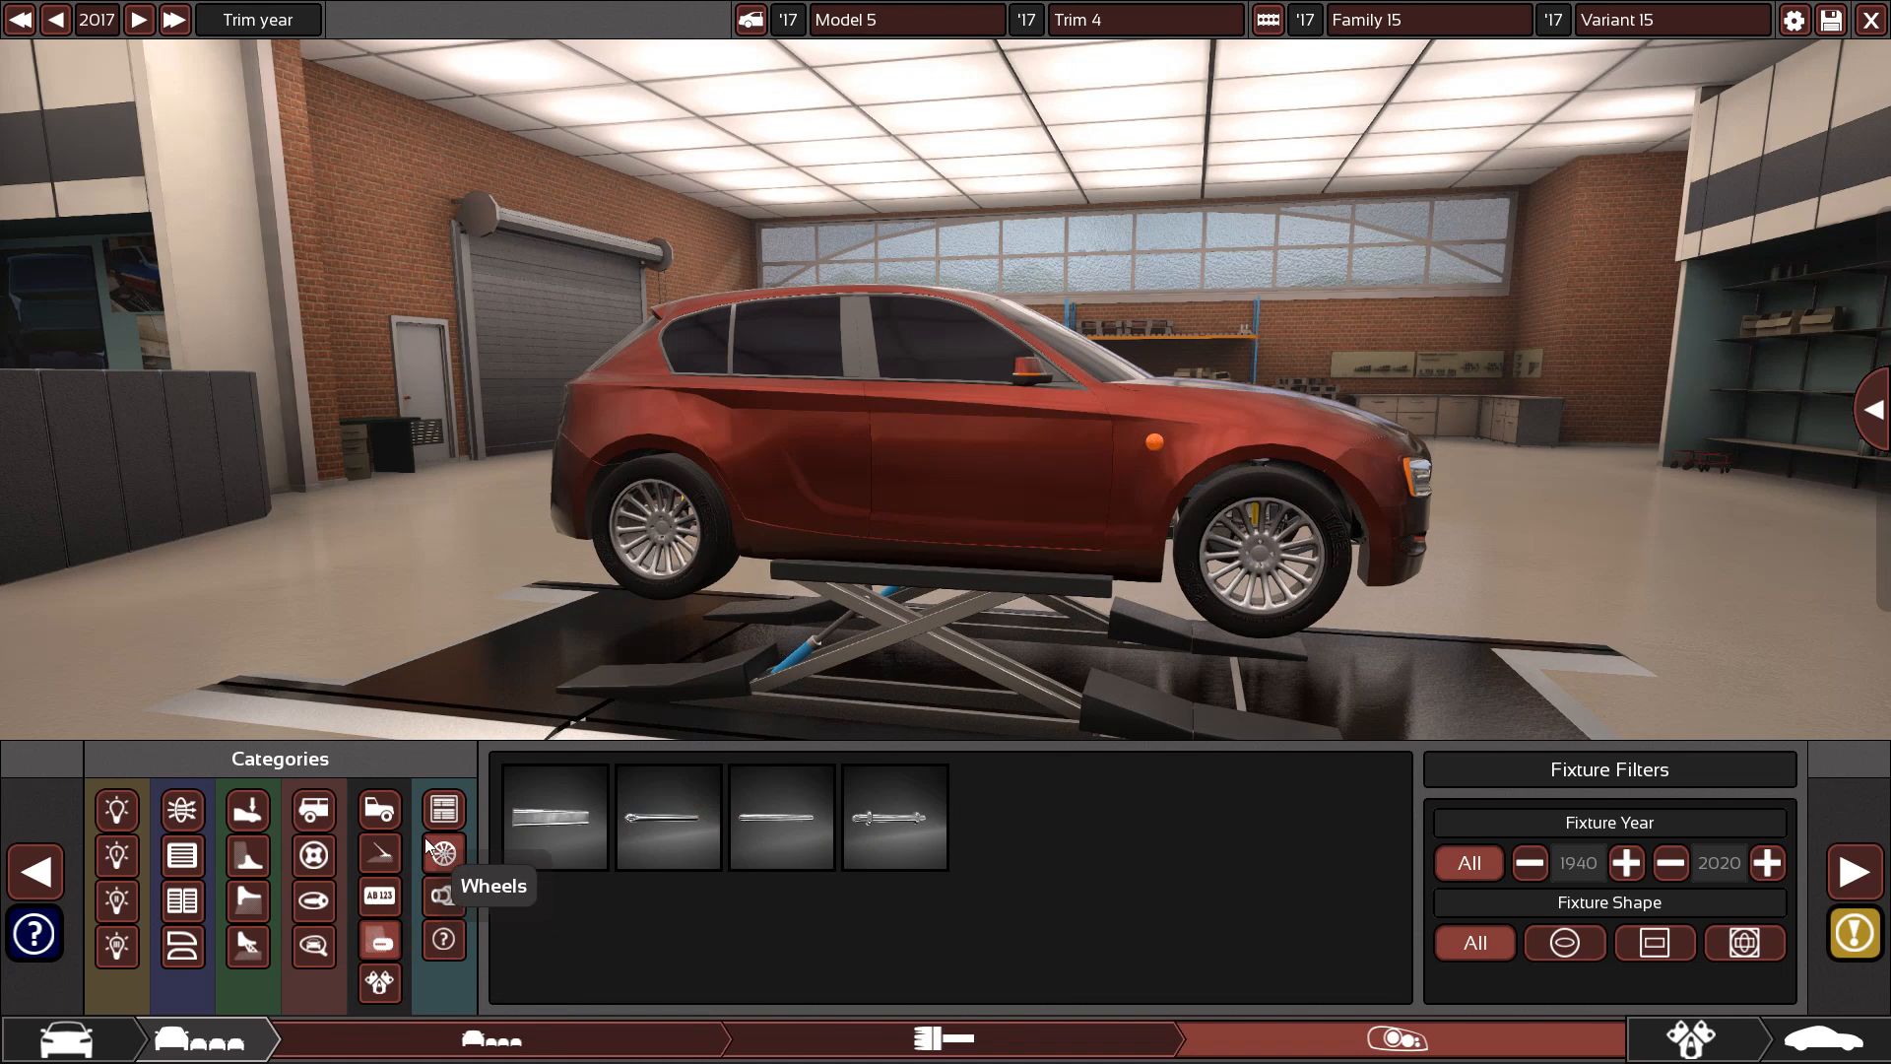
left_click(442, 854)
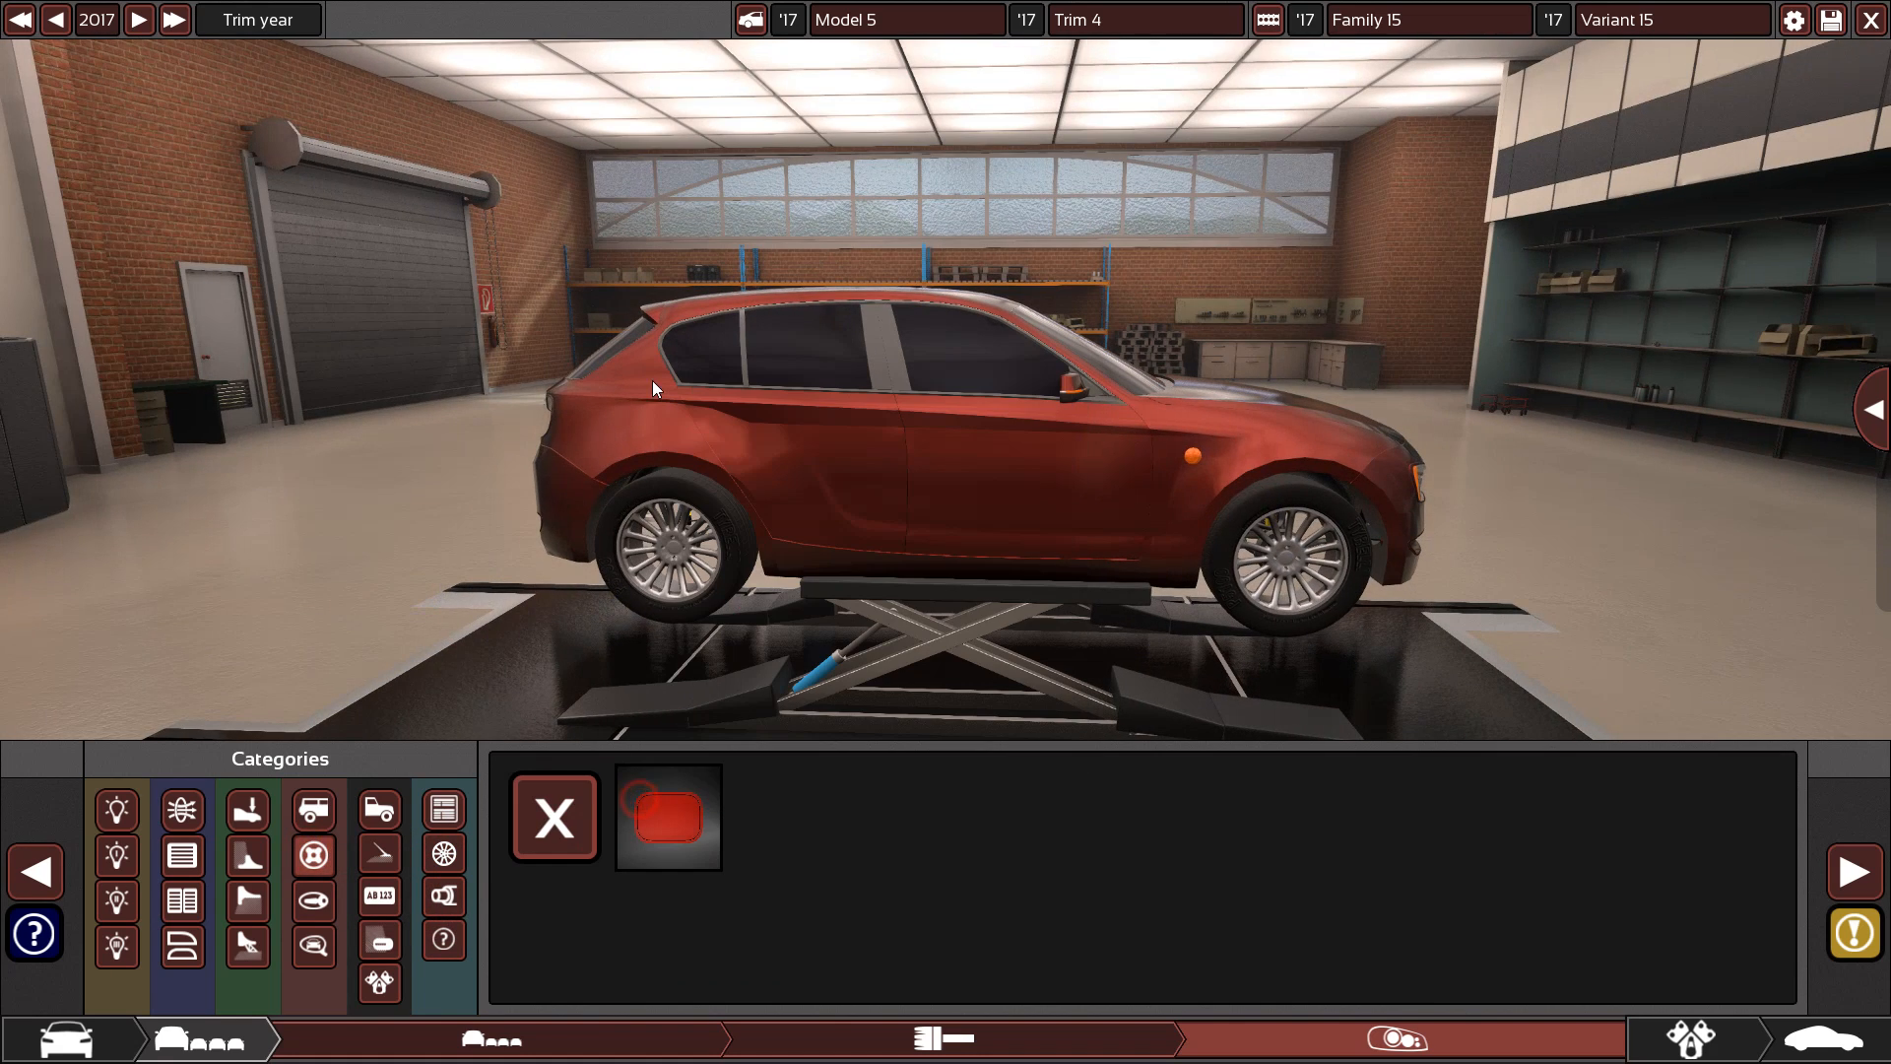
left_click(667, 817)
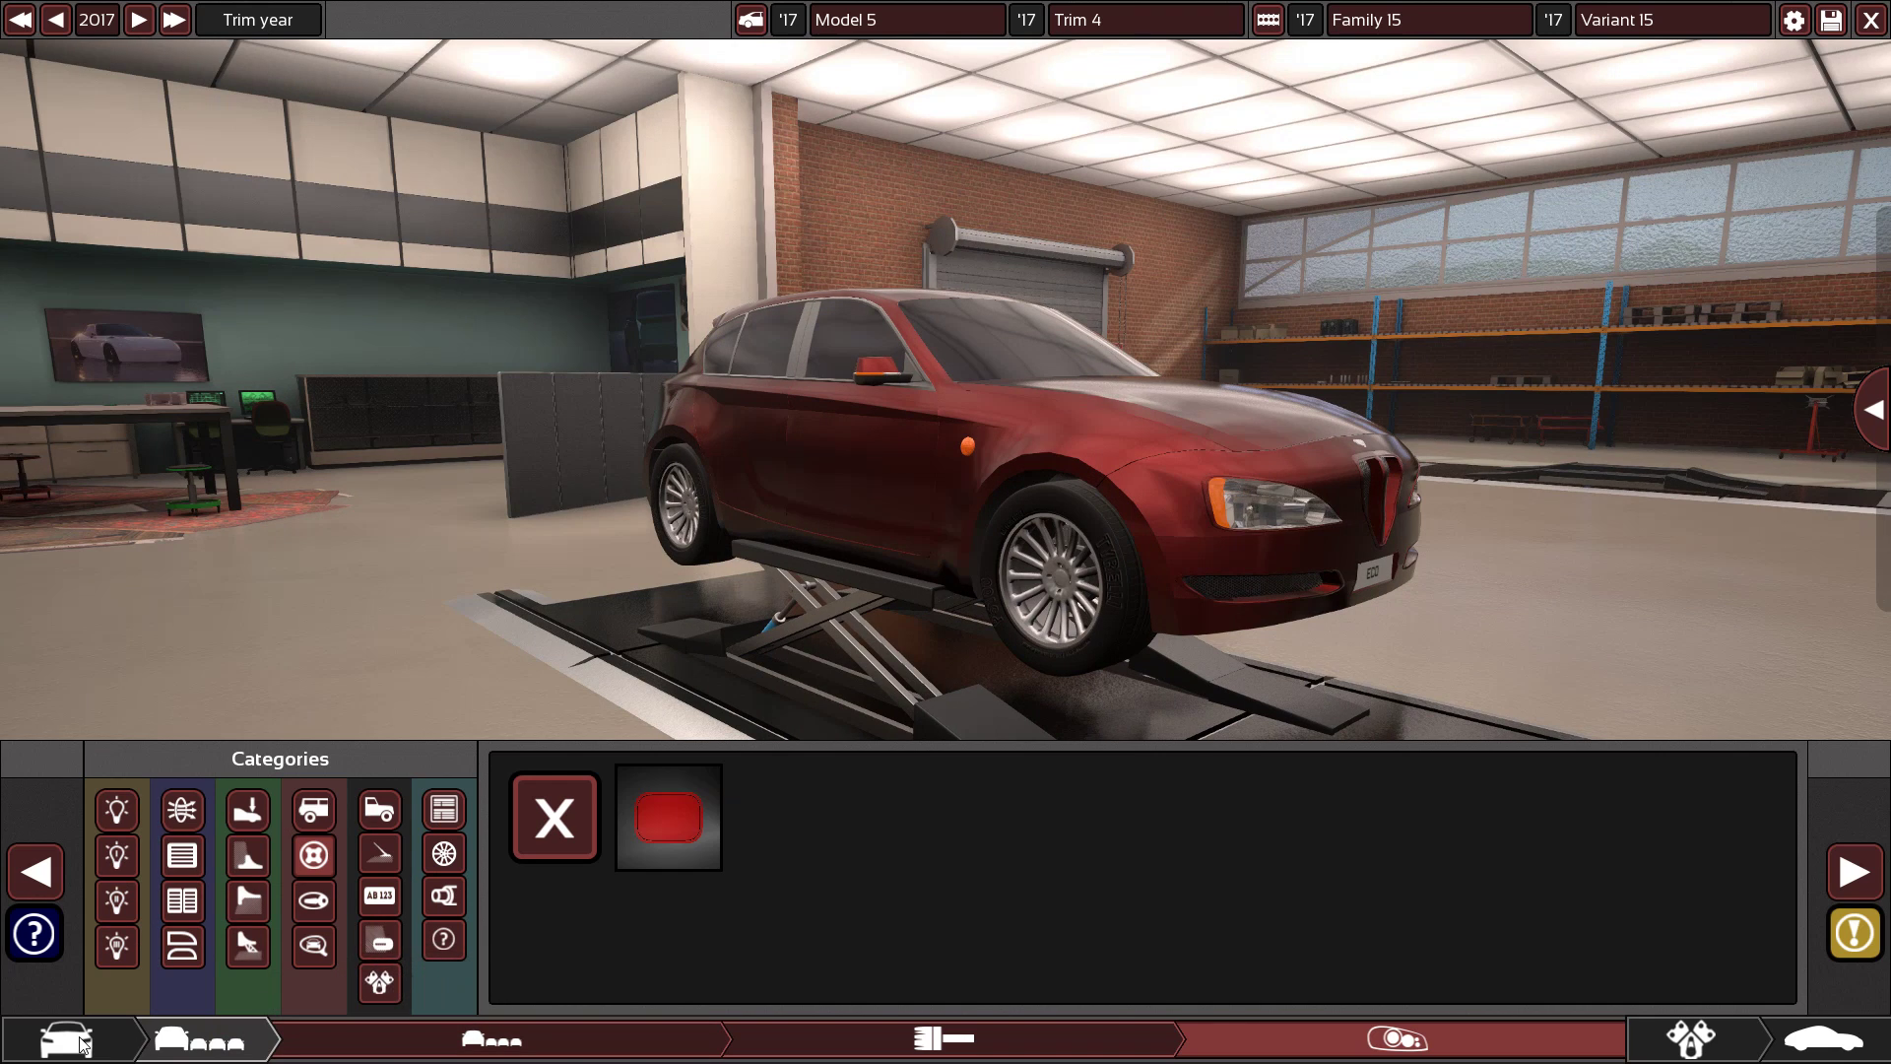
Move through Model Body and Chassis to the Brakes stage listing drum, disc and ceramic options
left_click(468, 1038)
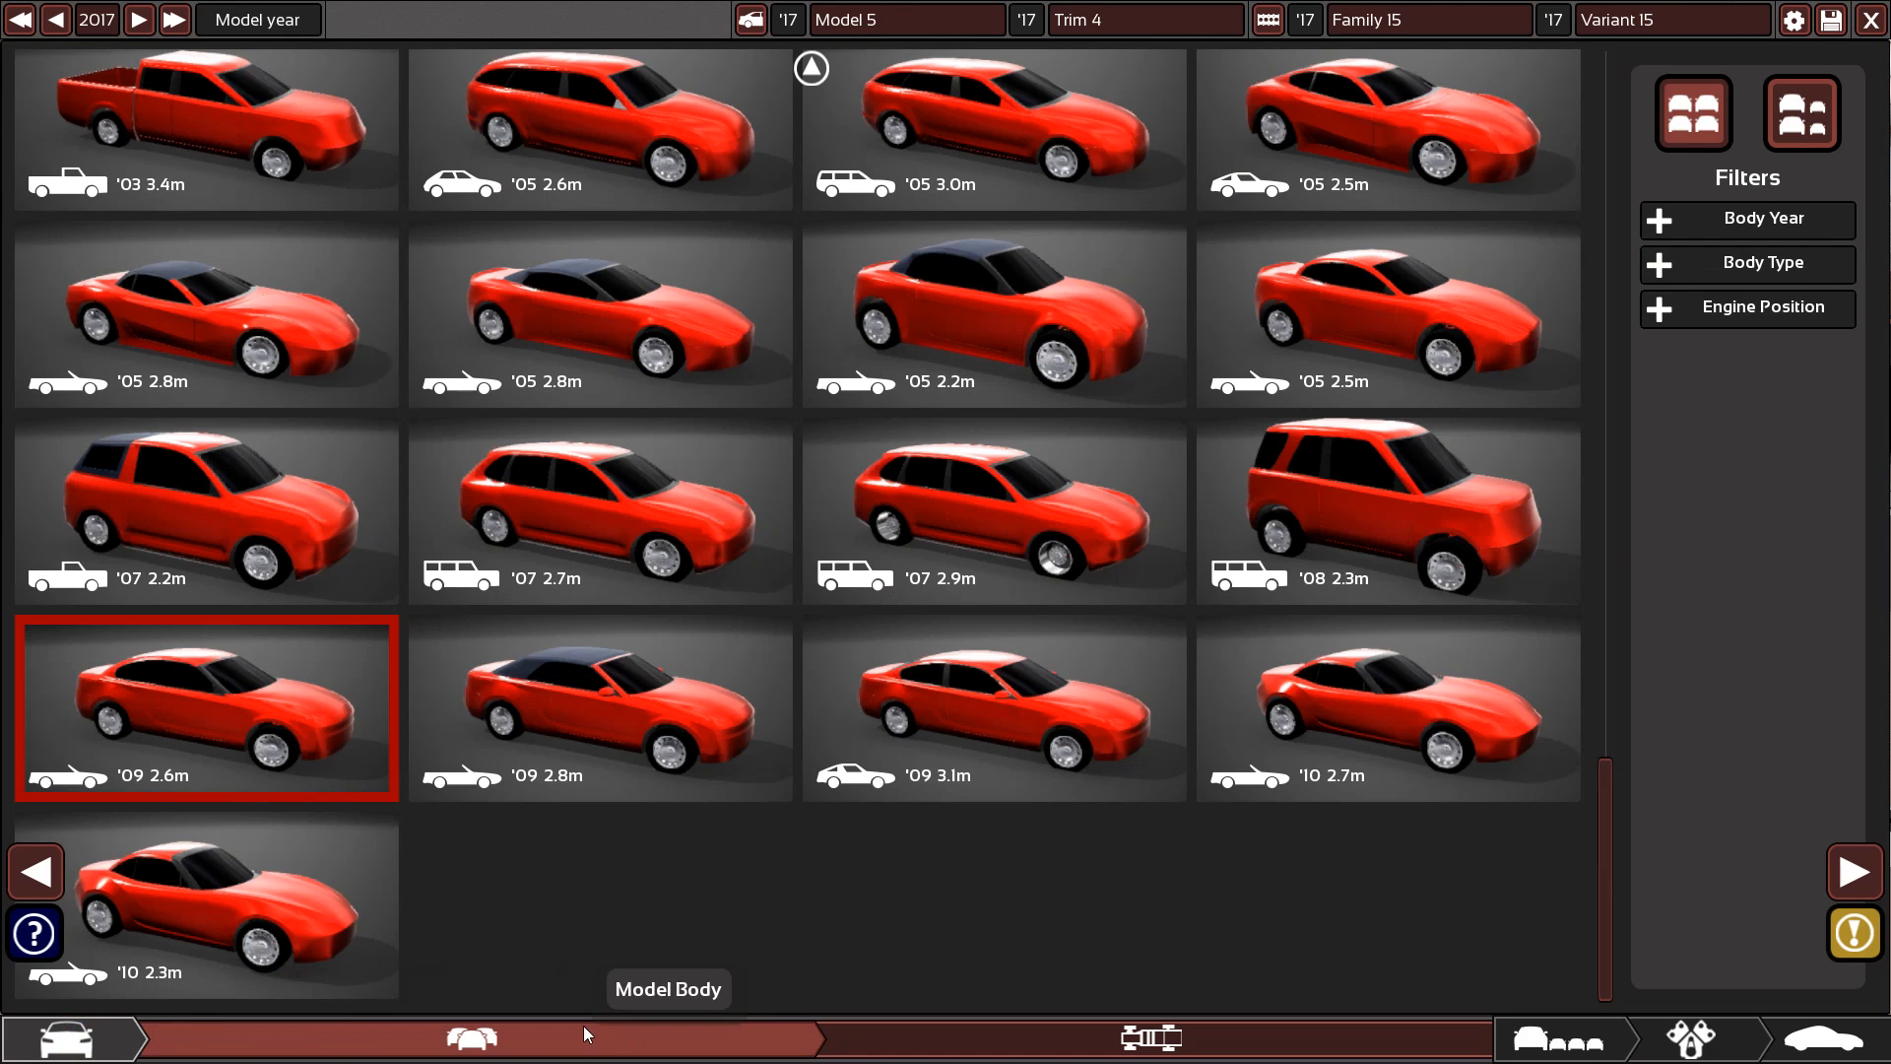
left_click(1150, 1038)
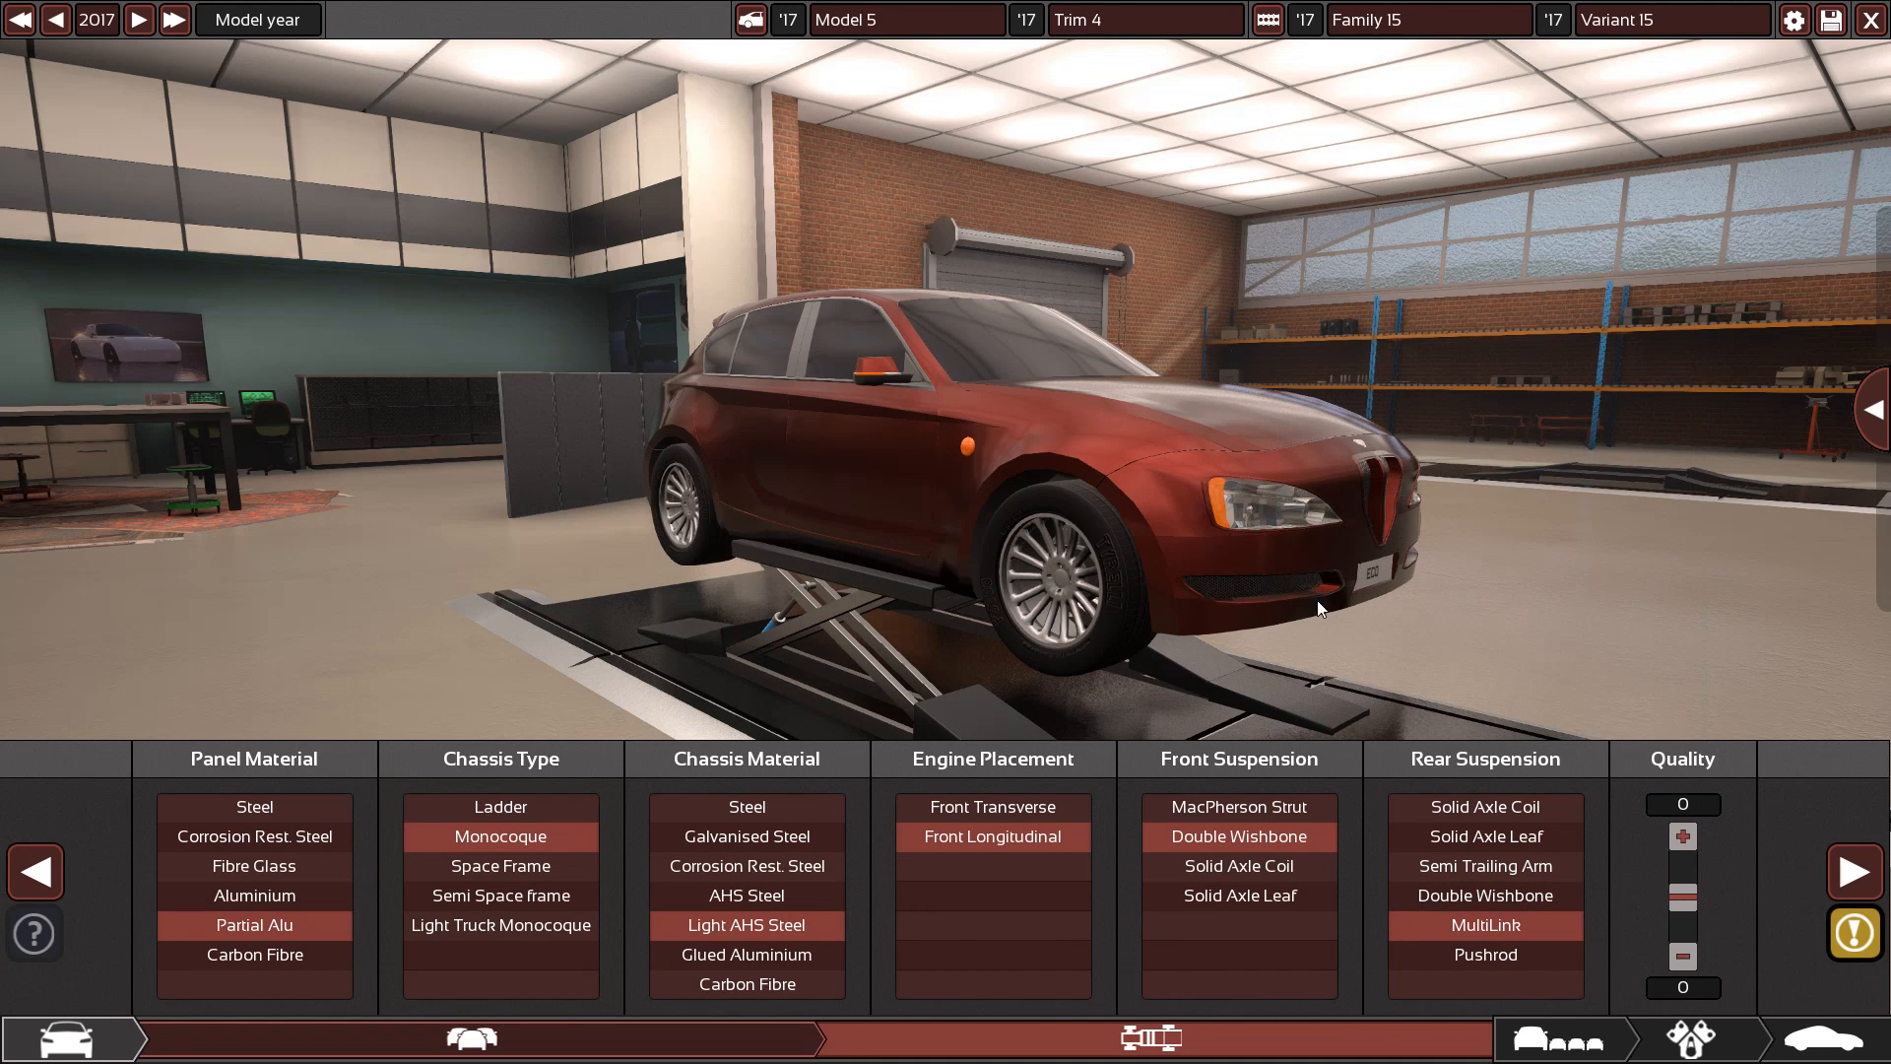
left_click(190, 1038)
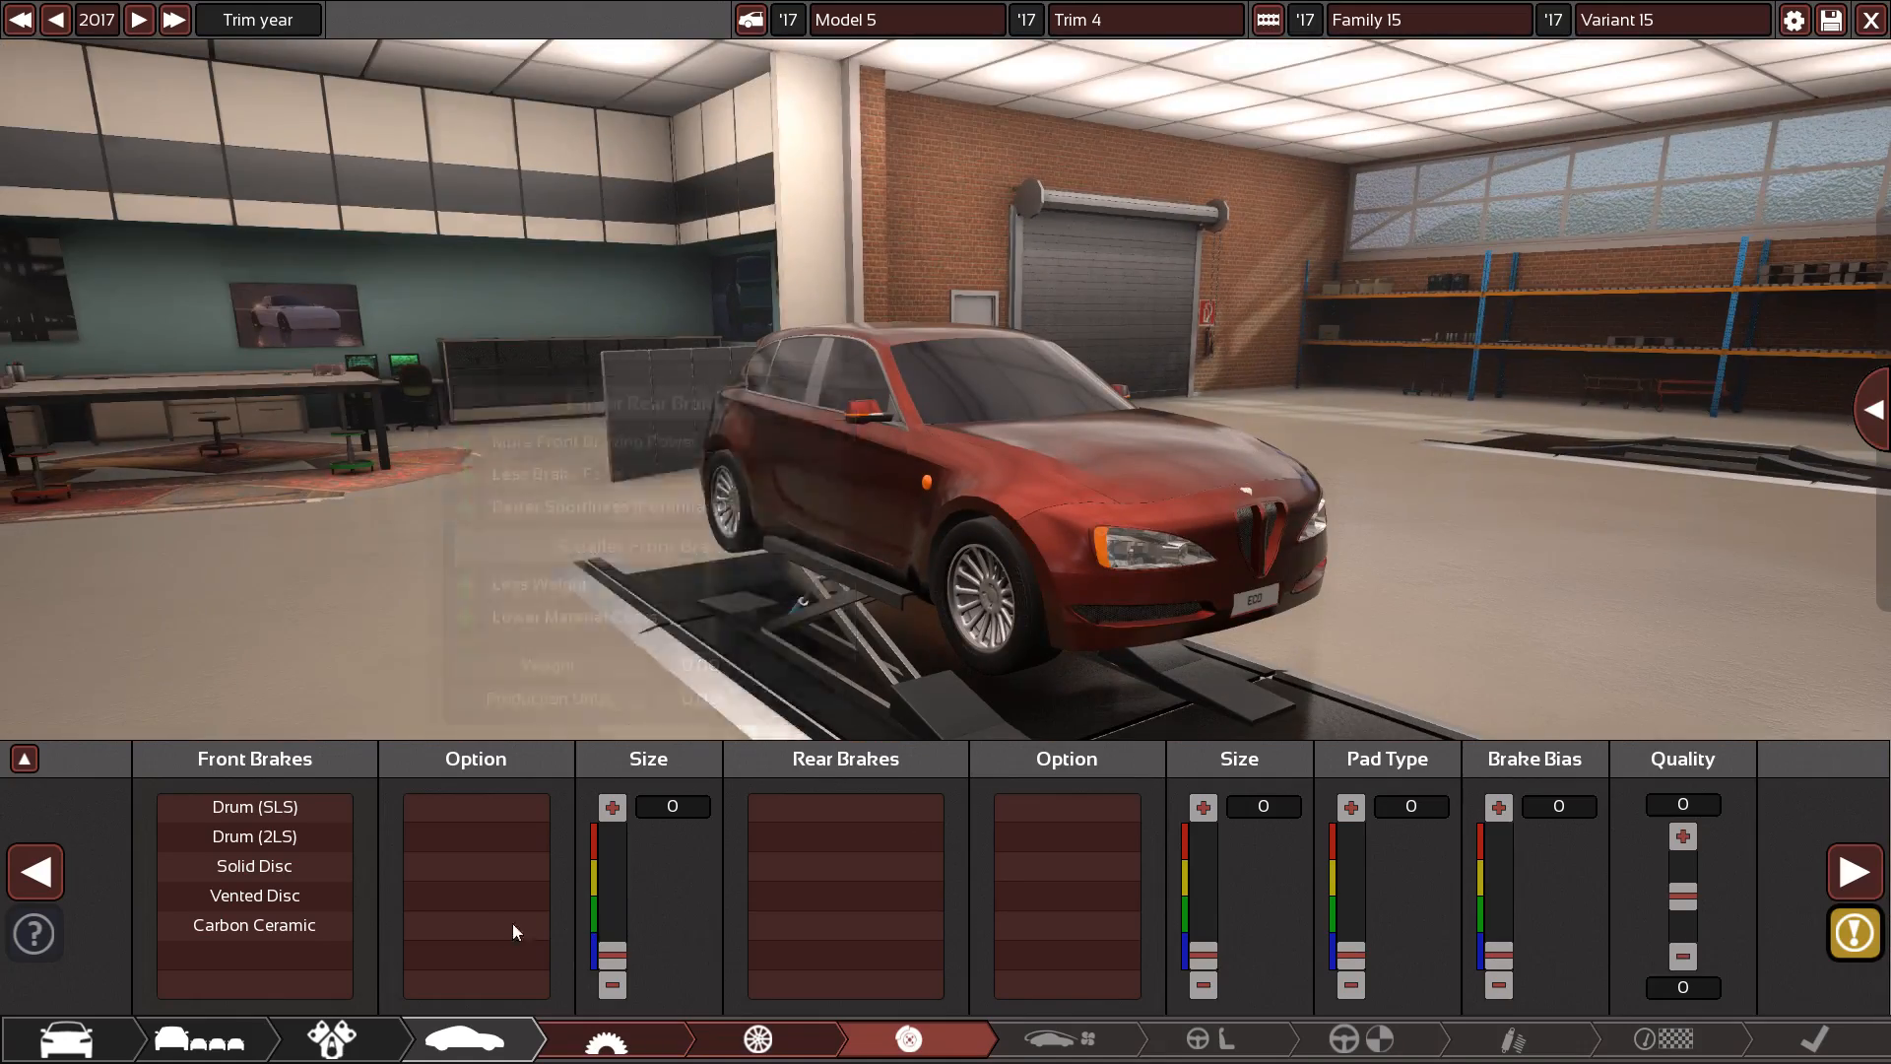
Choose two-piston vented front discs at 260 mm and two-piston solid rear discs at 210 mm
left_click(254, 895)
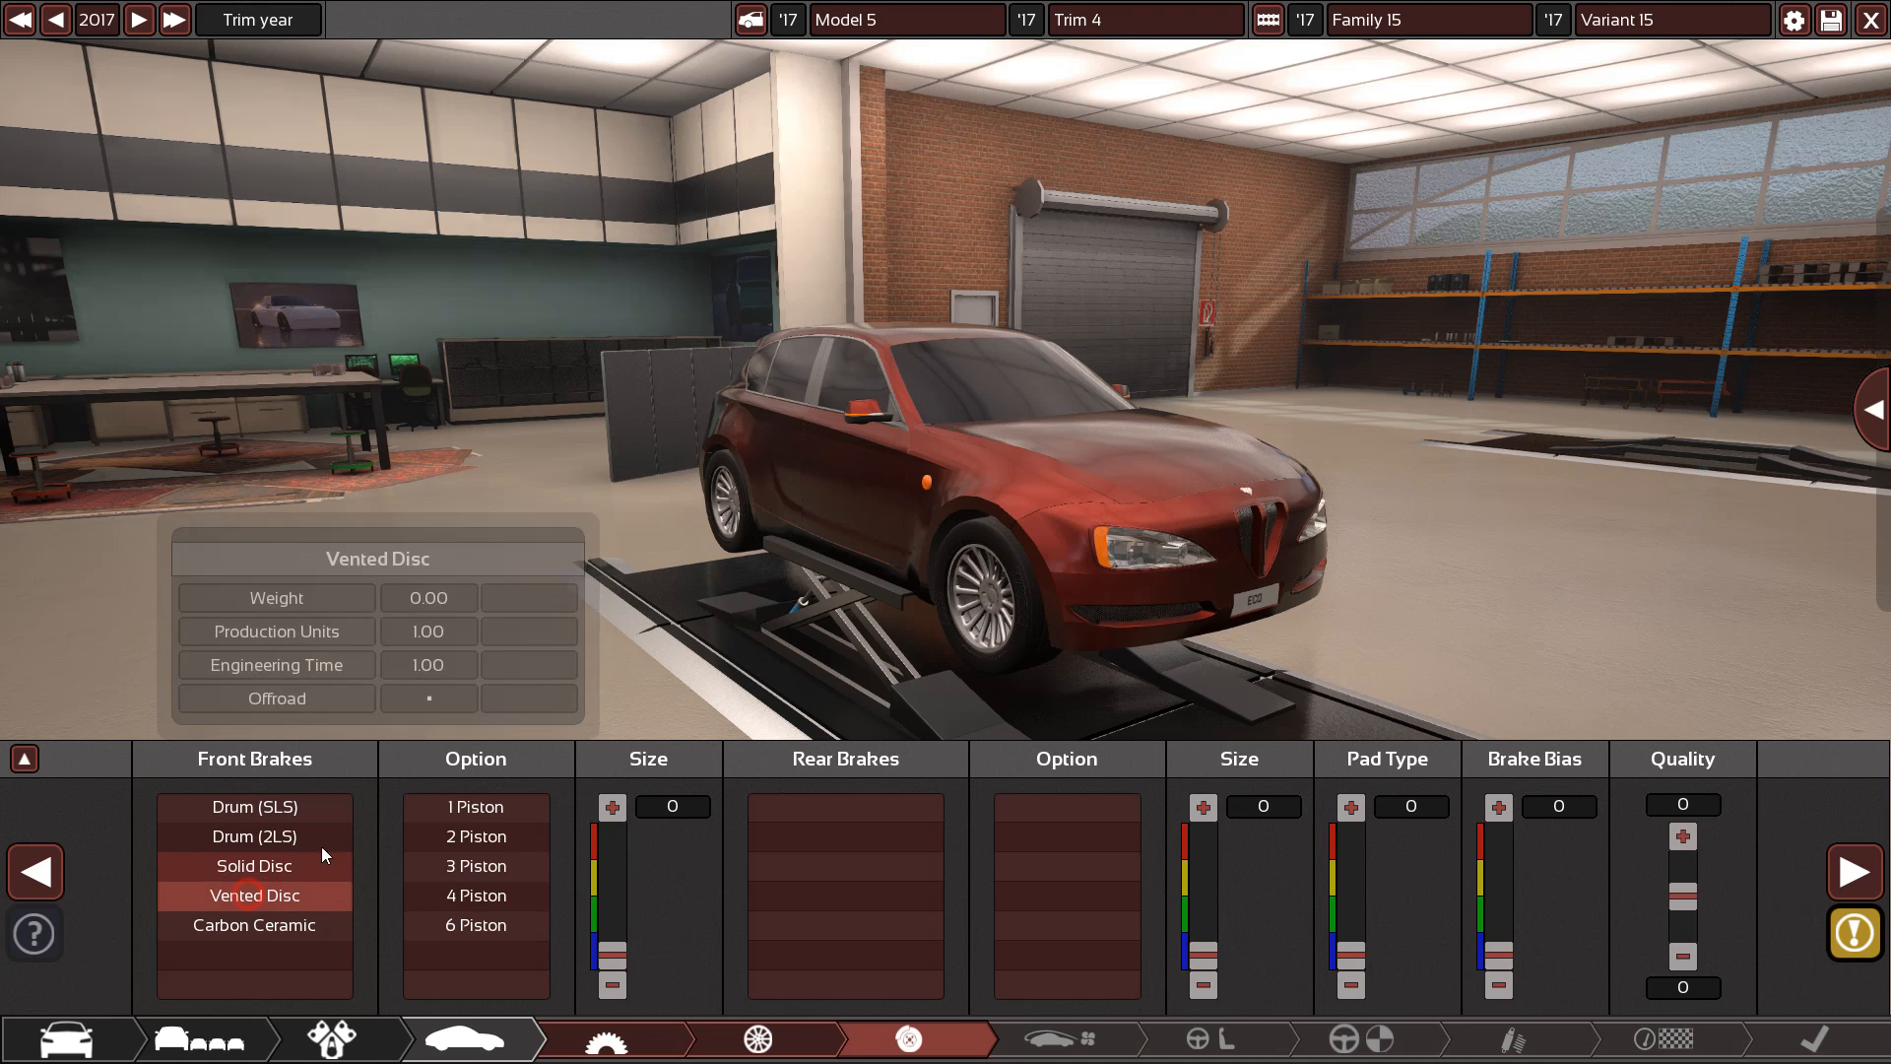
left_click(843, 837)
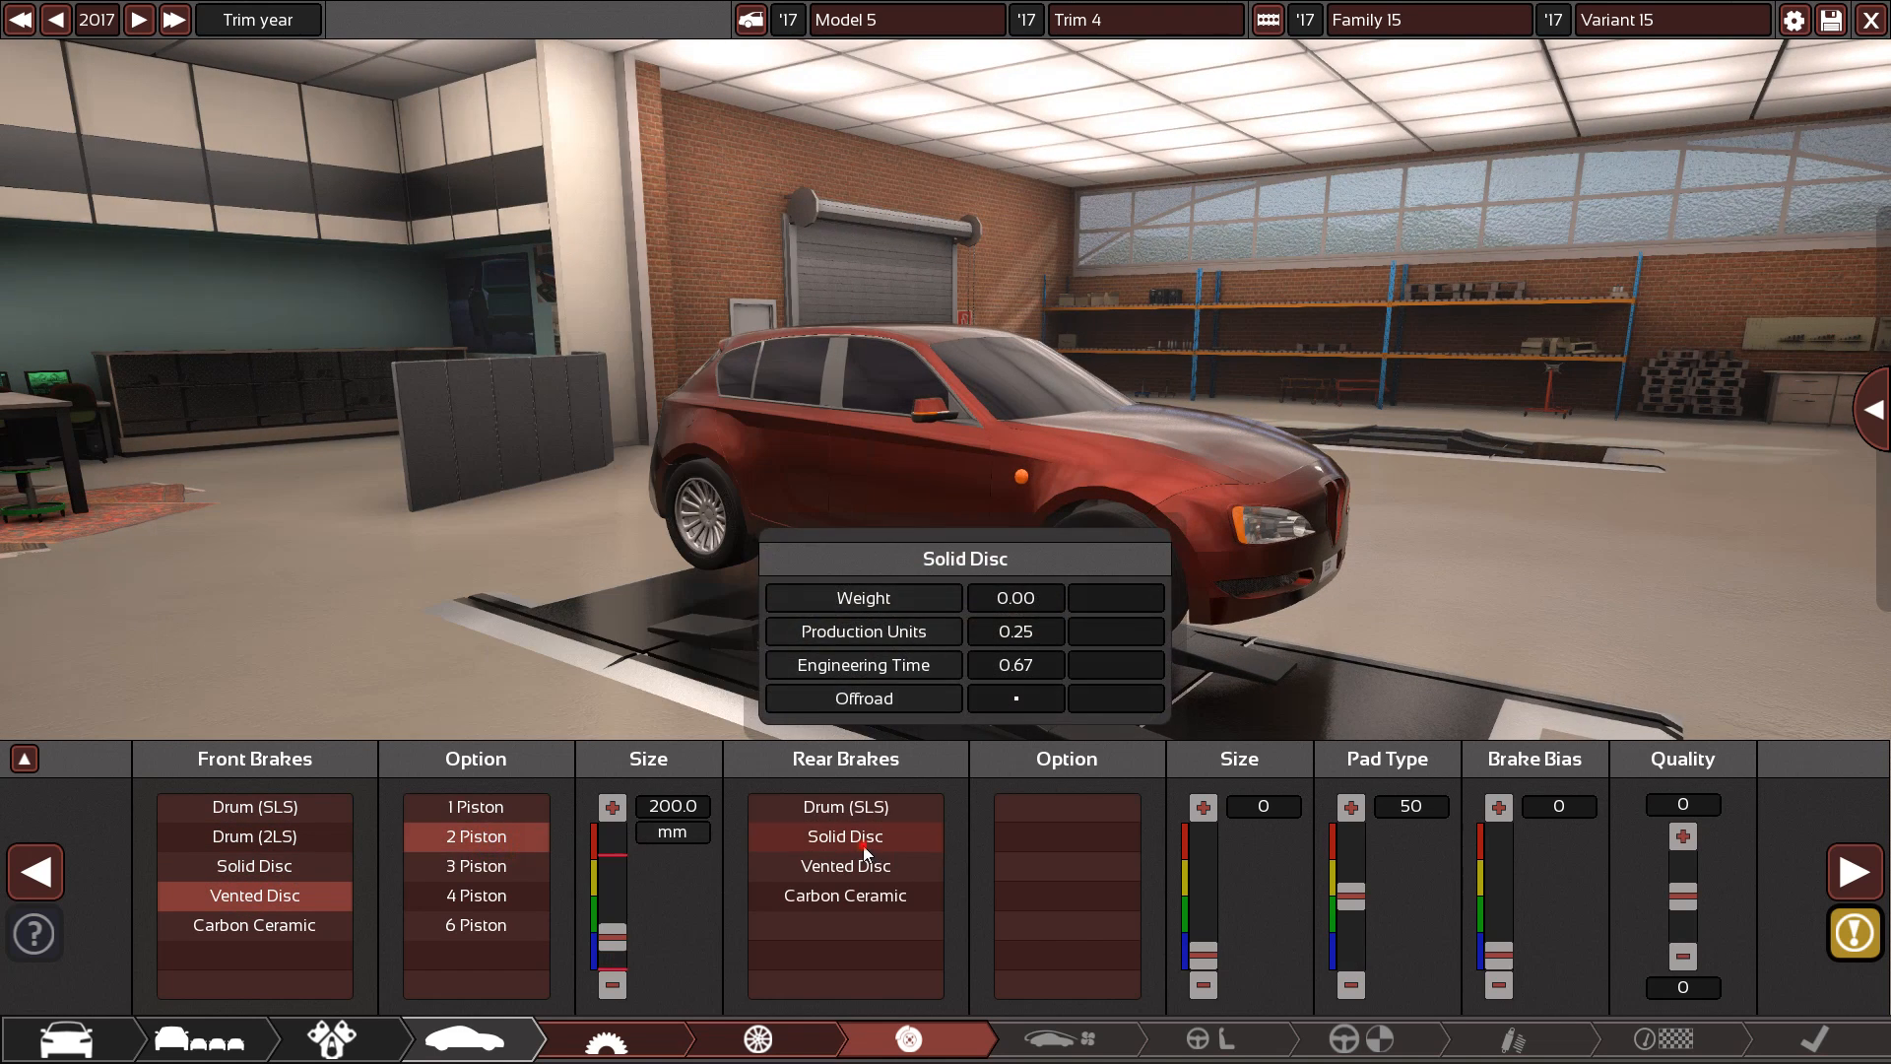
left_click(844, 836)
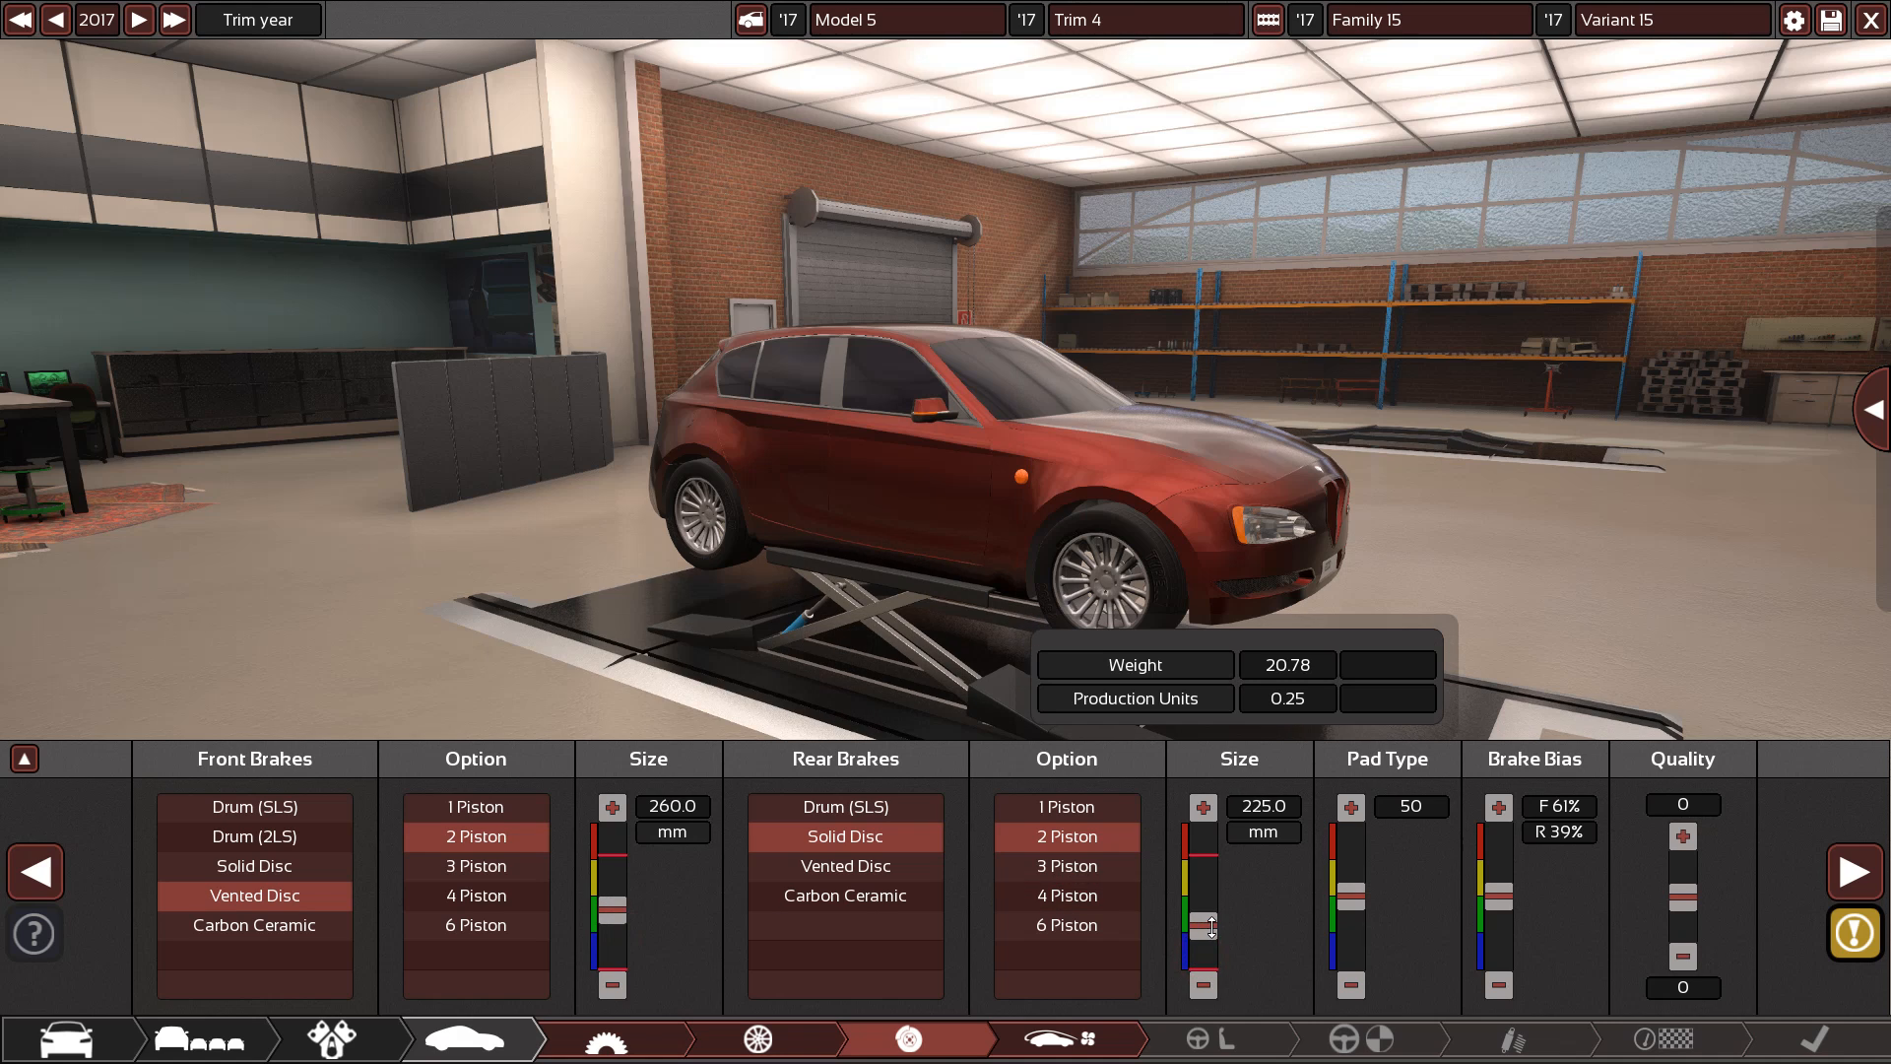
left_click(1202, 987)
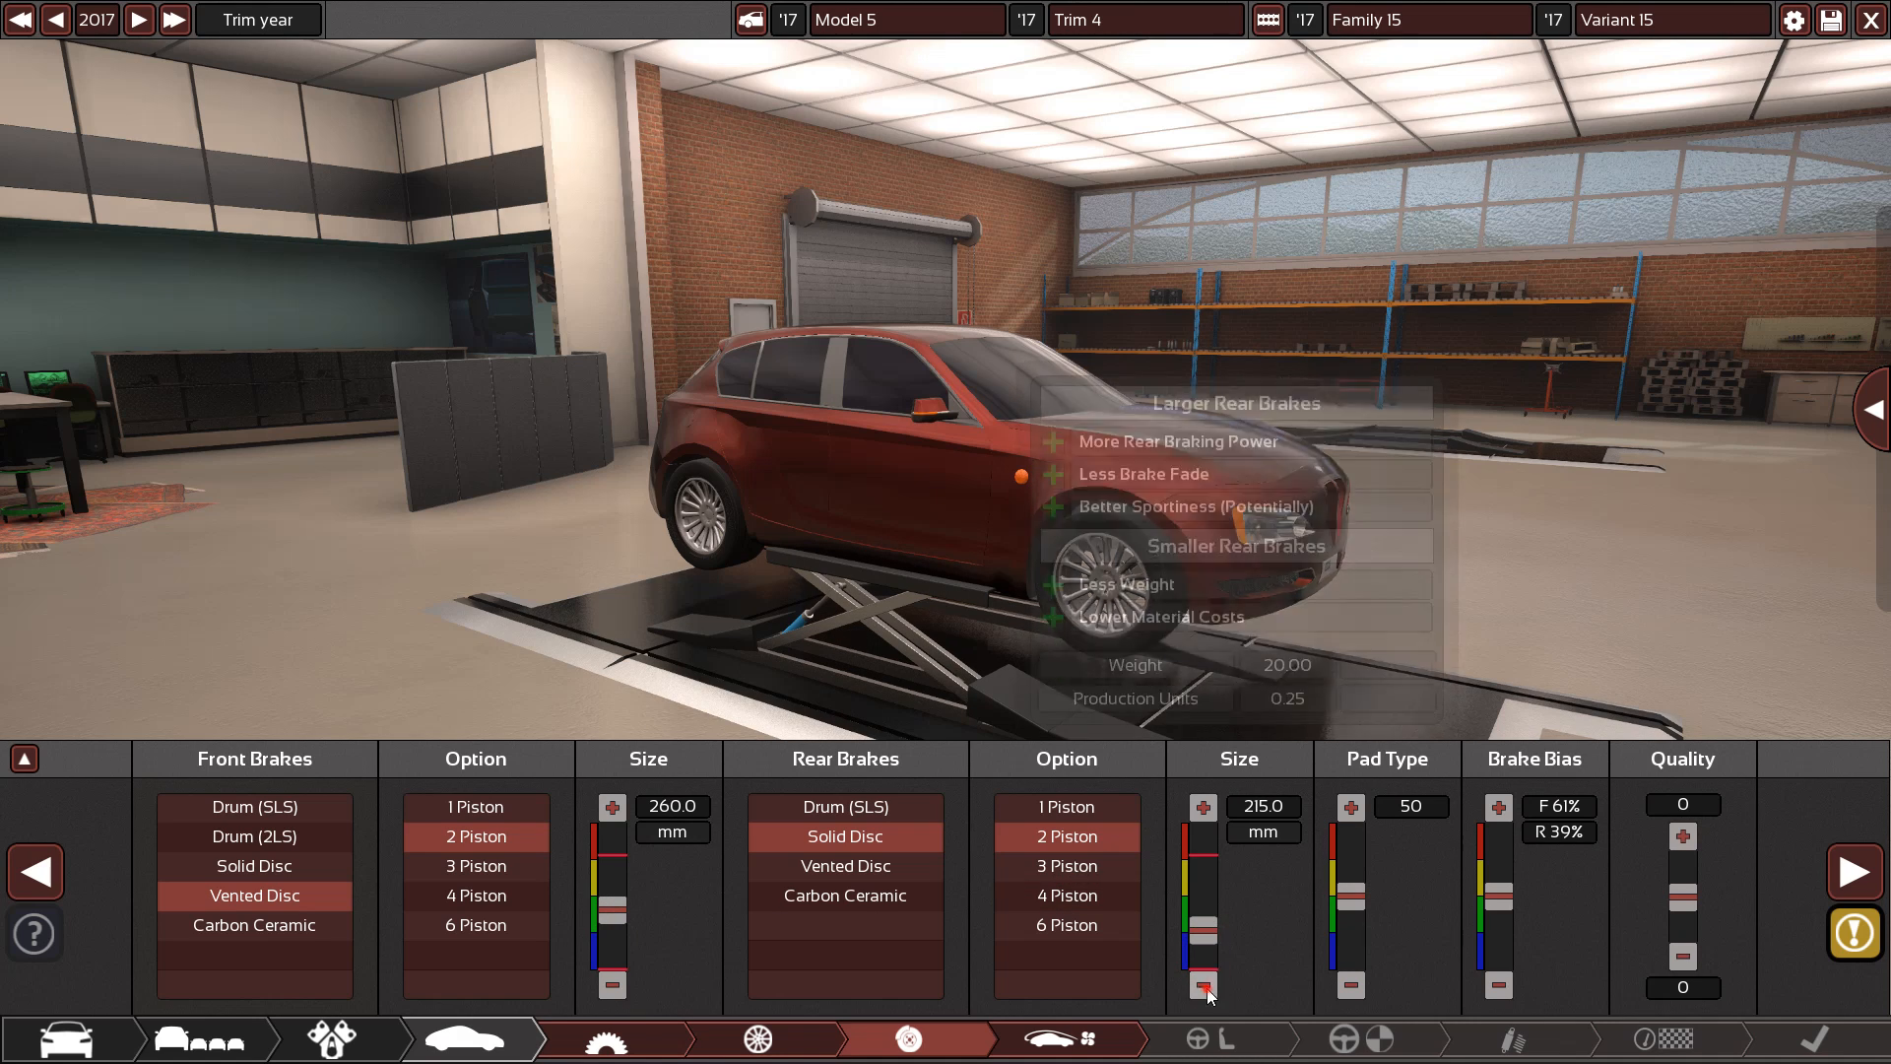
left_click(1203, 985)
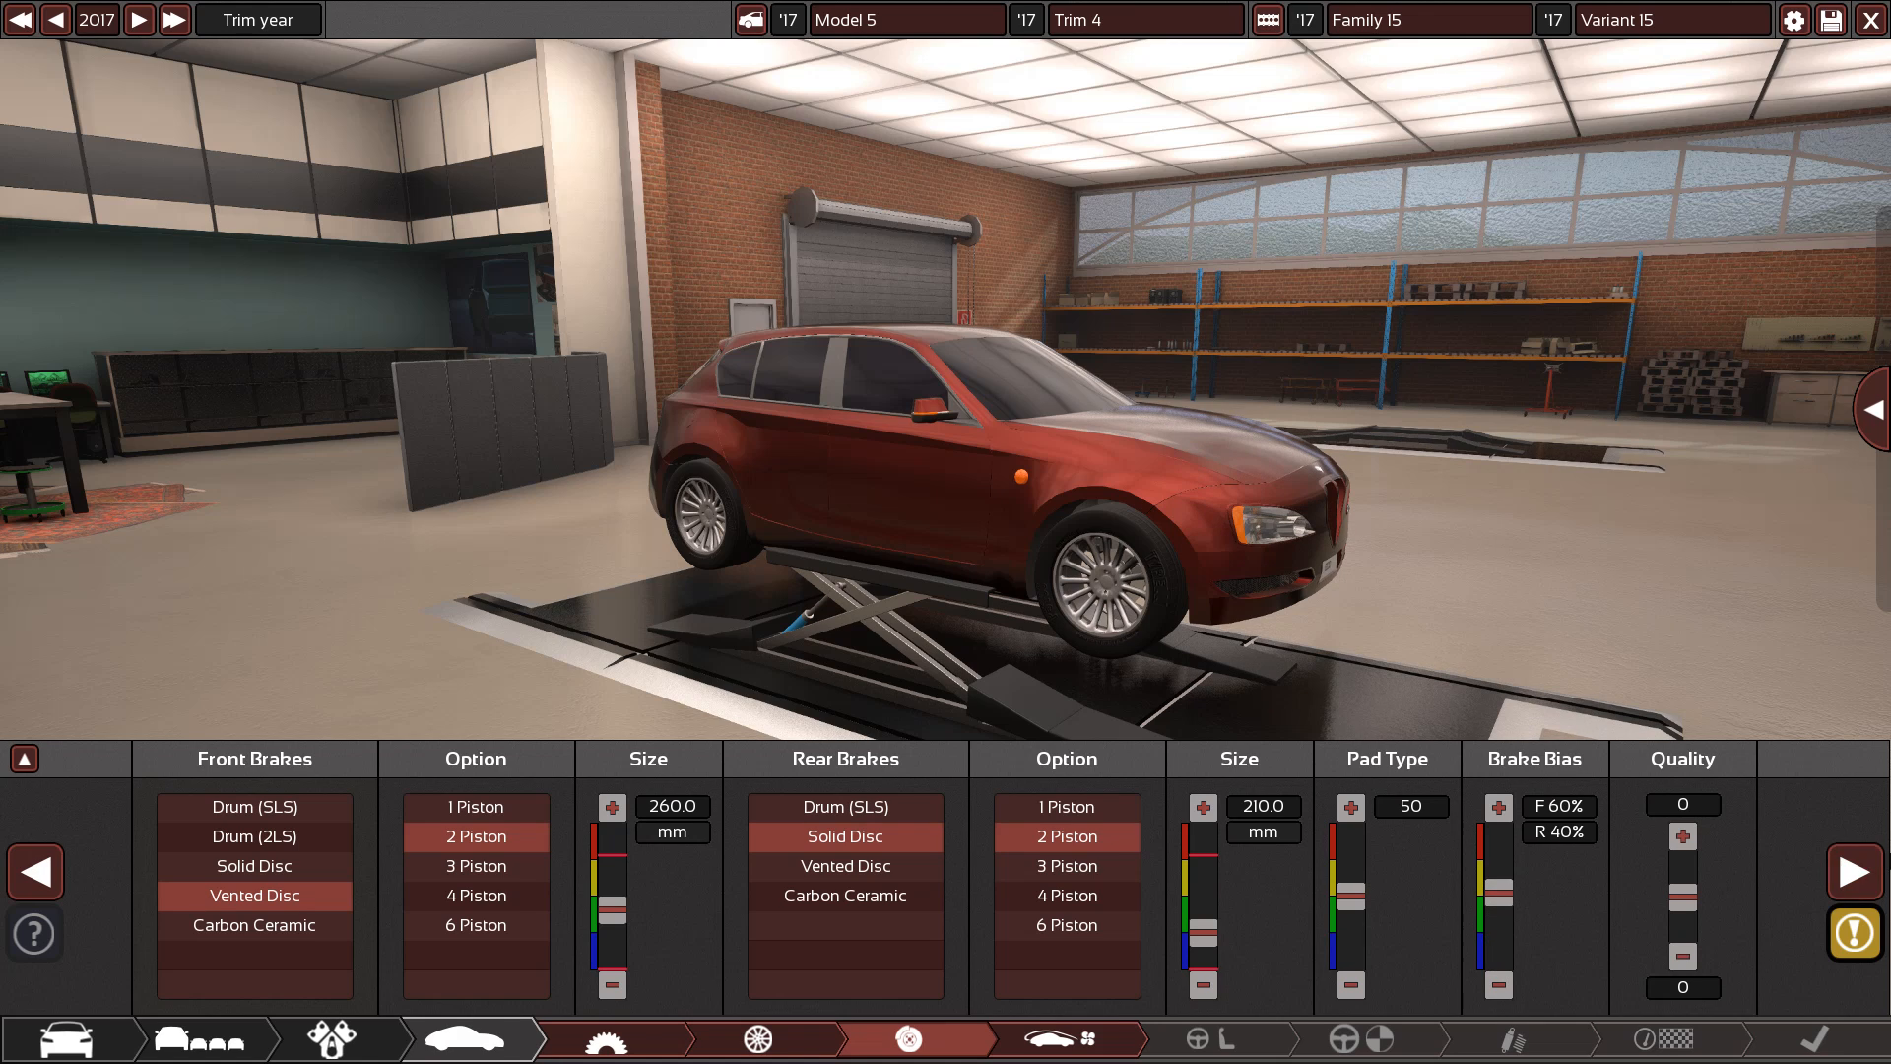
left_click(1855, 872)
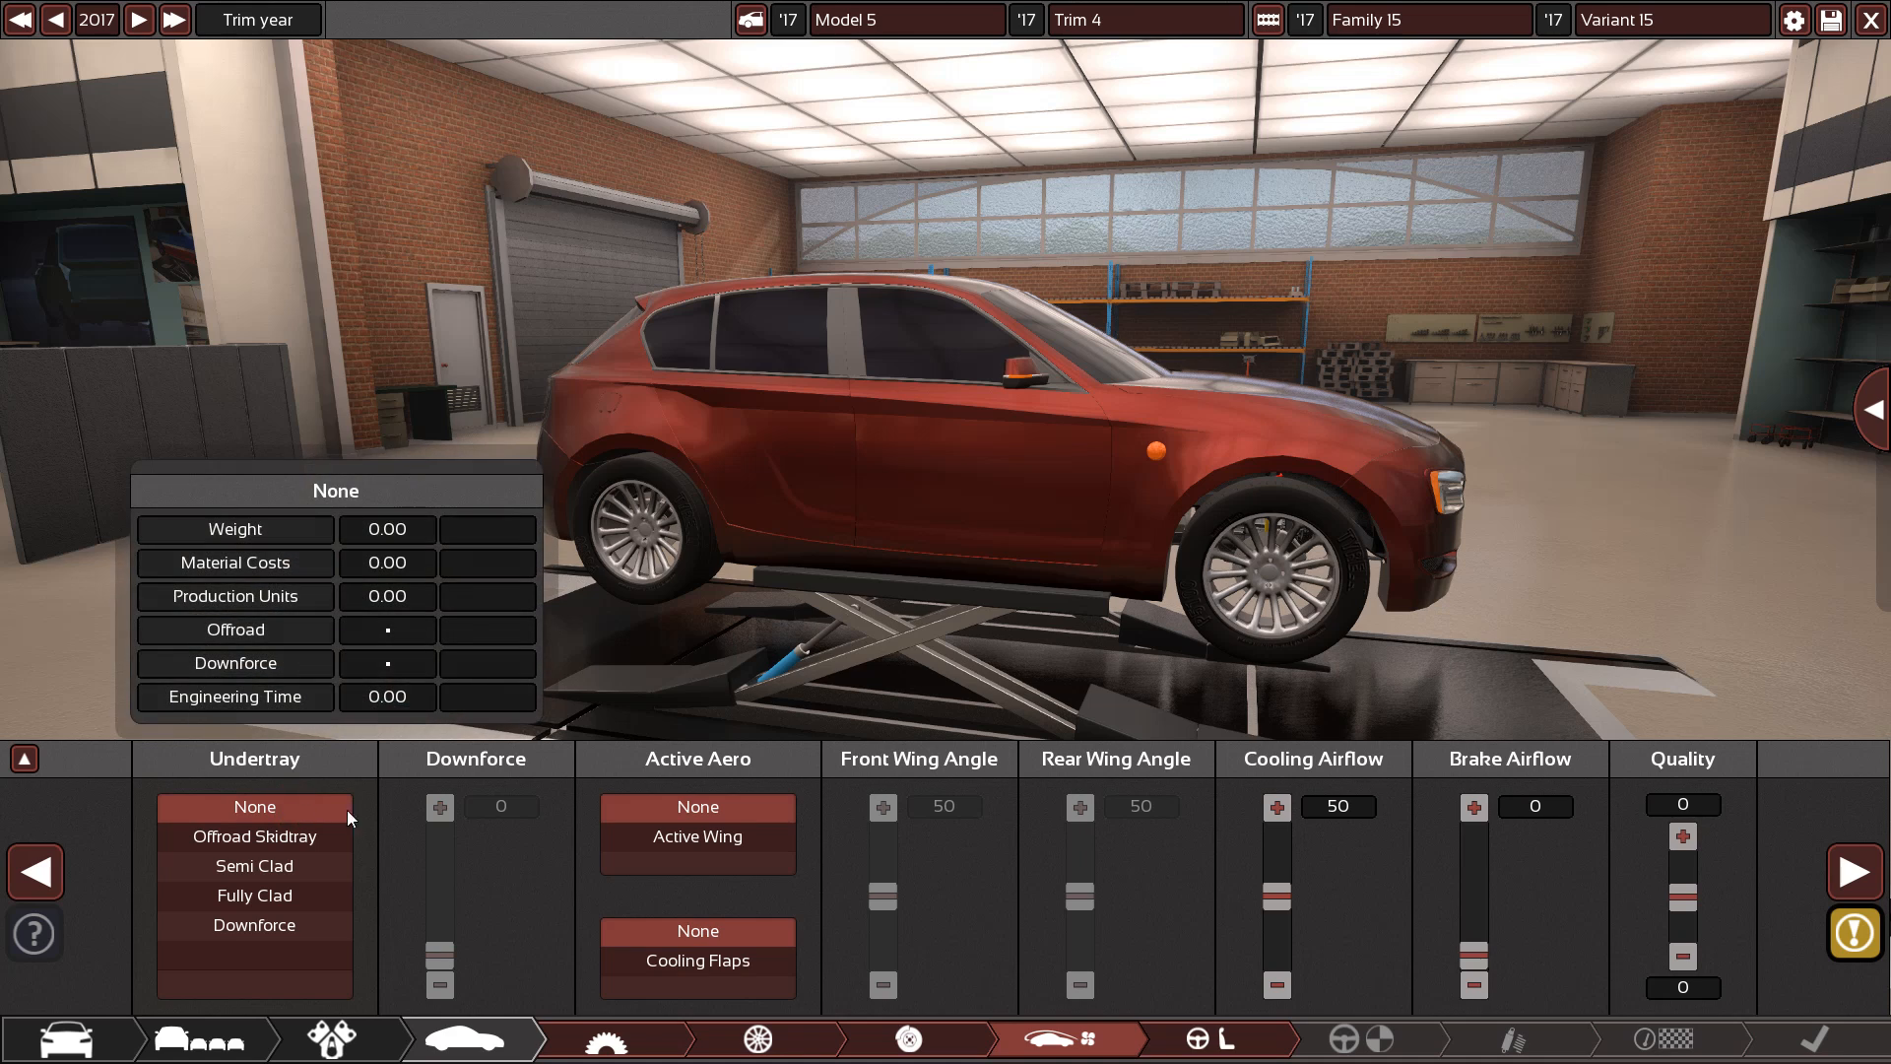
Leave the hatchback without an undertray and advance to the Interior stage
left_click(1473, 811)
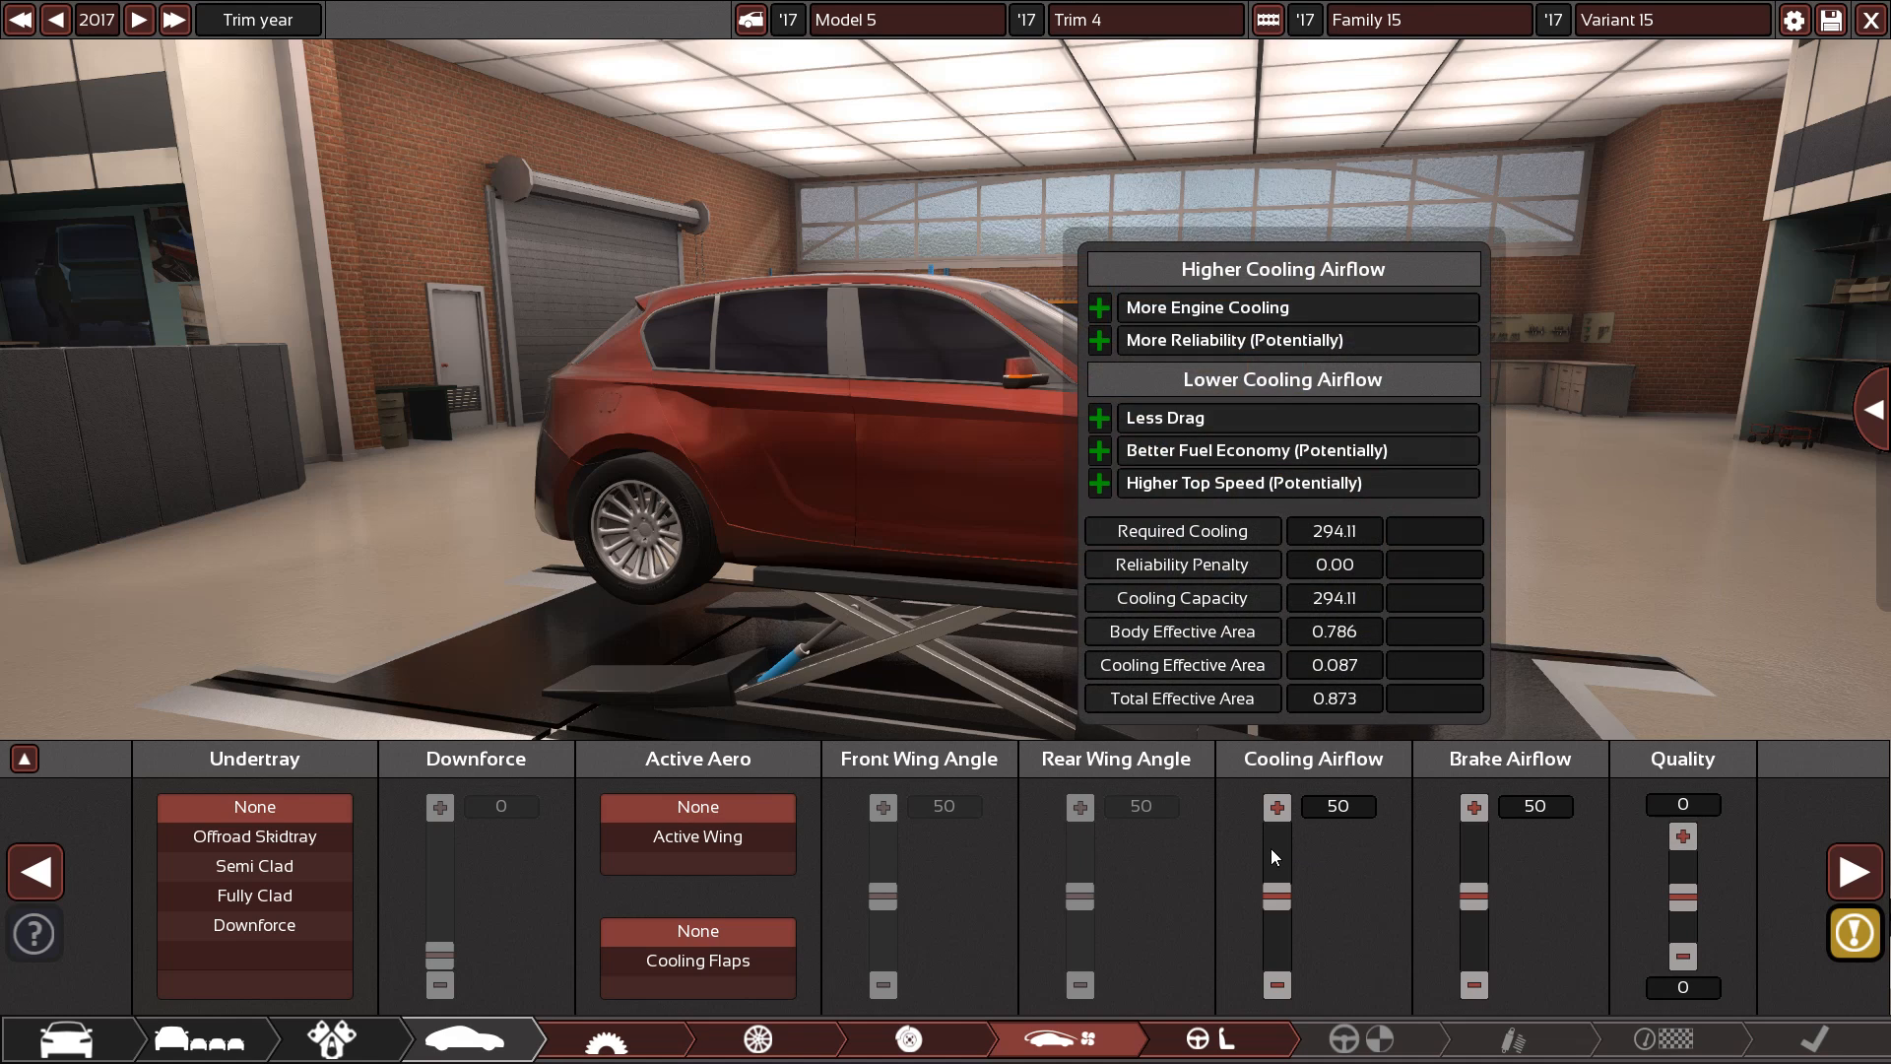
mouse_move(1261, 853)
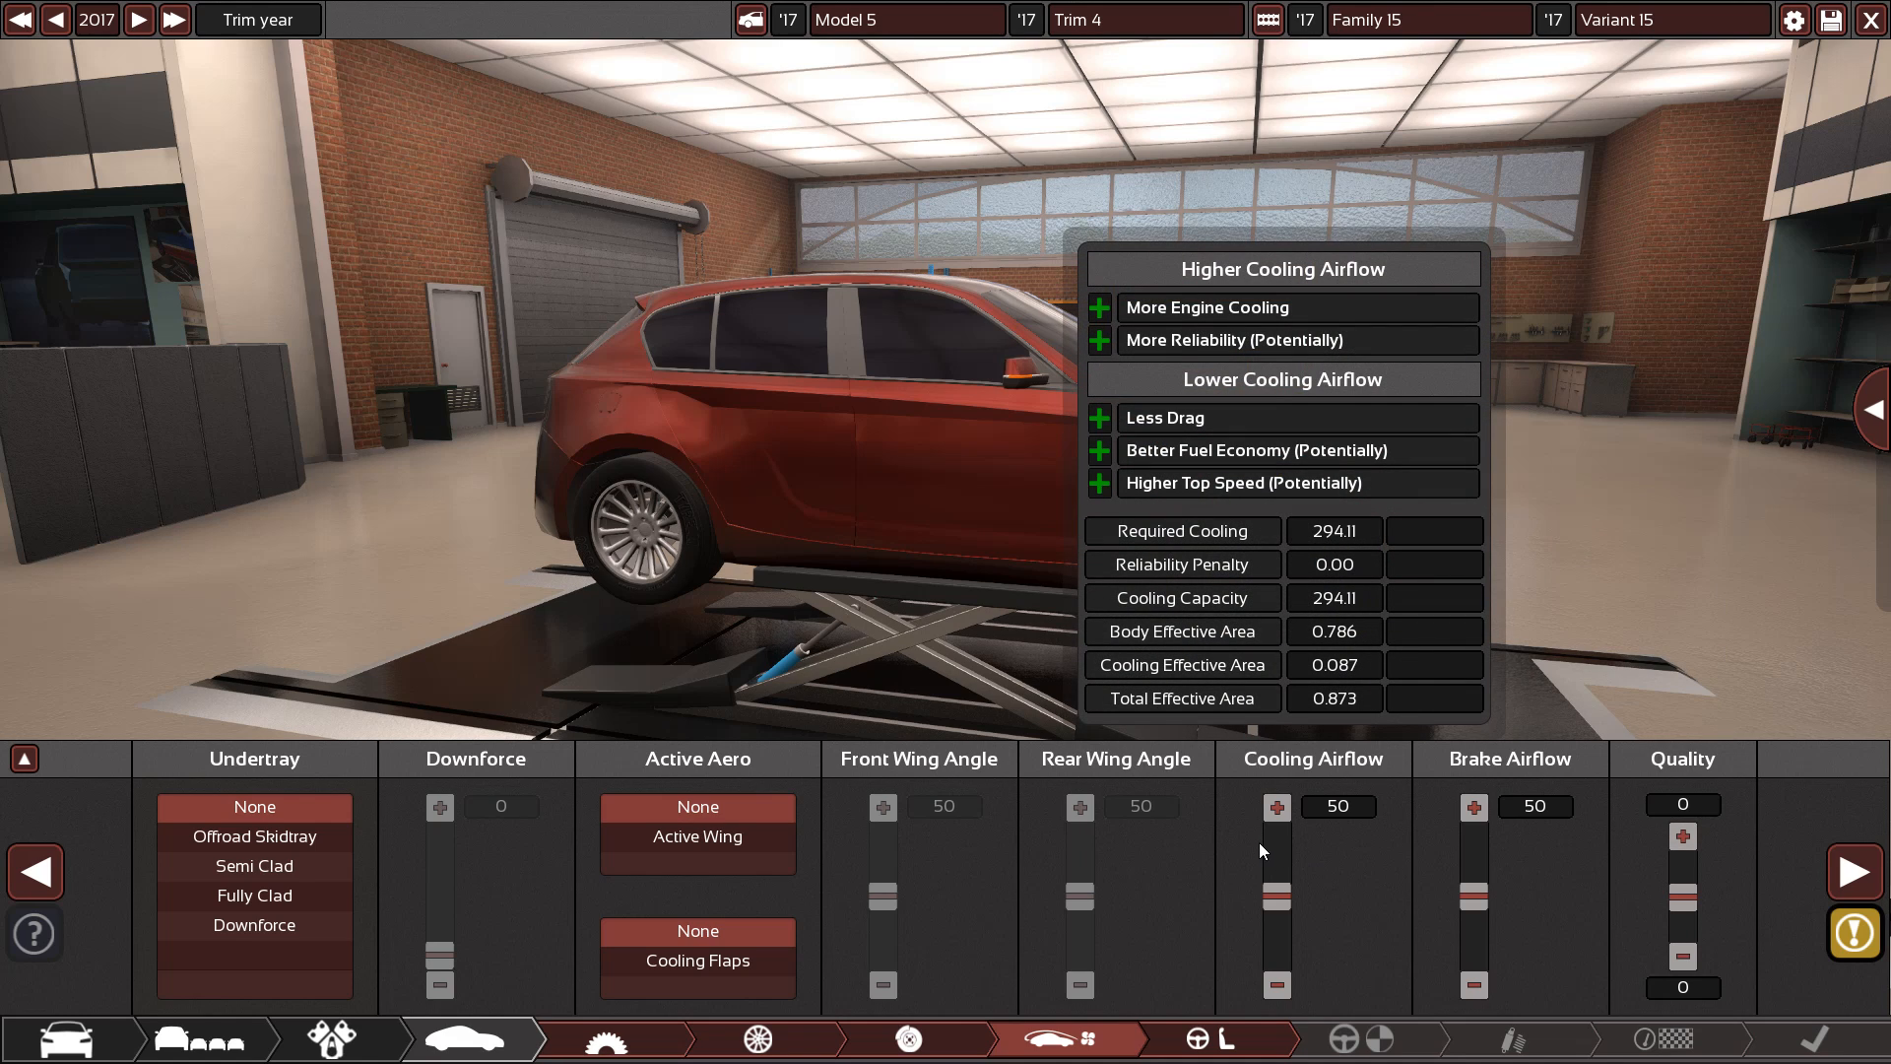
mouse_move(1277, 854)
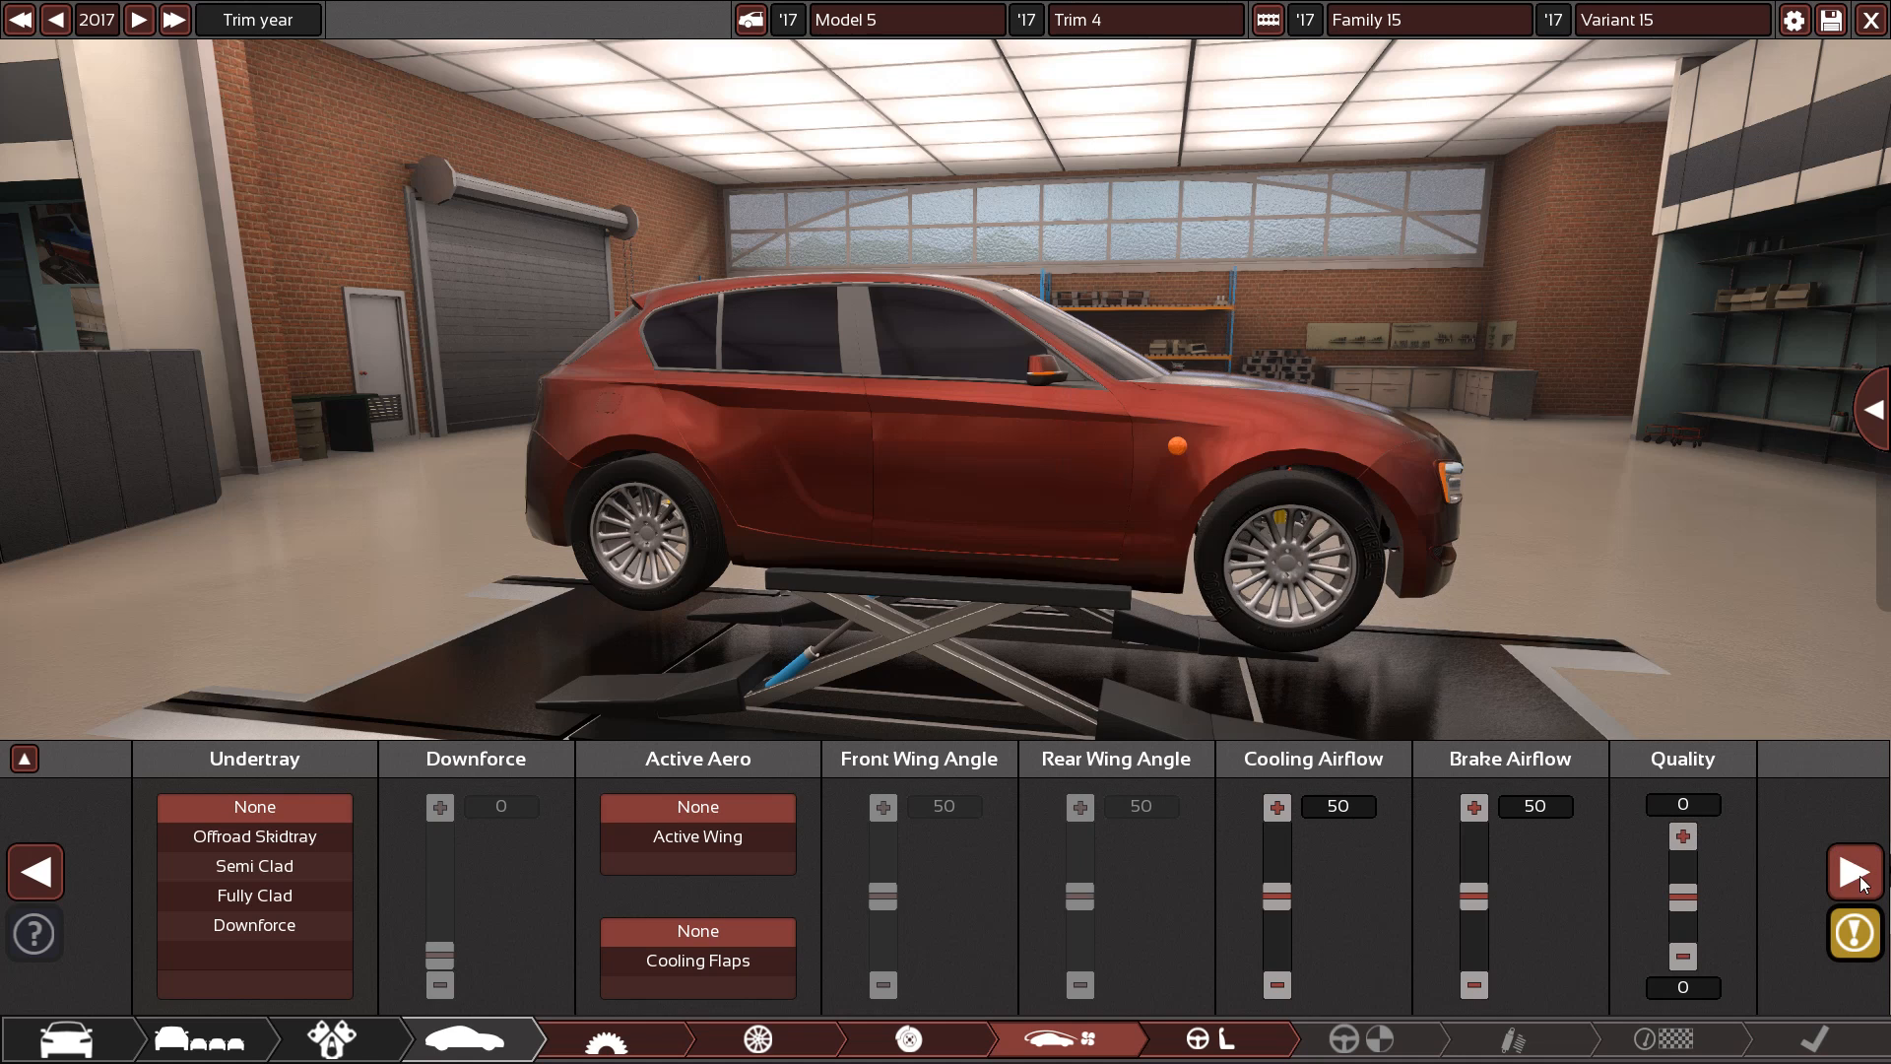
mouse_move(698, 961)
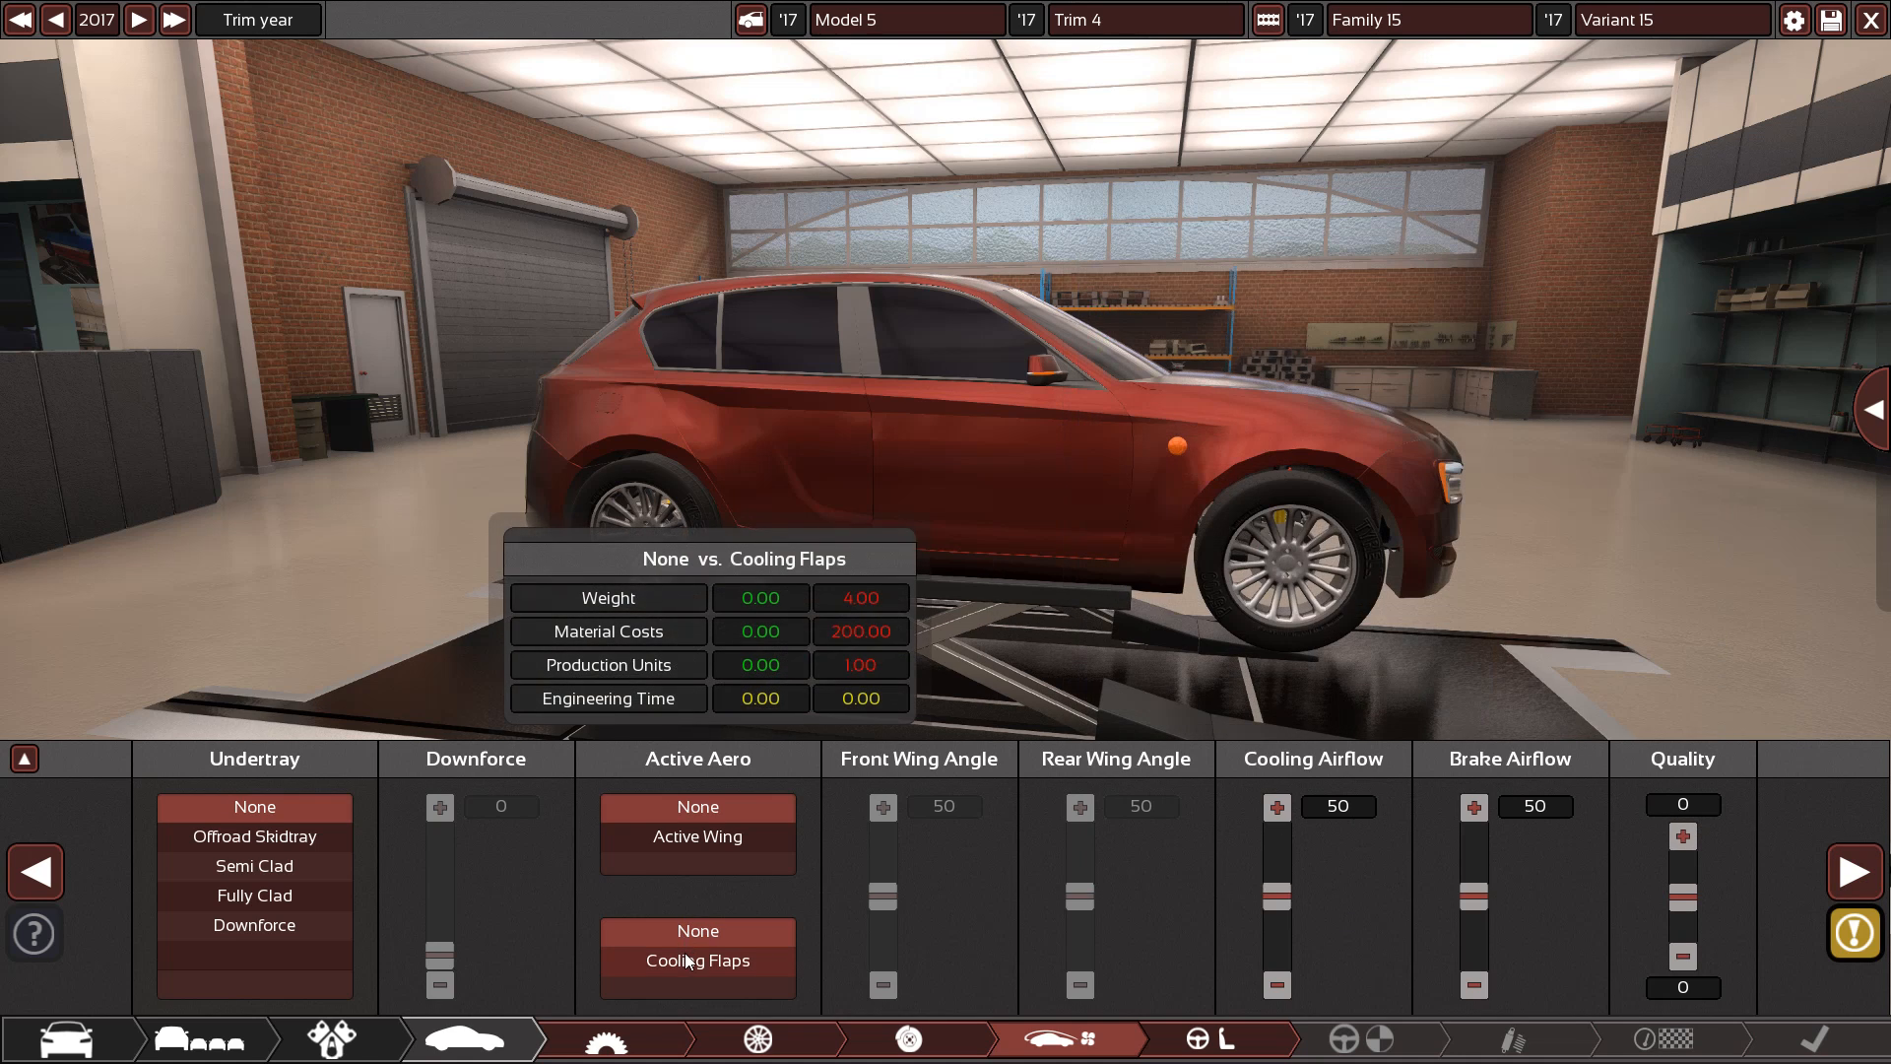
mouse_move(877, 1017)
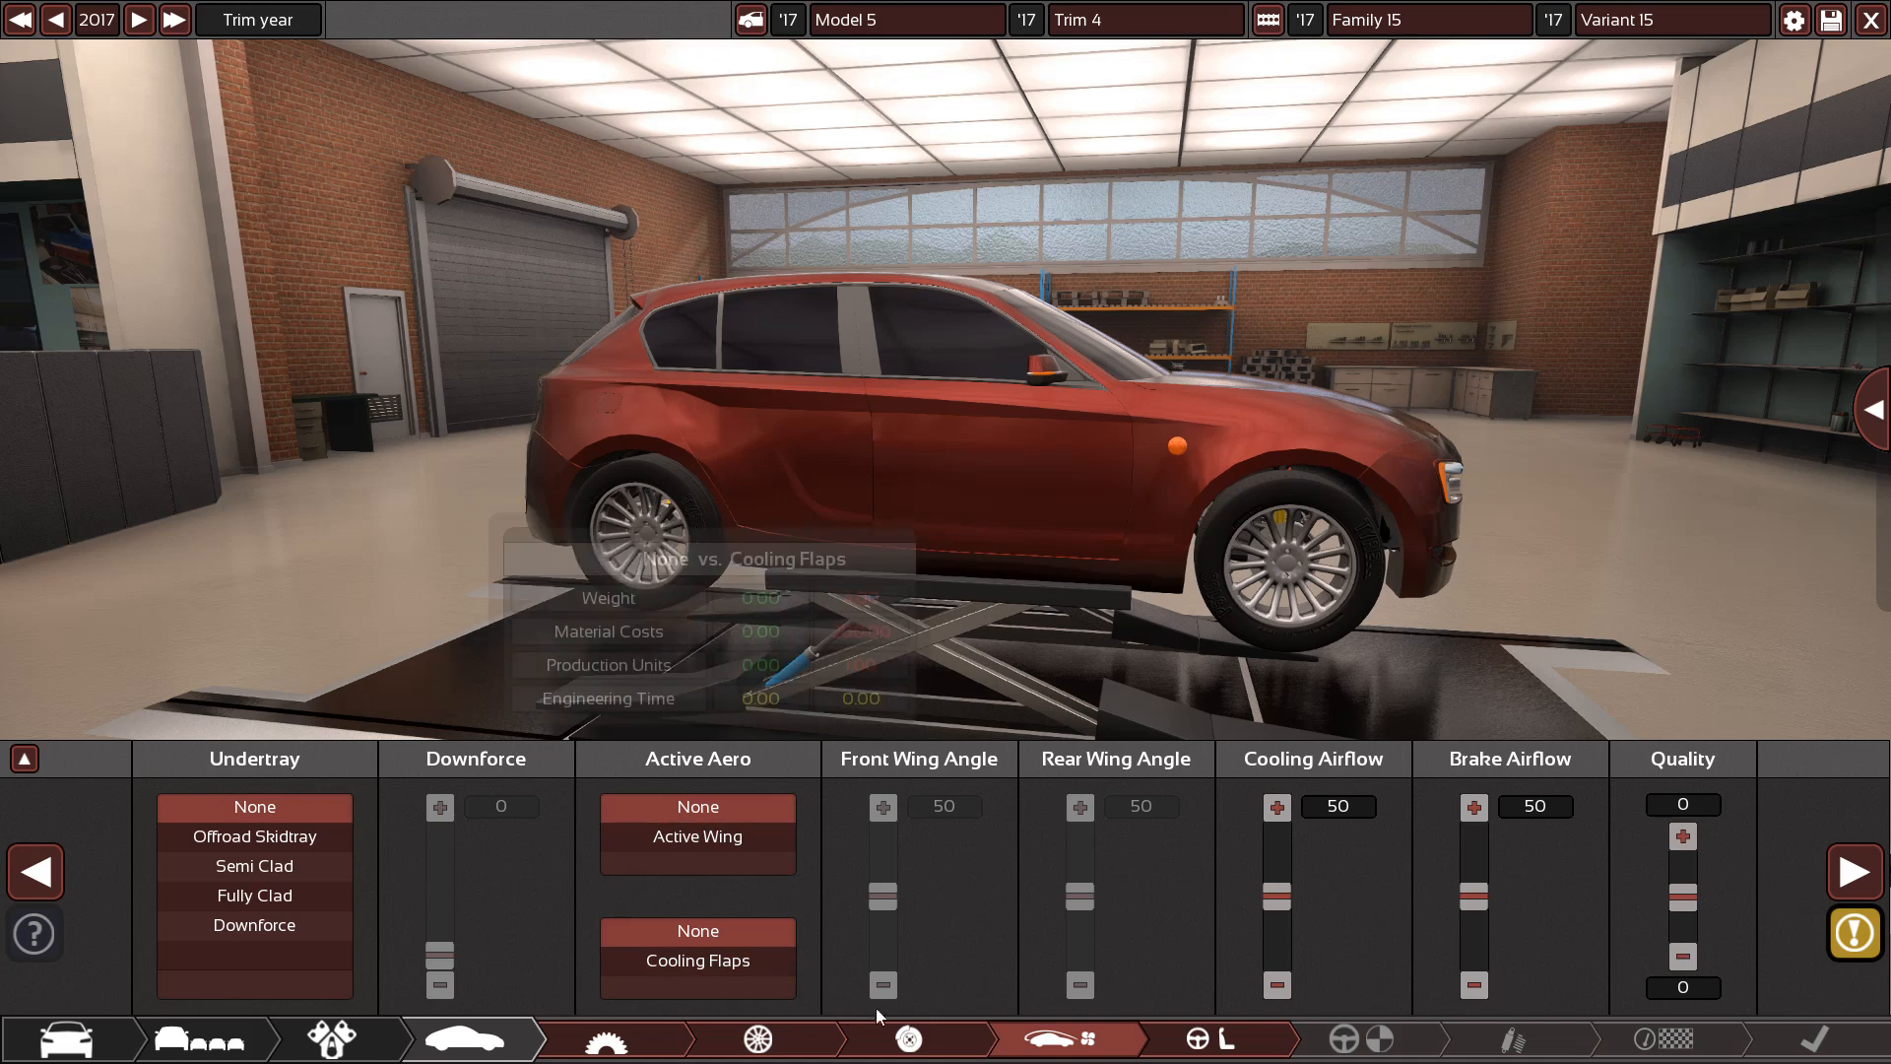
left_click(1220, 1038)
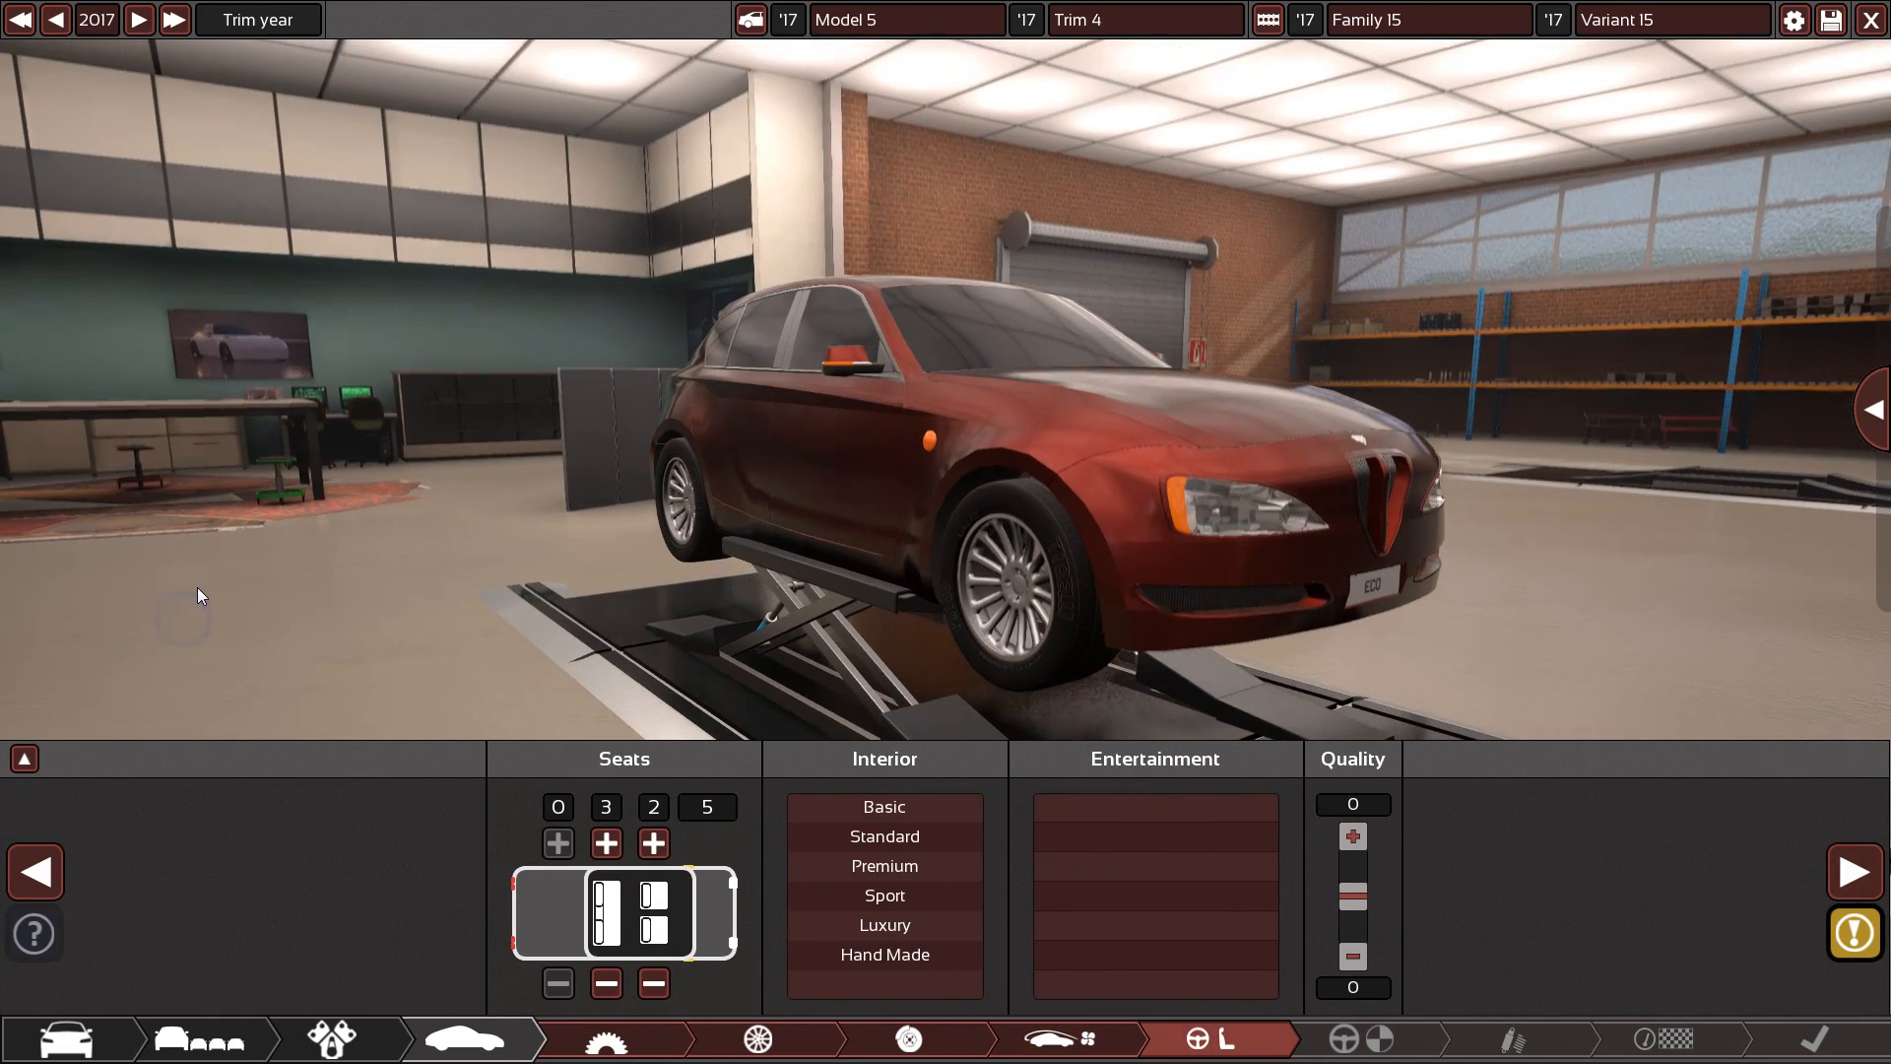
mouse_move(885, 895)
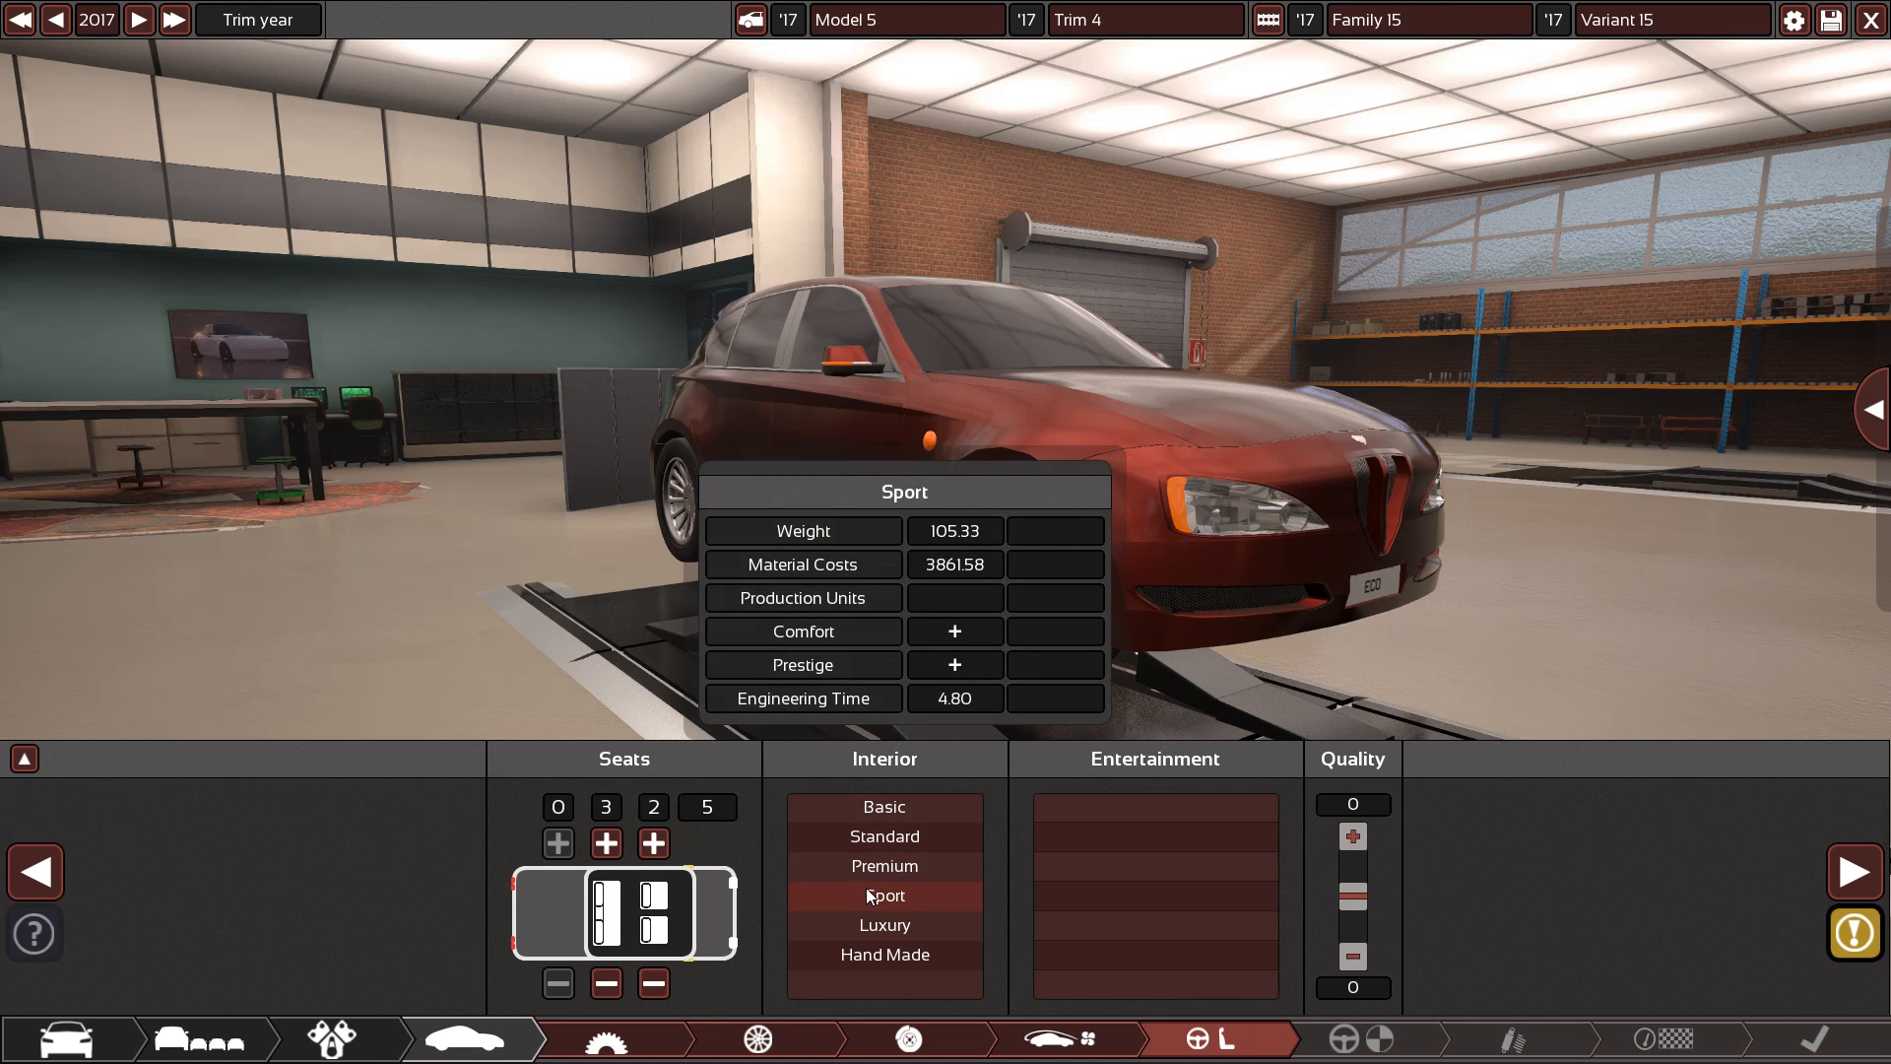
Compare the Premium, Standard, Sport, Basic and Luxury interior options
left_click(885, 866)
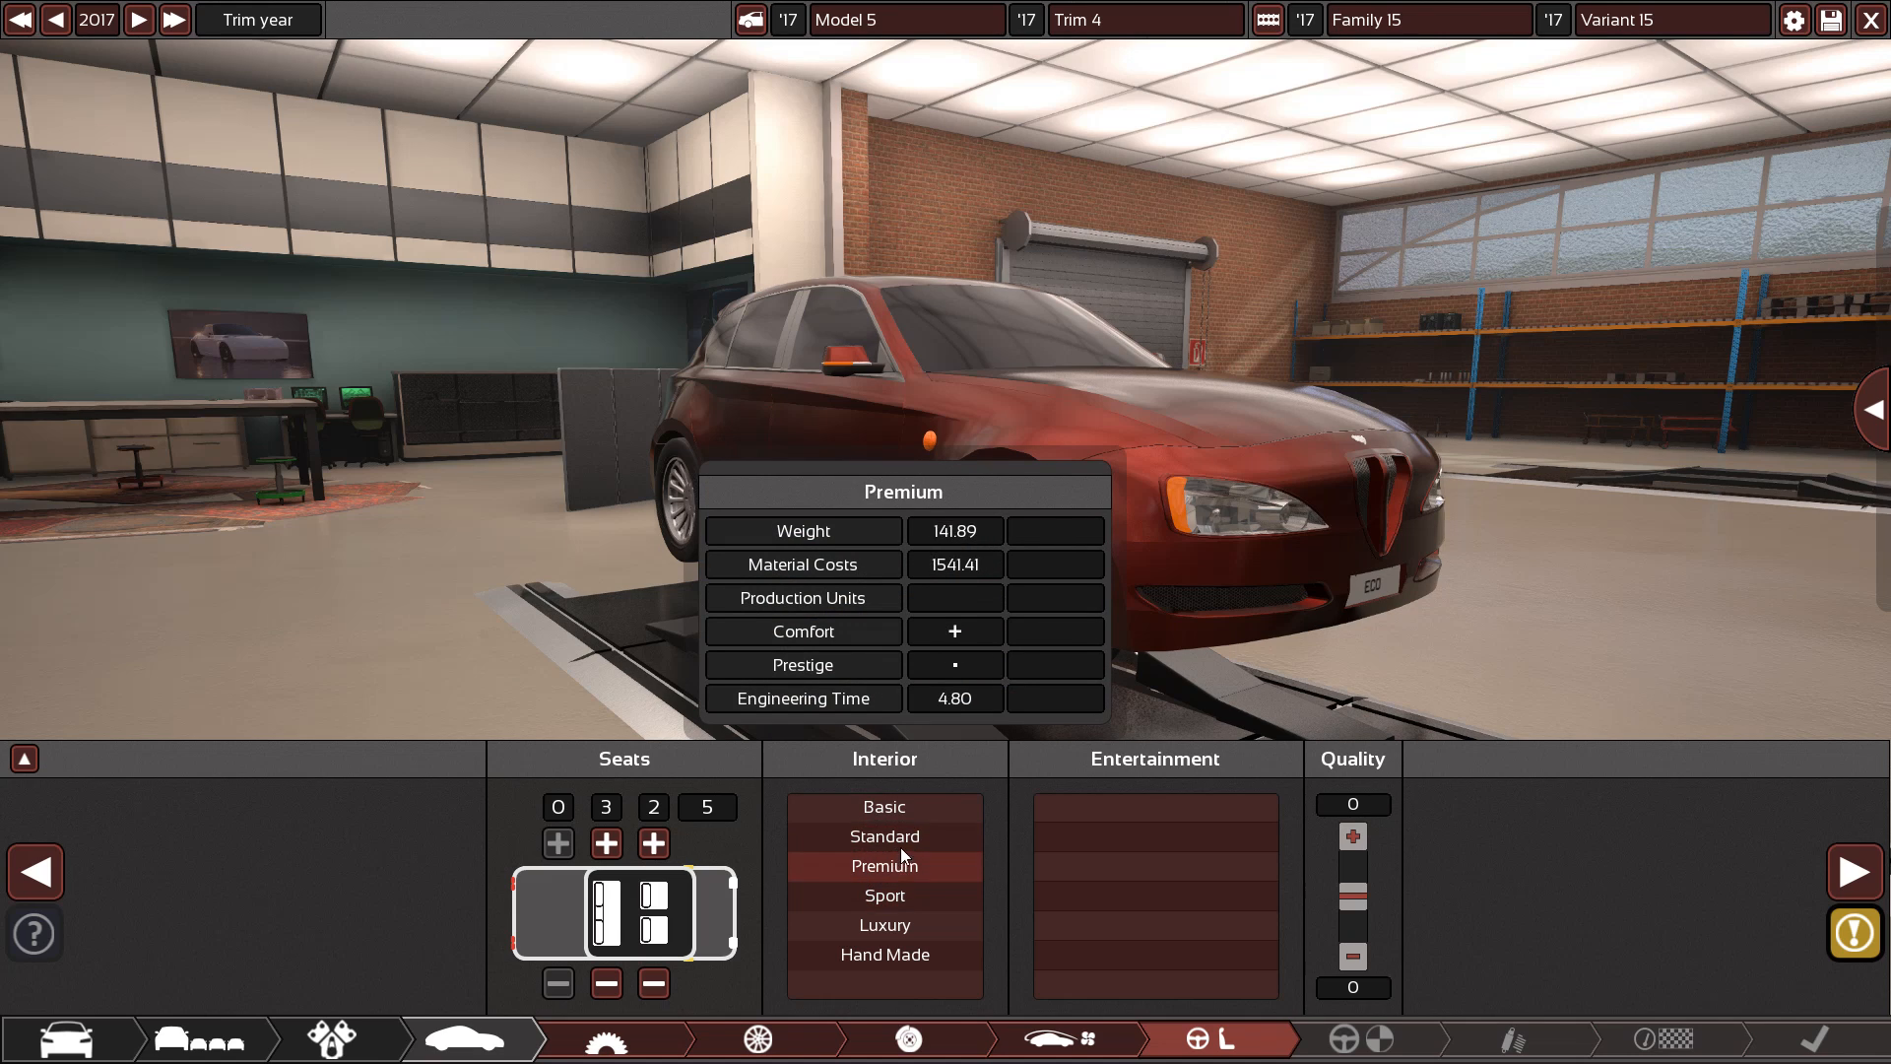
left_click(884, 837)
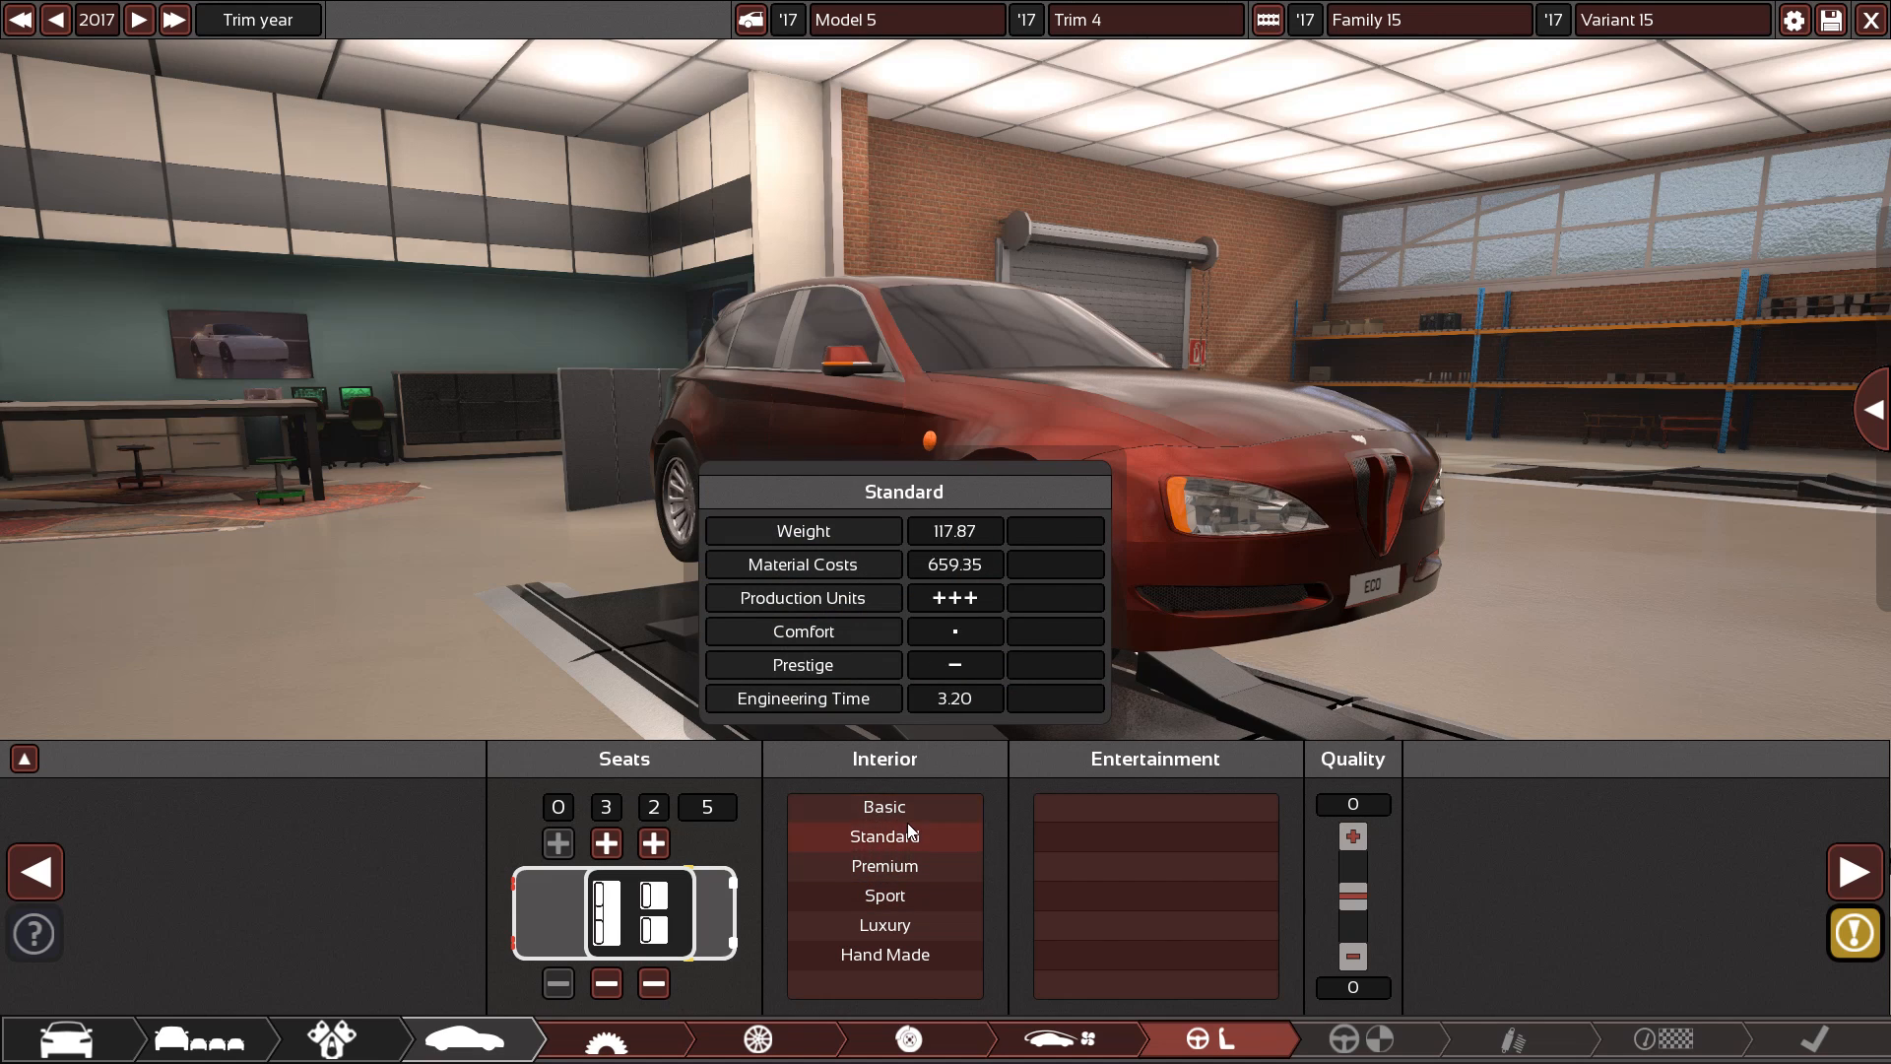
mouse_move(917, 848)
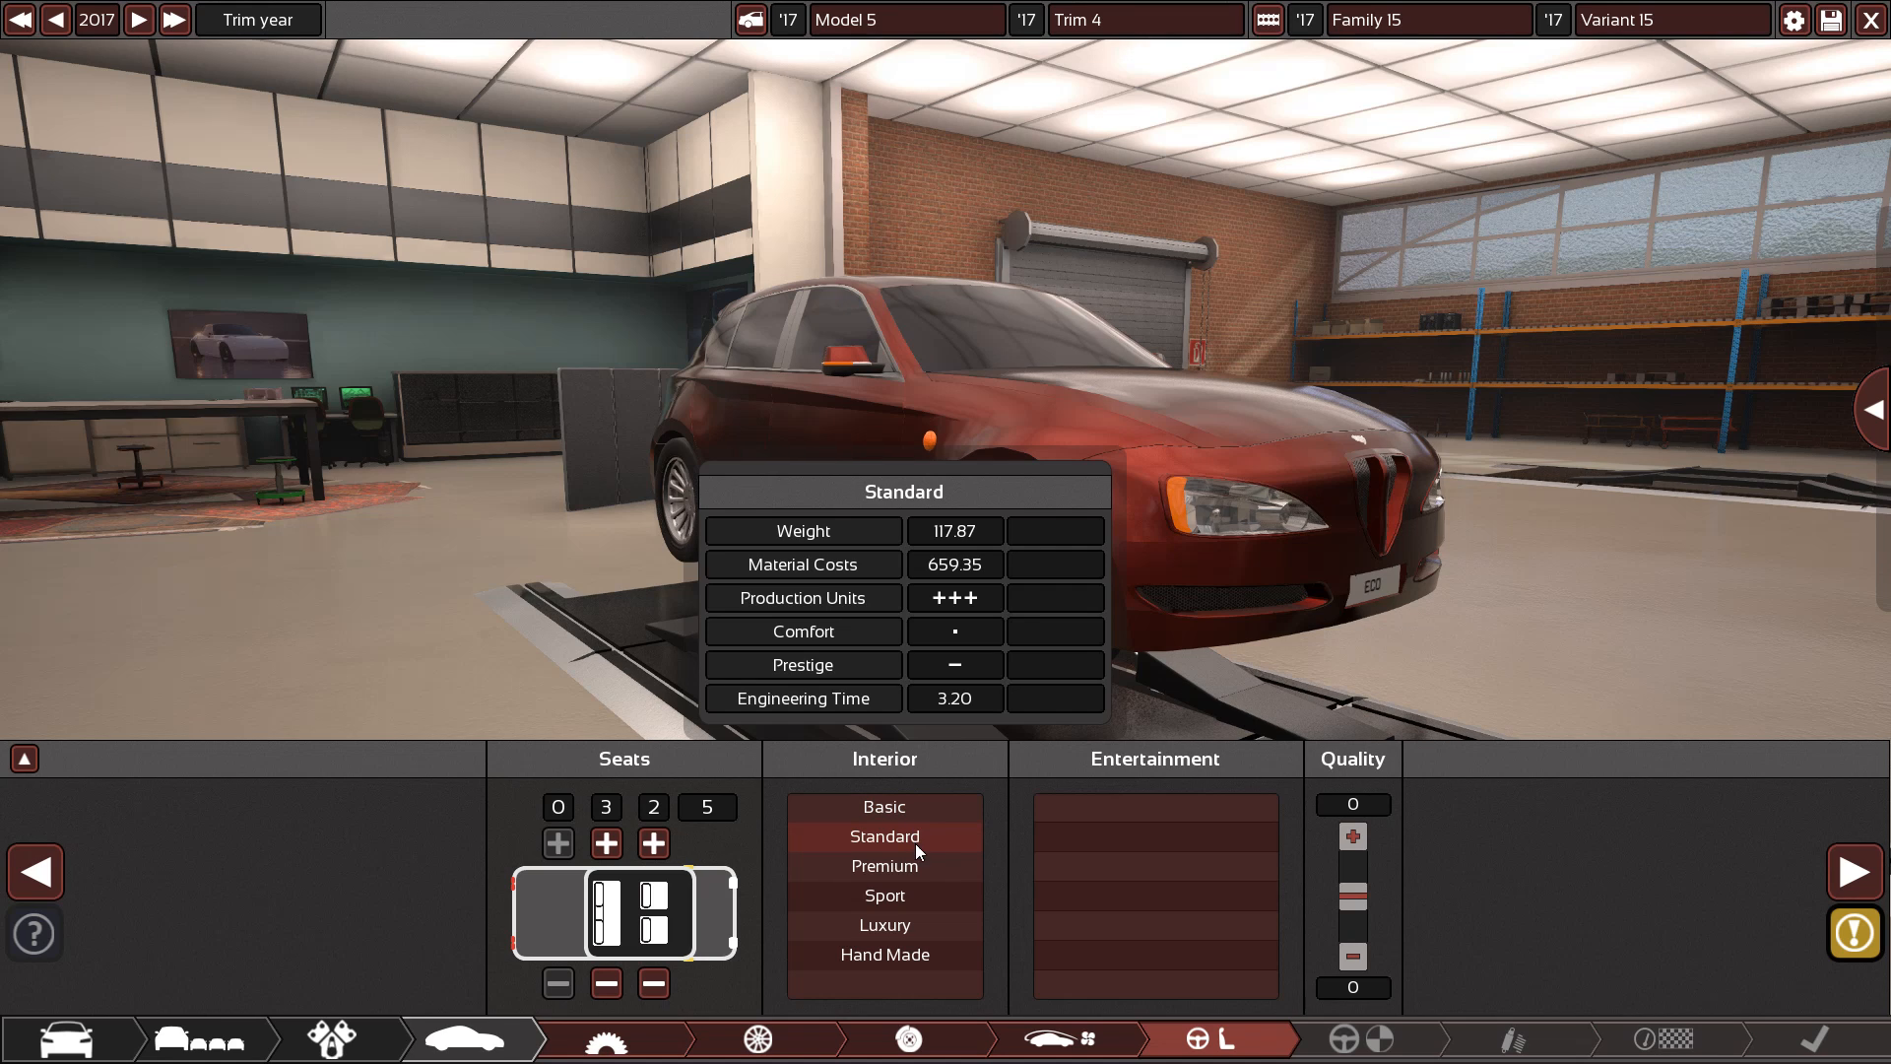
left_click(885, 896)
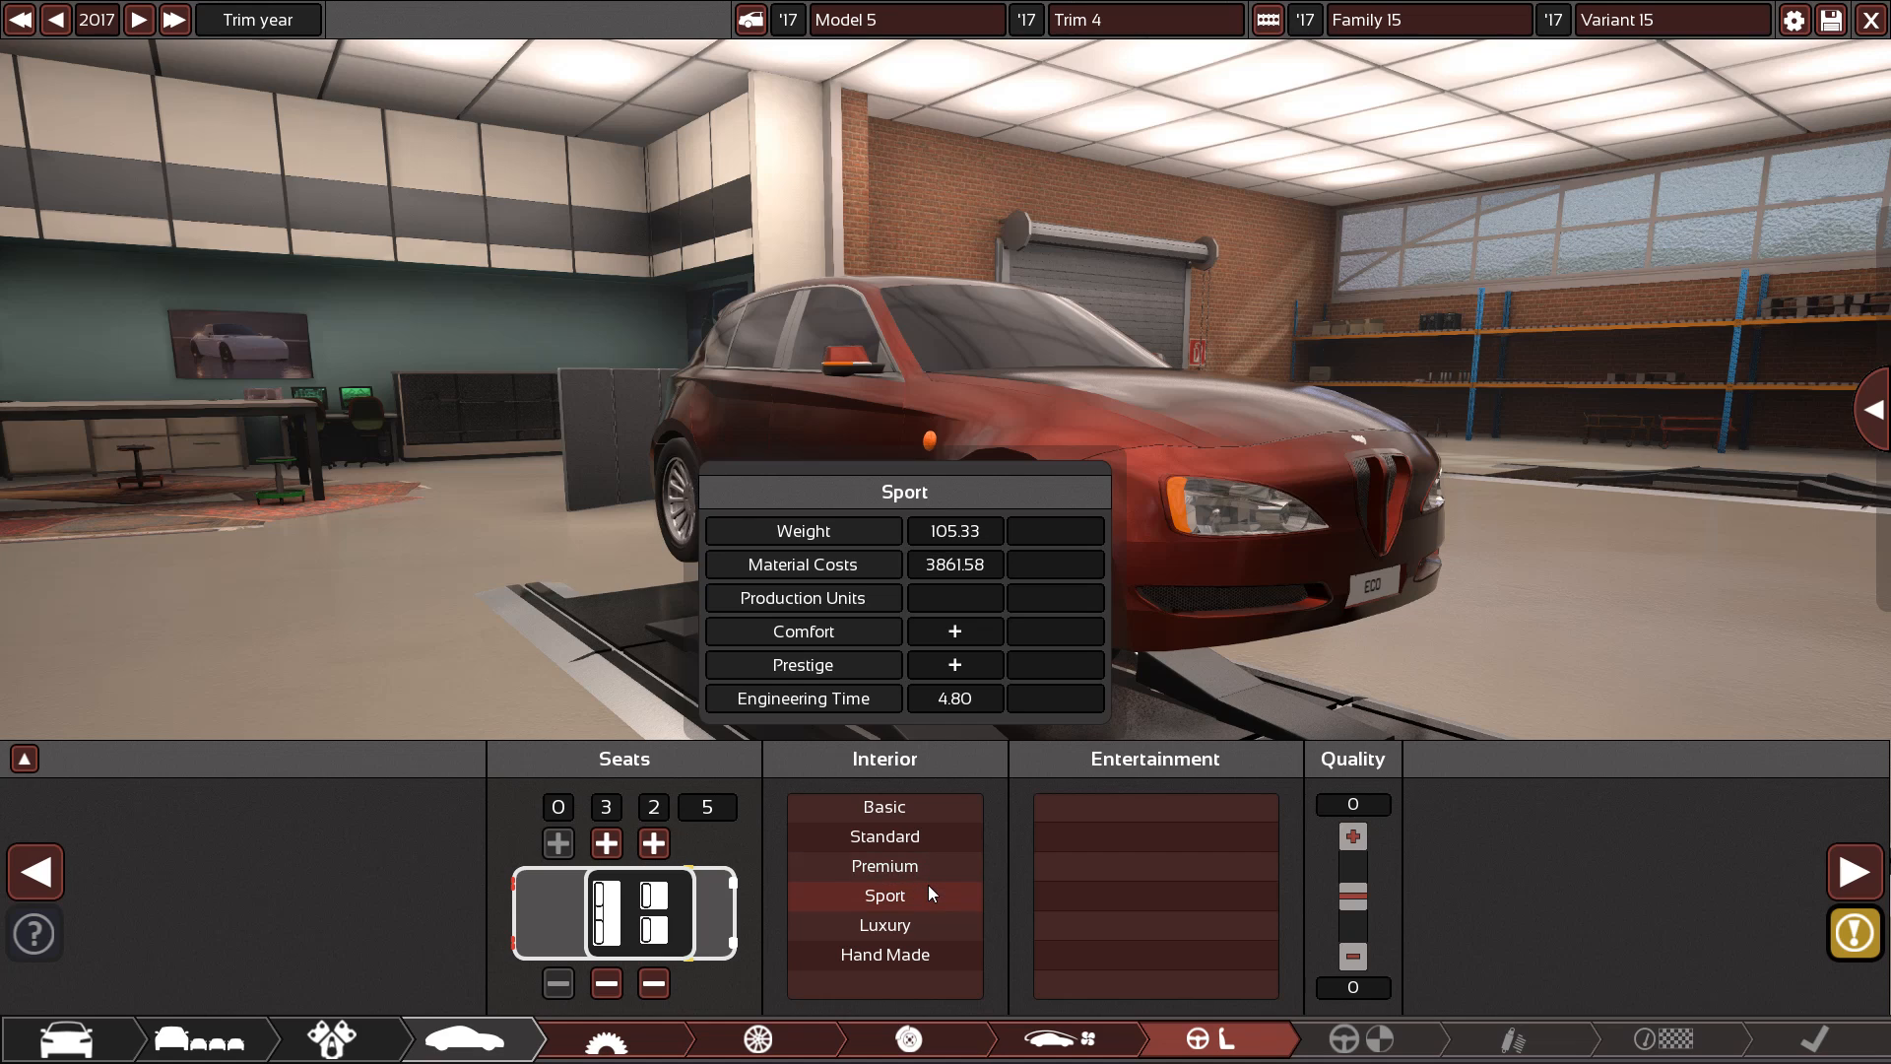
left_click(882, 807)
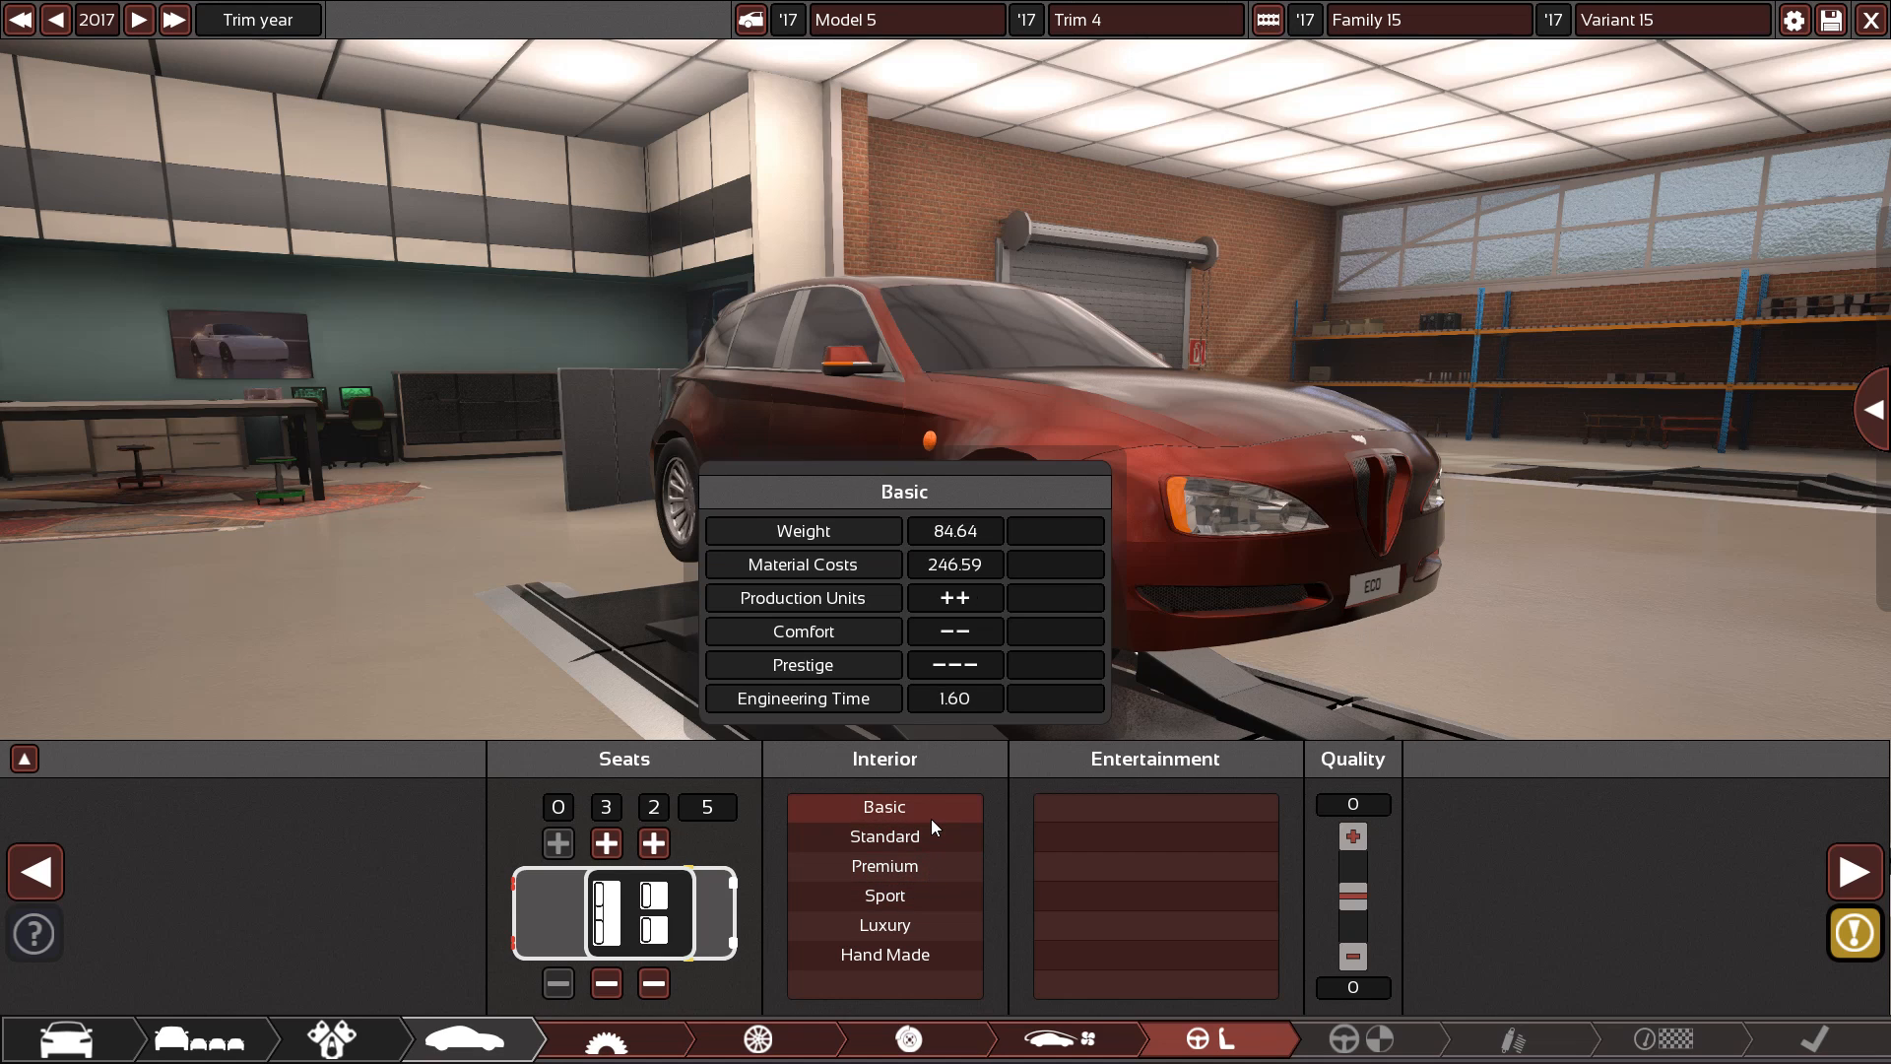
left_click(885, 895)
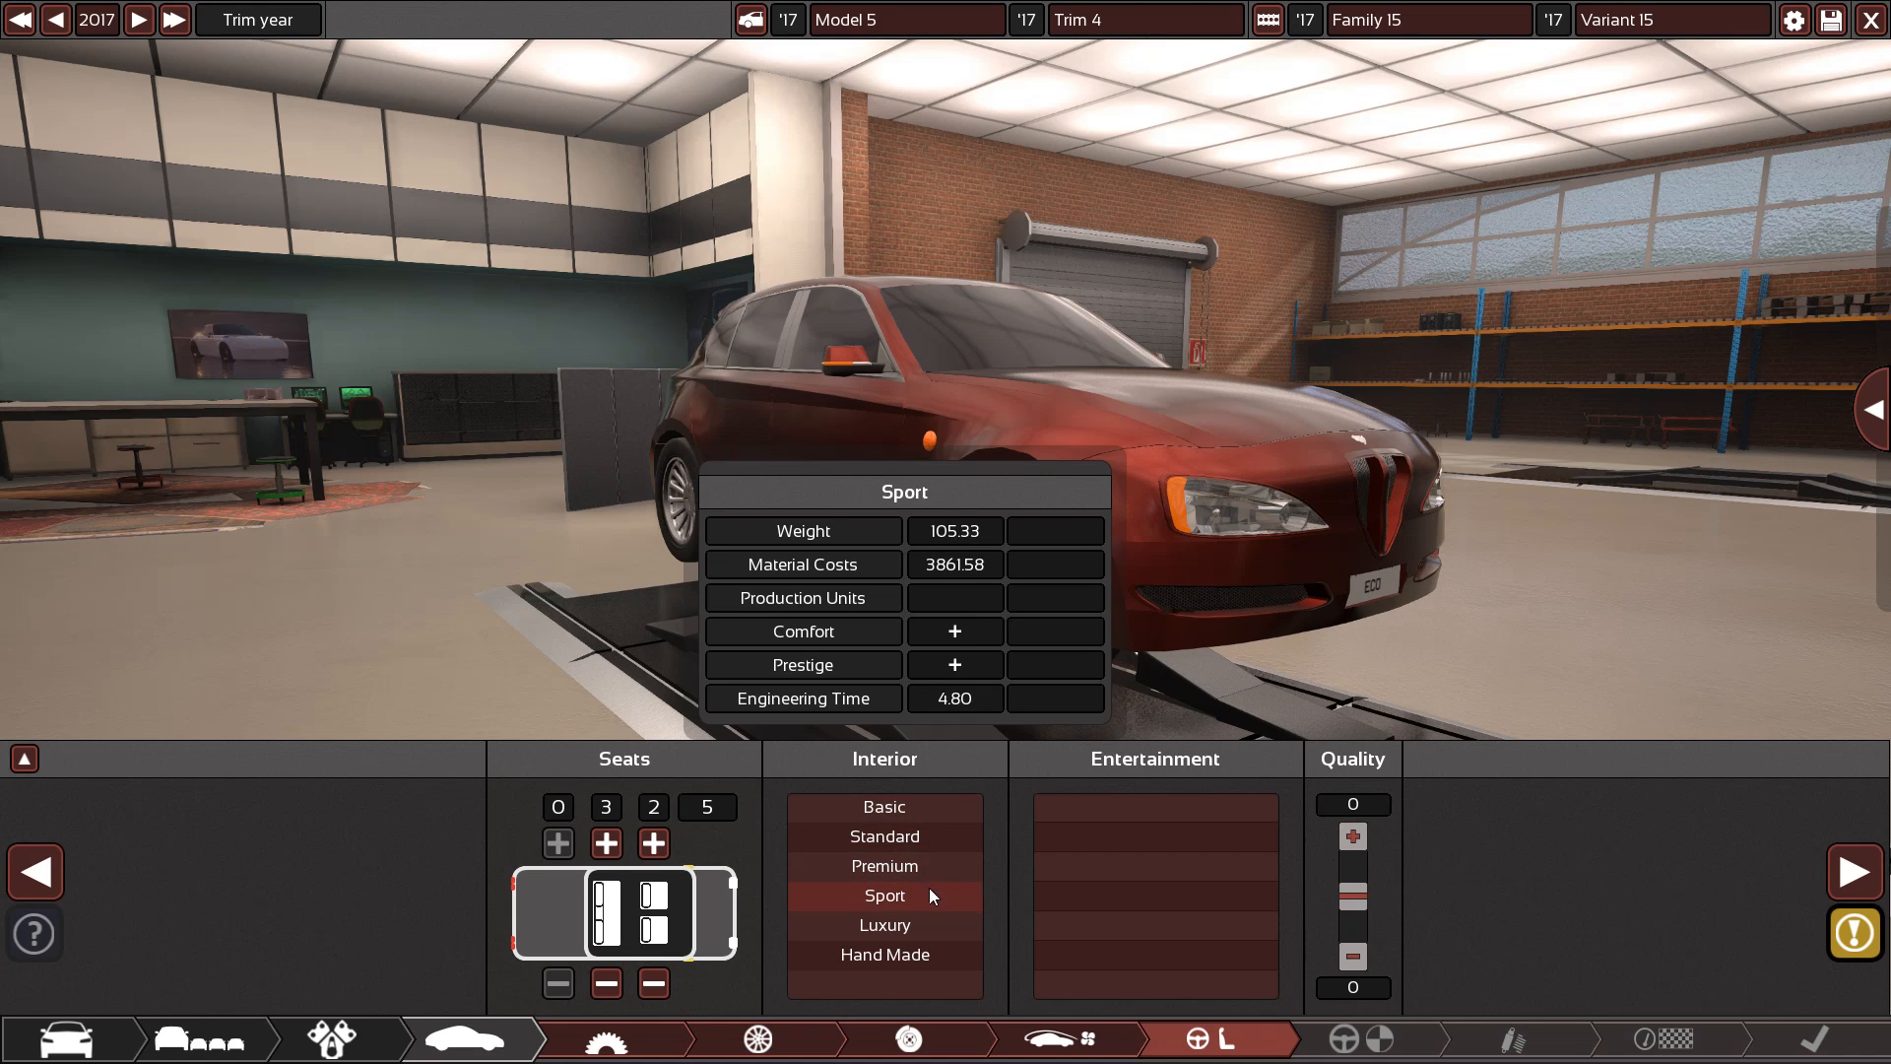
left_click(885, 924)
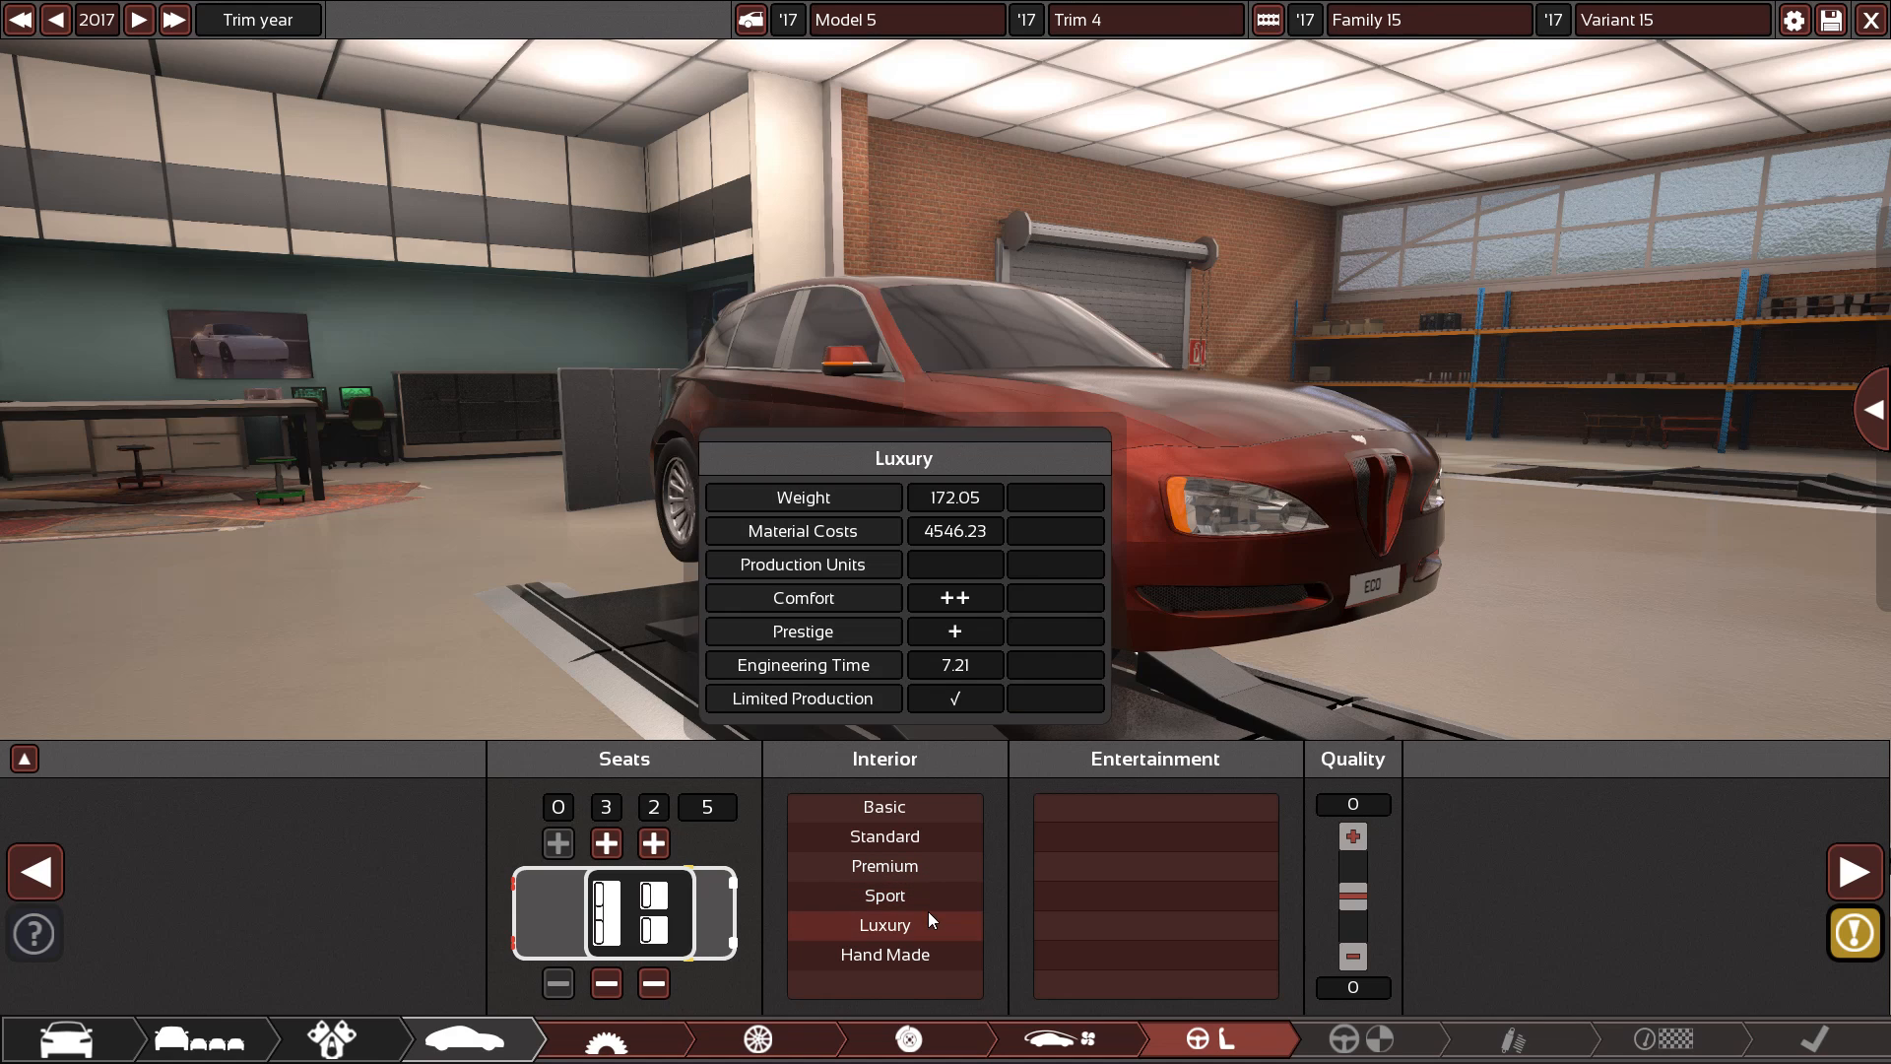
mouse_move(929, 925)
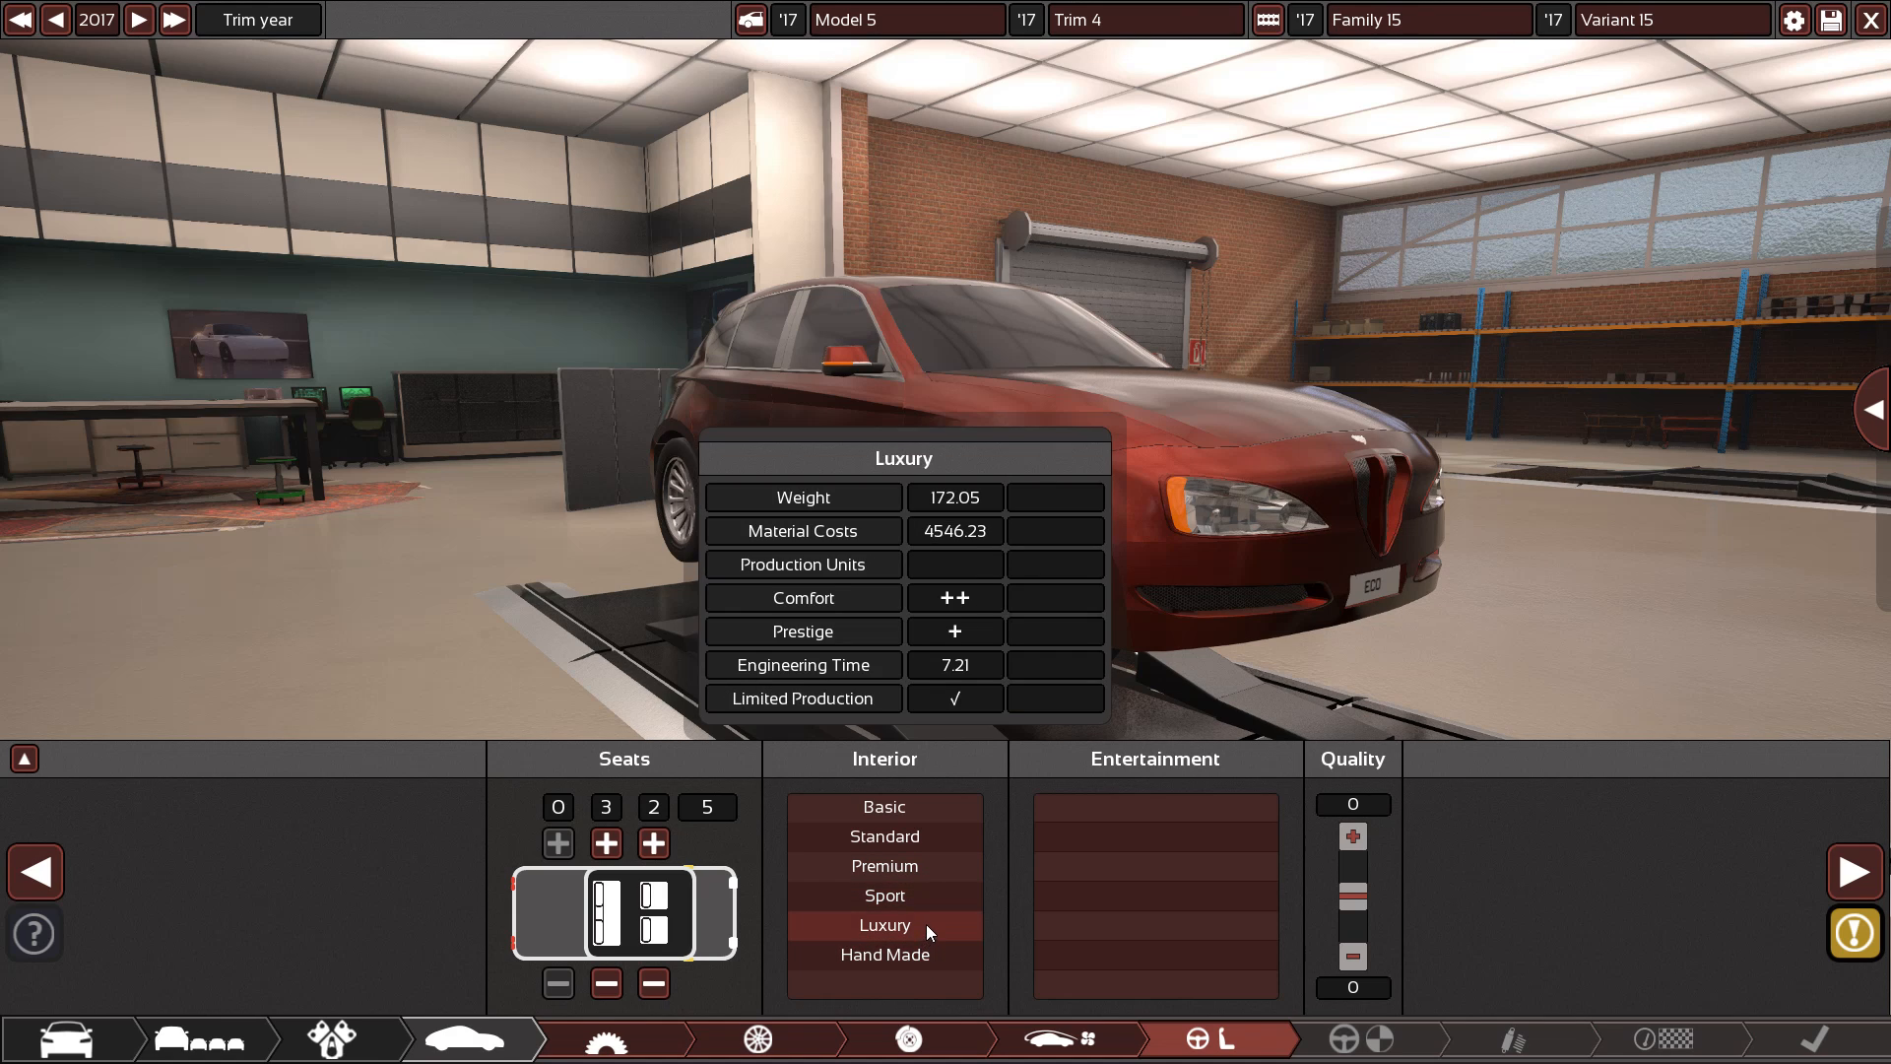
Settle on the Premium interior with Premium SatNav entertainment
left_click(885, 836)
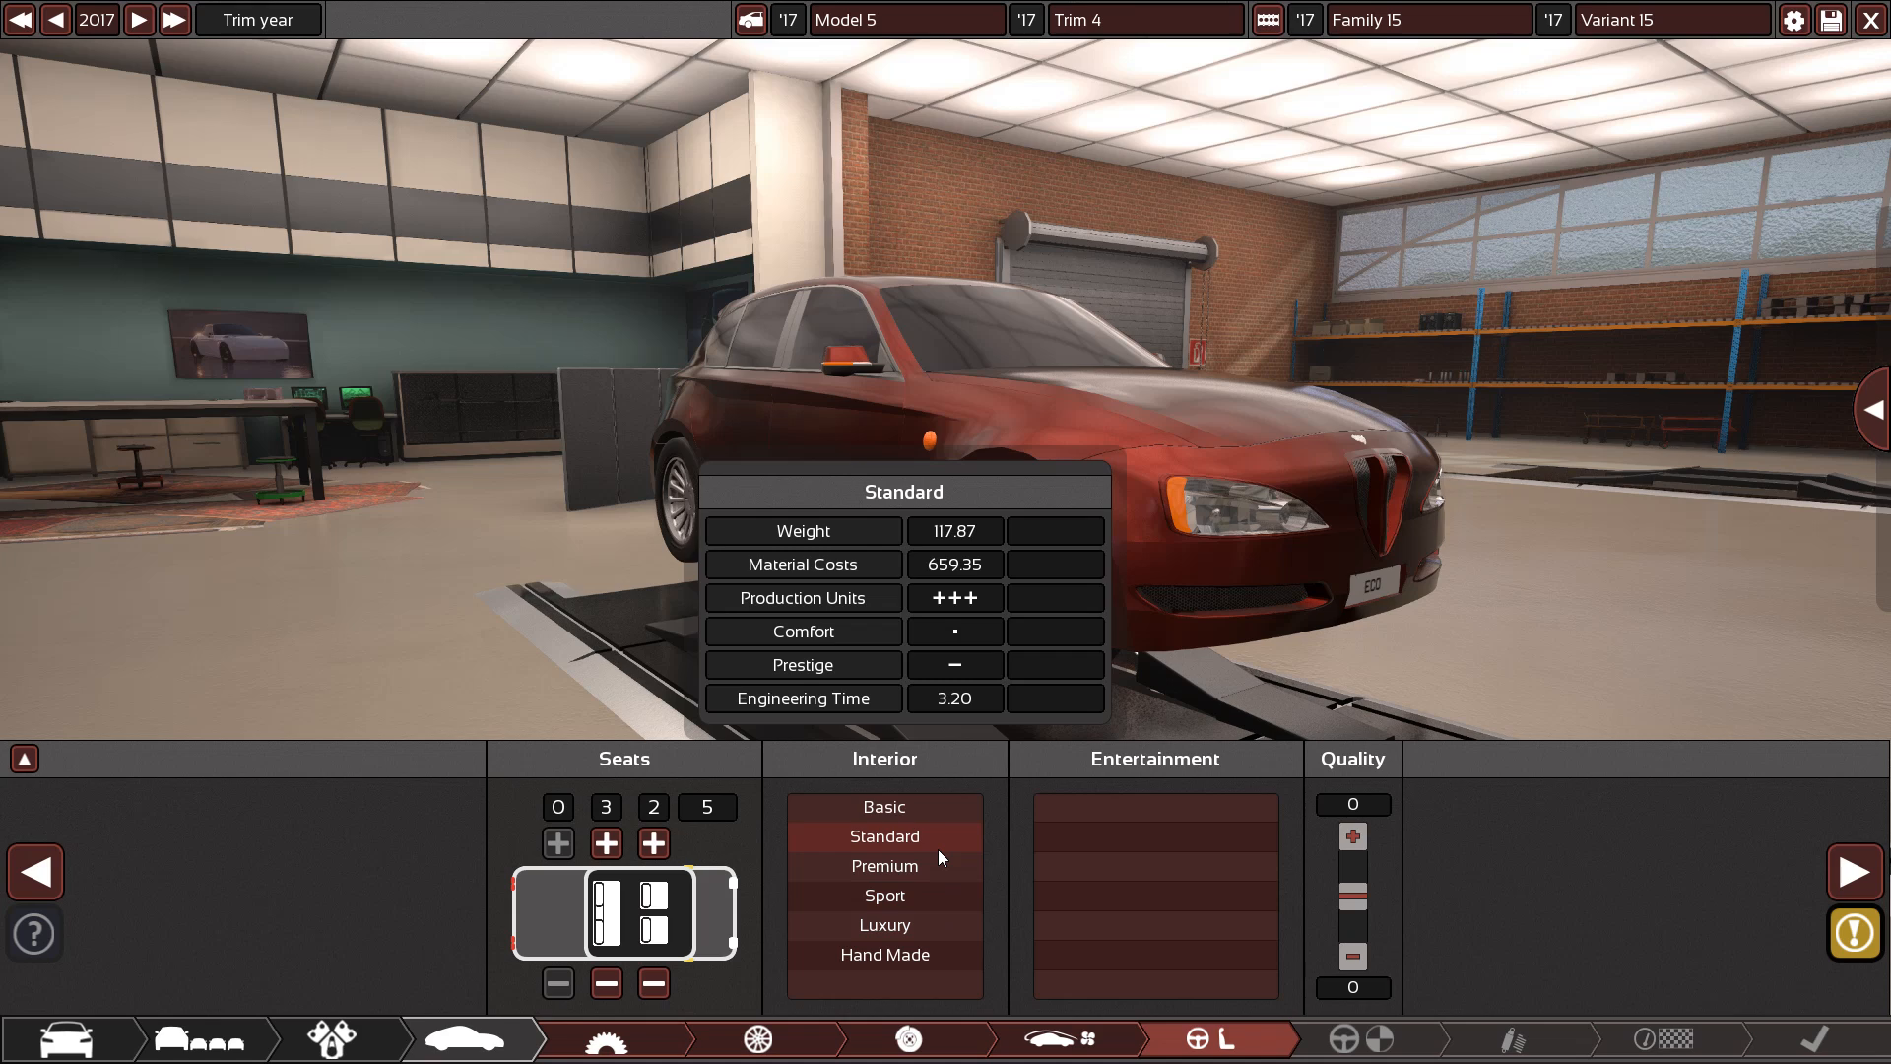
left_click(885, 865)
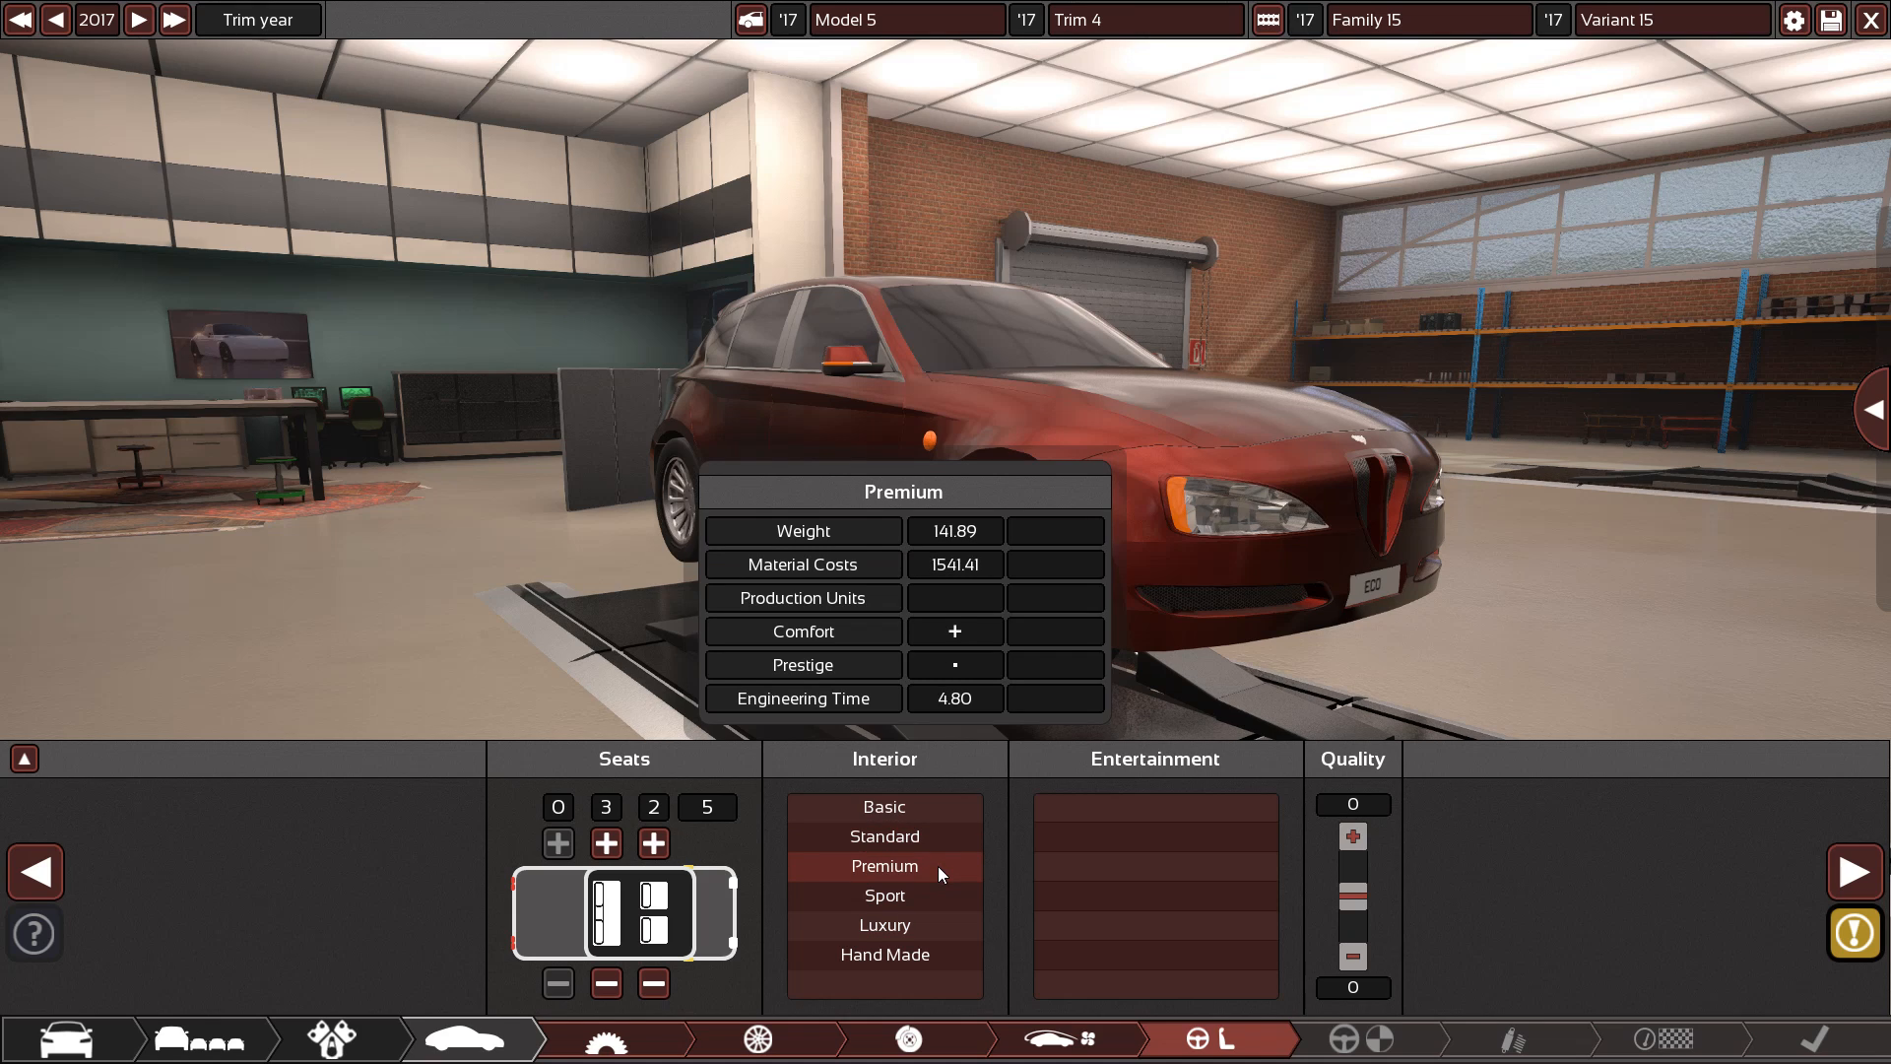
mouse_move(939, 873)
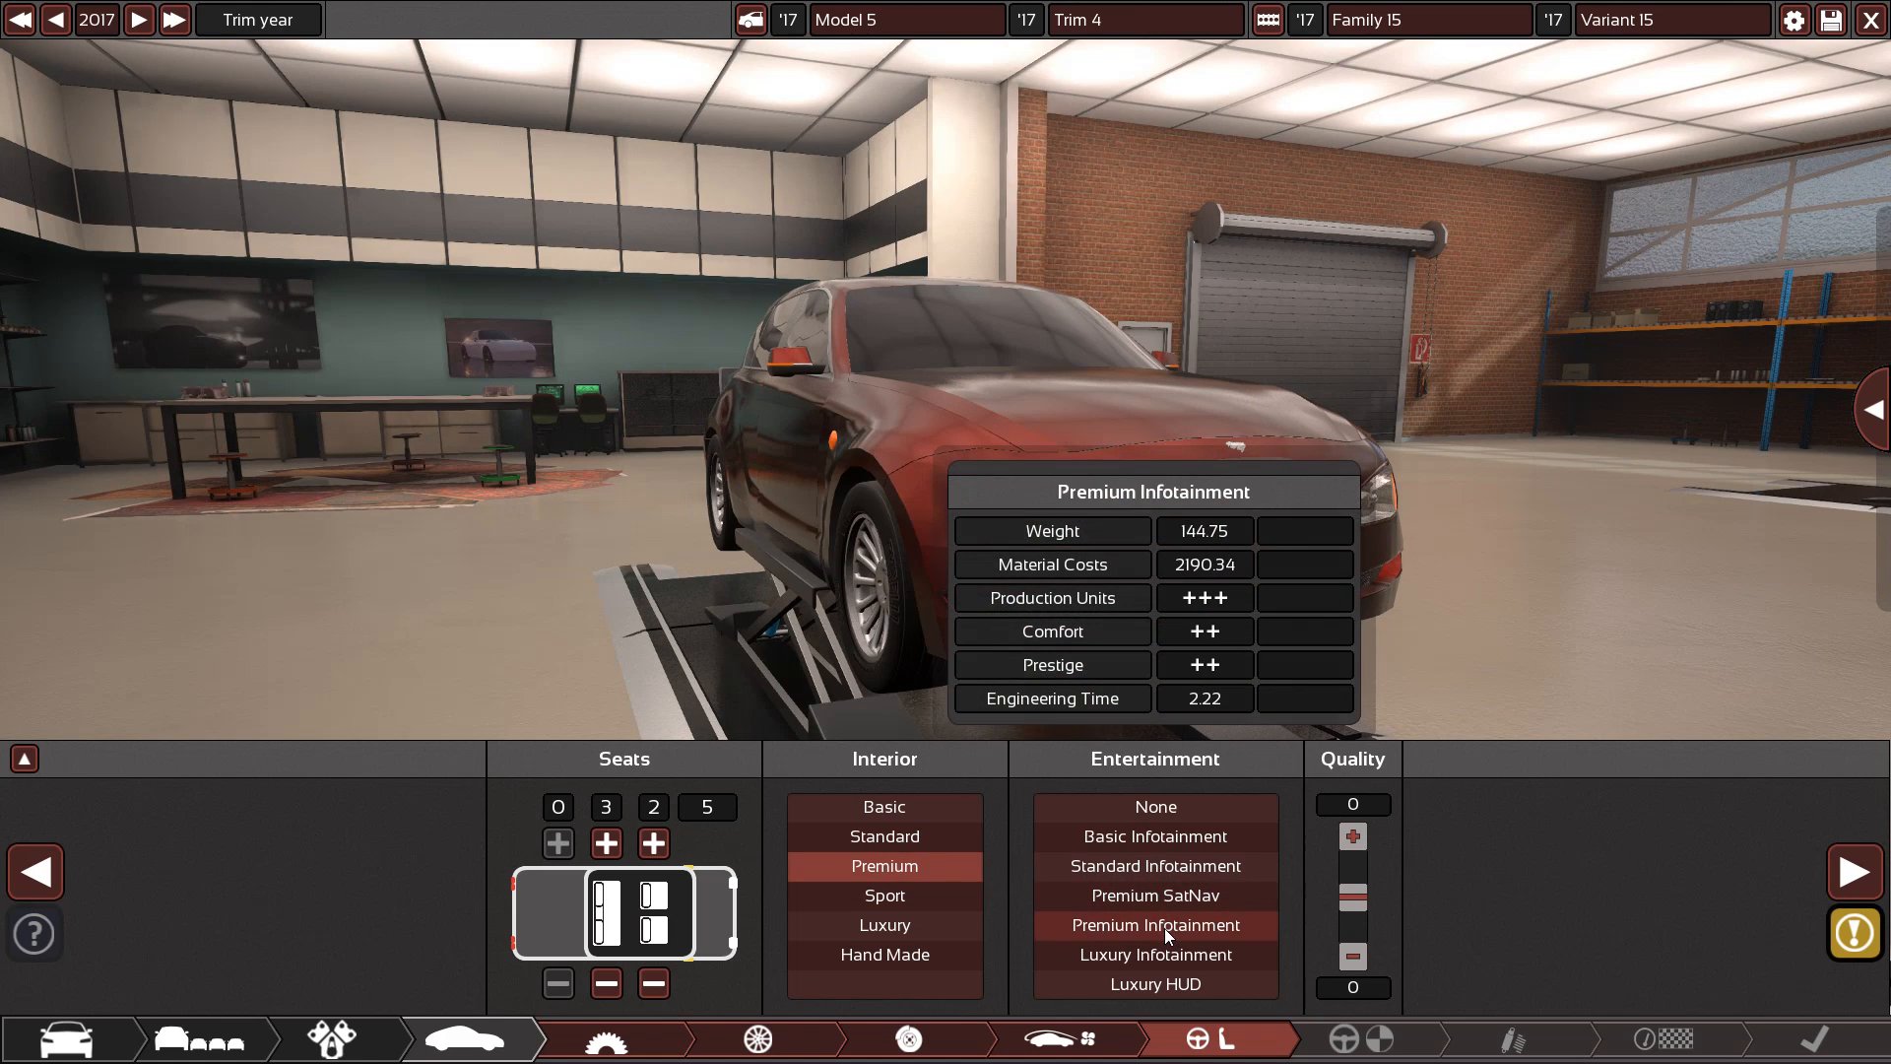
left_click(1153, 896)
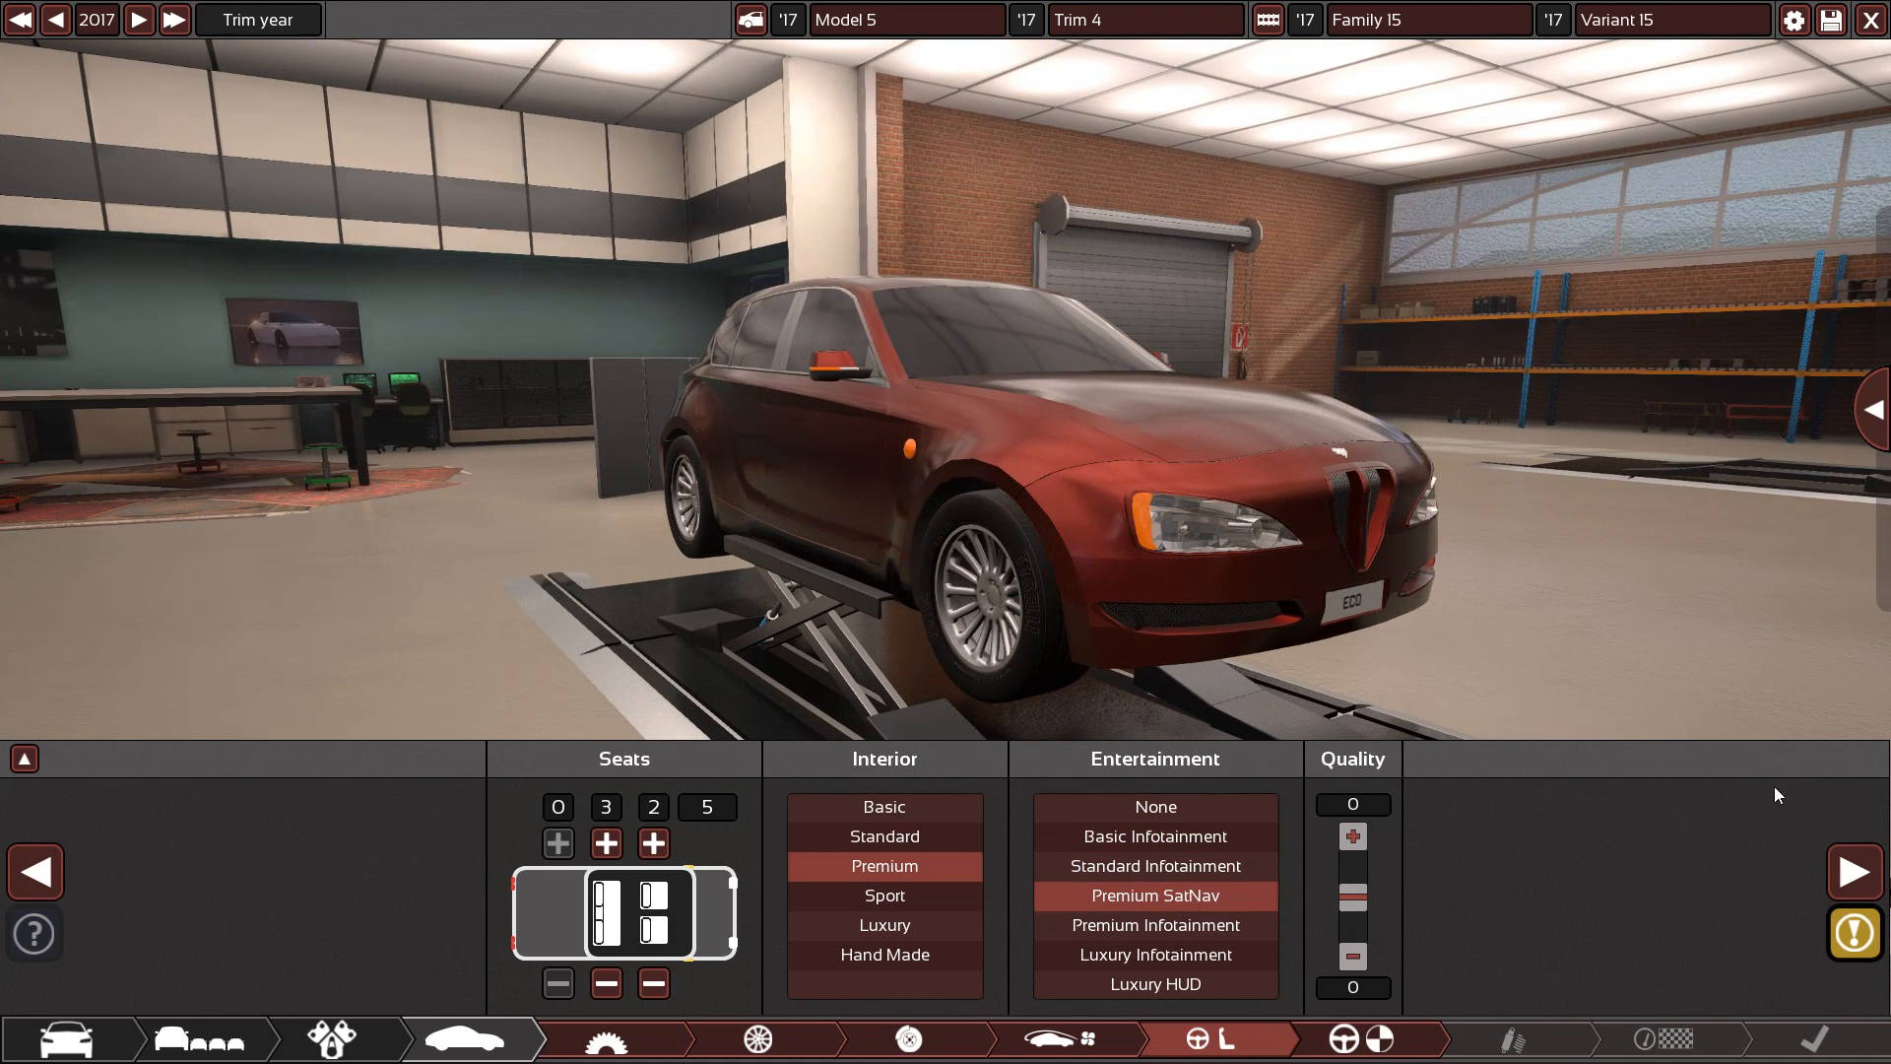
left_click(1350, 1038)
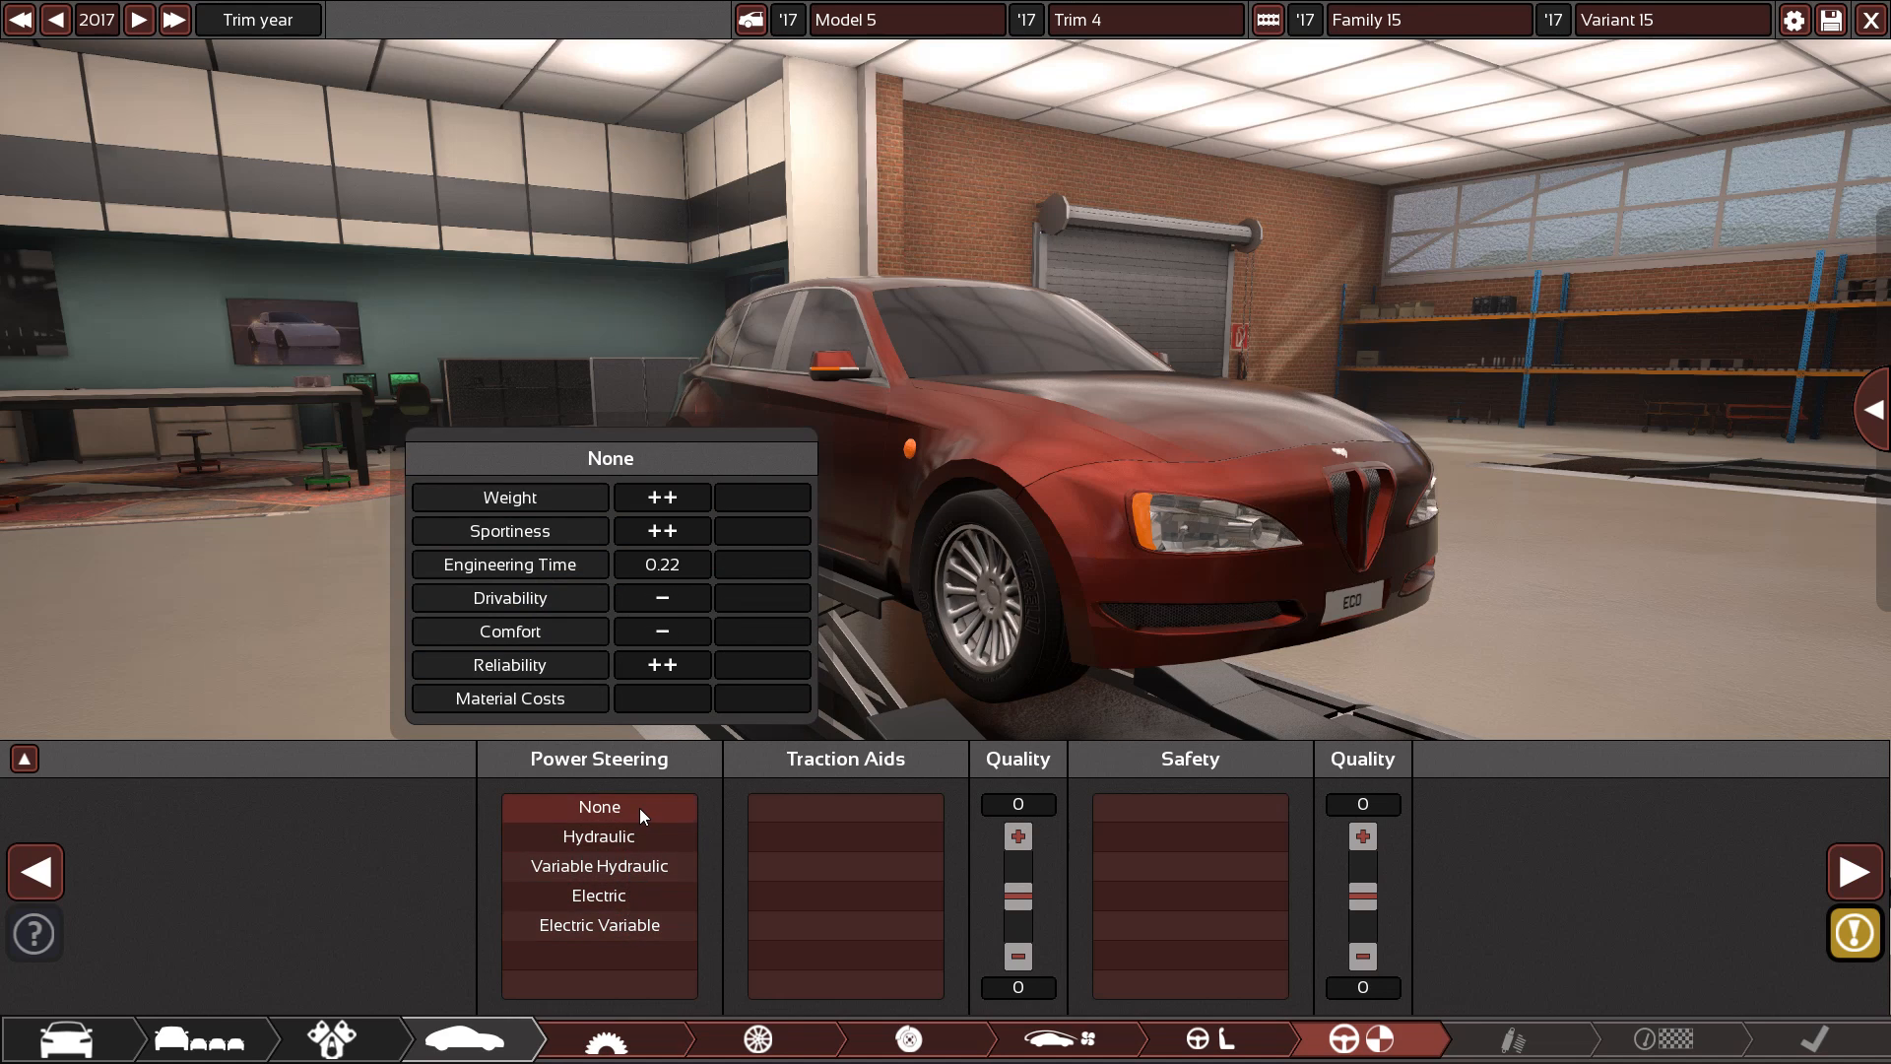
mouse_move(597, 837)
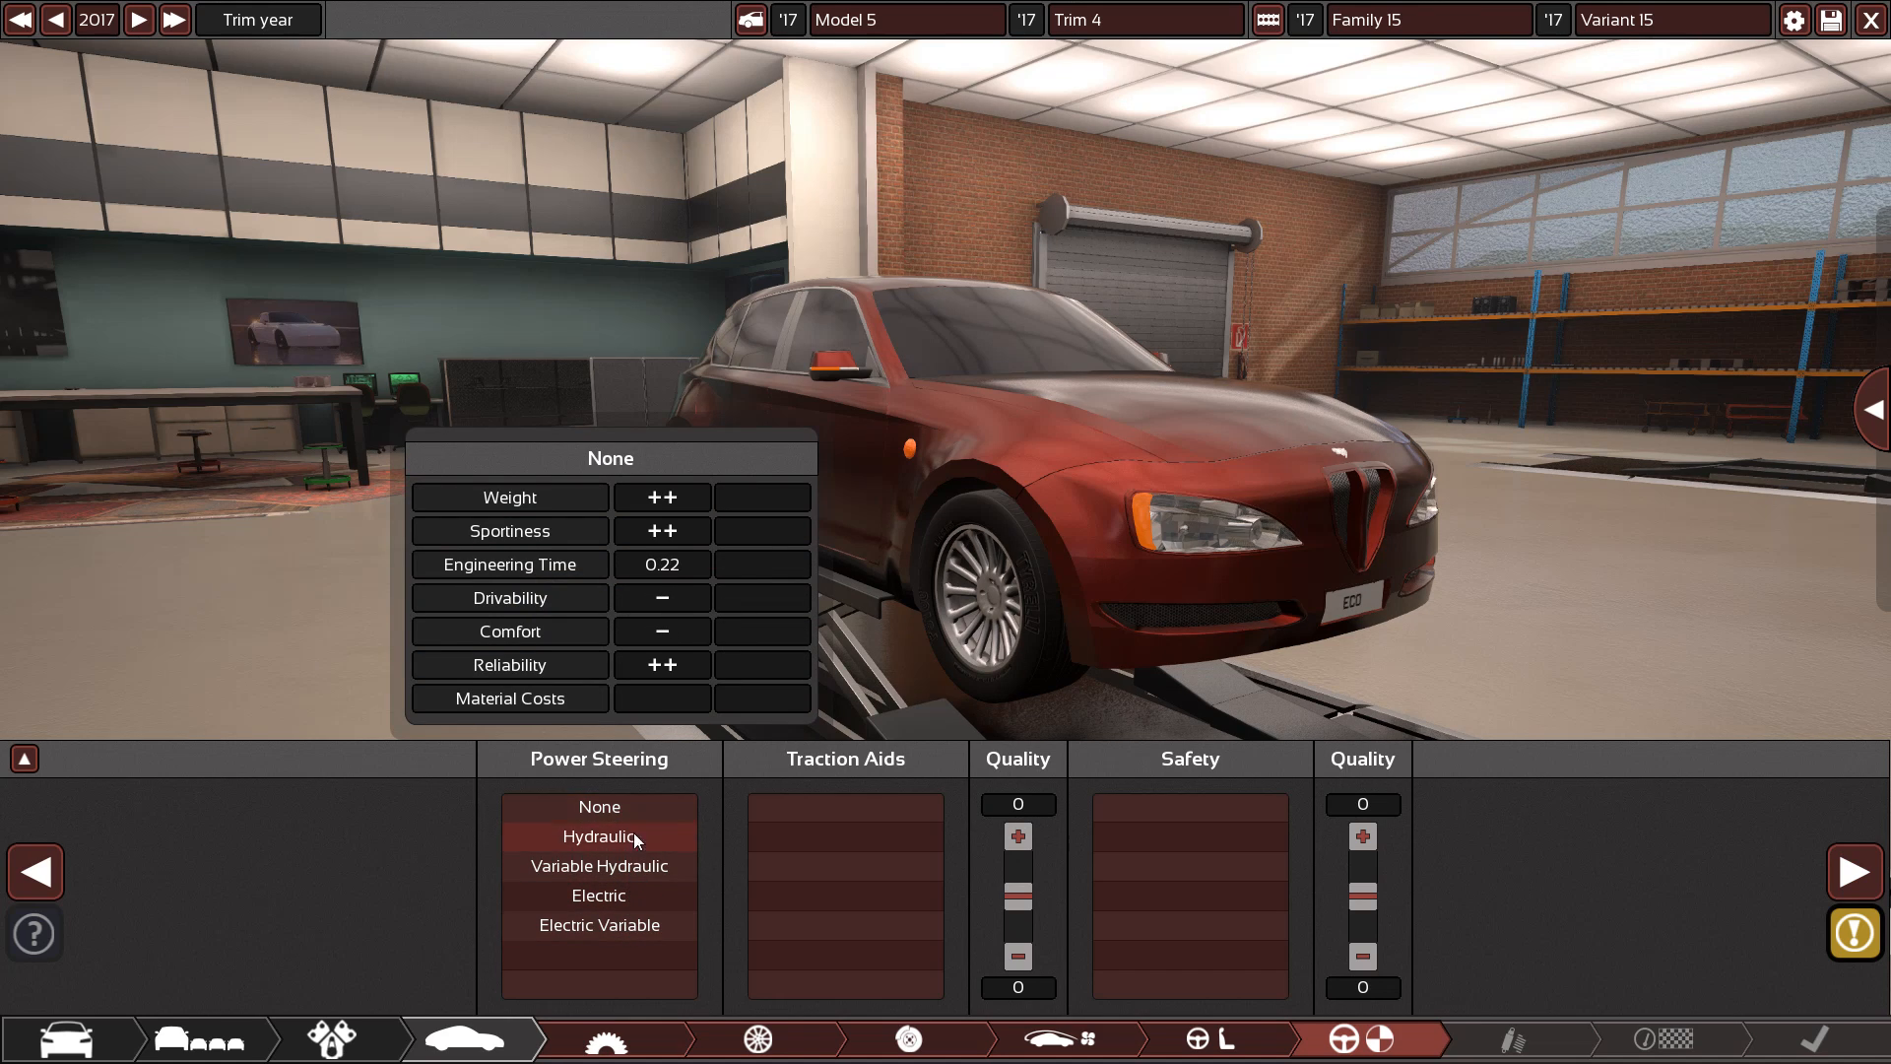
mouse_move(598, 806)
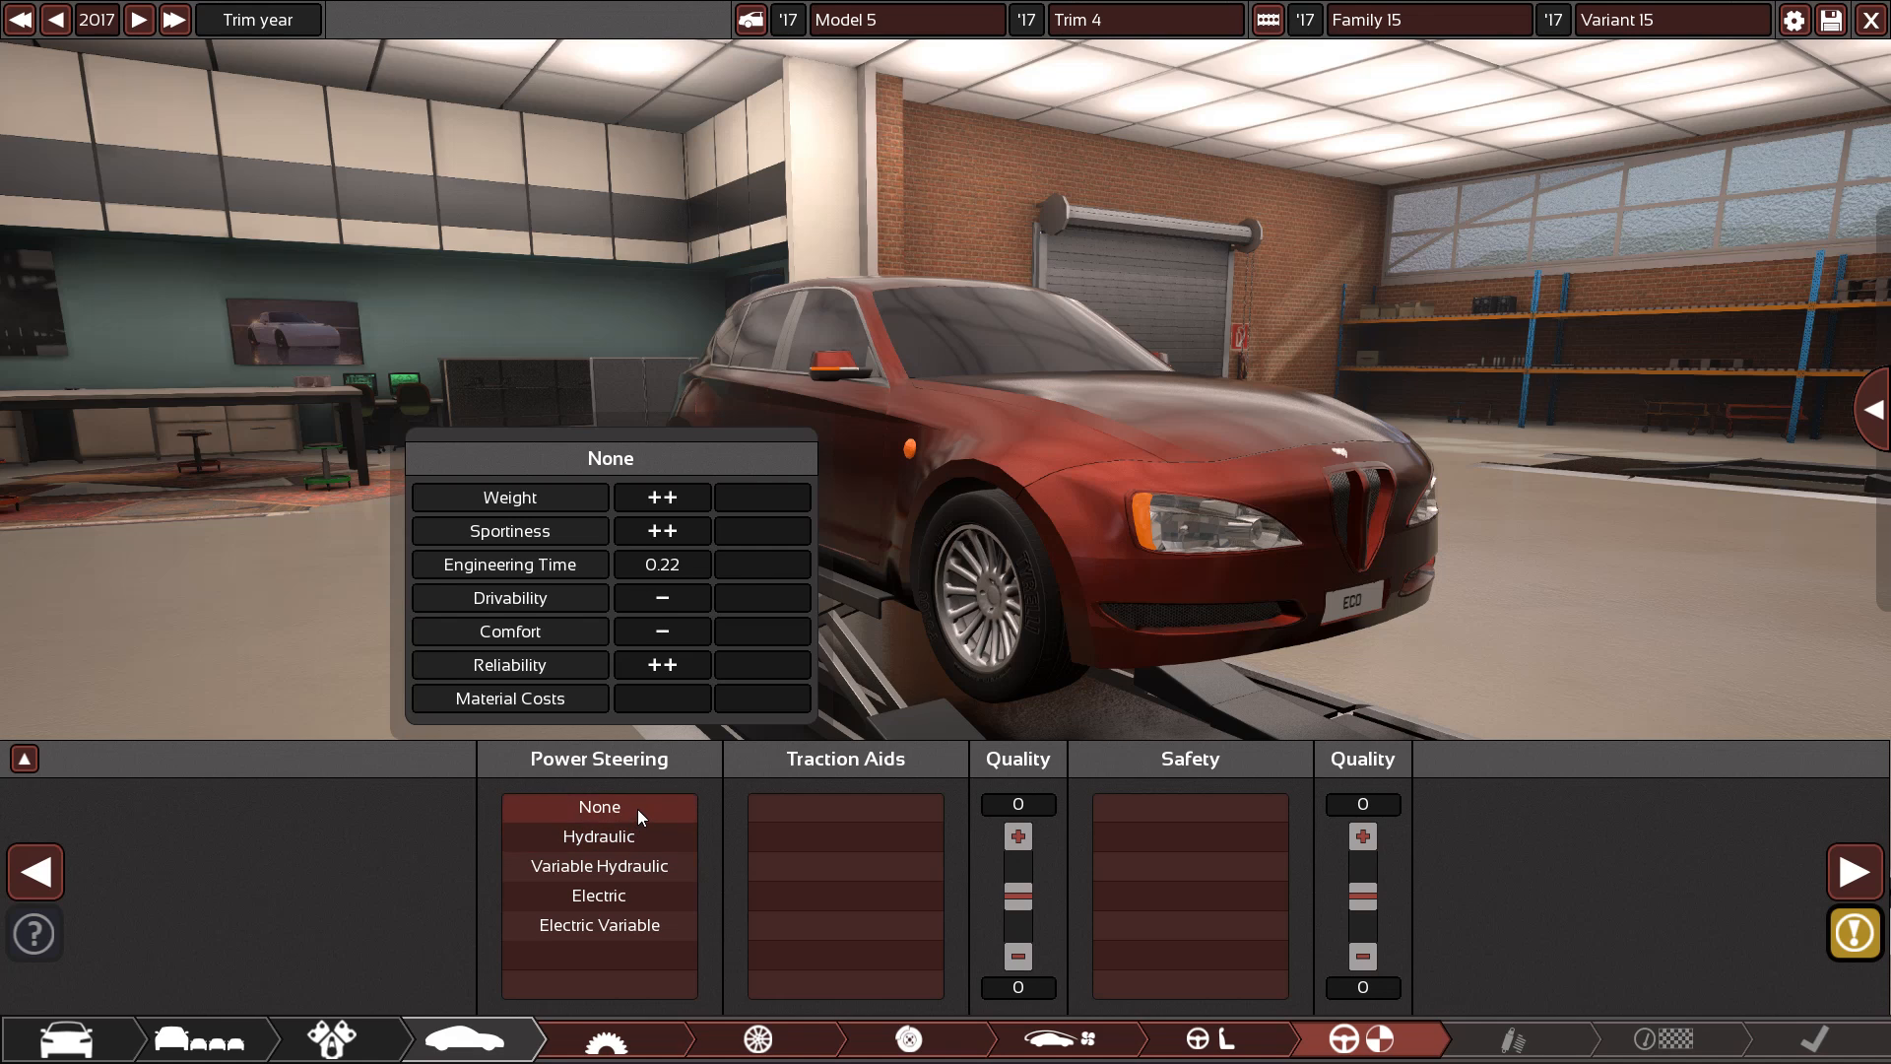
Select Electric Variable steering, ESC + LC traction aids and Advanced 10s safety
left_click(598, 925)
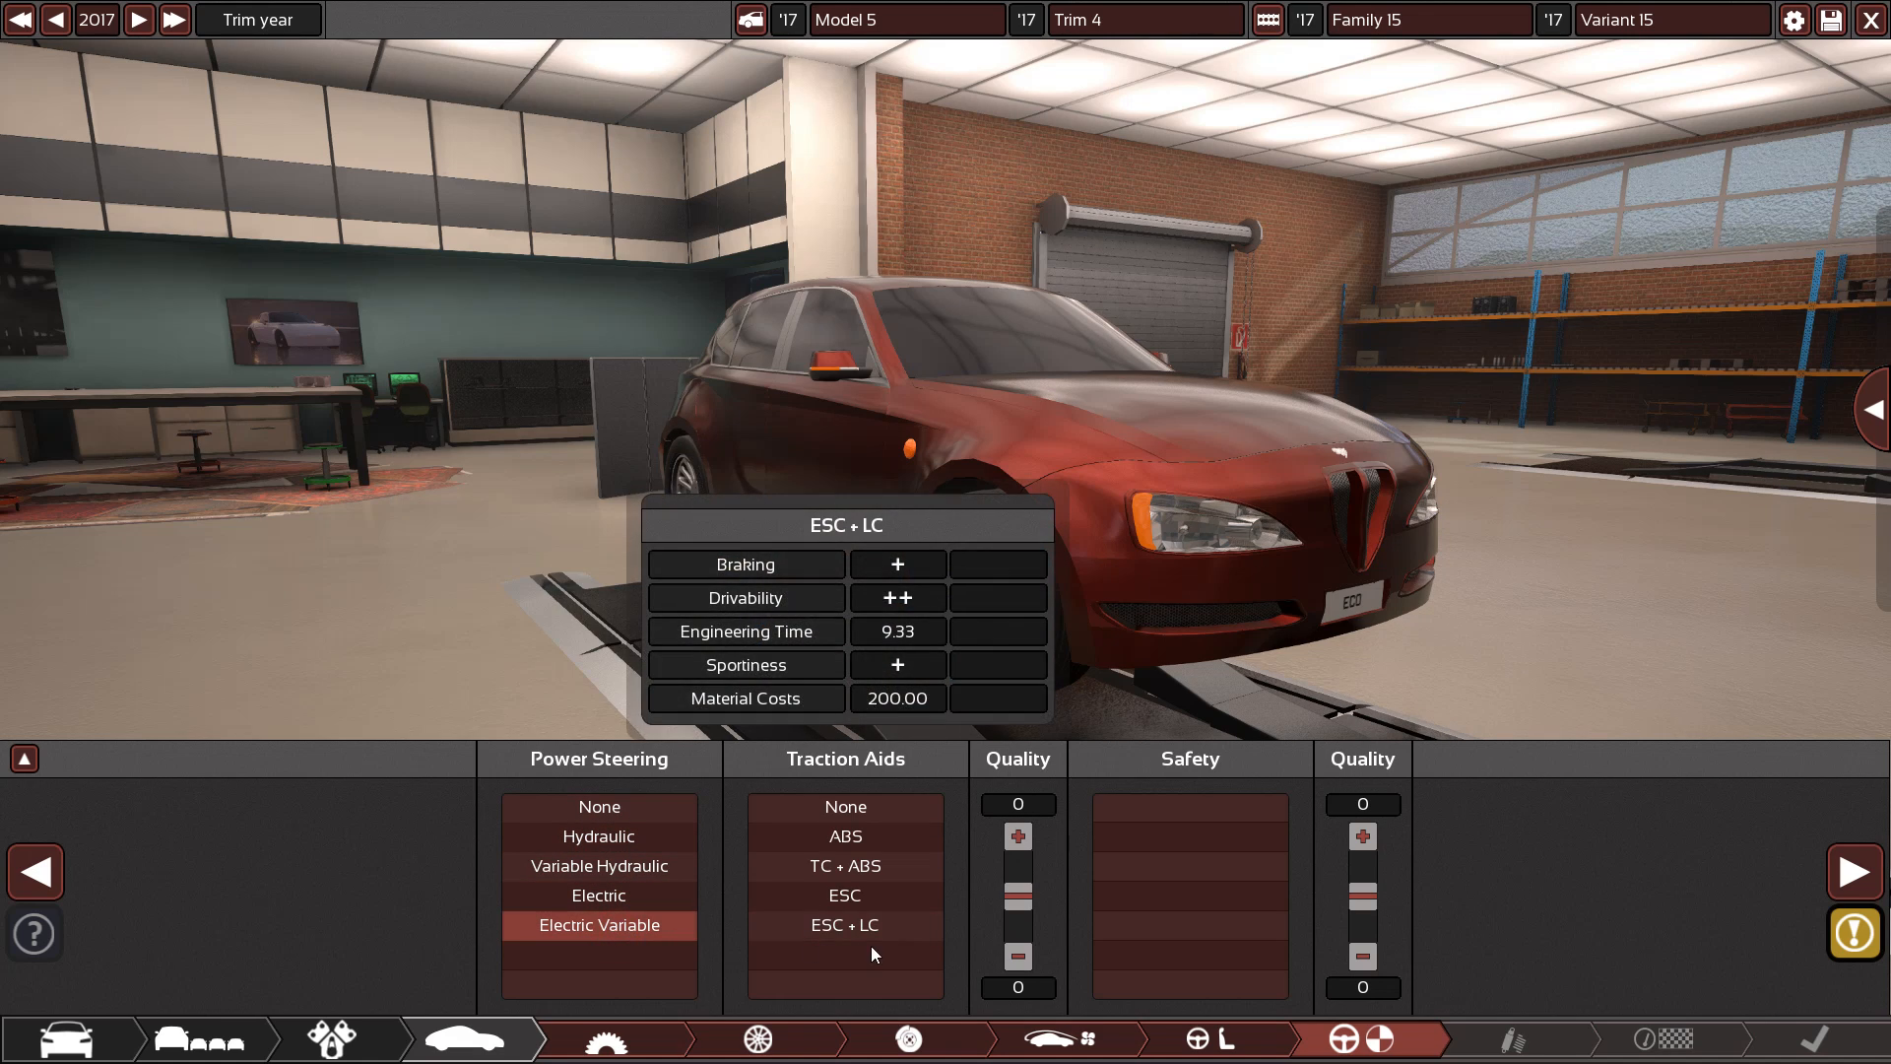
mouse_move(844, 925)
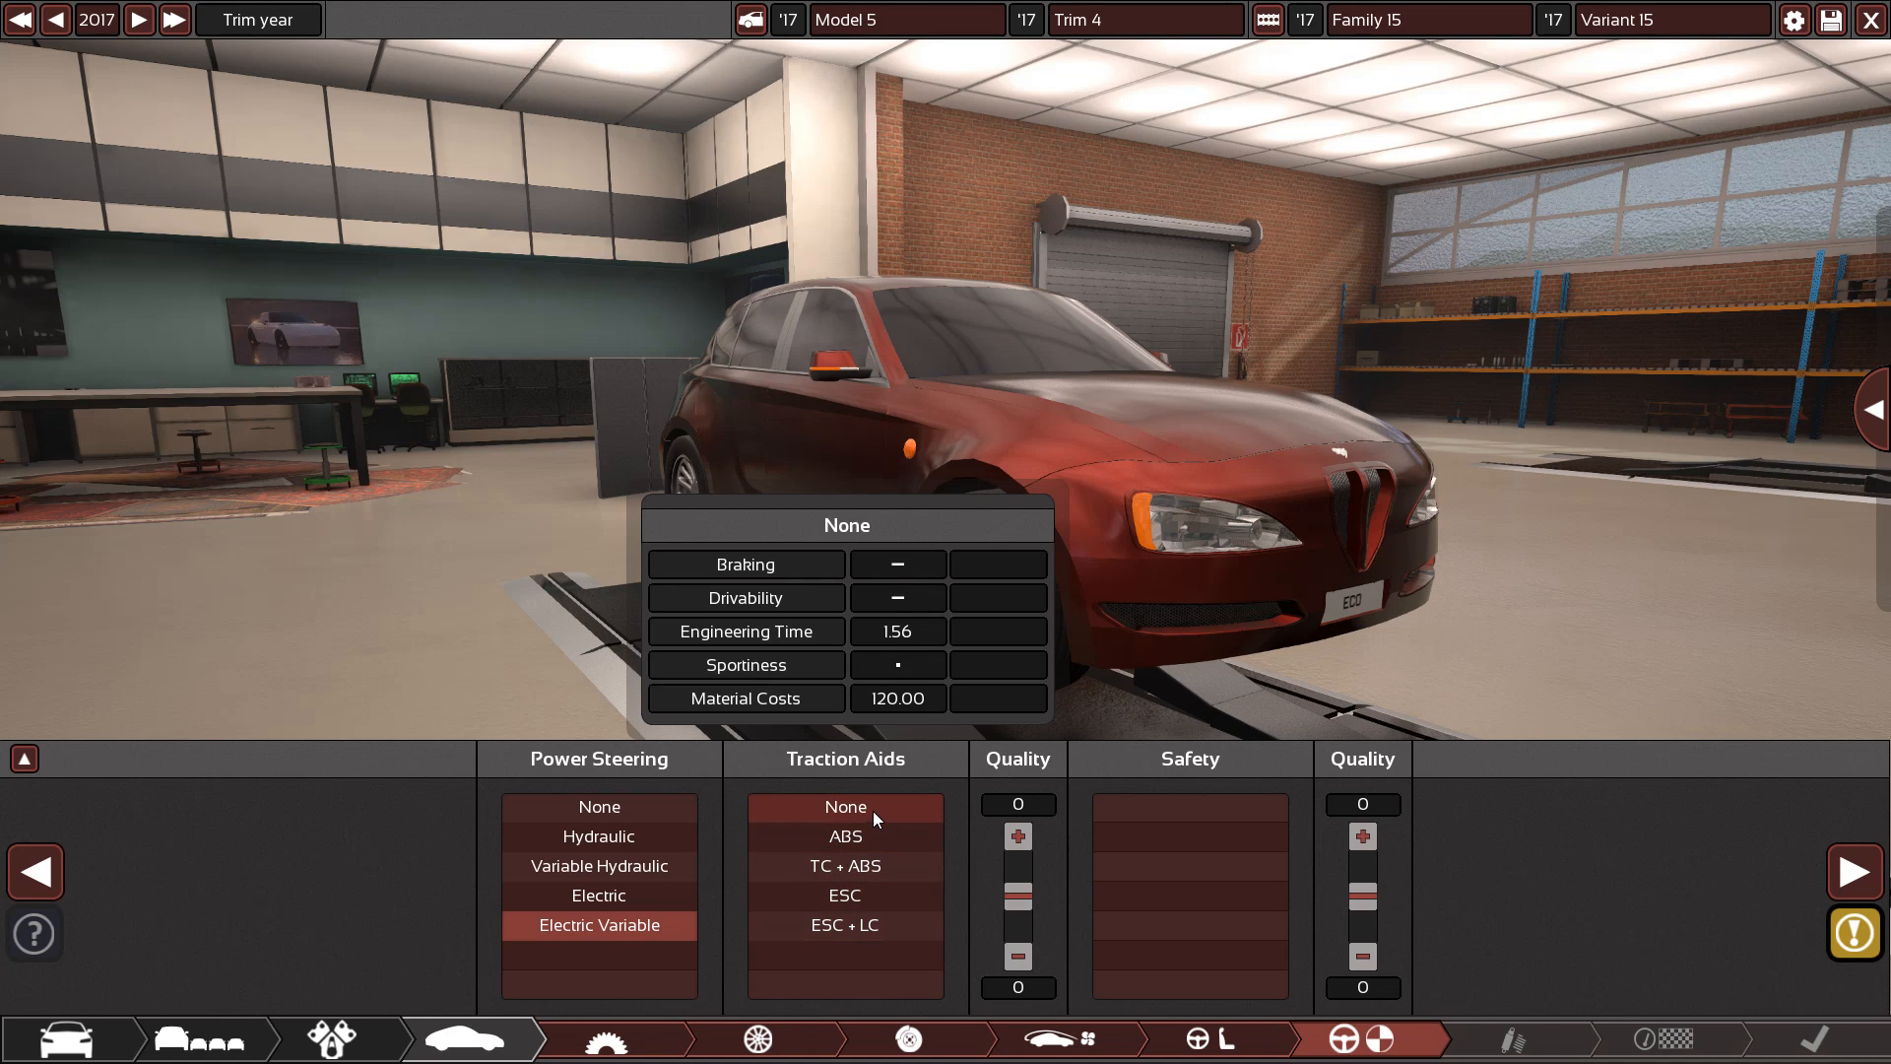
left_click(1189, 925)
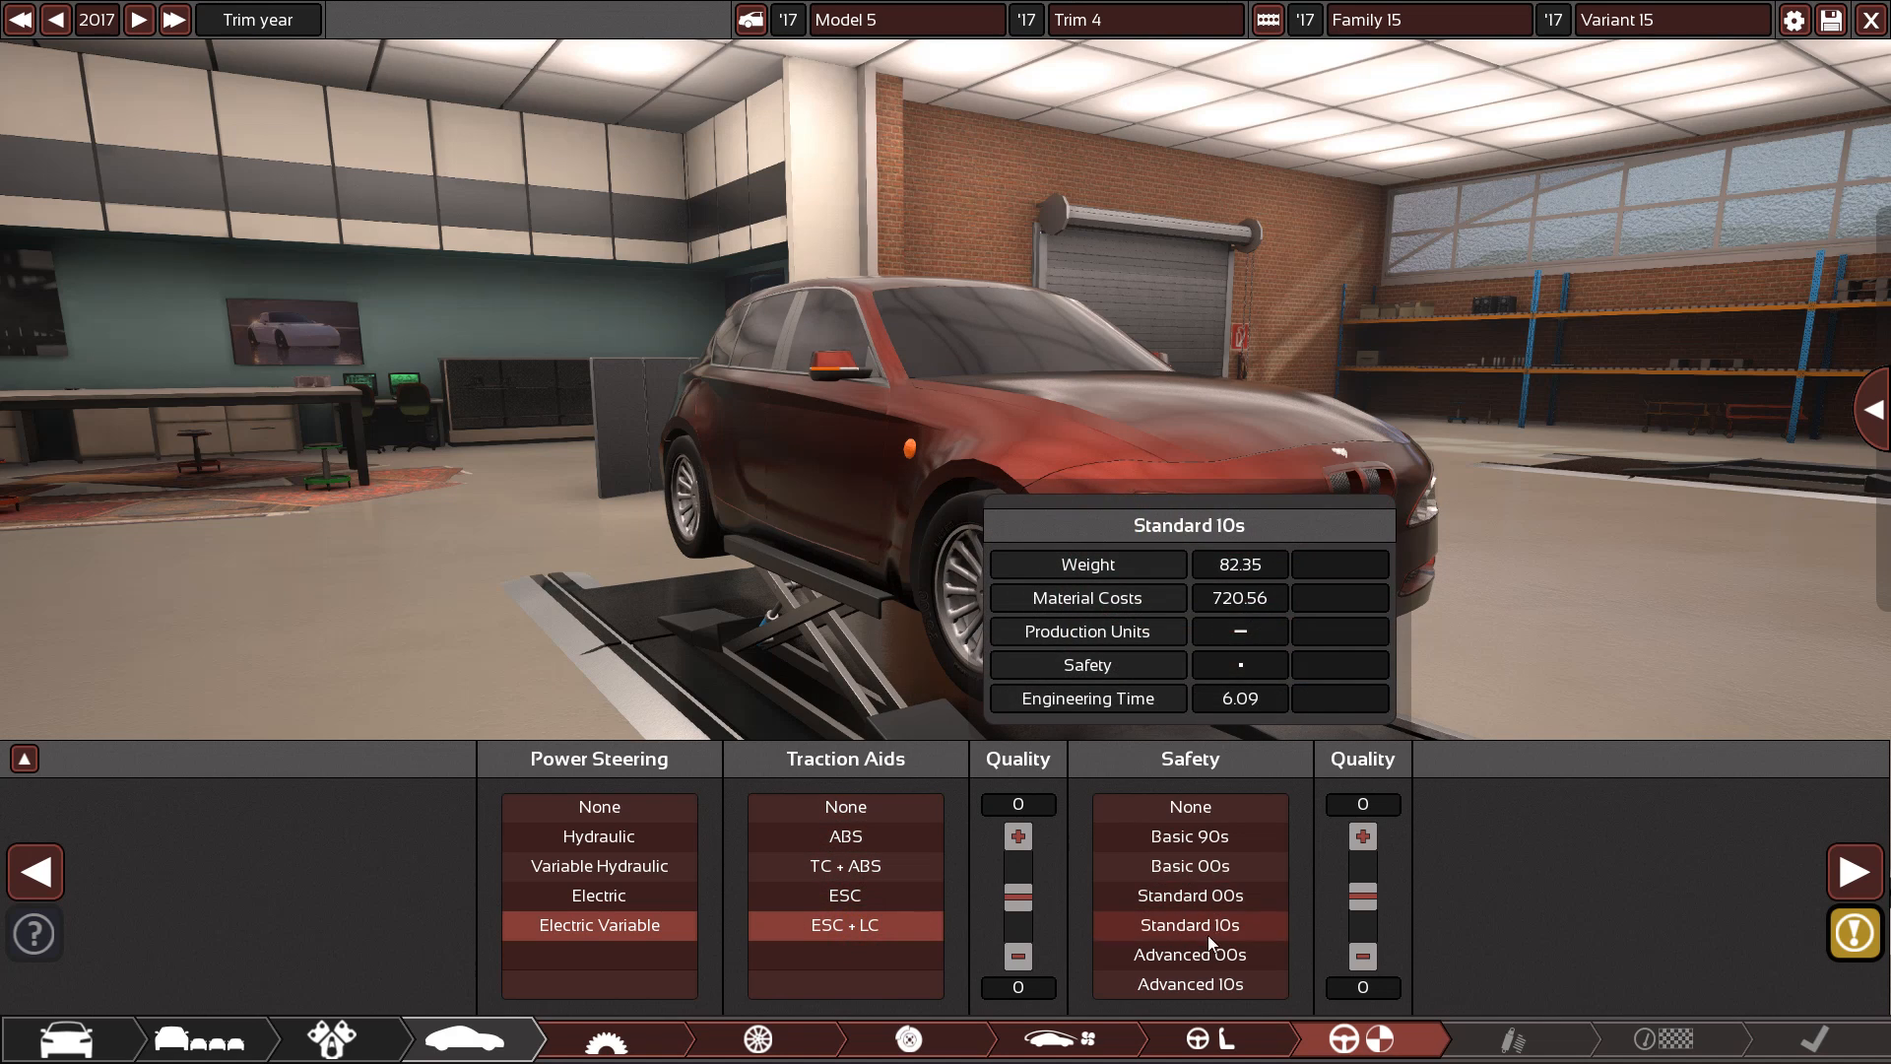
left_click(1188, 985)
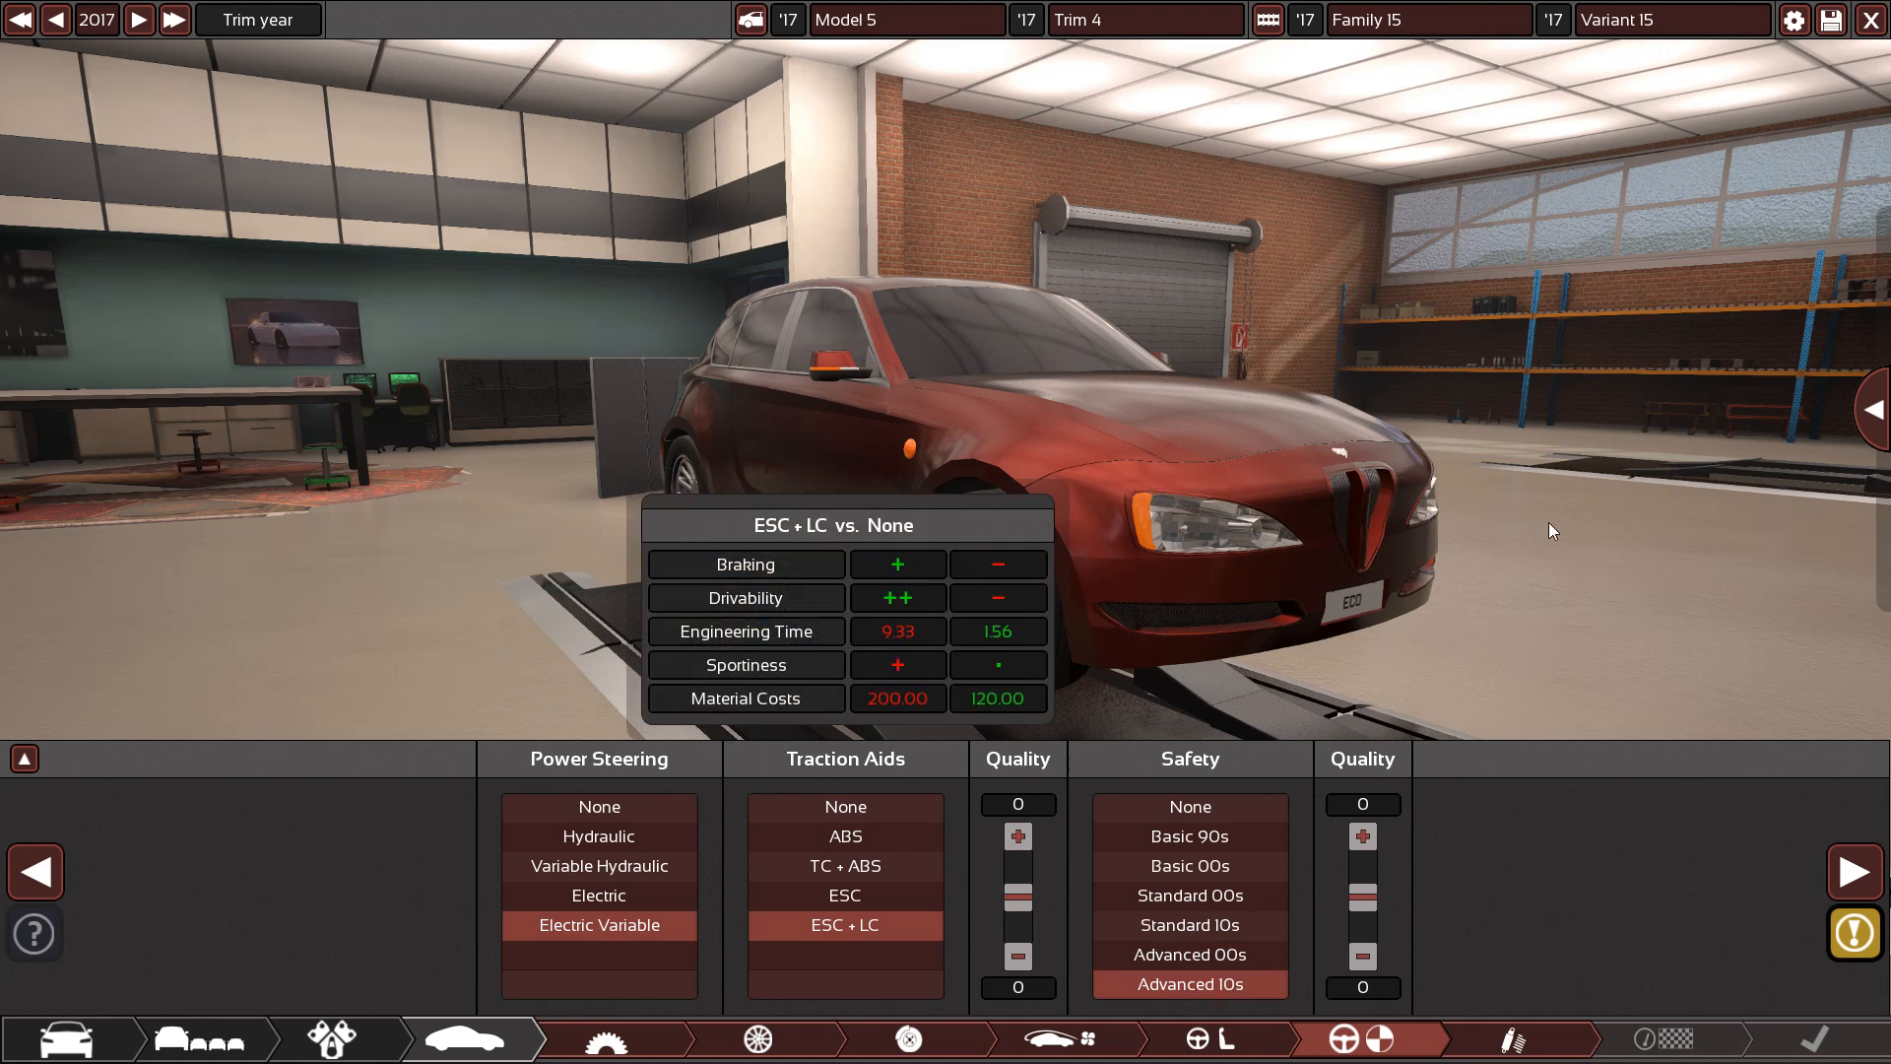
left_click(1517, 1039)
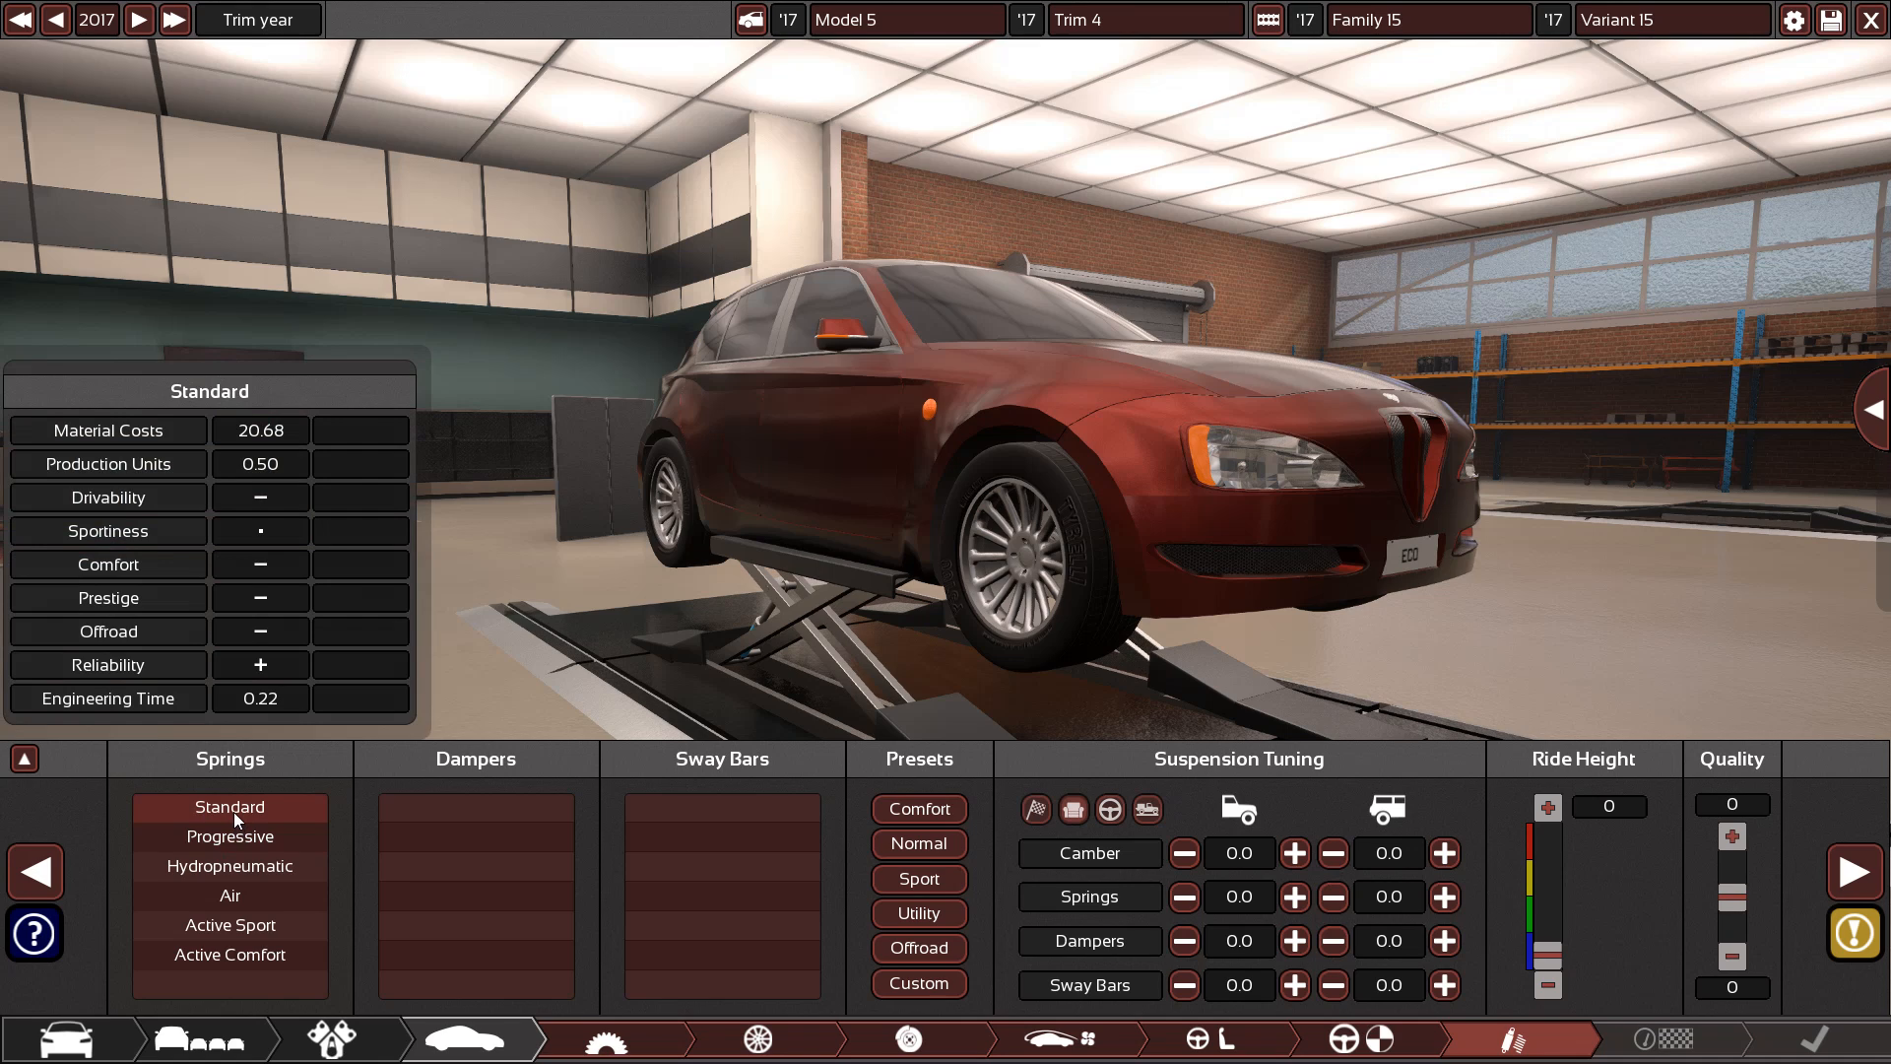
Fit Active Sport springs and Semi Active dampers
left_click(229, 866)
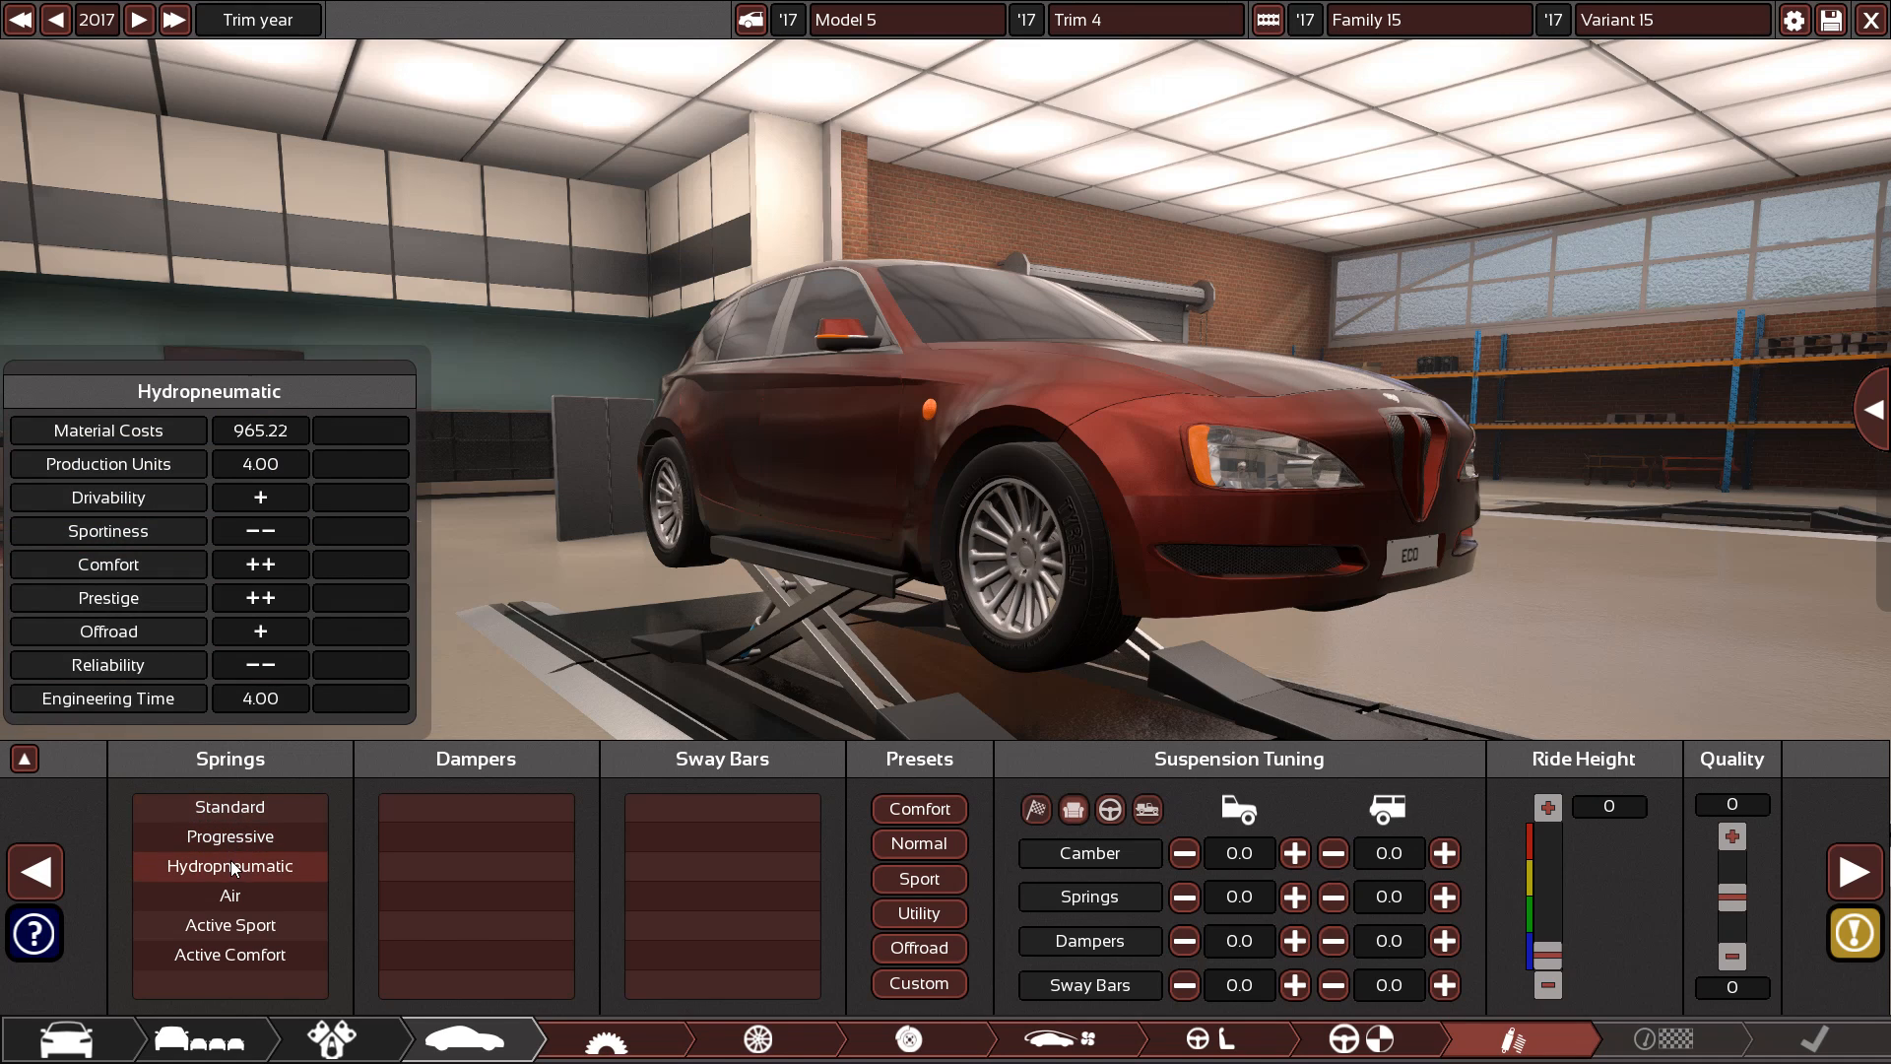
left_click(228, 955)
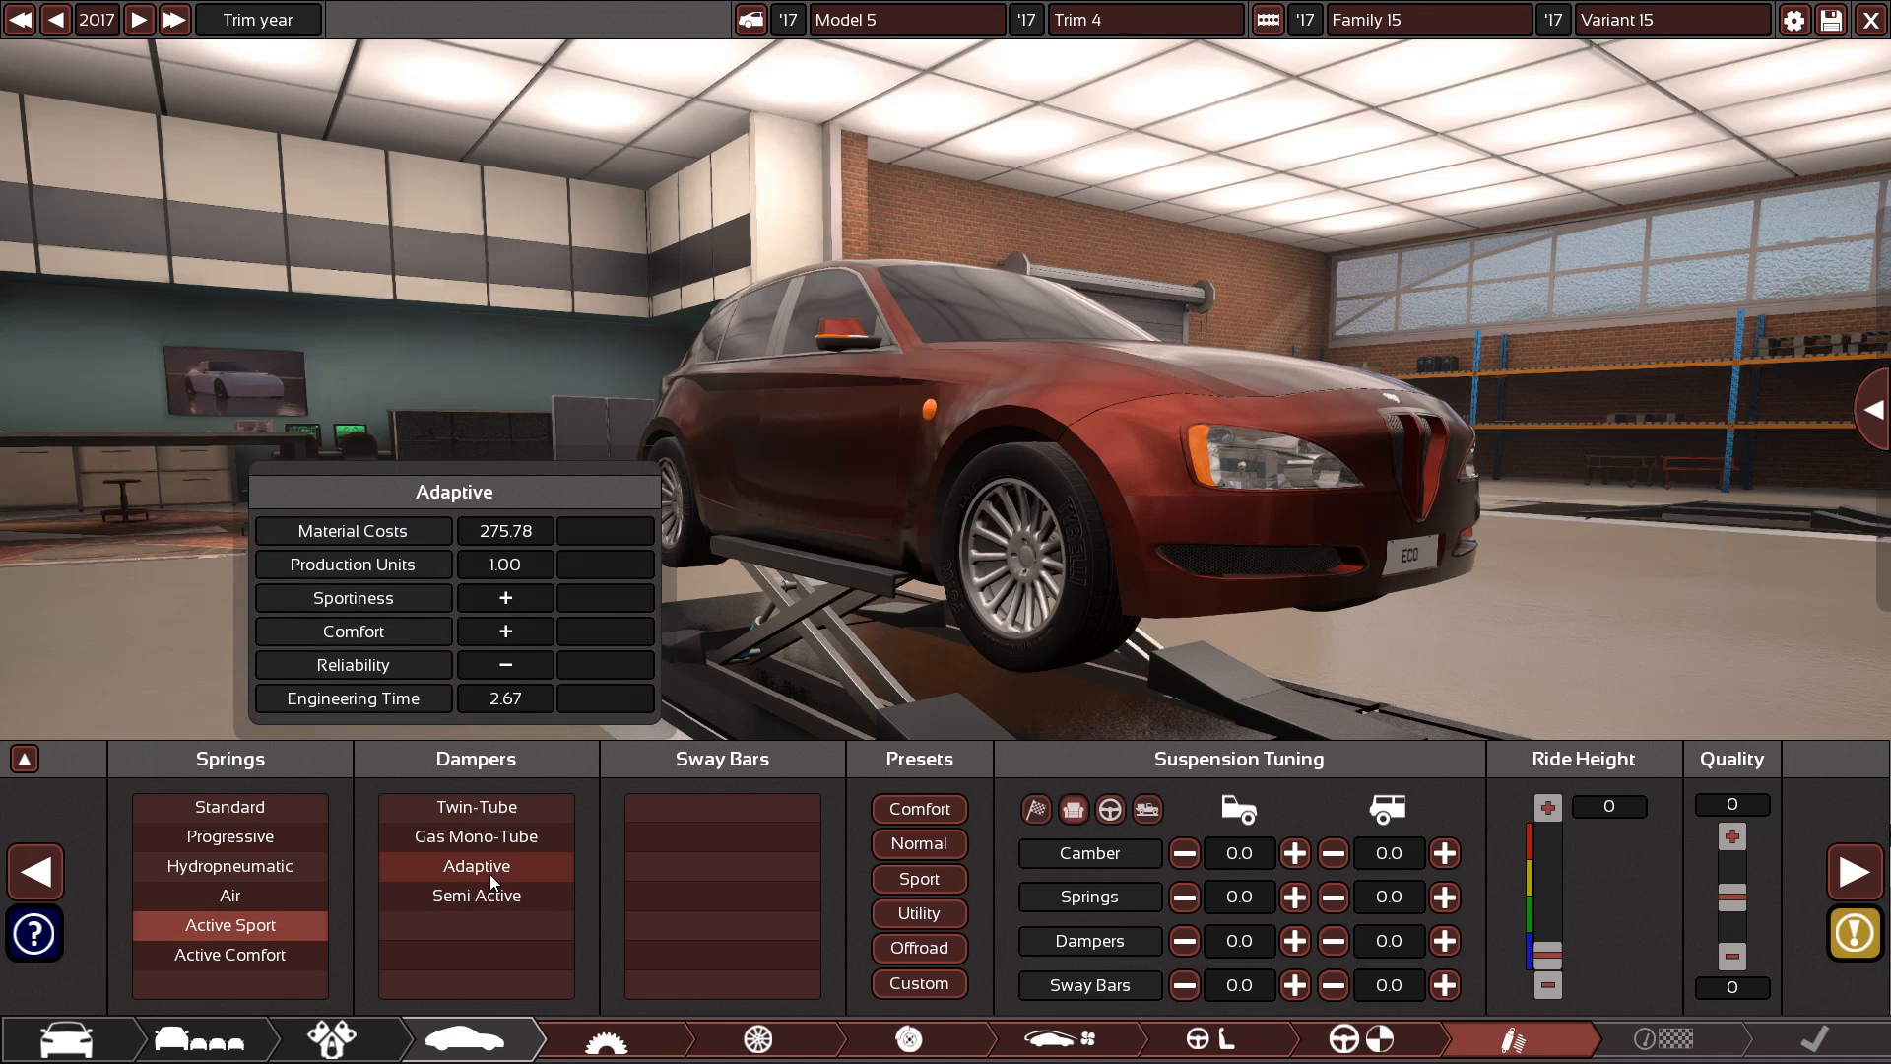
left_click(475, 895)
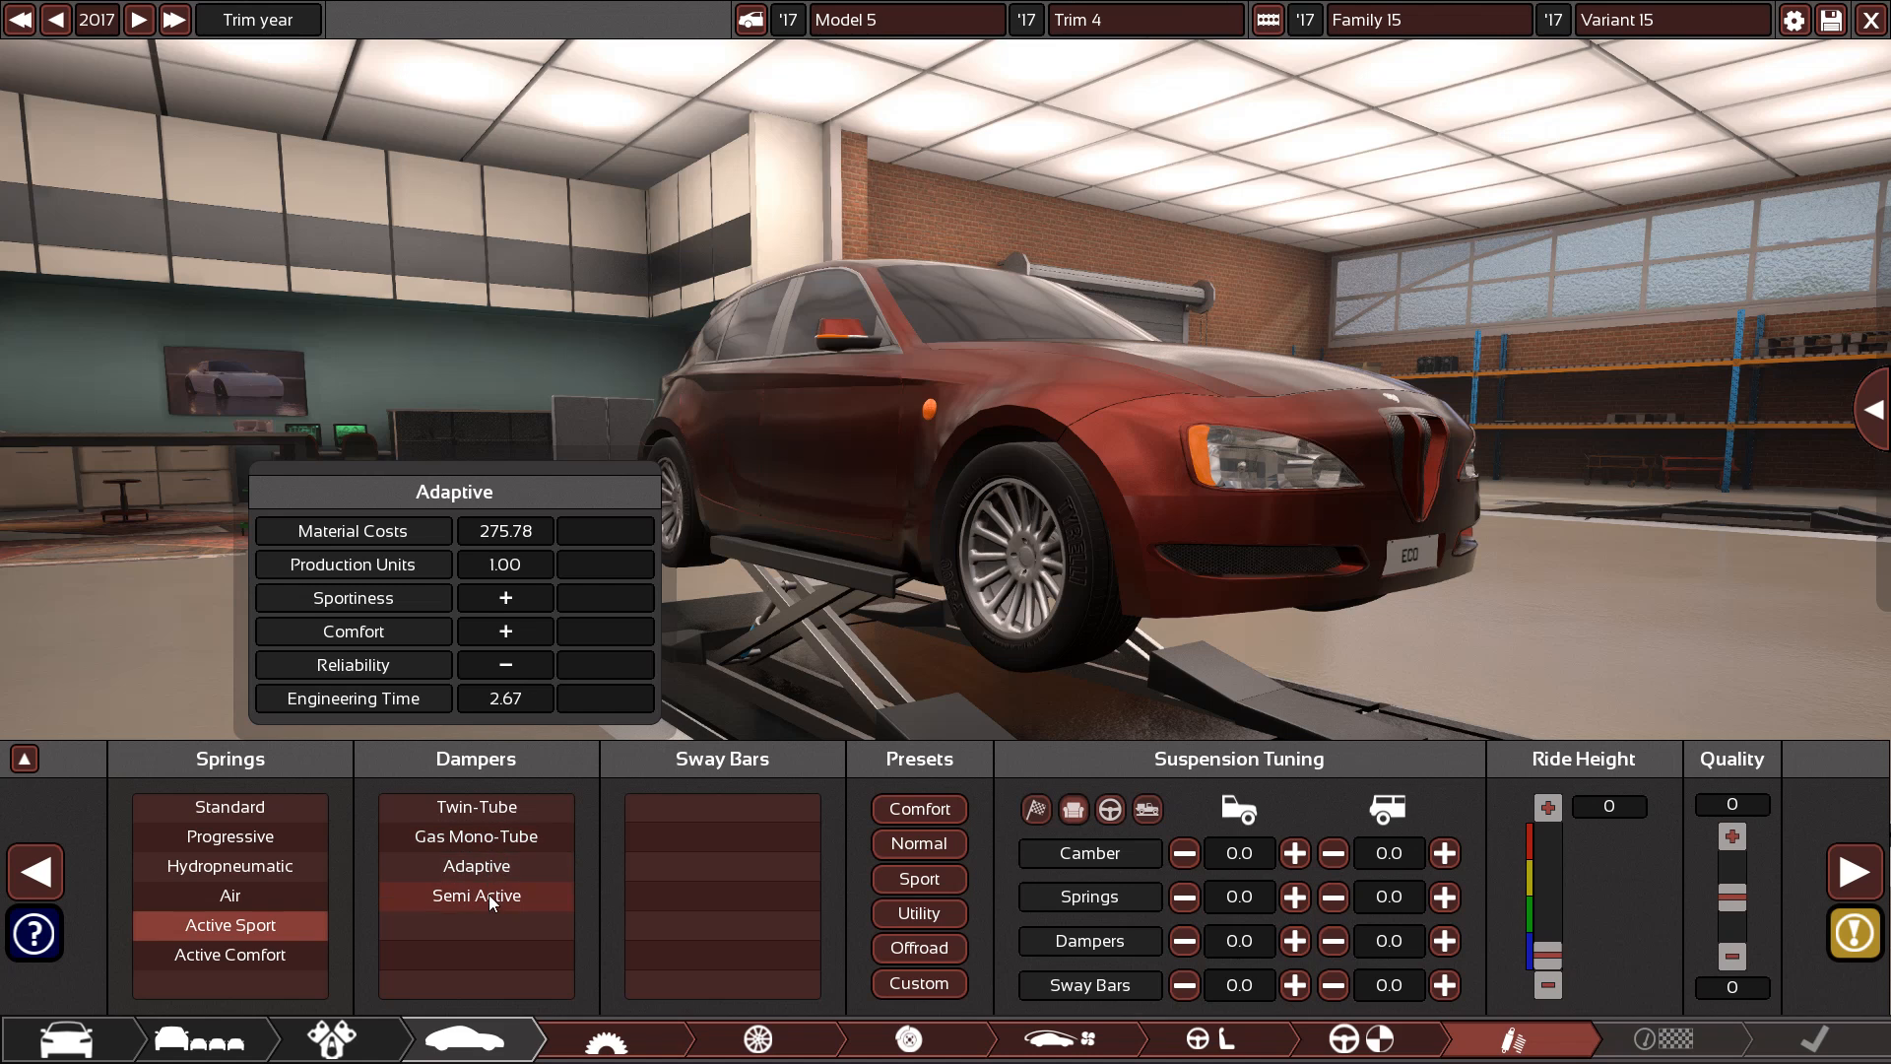
left_click(475, 896)
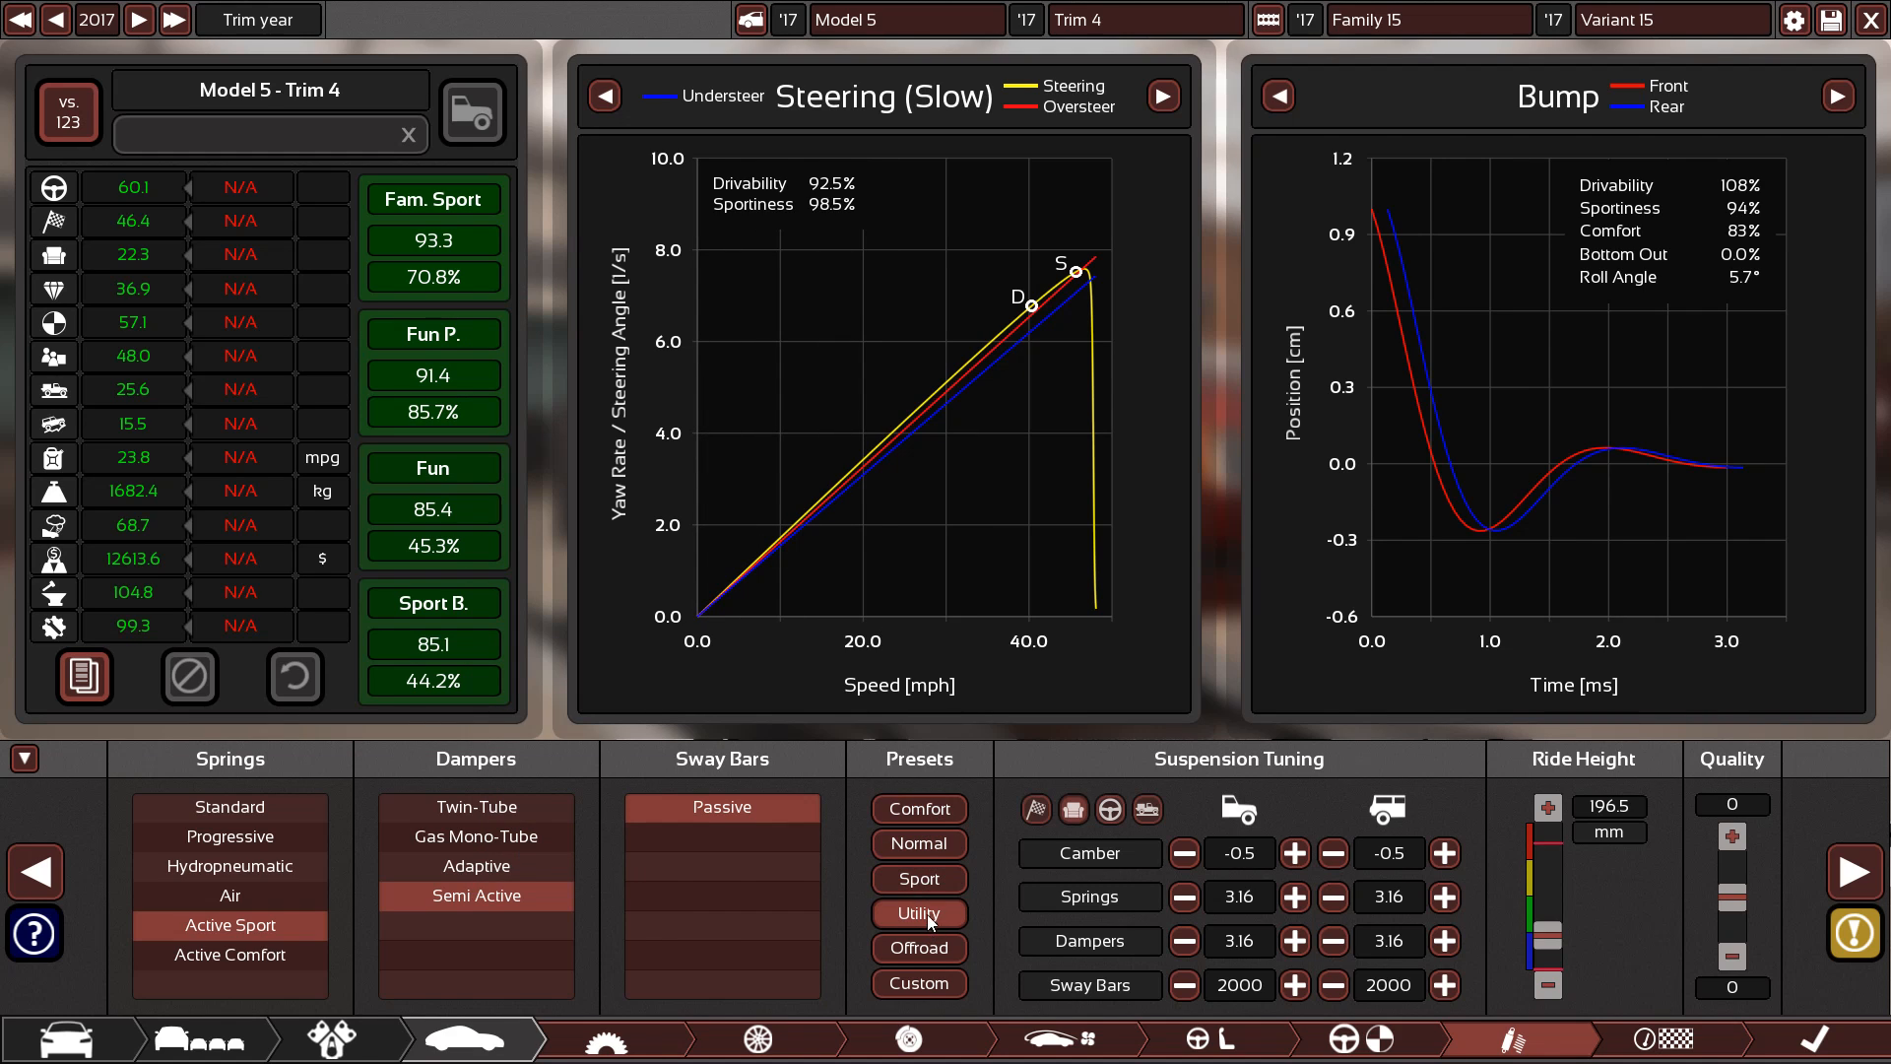
left_click(918, 877)
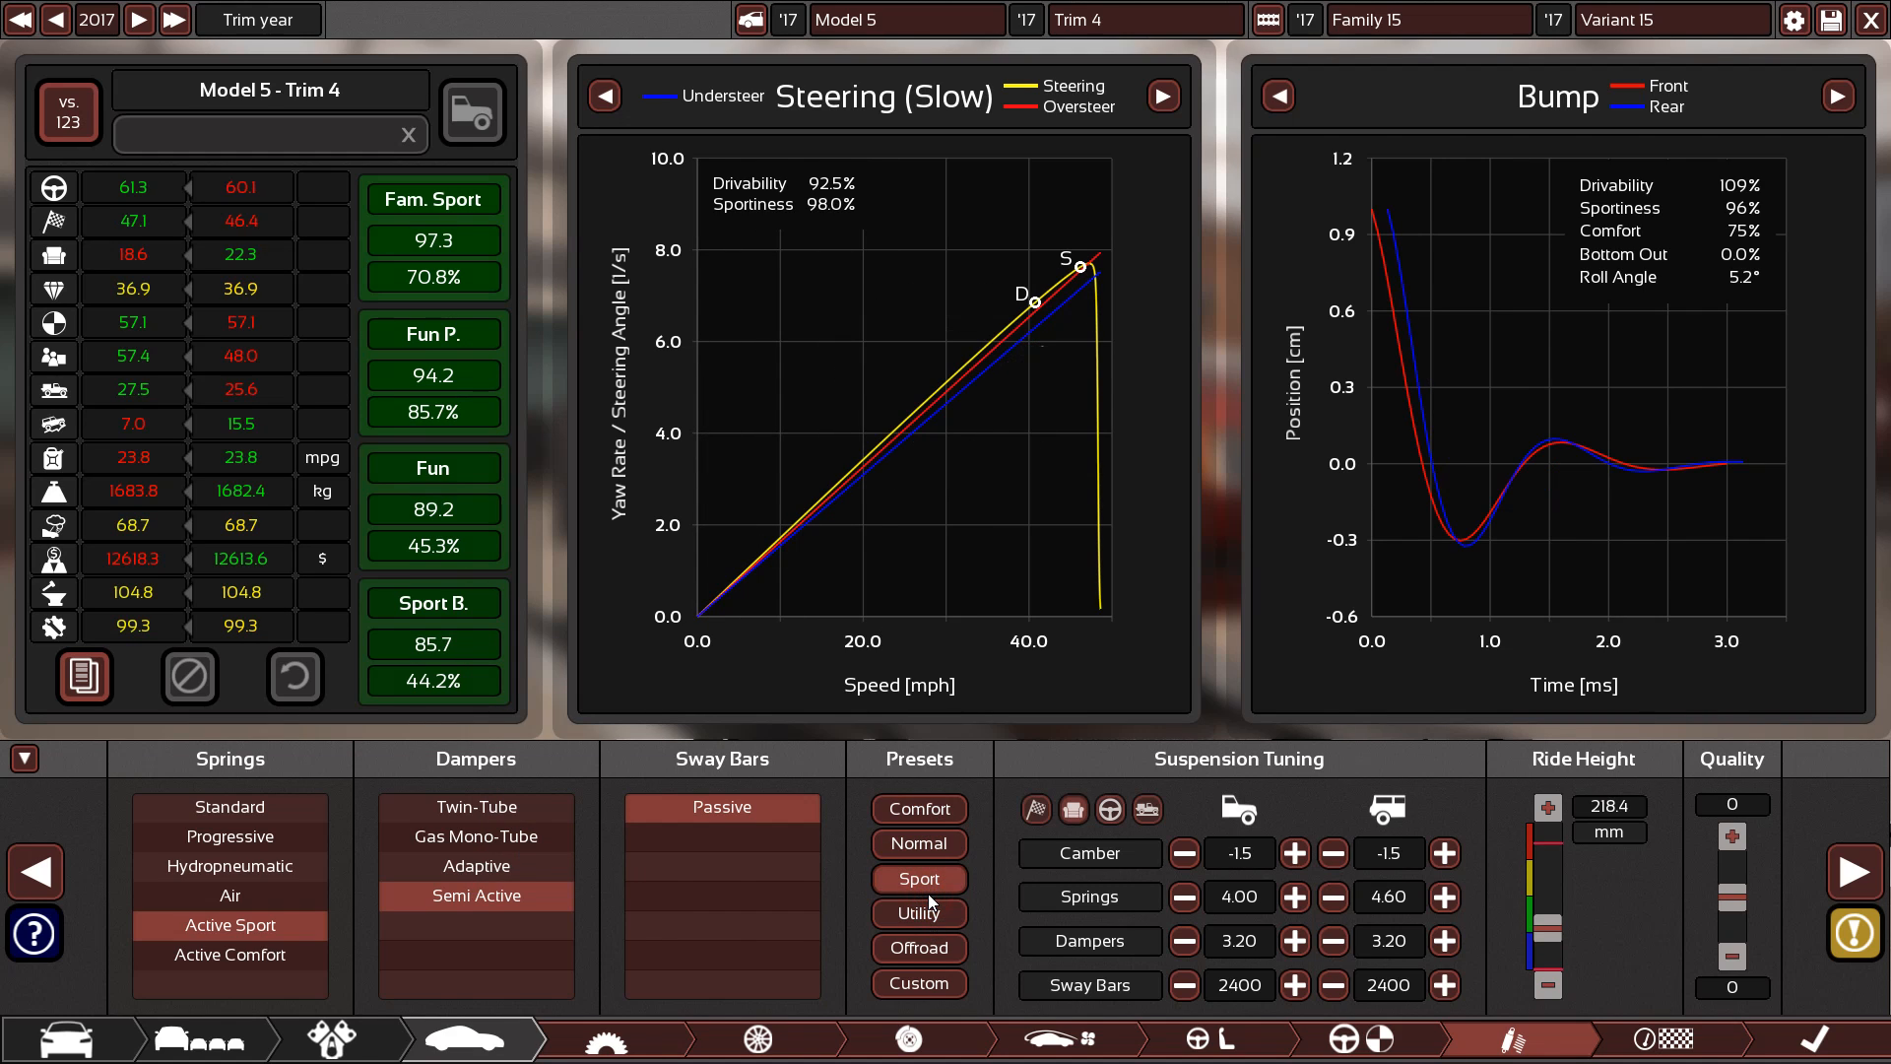
mouse_move(250, 457)
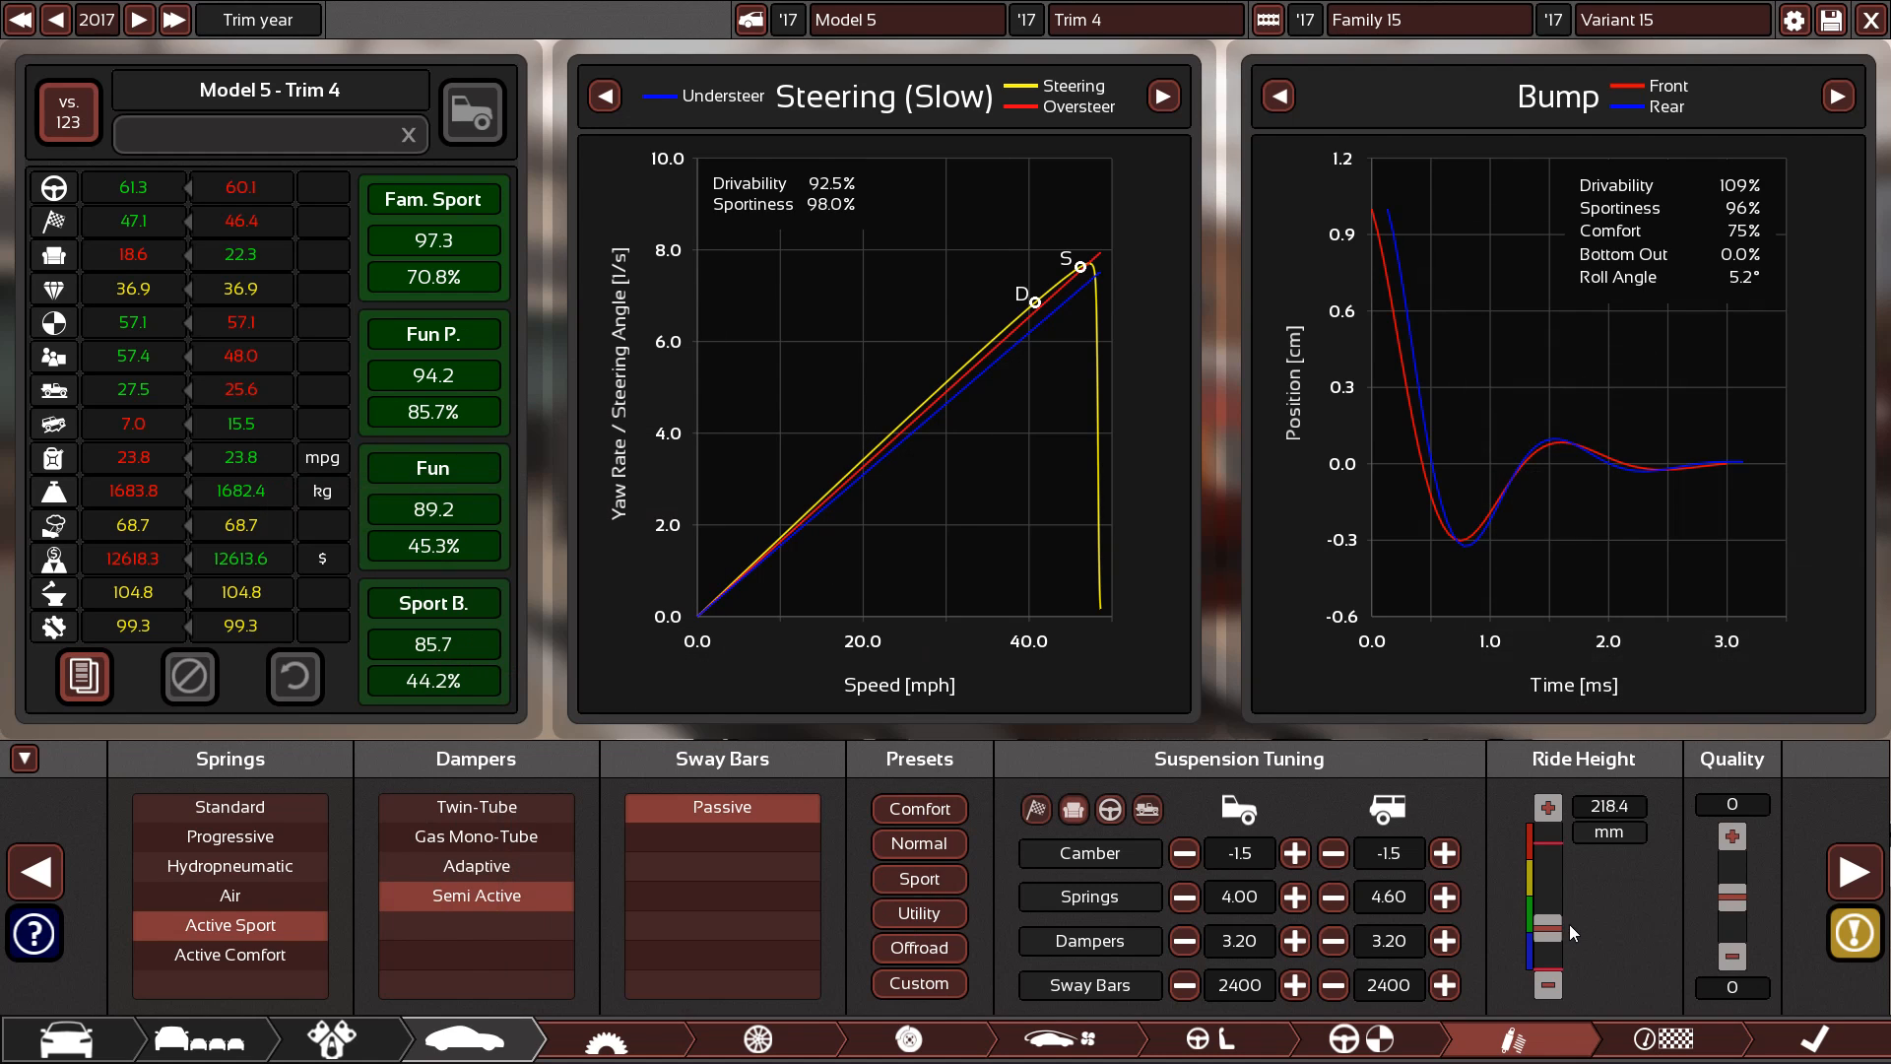
Review design warnings, then raise the front sway bar to 2800 with the rear at 2400
left_click(1859, 933)
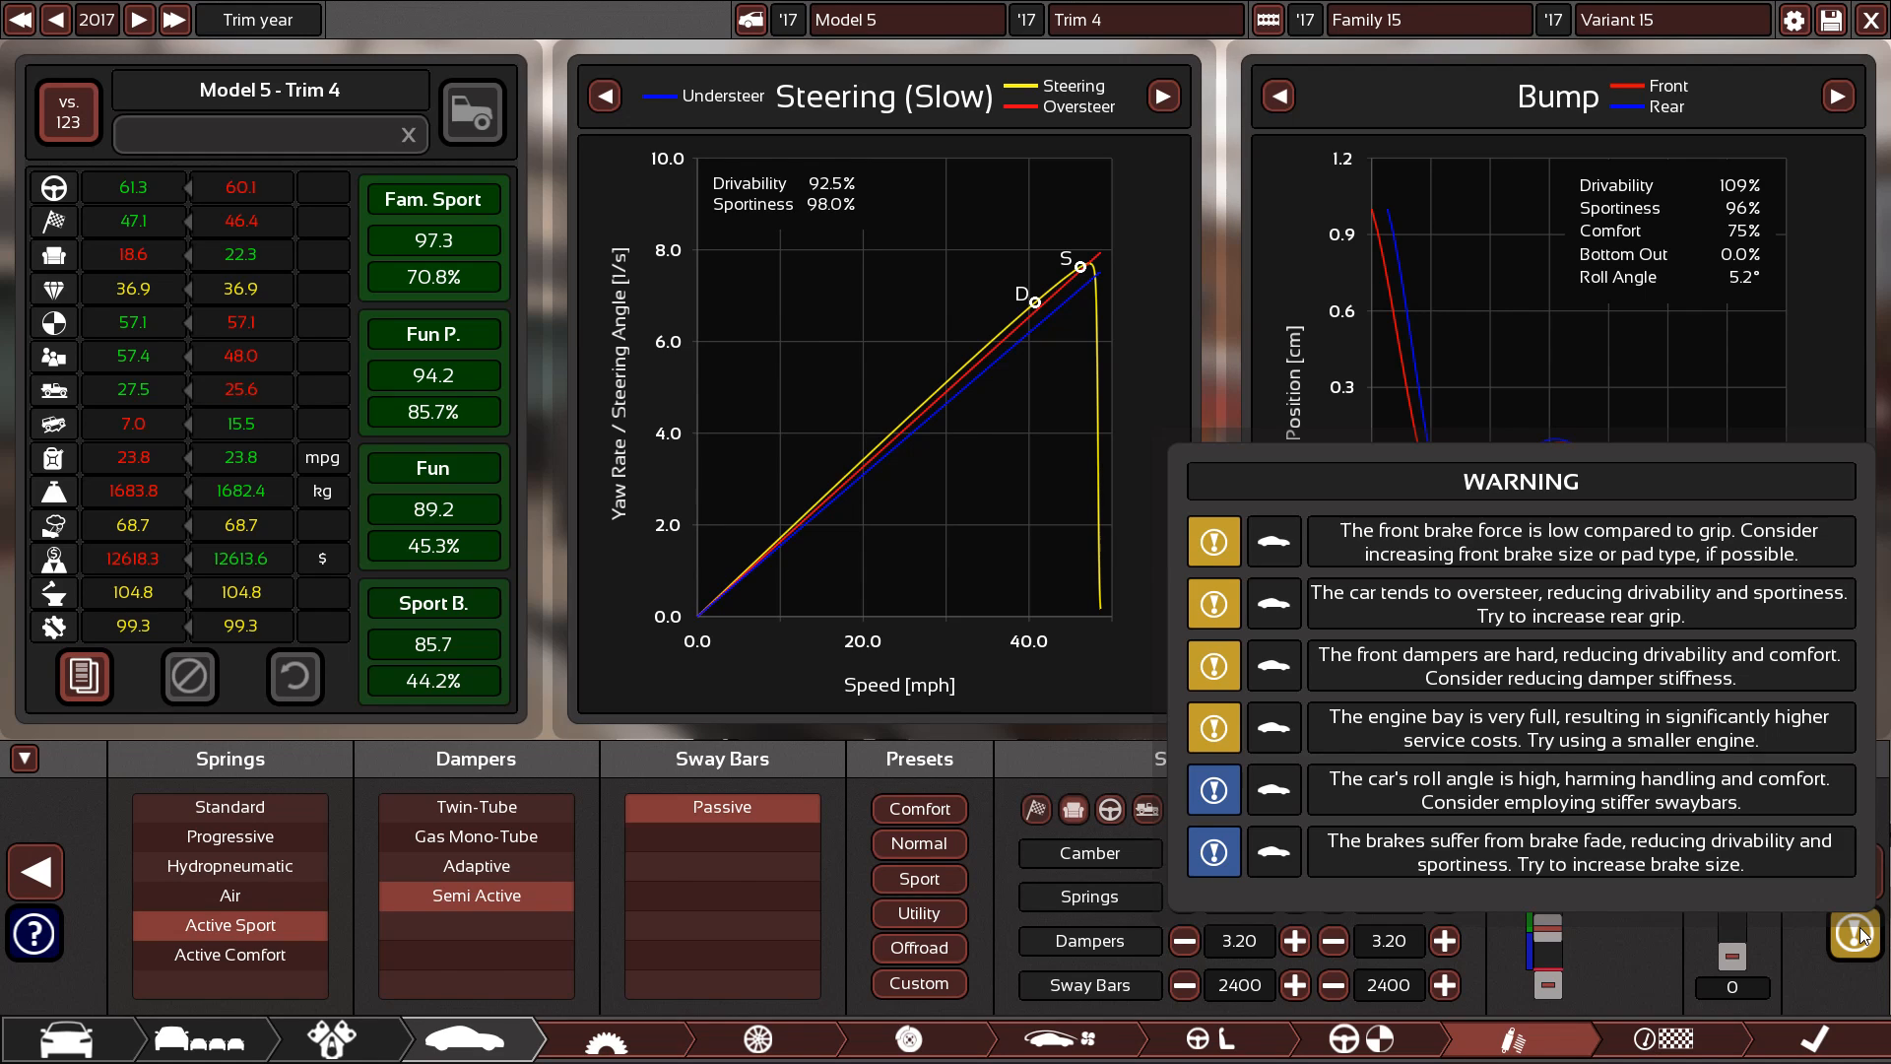
left_click(1861, 934)
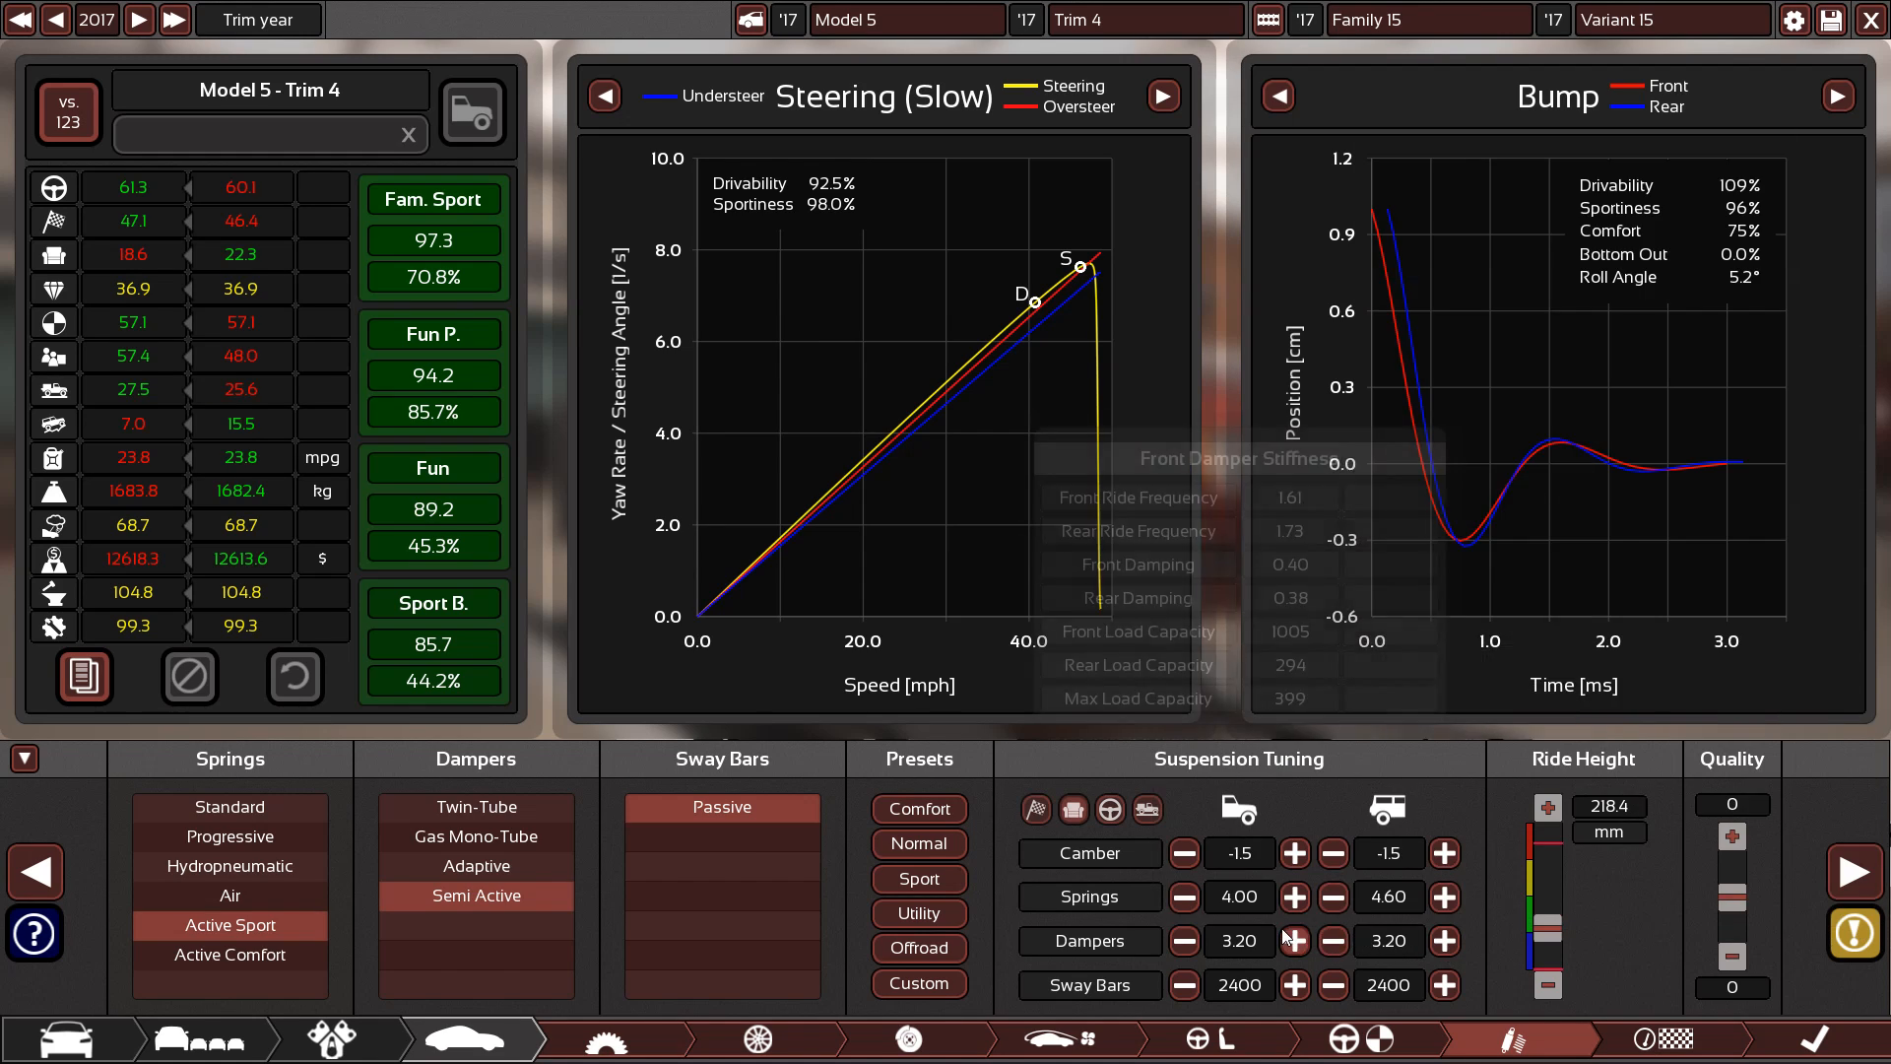
left_click(1293, 985)
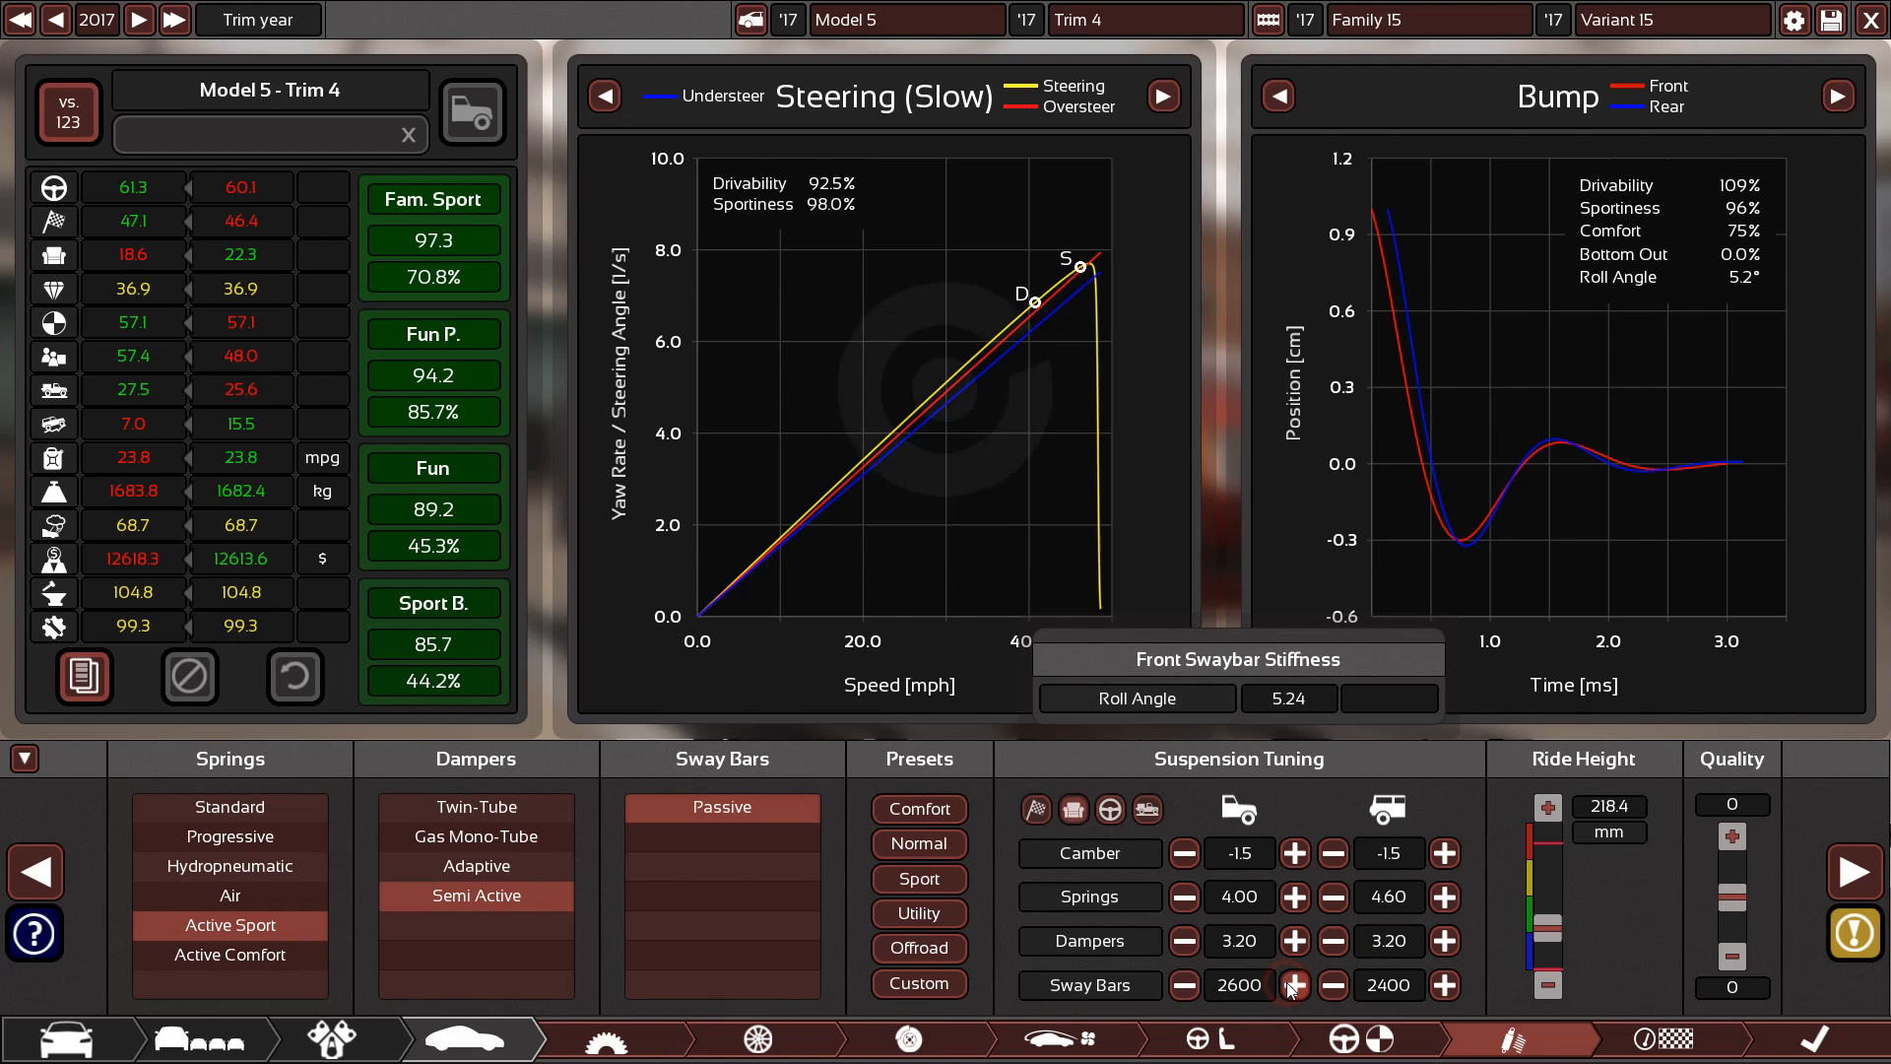
left_click(1294, 985)
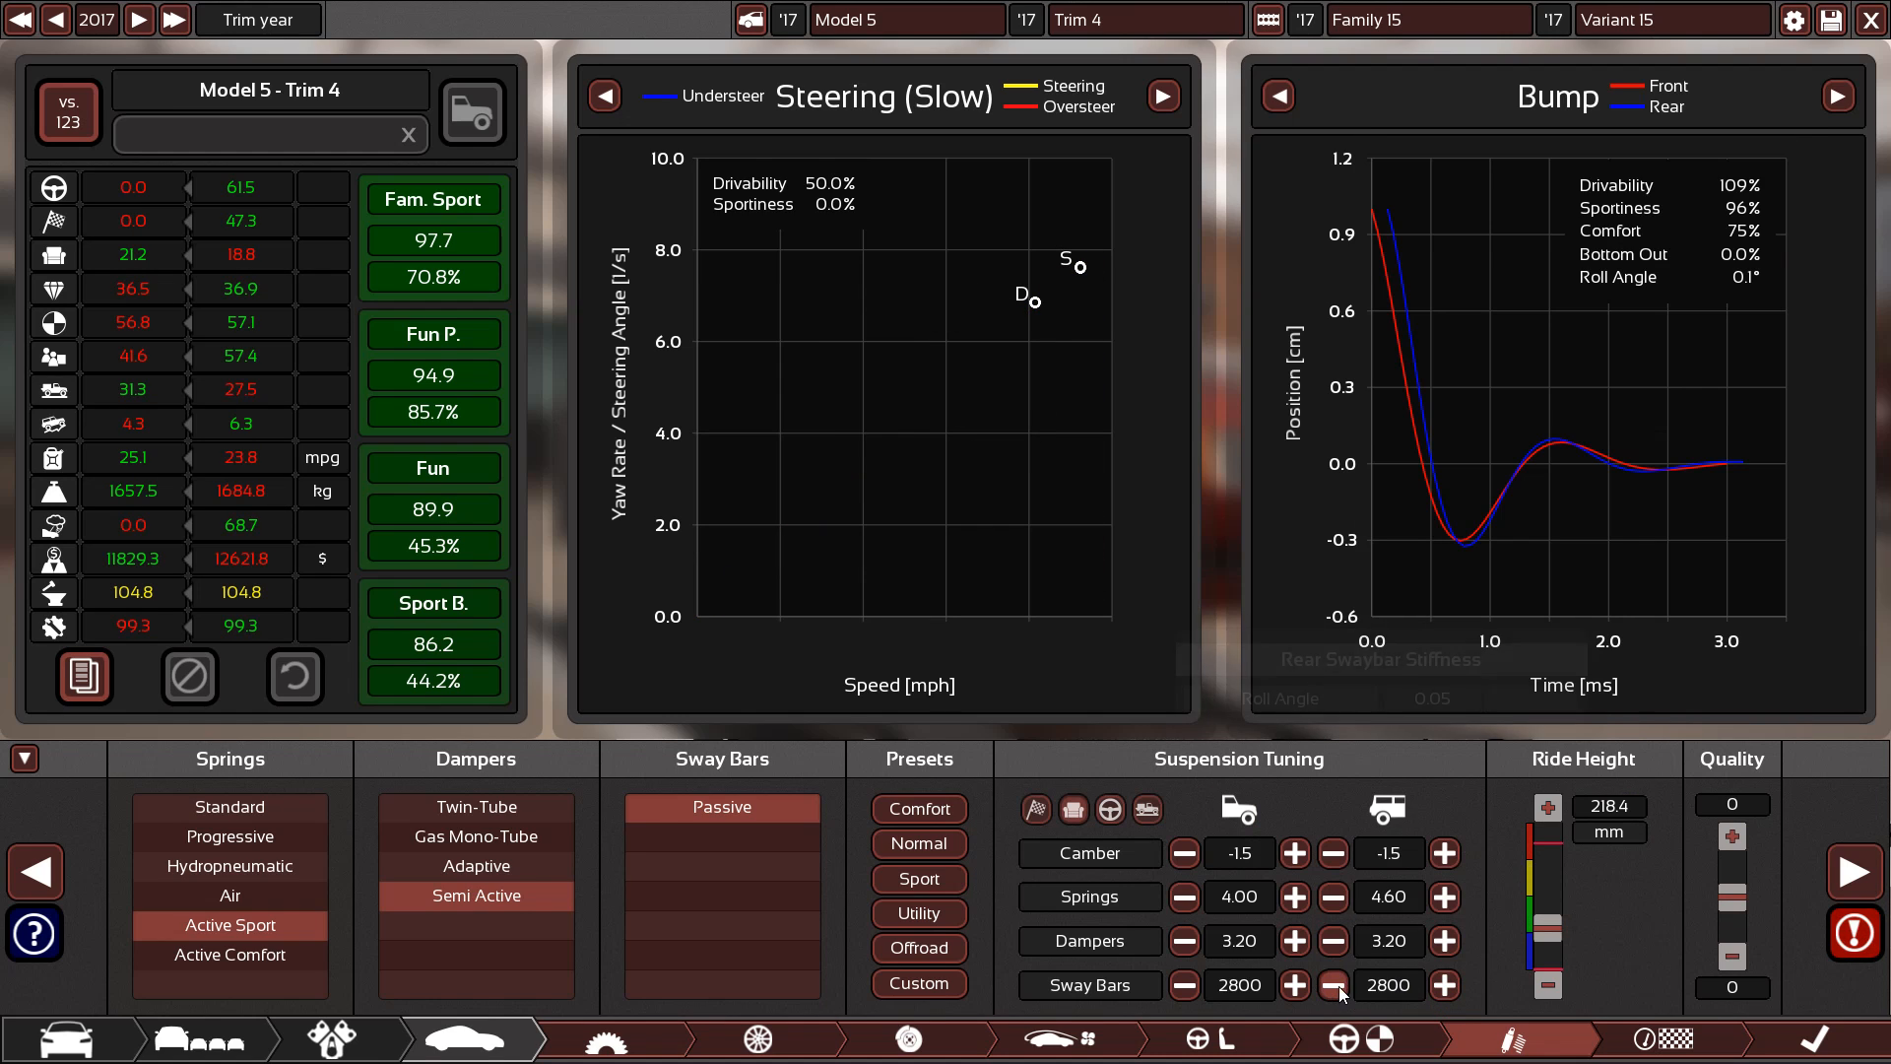
left_click(1333, 985)
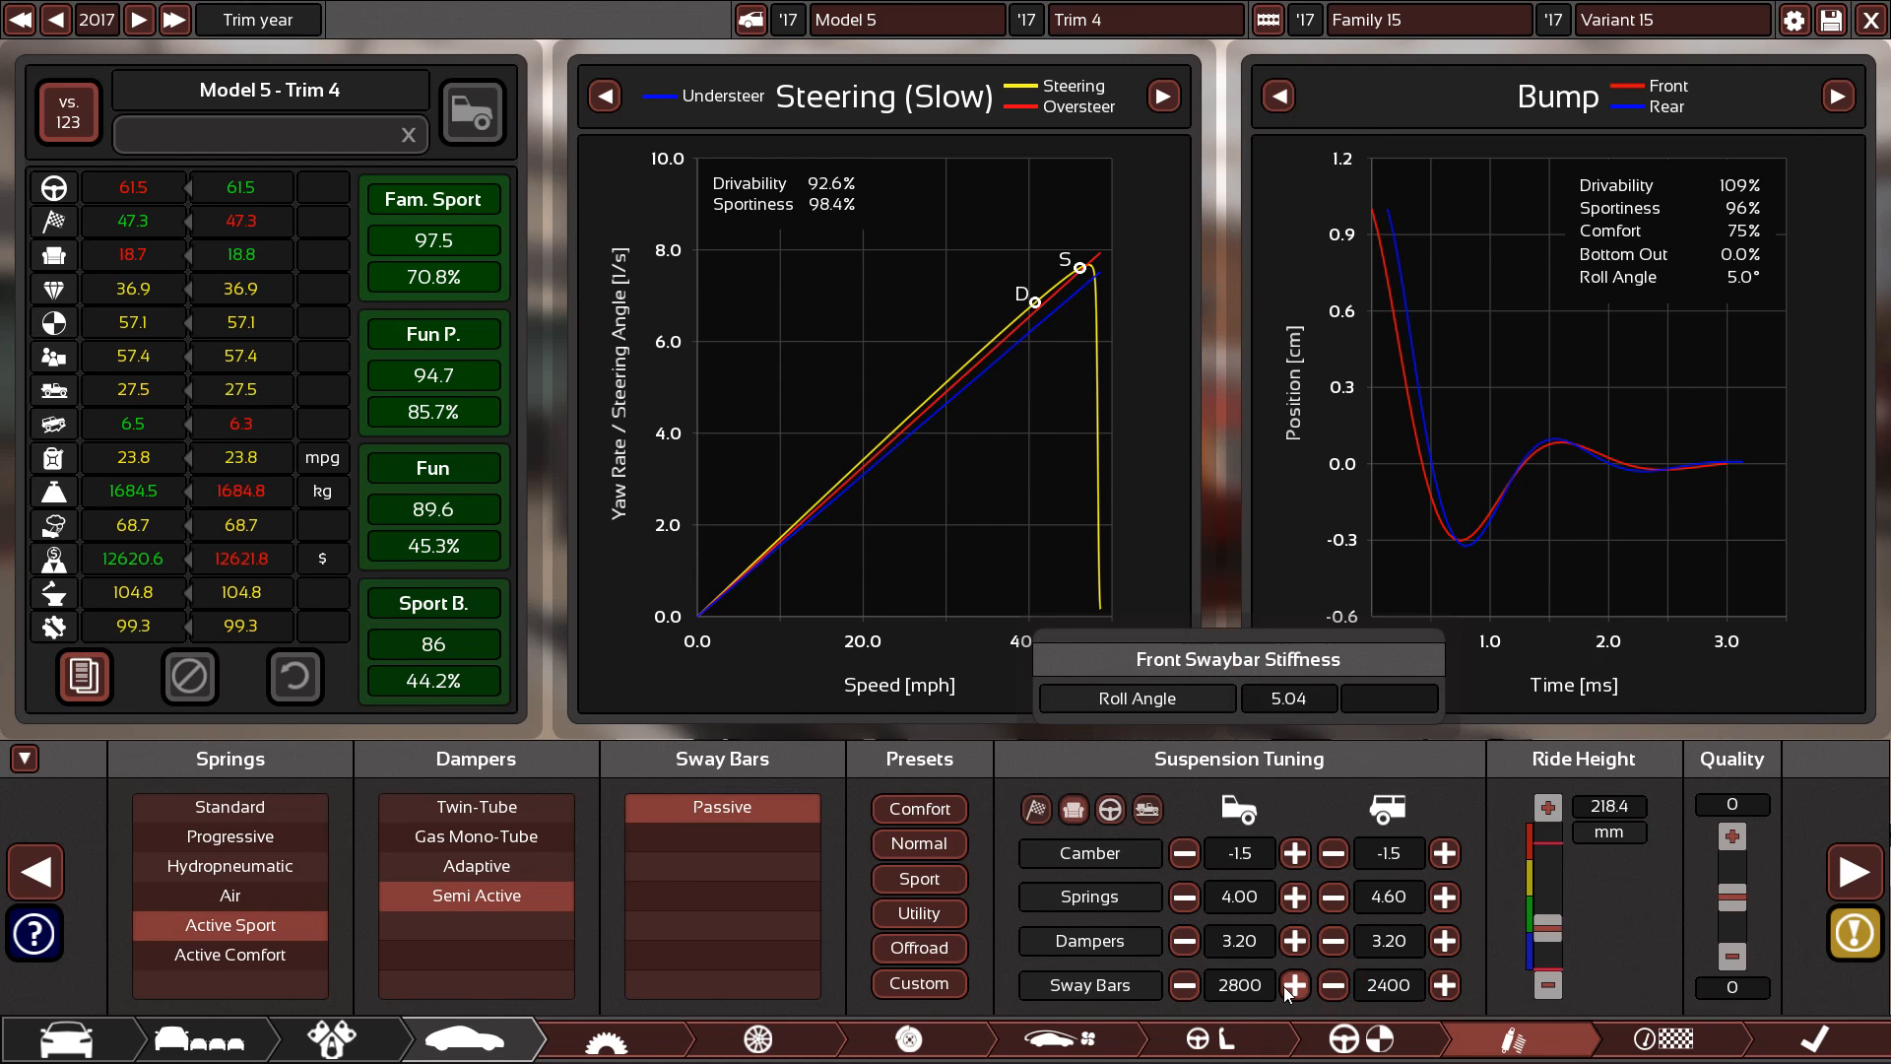
left_click(1830, 933)
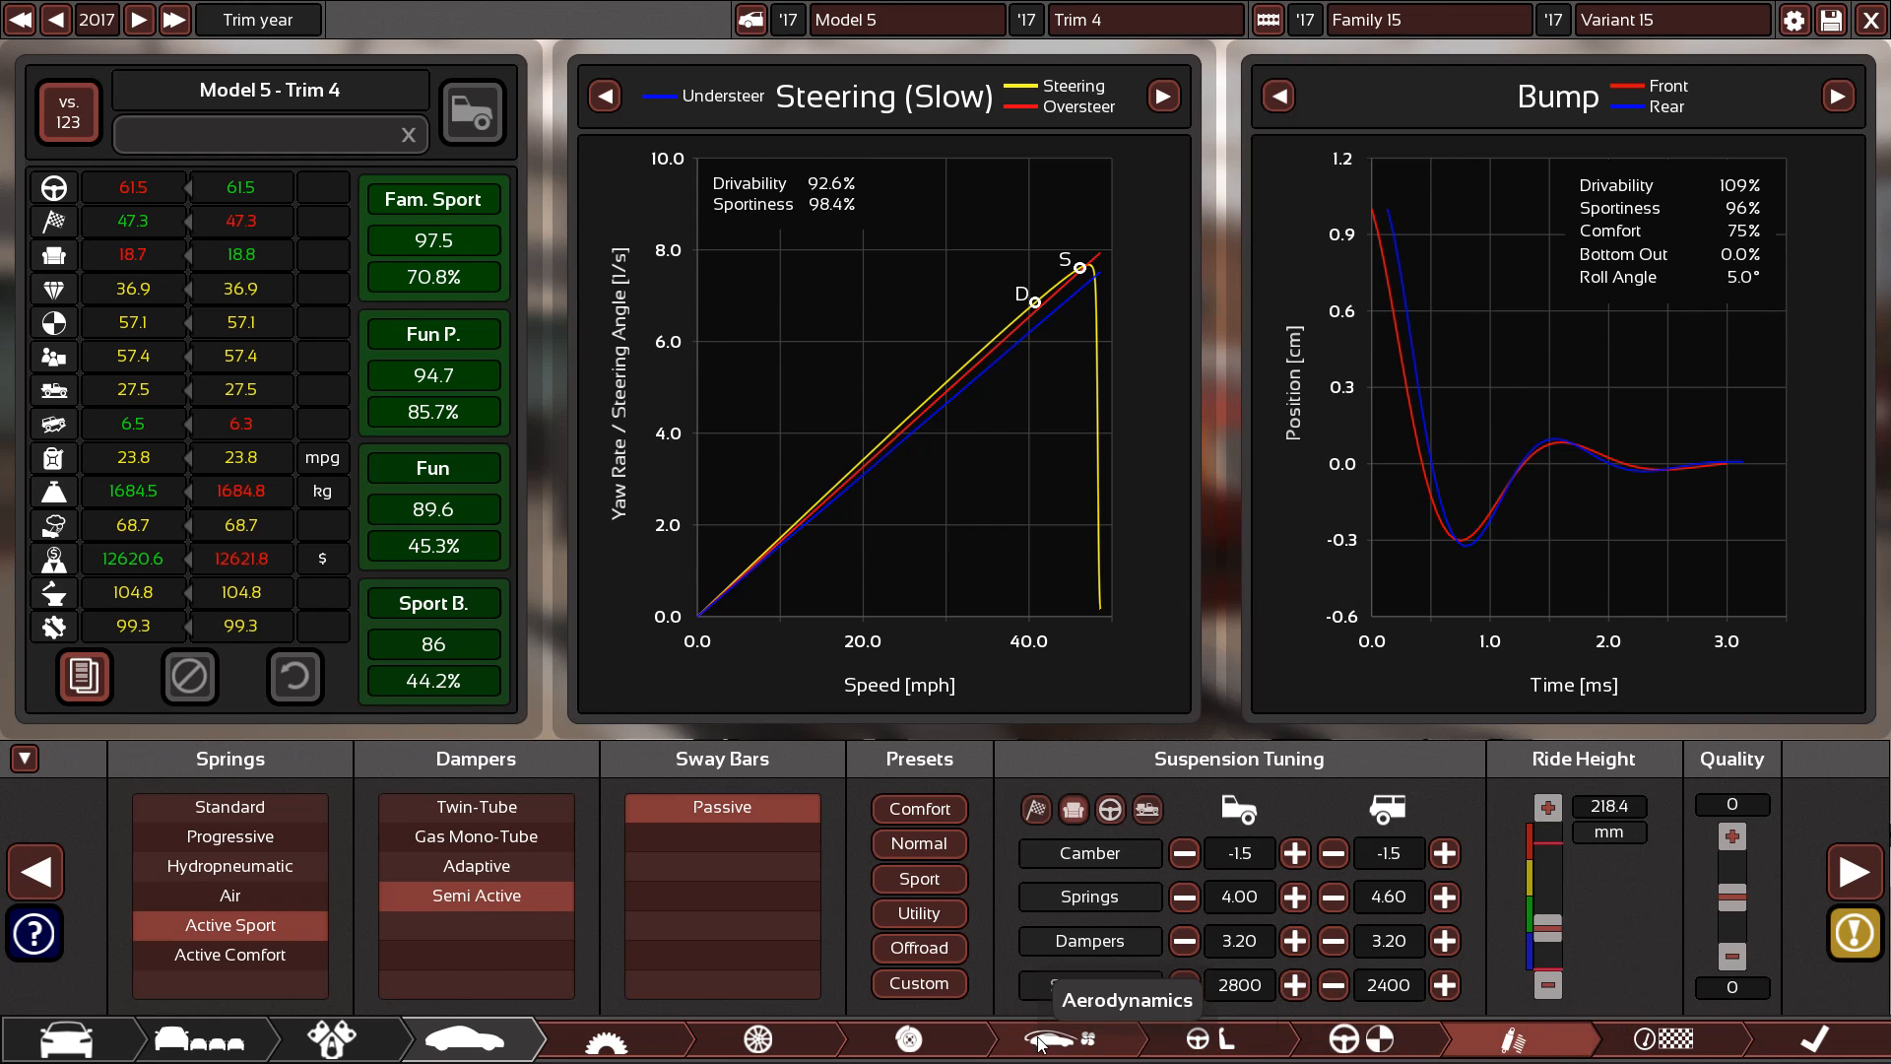
Switch the rear brakes to vented discs and enlarge them to 350 mm
left_click(910, 1037)
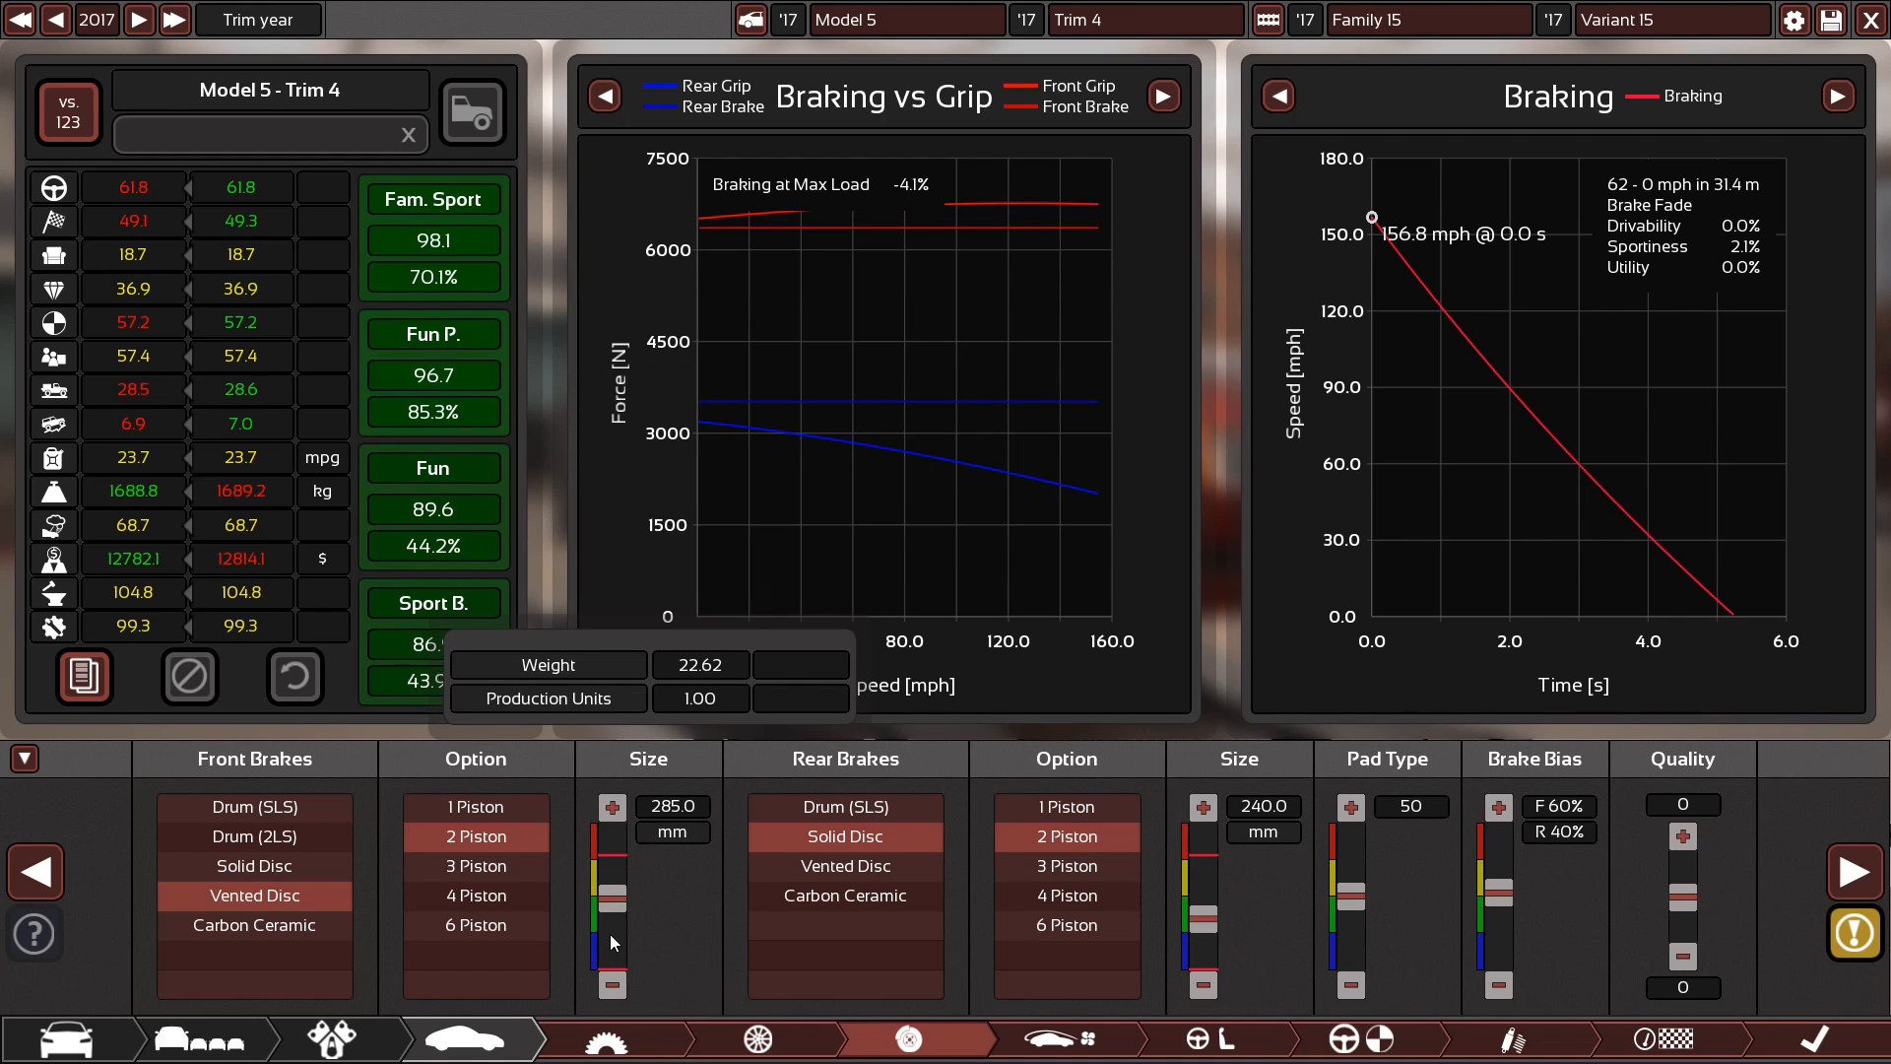
left_click(612, 806)
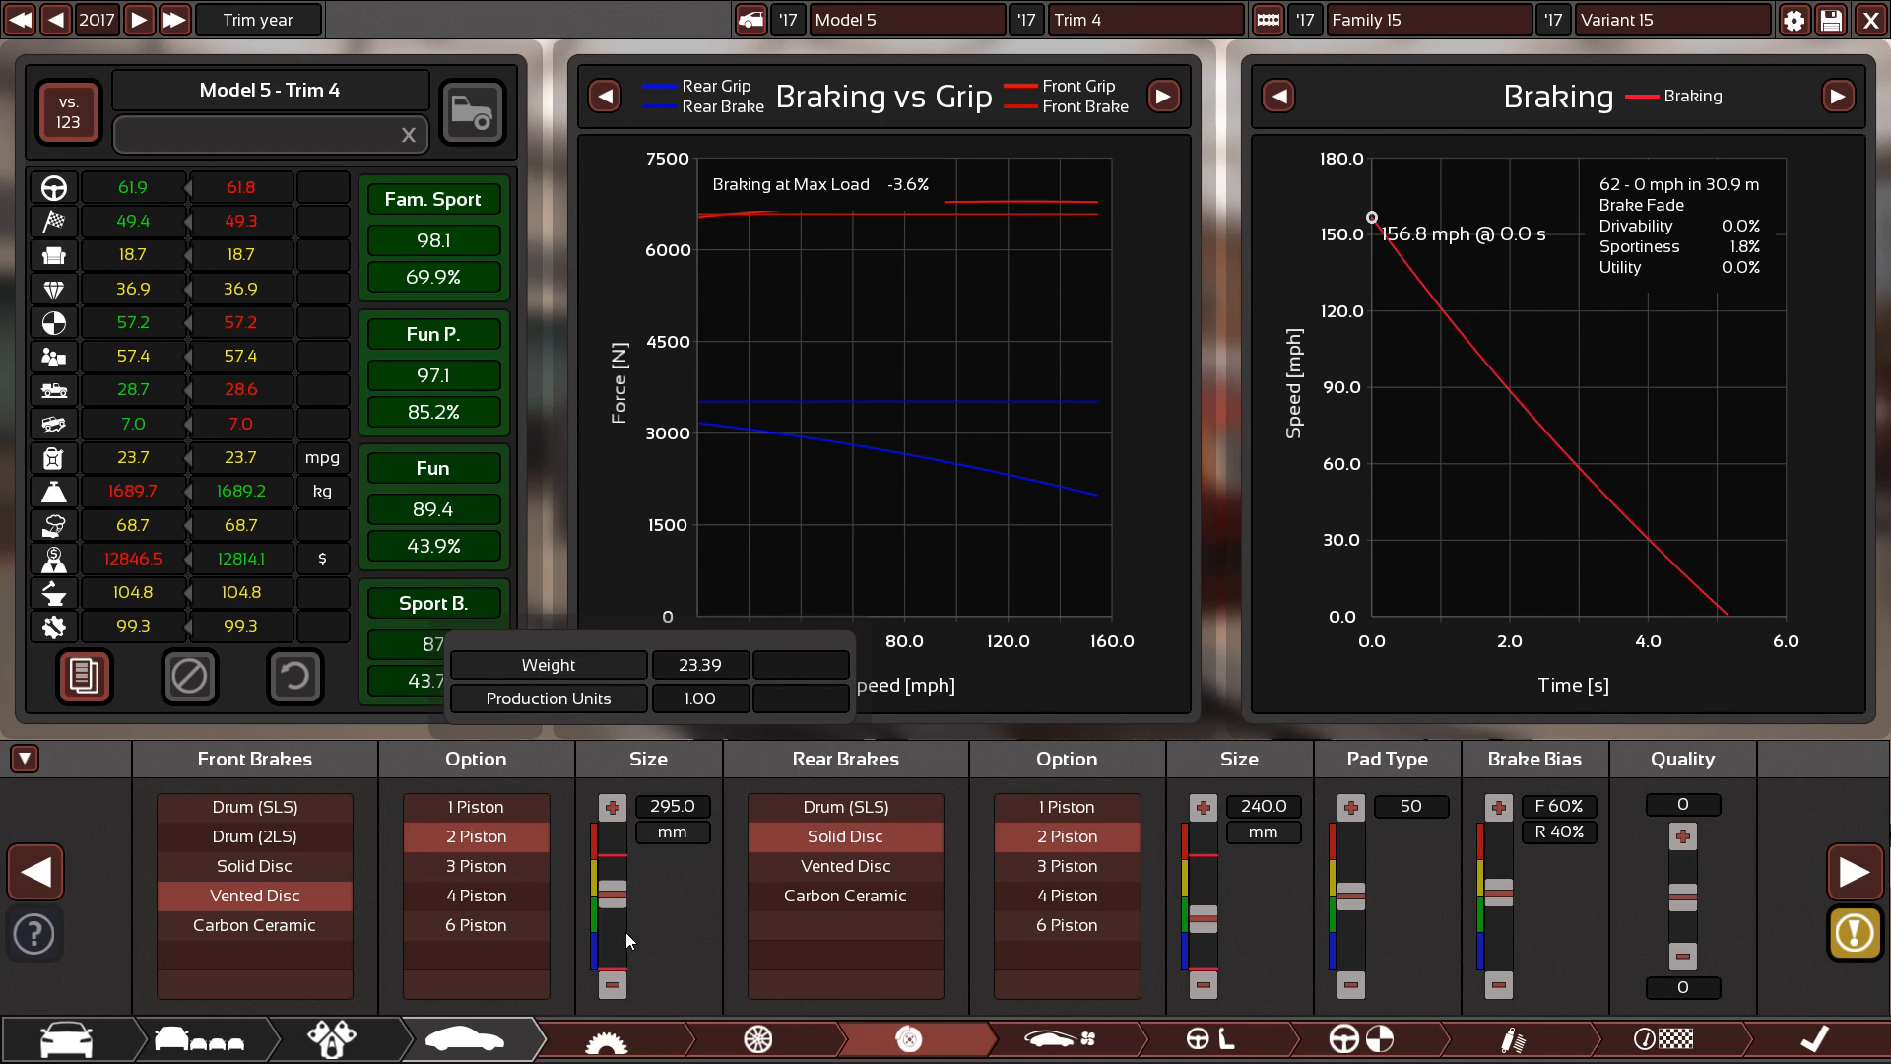
left_click(1855, 935)
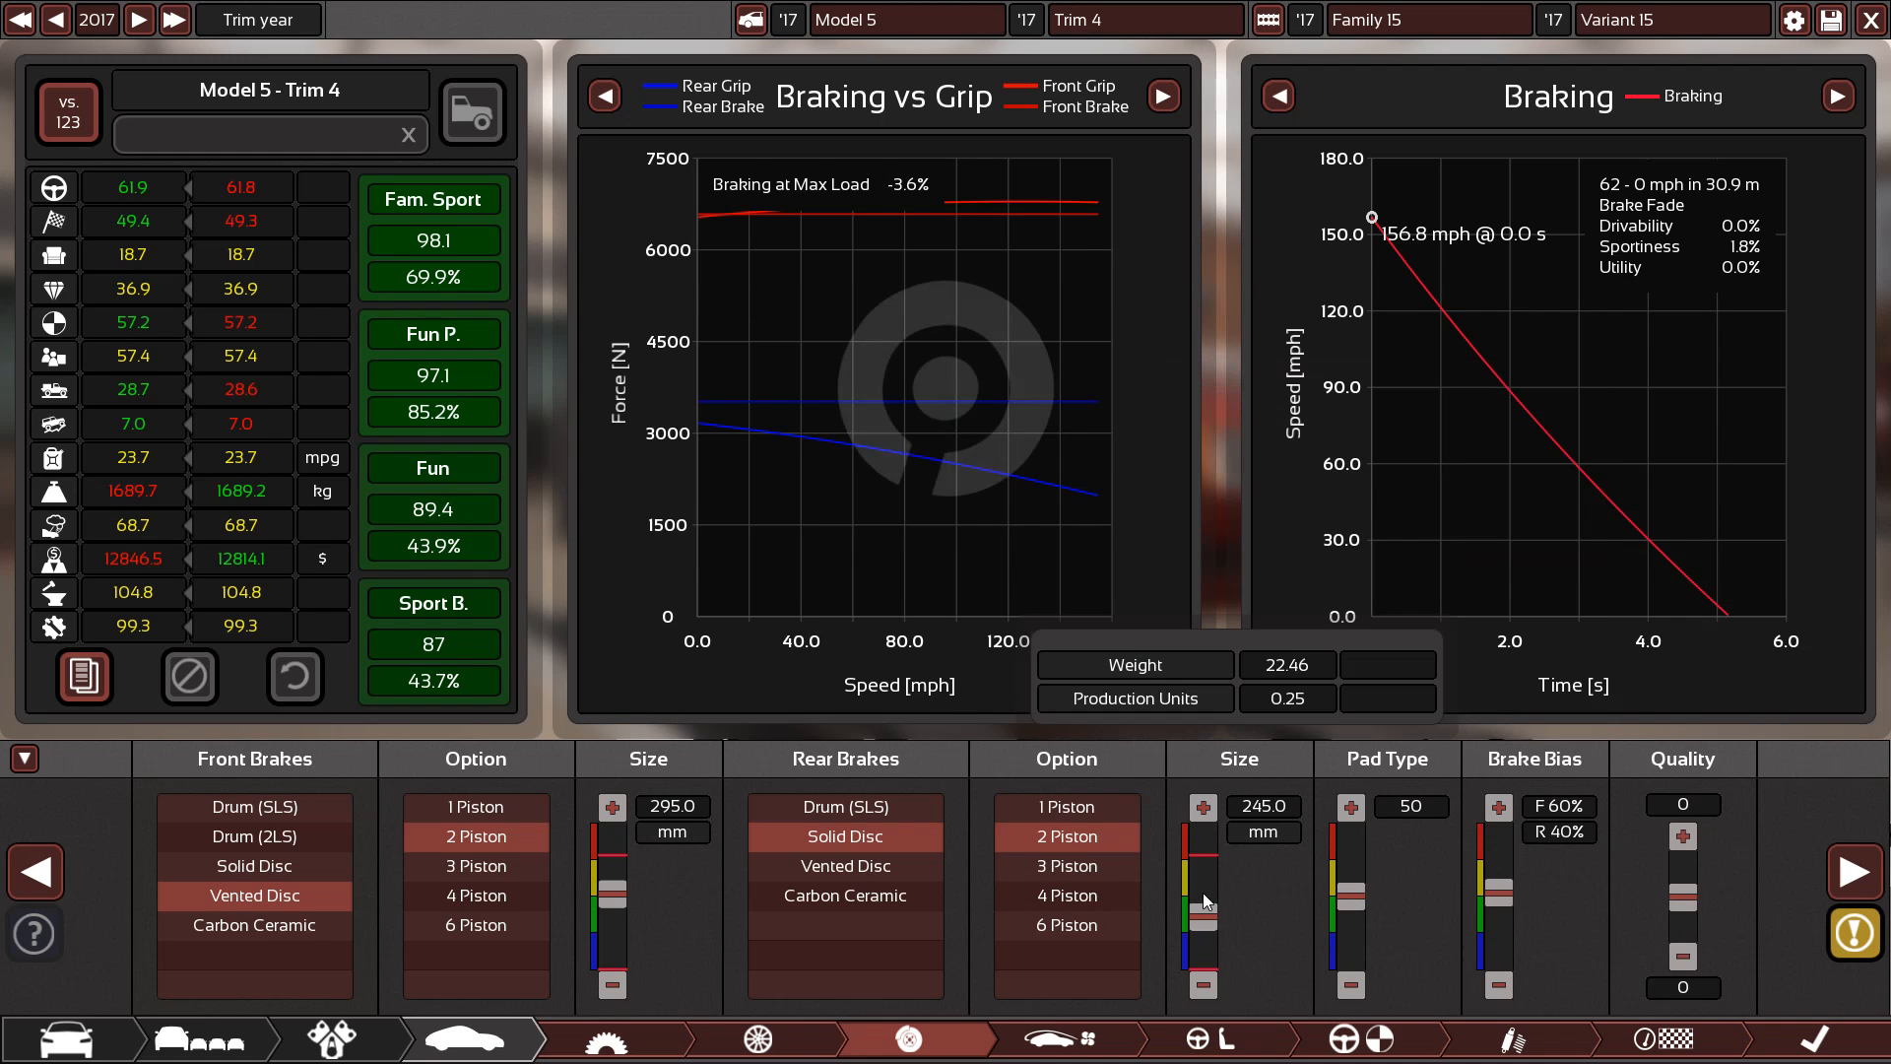
left_click(1203, 806)
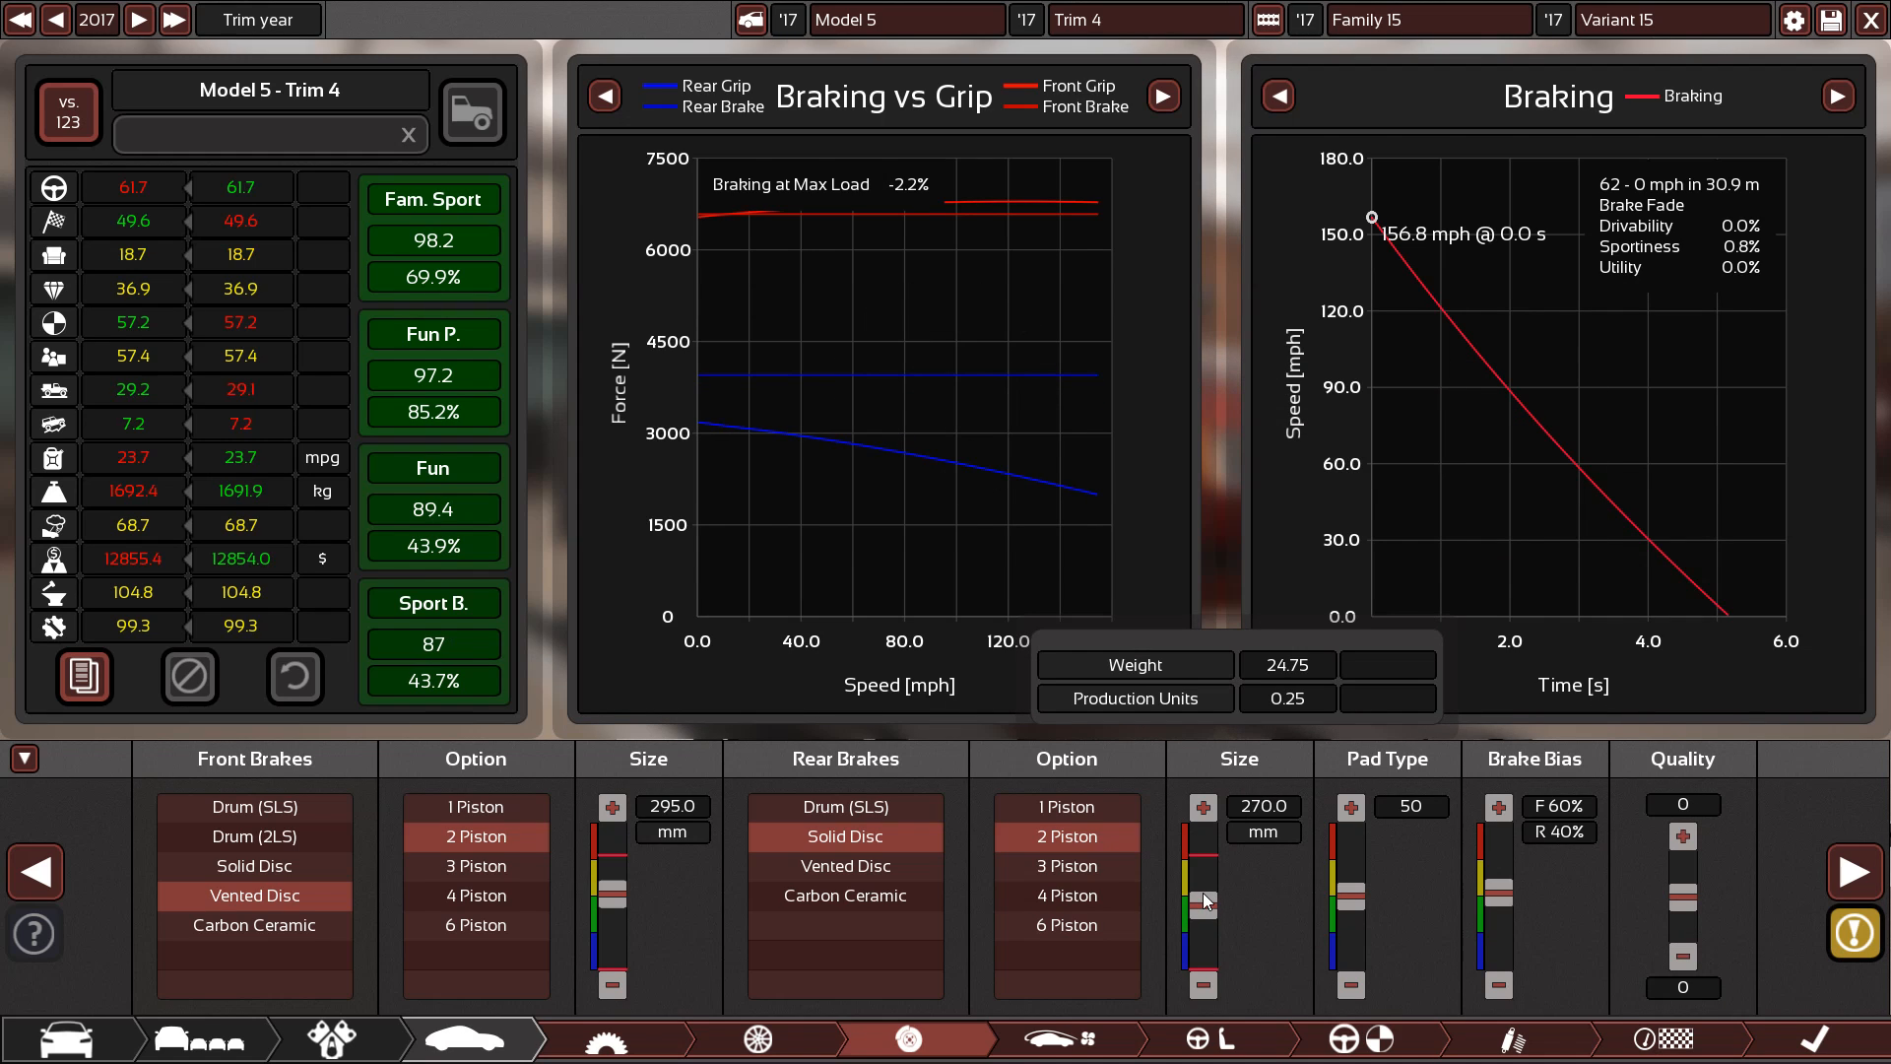
left_click(1202, 806)
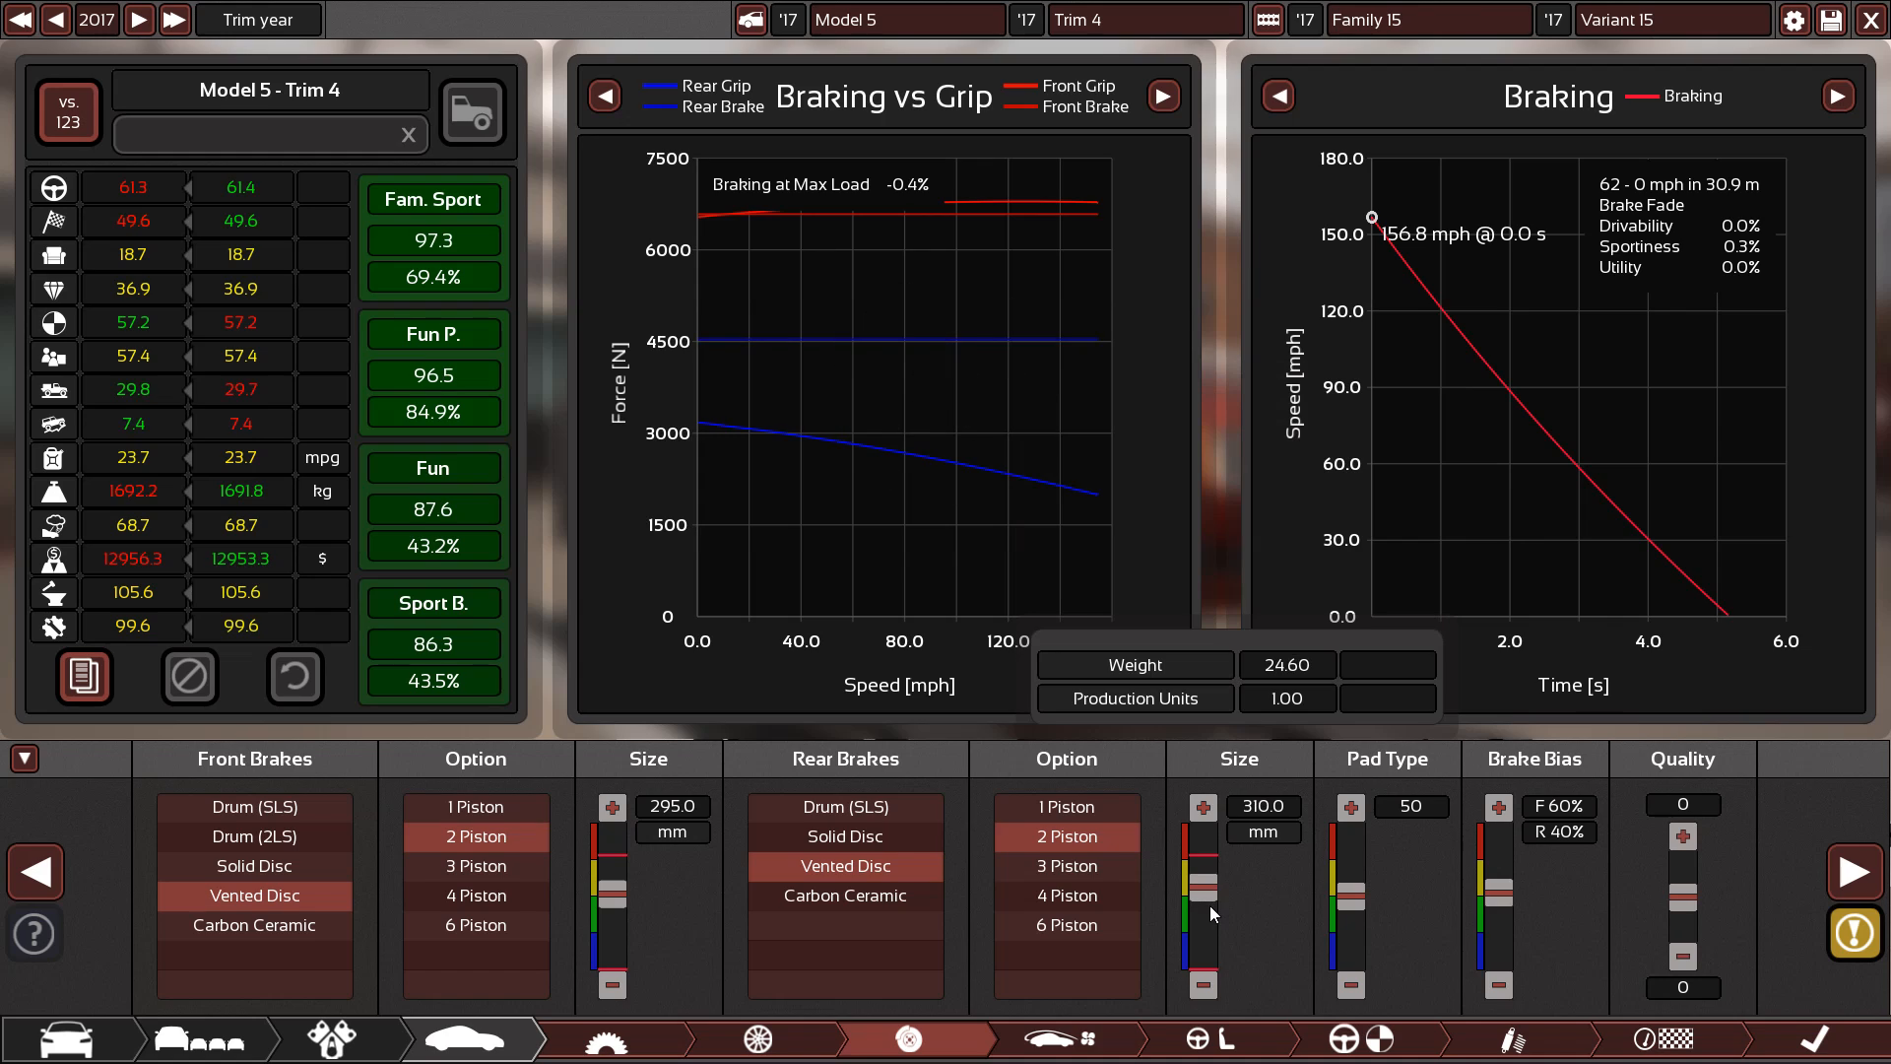
left_click(1202, 986)
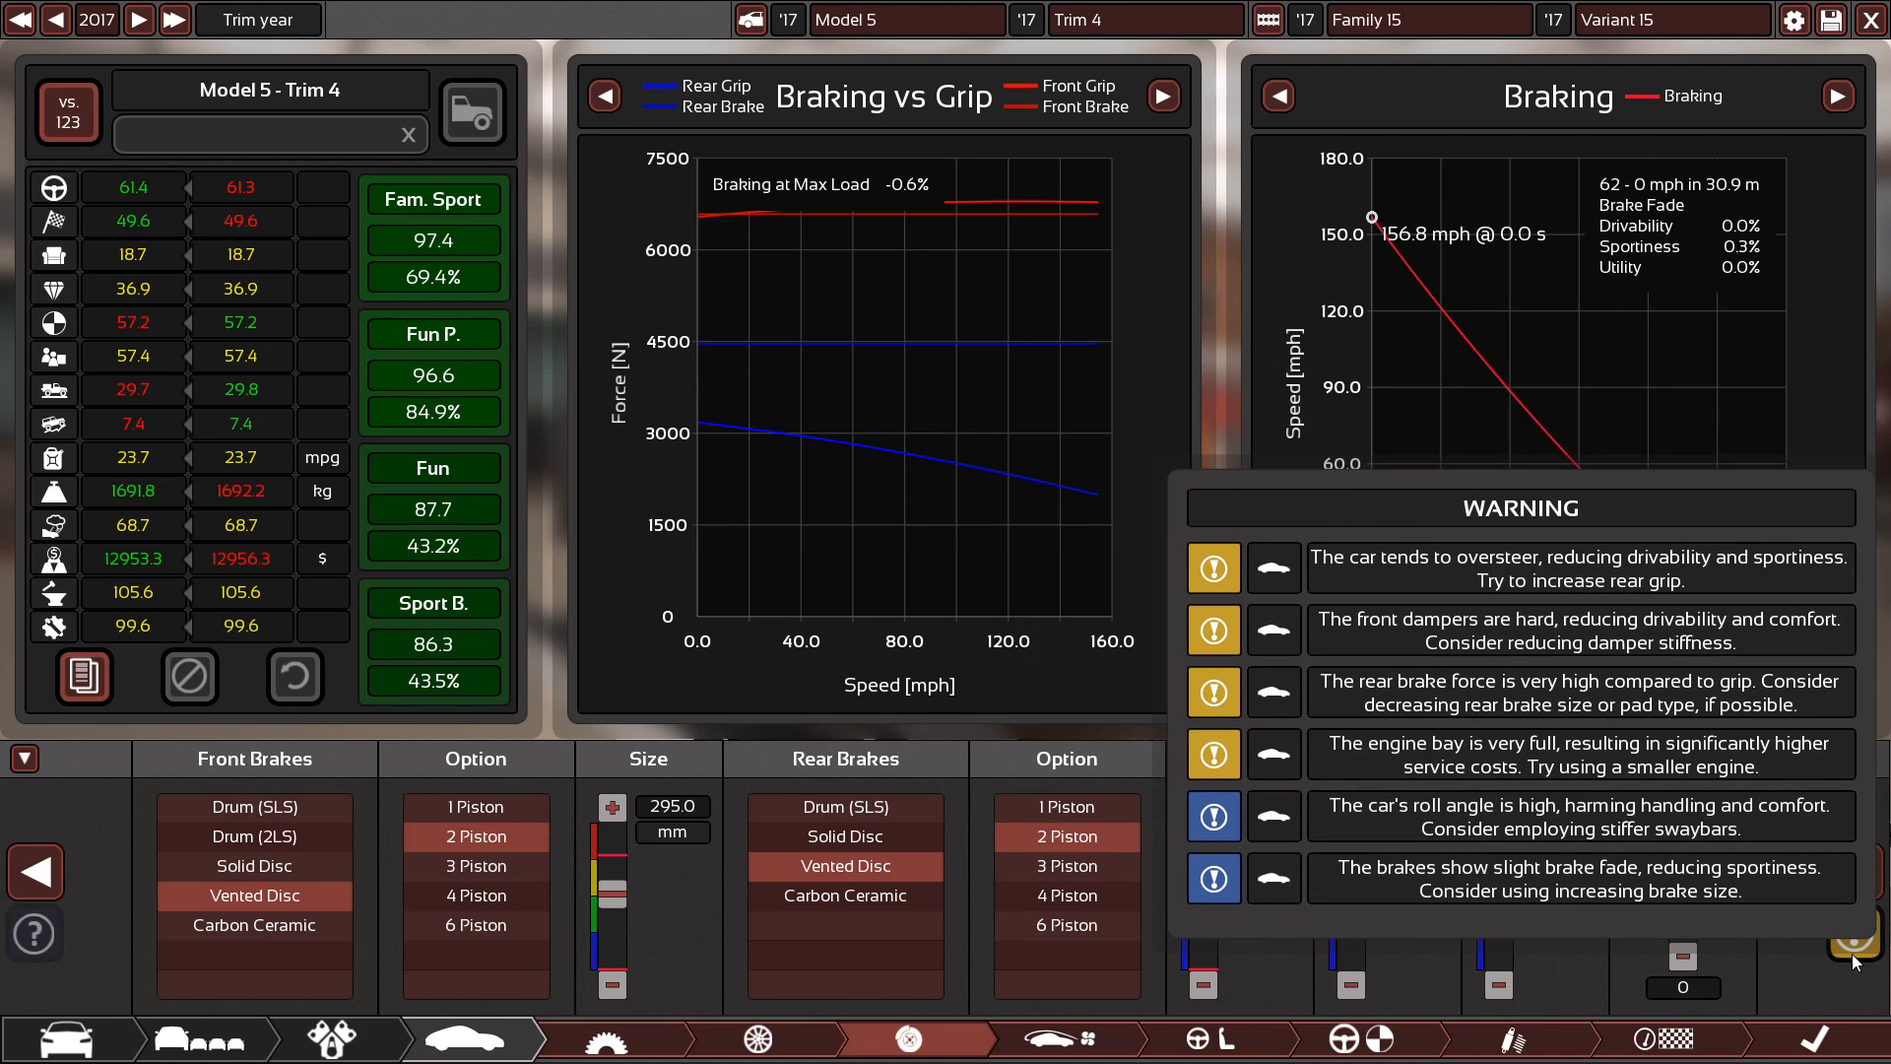
Give the front brakes four-piston calipers and 330 mm discs
left_click(1854, 930)
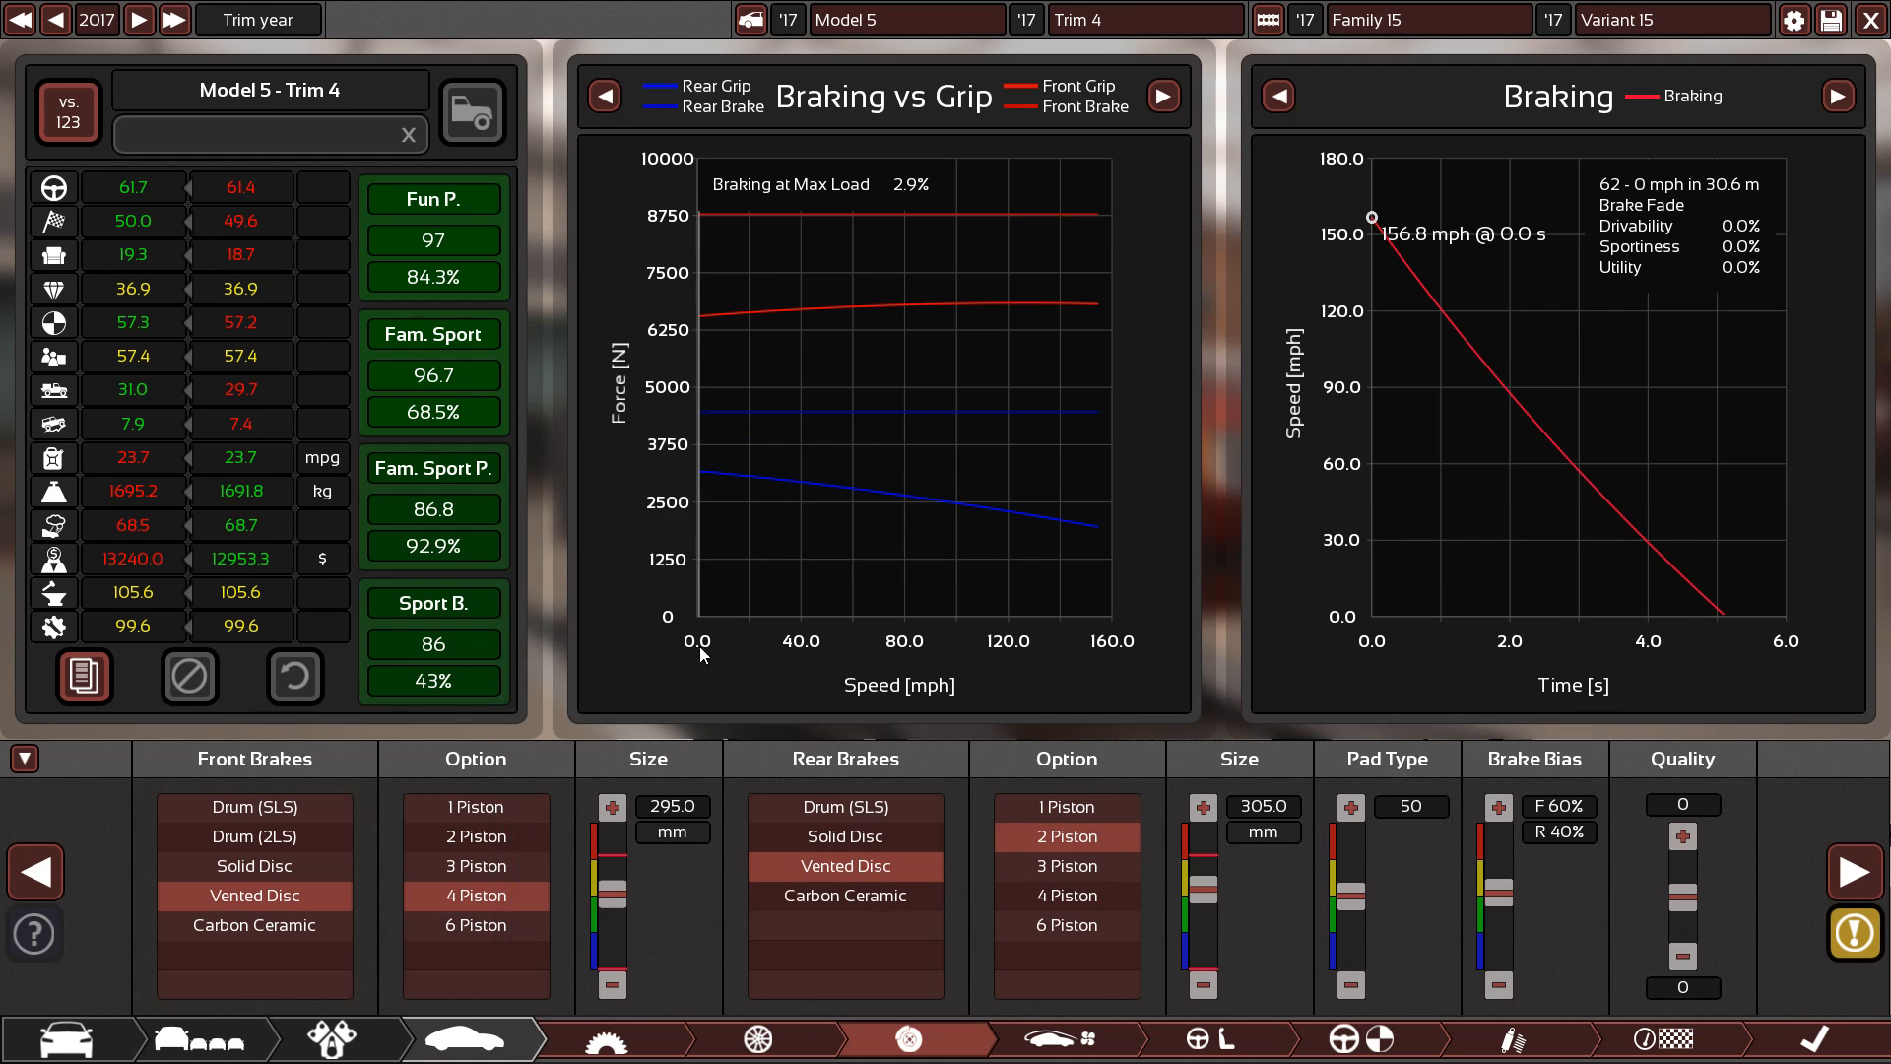
left_click(1861, 933)
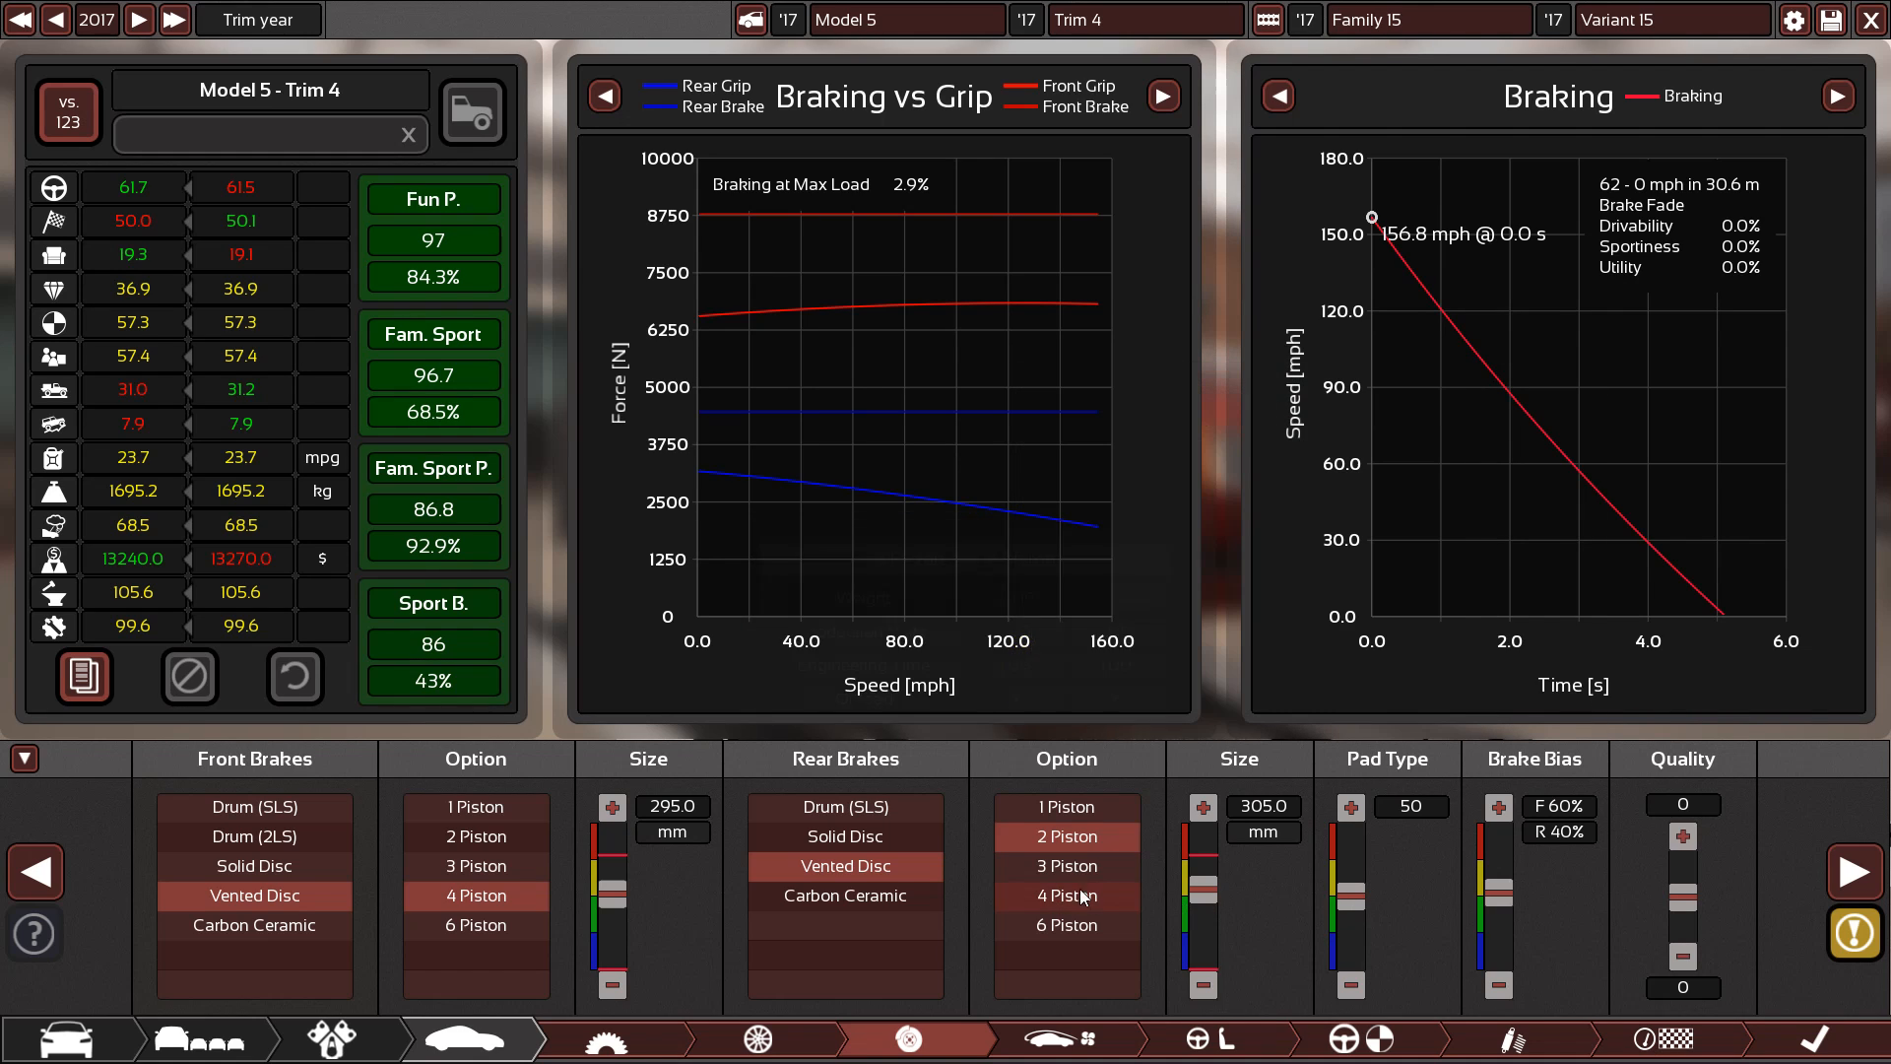
left_click(1066, 896)
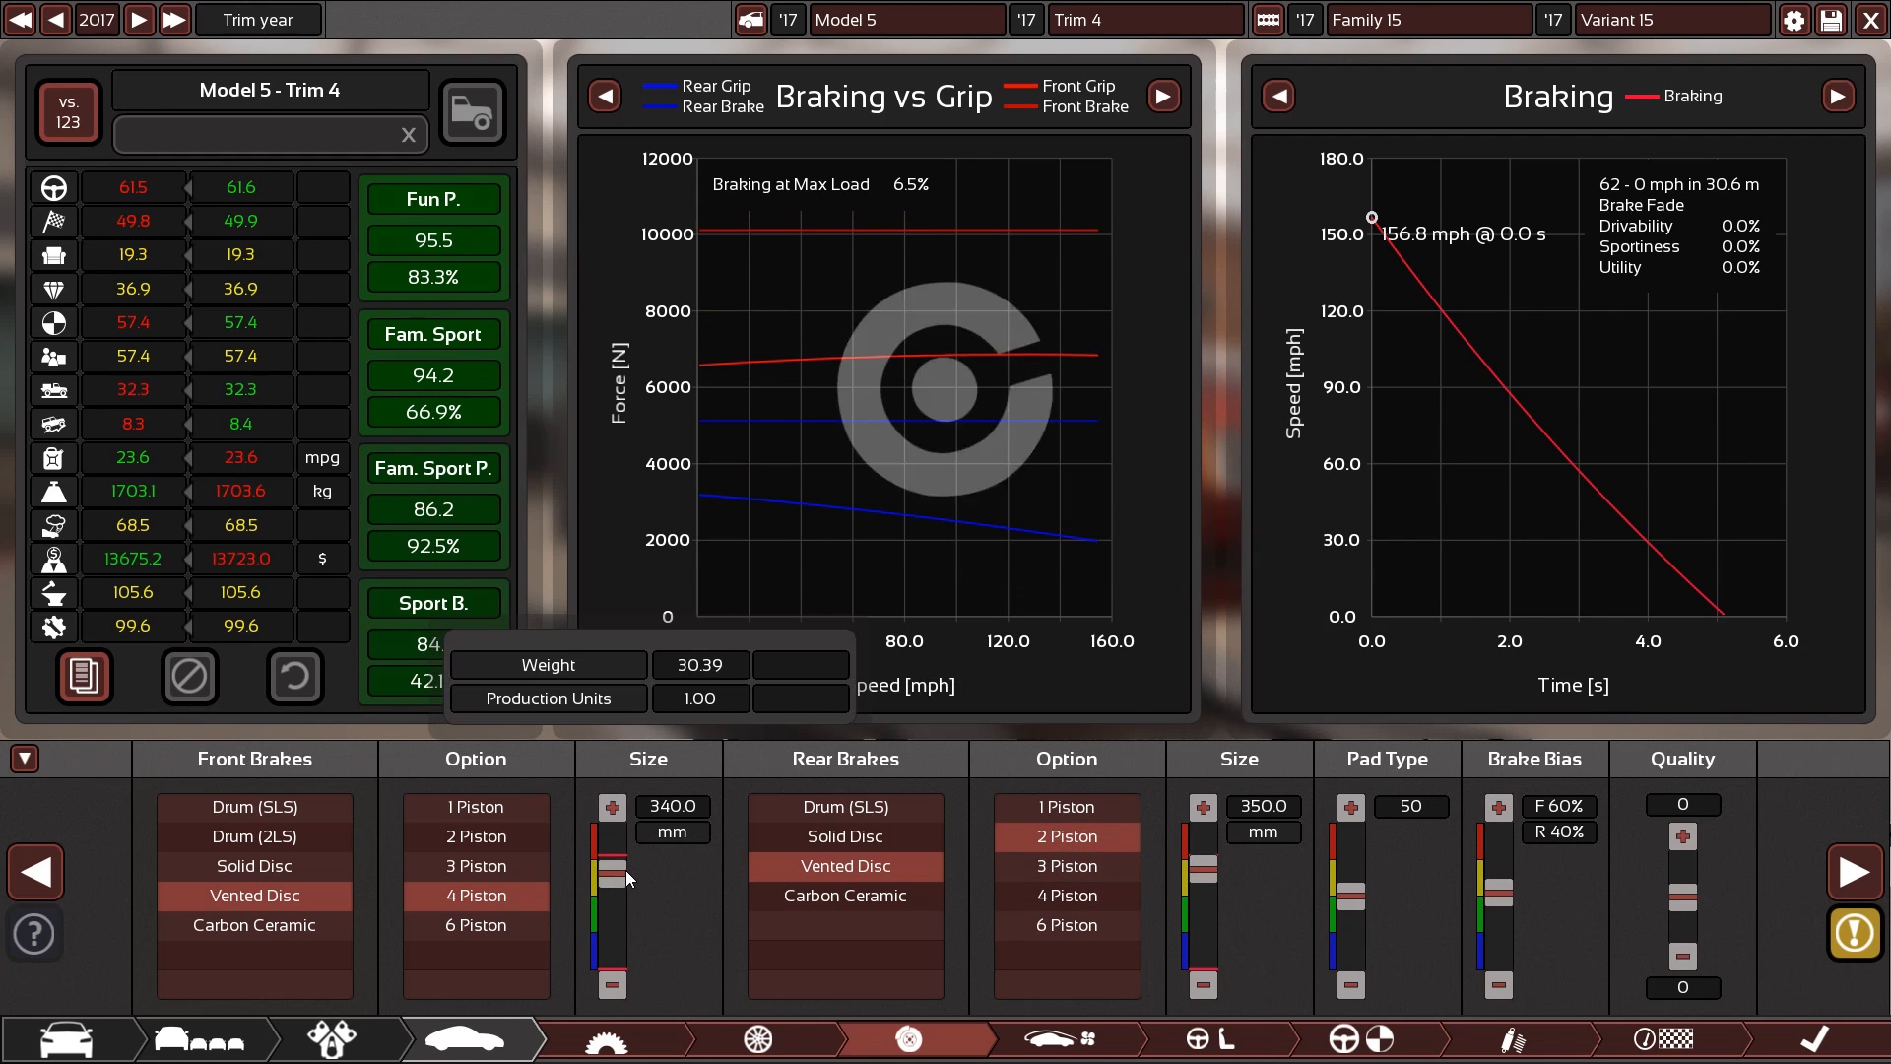
left_click(612, 985)
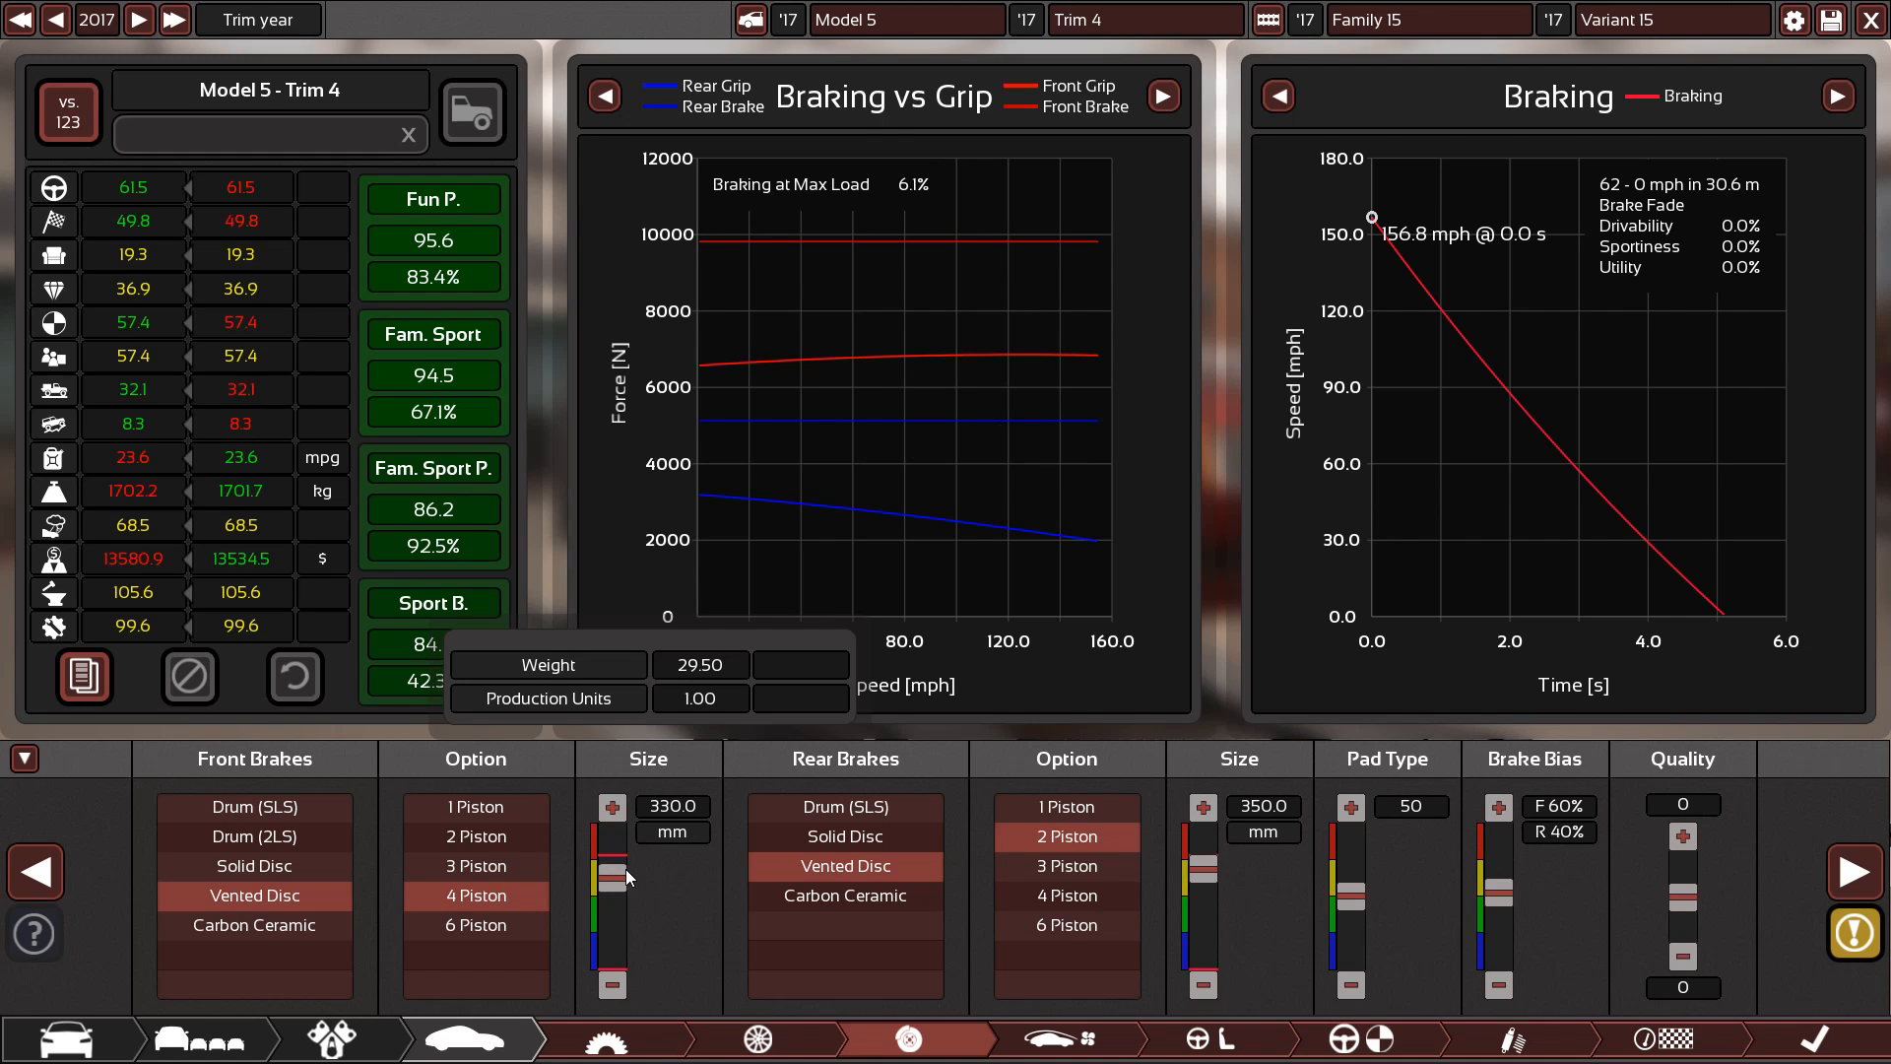
Cycle through the steering, braking-grip and gearing charts, then return to suspension
left_click(1161, 95)
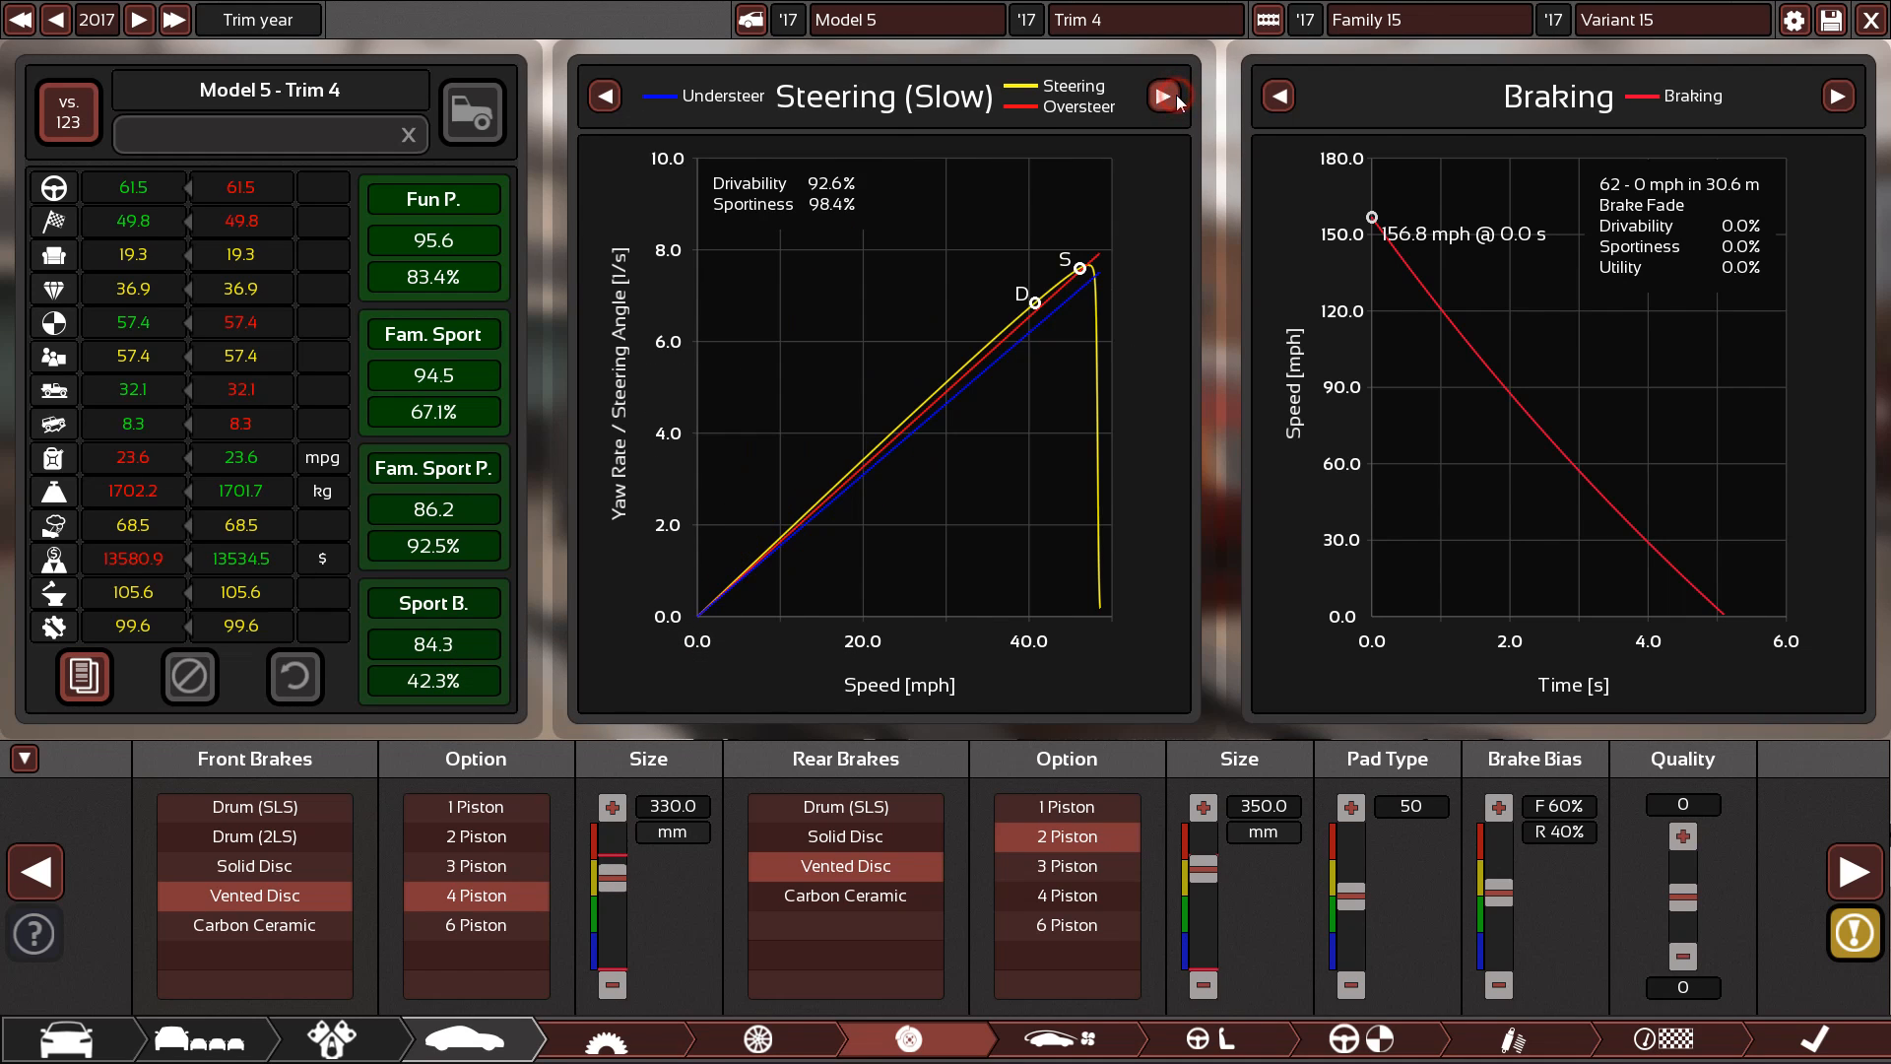
left_click(1164, 96)
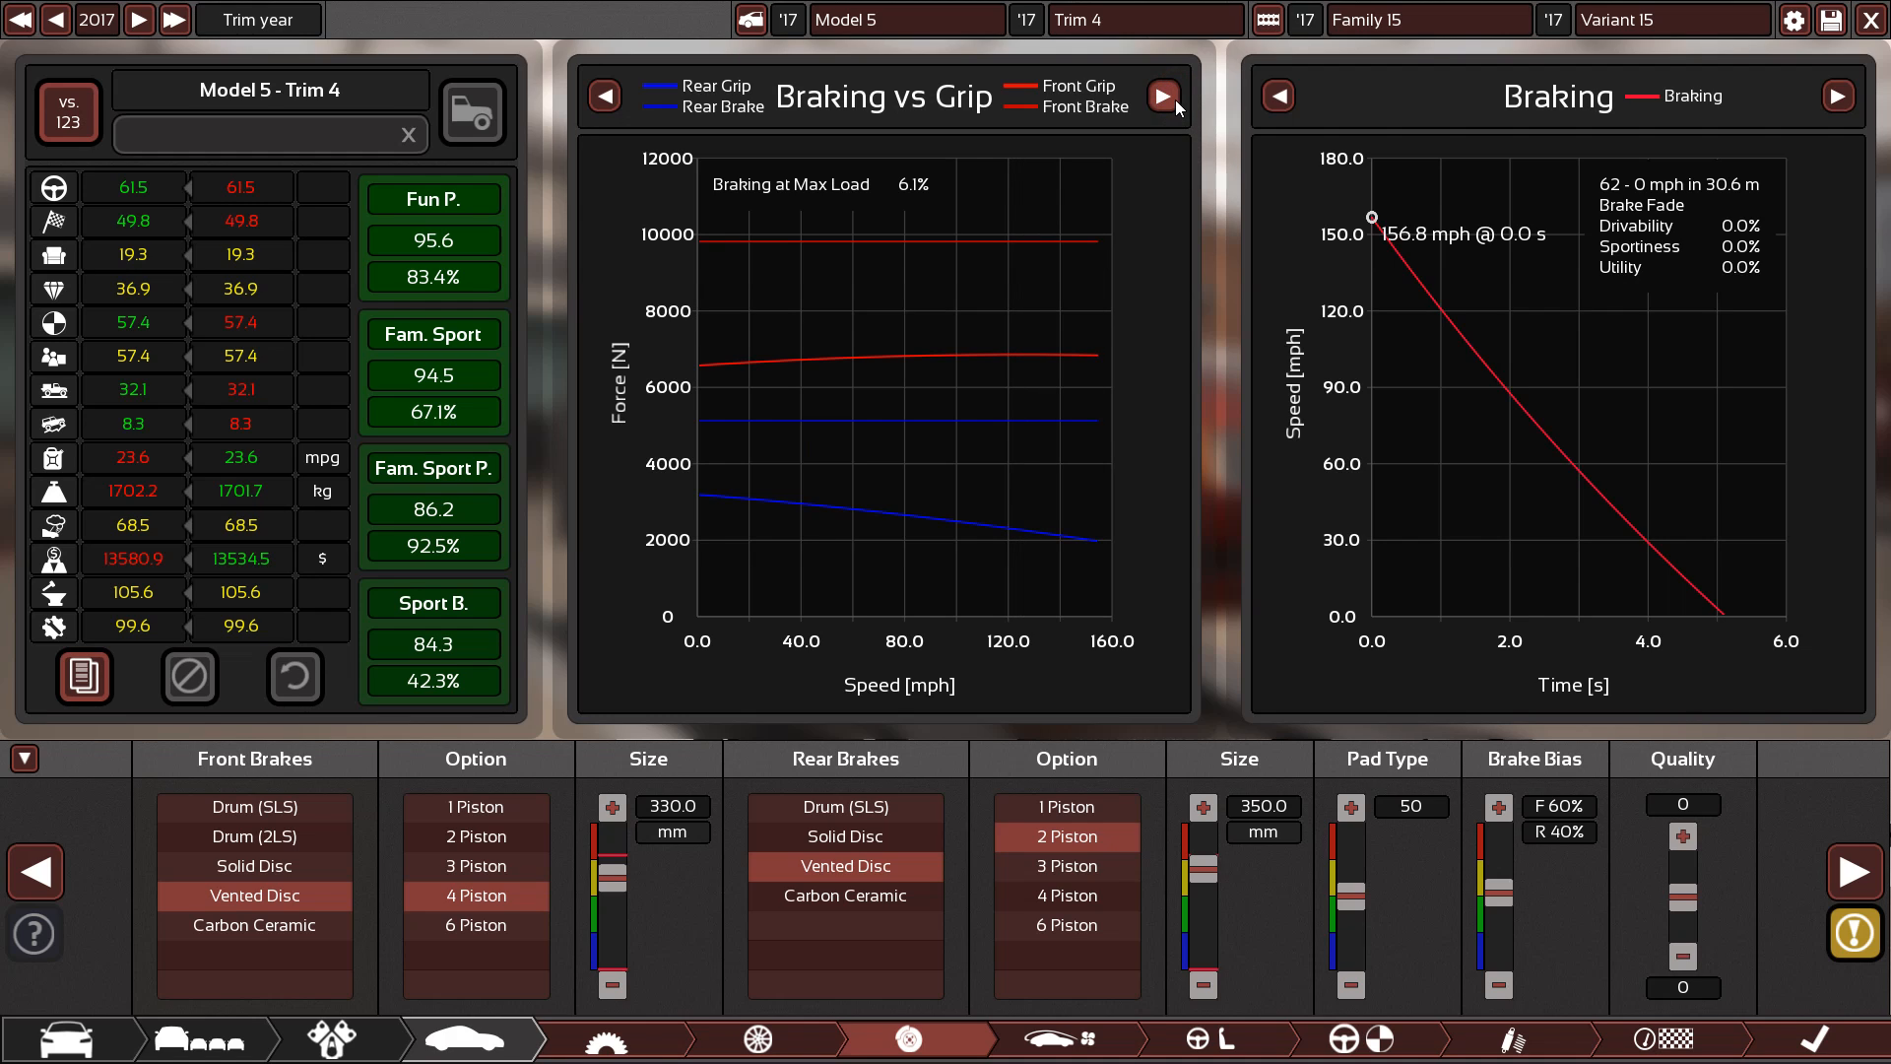
left_click(1161, 95)
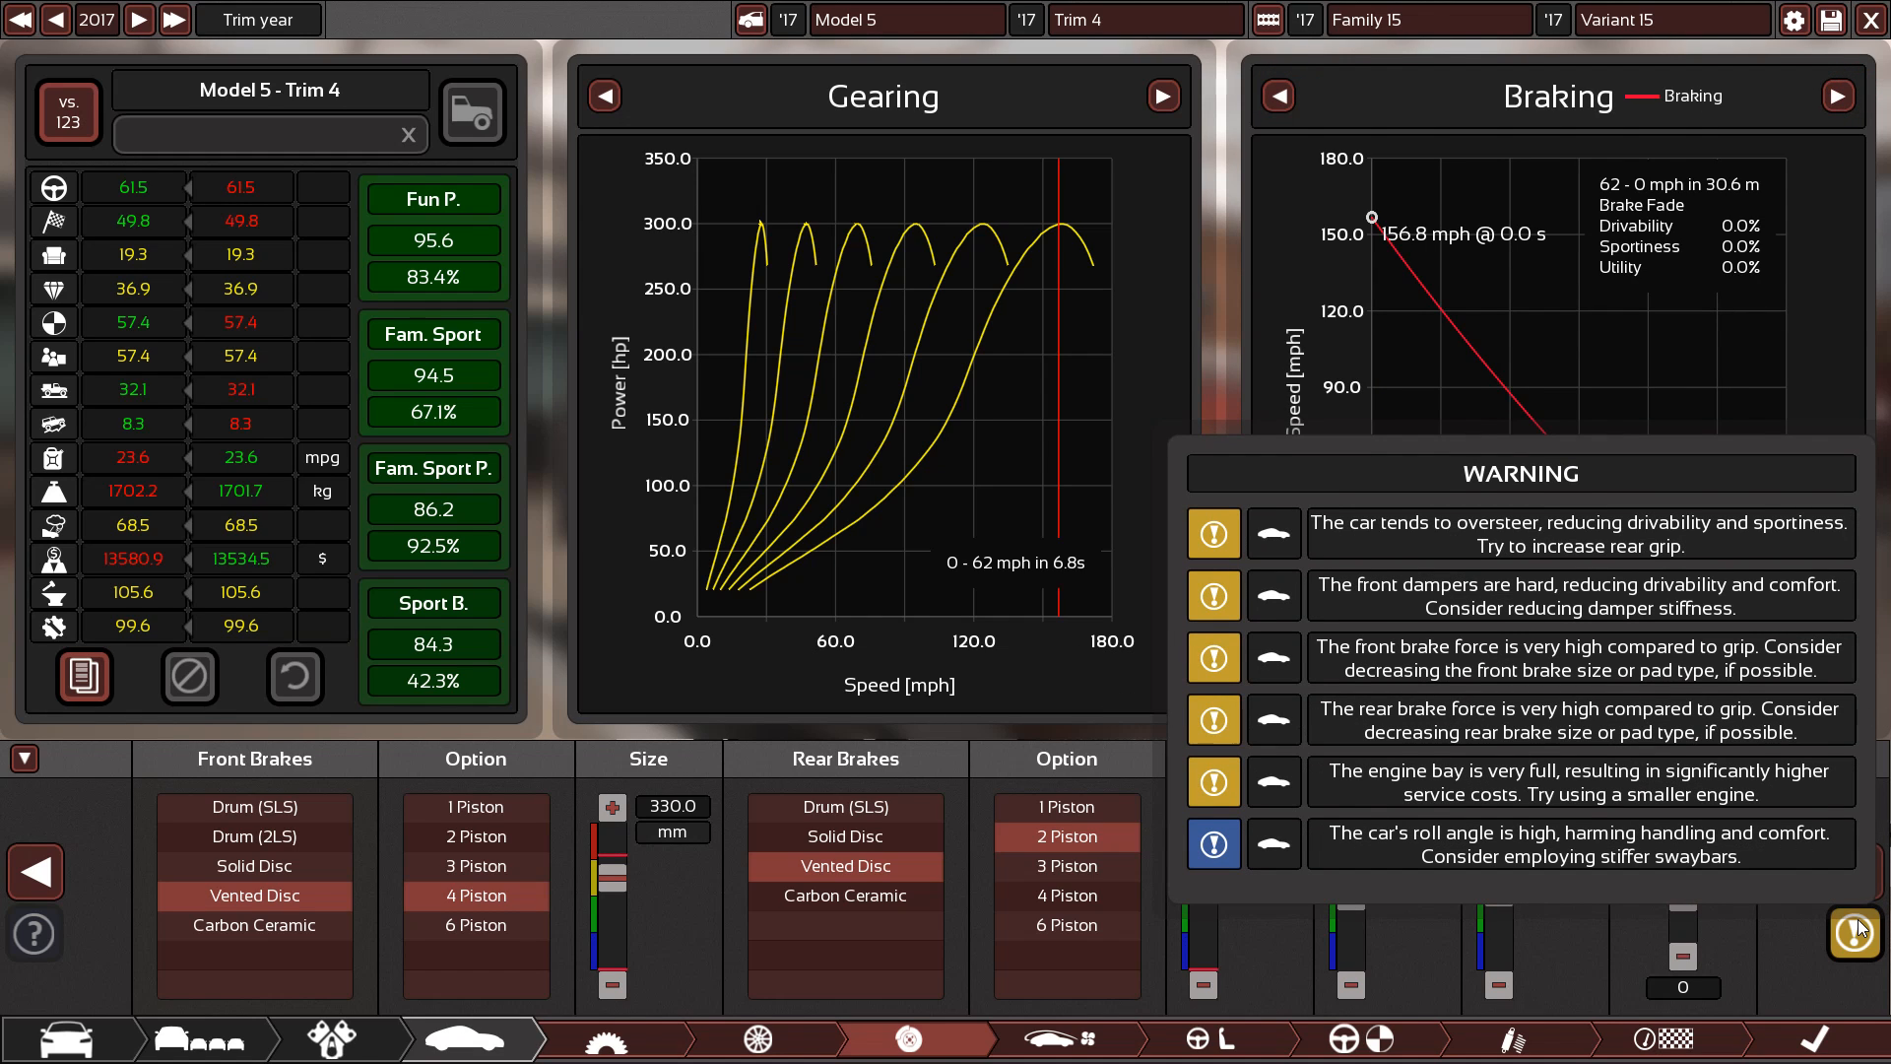
left_click(1858, 929)
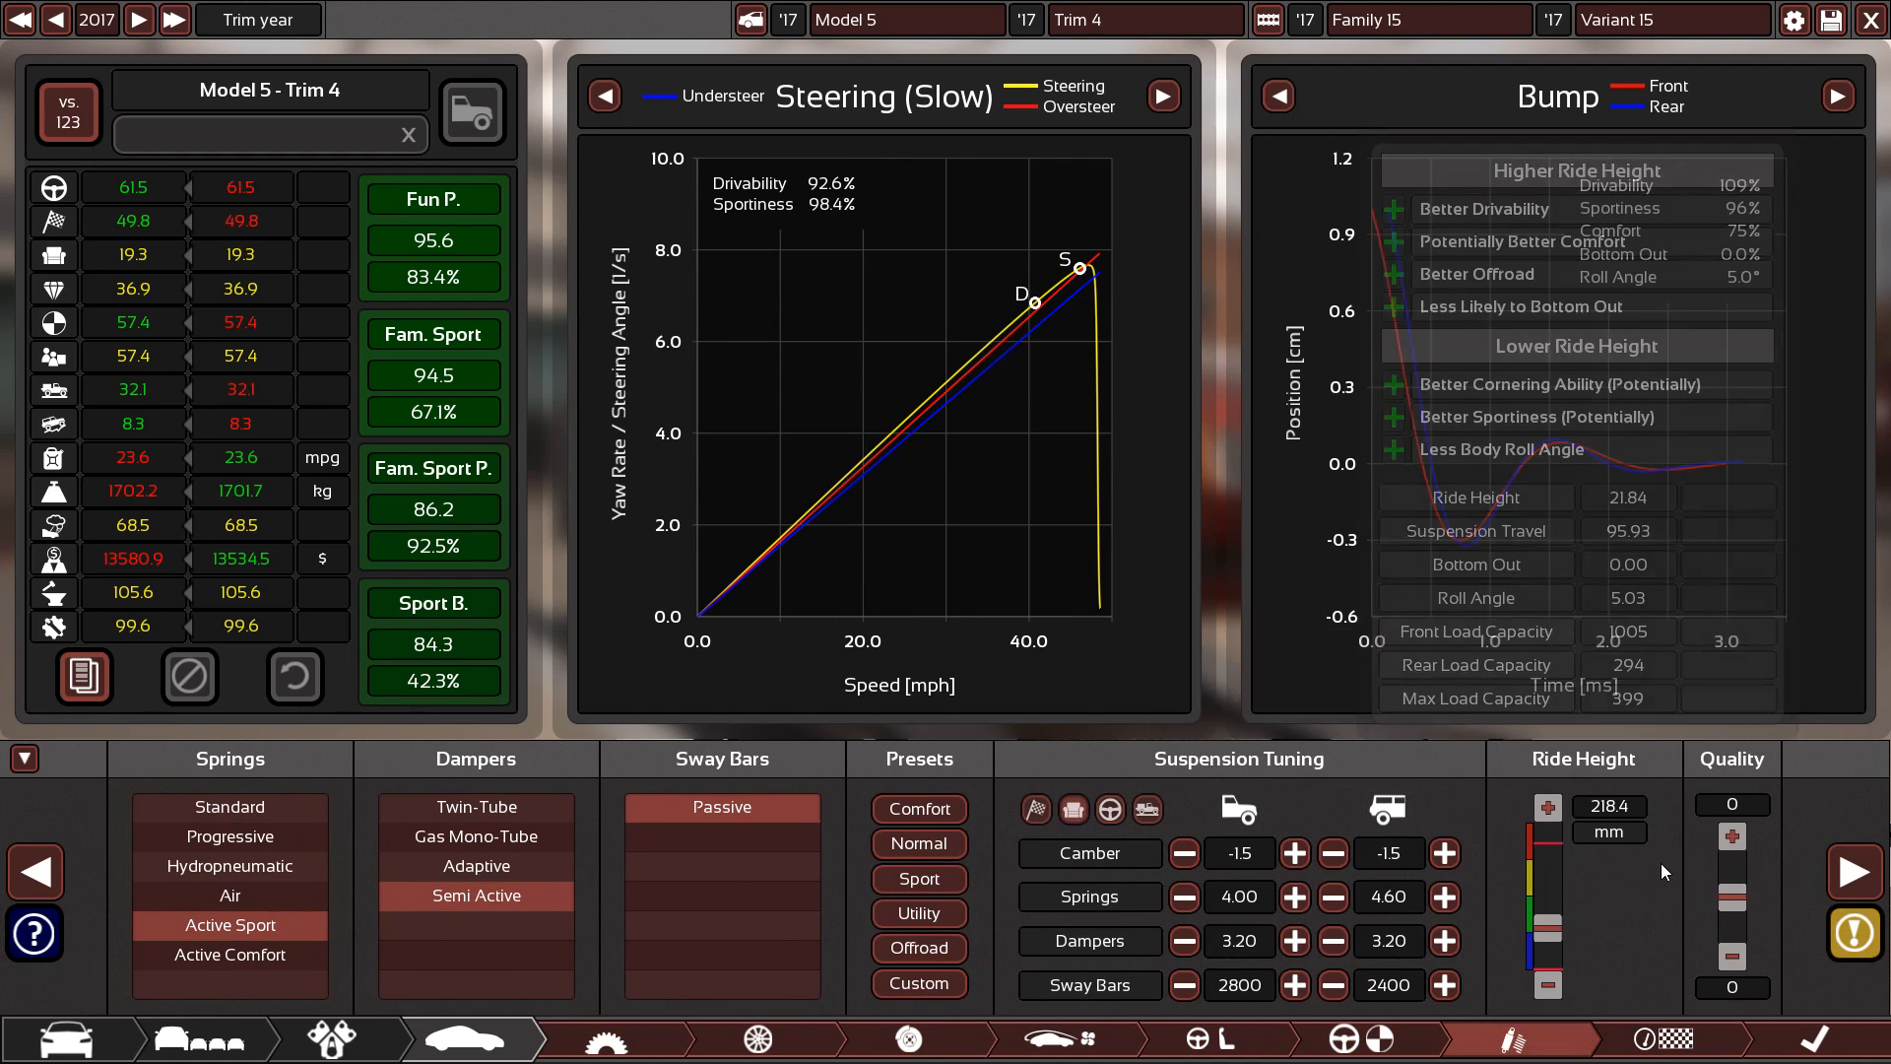
Try softer damper settings, then settle on 3.40 front and 3.60 rear
left_click(1833, 930)
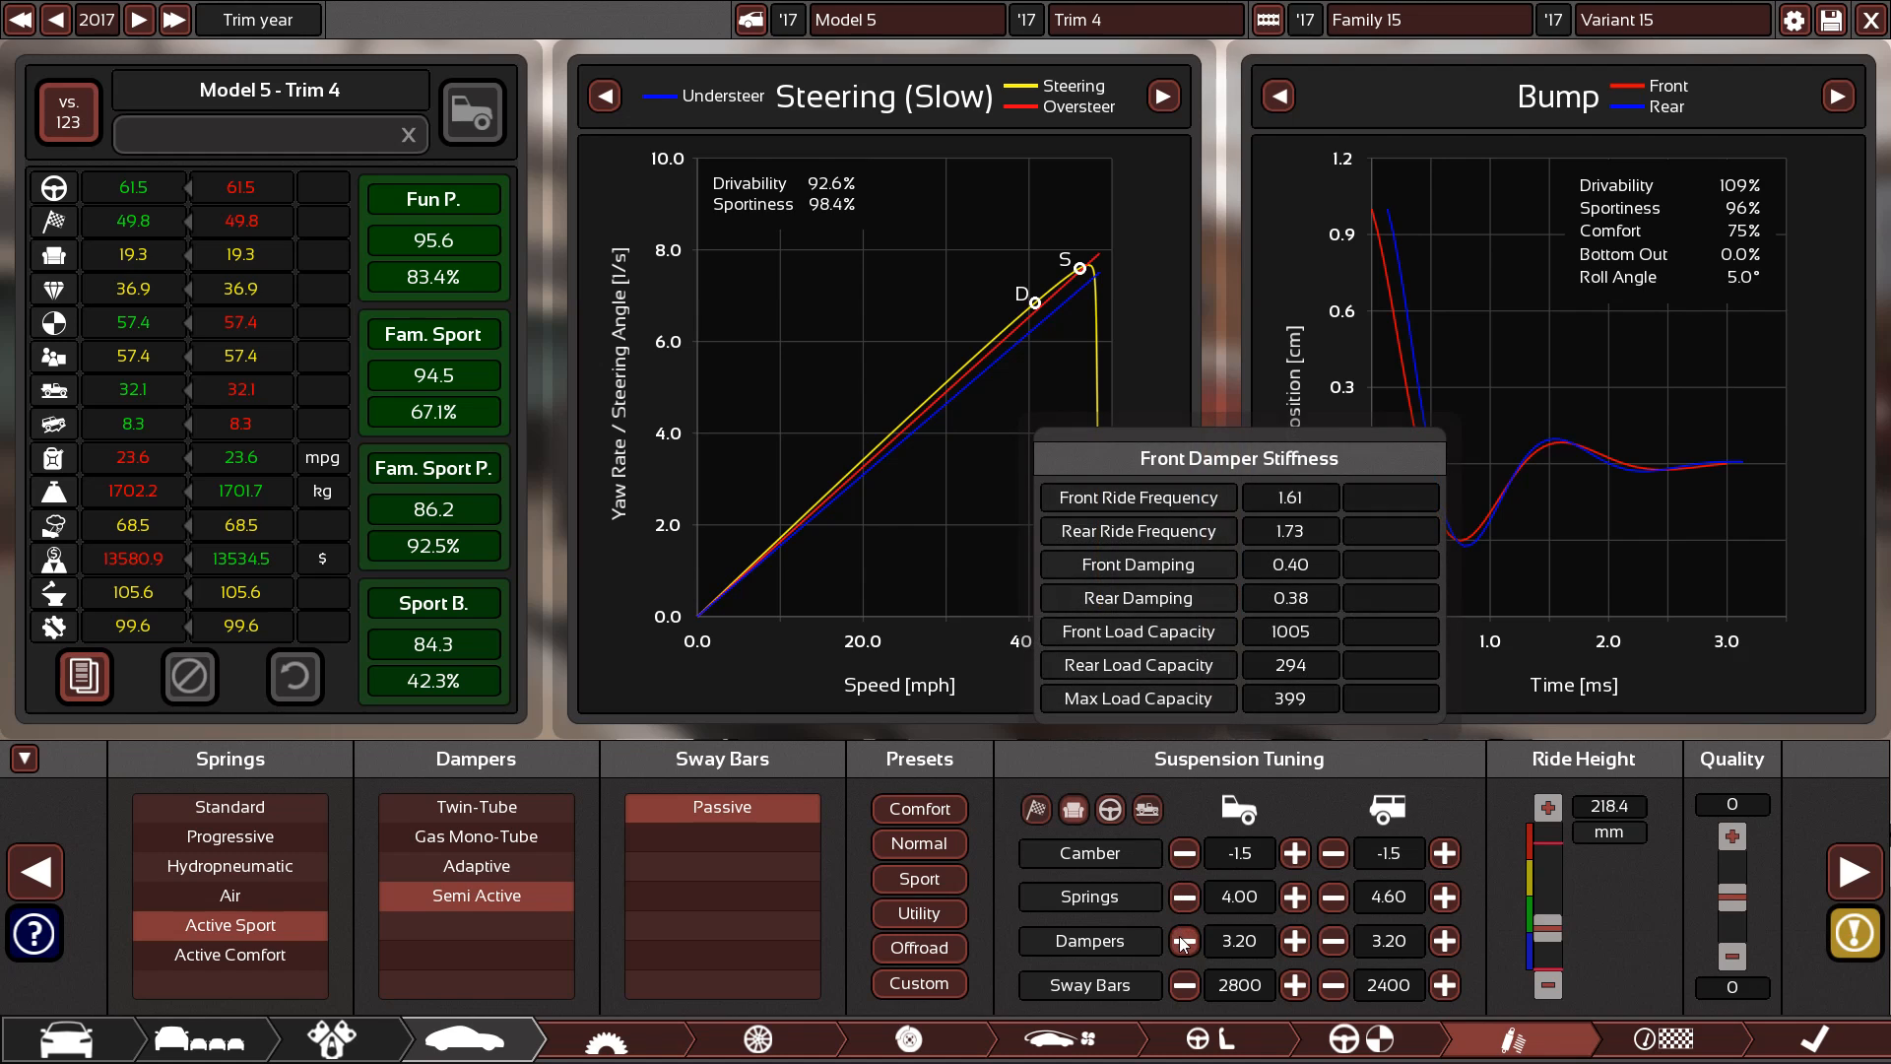
left_click(1185, 940)
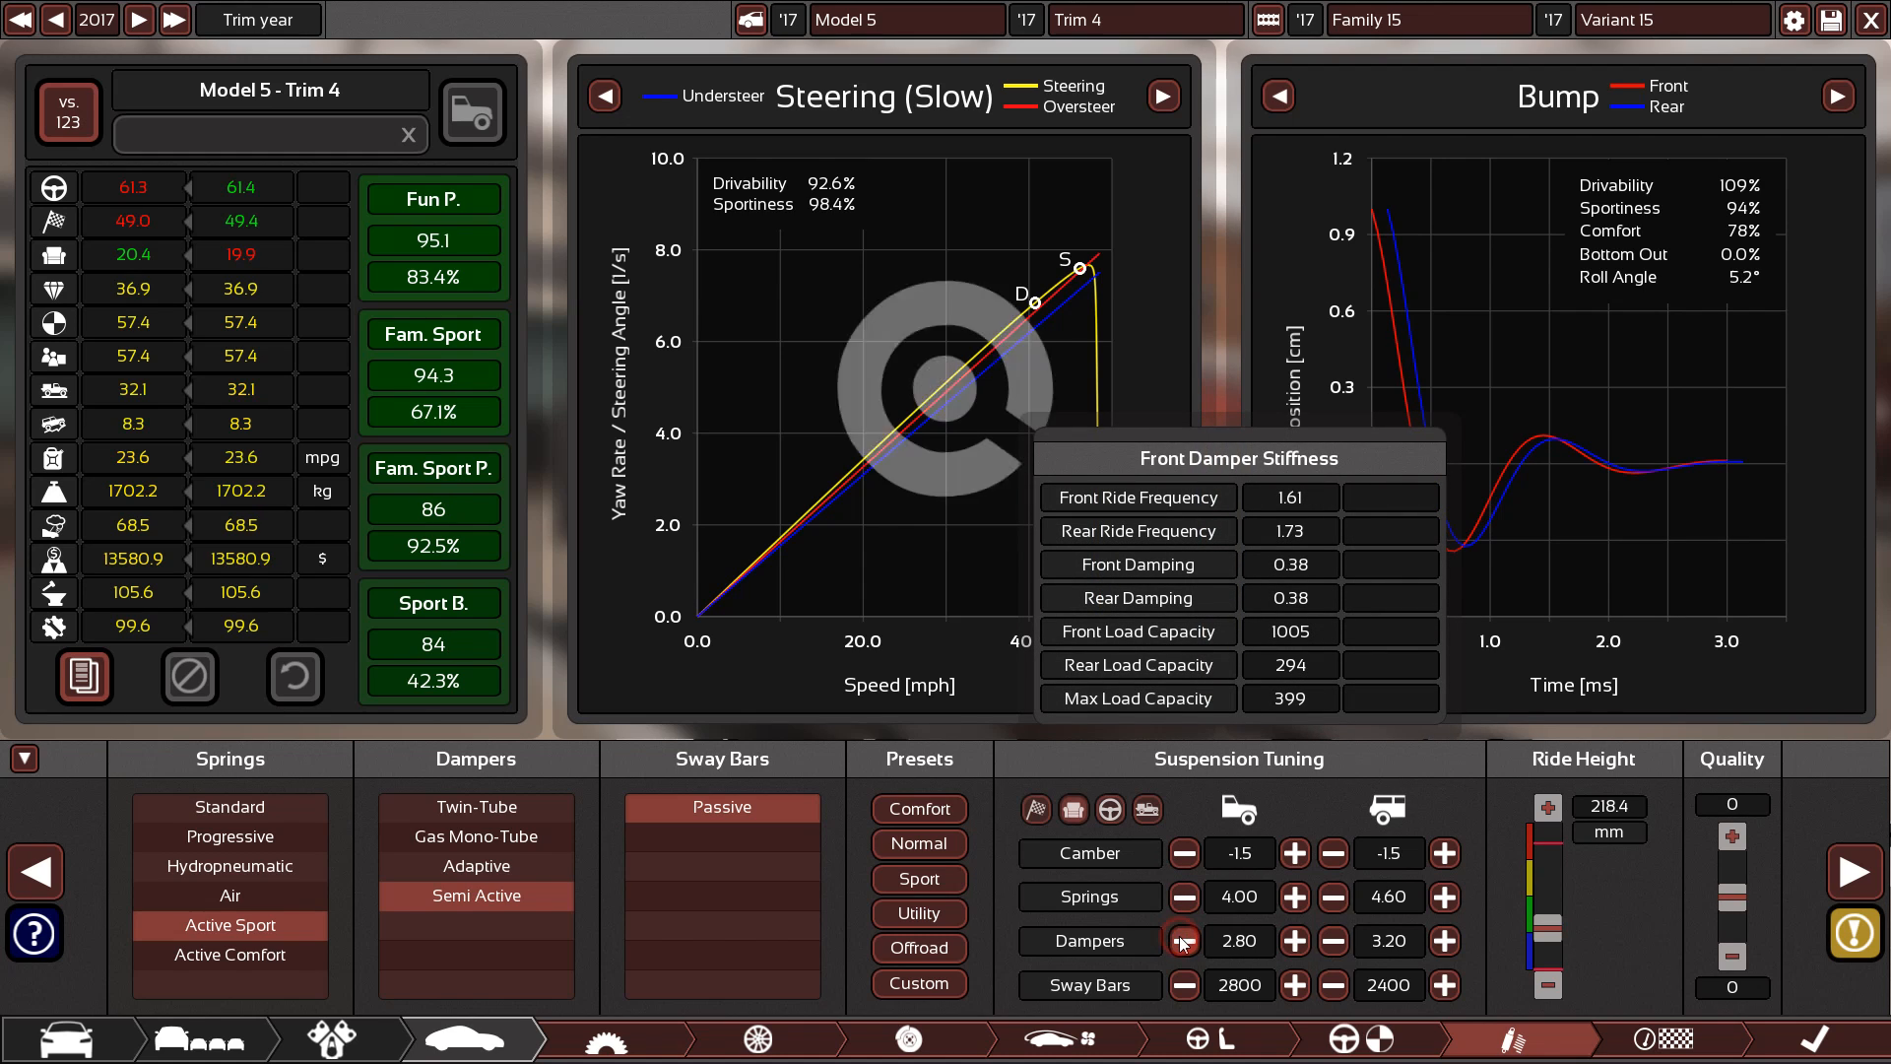
left_click(1183, 941)
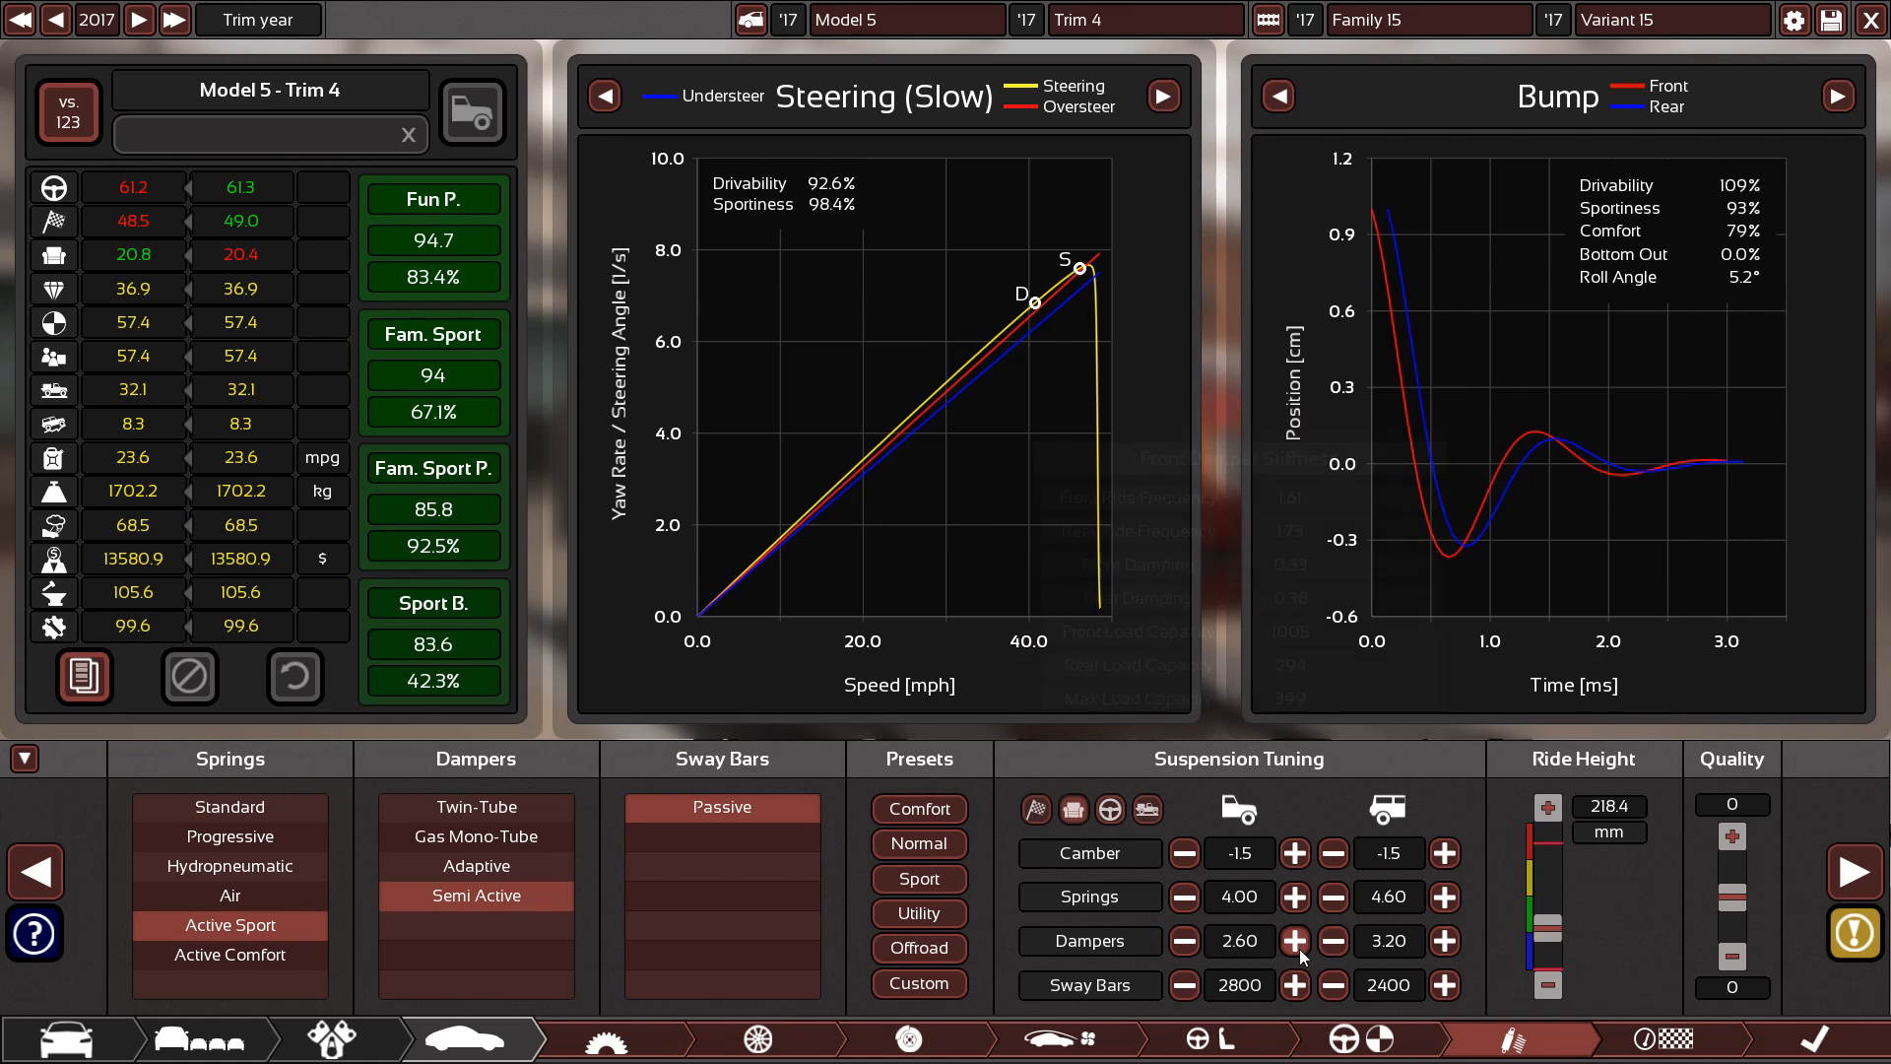
left_click(1294, 941)
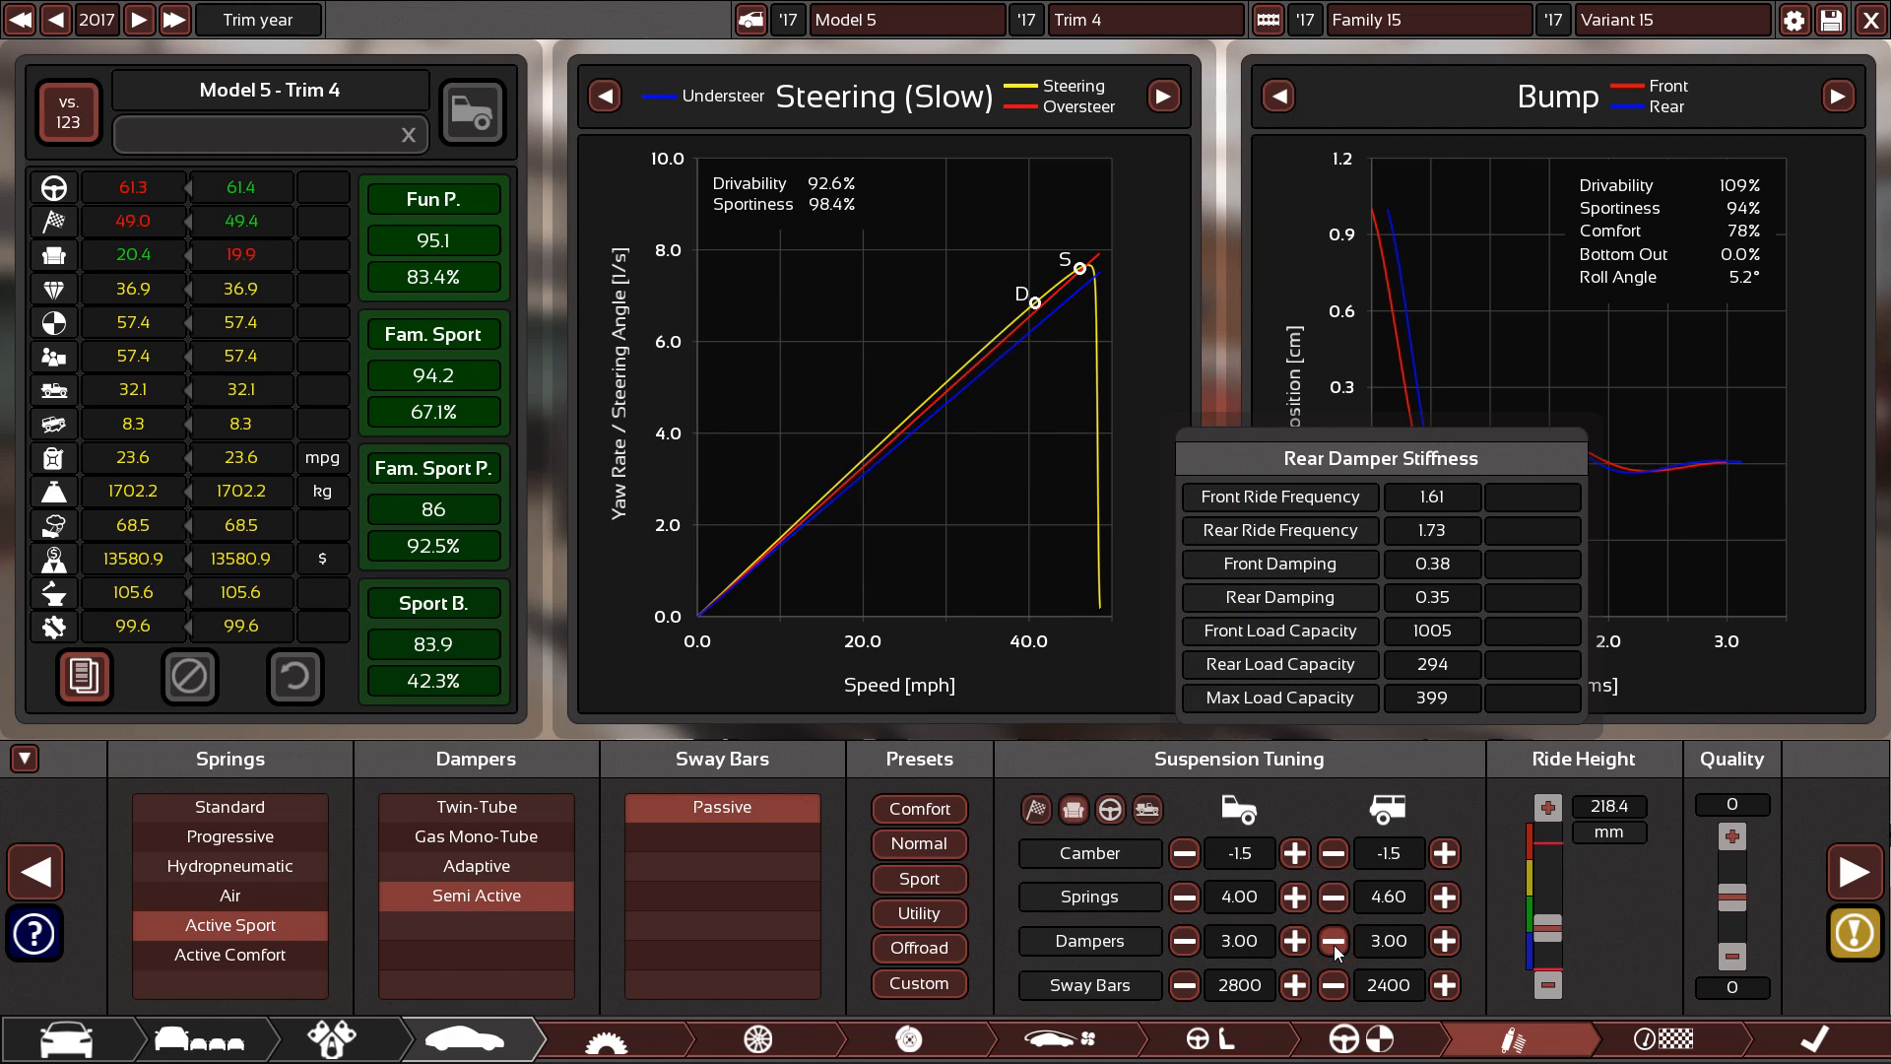
left_click(1333, 941)
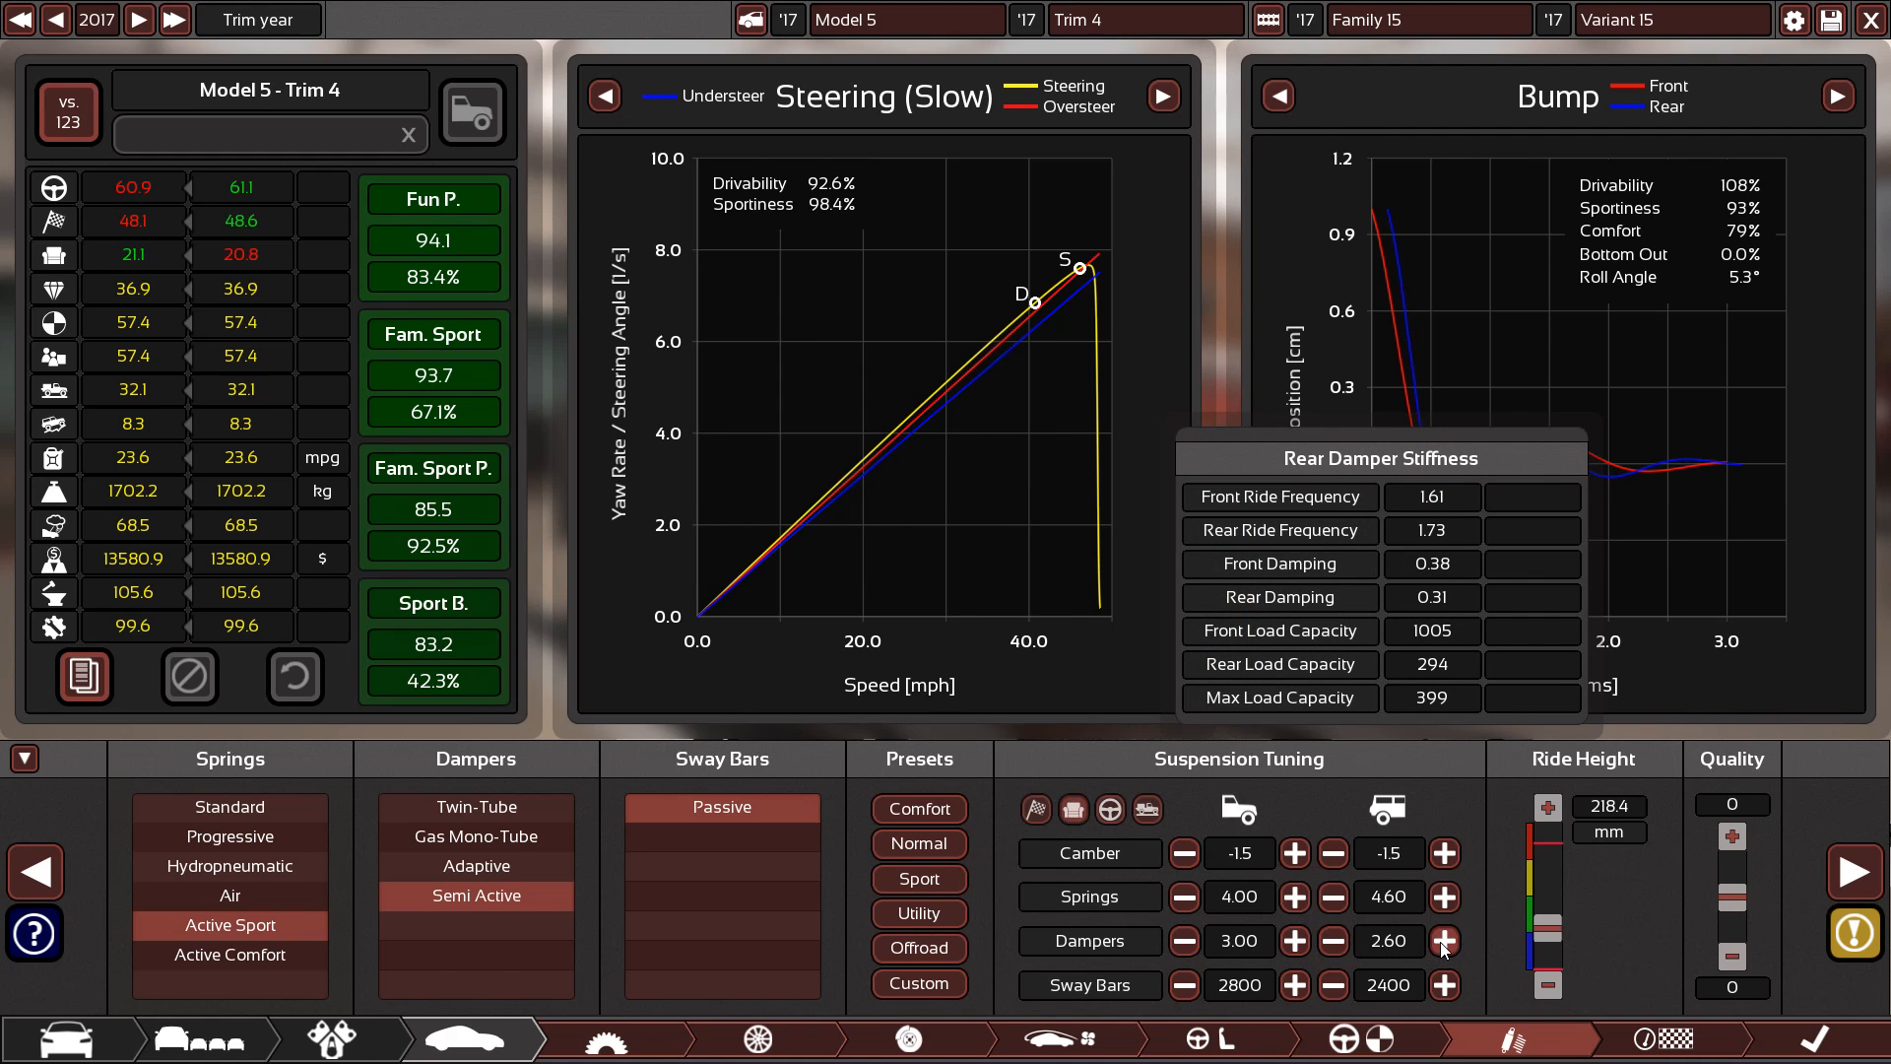
left_click(1442, 941)
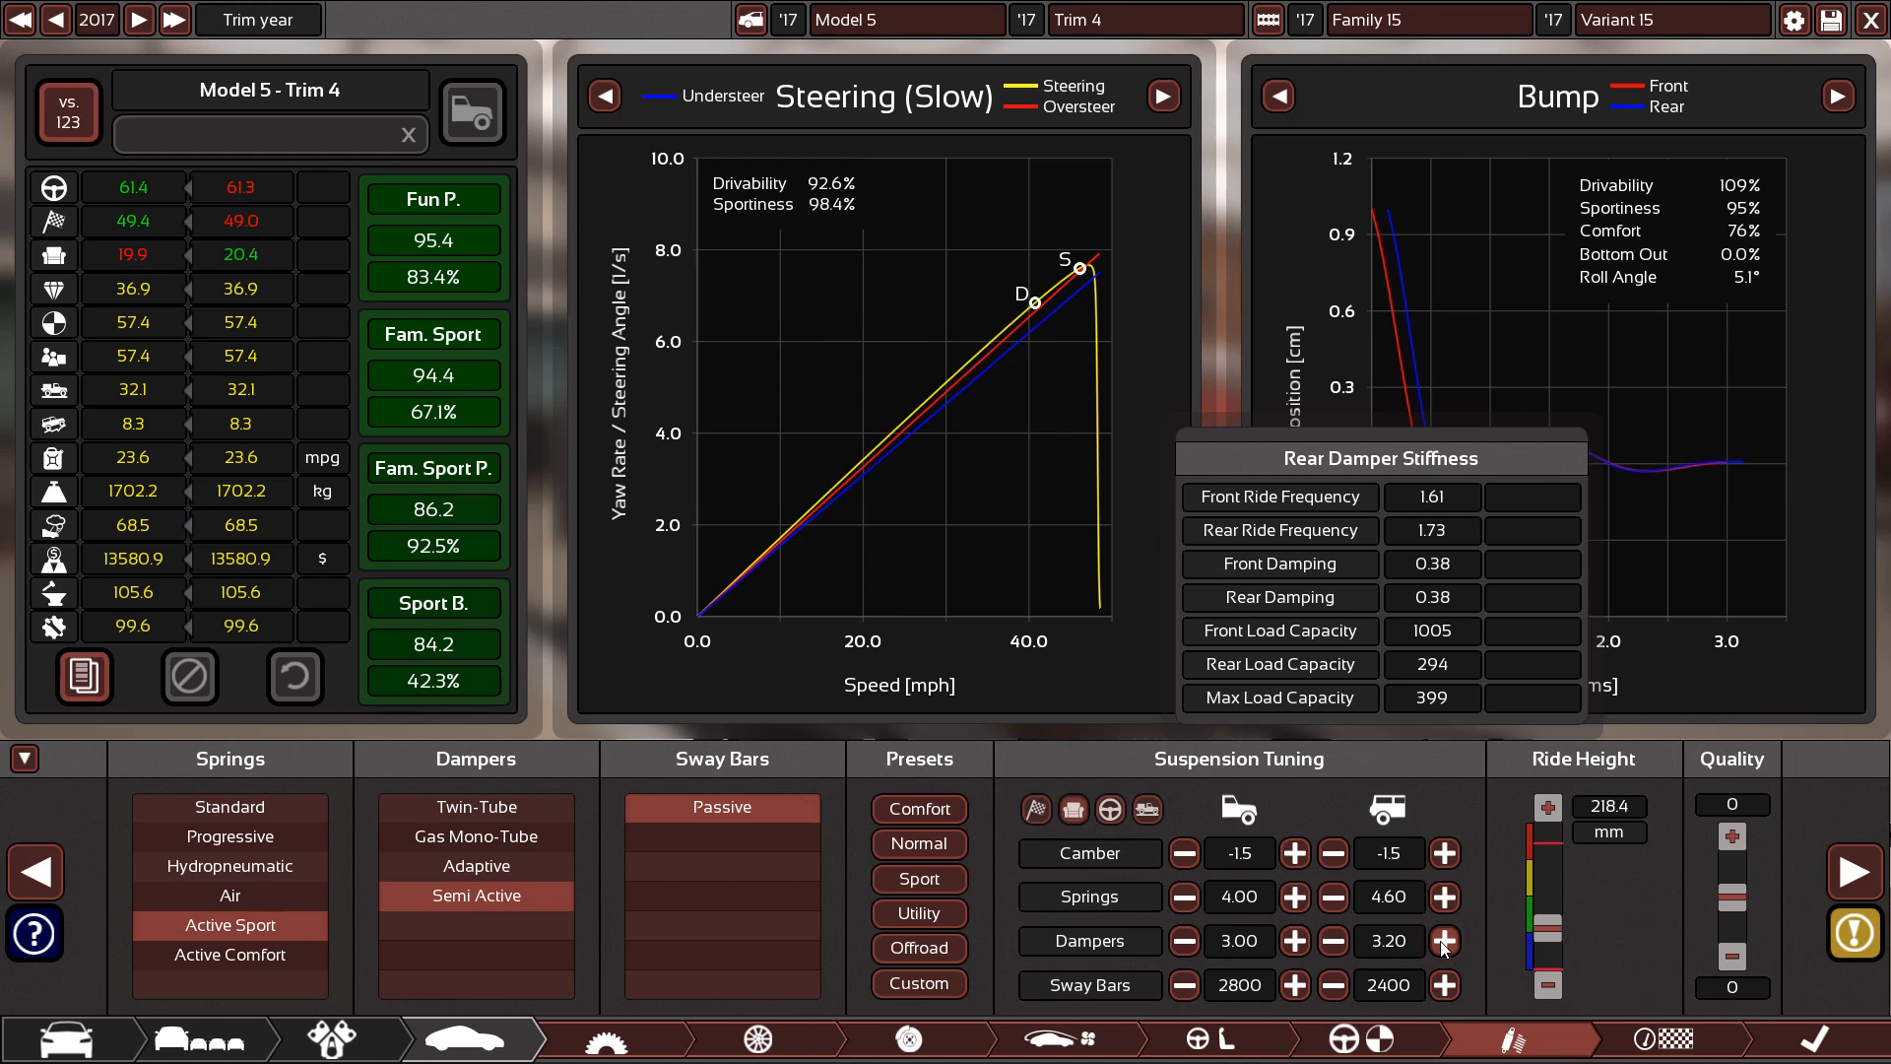
left_click(1442, 942)
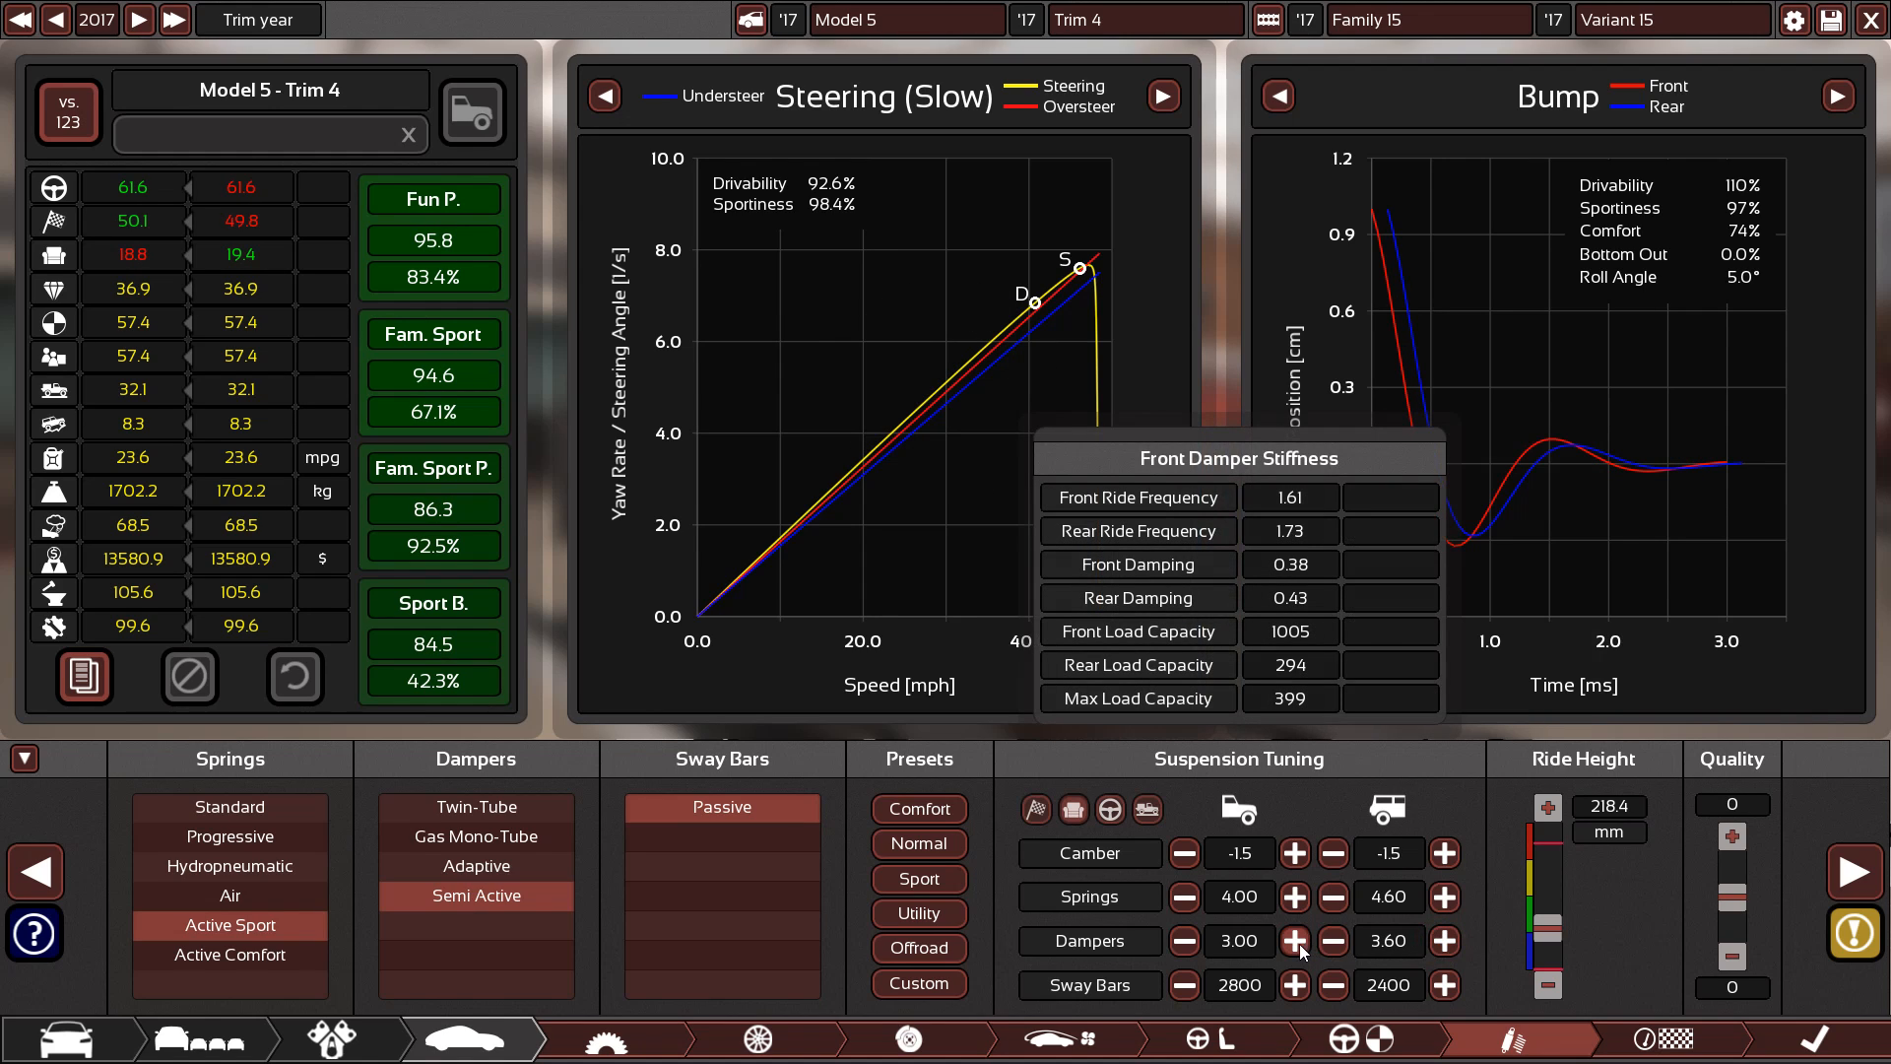
left_click(1295, 941)
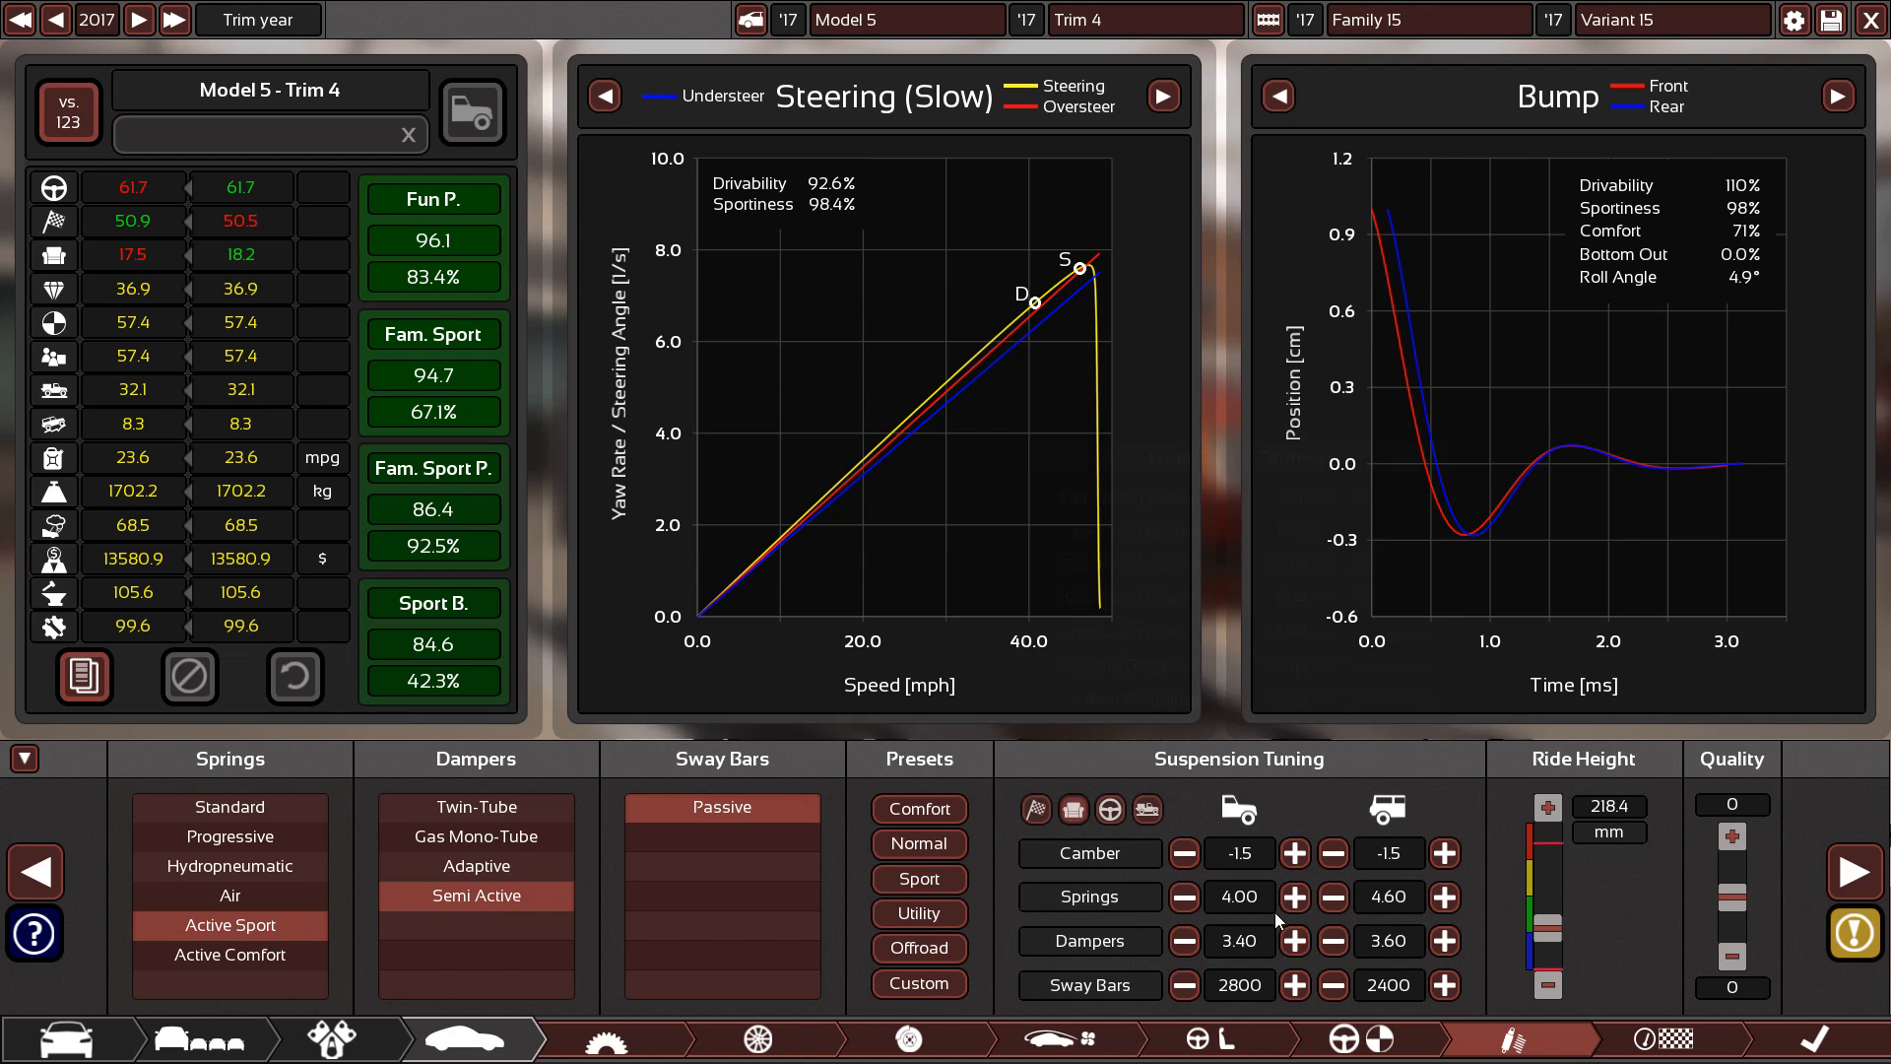
left_click(1855, 956)
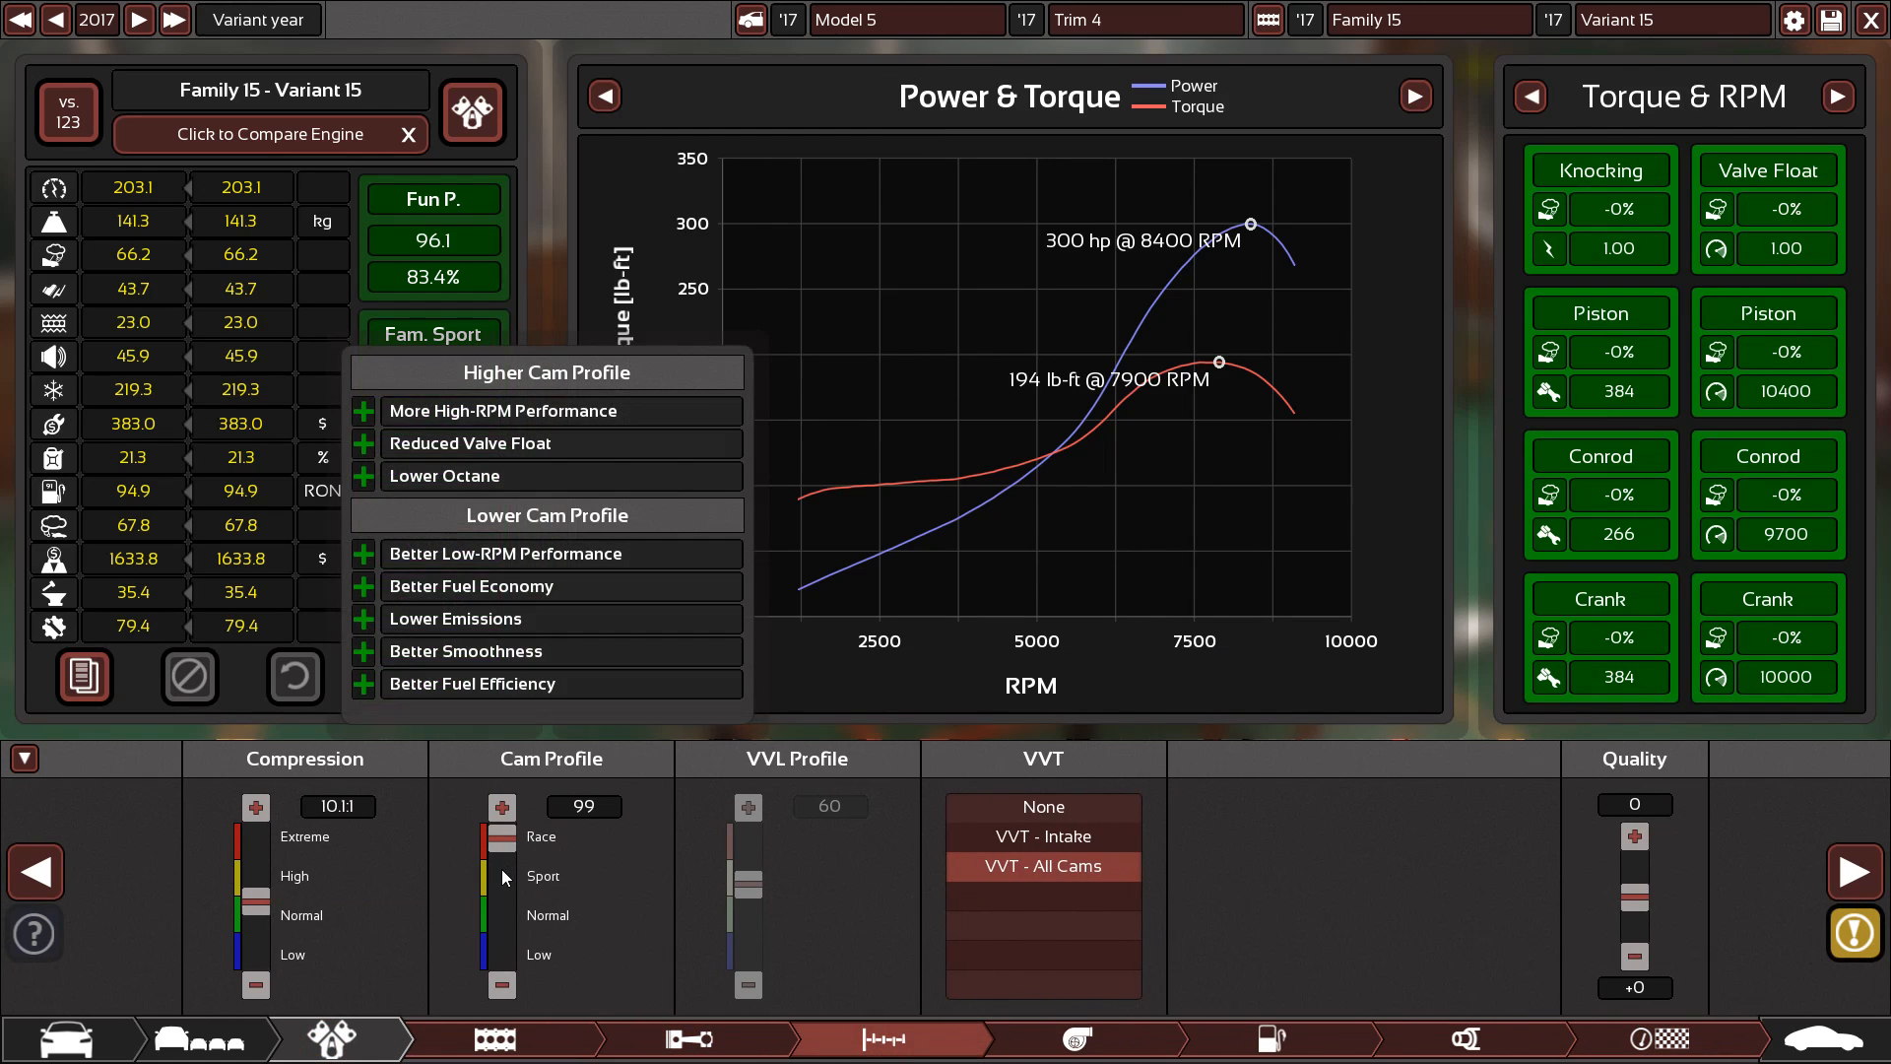
Leave engine design for the car designer's testing overview with engineering warnings
left_click(496, 806)
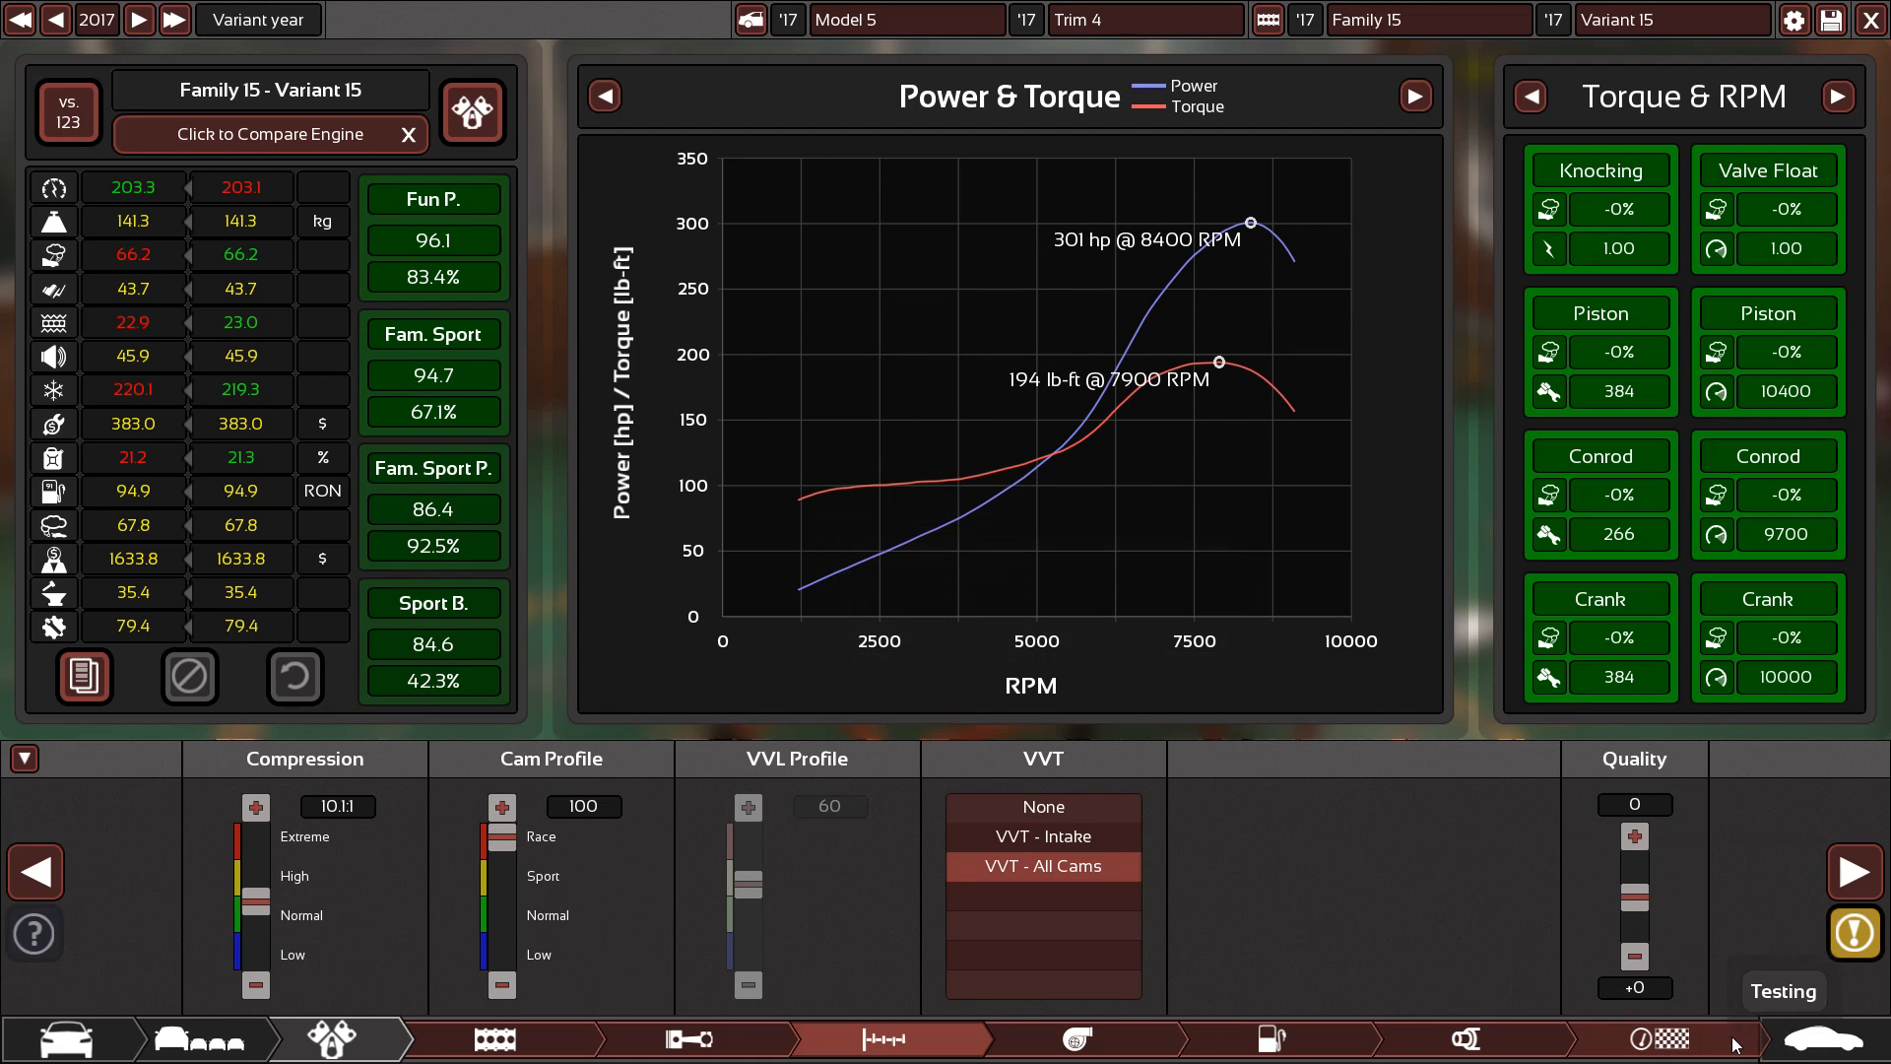
left_click(1650, 1038)
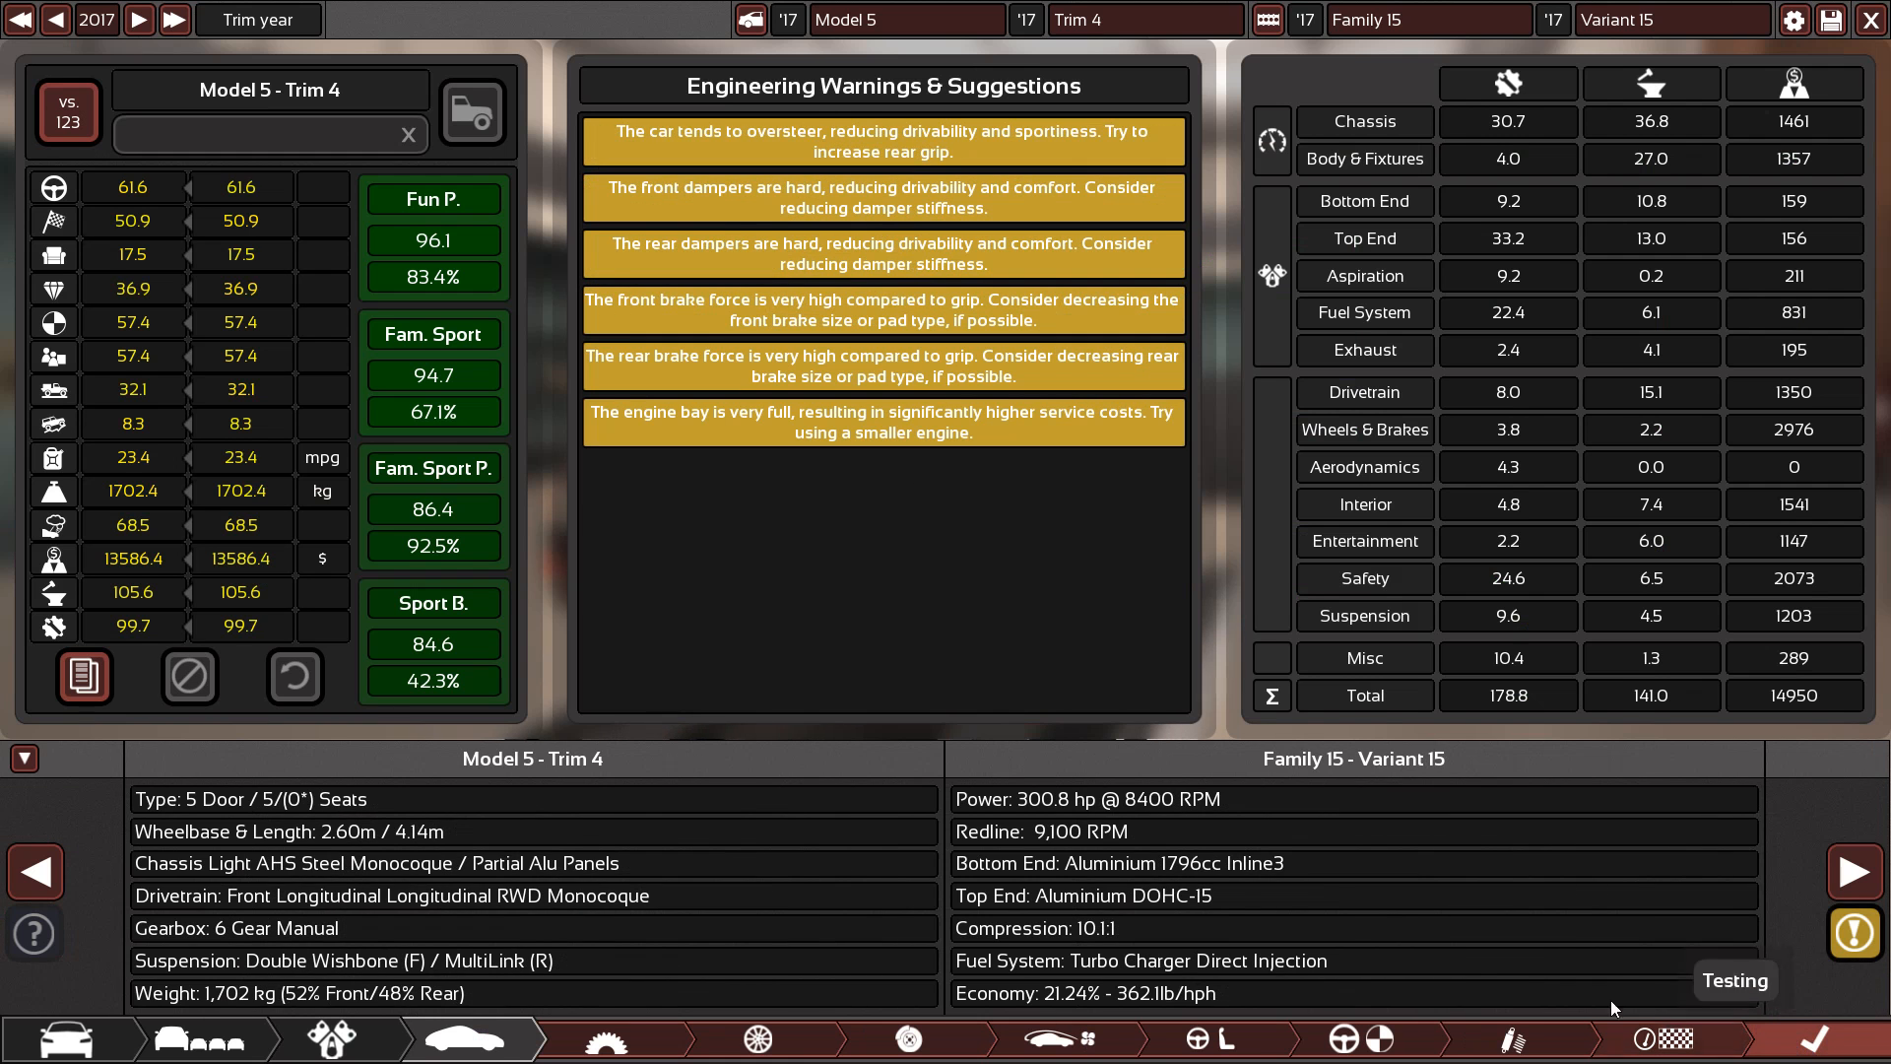
mouse_move(915, 446)
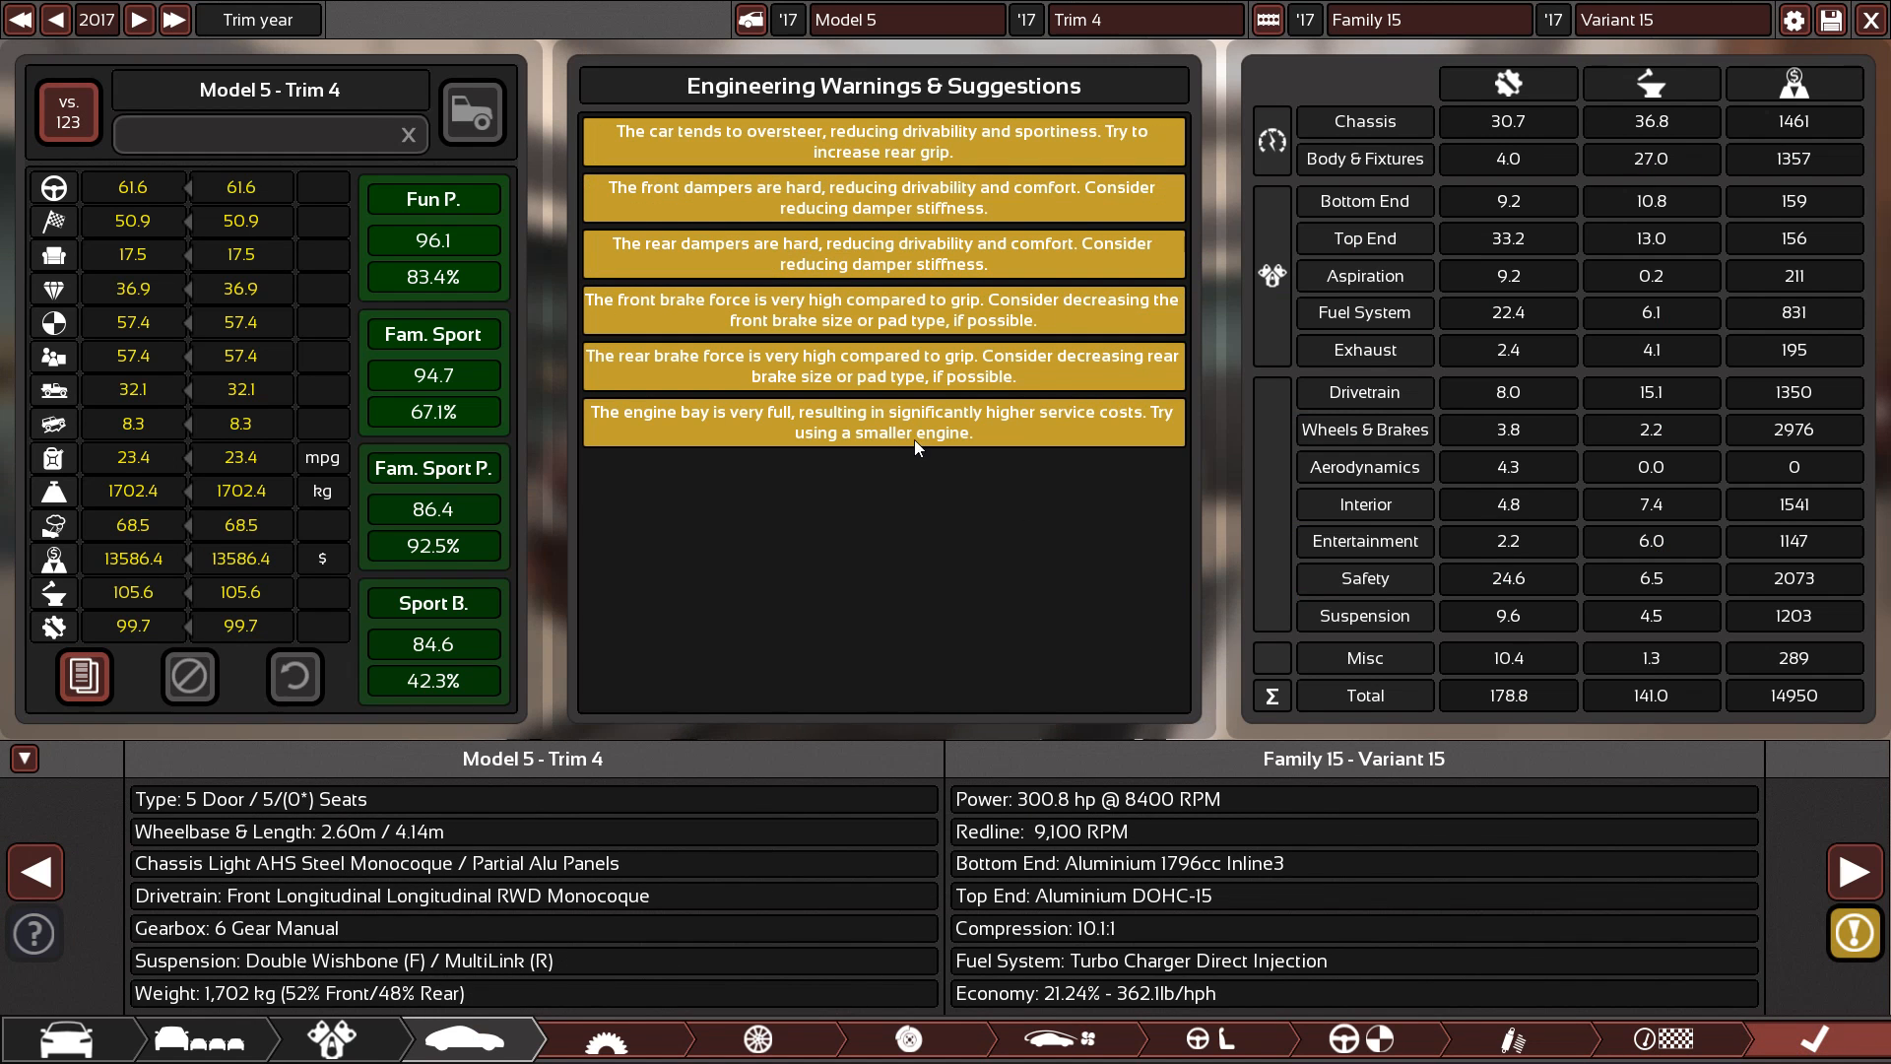
mouse_move(952, 456)
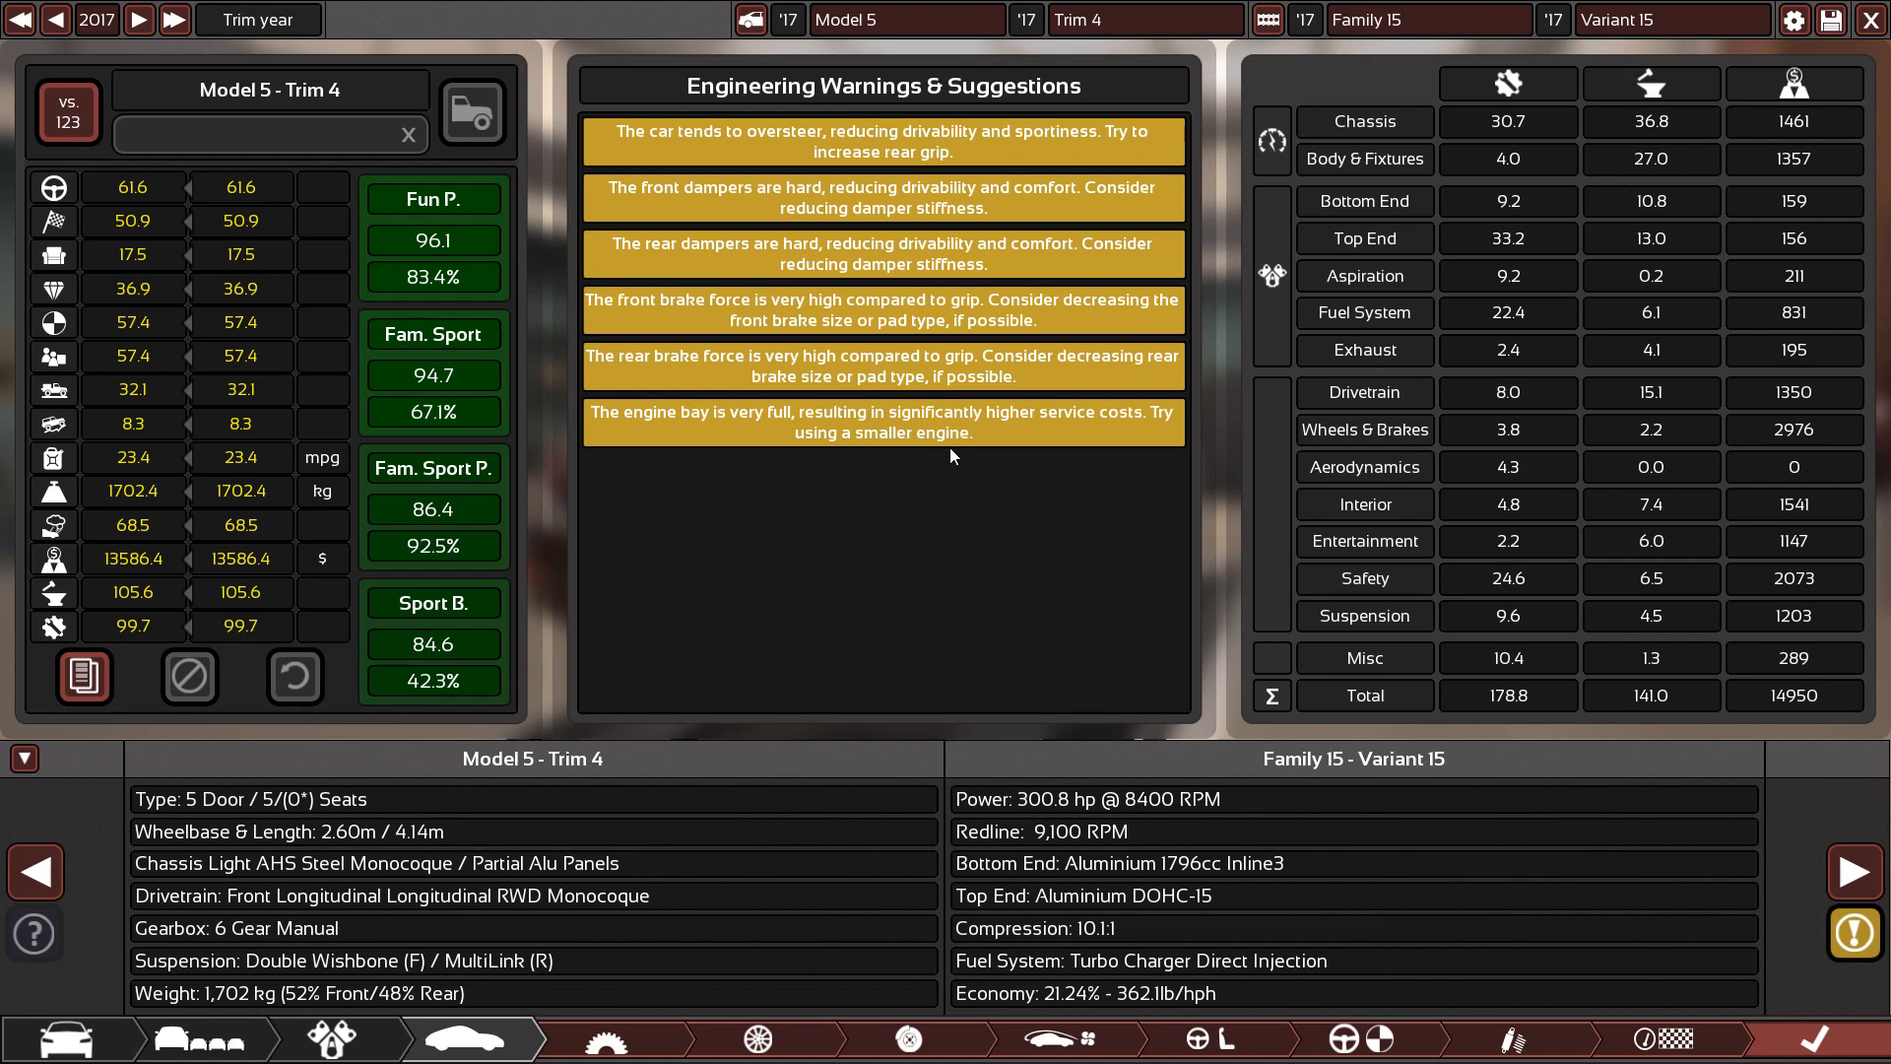
mouse_move(942, 290)
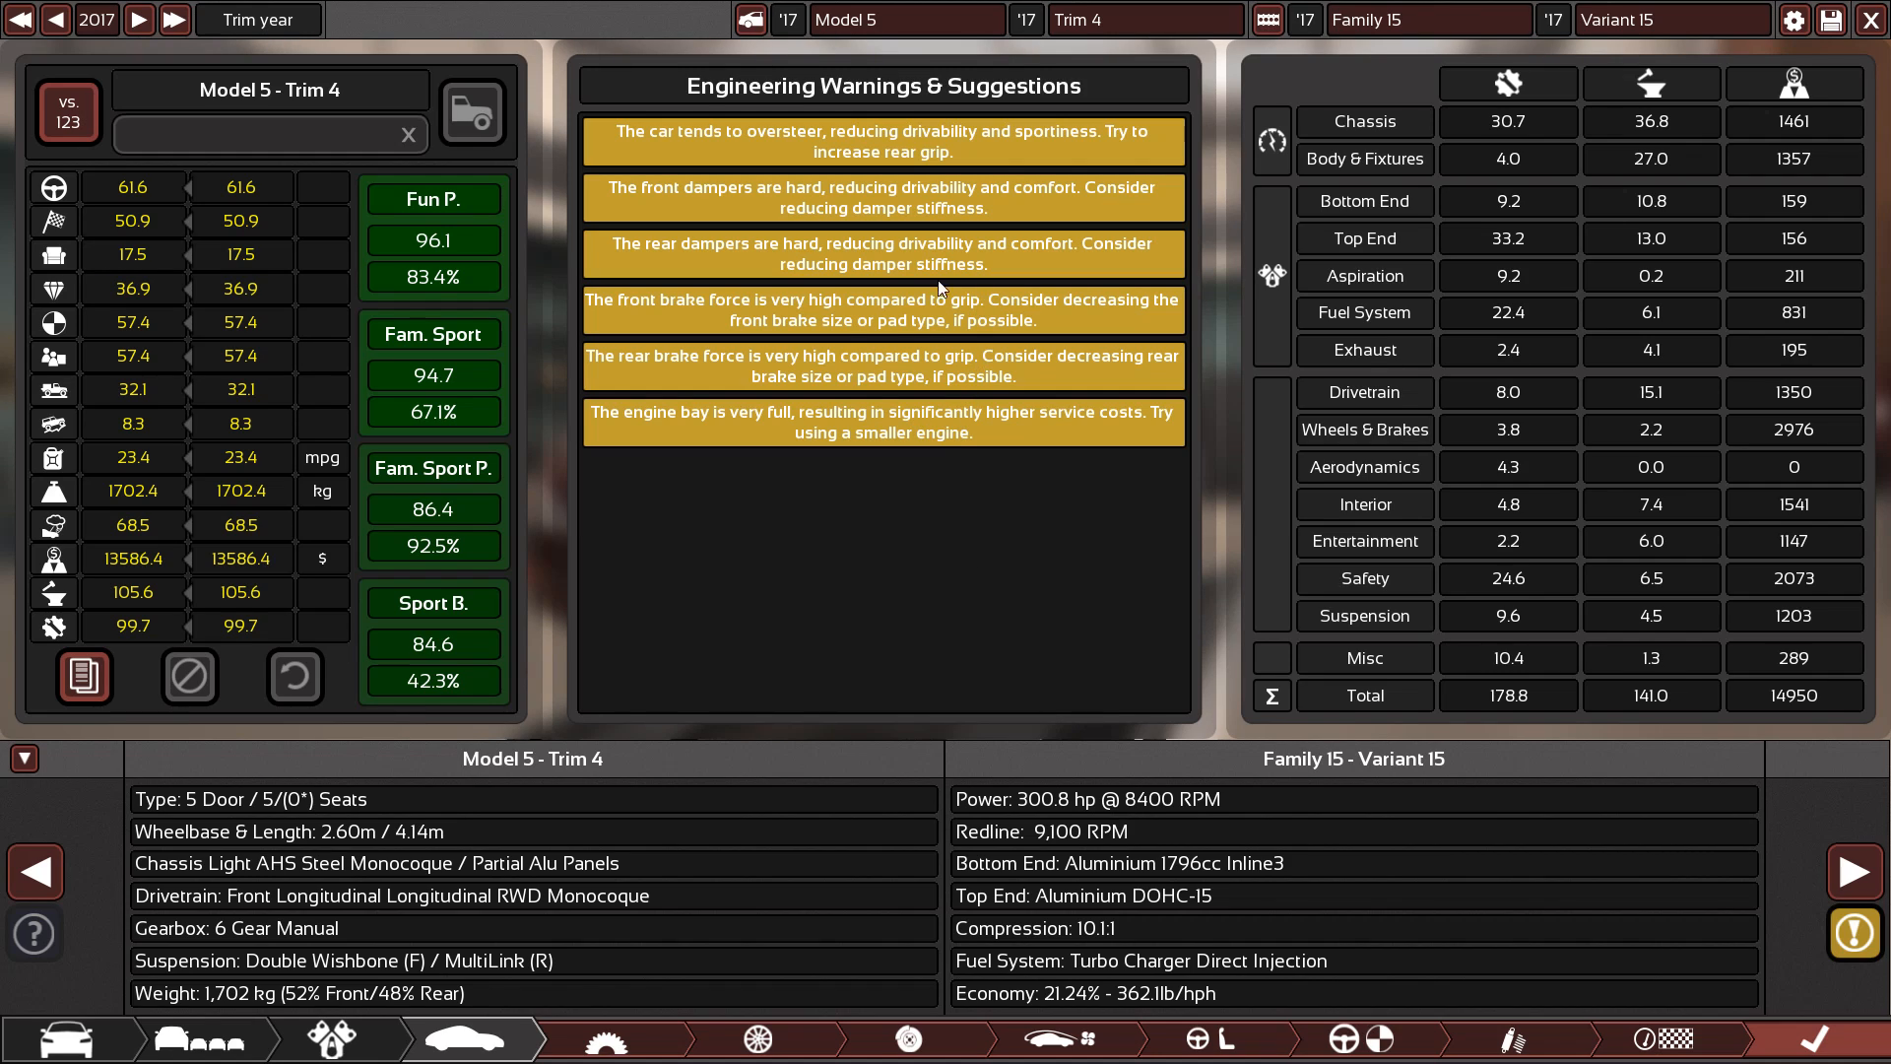
mouse_move(823, 280)
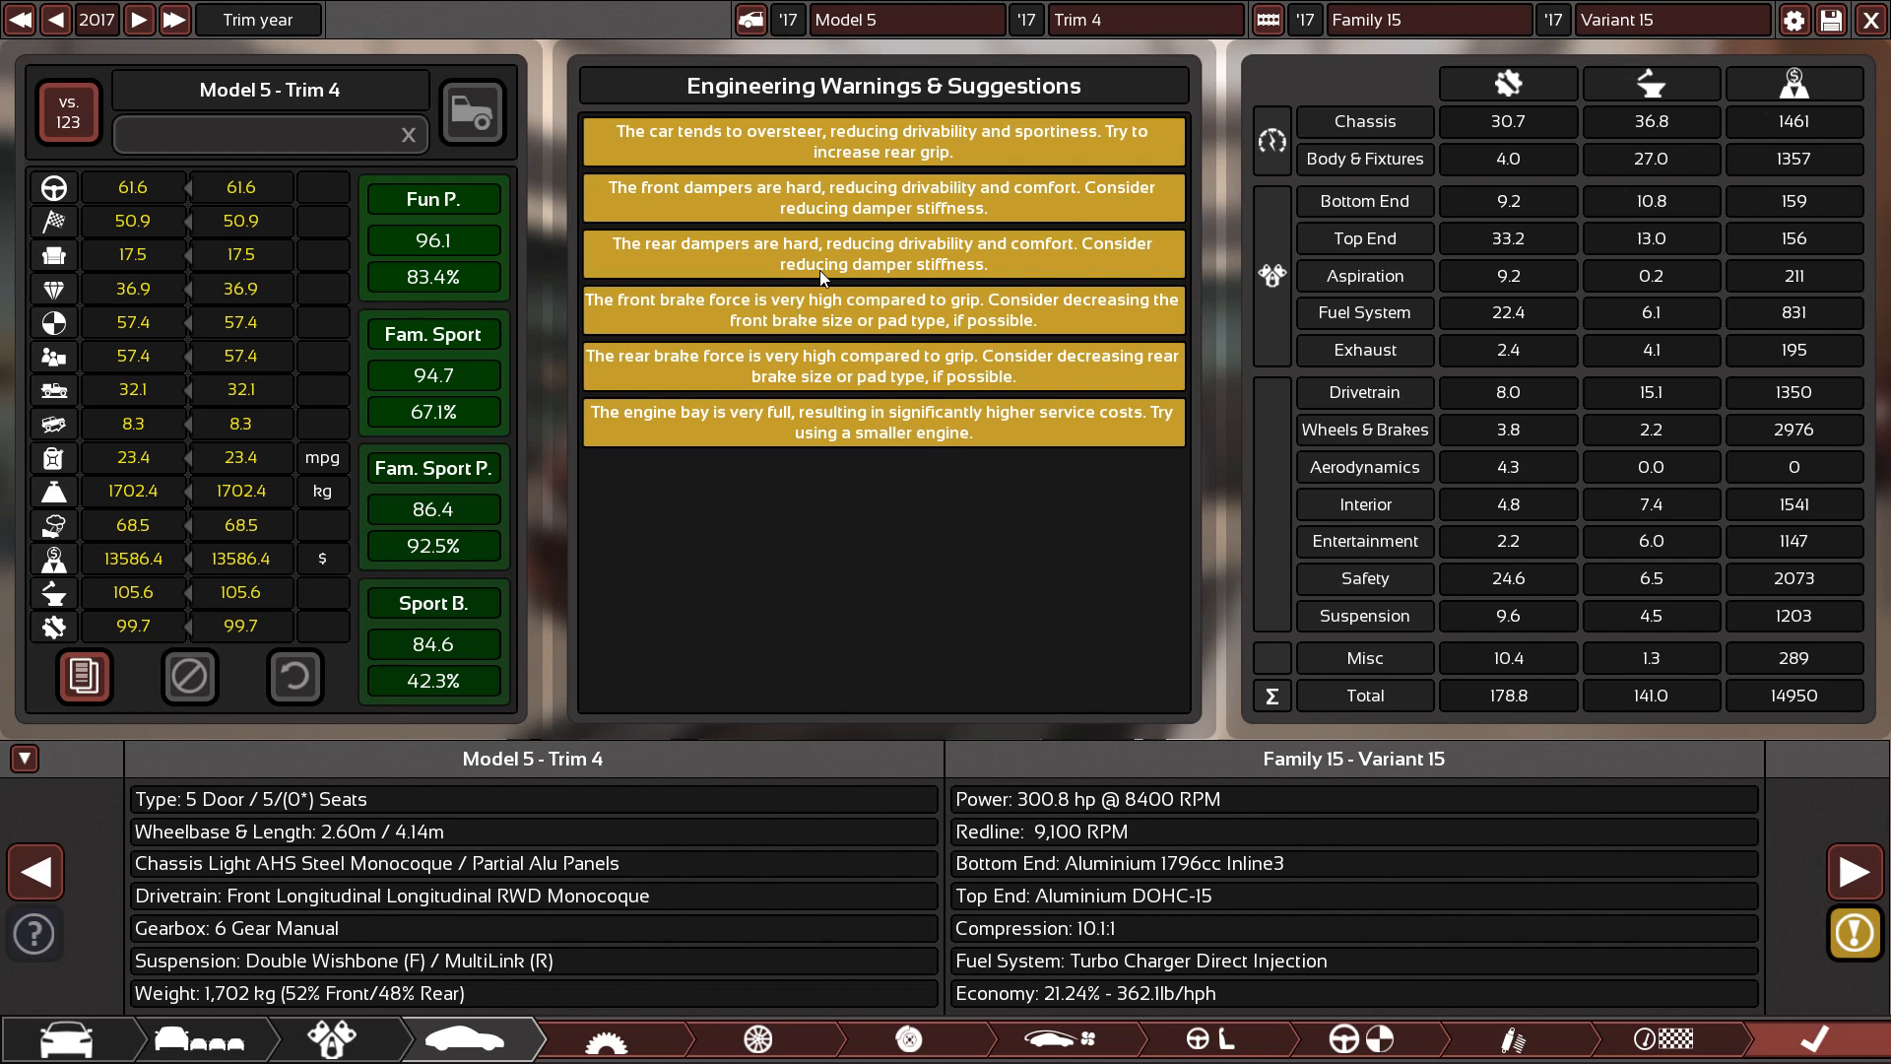
mouse_move(767, 247)
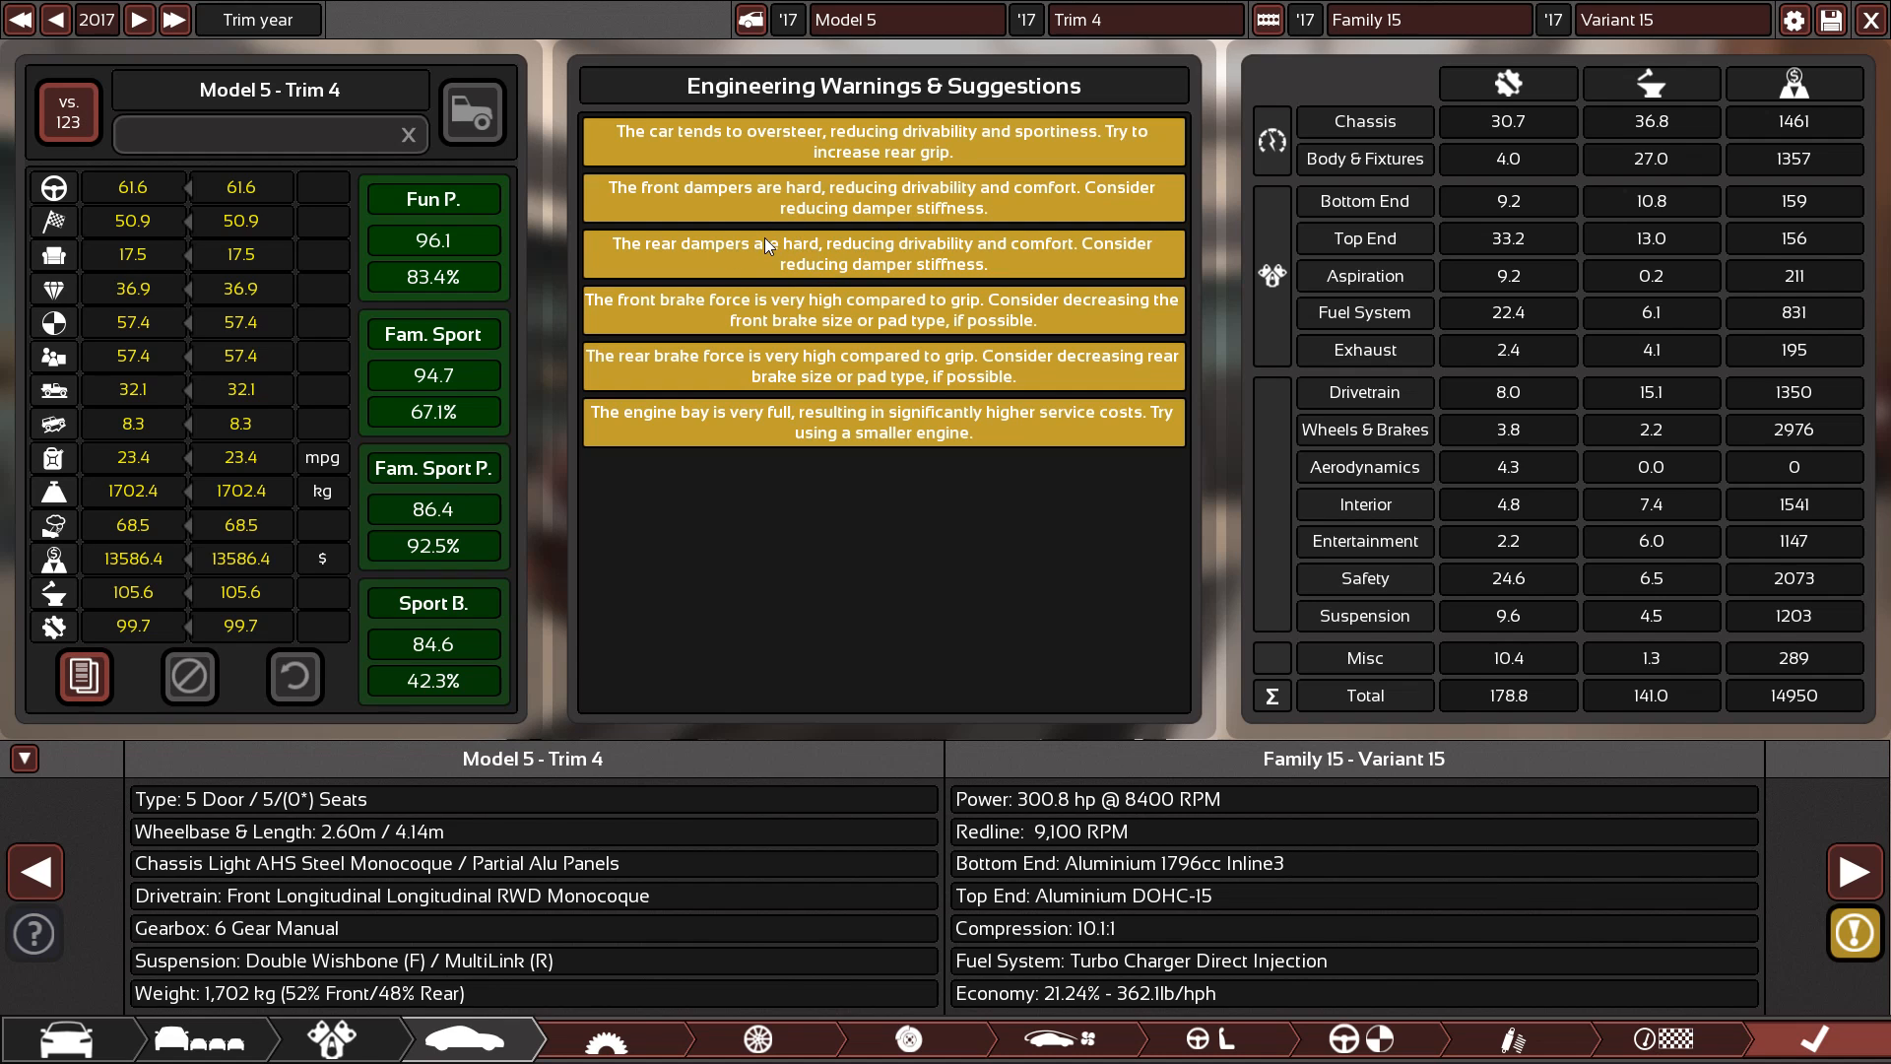
mouse_move(1366, 1038)
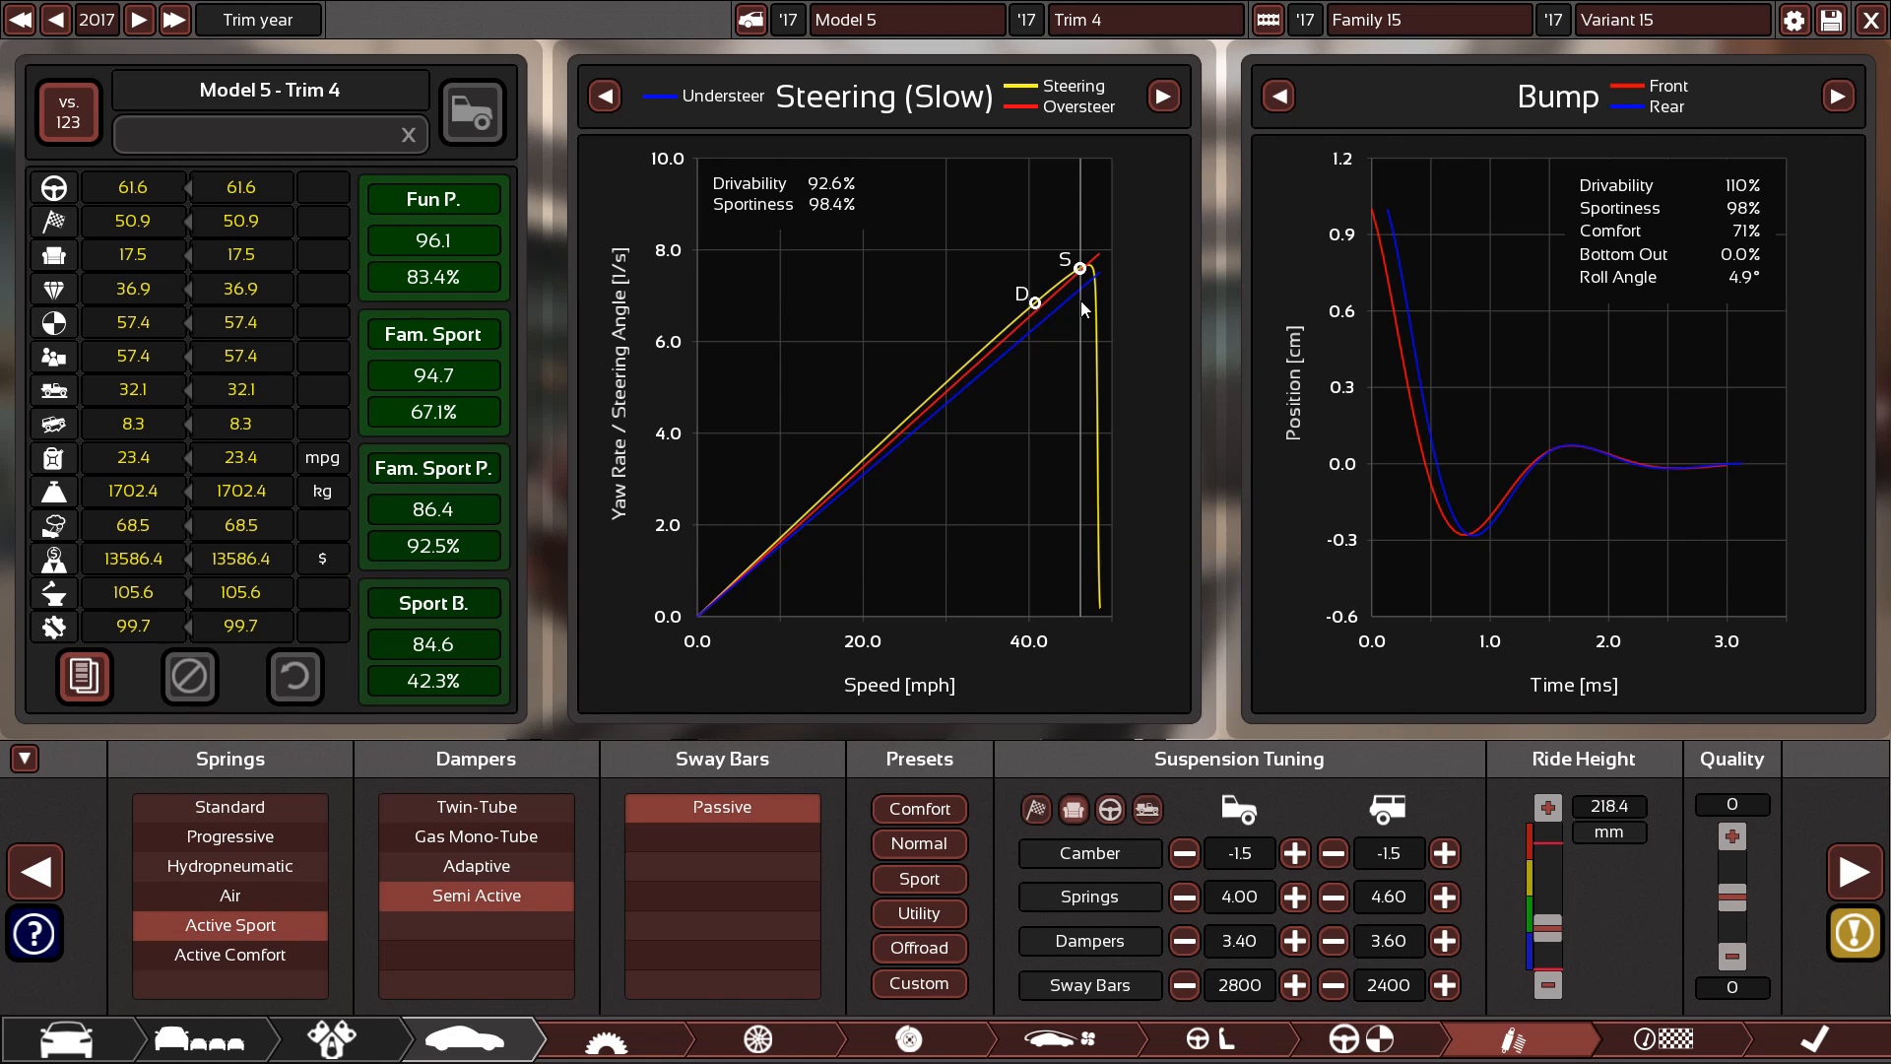
Sweep front camber between -1.4 and -2.1, ending at -1.0
left_click(1294, 854)
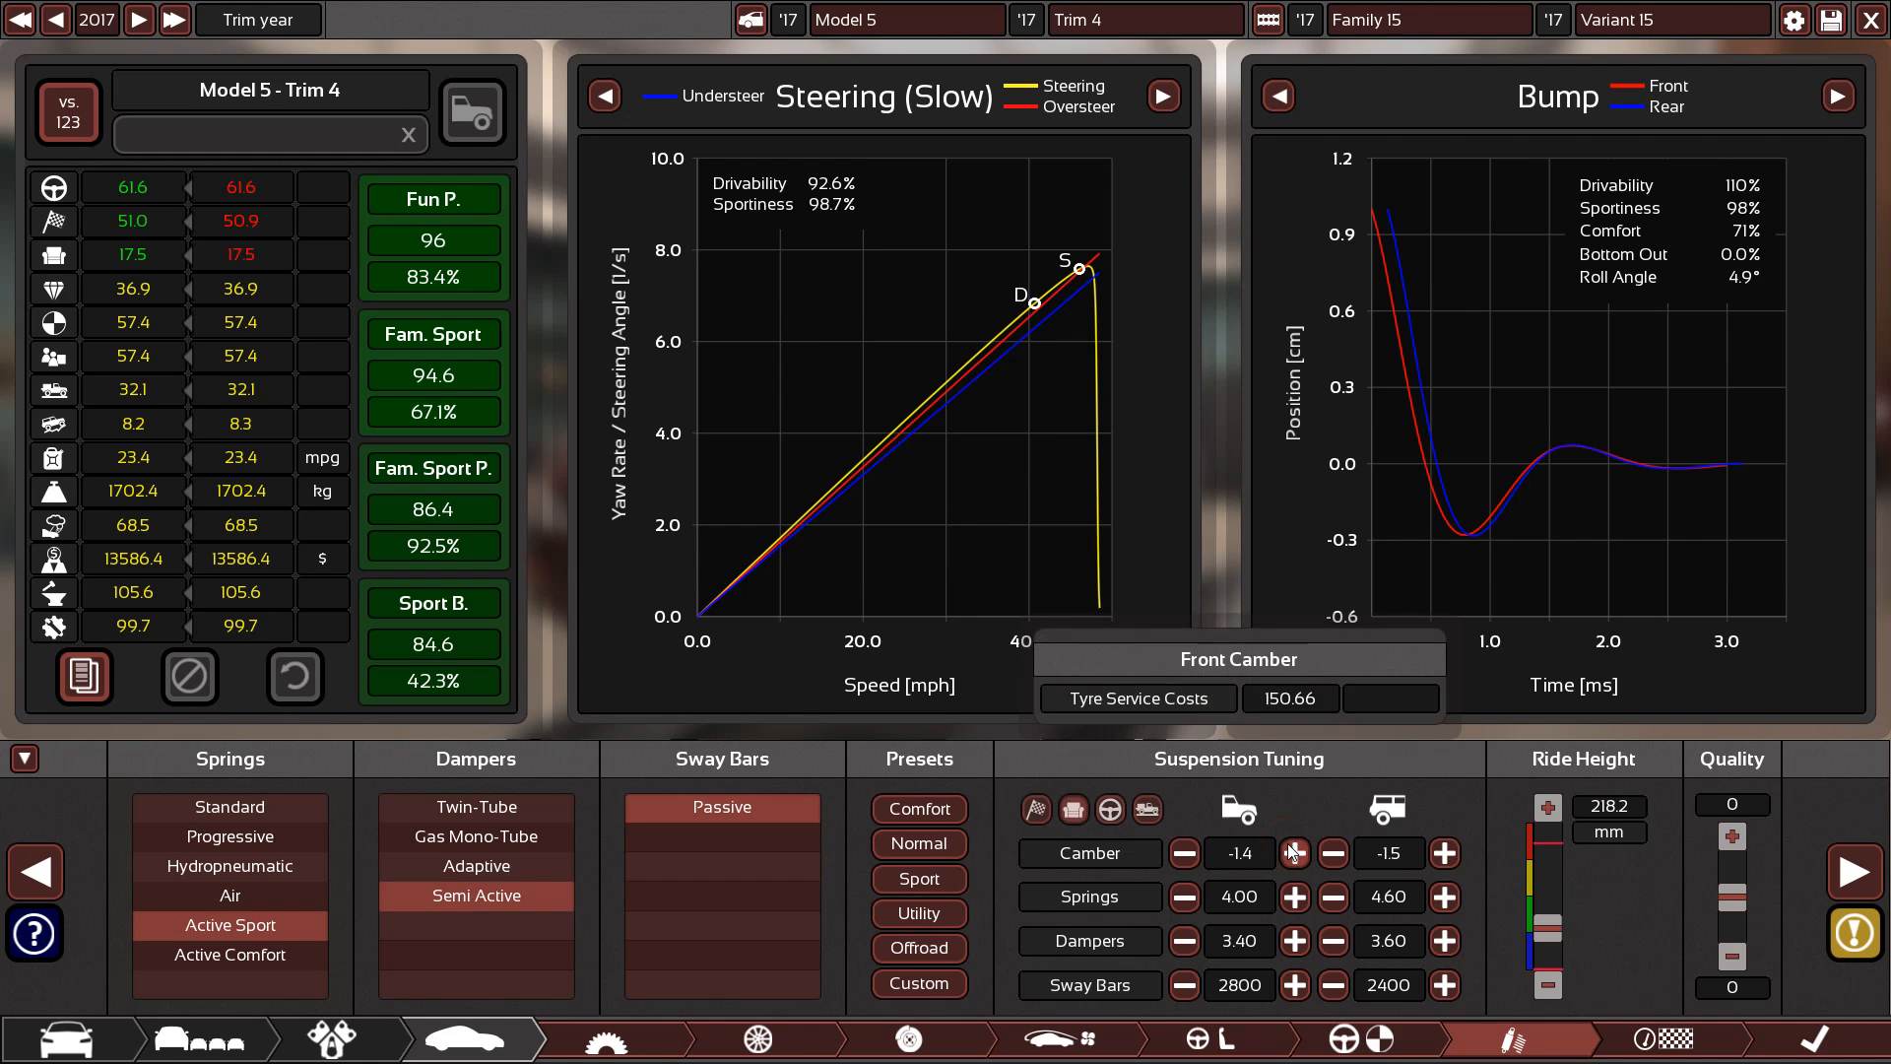
left_click(1183, 854)
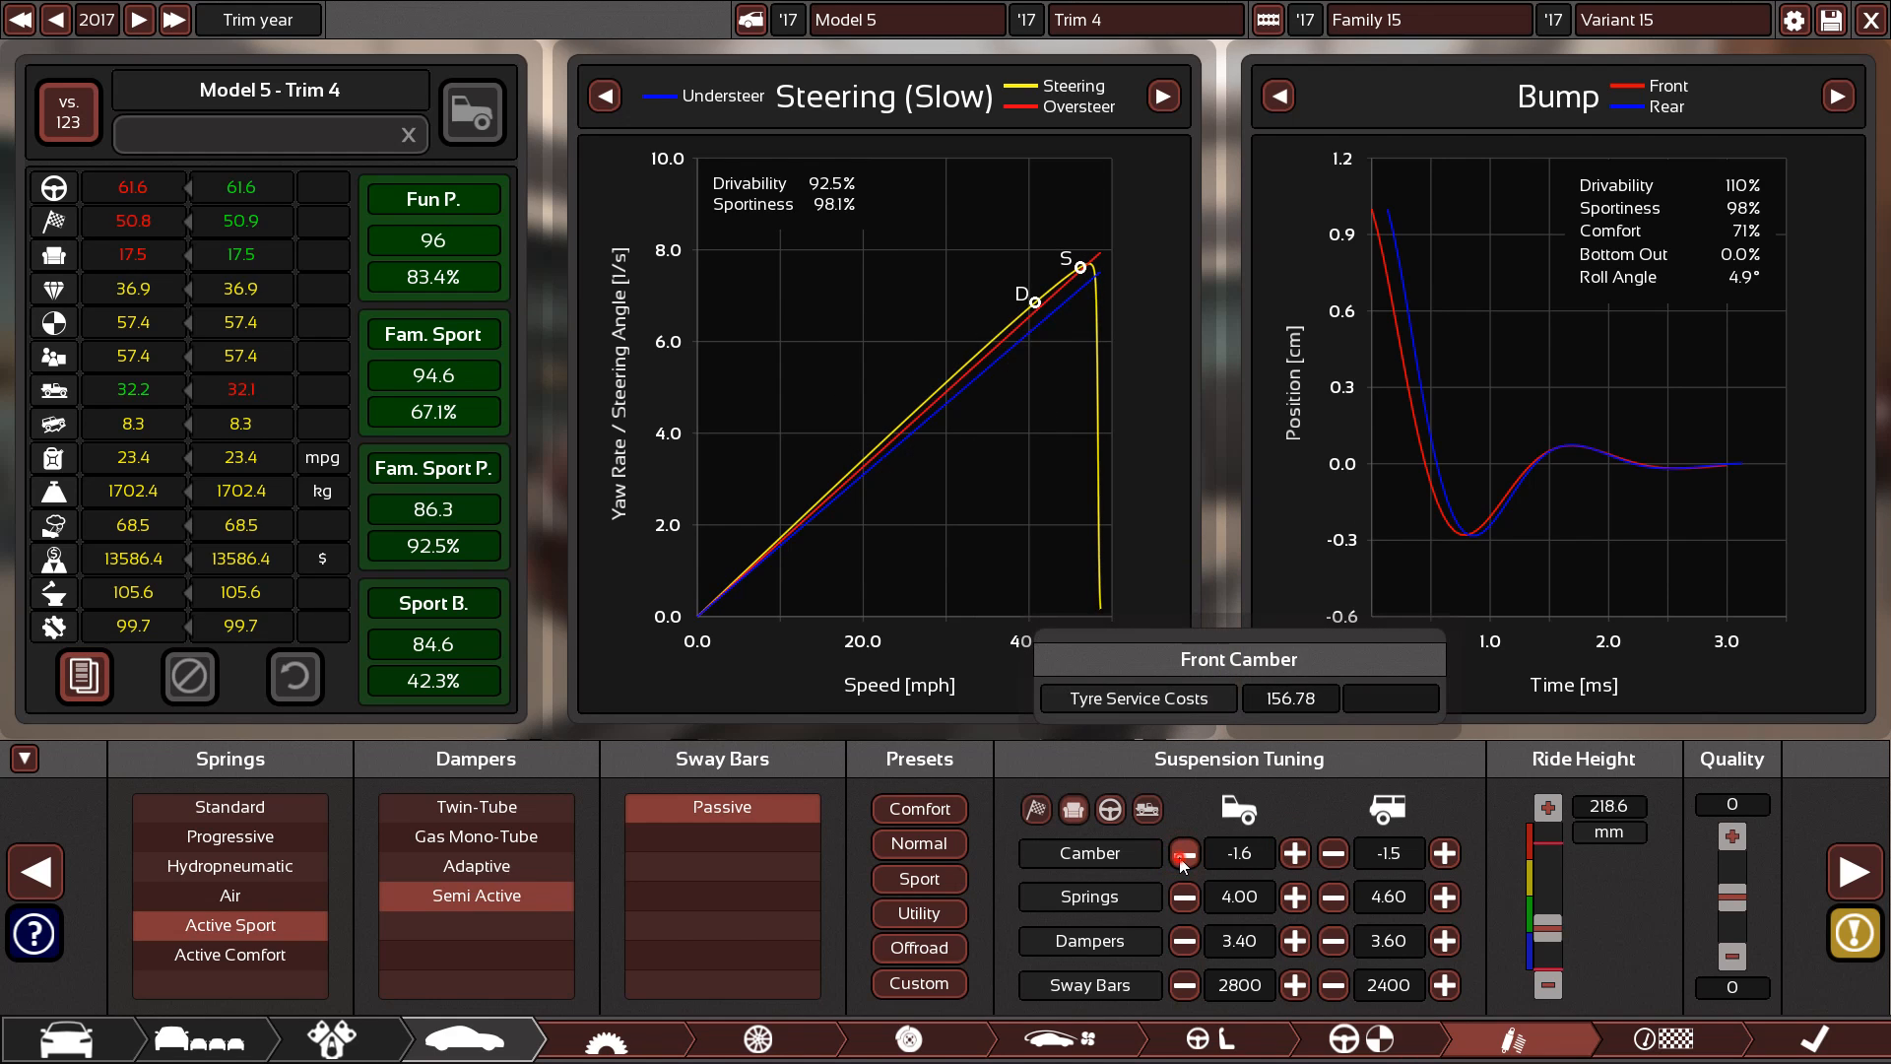
left_click(1184, 854)
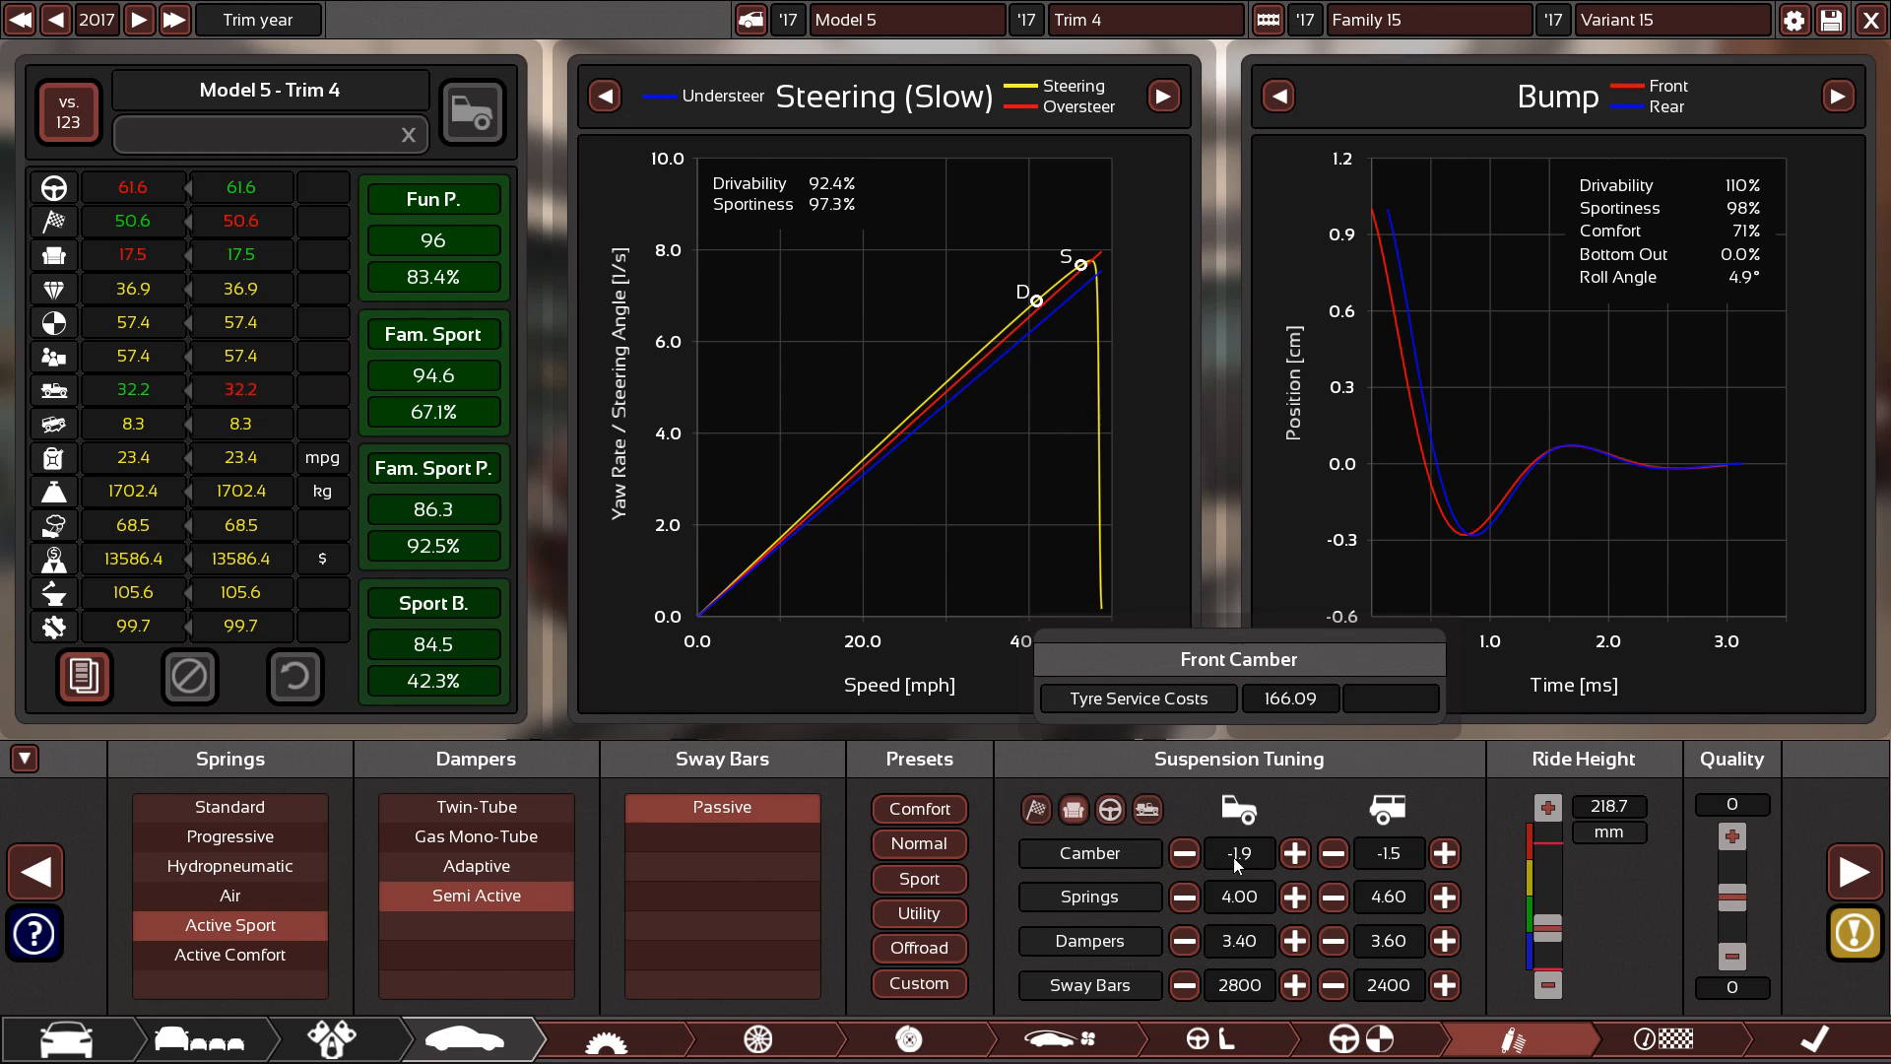
left_click(1183, 854)
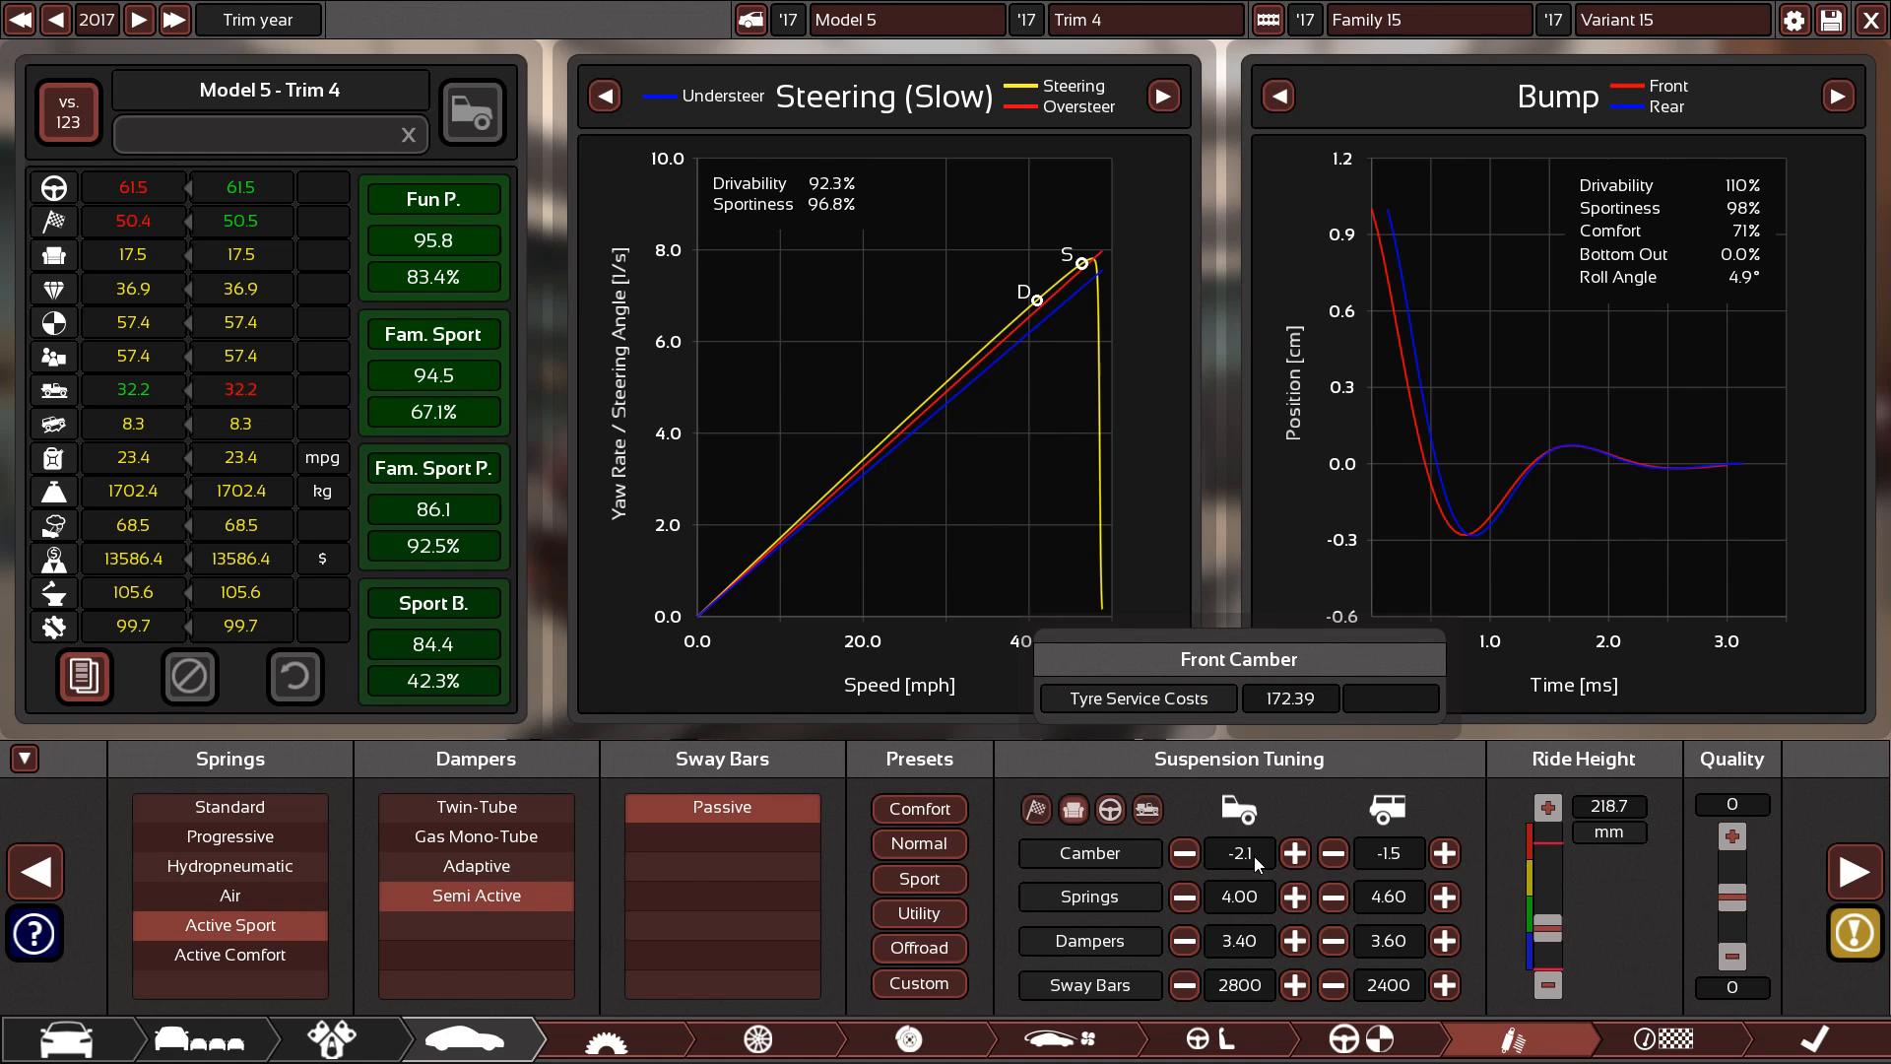
left_click(1294, 854)
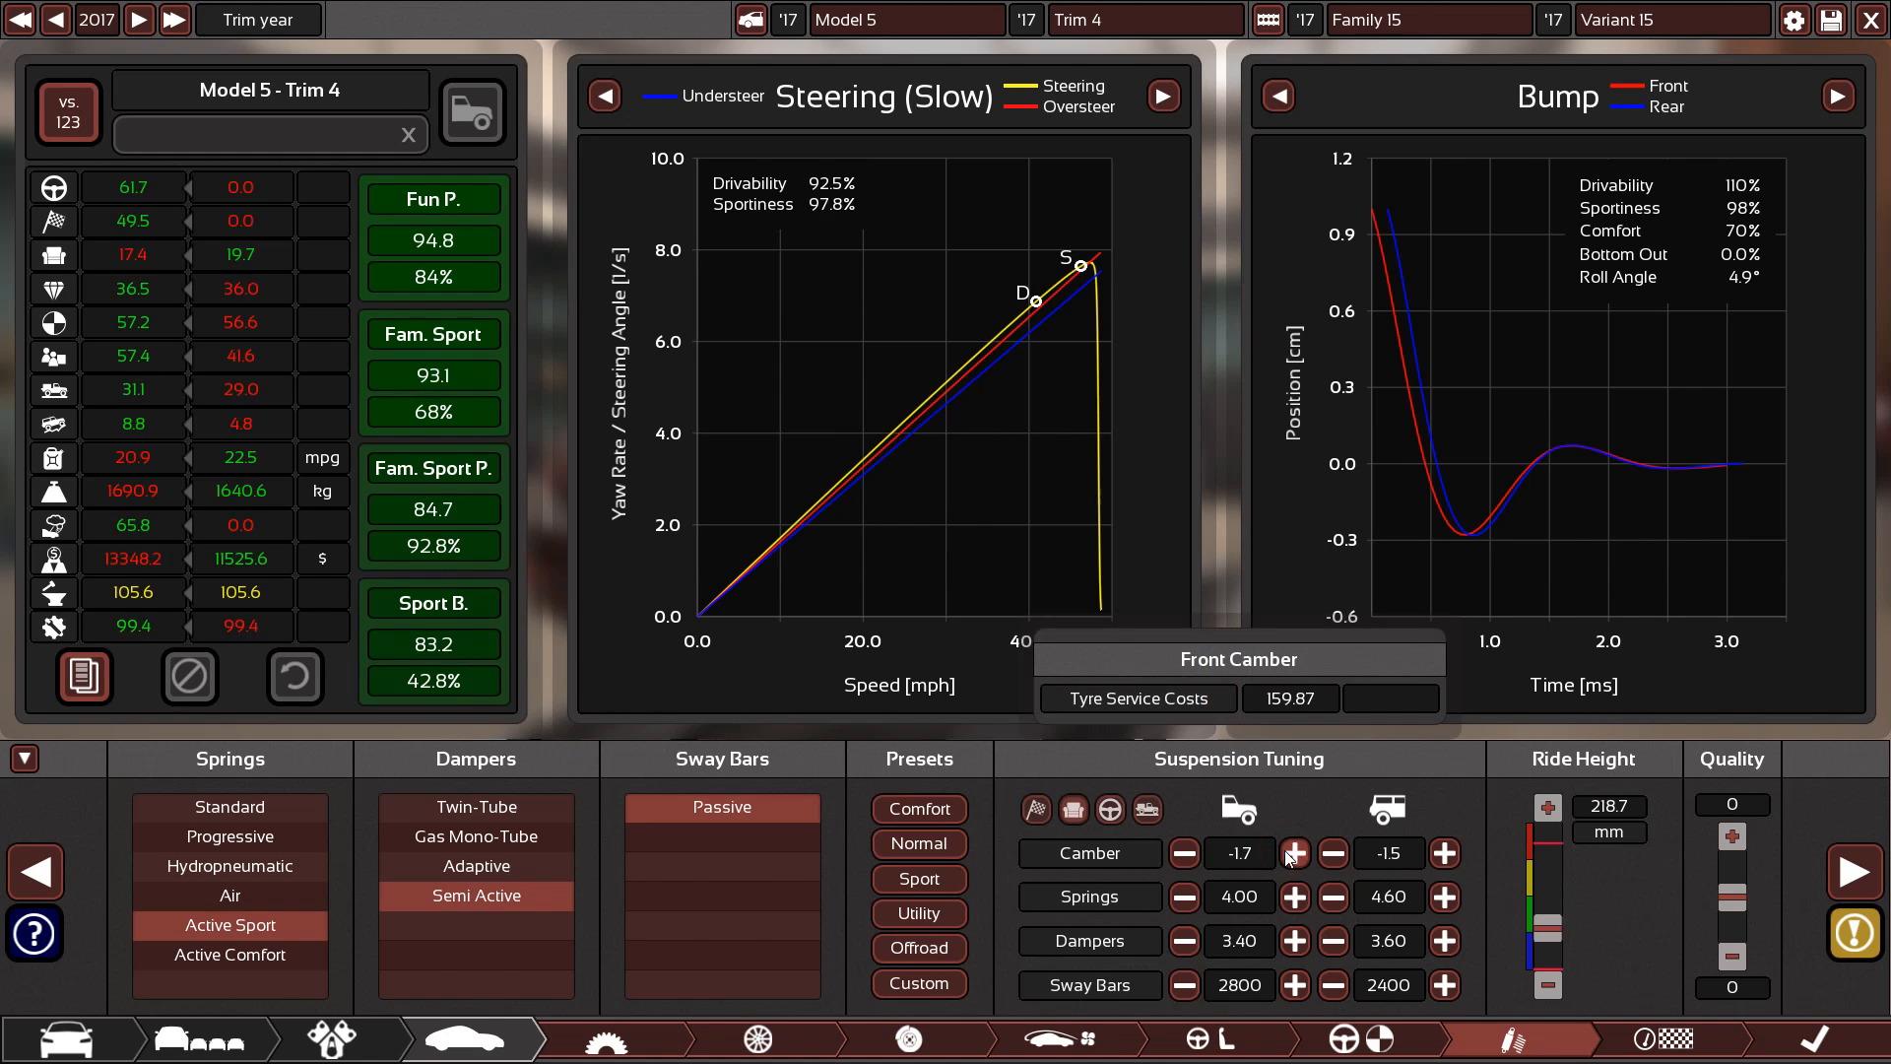
left_click(1294, 854)
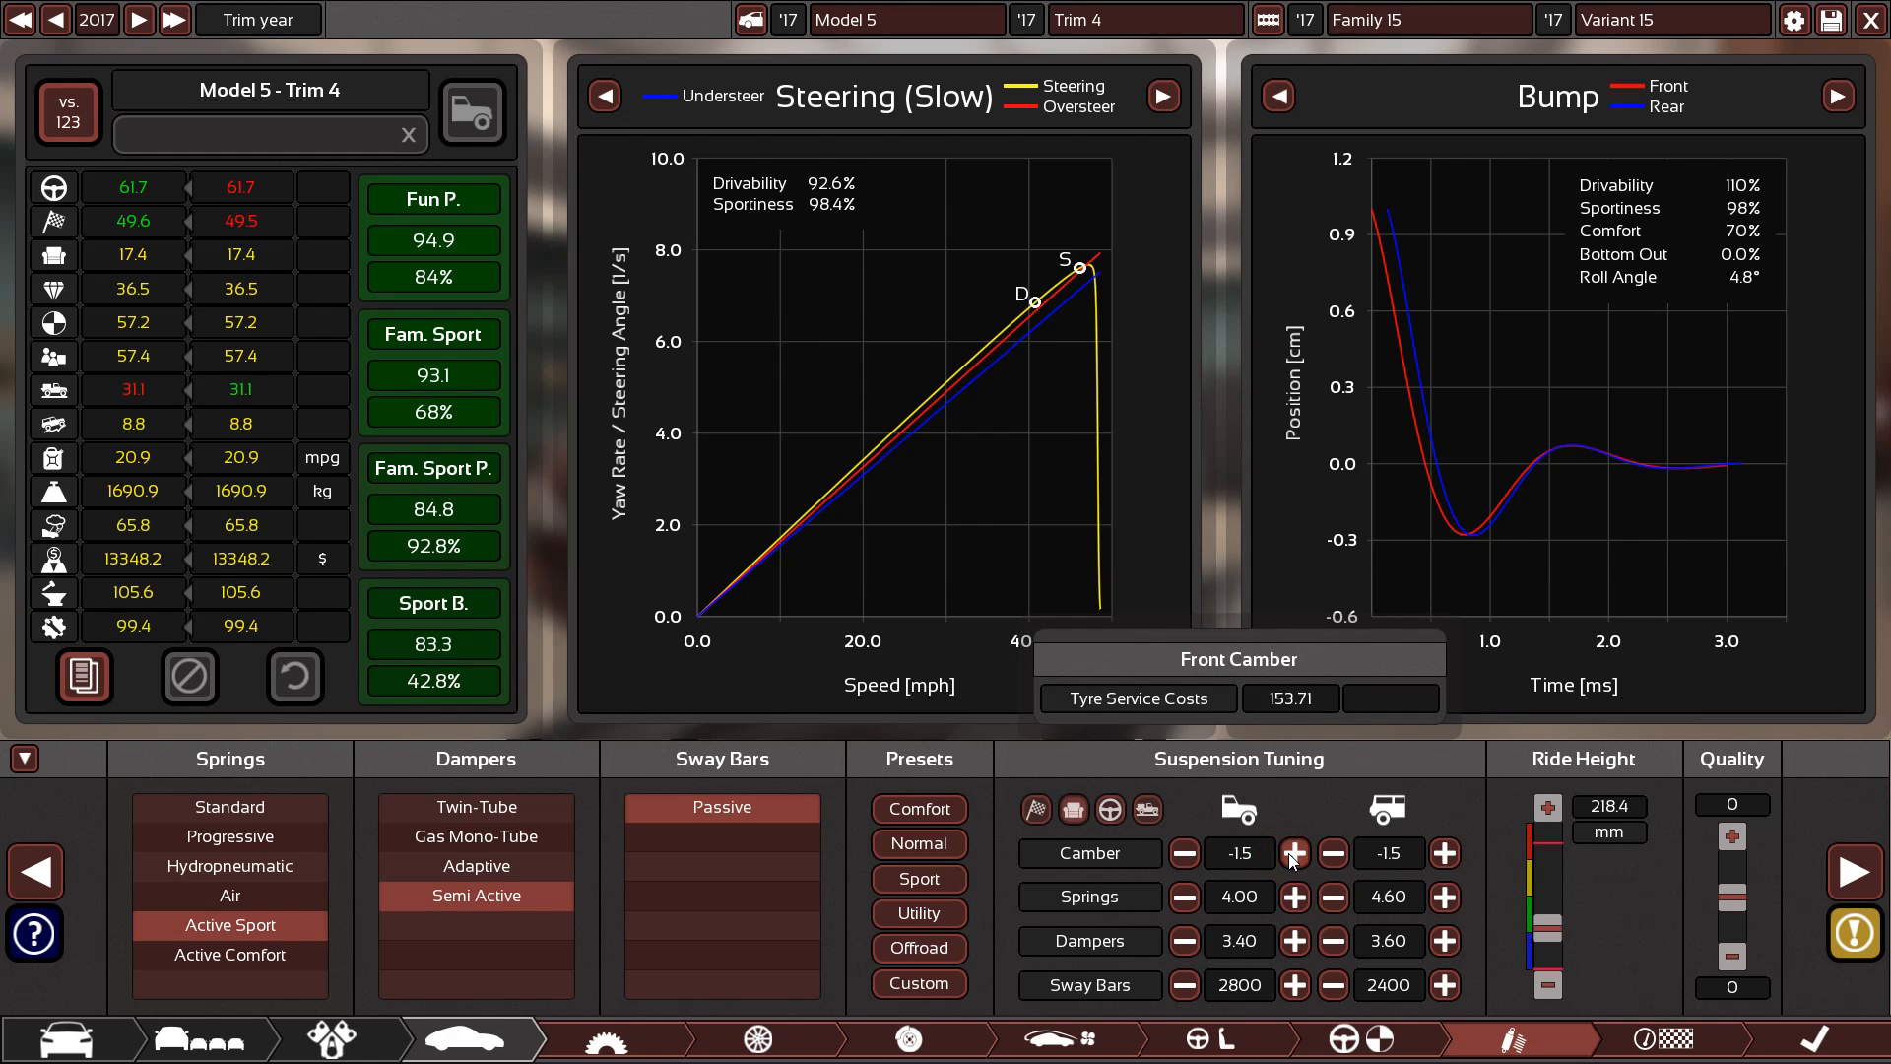
left_click(1294, 854)
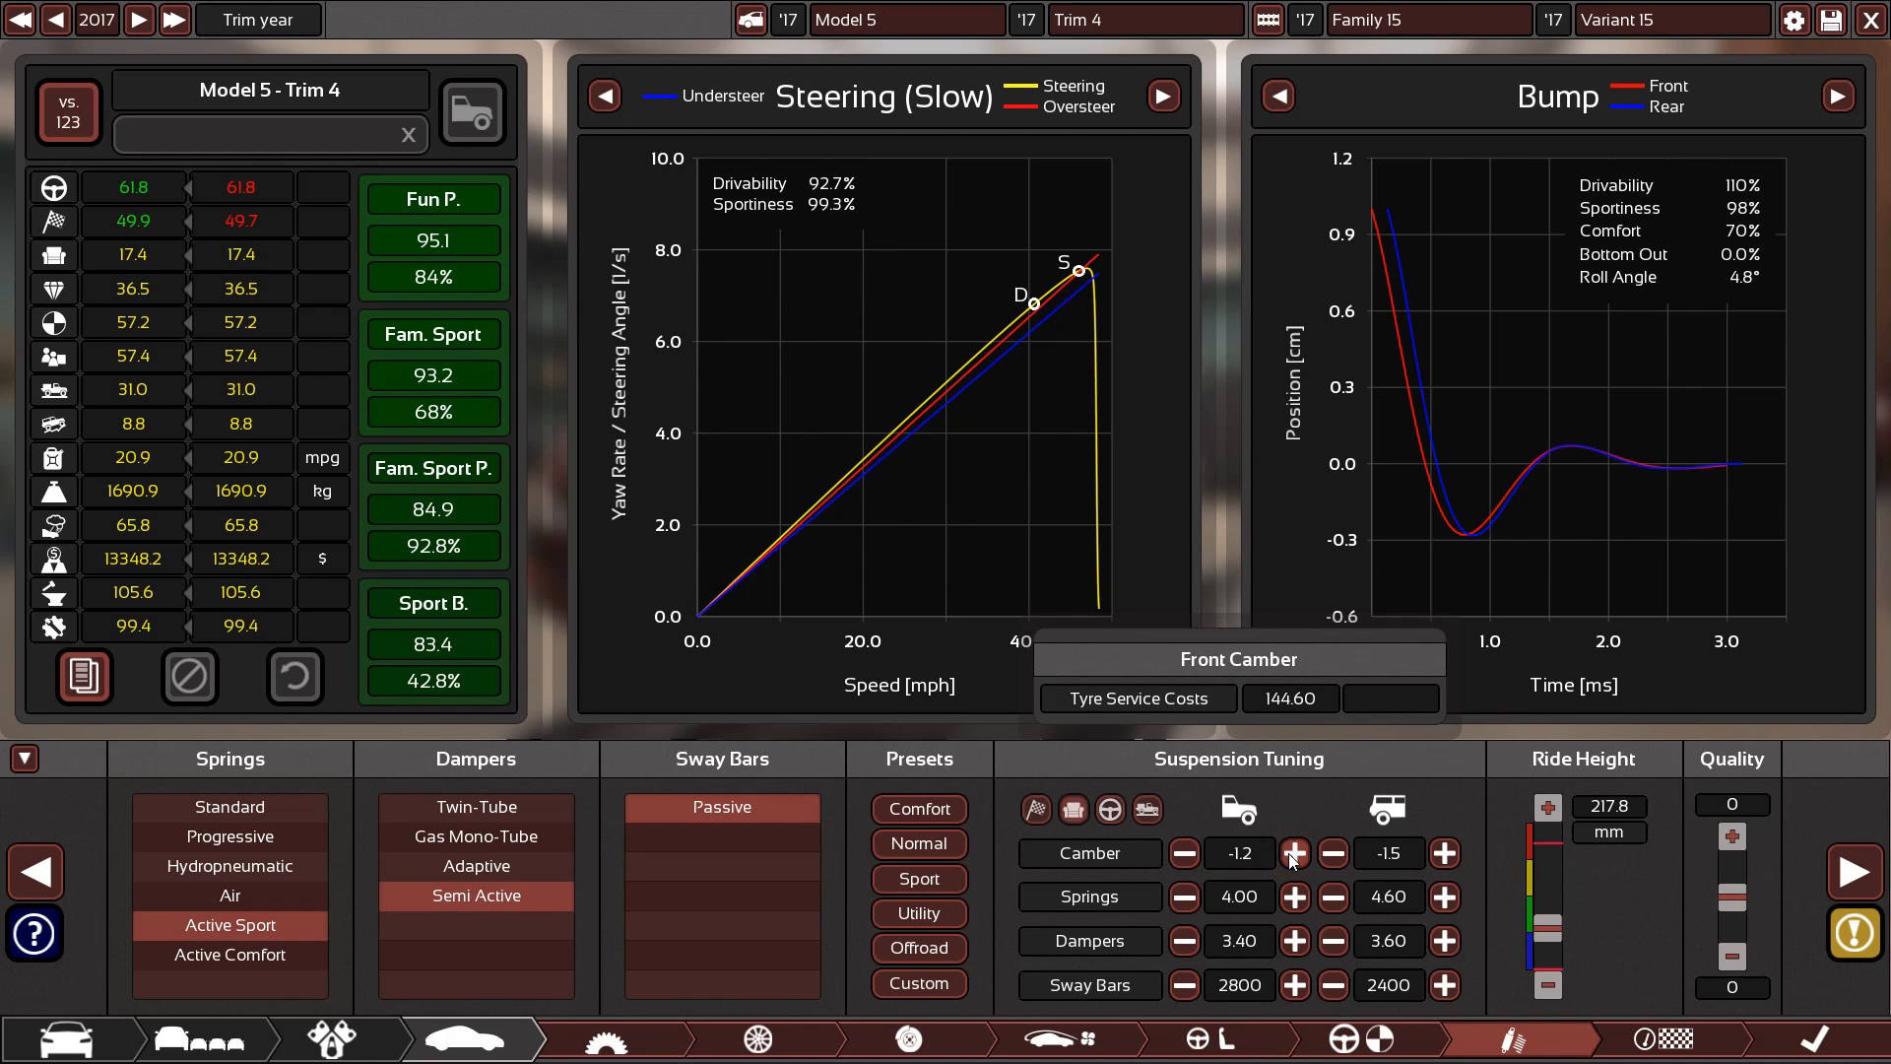
left_click(1294, 854)
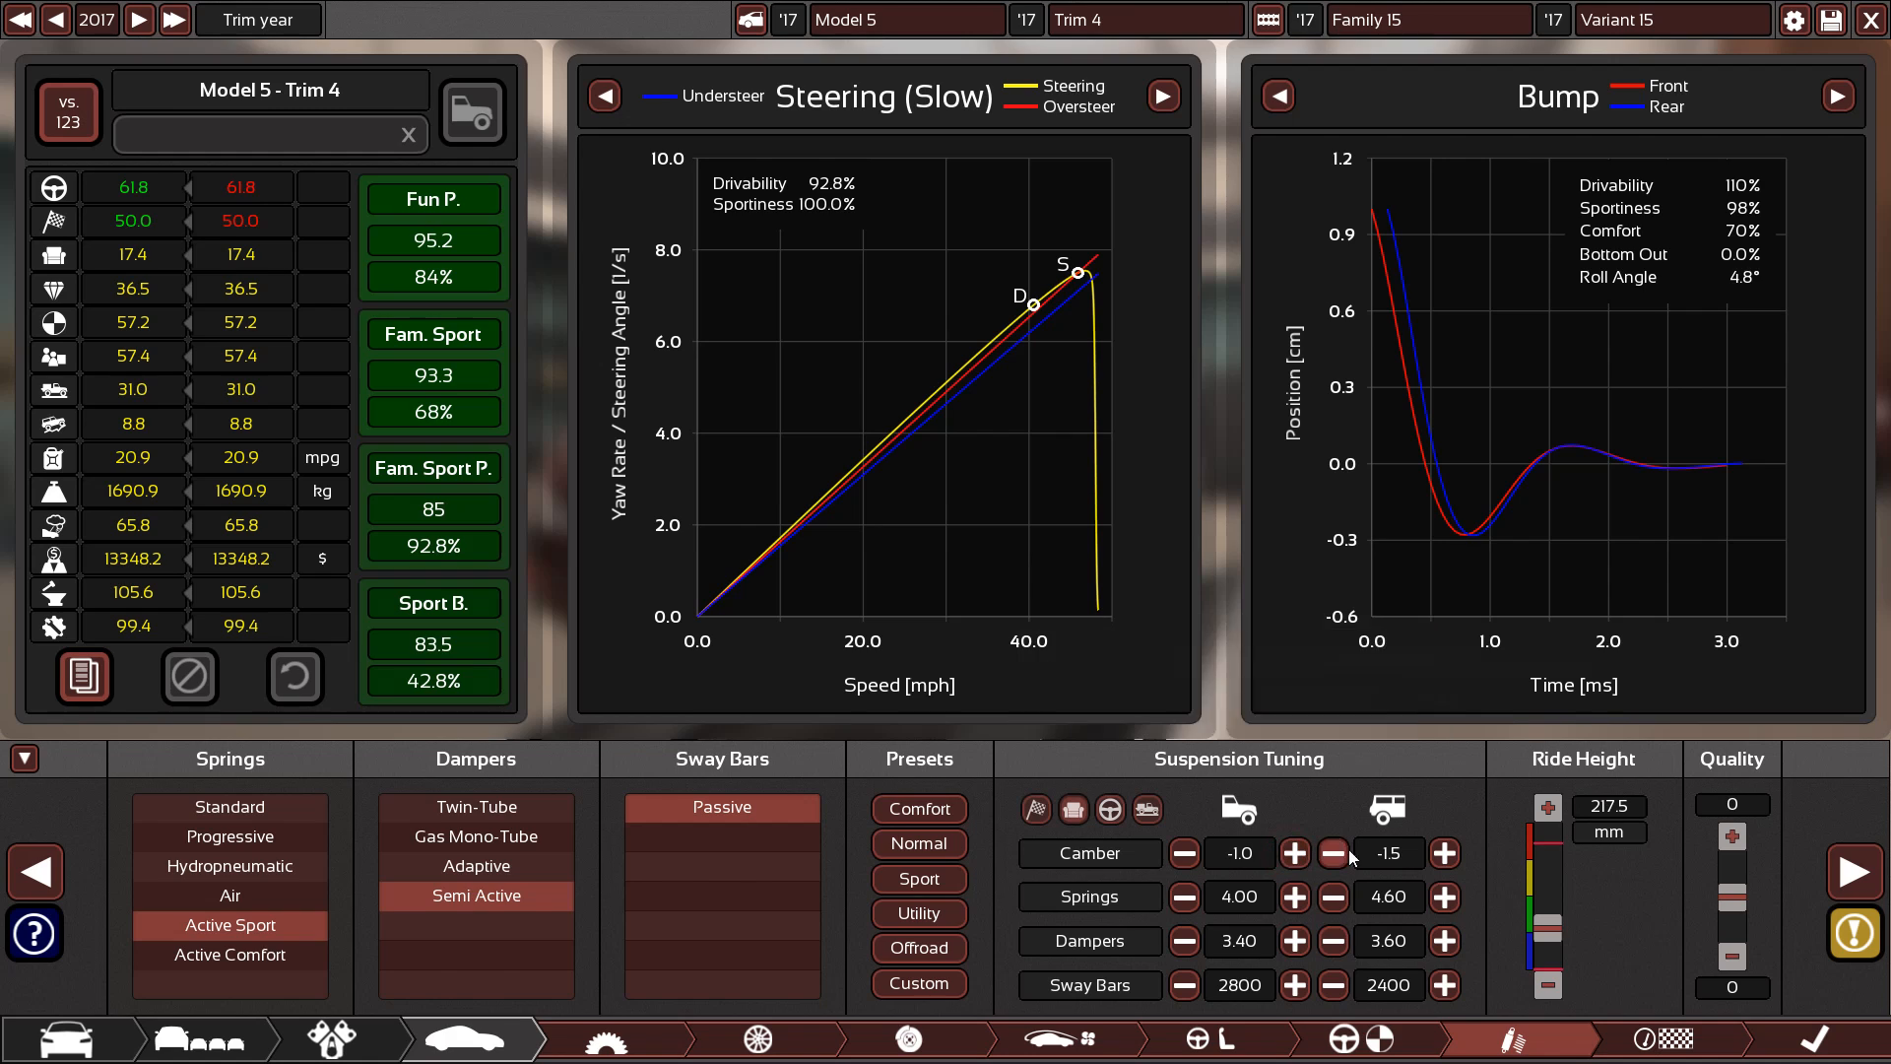
Sweep rear camber from -1.7 to 0.0, ending at -1.5 for 100% sportiness
left_click(1333, 853)
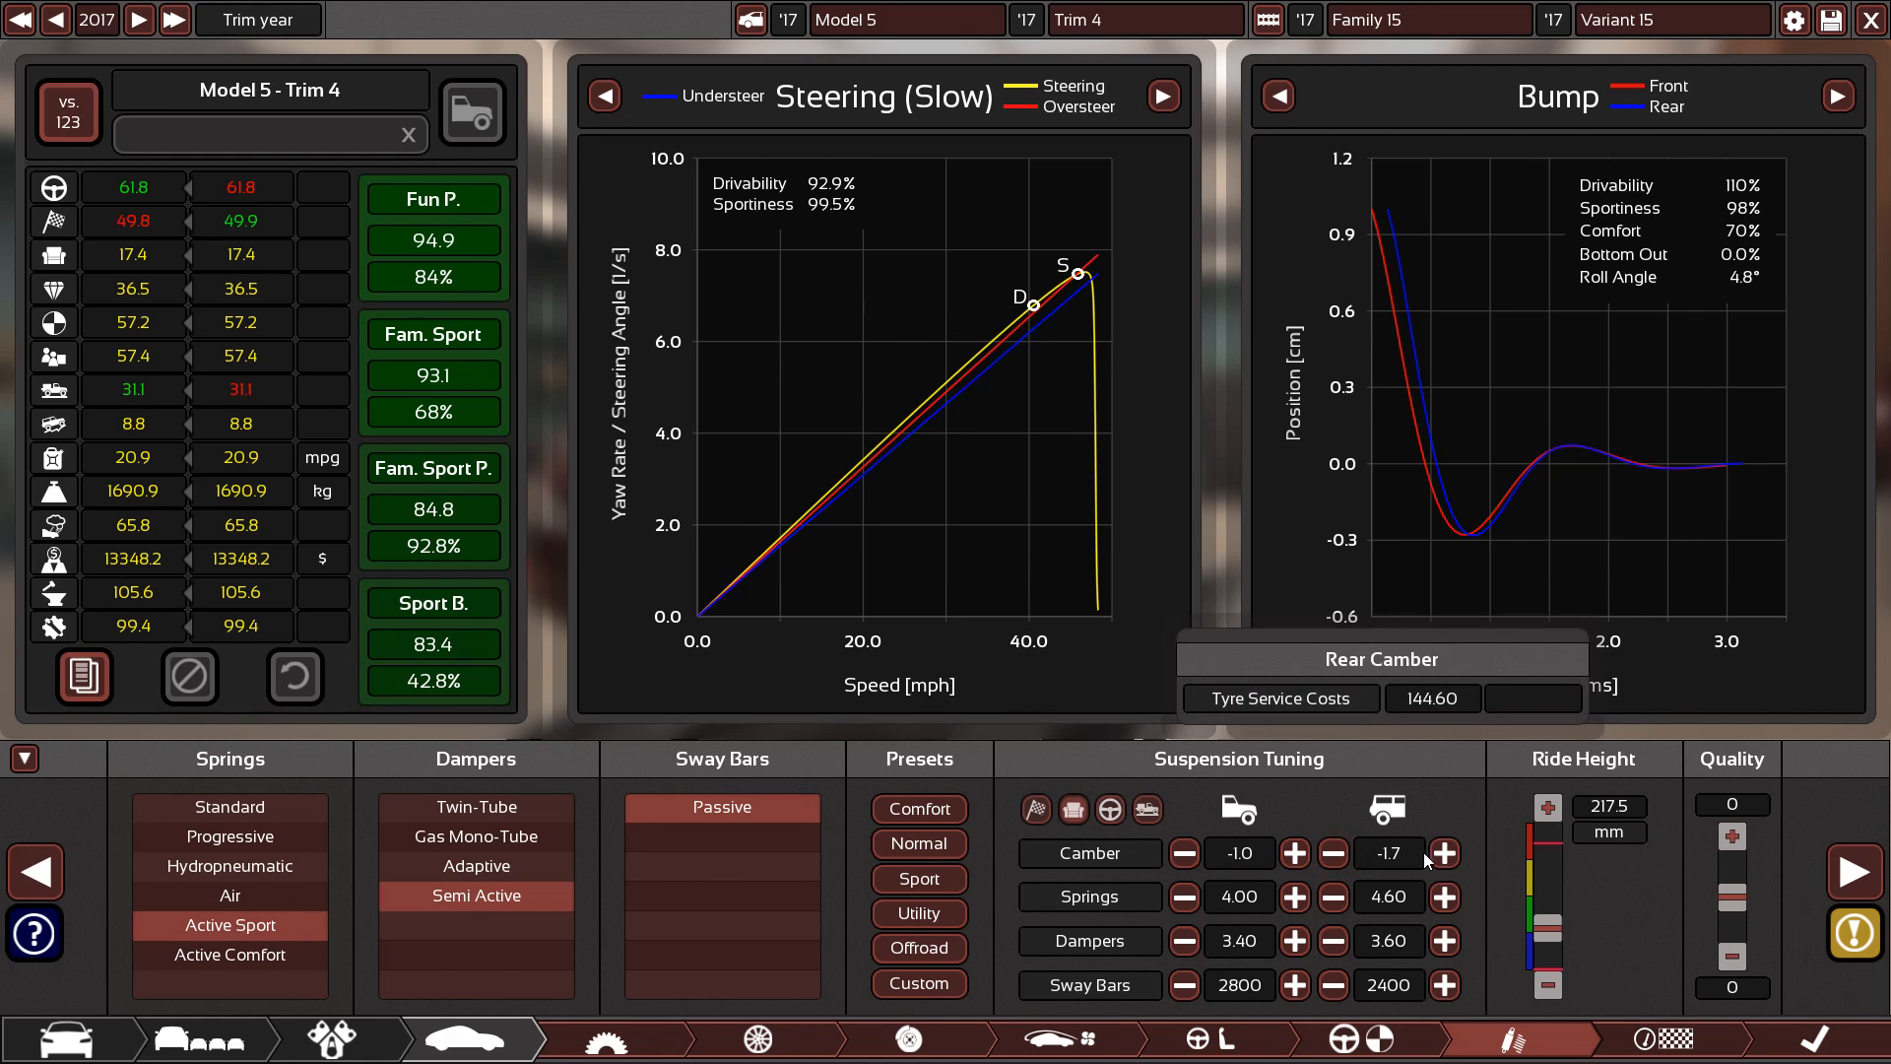
left_click(1444, 854)
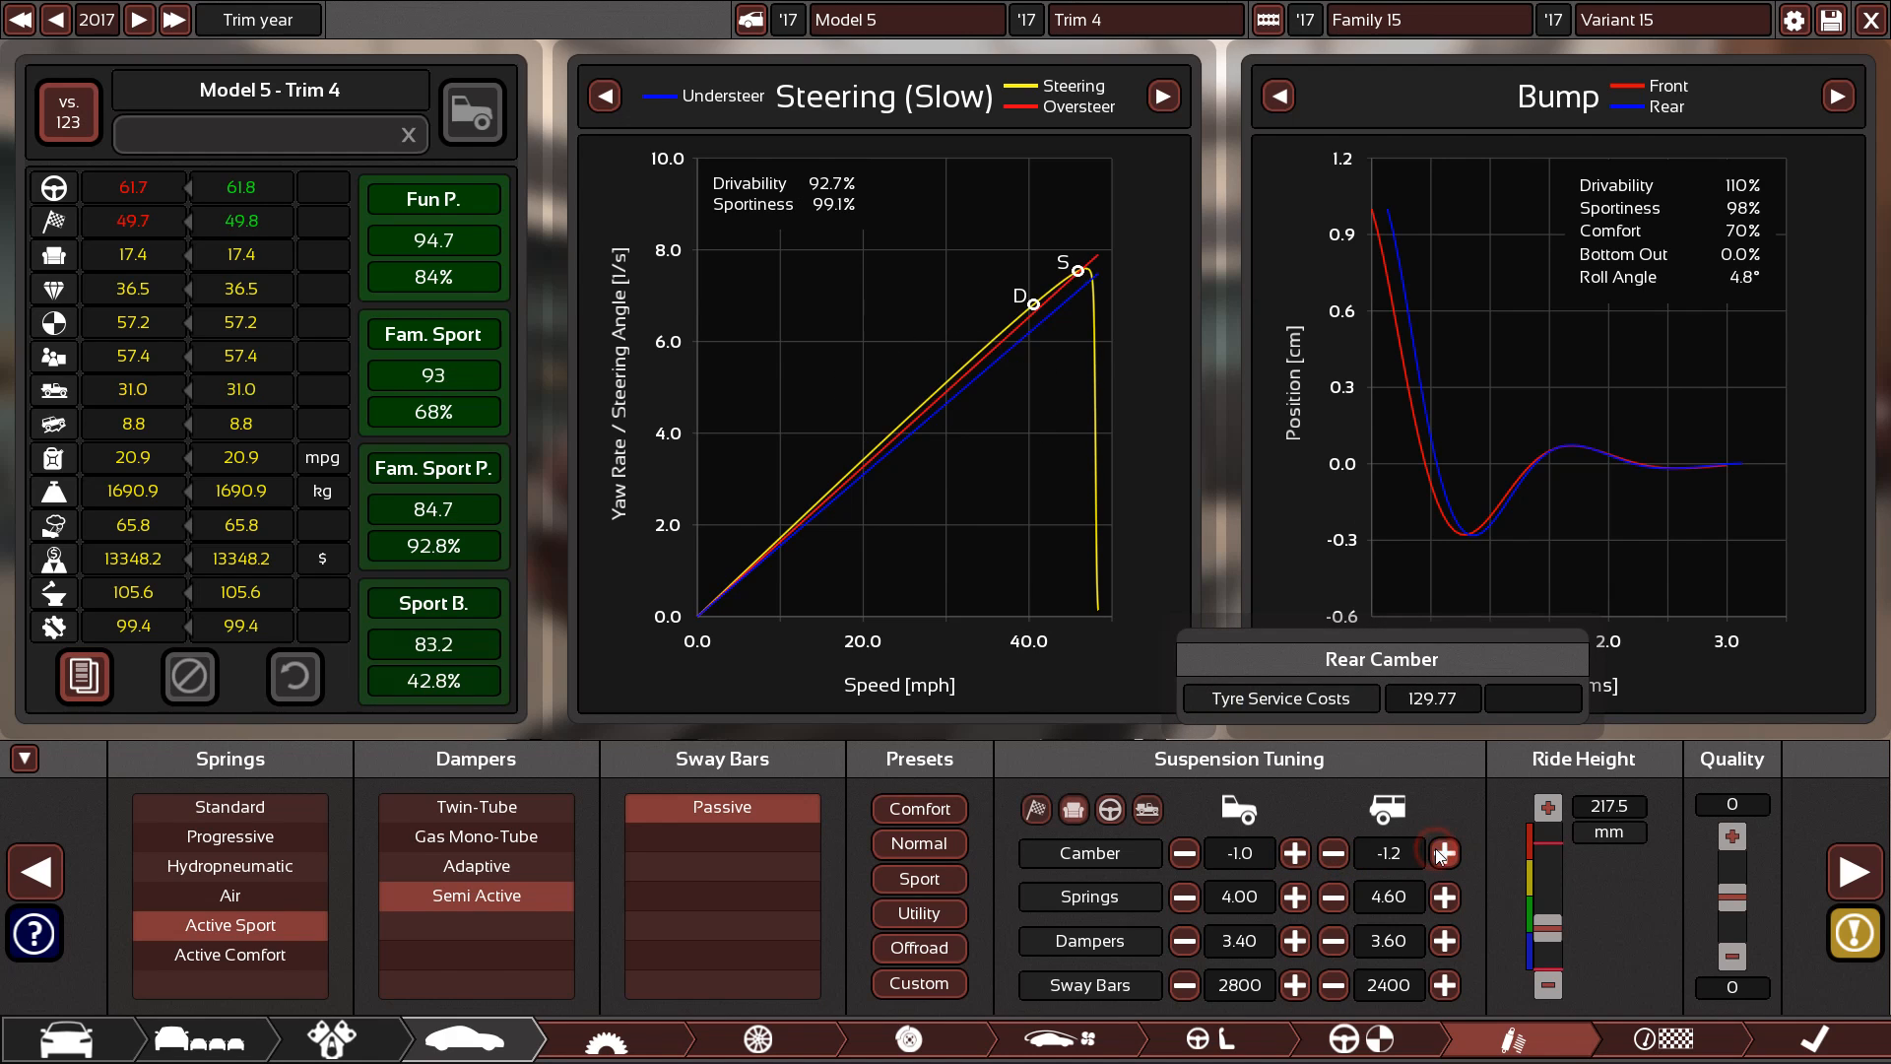
left_click(1442, 853)
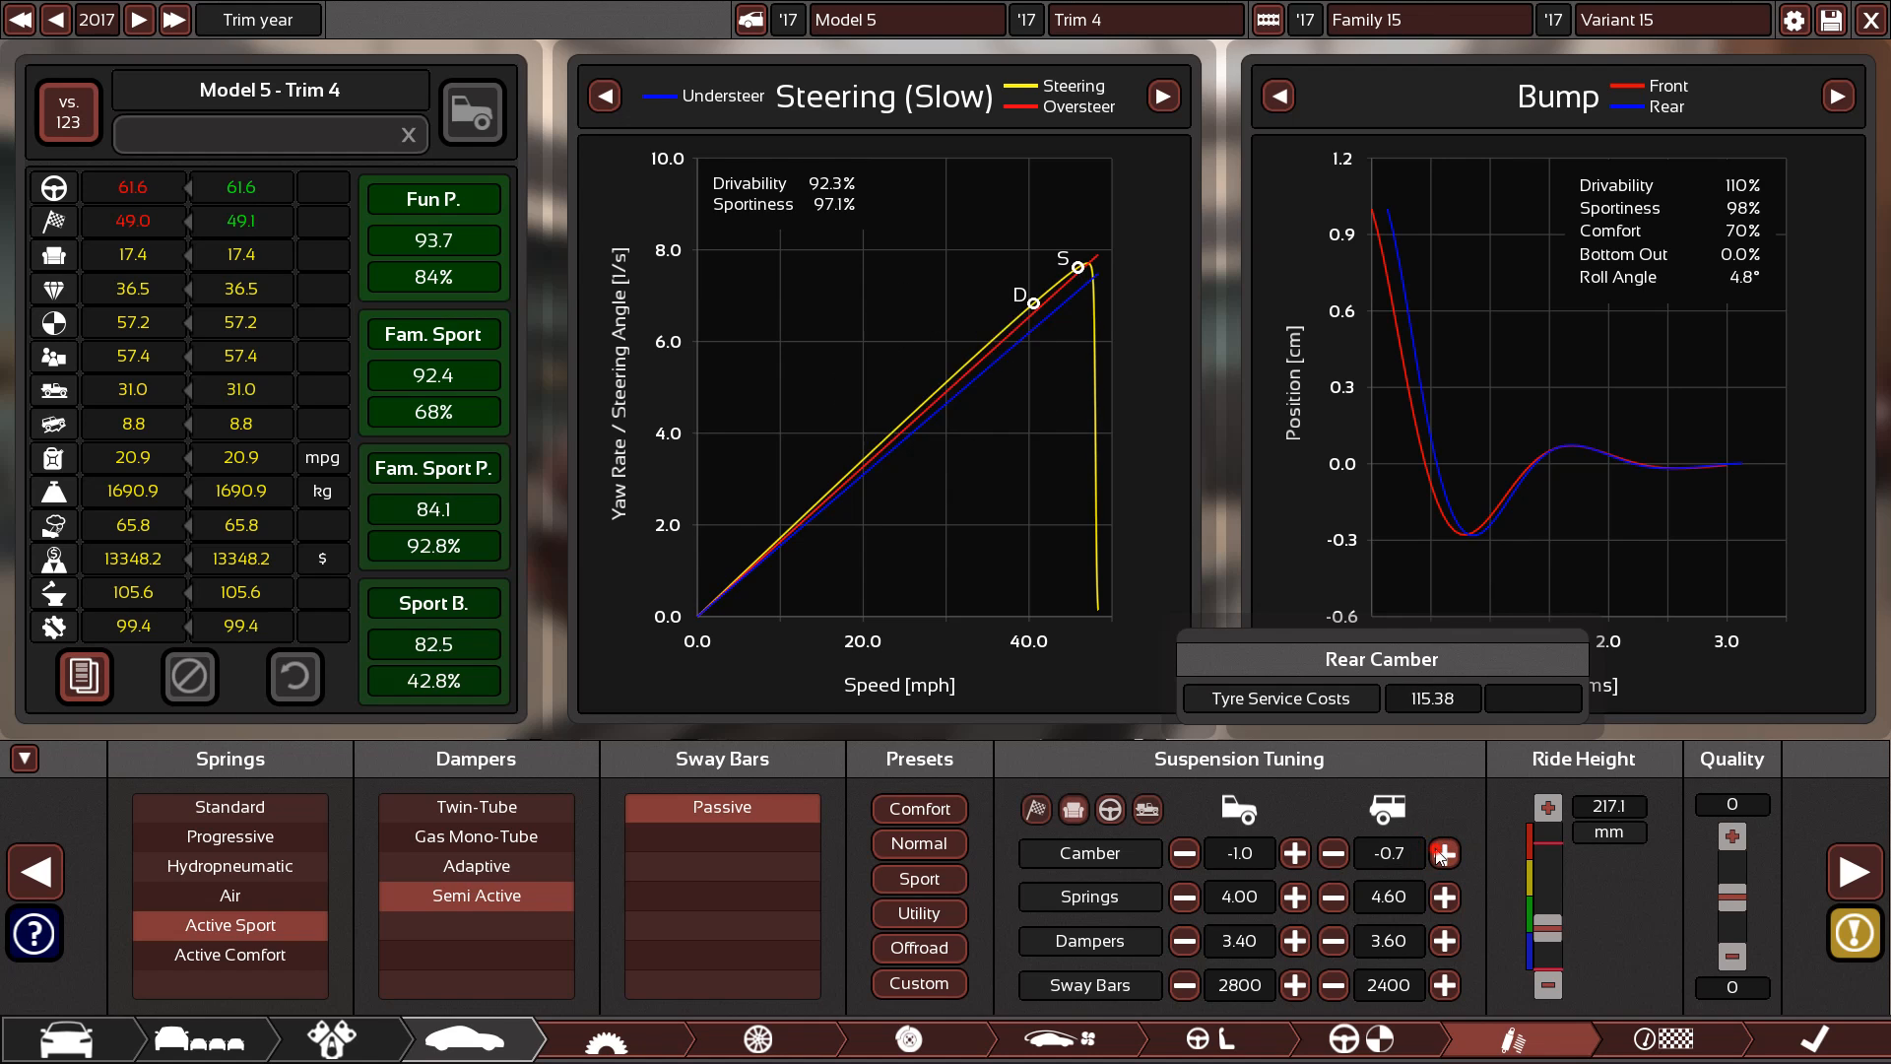
left_click(1444, 854)
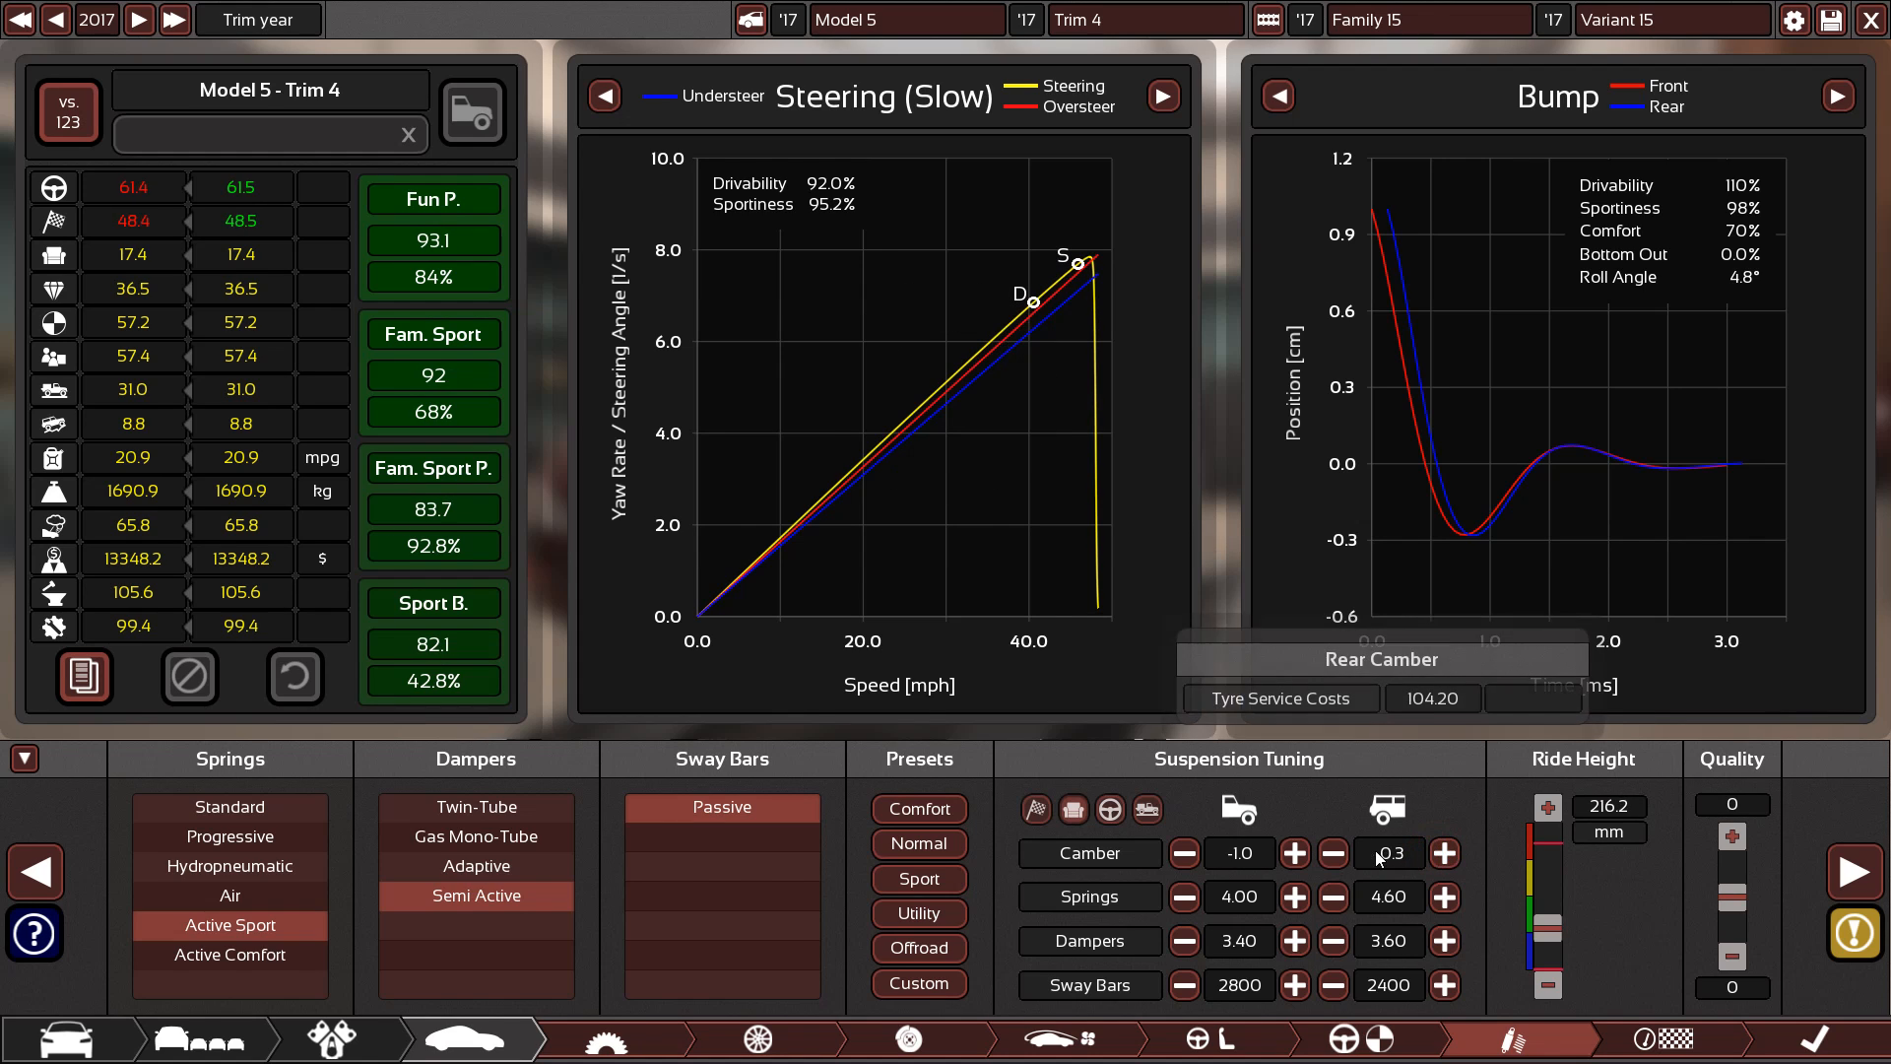
left_click(1444, 854)
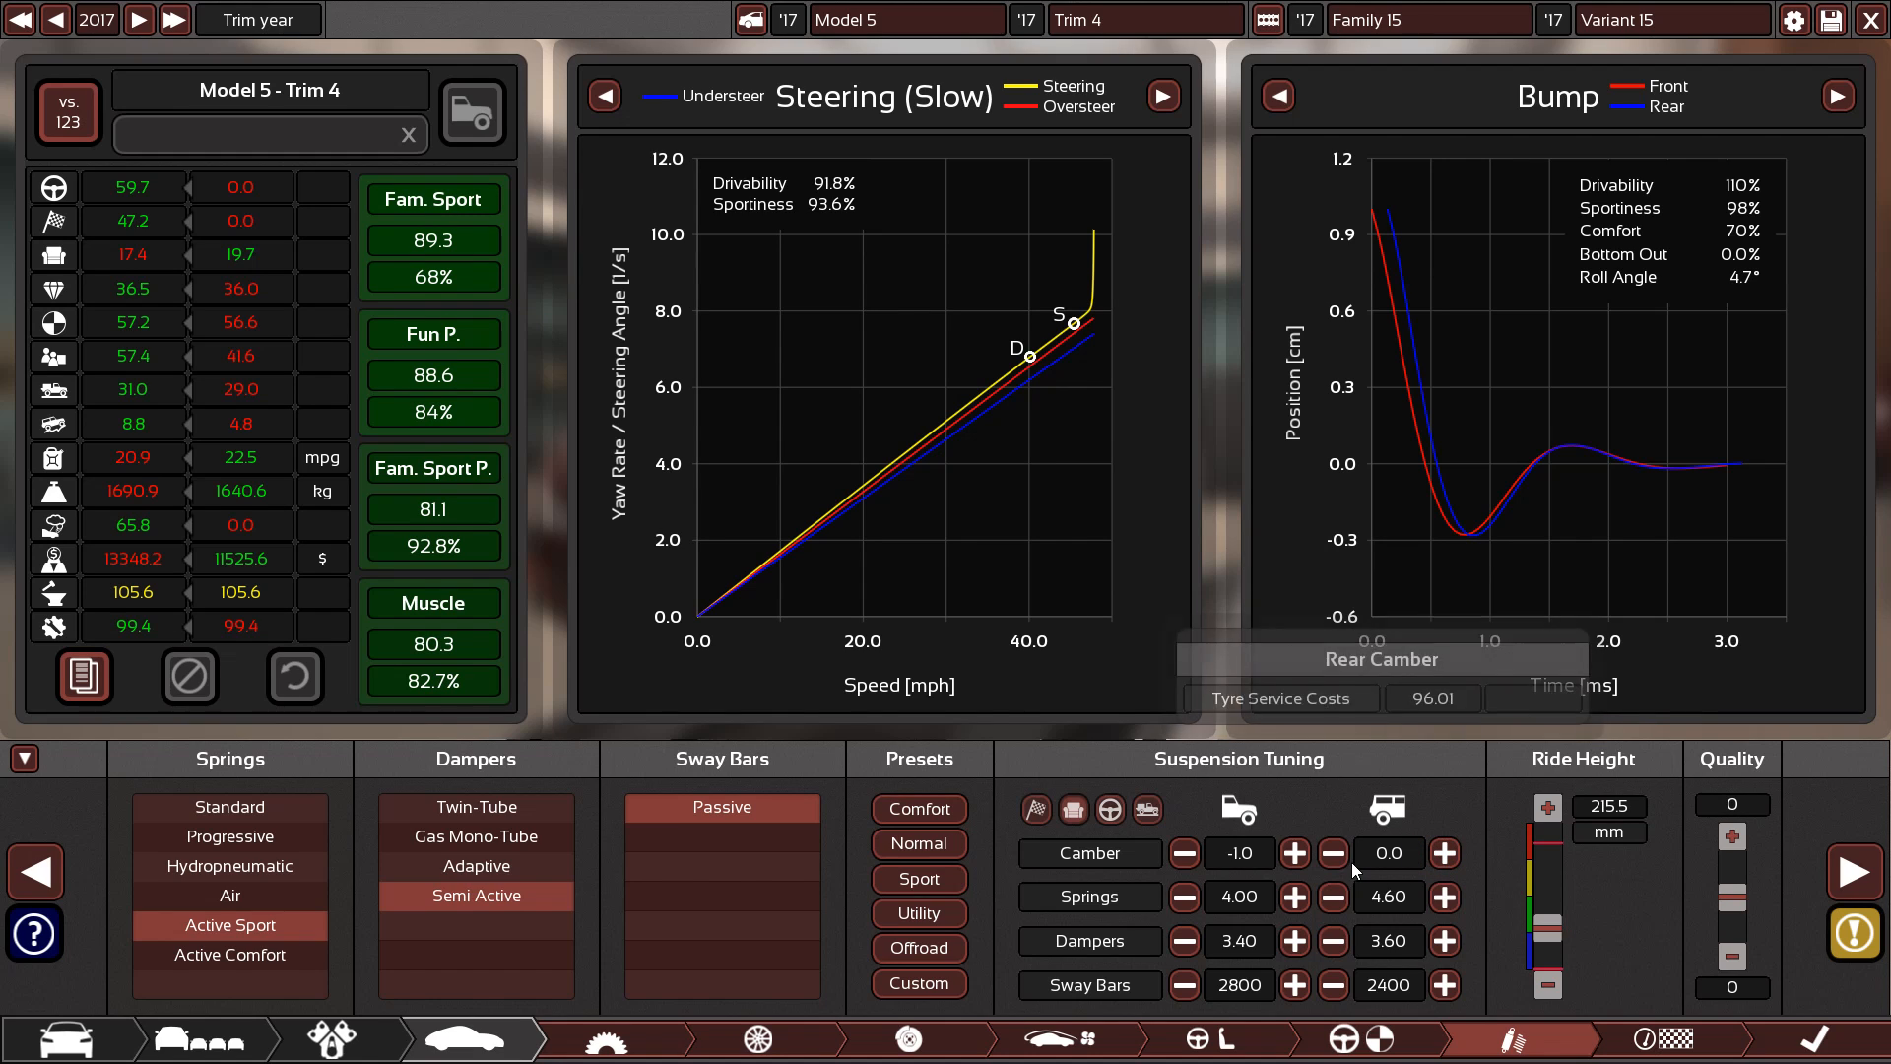
left_click(1333, 854)
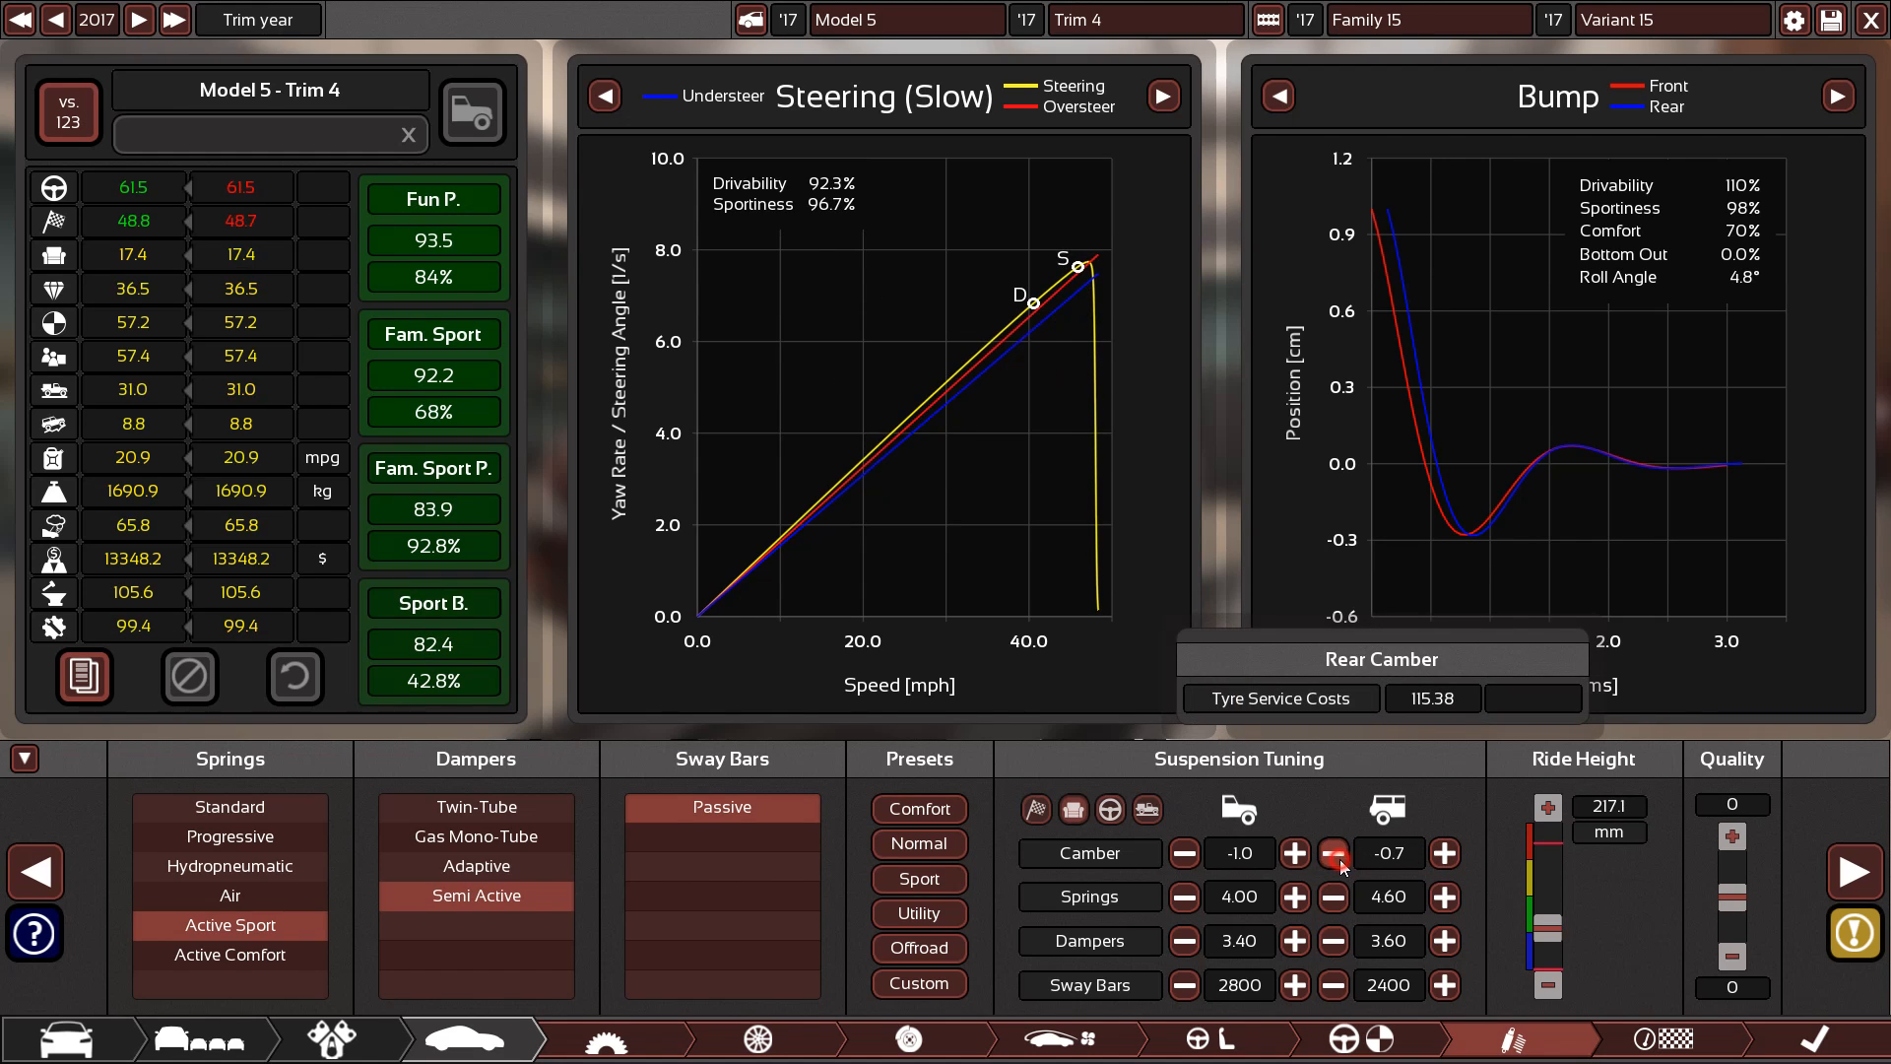
left_click(1334, 854)
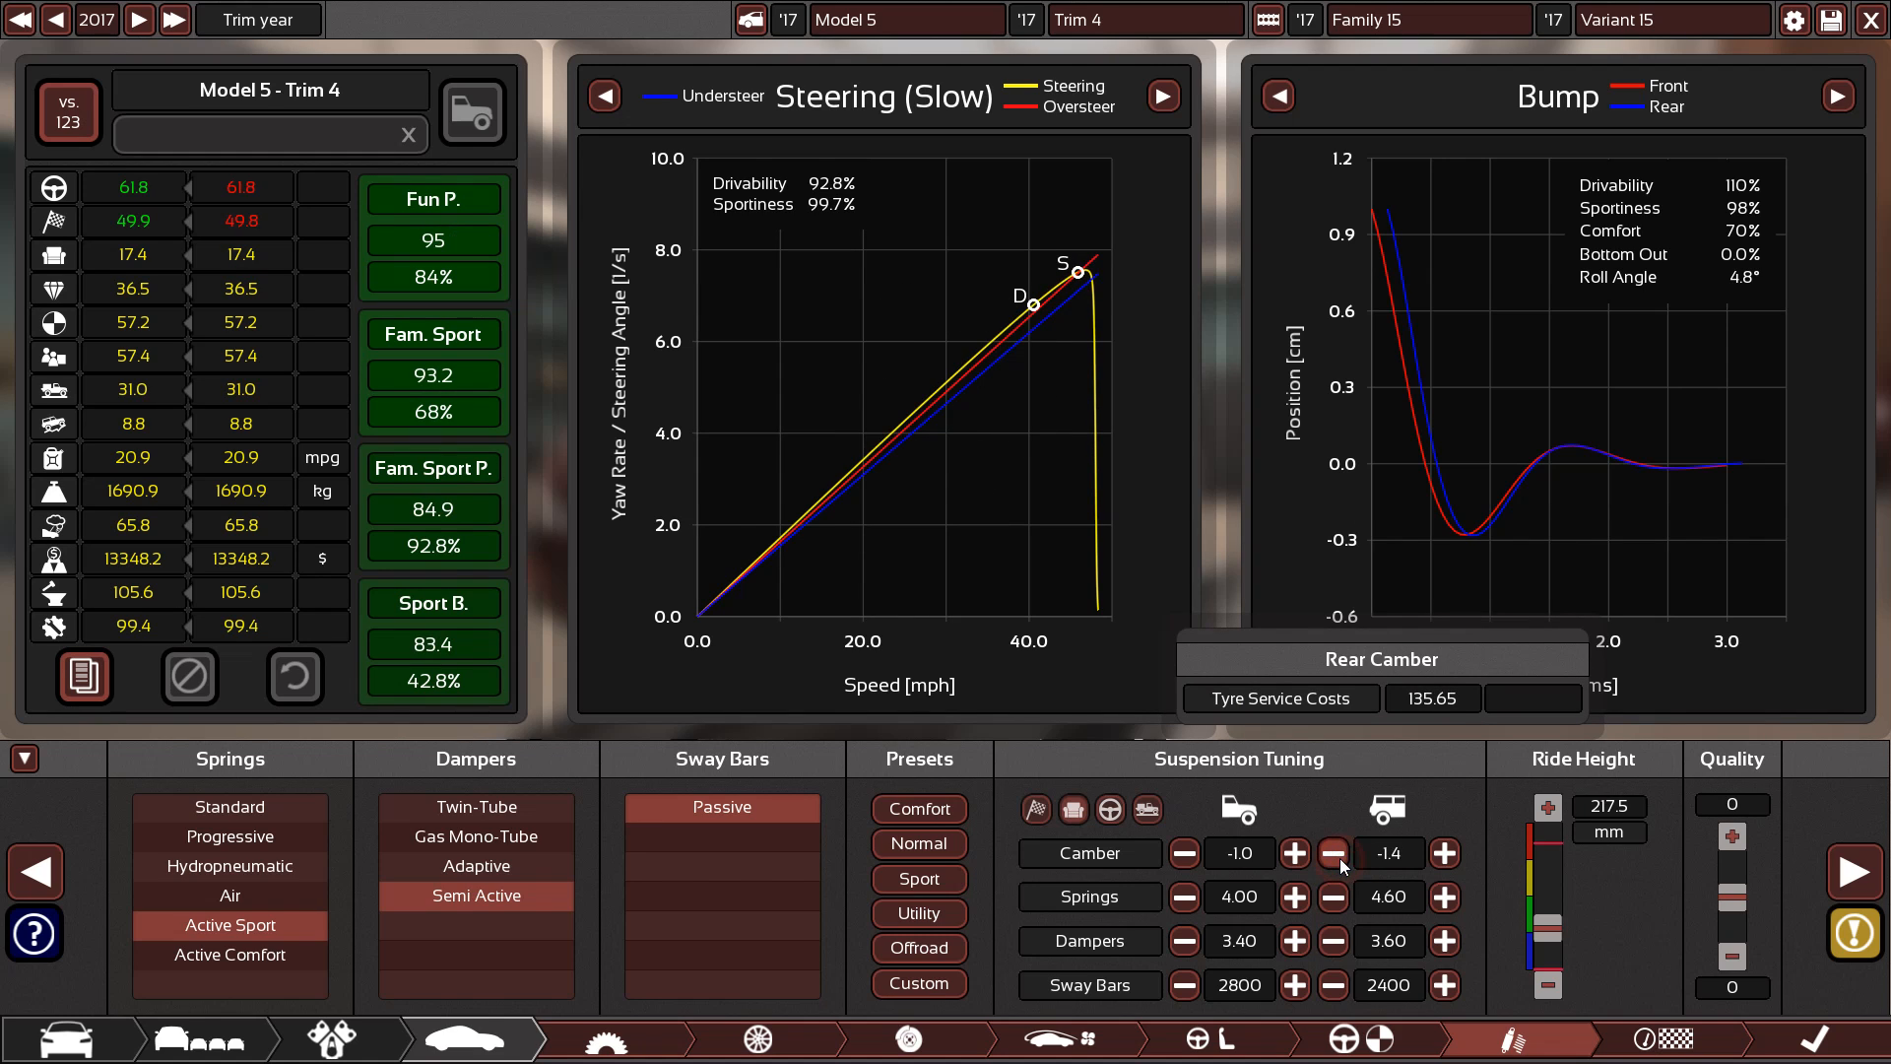
left_click(1333, 854)
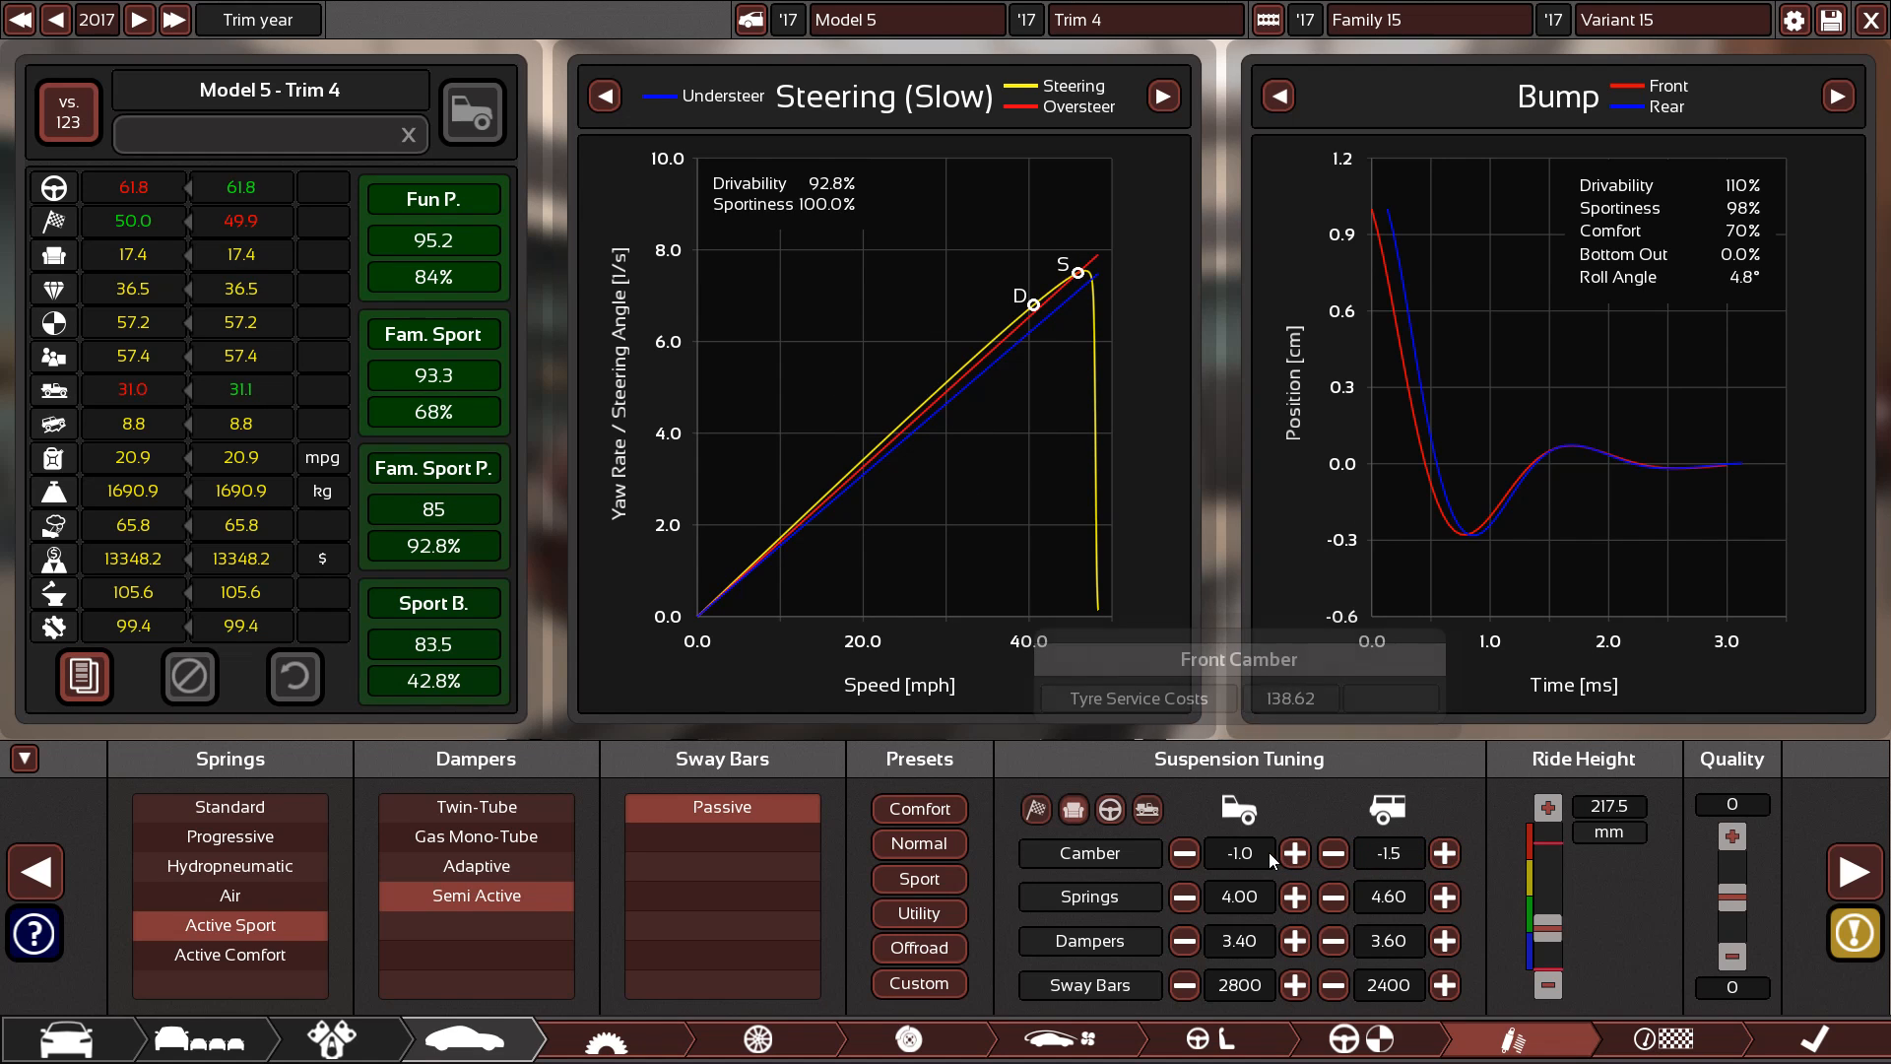
mouse_move(432, 334)
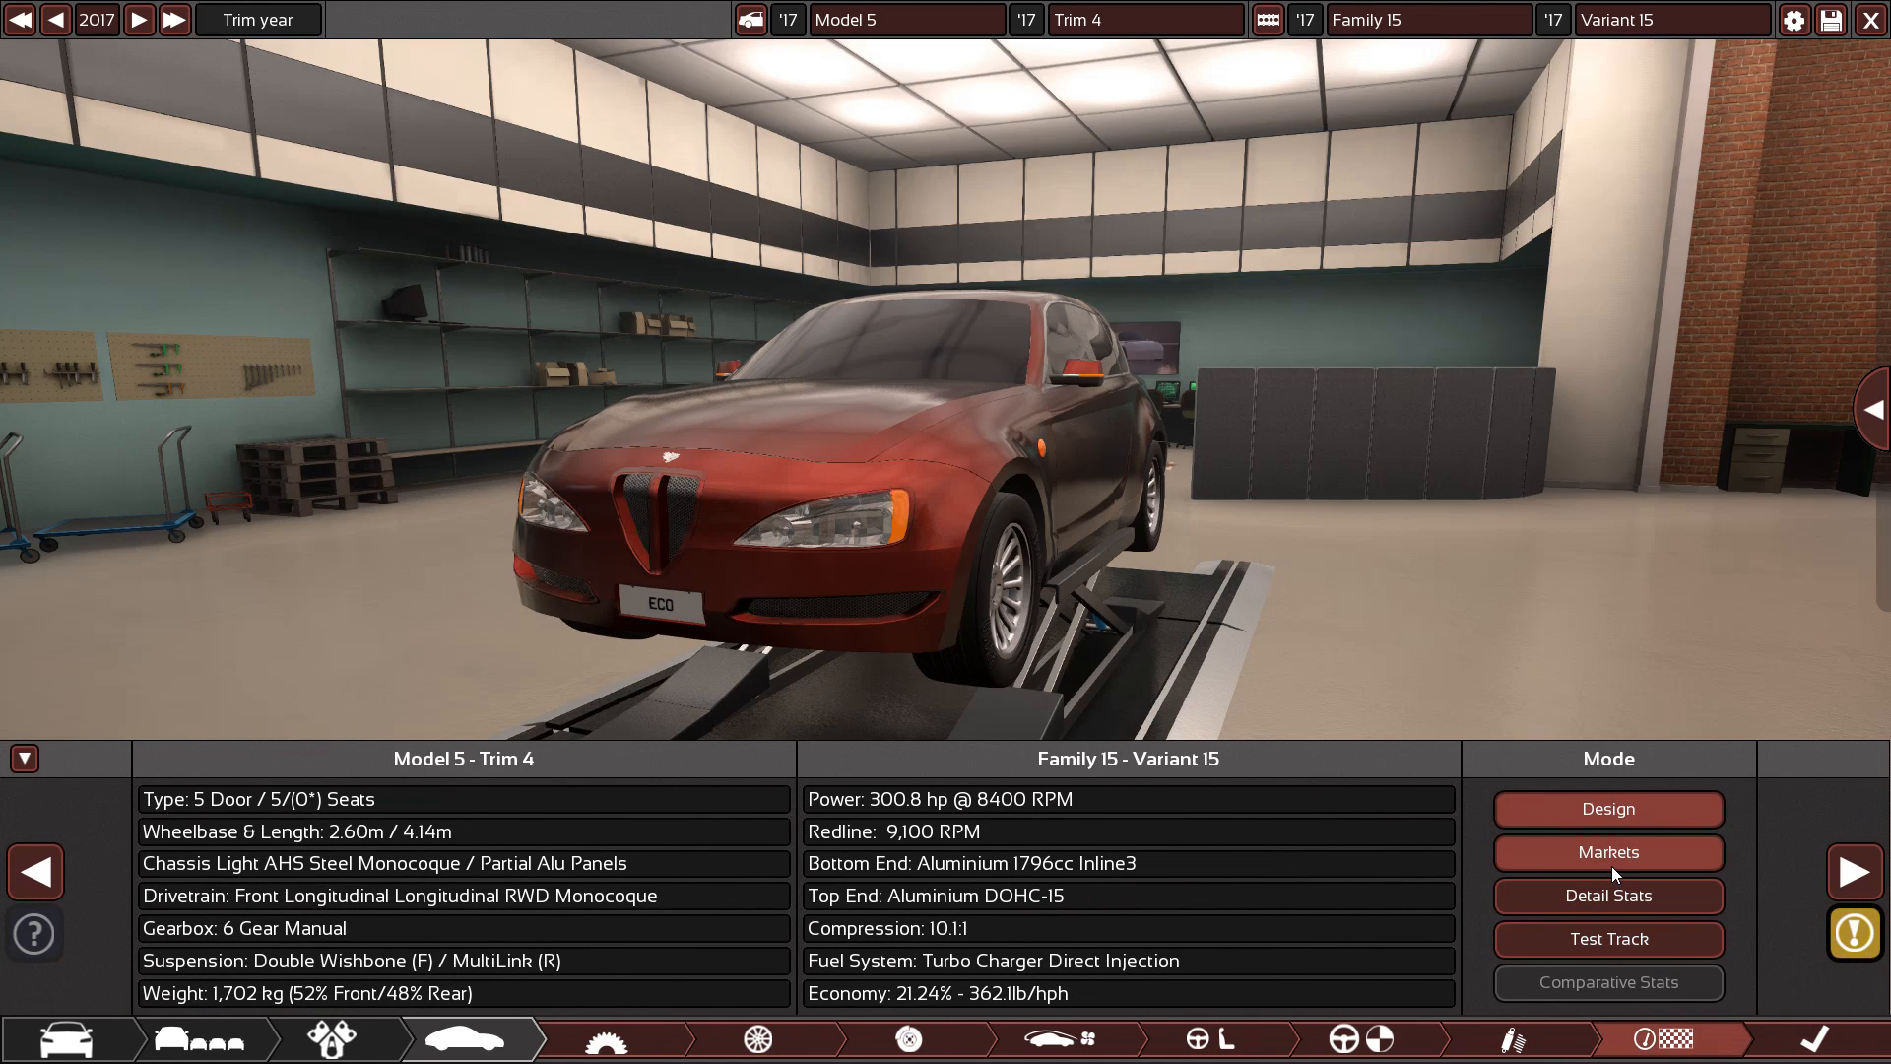
Show the hatchback's Gasmea market suitability grid, with Fun P. at 95.2 and Fam. Sport at 93.3
left_click(1607, 853)
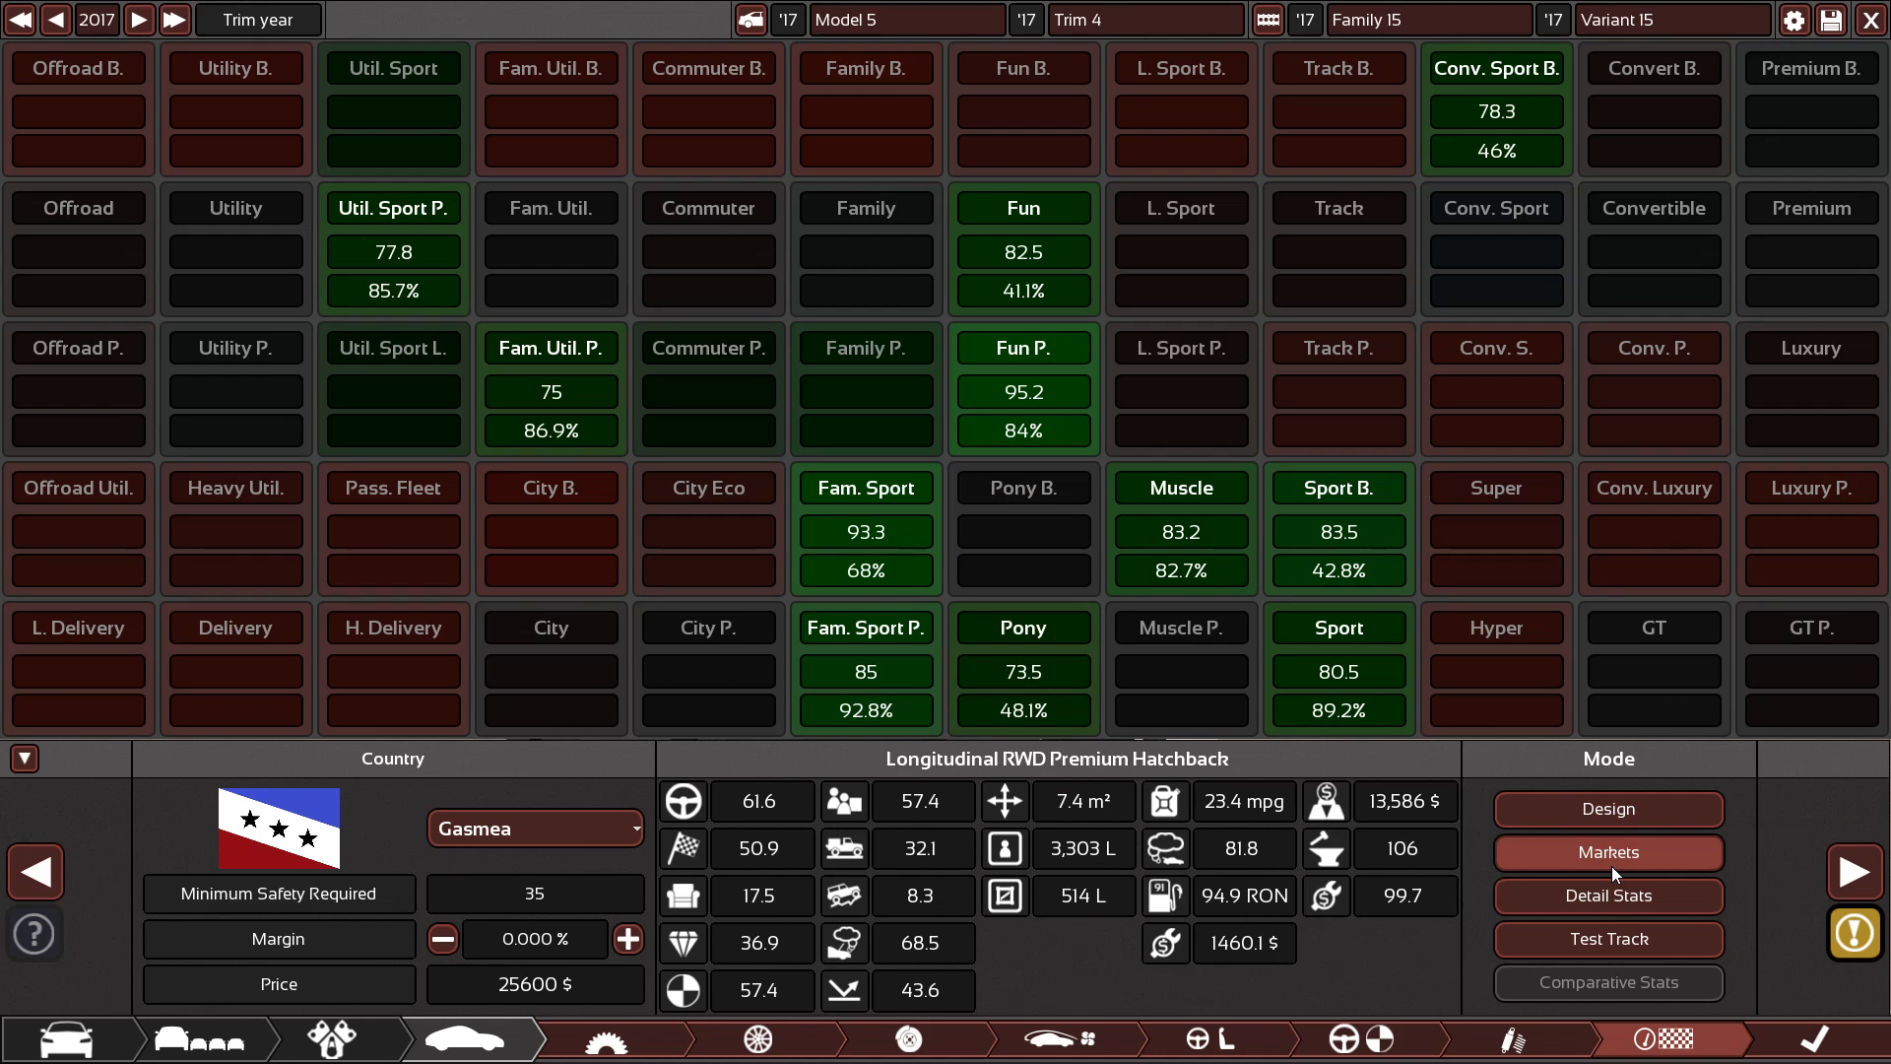
mouse_move(1608, 808)
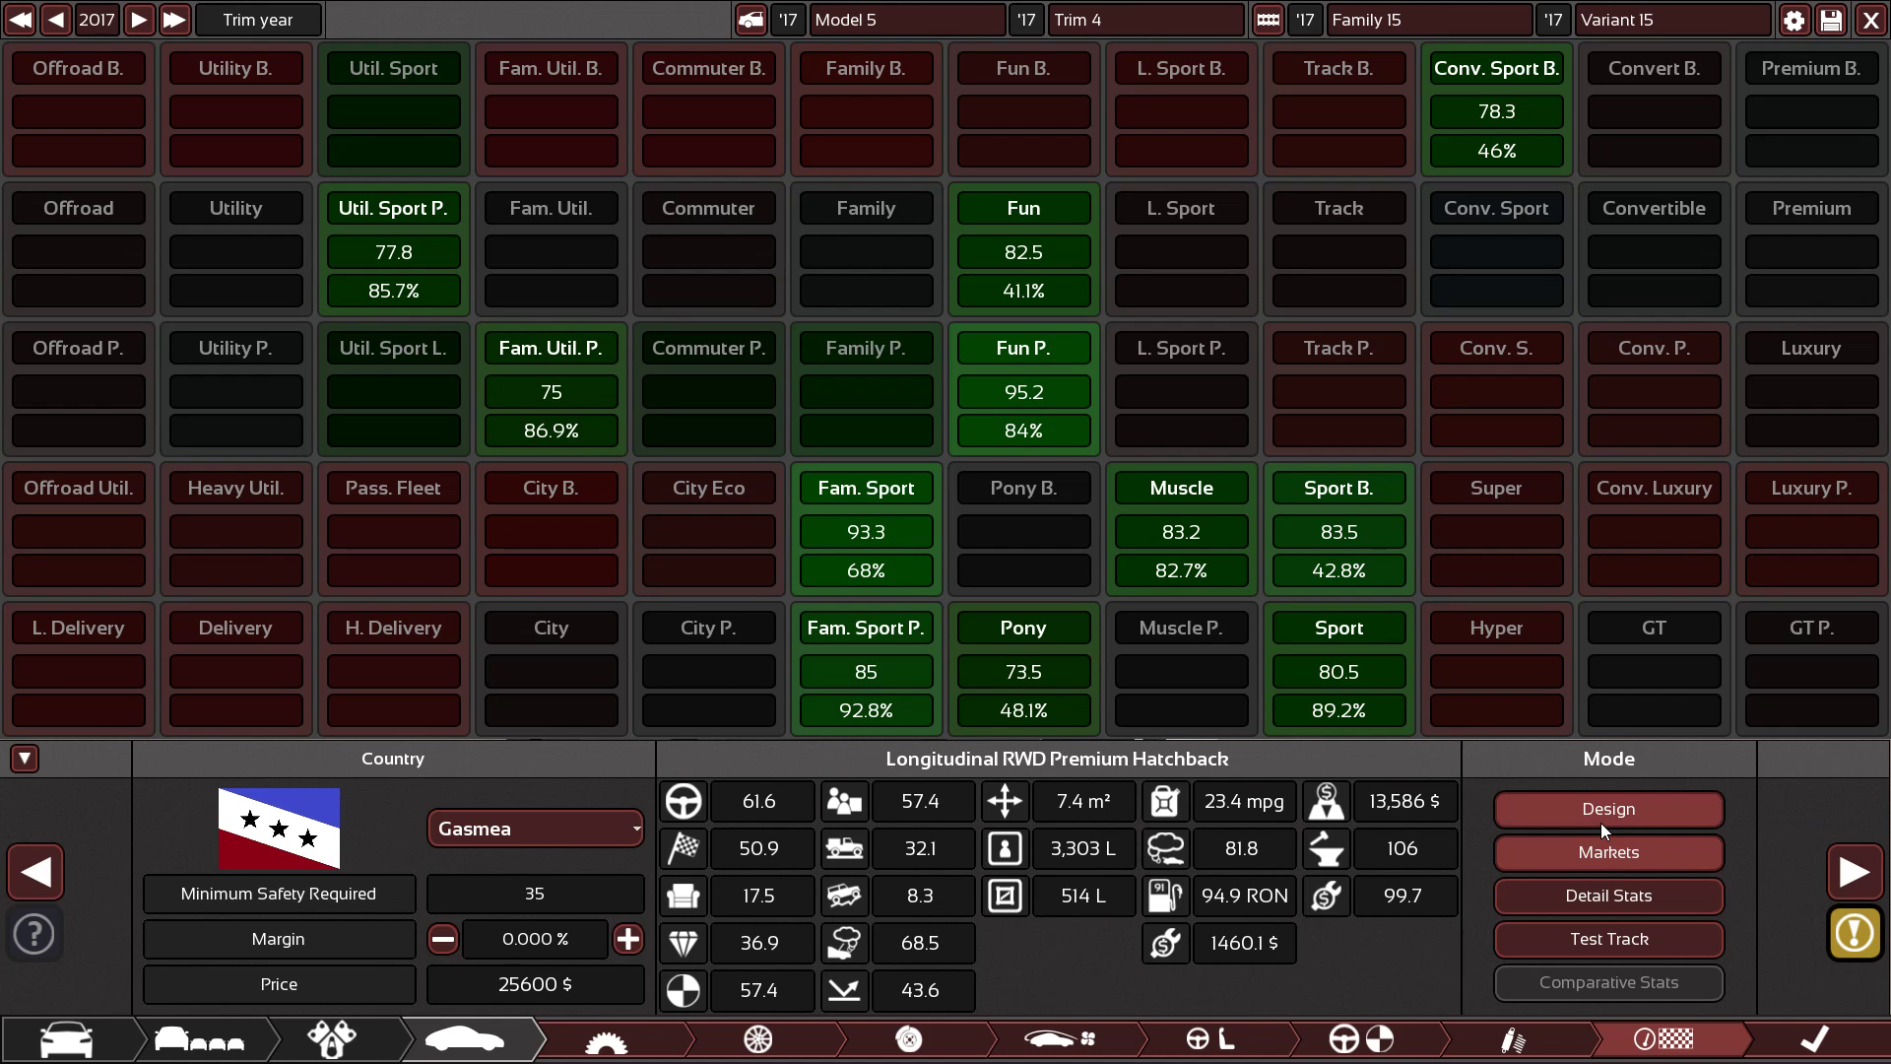
mouse_move(1022, 252)
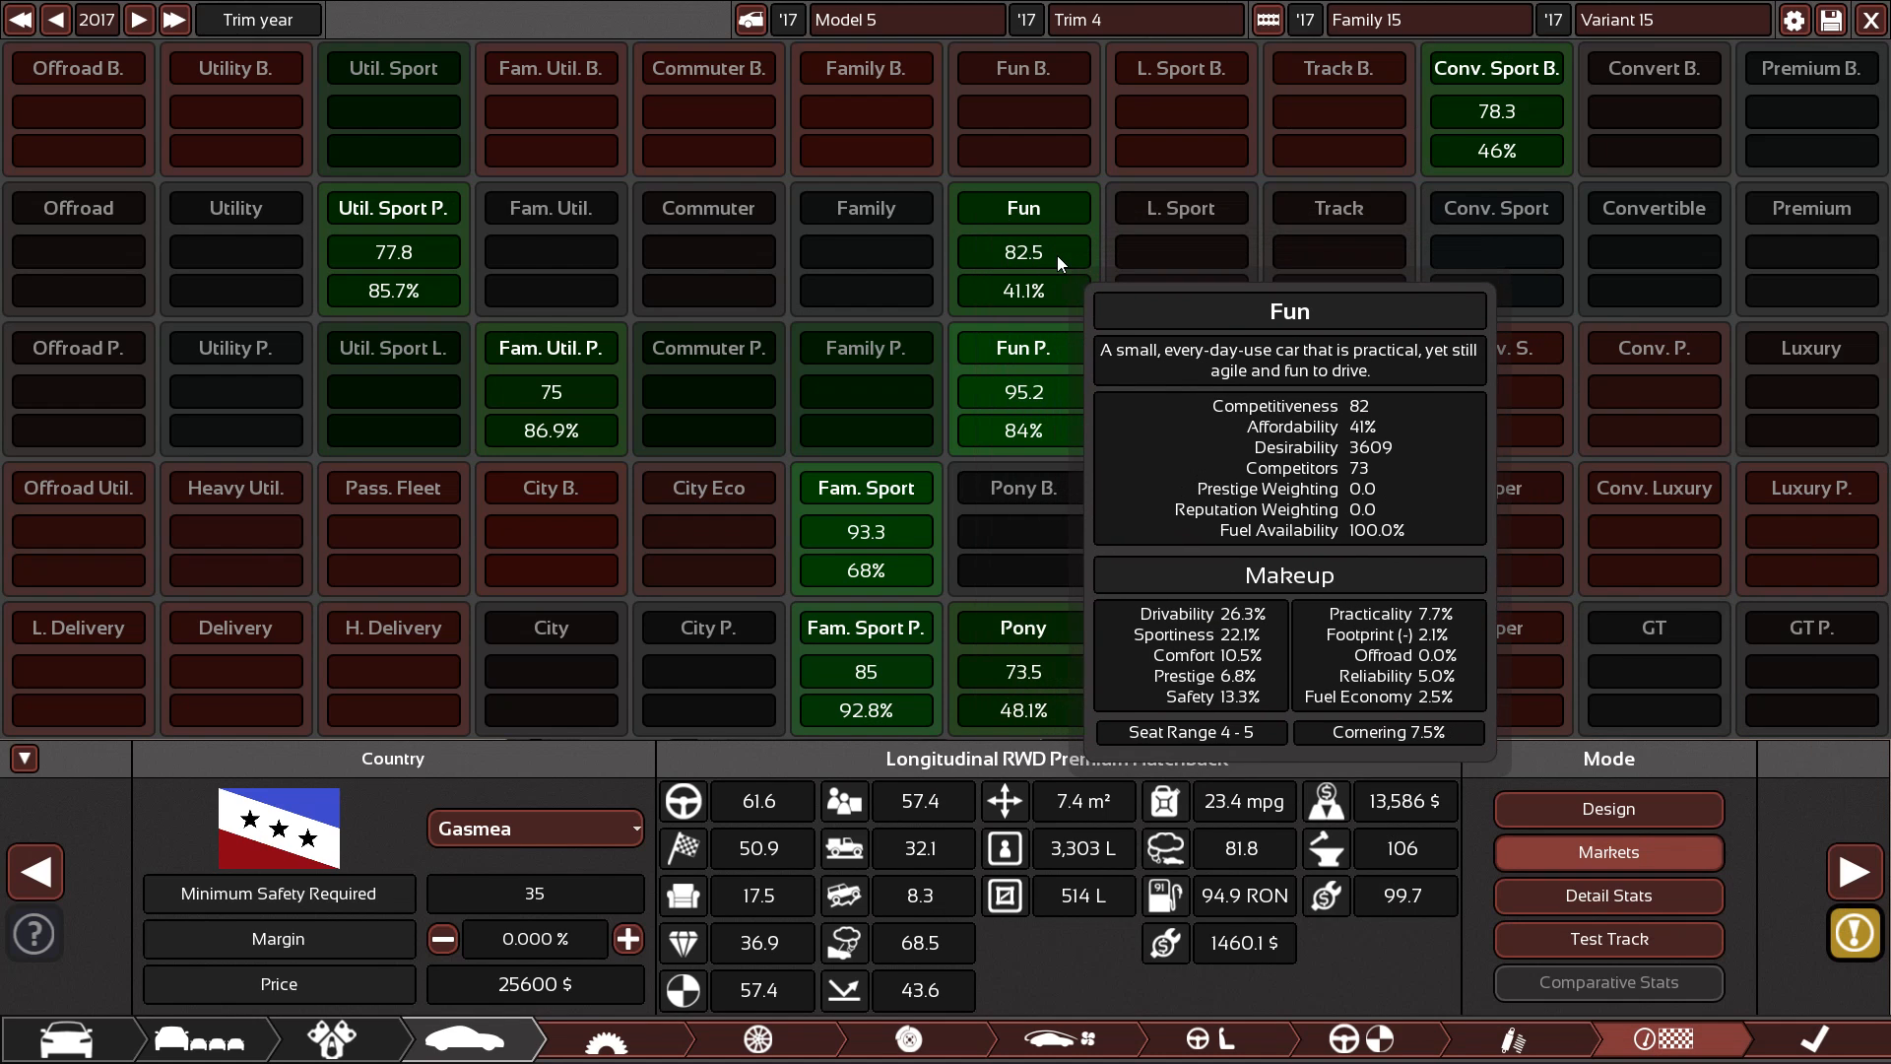
mouse_move(1022, 392)
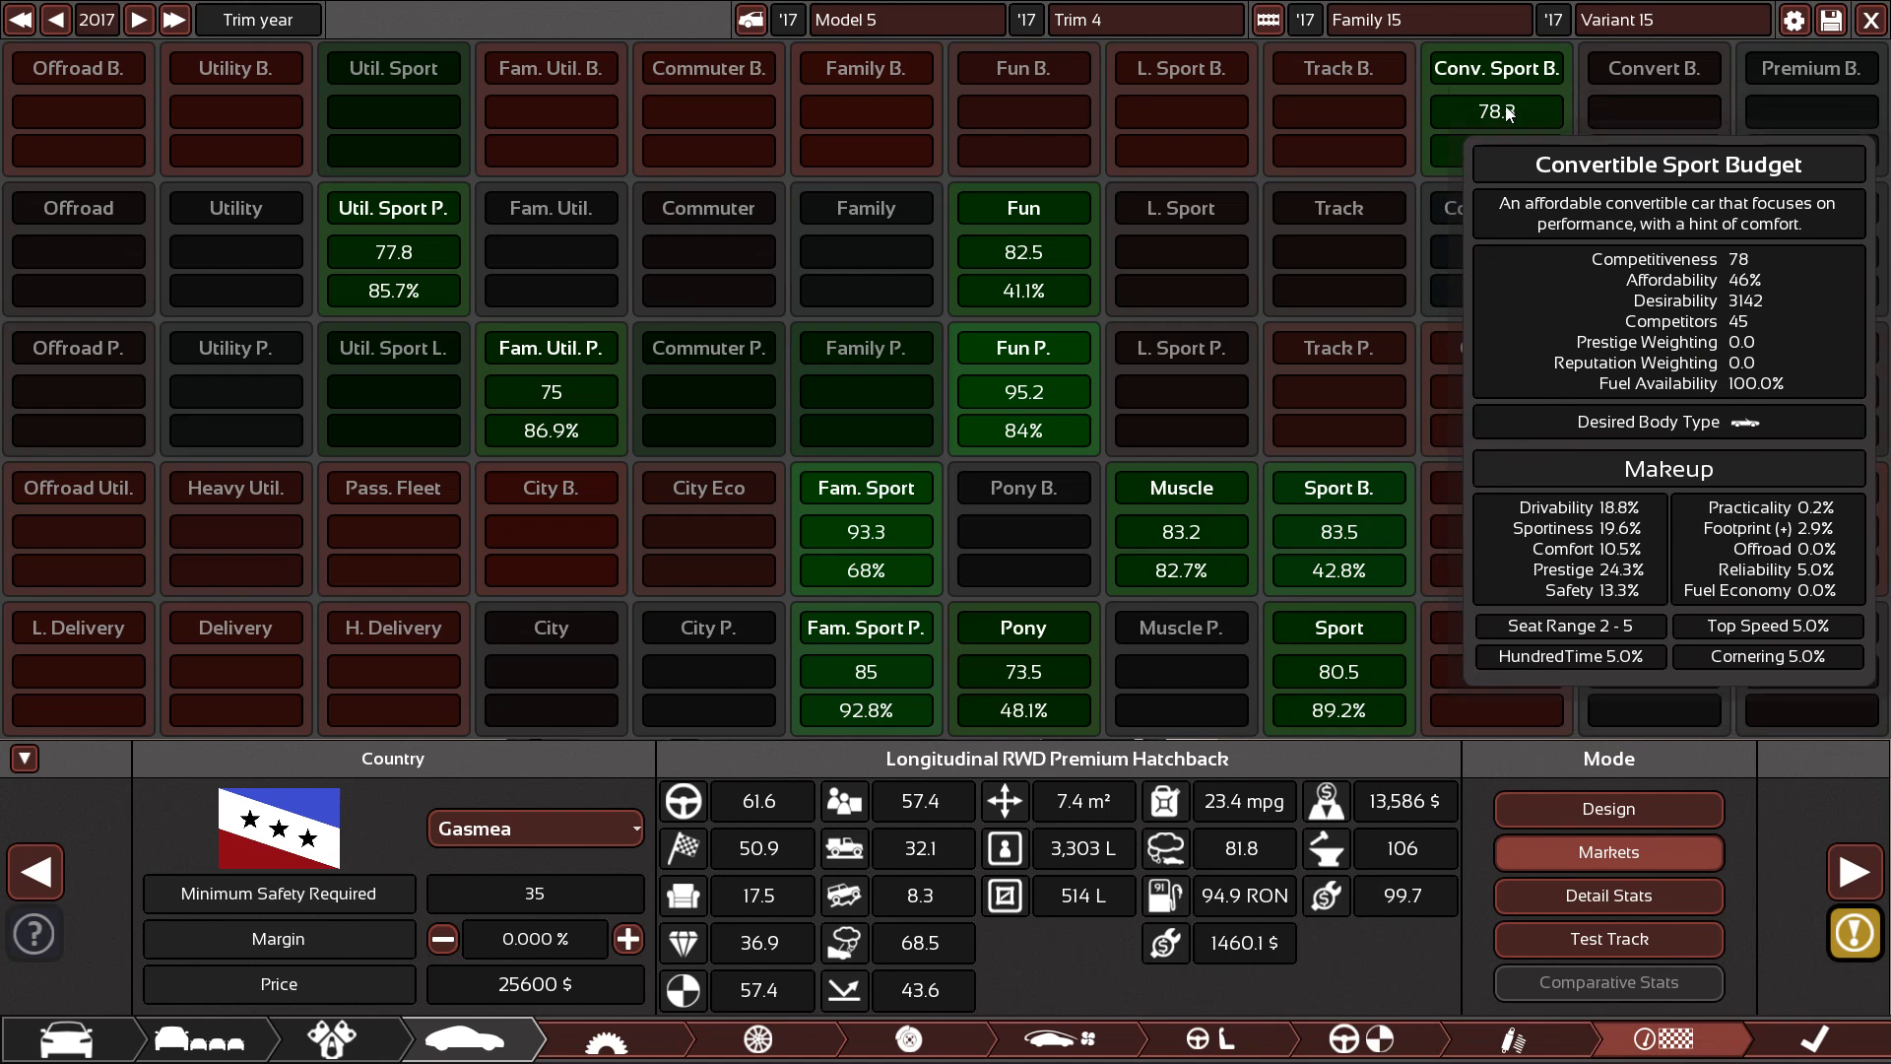
mouse_move(392, 252)
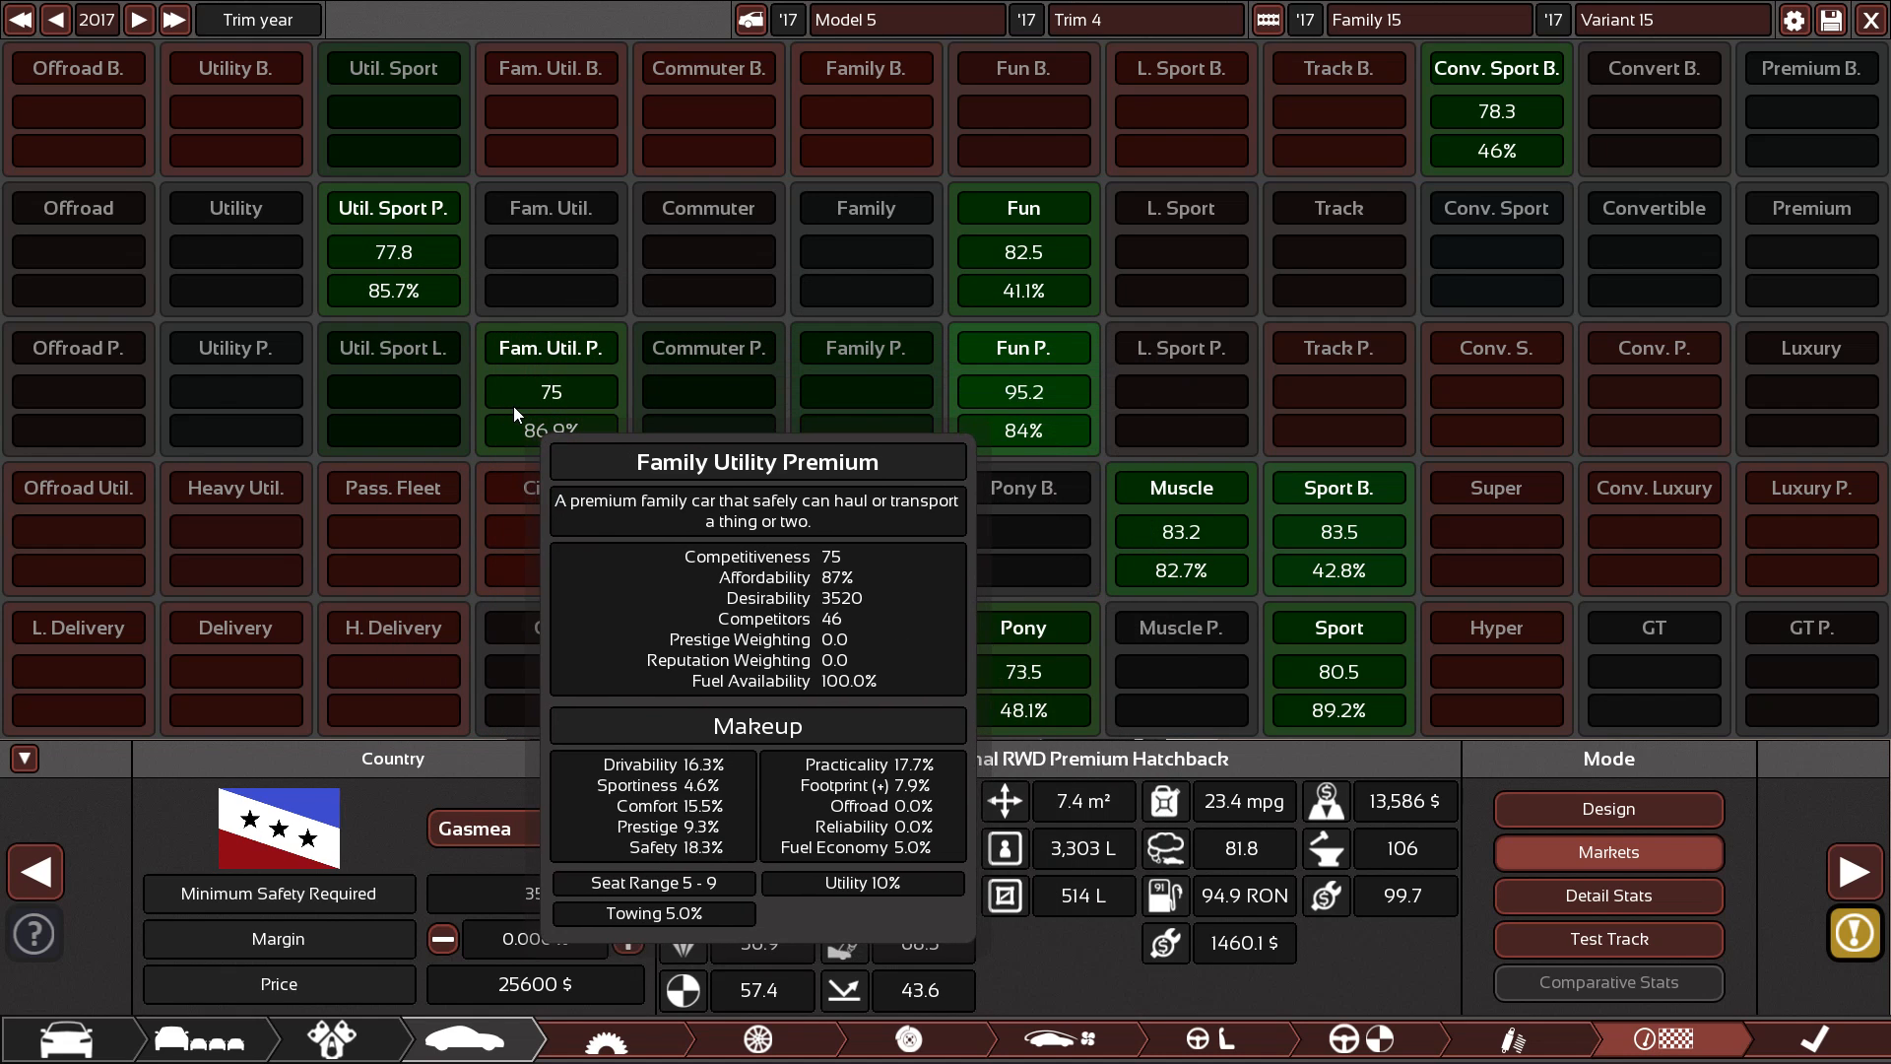
mouse_move(742, 421)
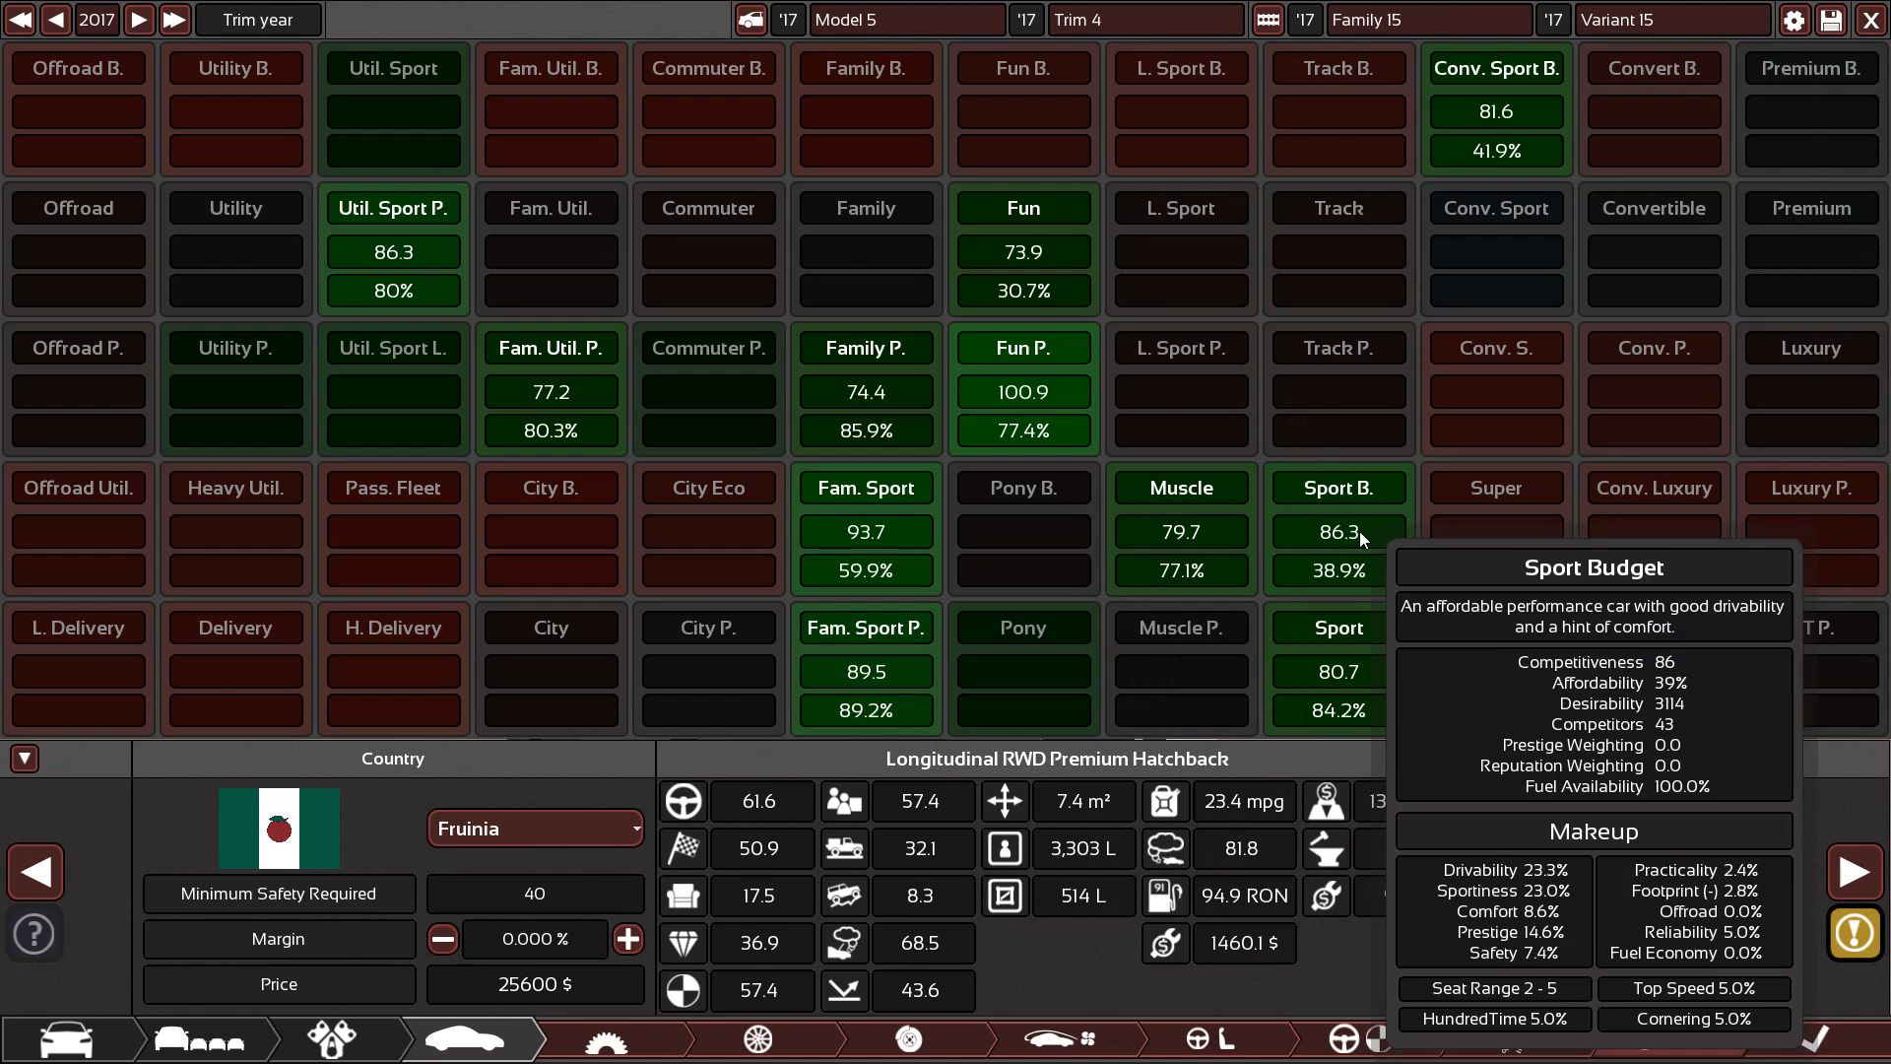
left_click(534, 828)
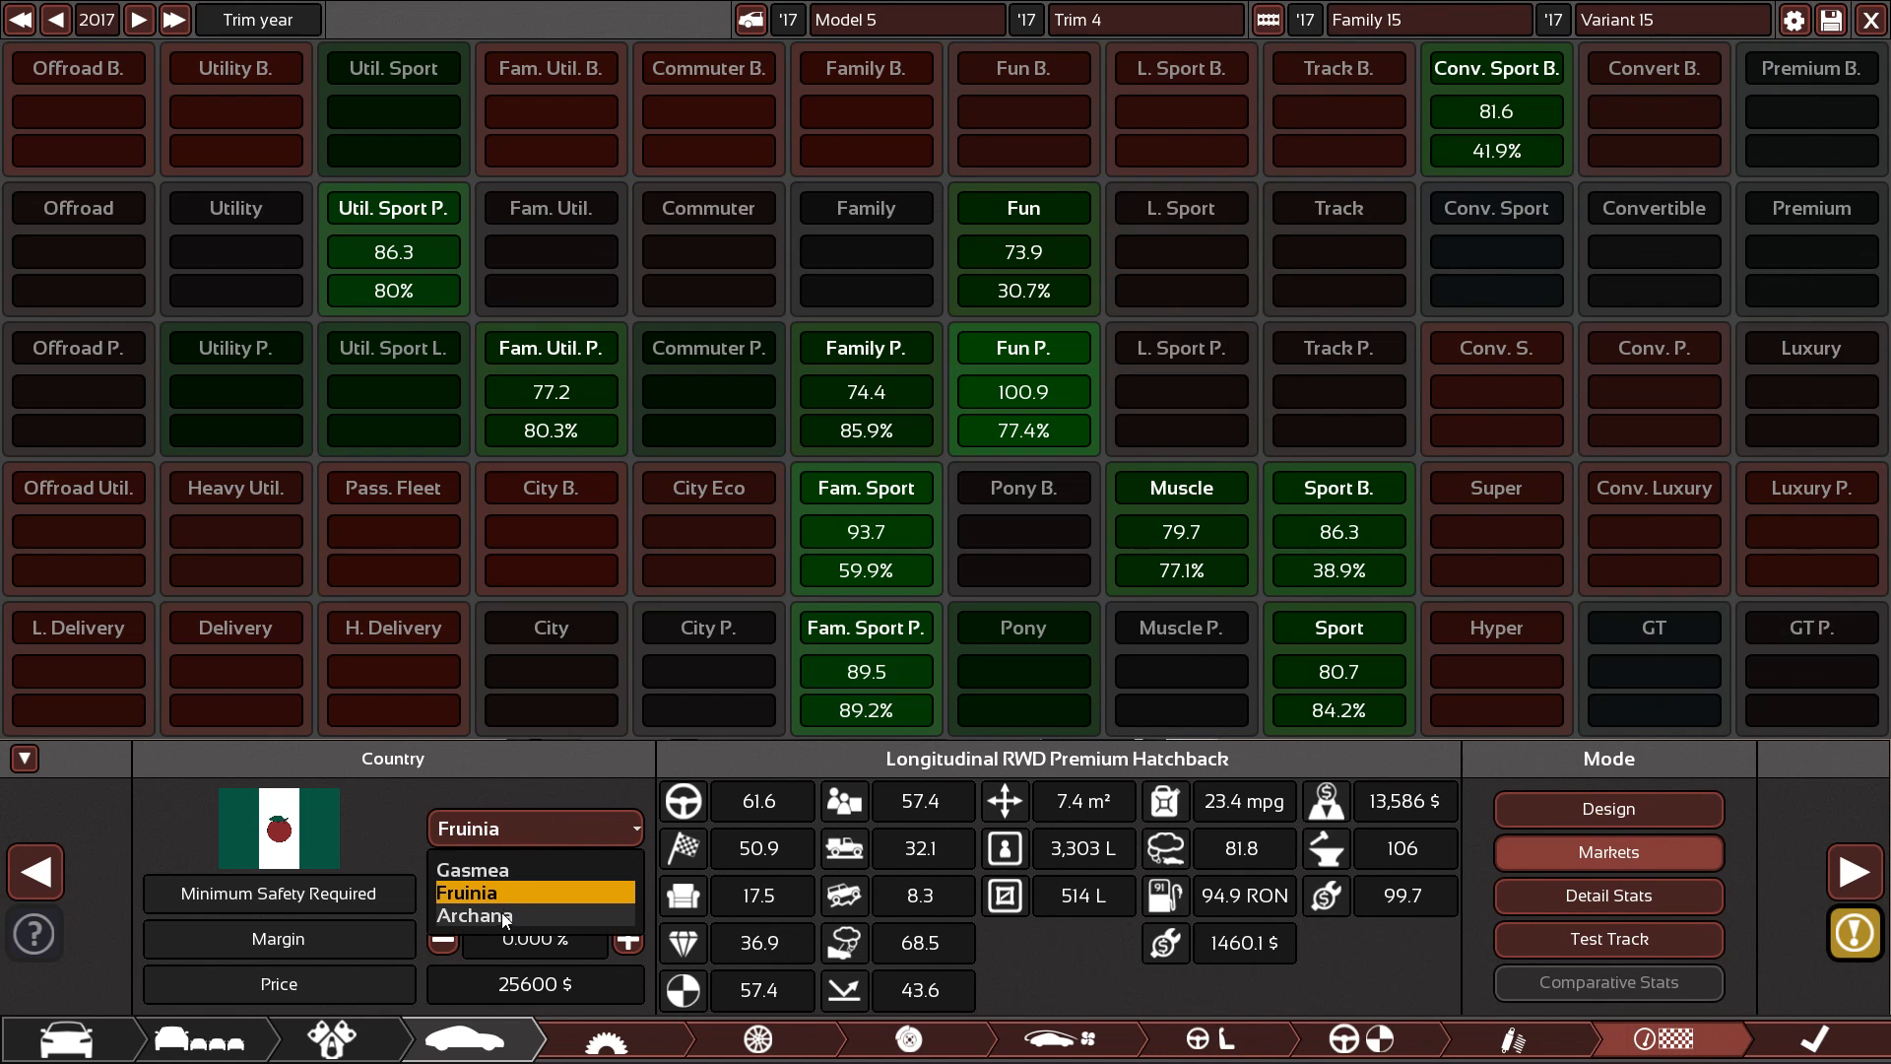
left_click(508, 915)
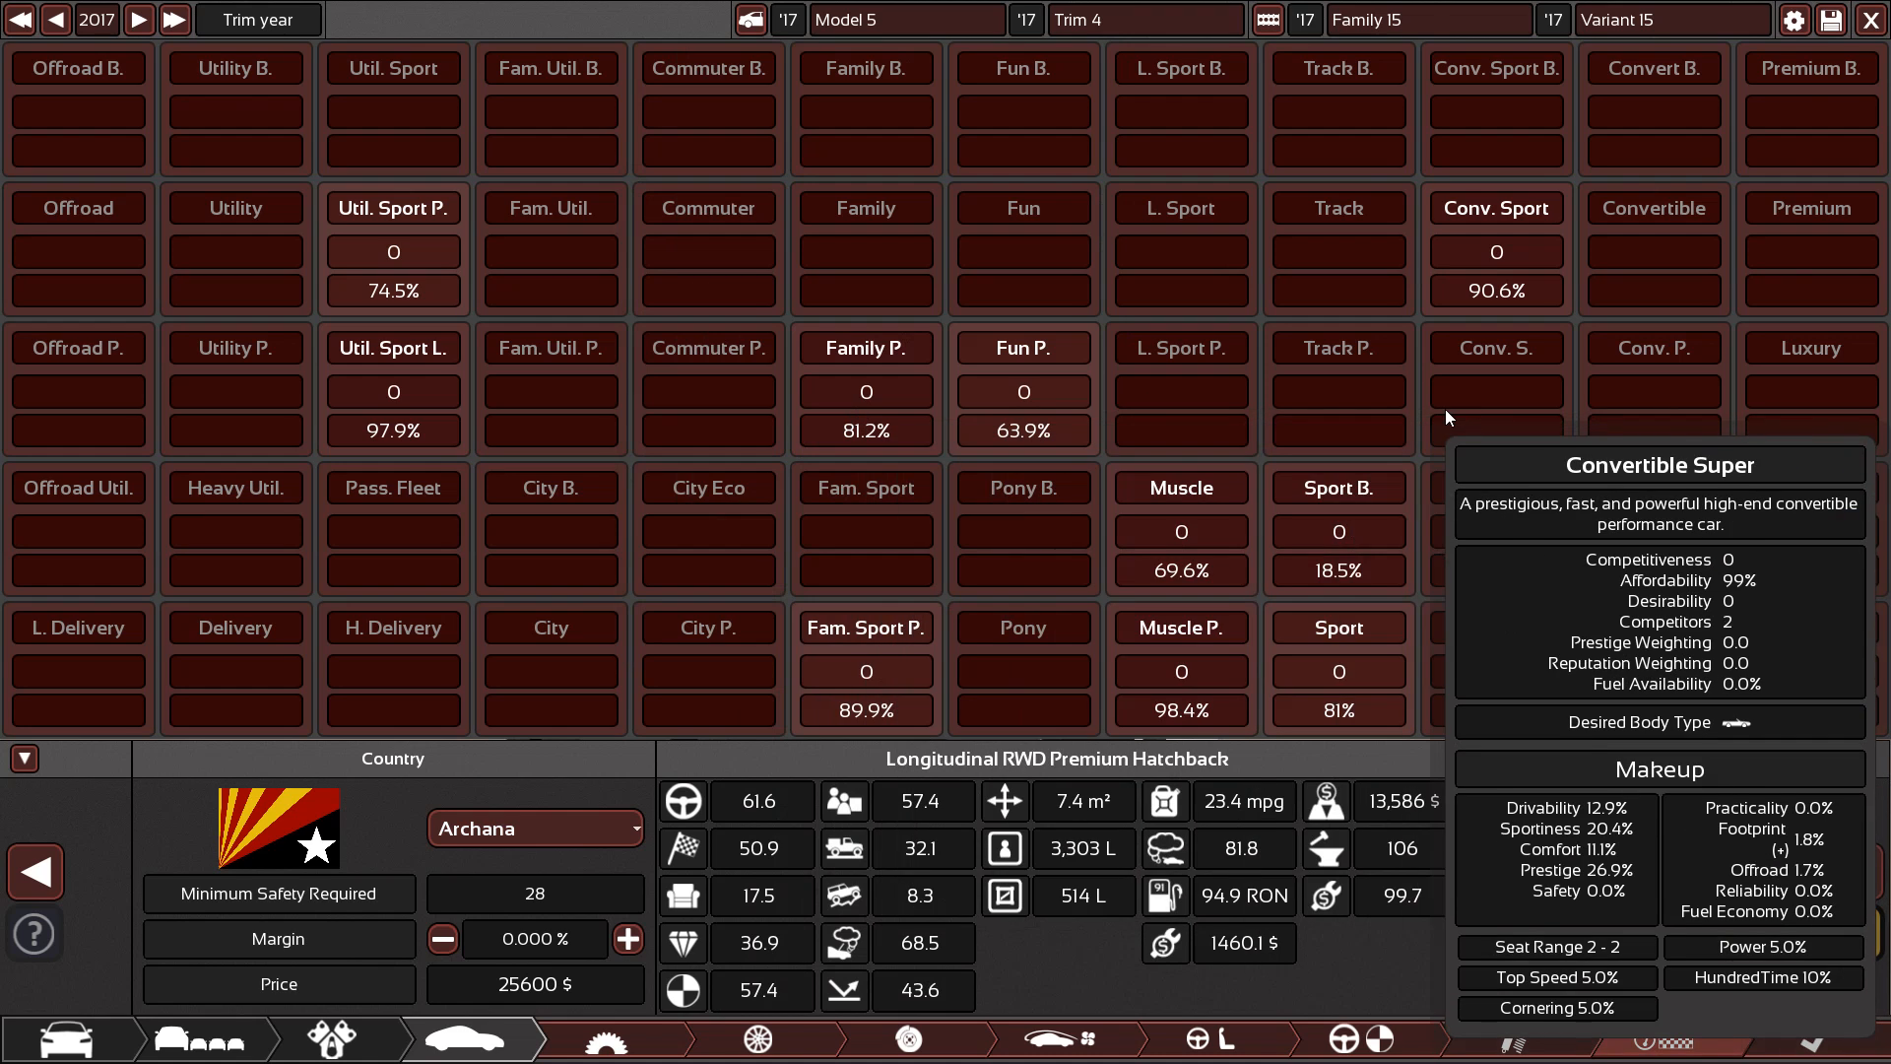
left_click(534, 827)
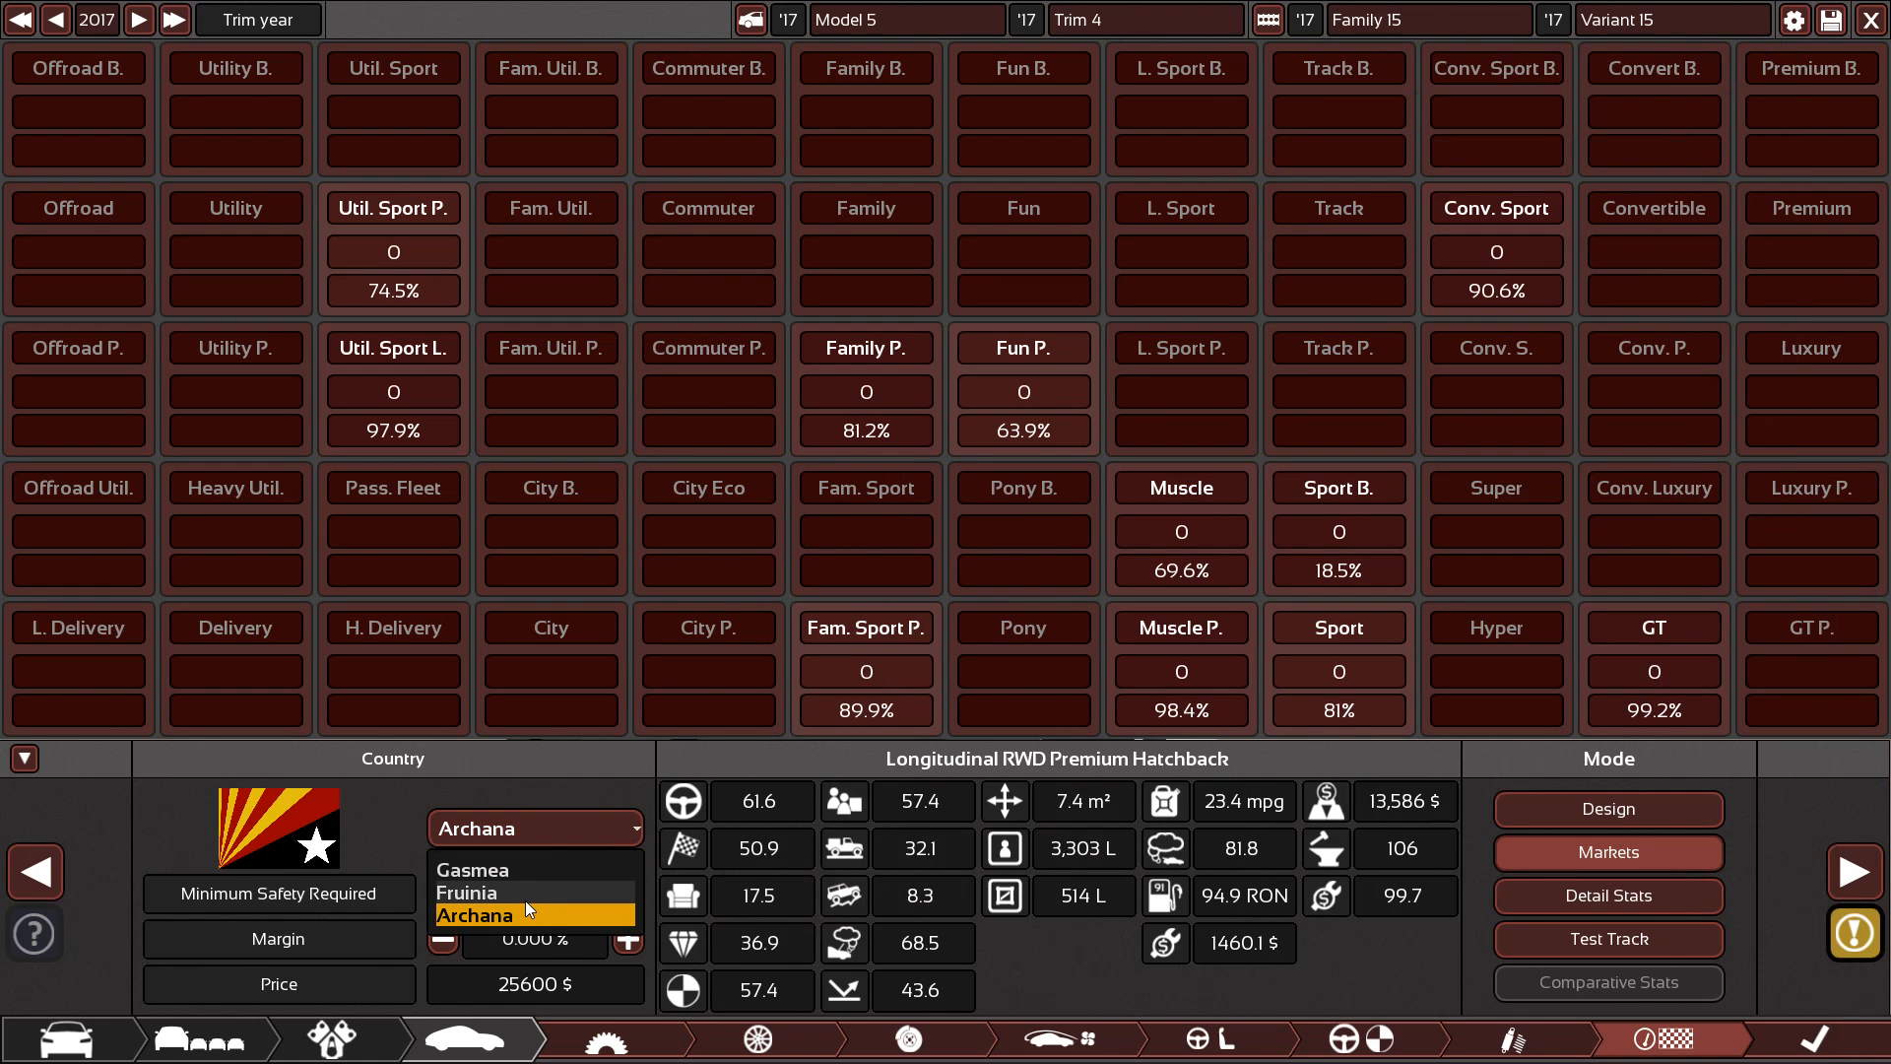
left_click(466, 892)
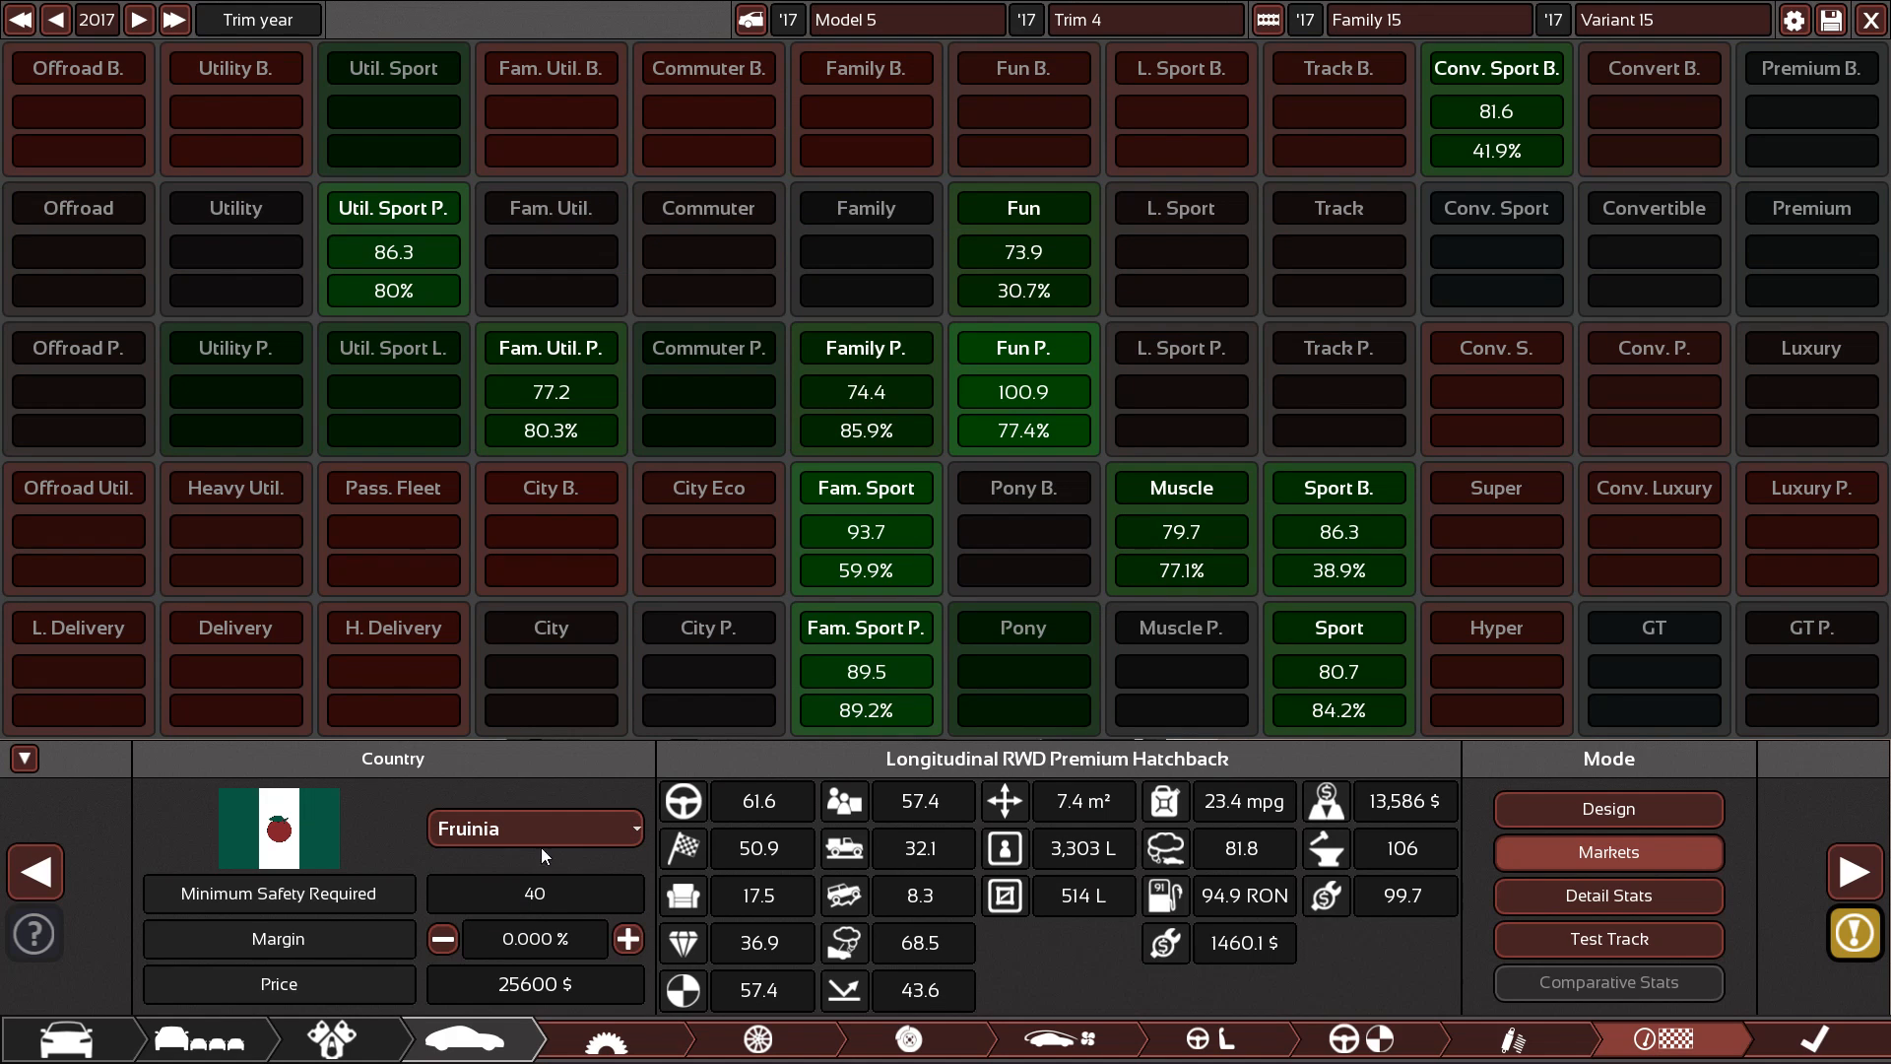
left_click(534, 827)
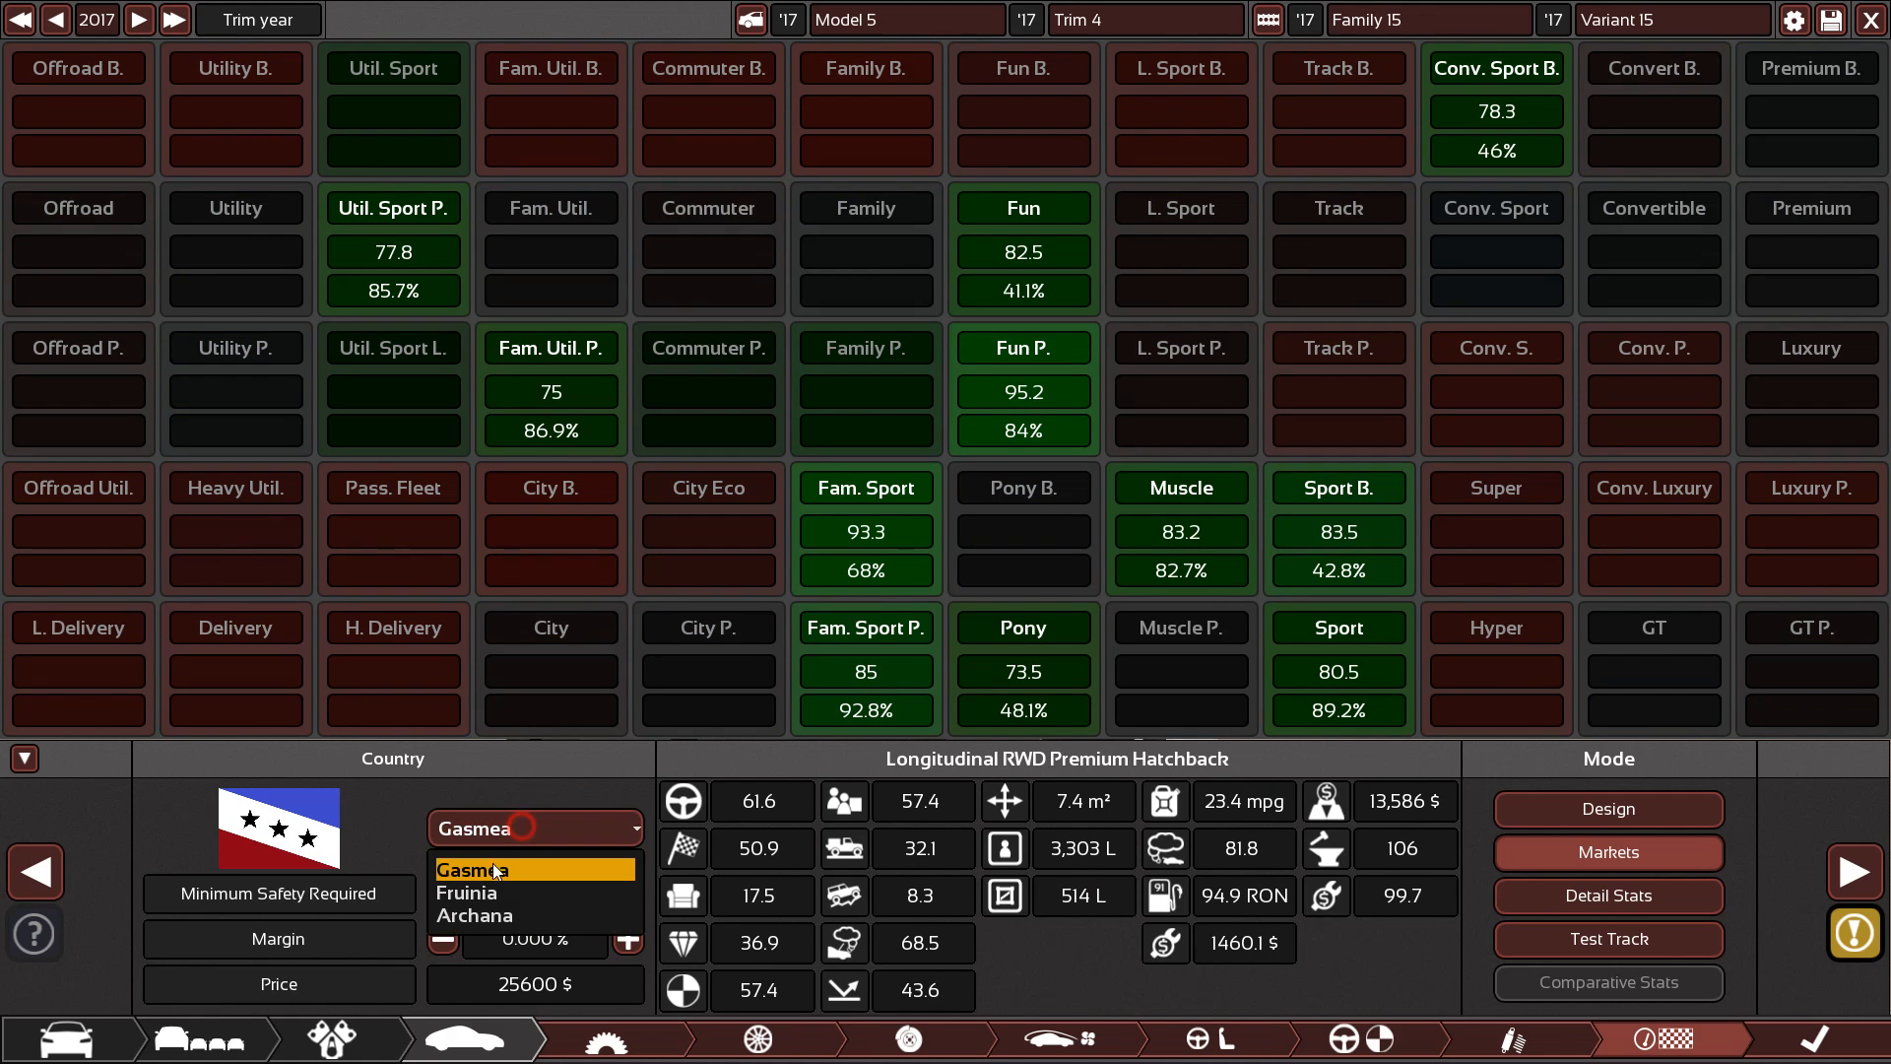
left_click(466, 892)
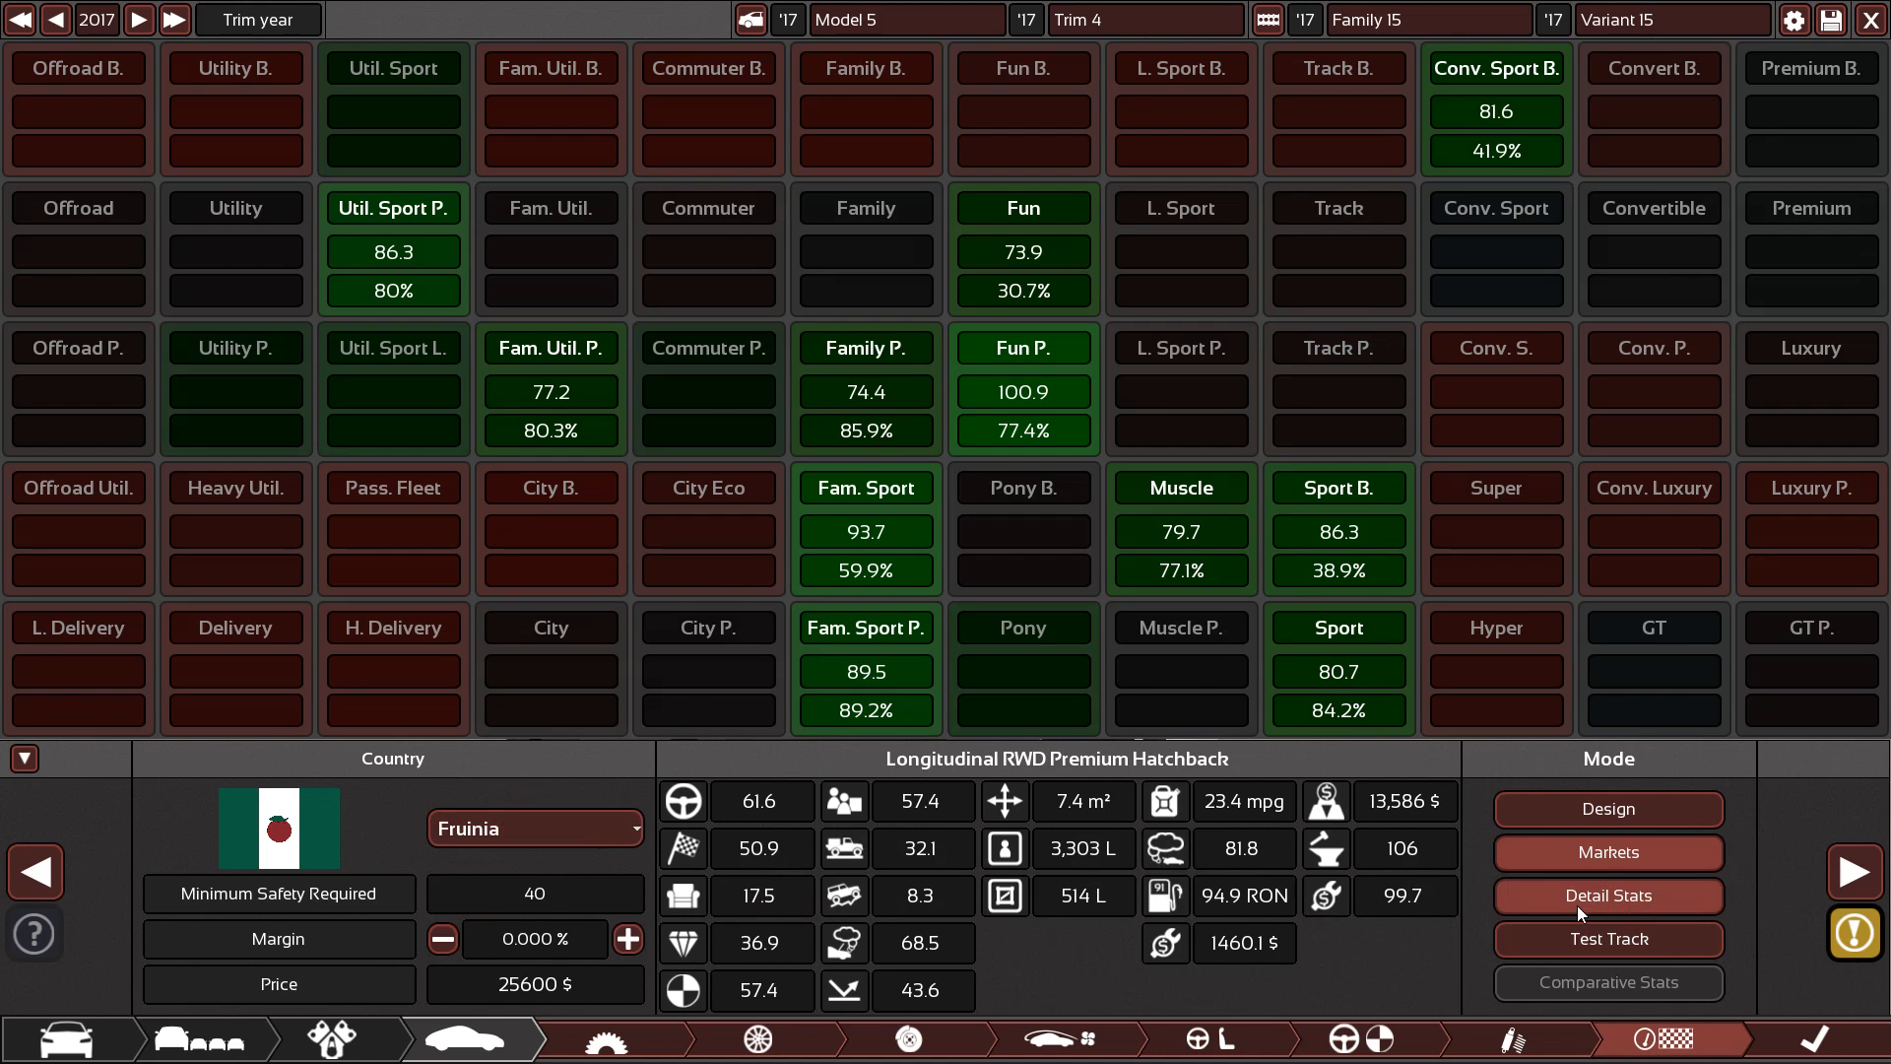
Start a lap of the Airfield test track at the fastest playback speed
left_click(1607, 897)
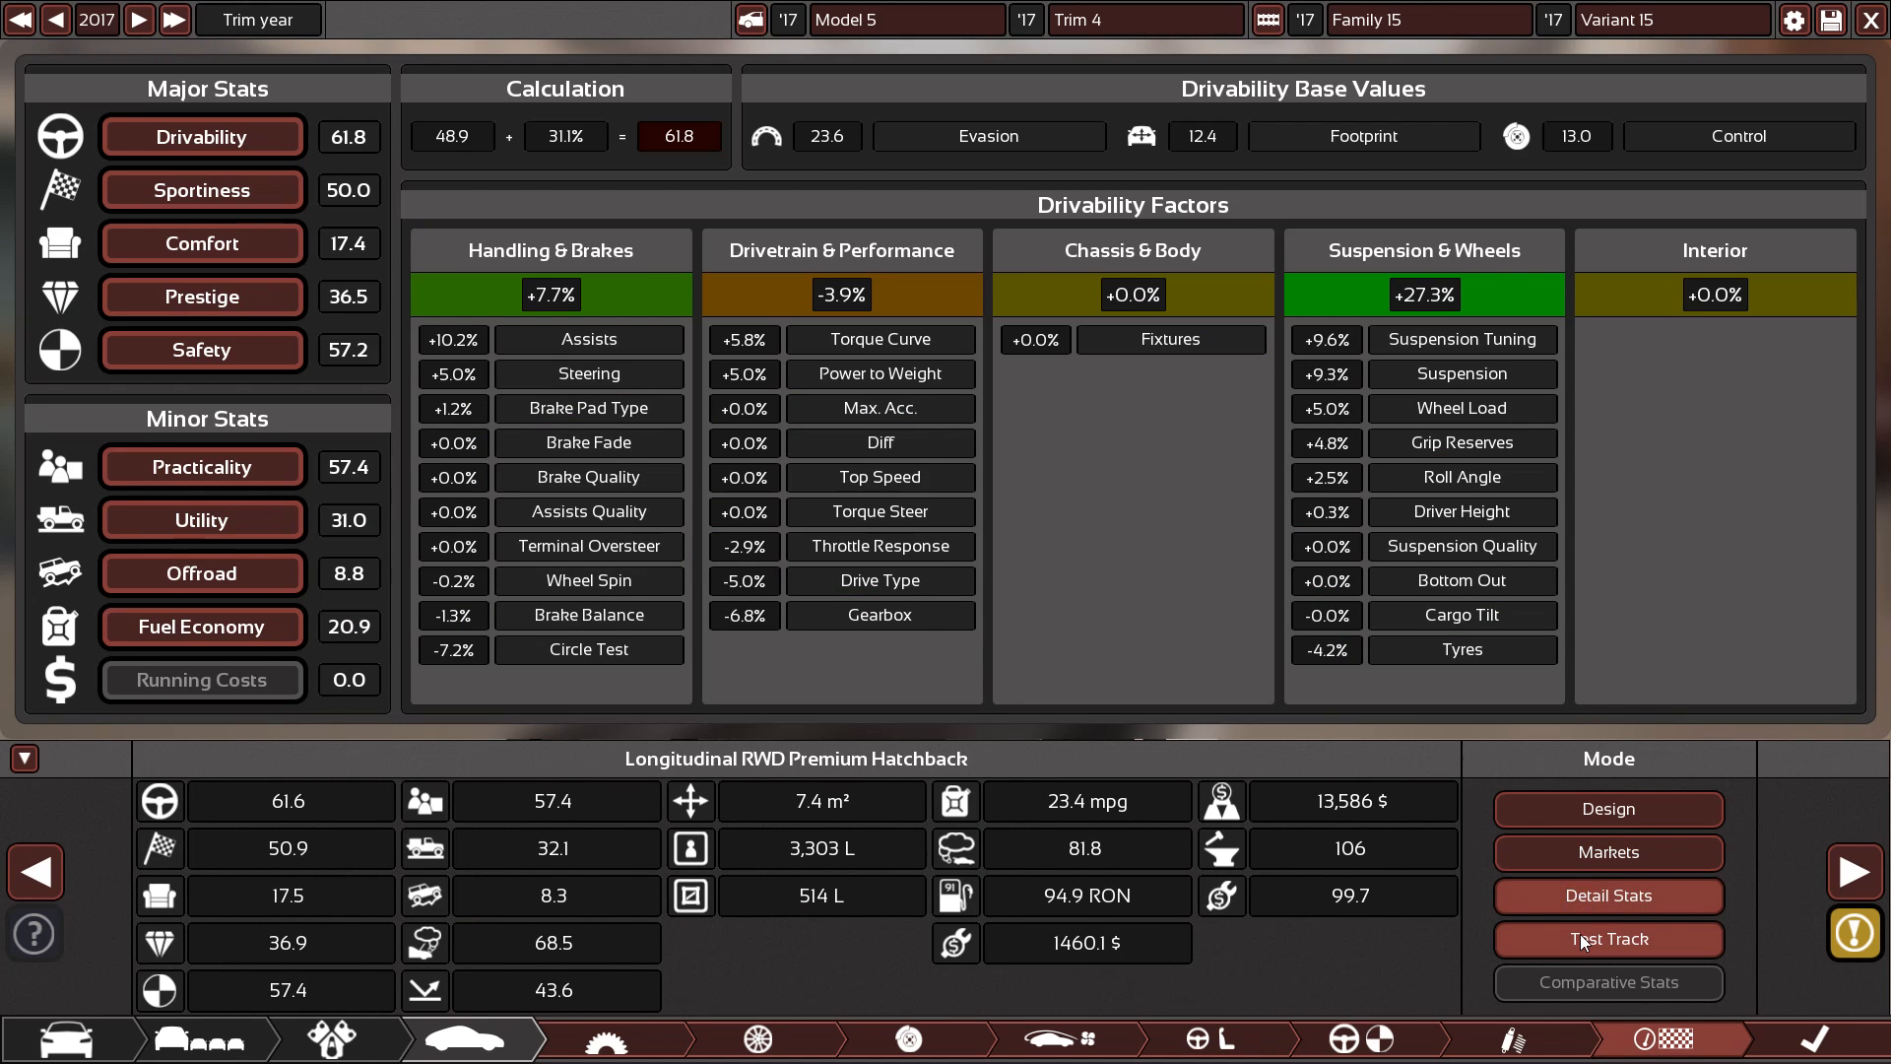
left_click(1608, 940)
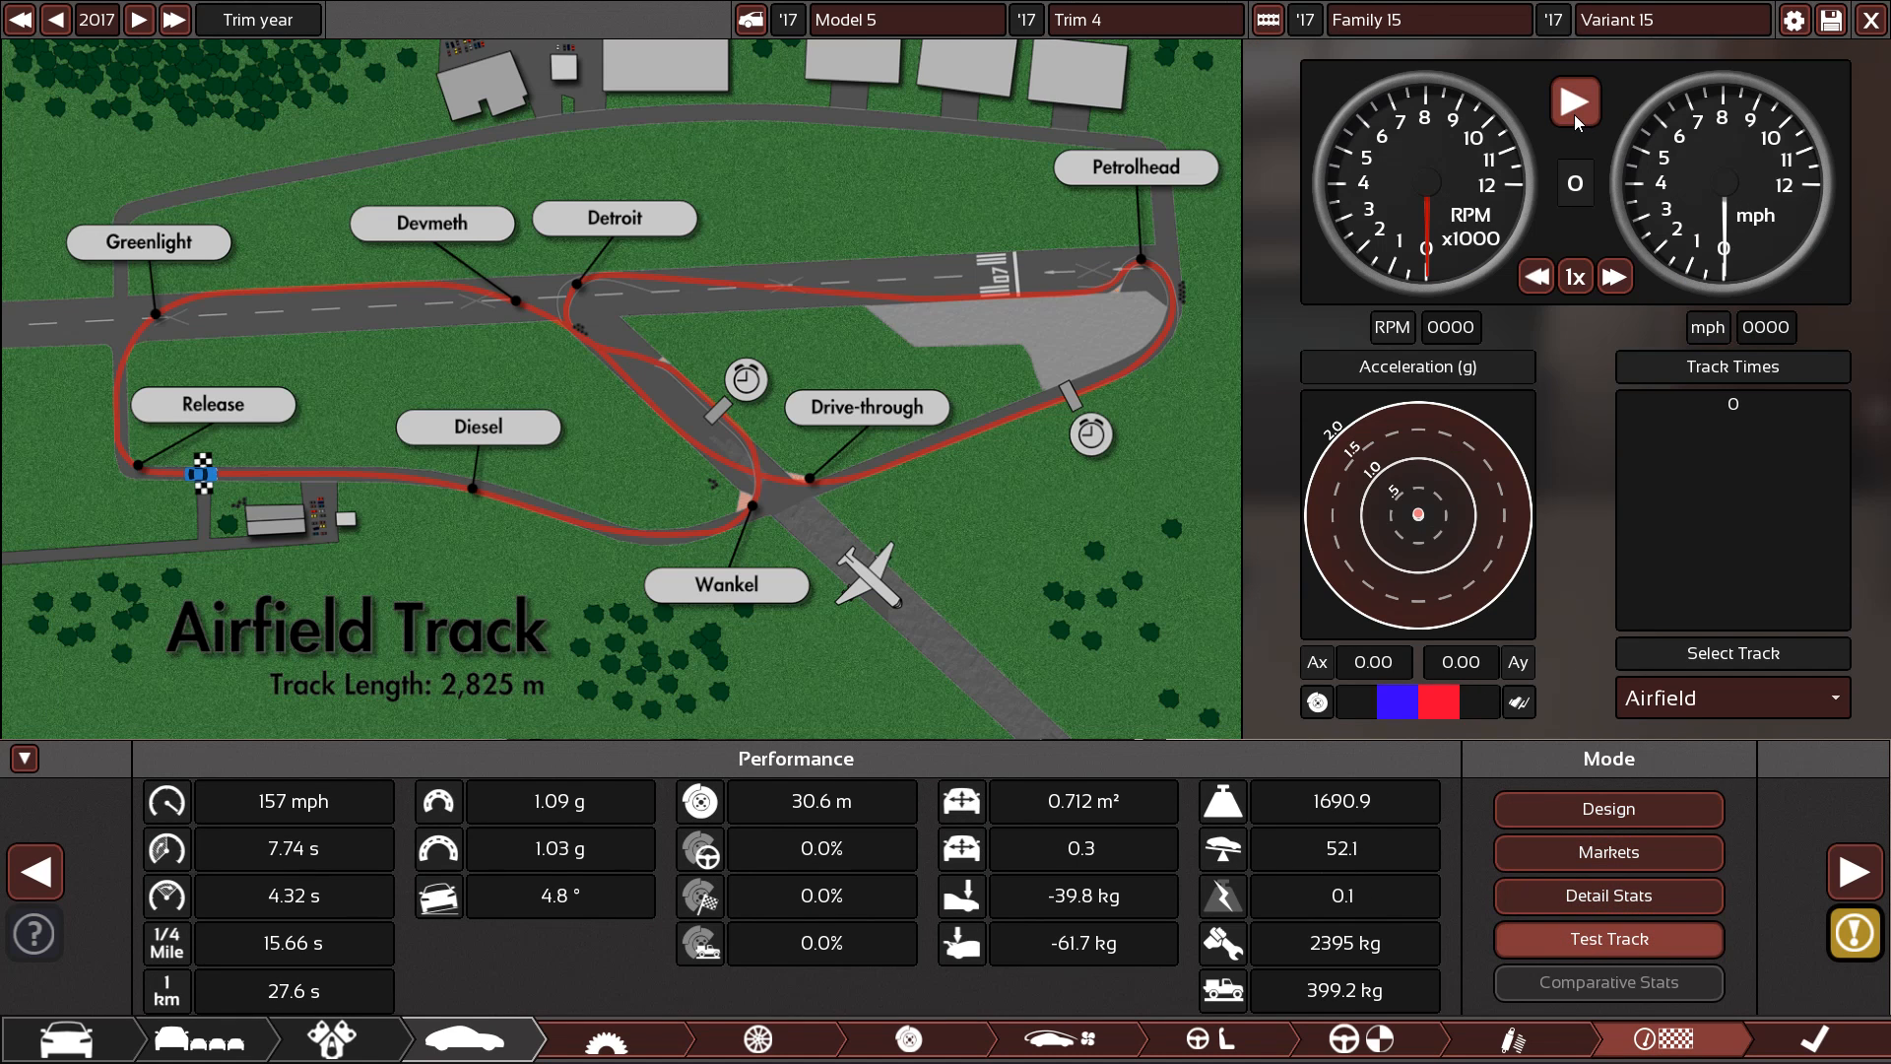
left_click(1574, 101)
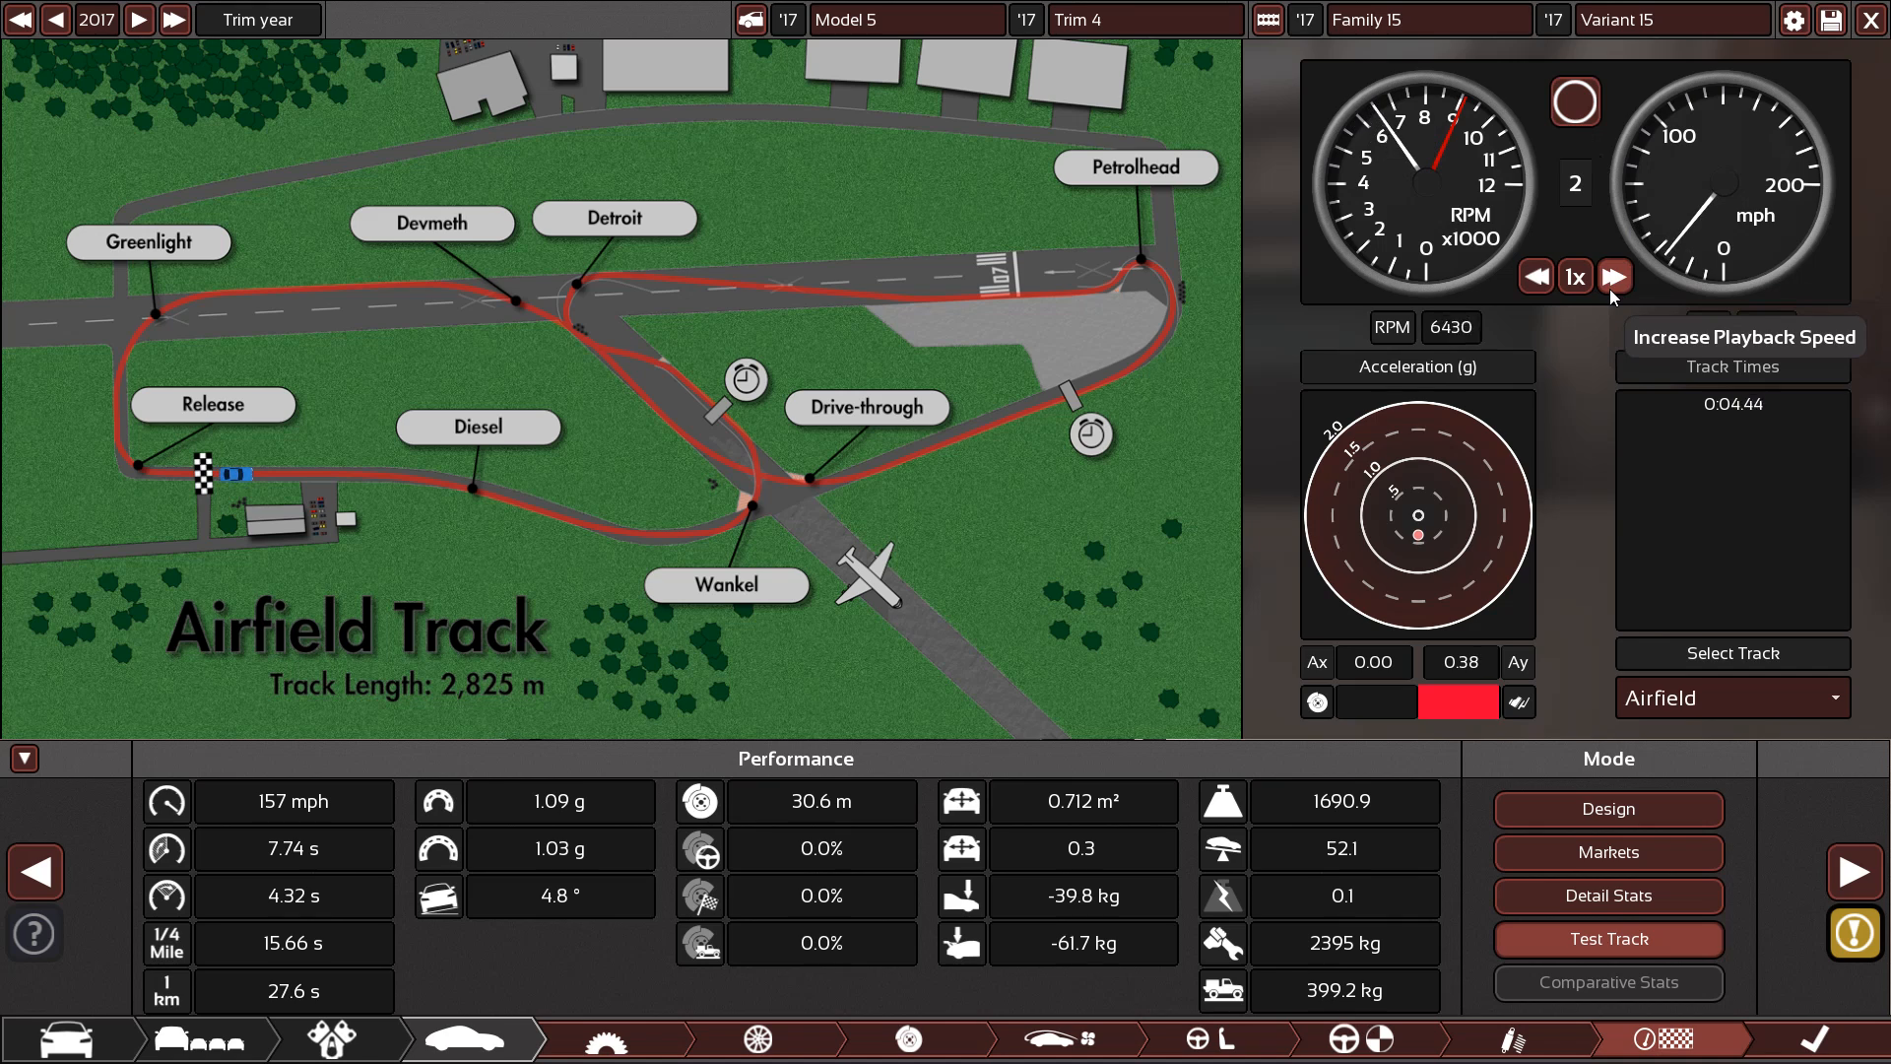
left_click(1614, 276)
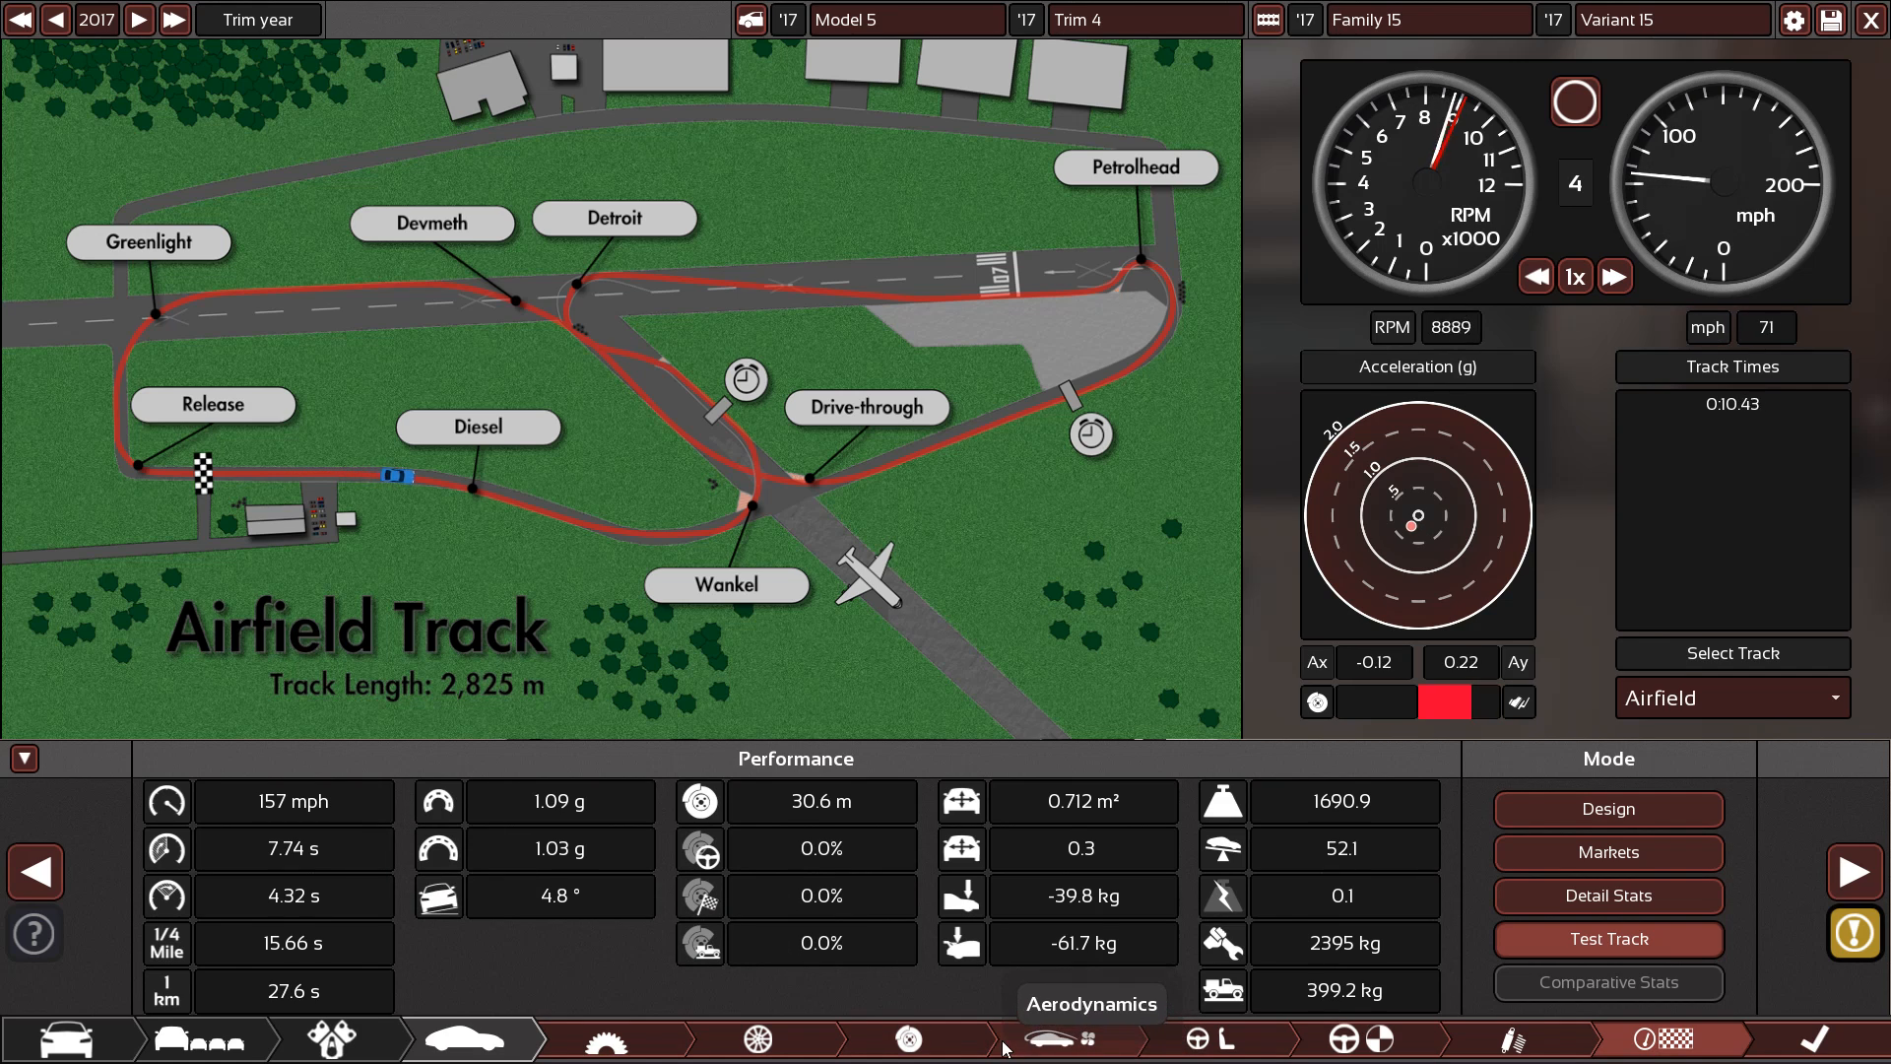
left_click(1614, 276)
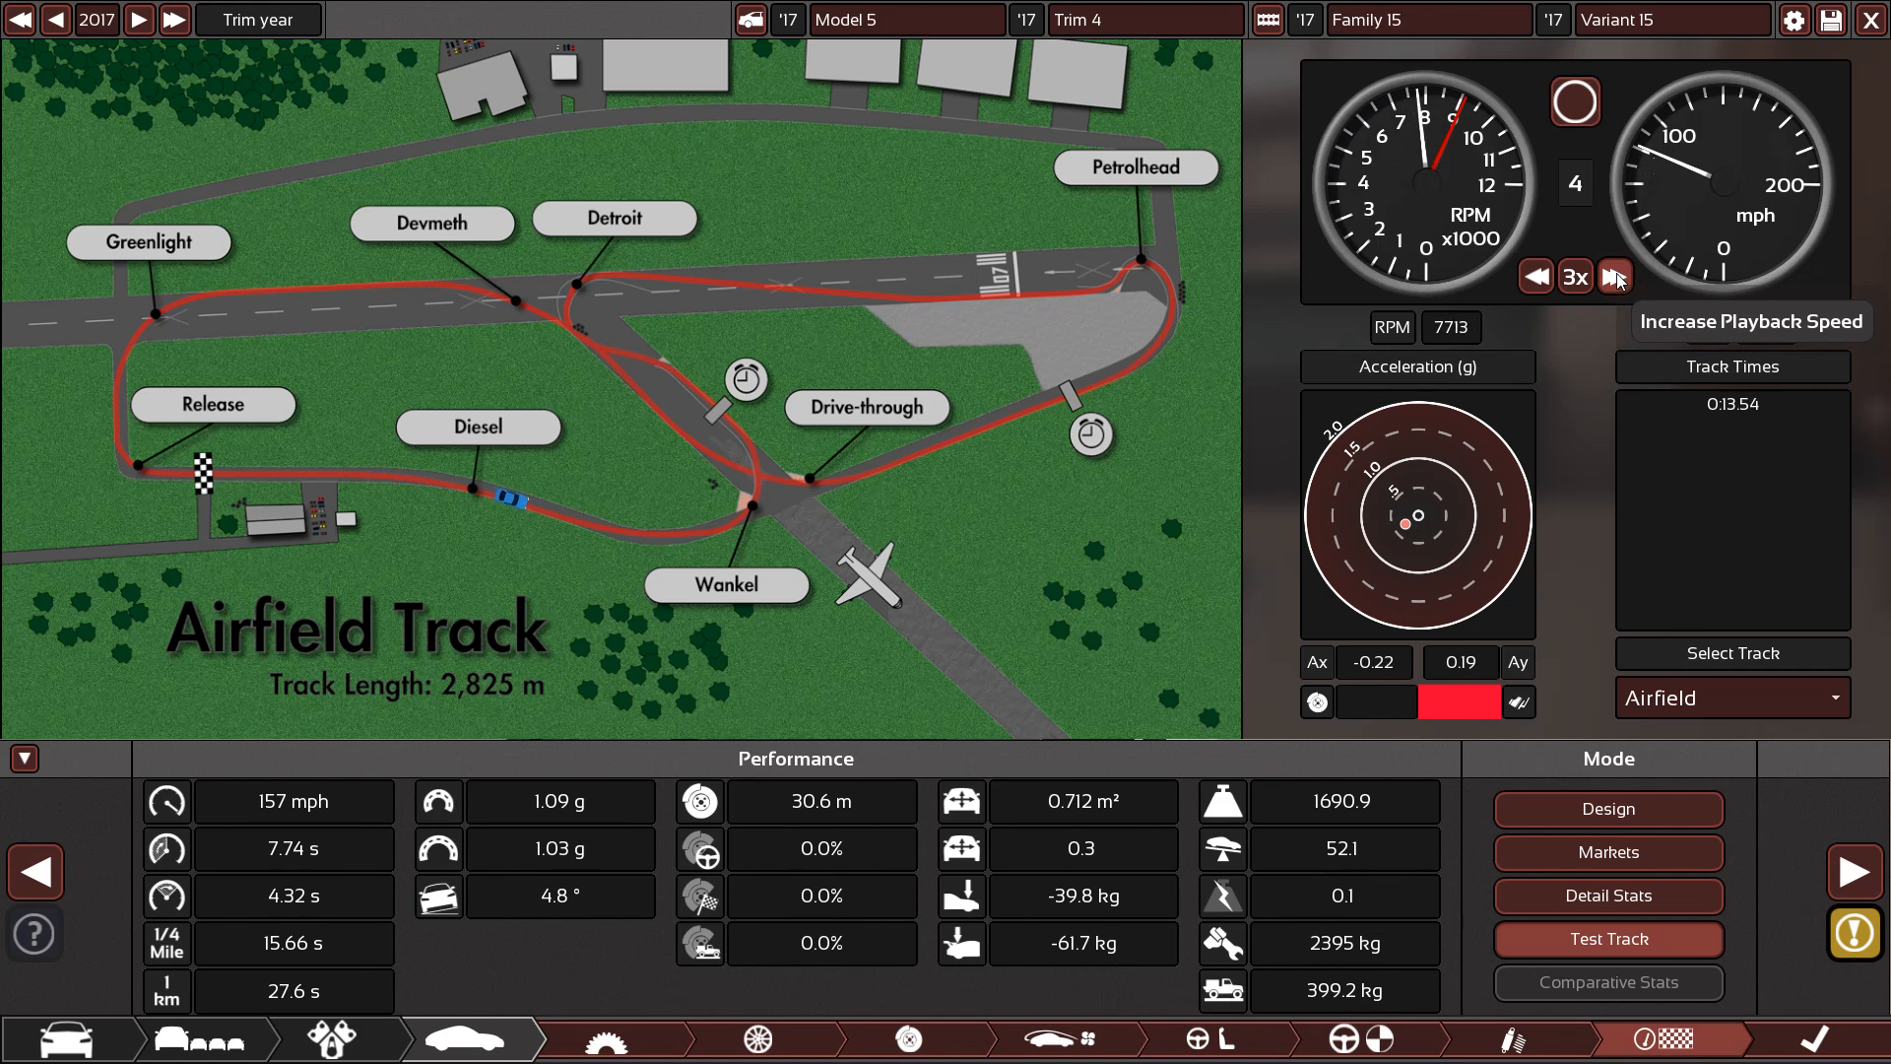
left_click(1614, 275)
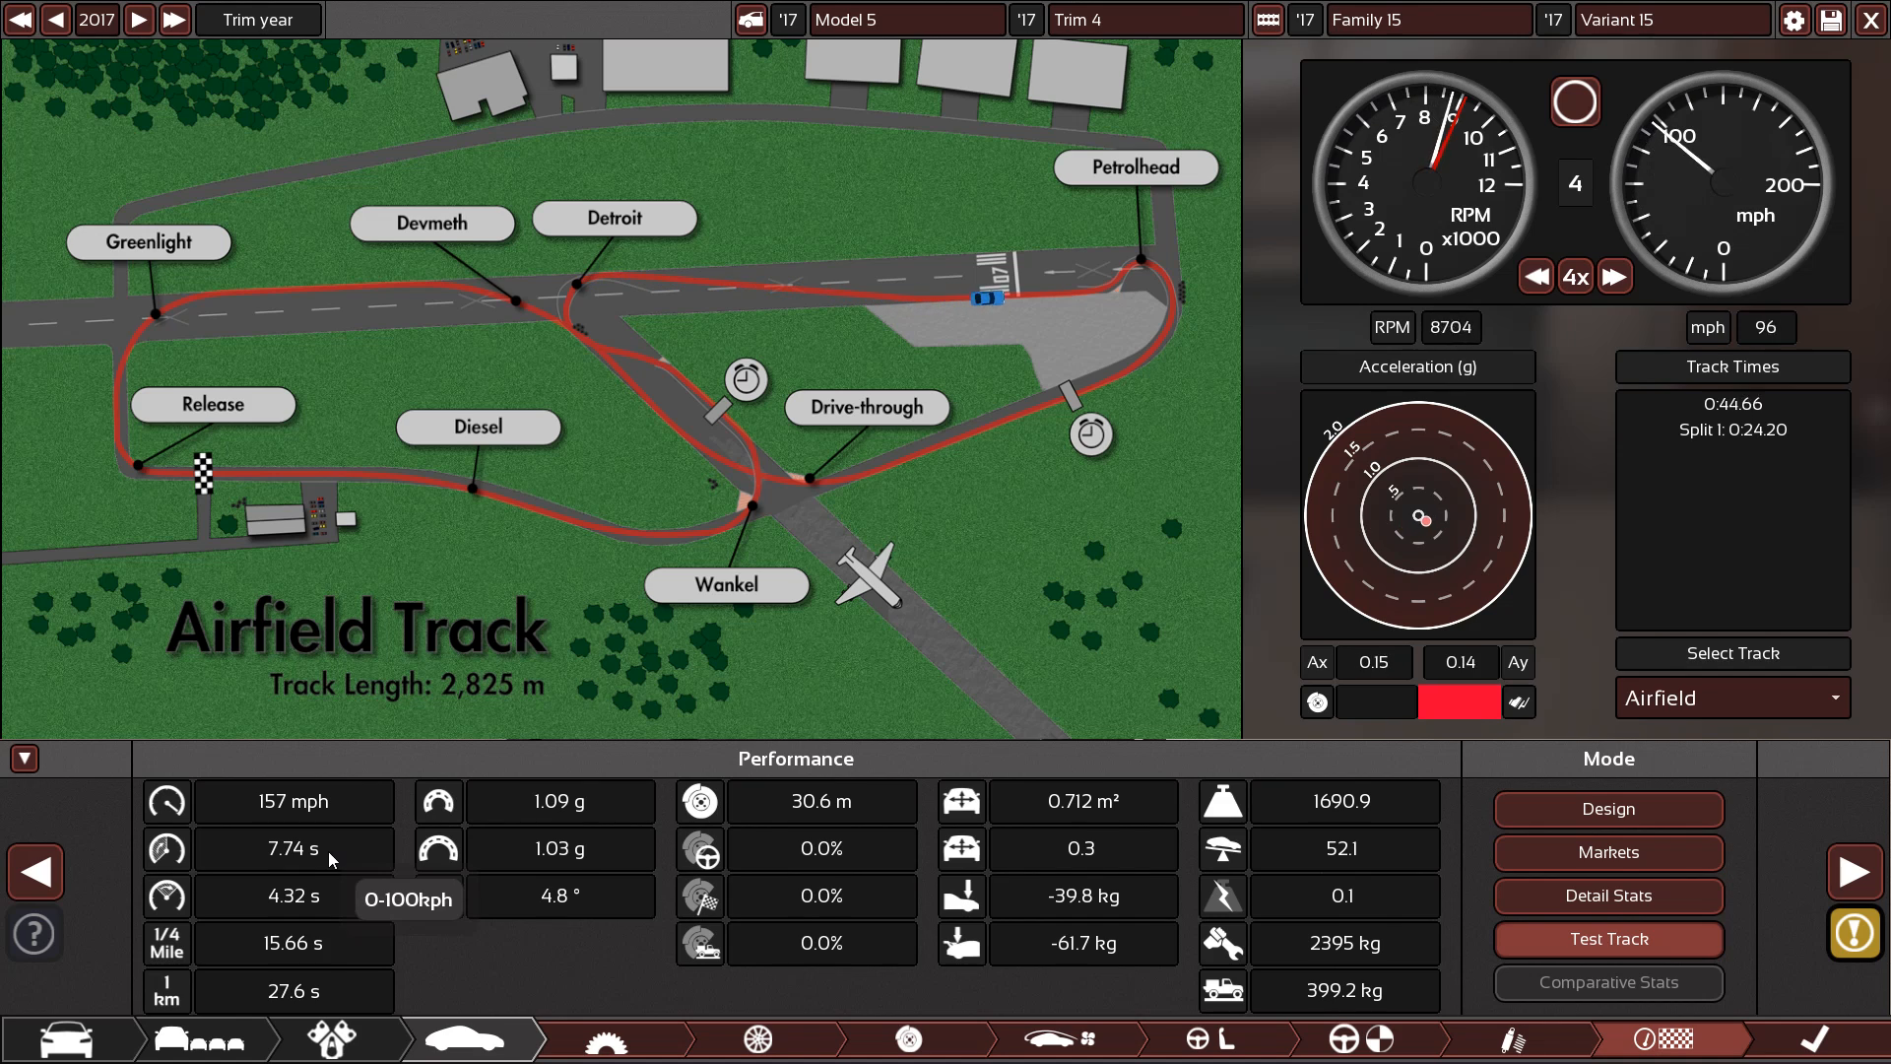
mouse_move(1614, 276)
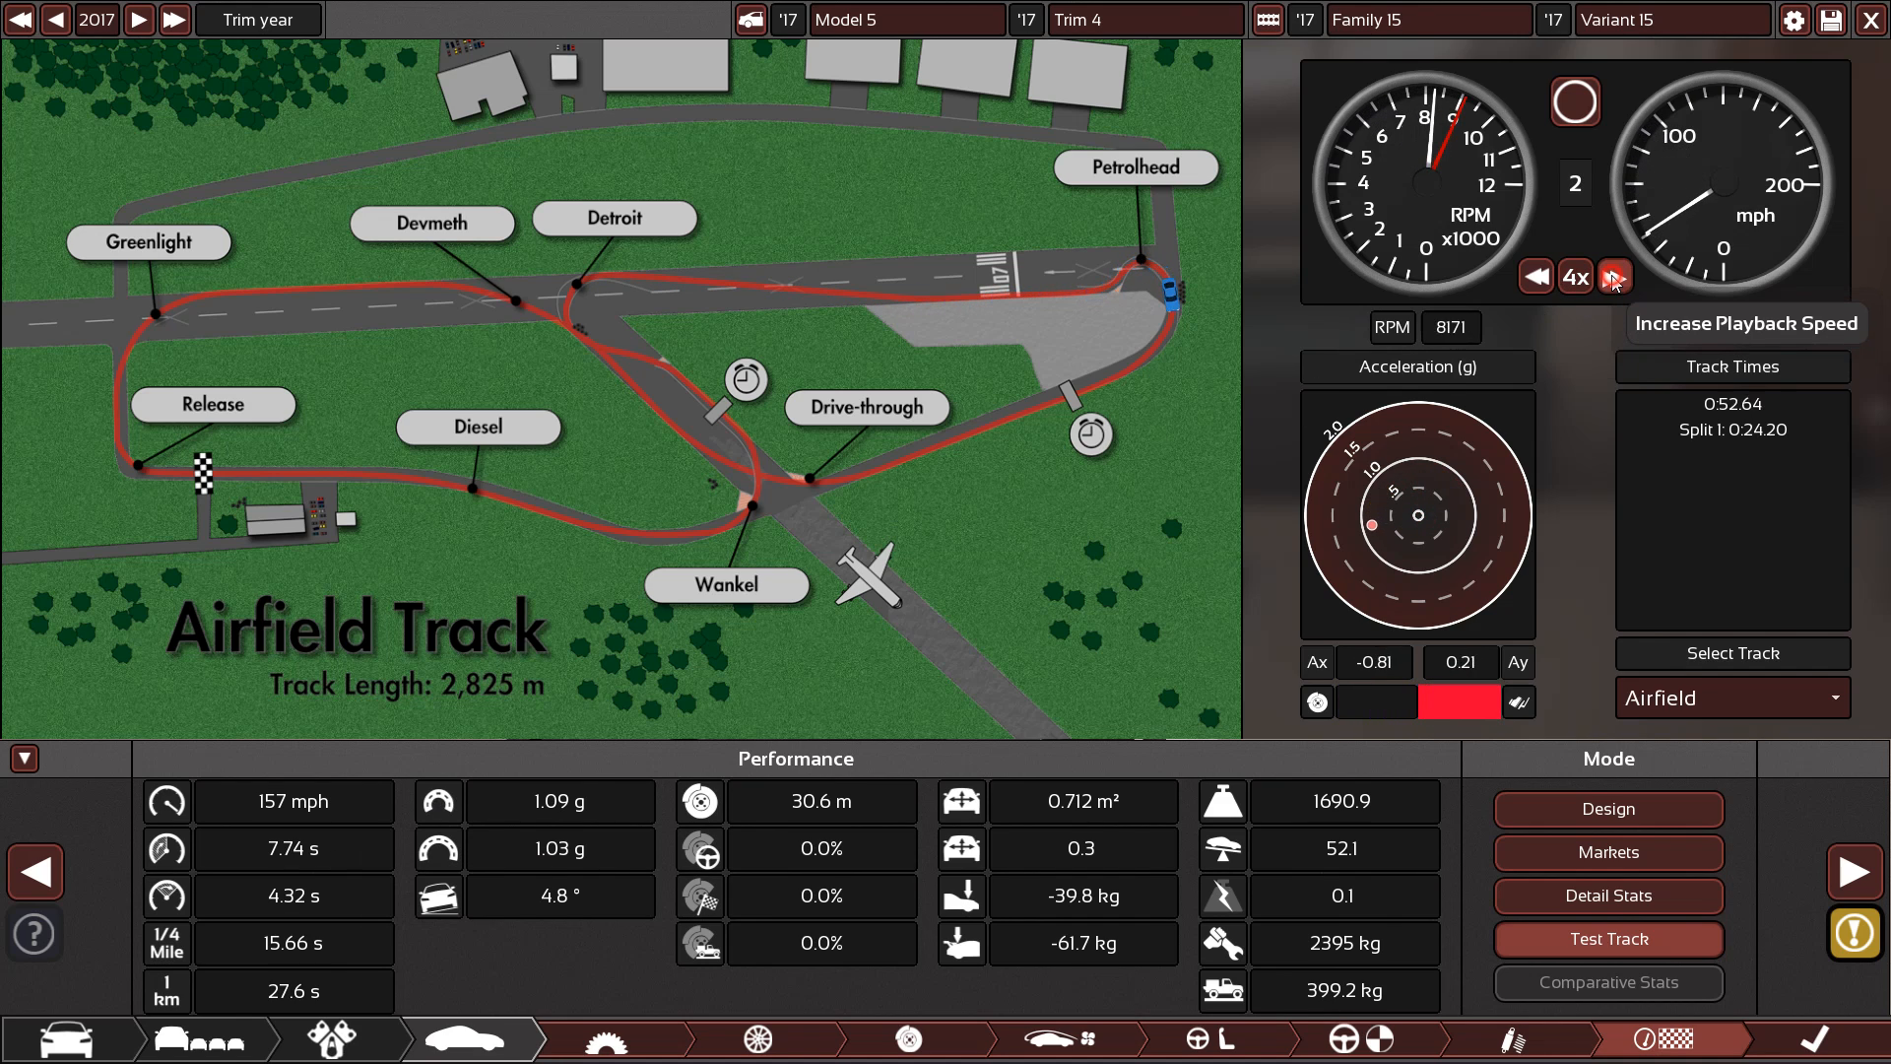
left_click(1613, 276)
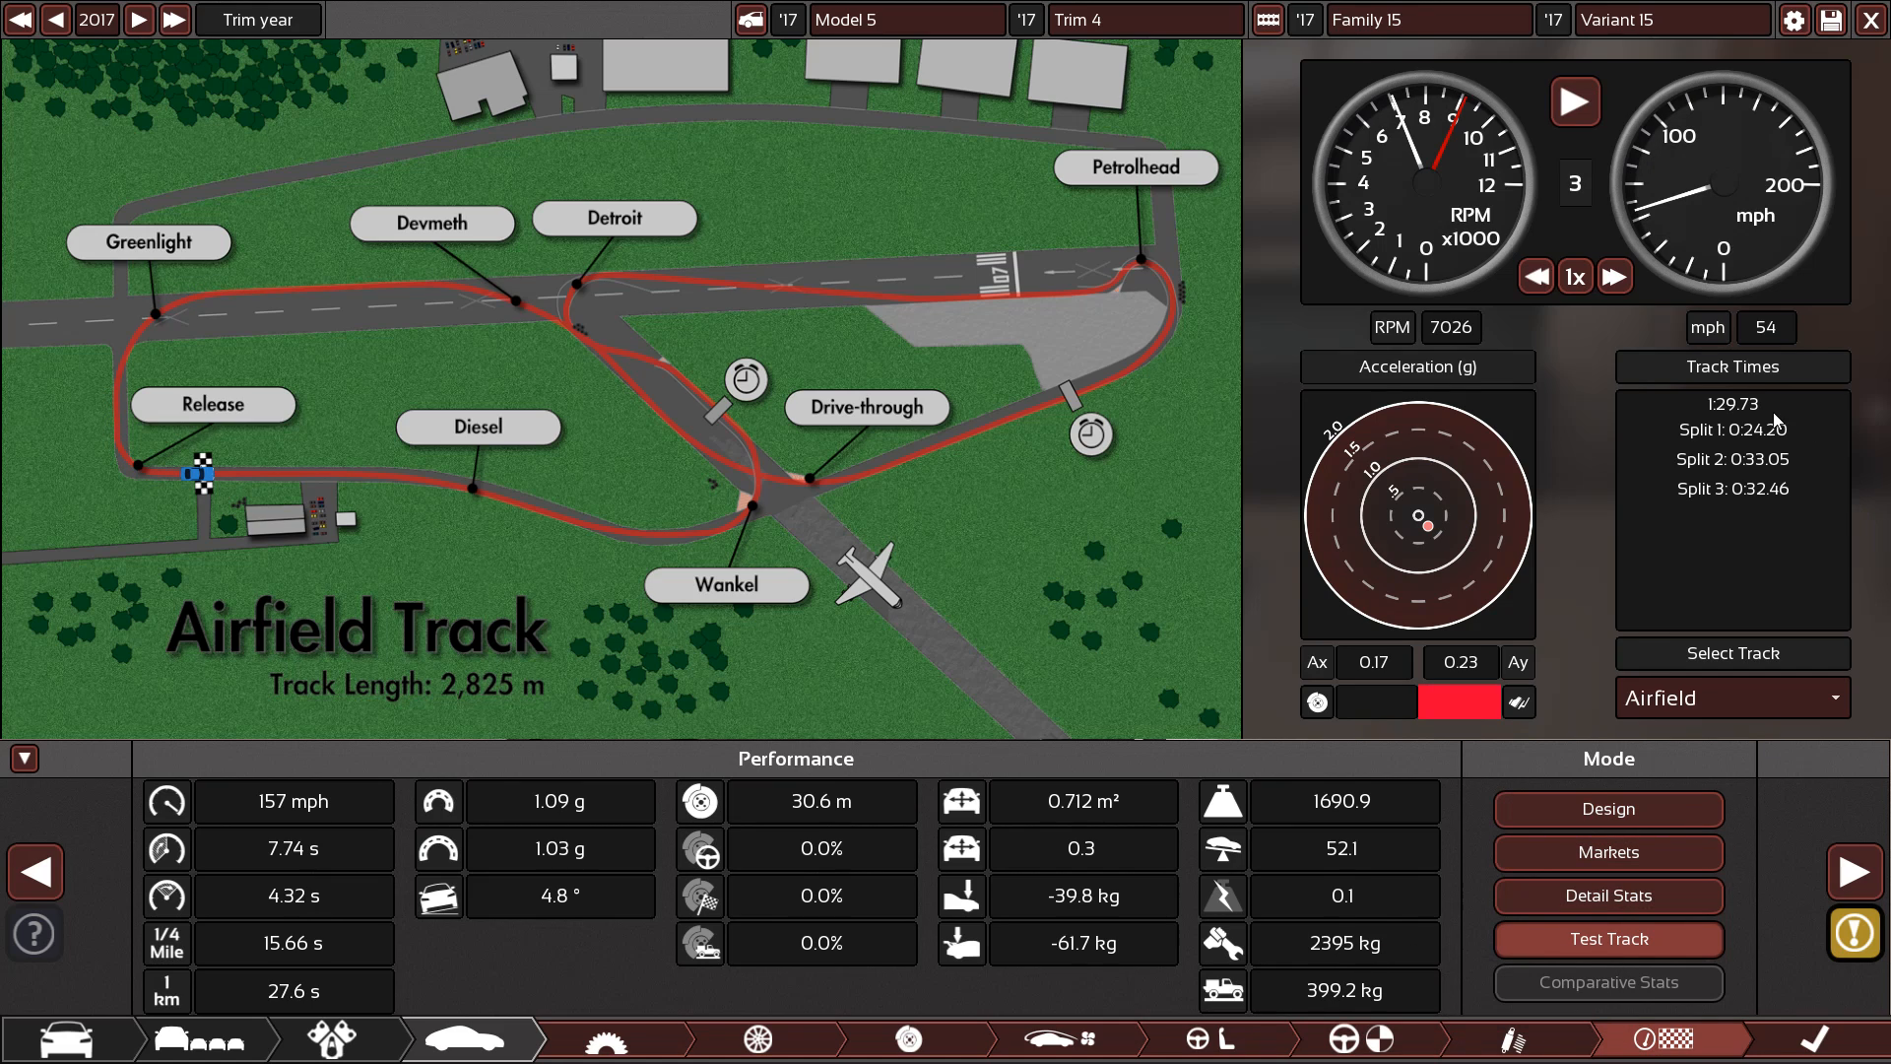
mouse_move(1396, 791)
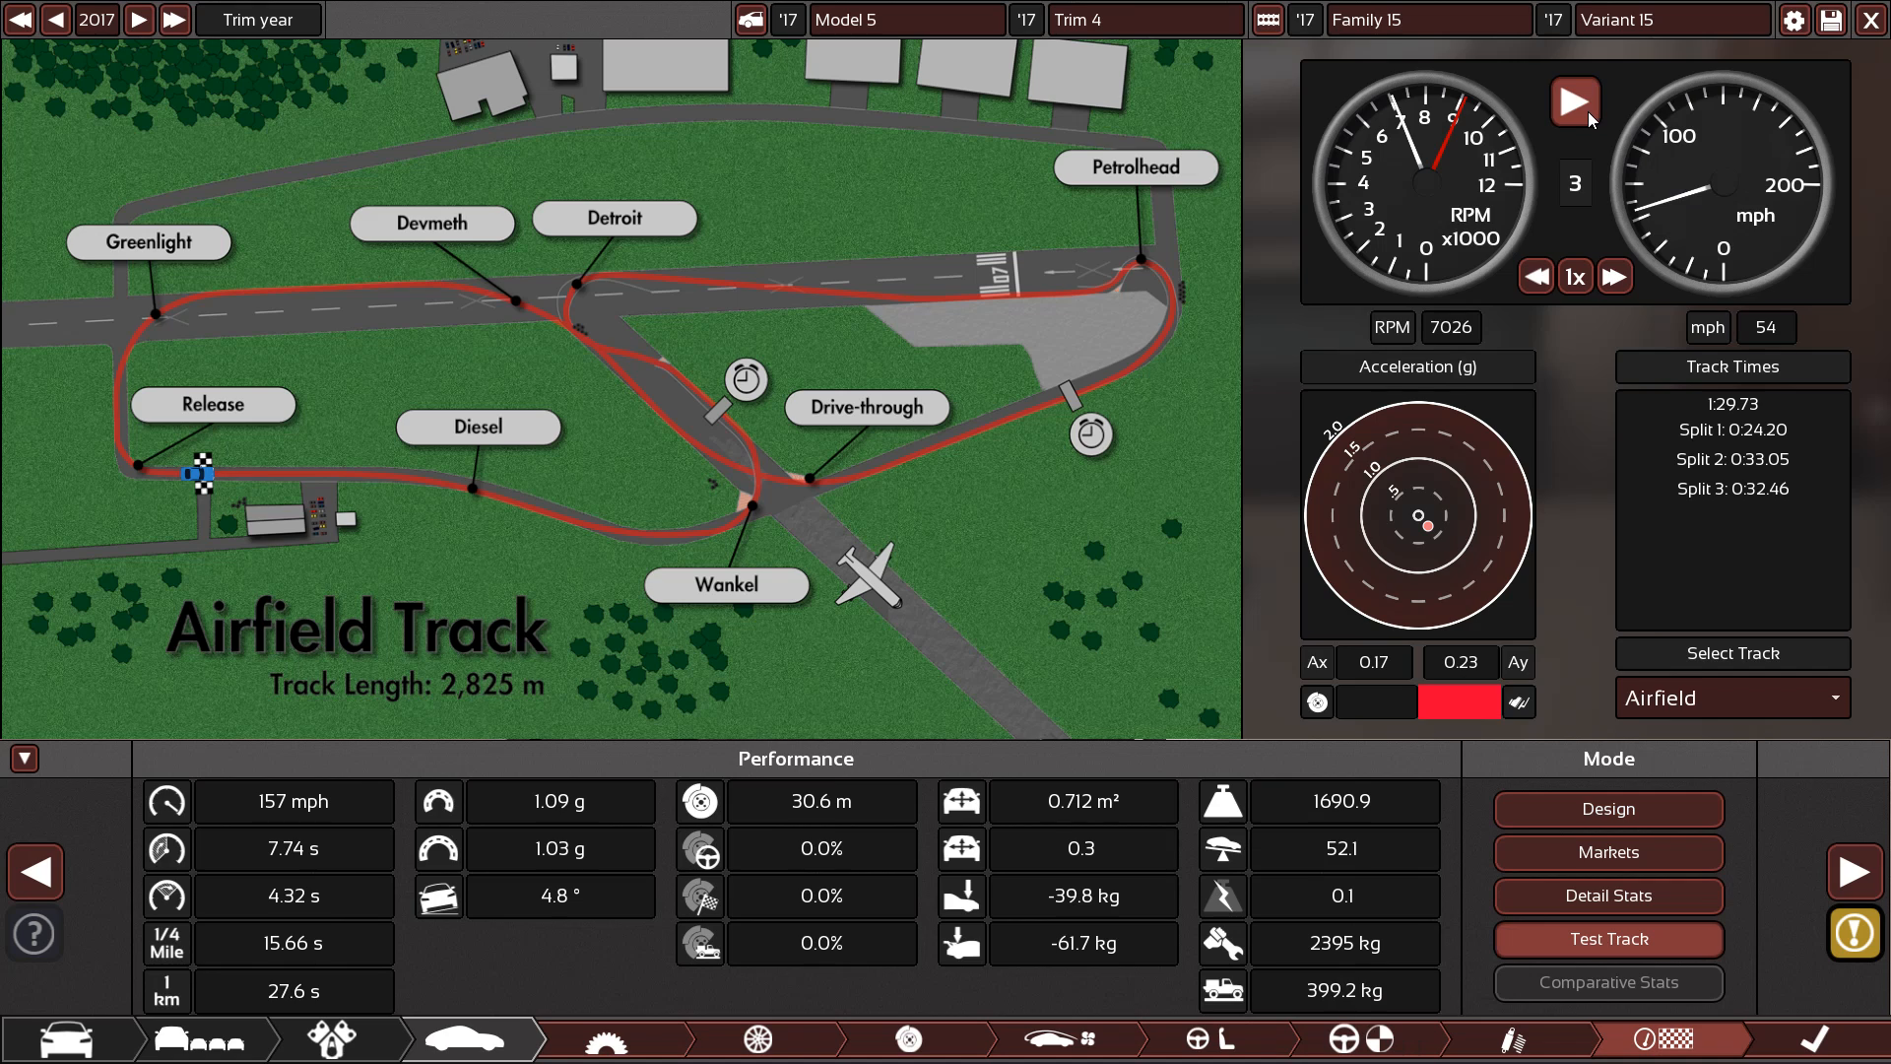
Run another sped-up Airfield lap, finishing at 1:29.38
left_click(1574, 101)
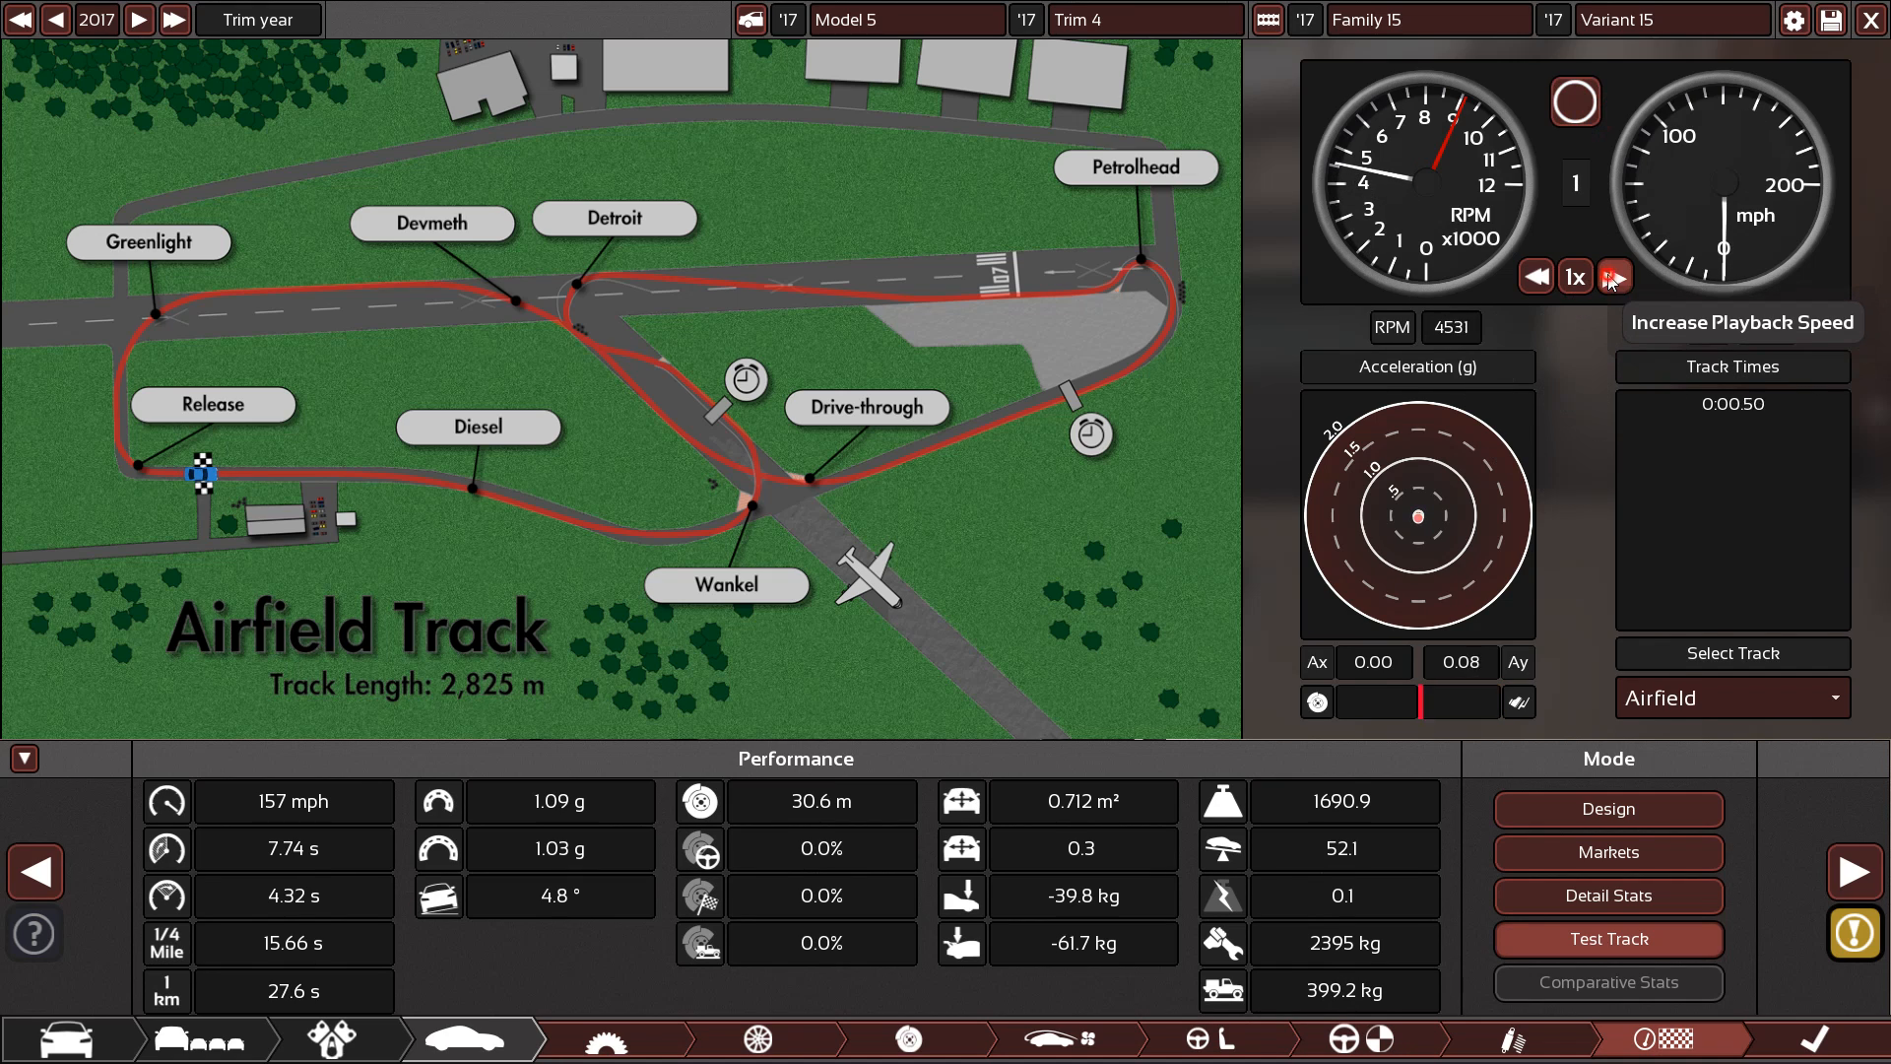
left_click(1615, 275)
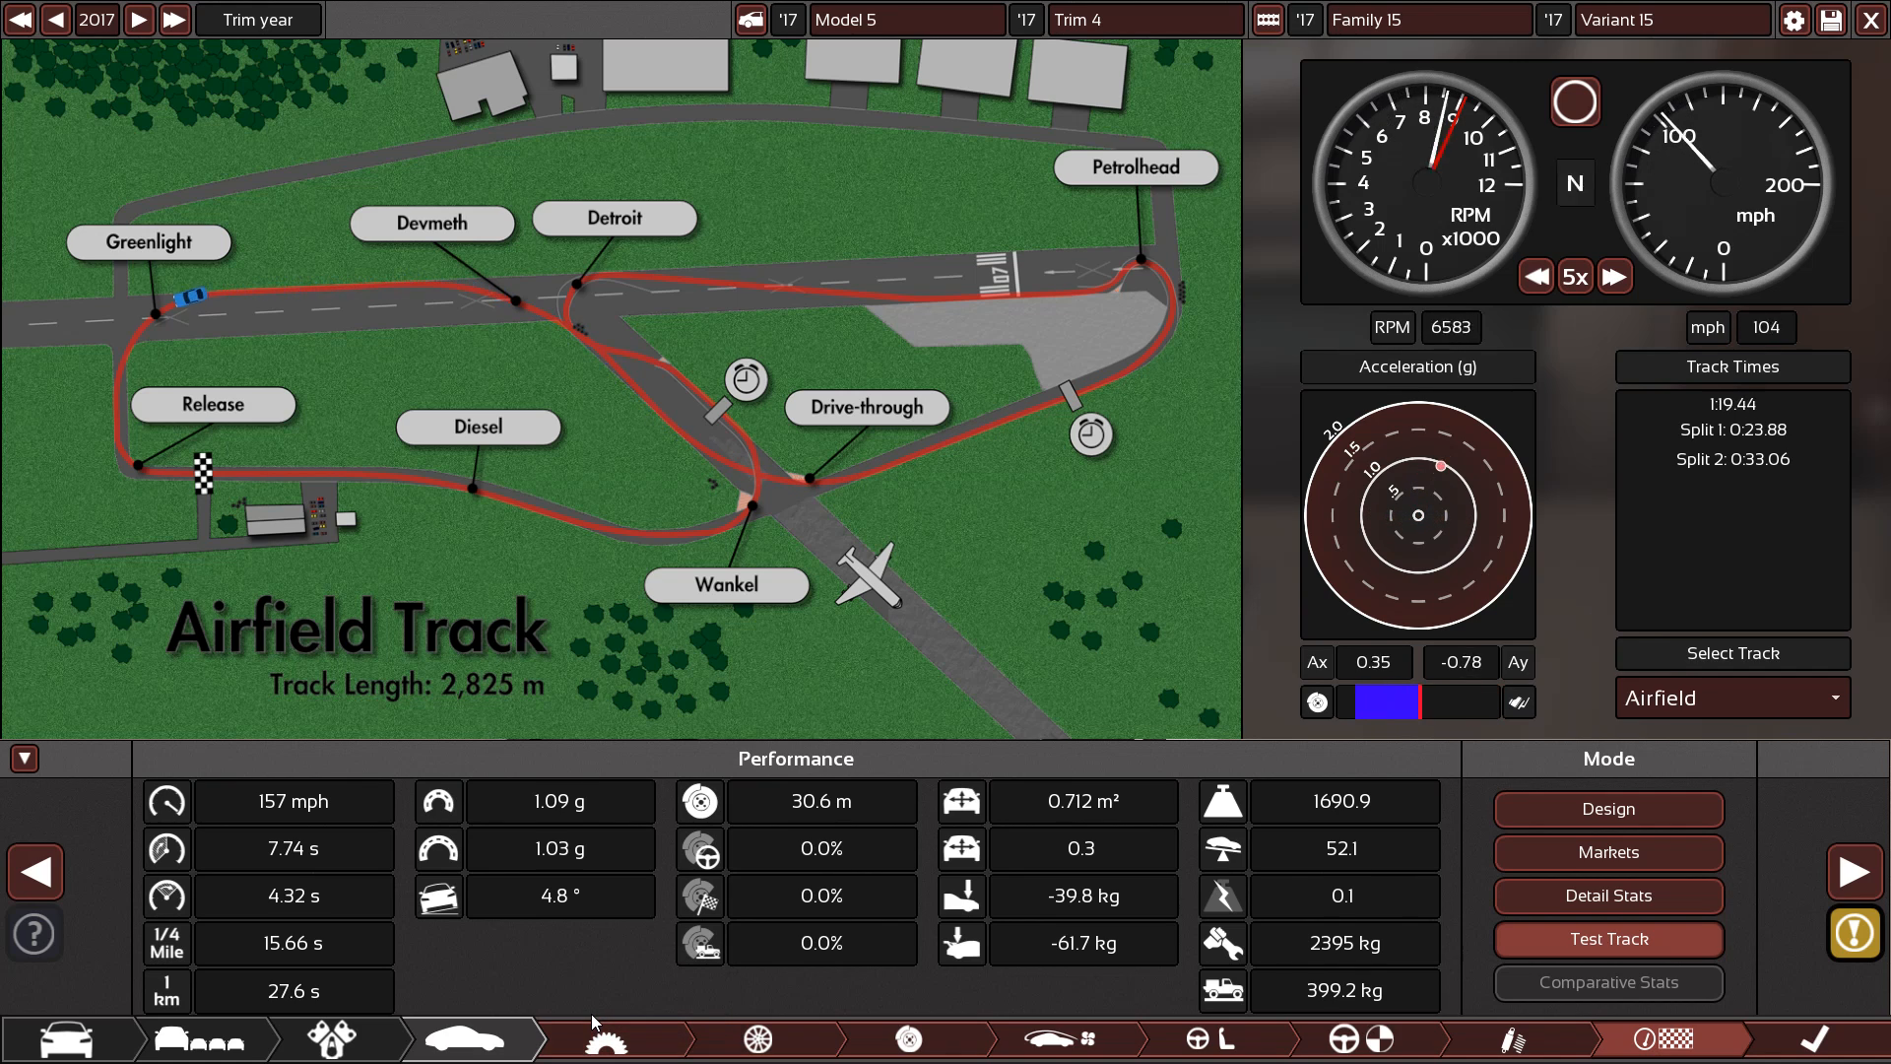
left_click(1574, 101)
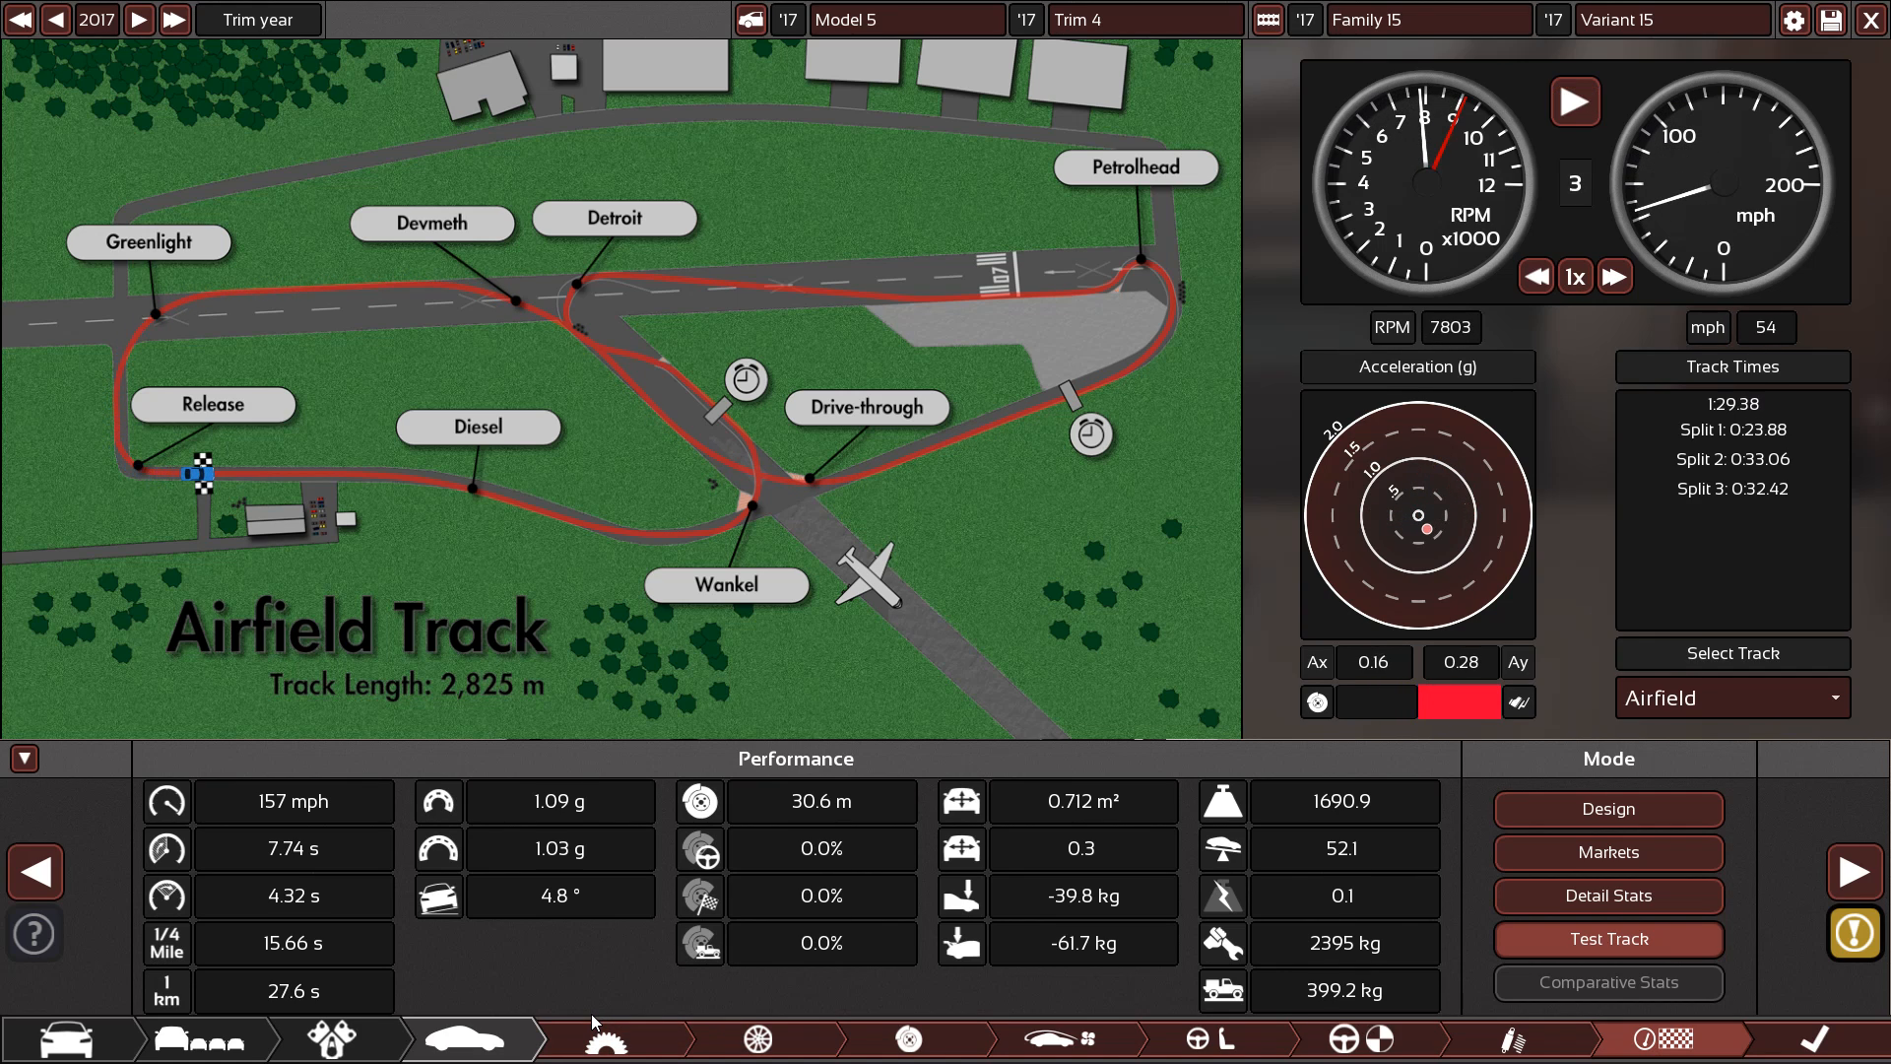
Review Gasmea market ratings, then return to the Model 5 Trim 4 design overview (300.8 hp, 1,691 kg)
left_click(607, 1039)
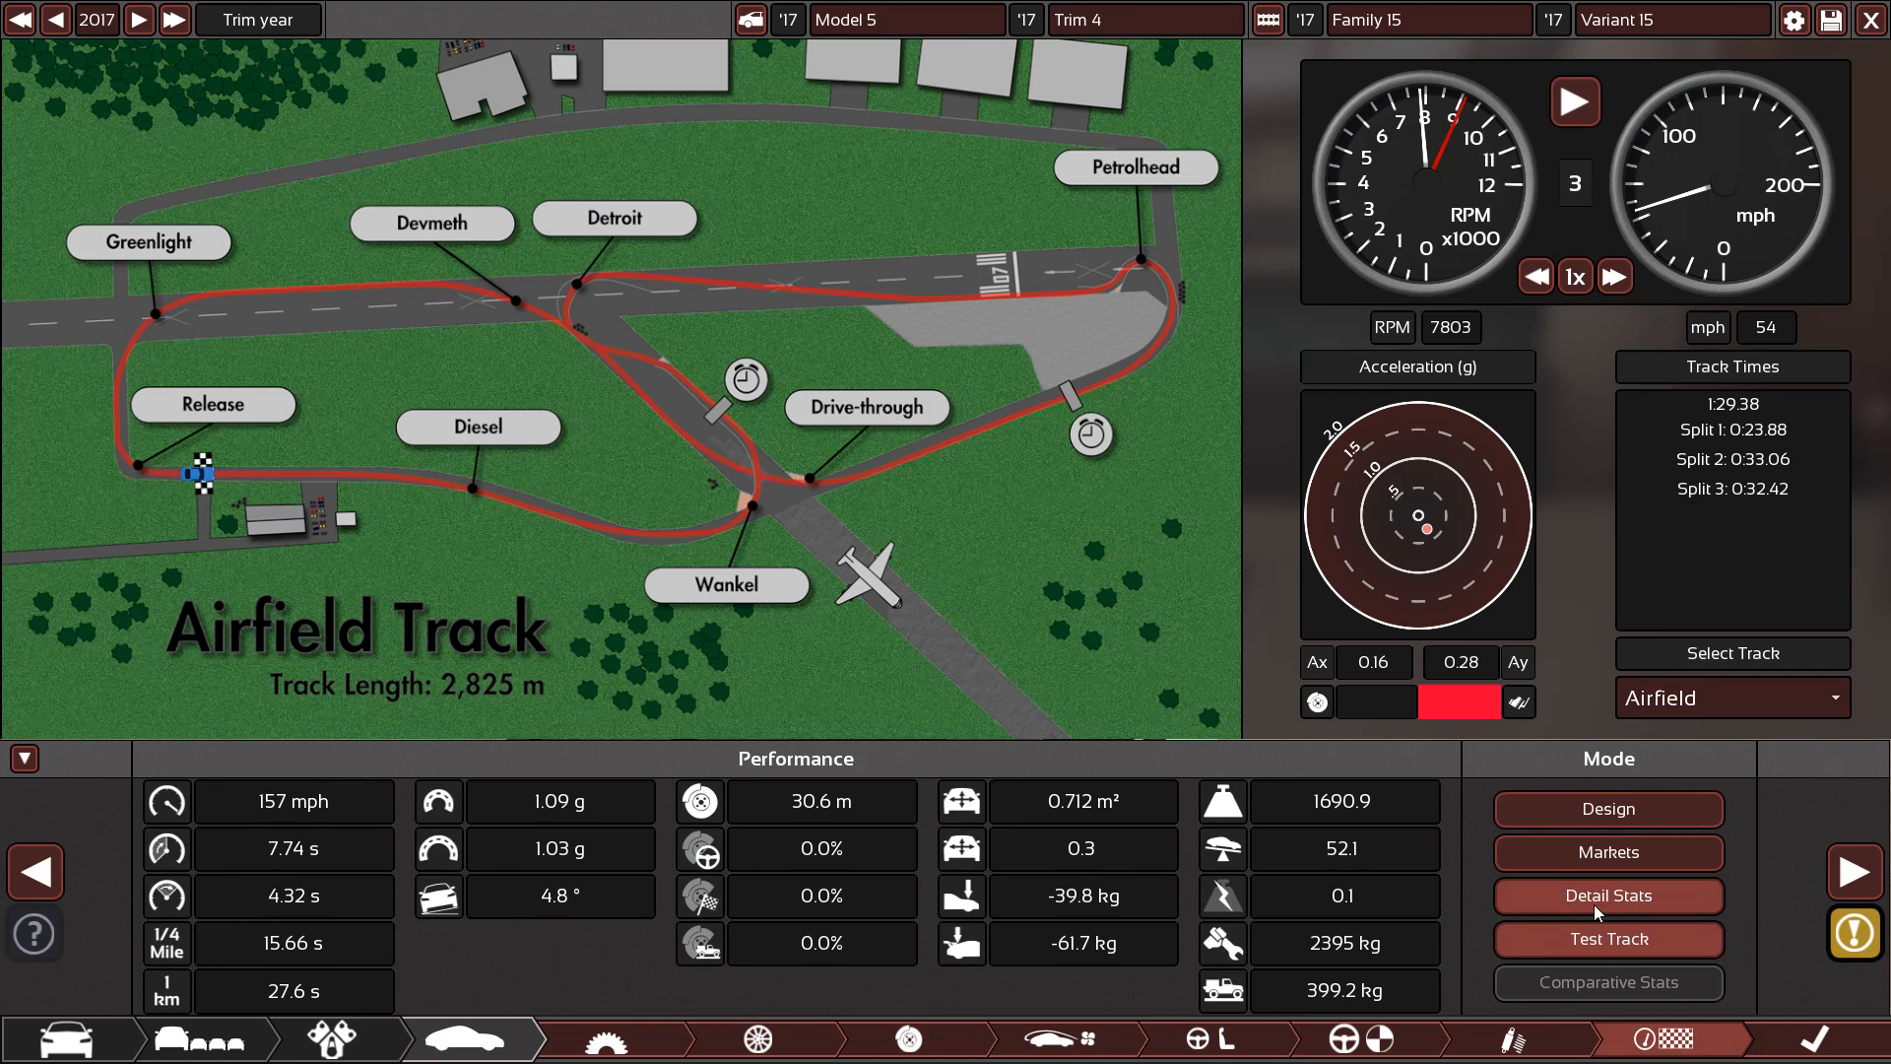
left_click(1607, 851)
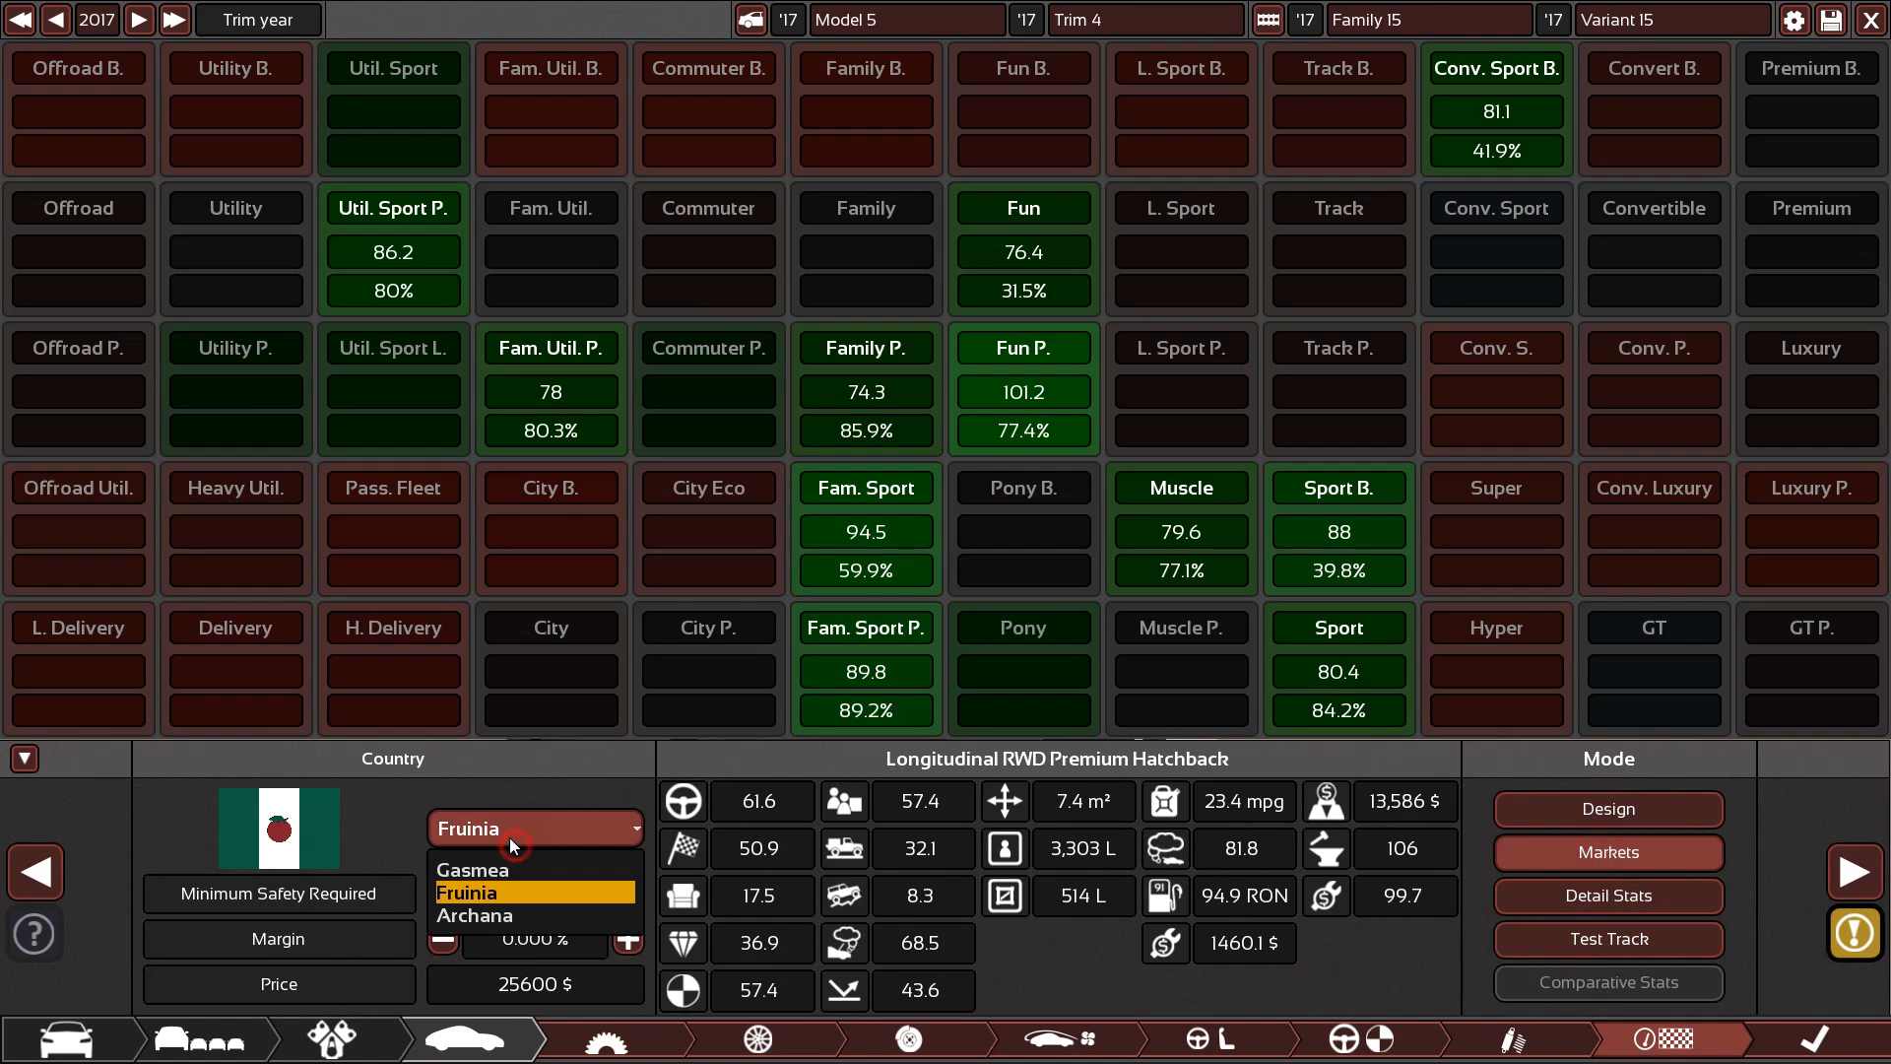
left_click(472, 869)
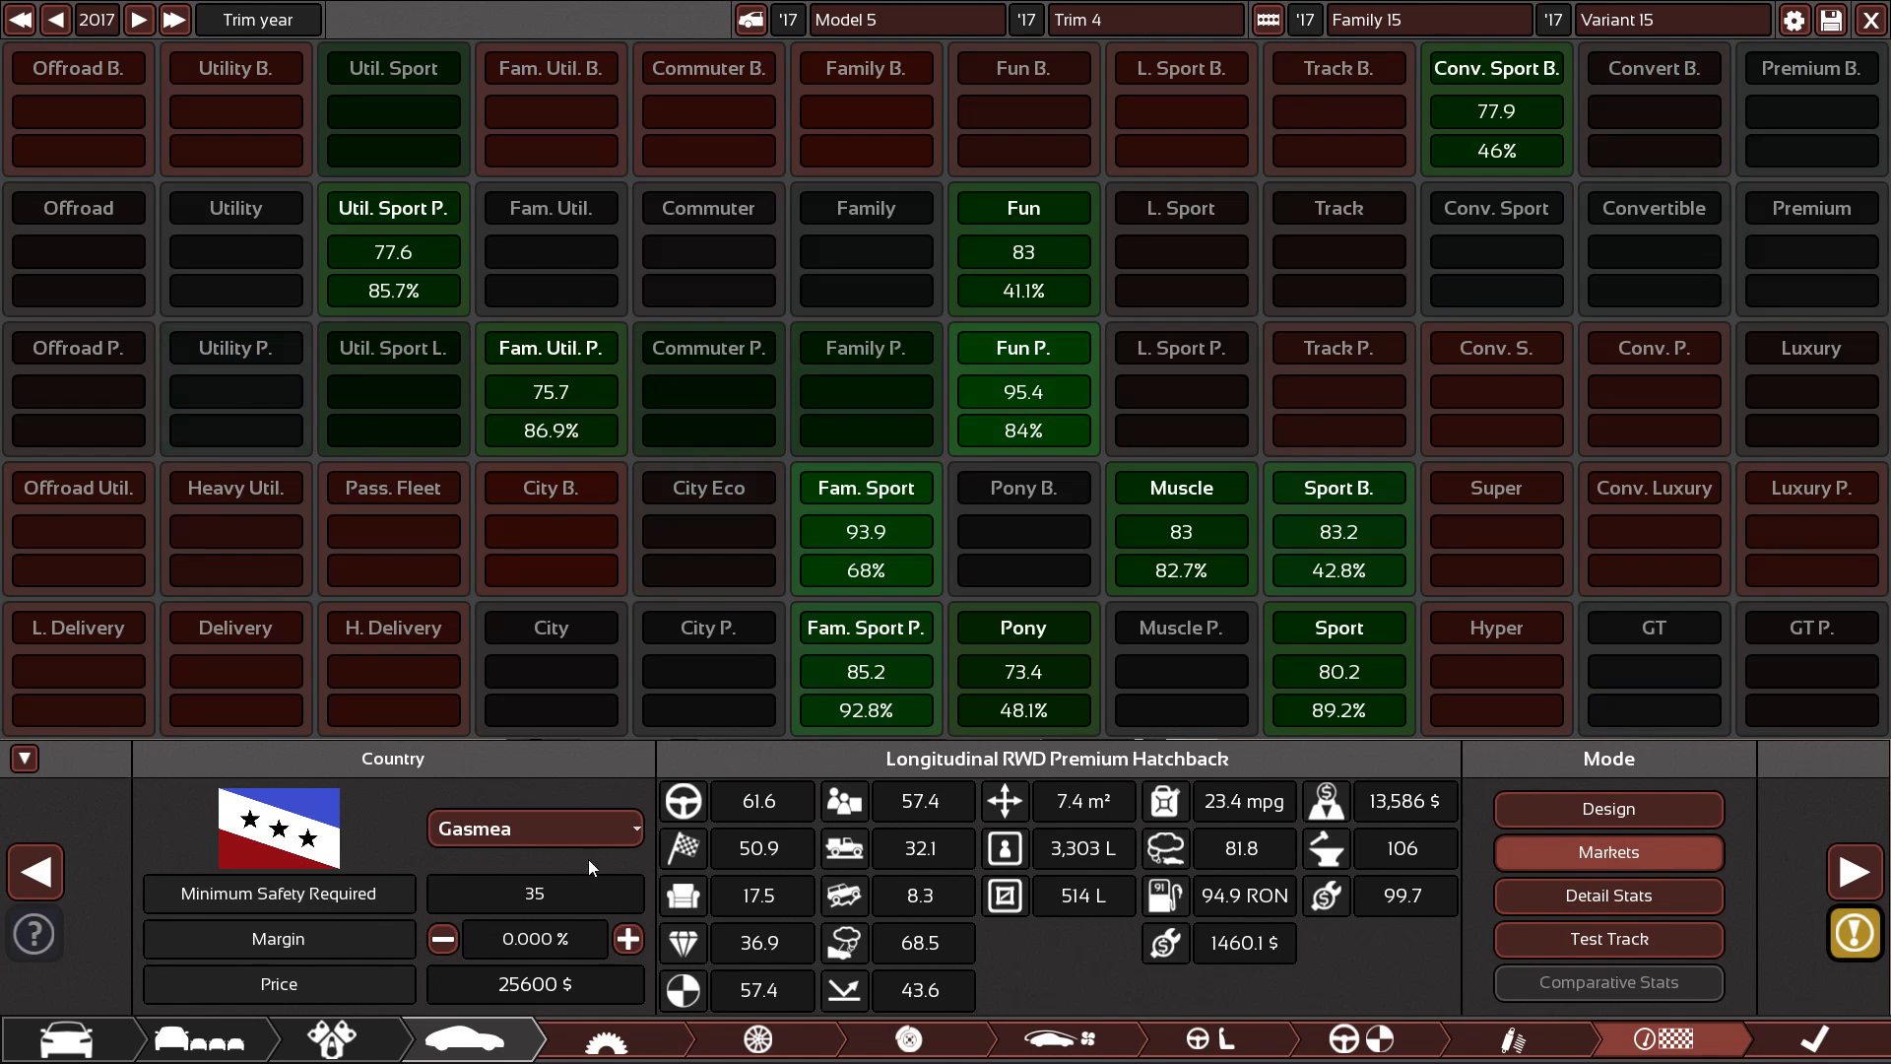
mouse_move(1608, 895)
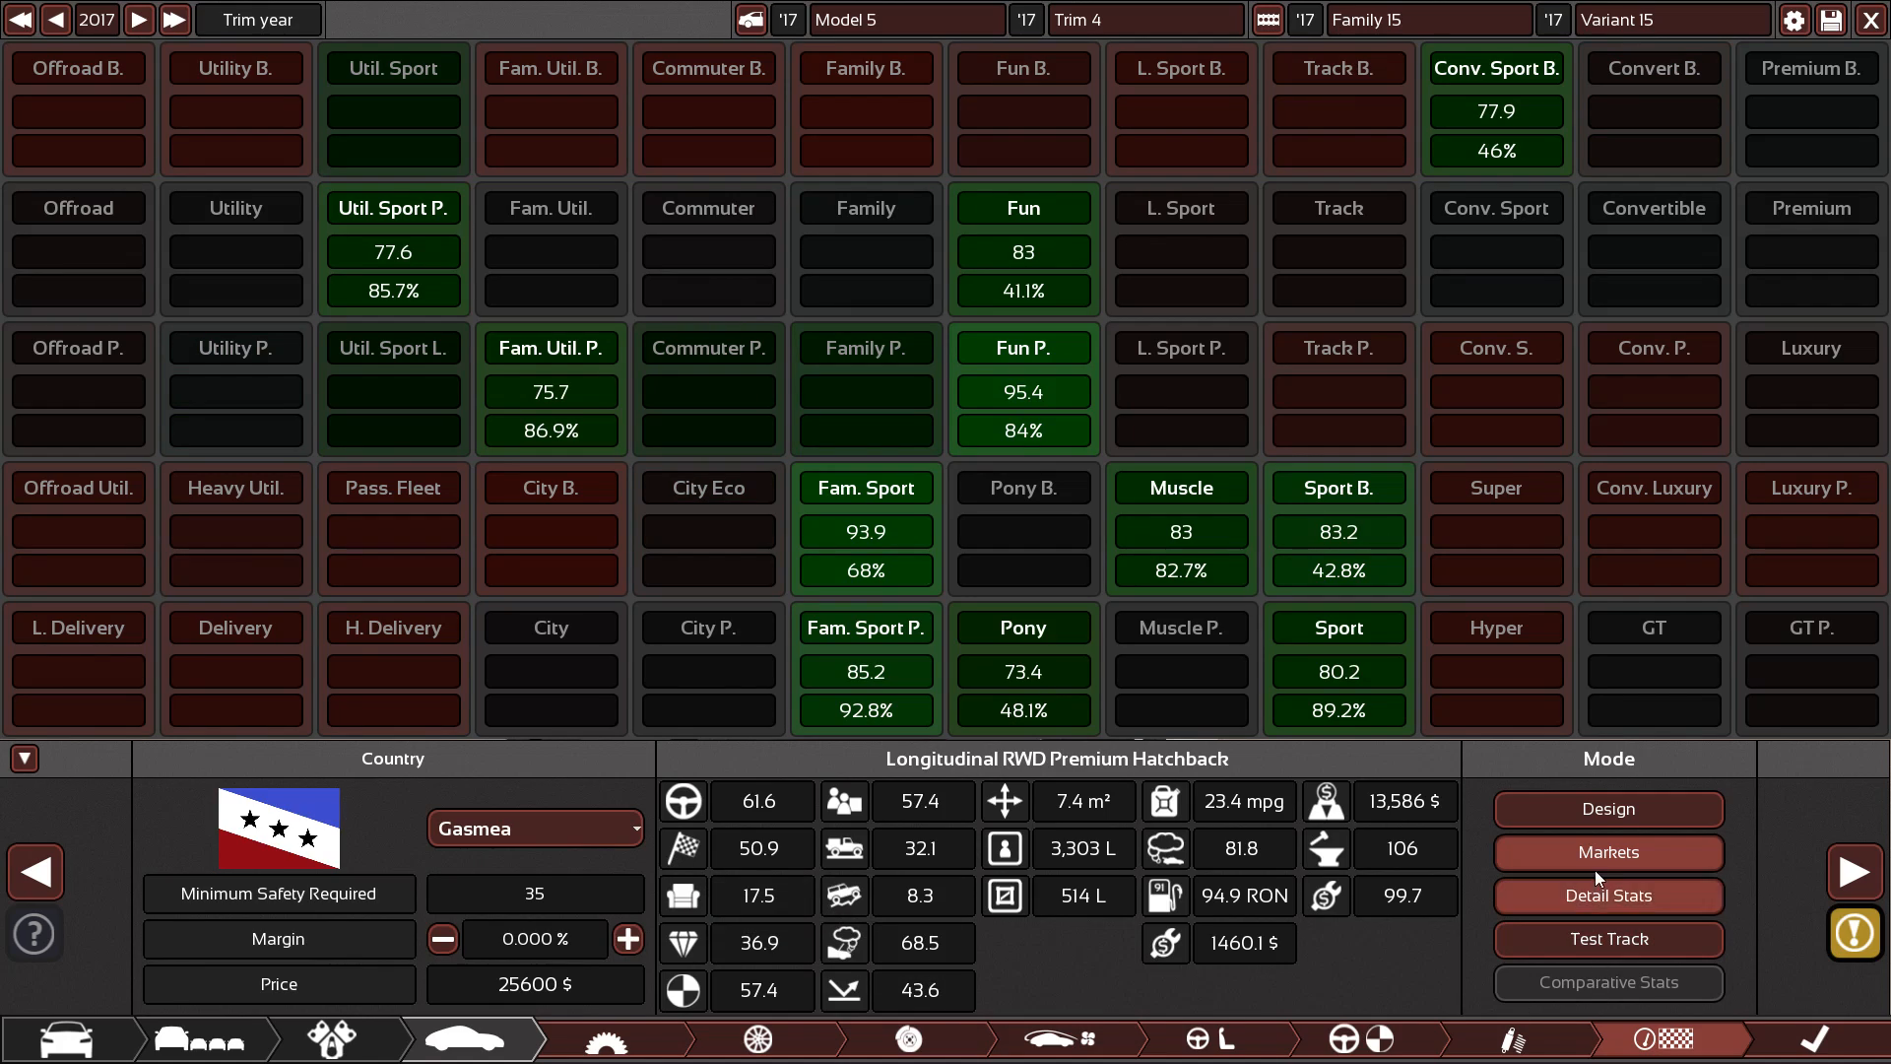
left_click(1607, 807)
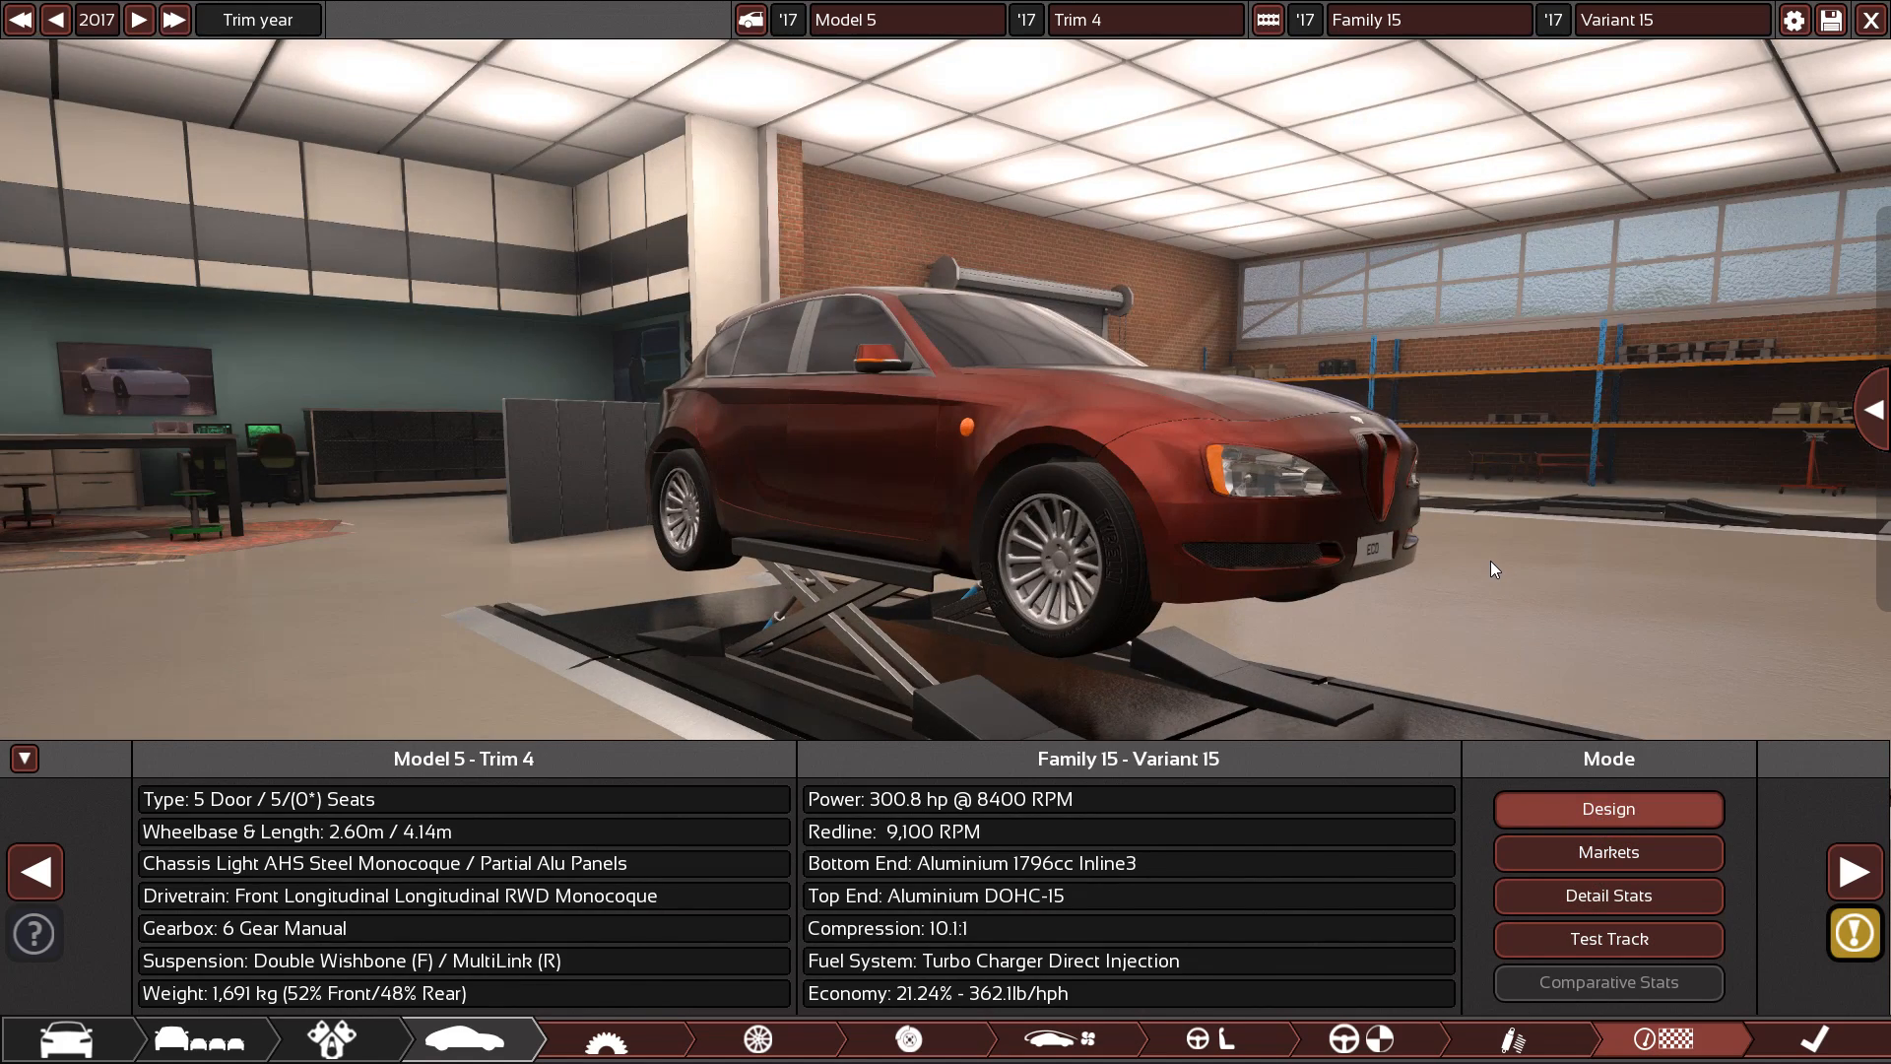